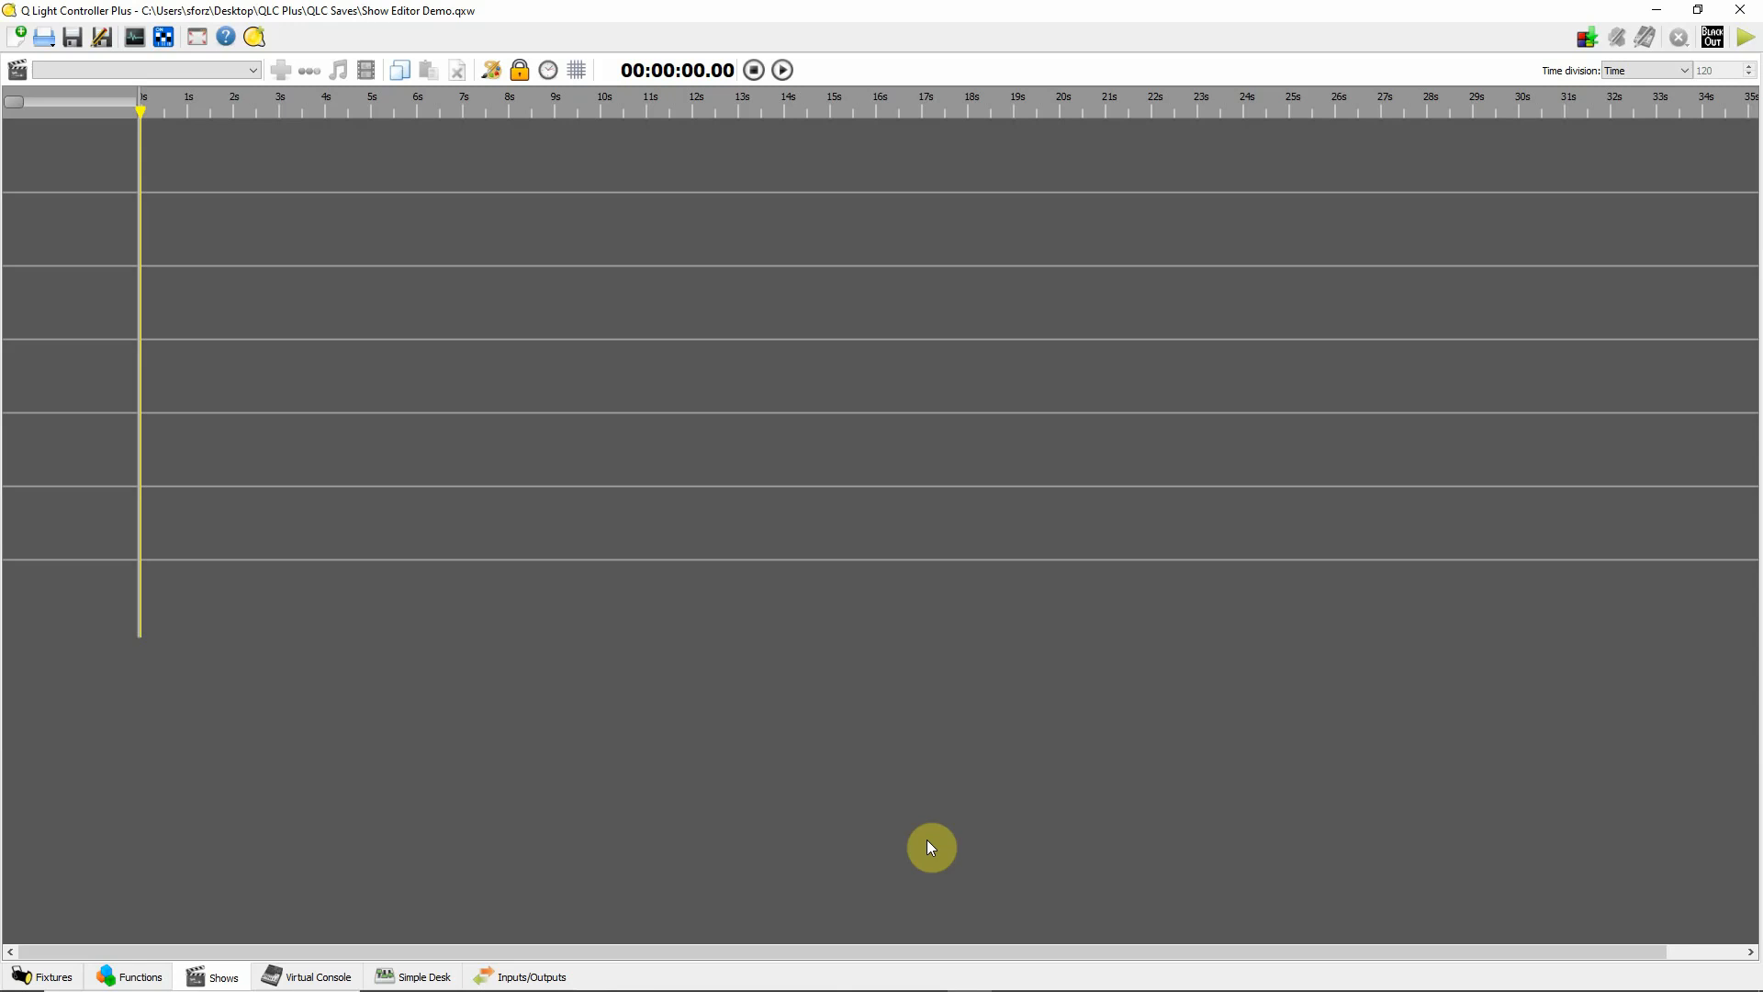
- Create a new show and name it Demo
click(18, 69)
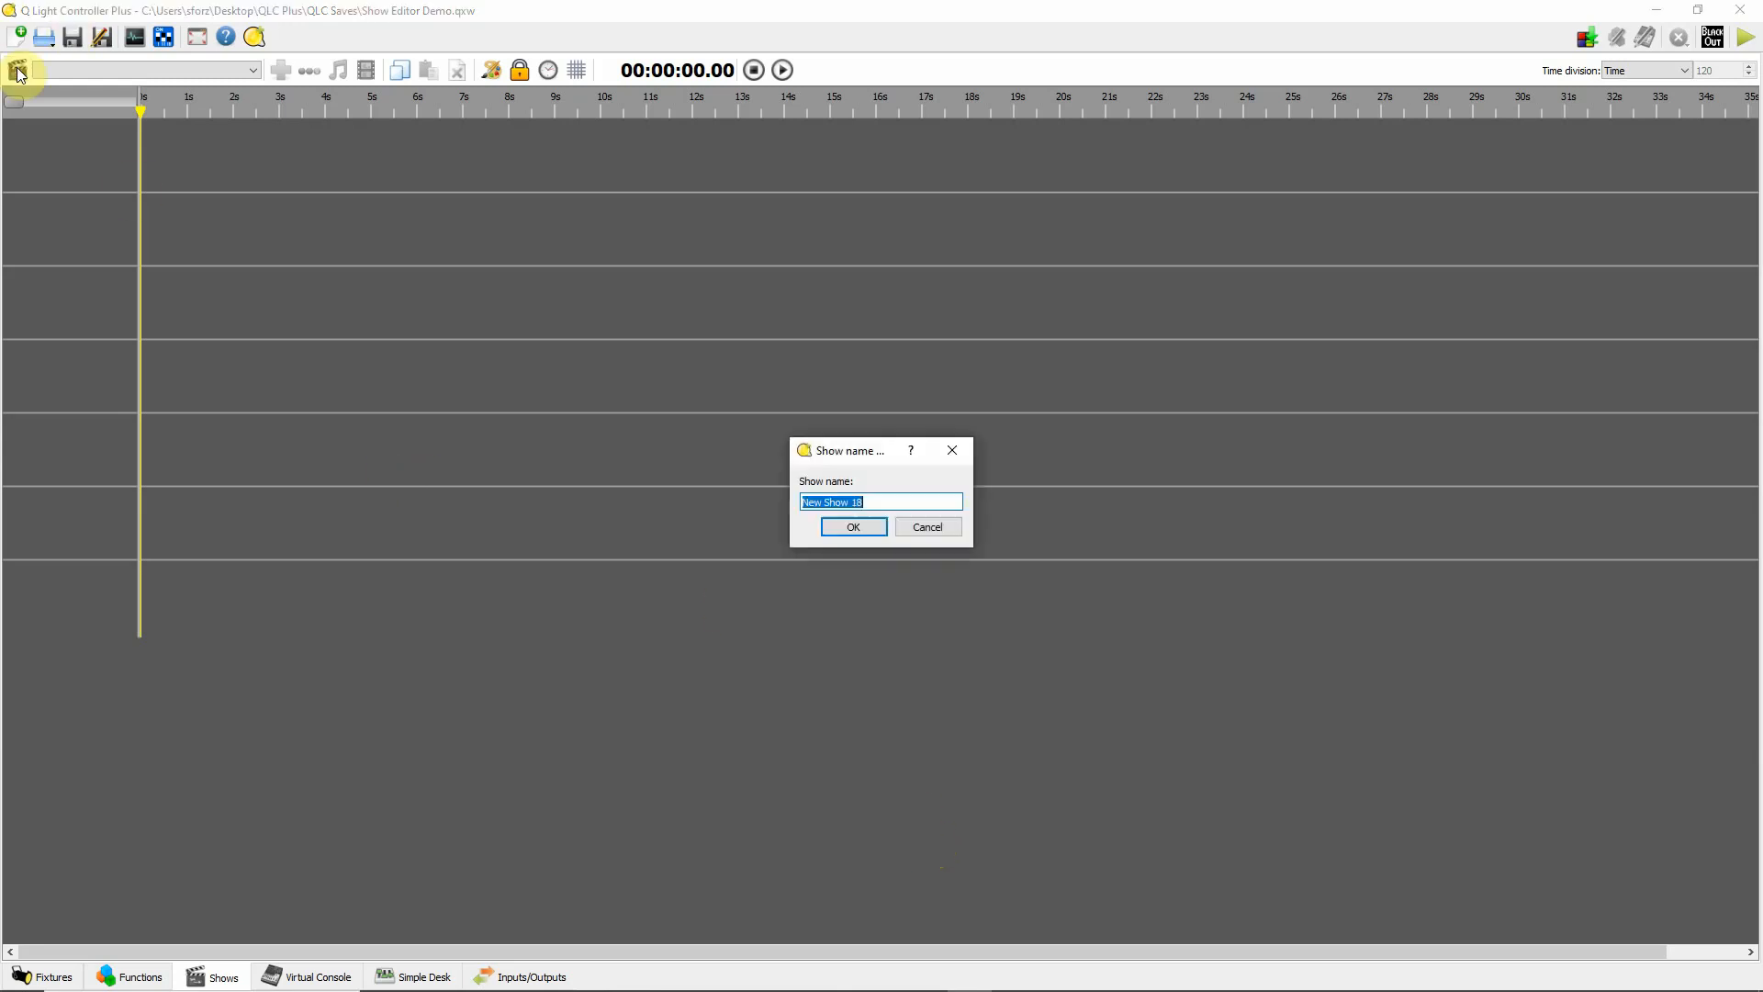
text(De)
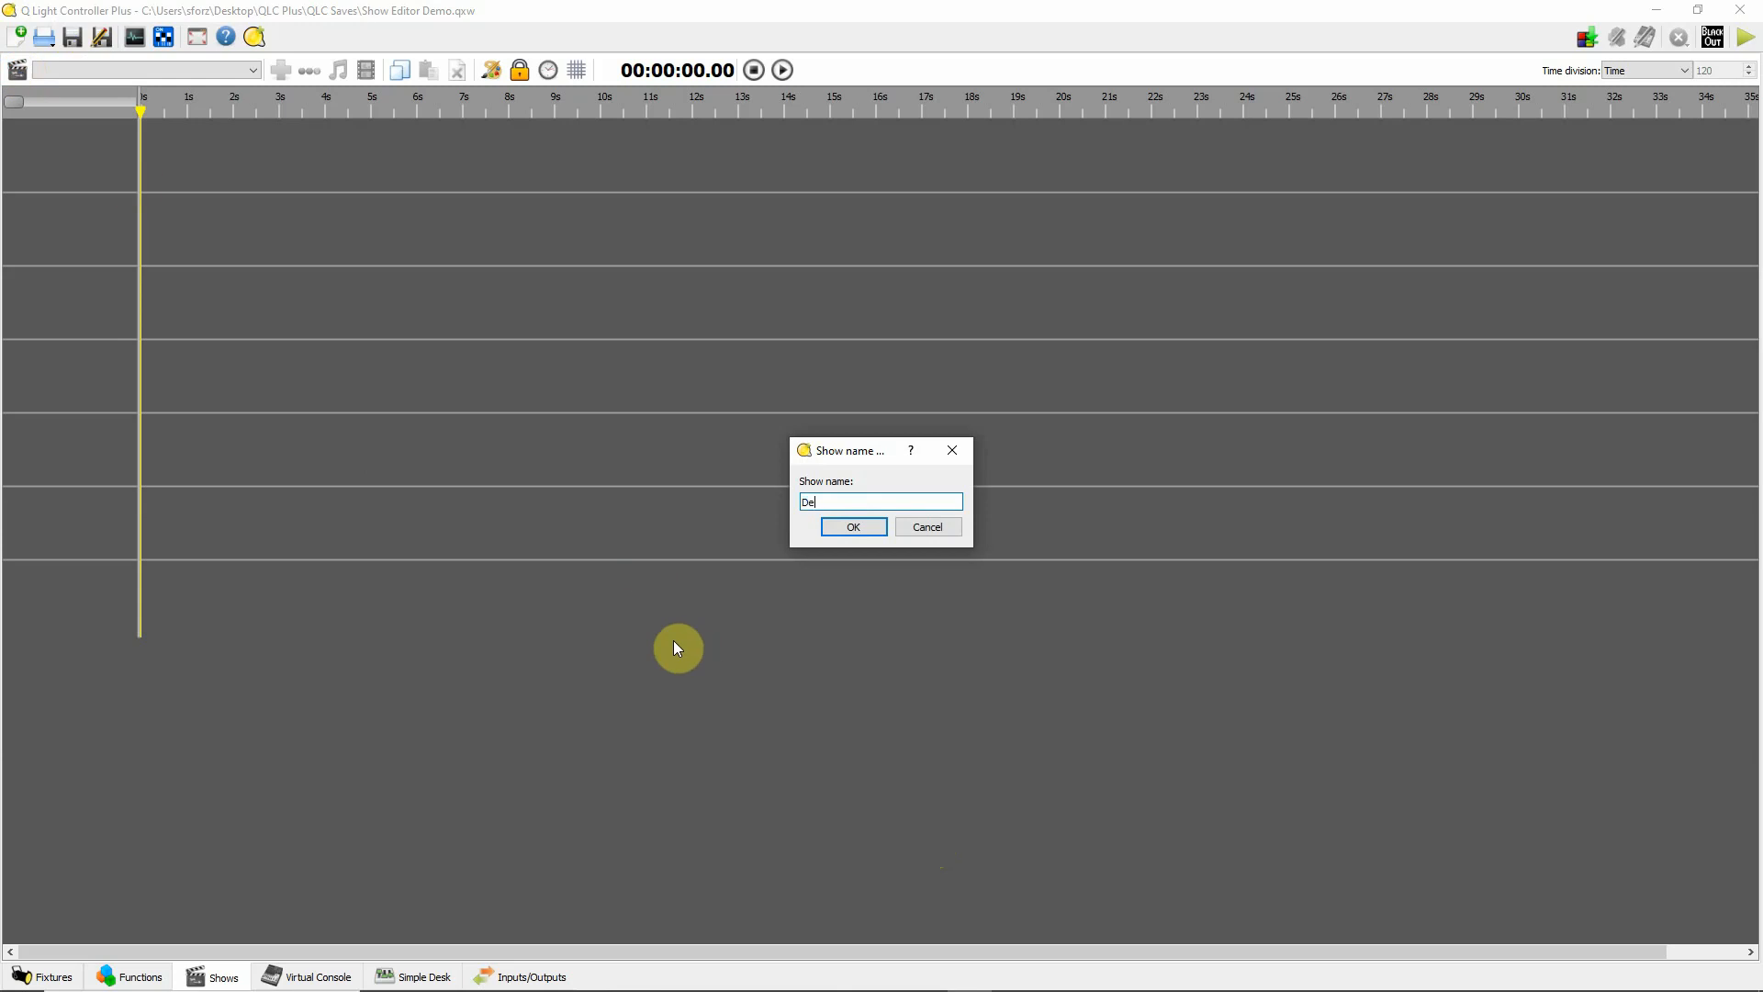
click(853, 528)
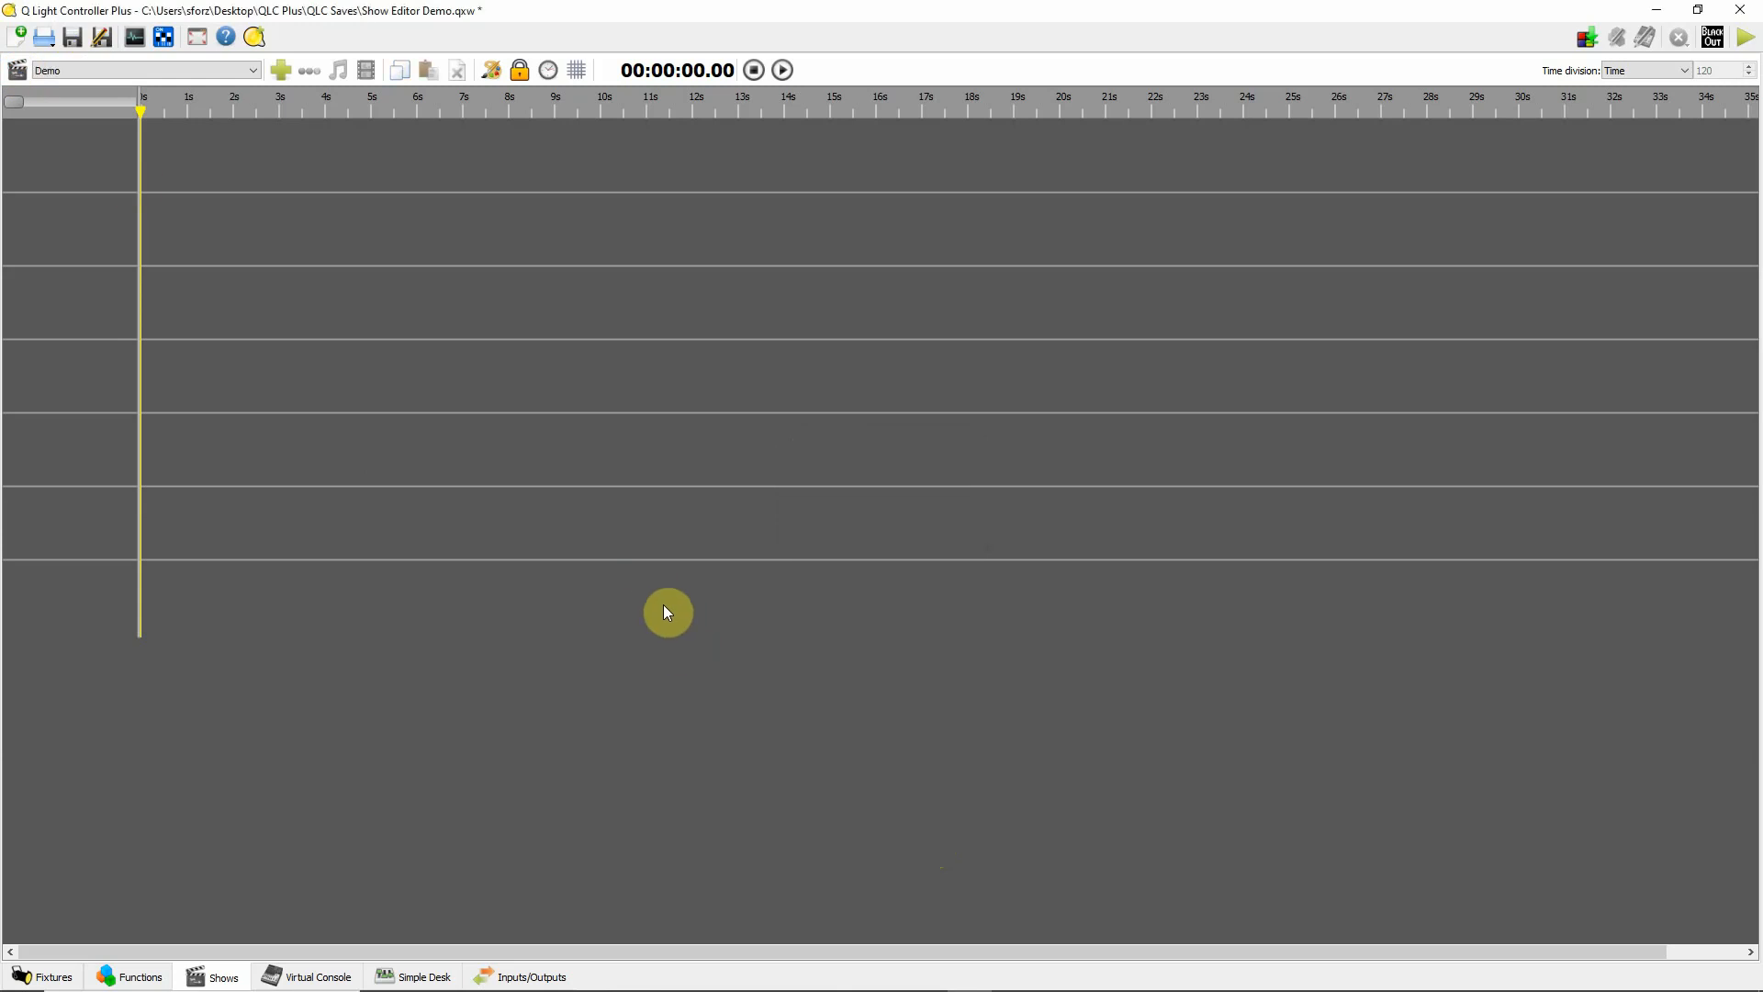
mouse_move(287, 70)
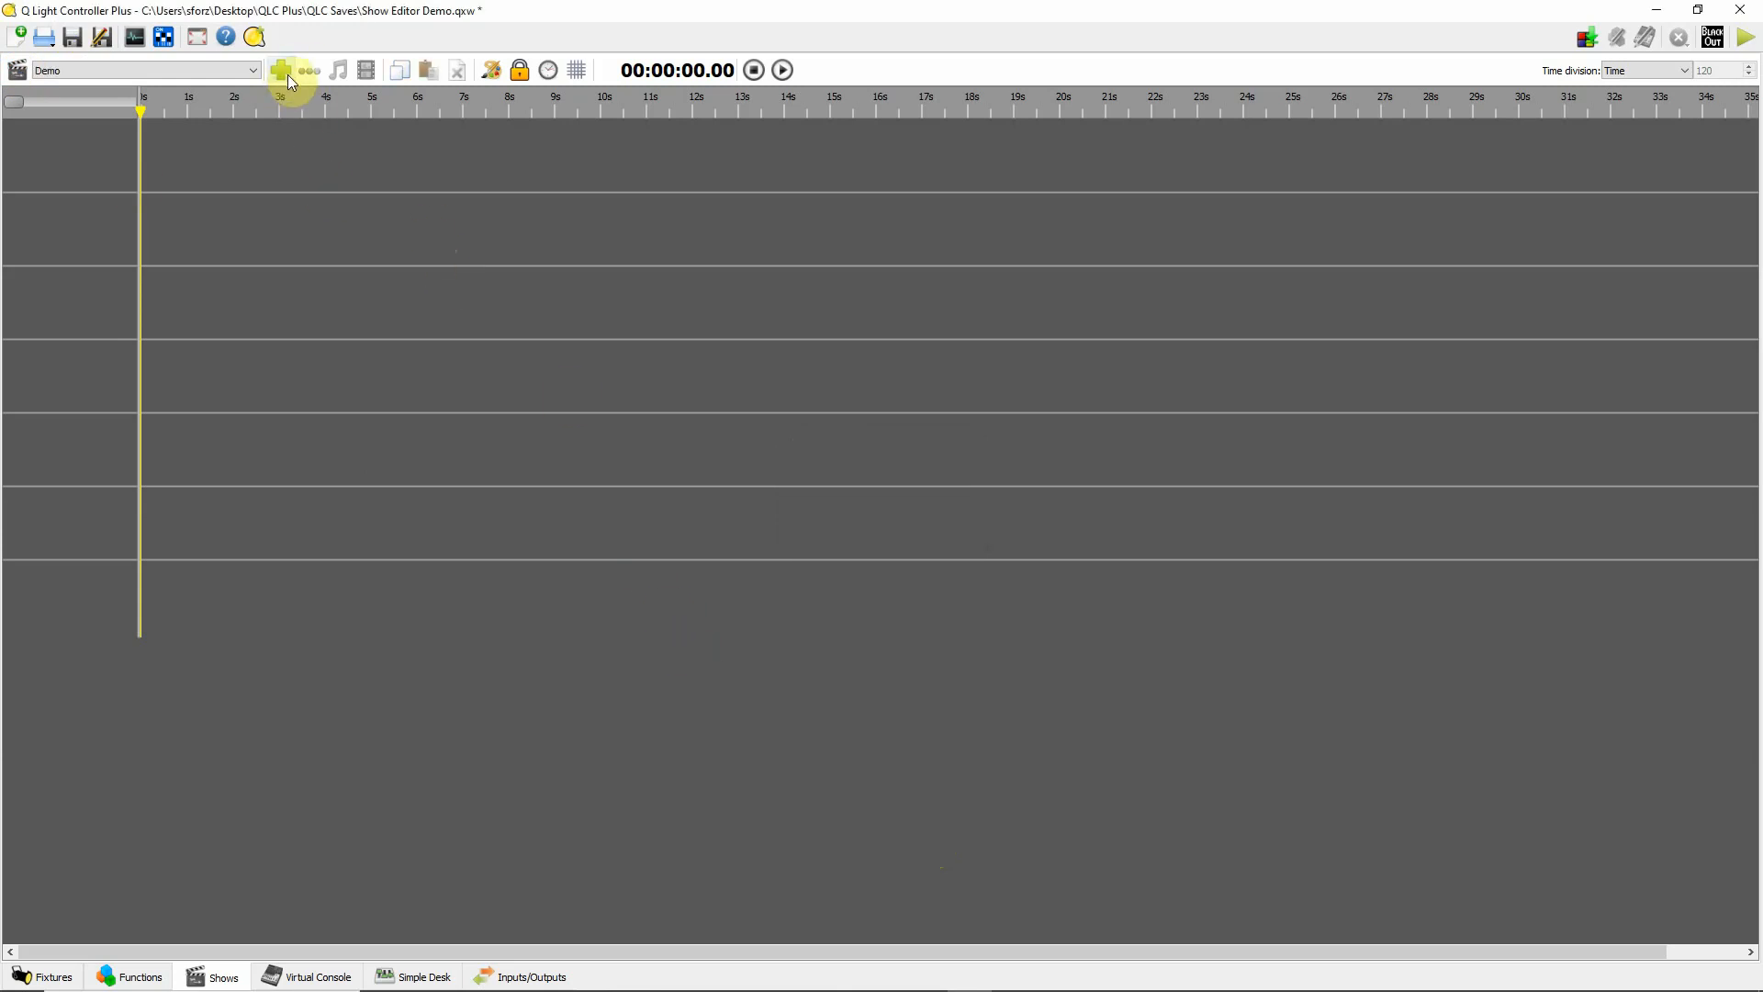
mouse_move(288, 79)
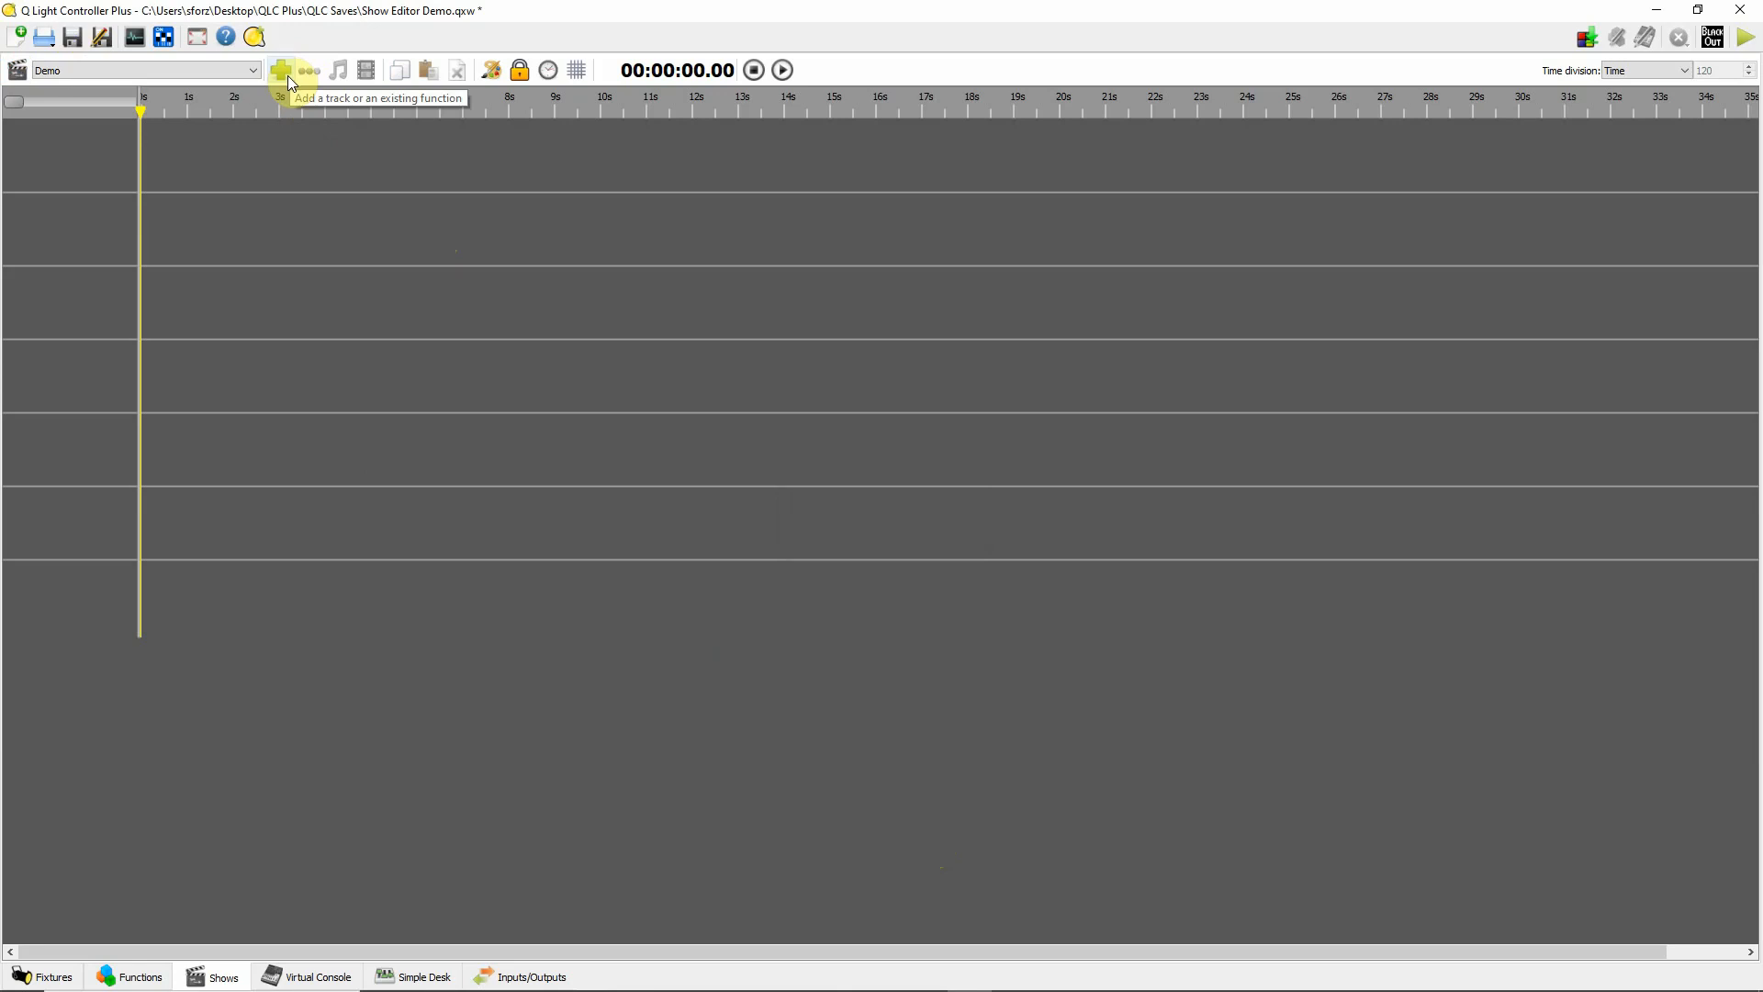
- Add a new empty track, Track 1, to the Demo show timeline
click(287, 70)
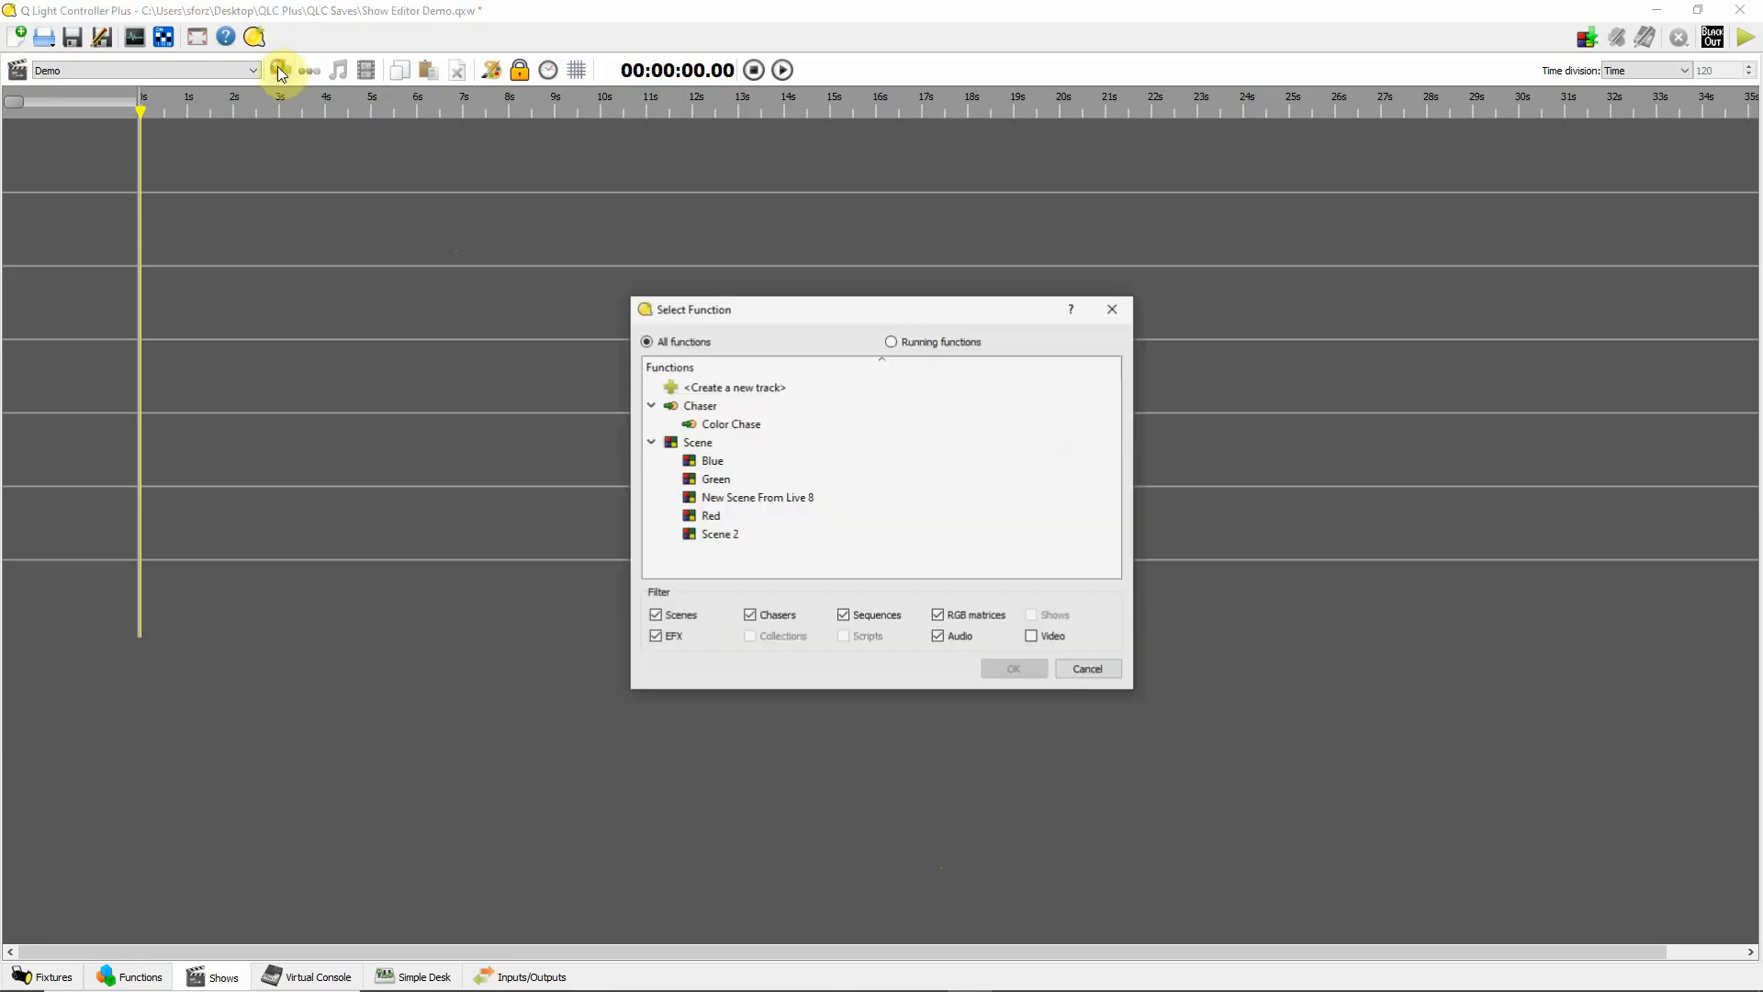
click(734, 387)
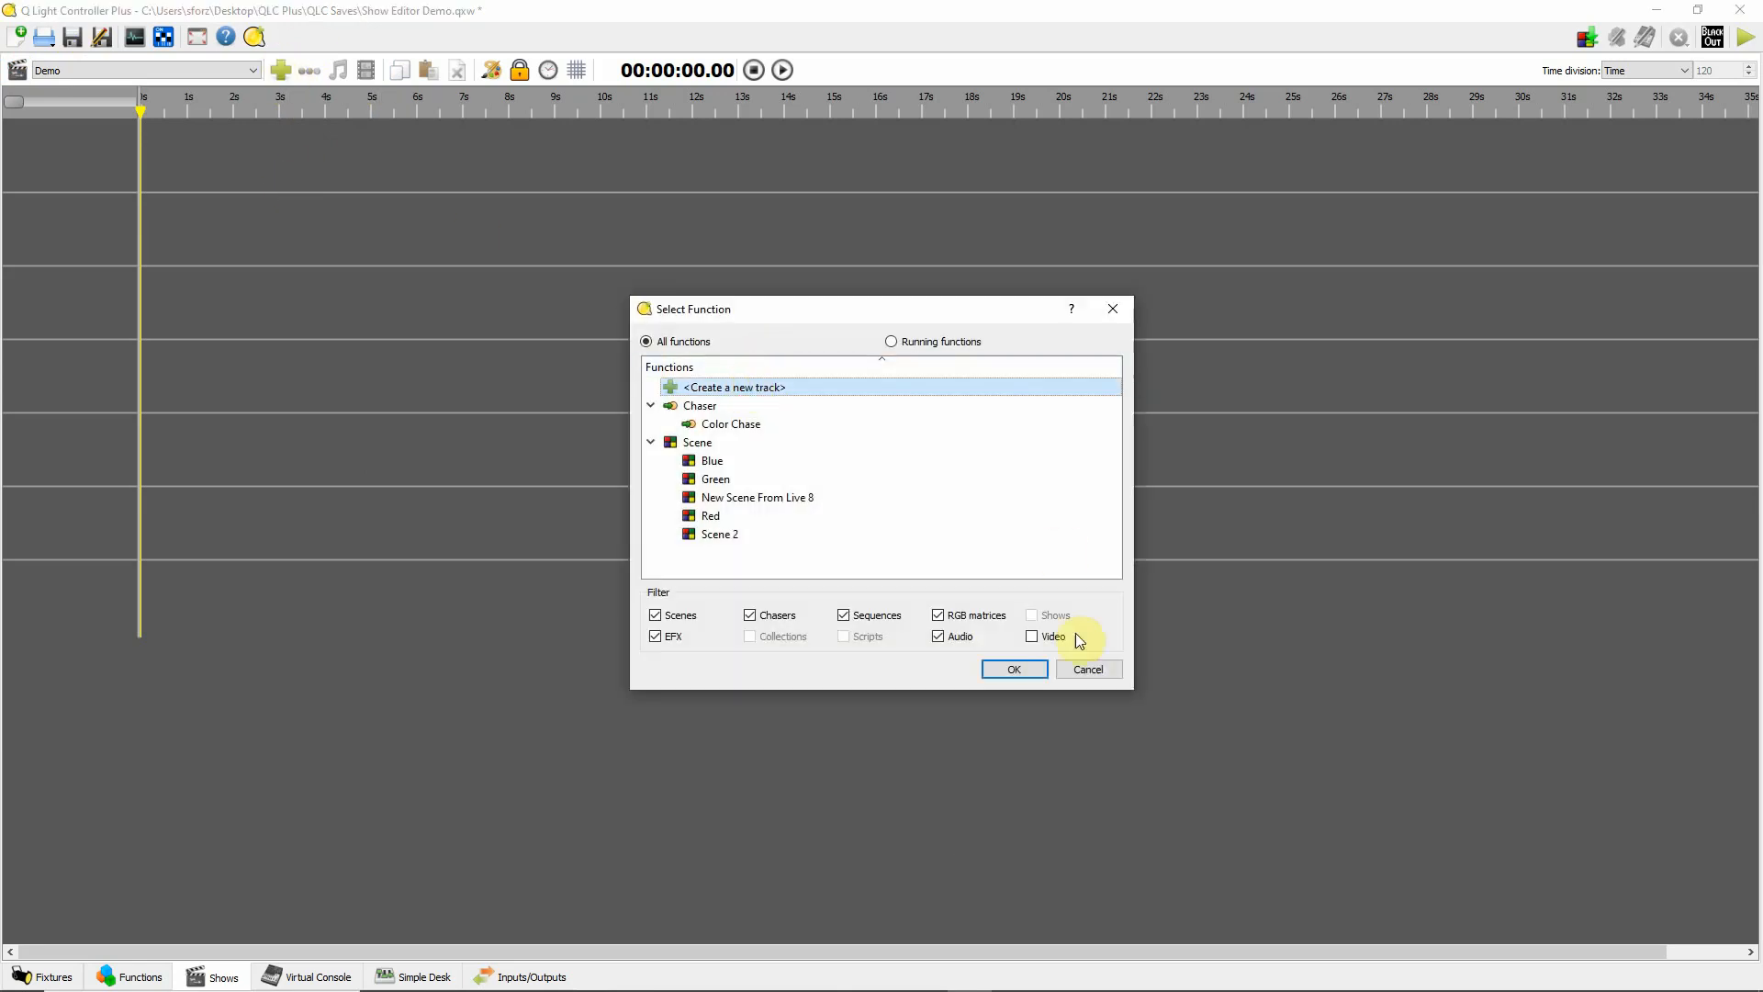
click(1010, 669)
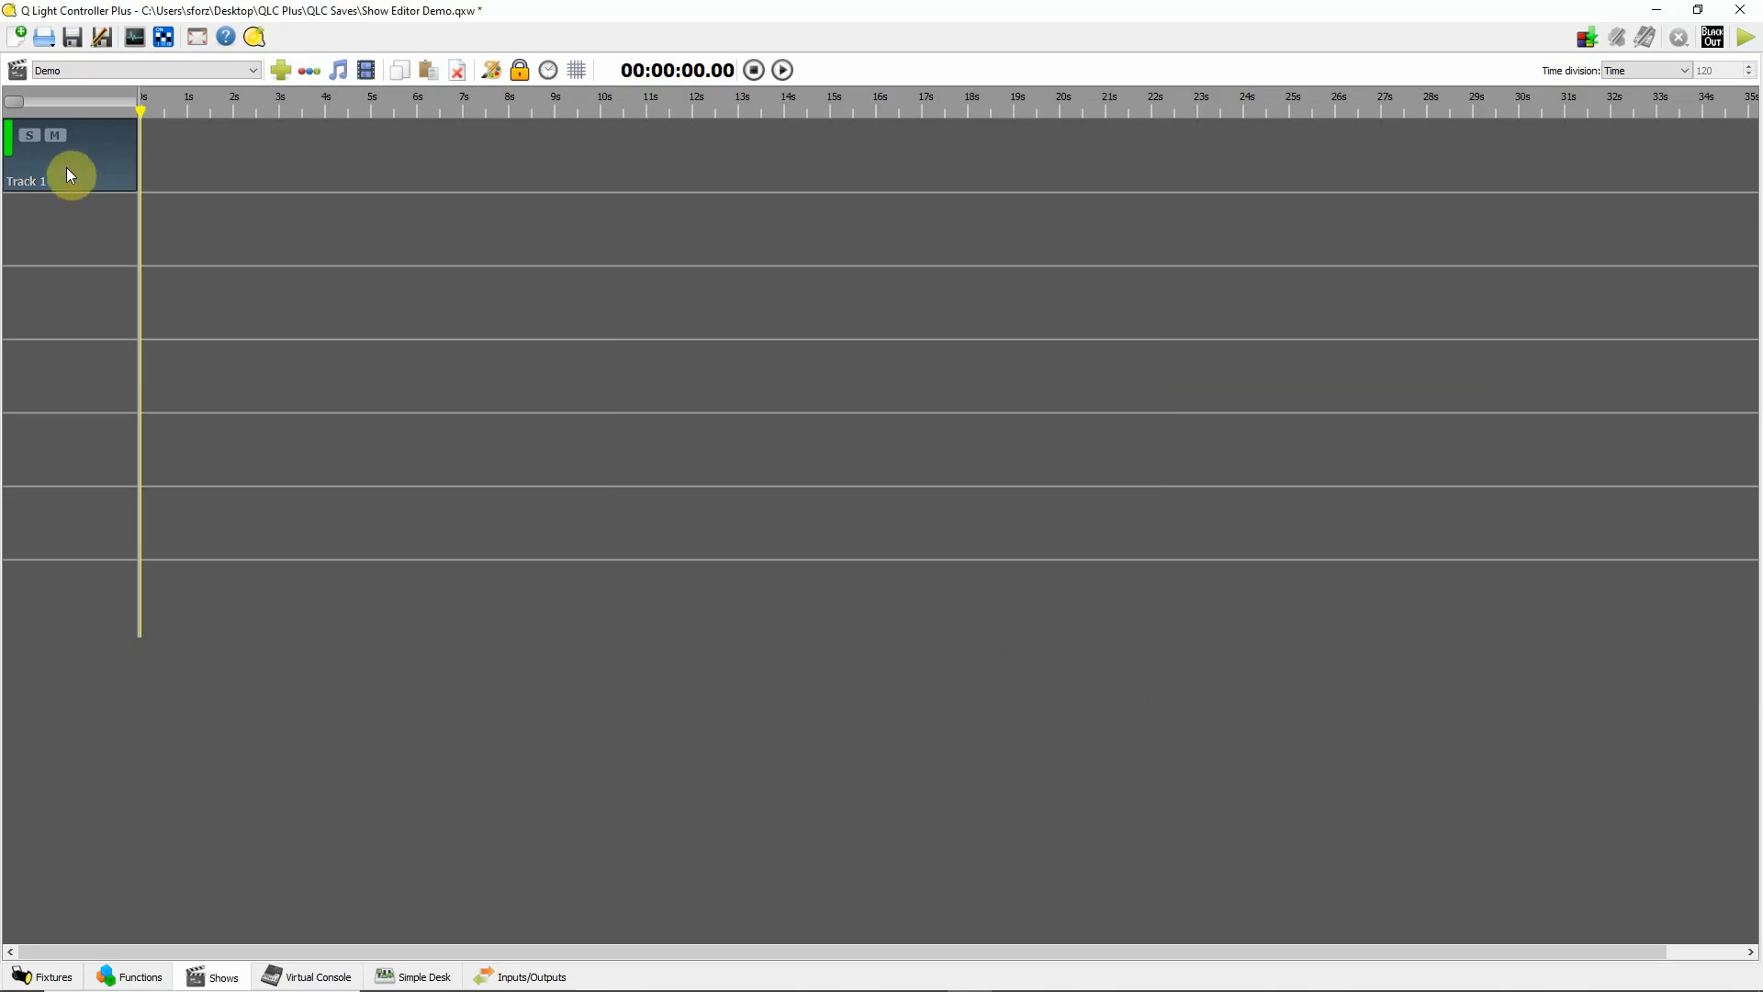
mouse_move(96, 176)
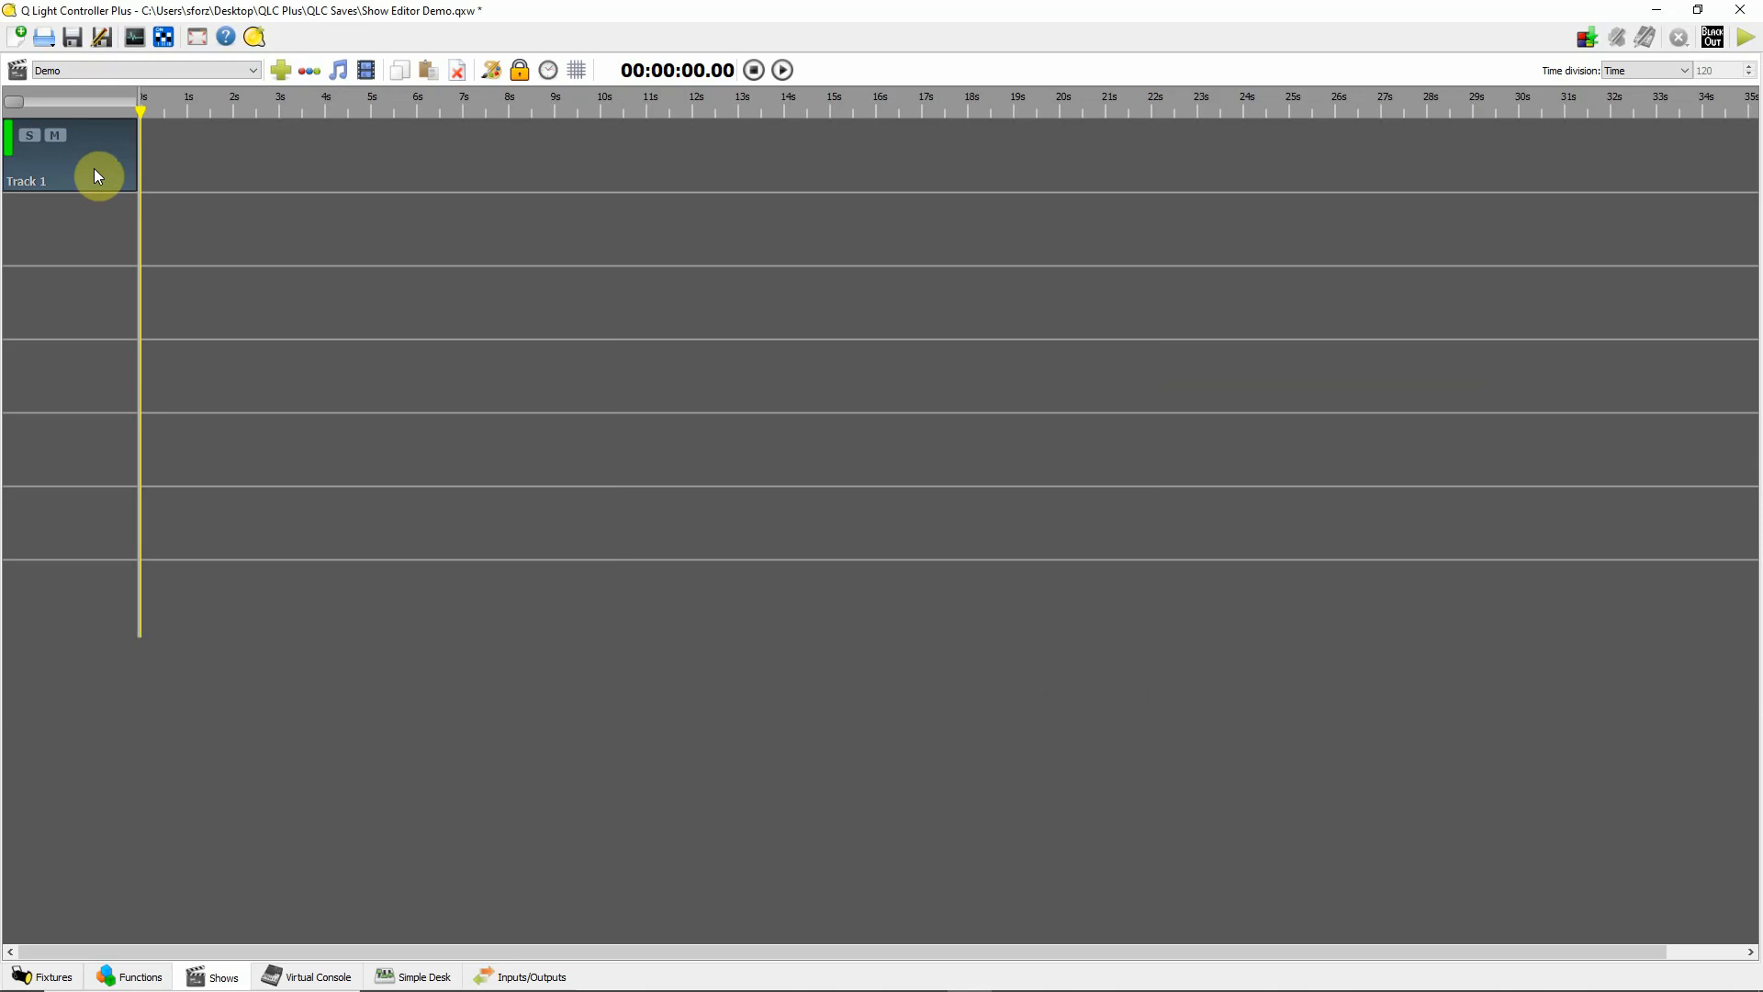
mouse_move(278, 180)
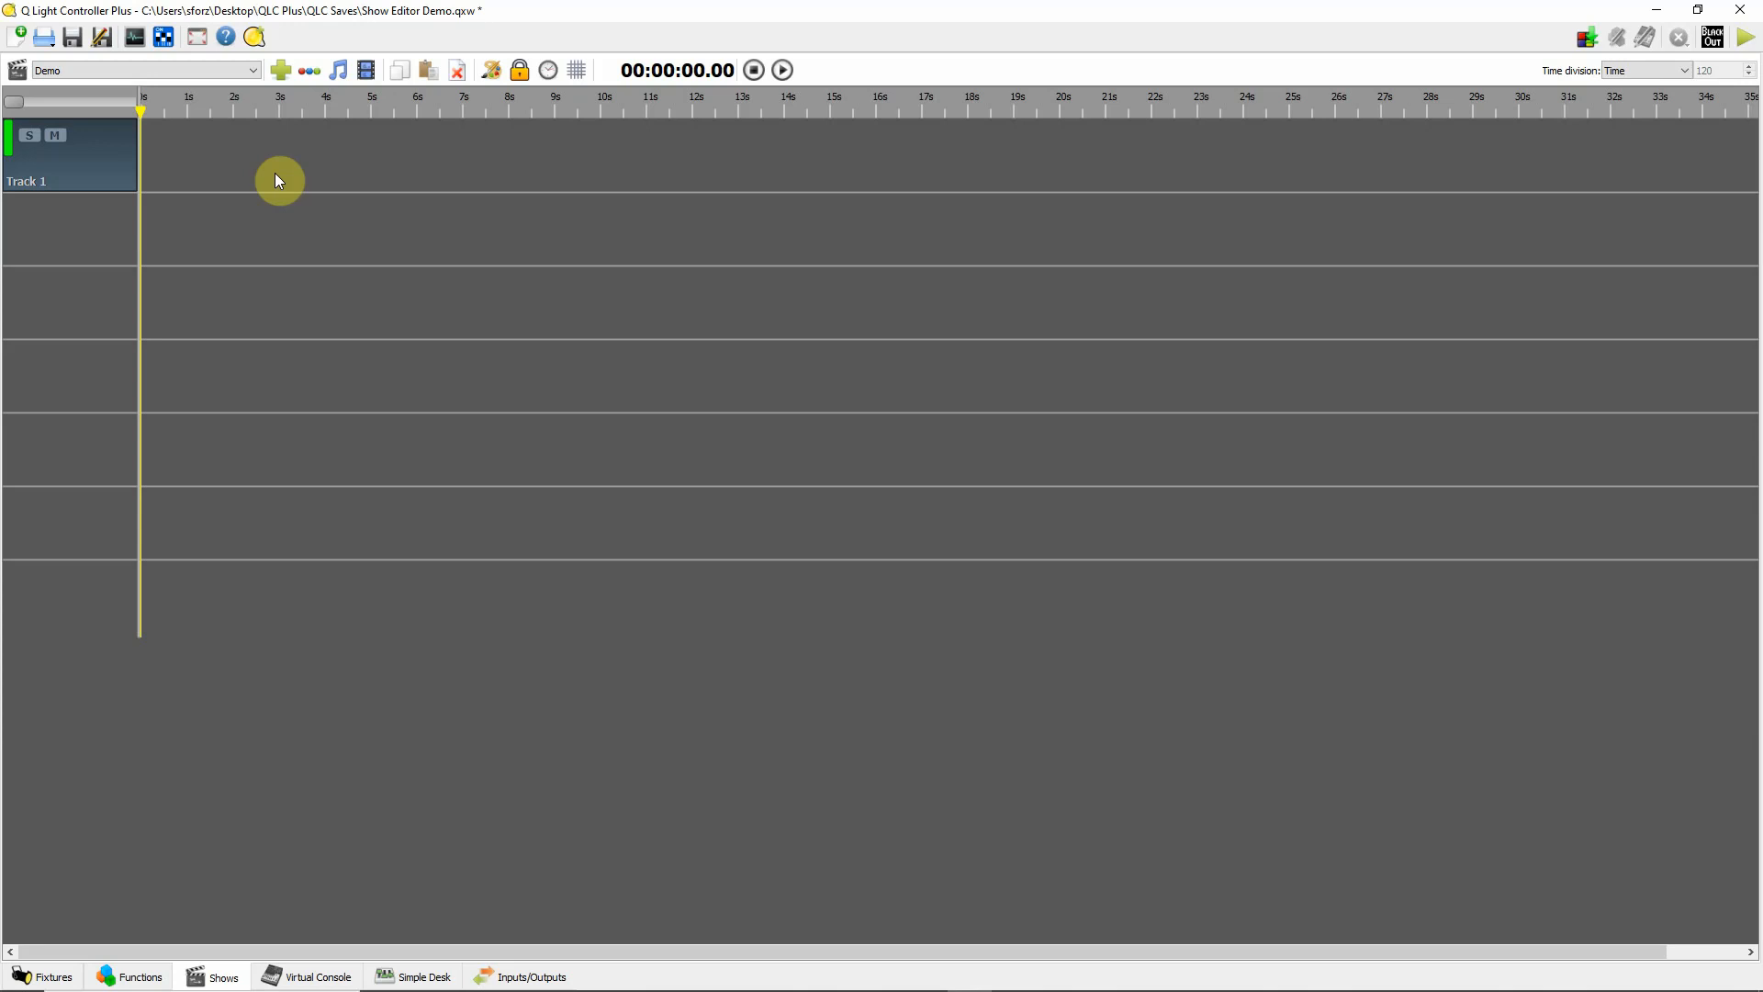
mouse_move(167, 167)
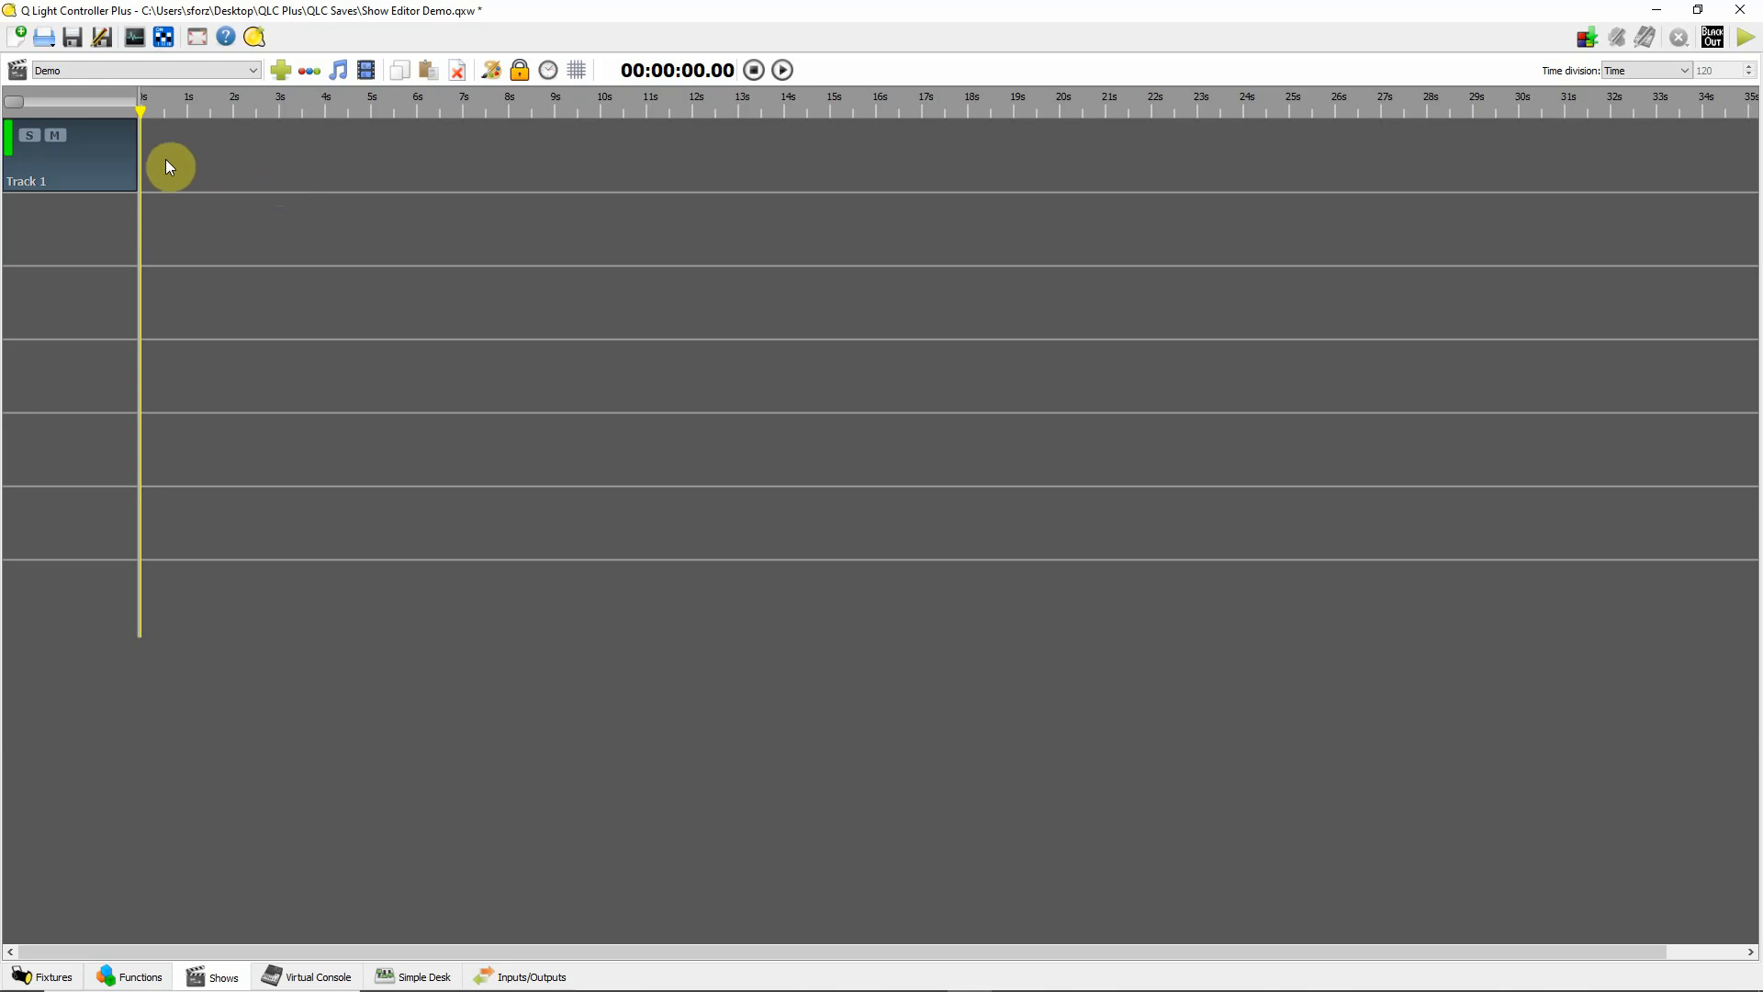
- Add New Sequence 20 to Track 1 using the FOH channel group with all fixture sliders shown
click(310, 70)
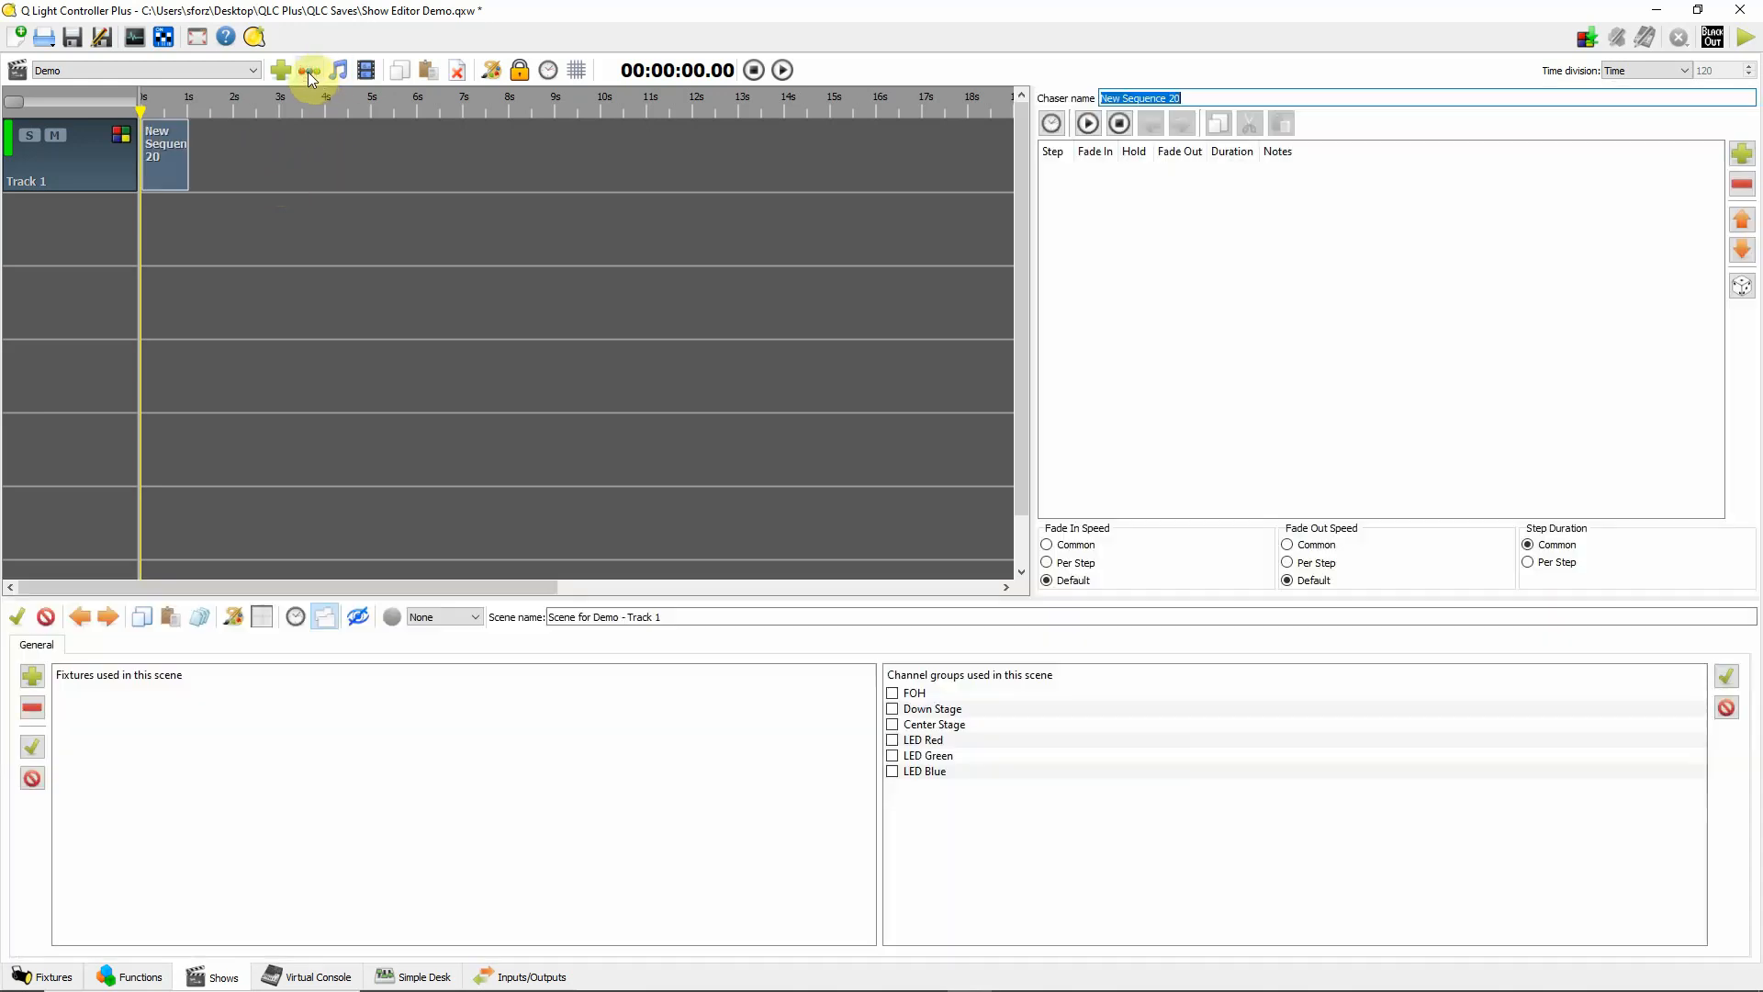
mouse_move(529, 720)
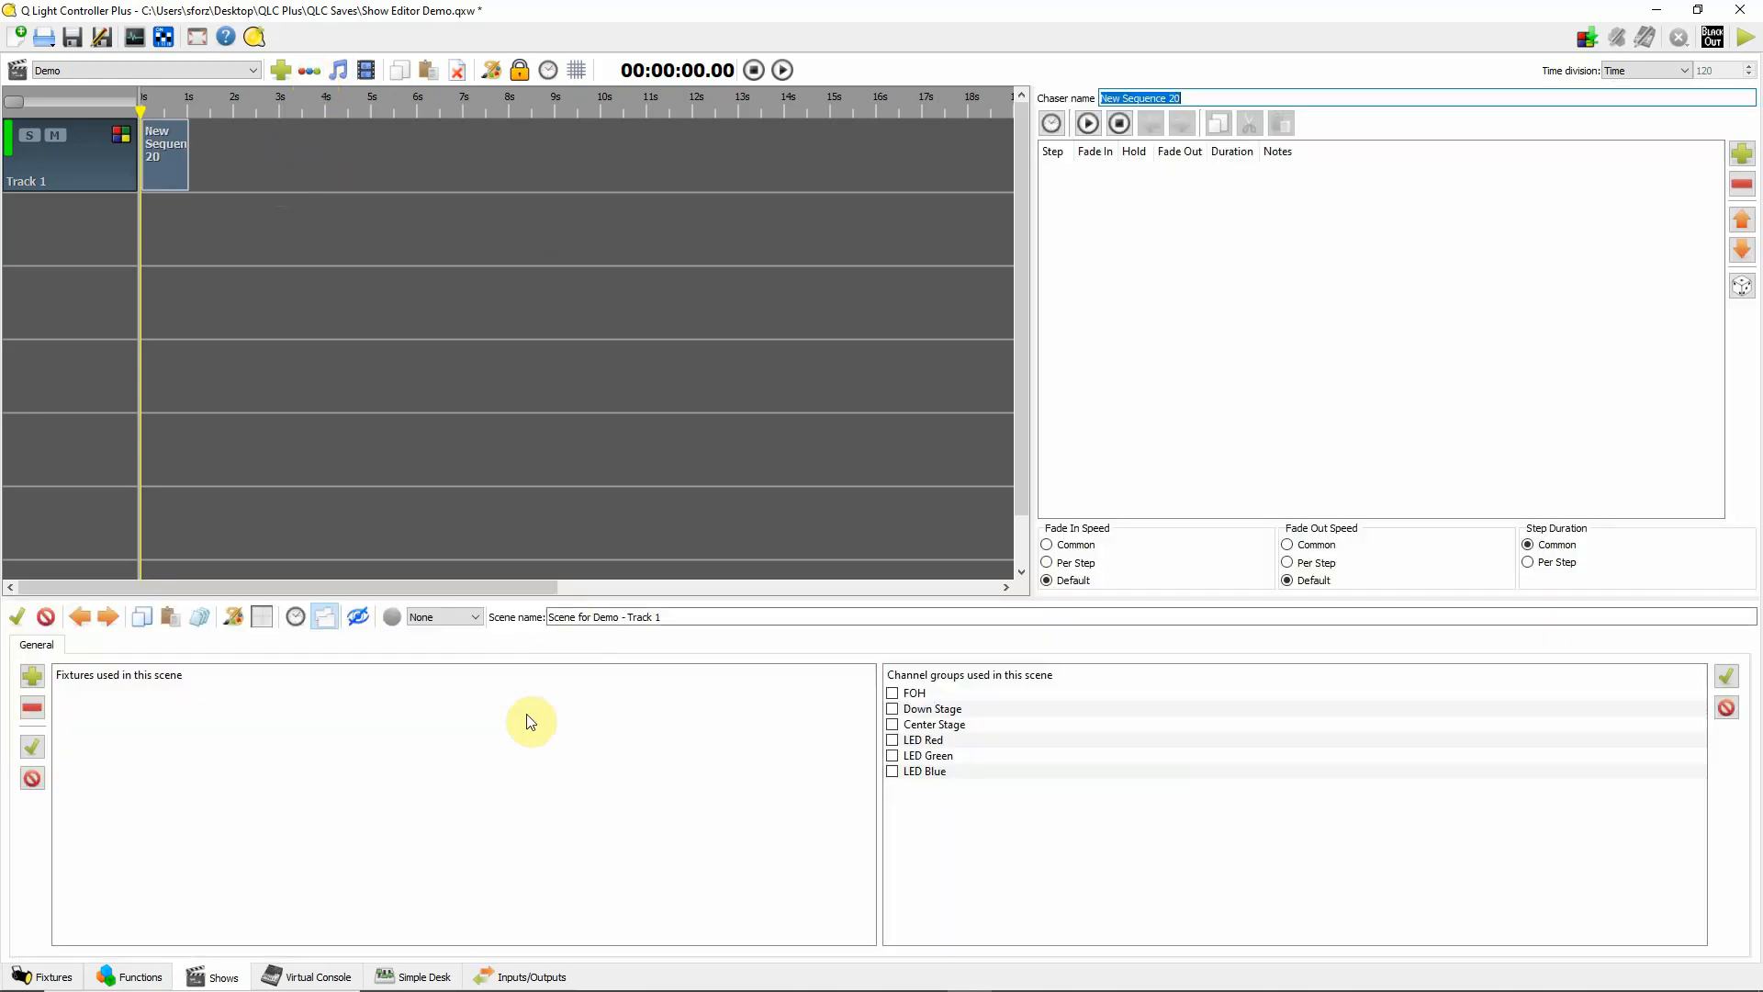
mouse_move(774, 656)
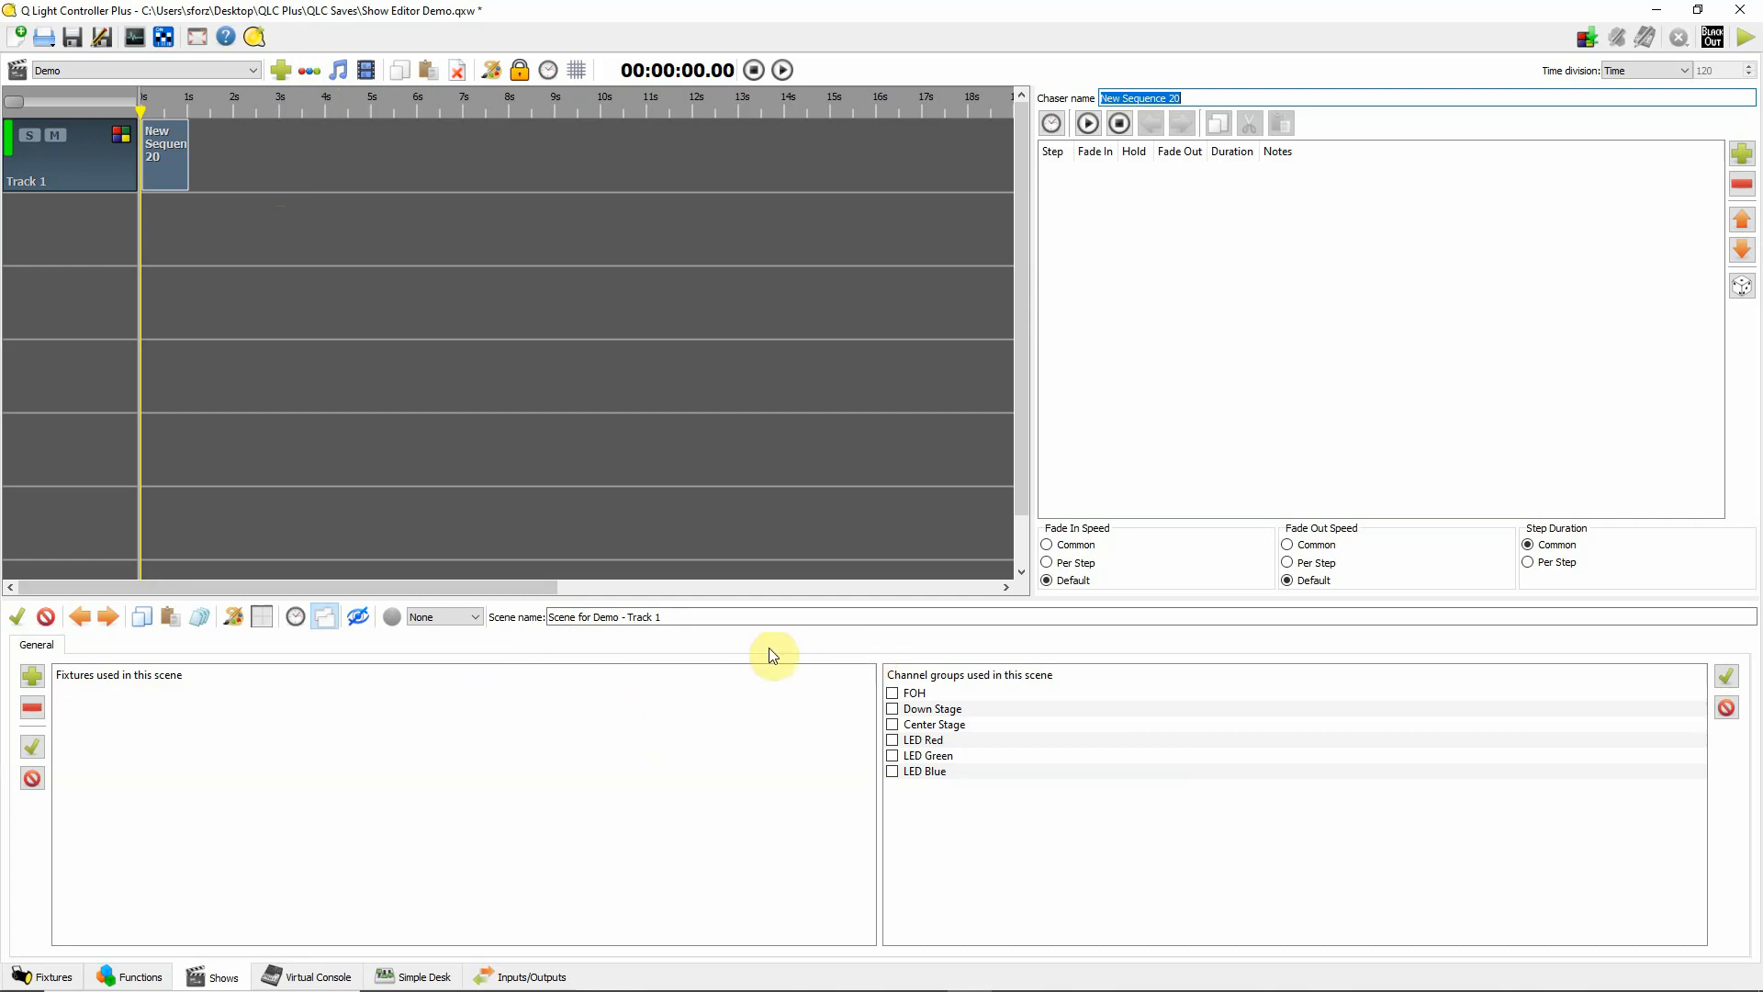
click(893, 692)
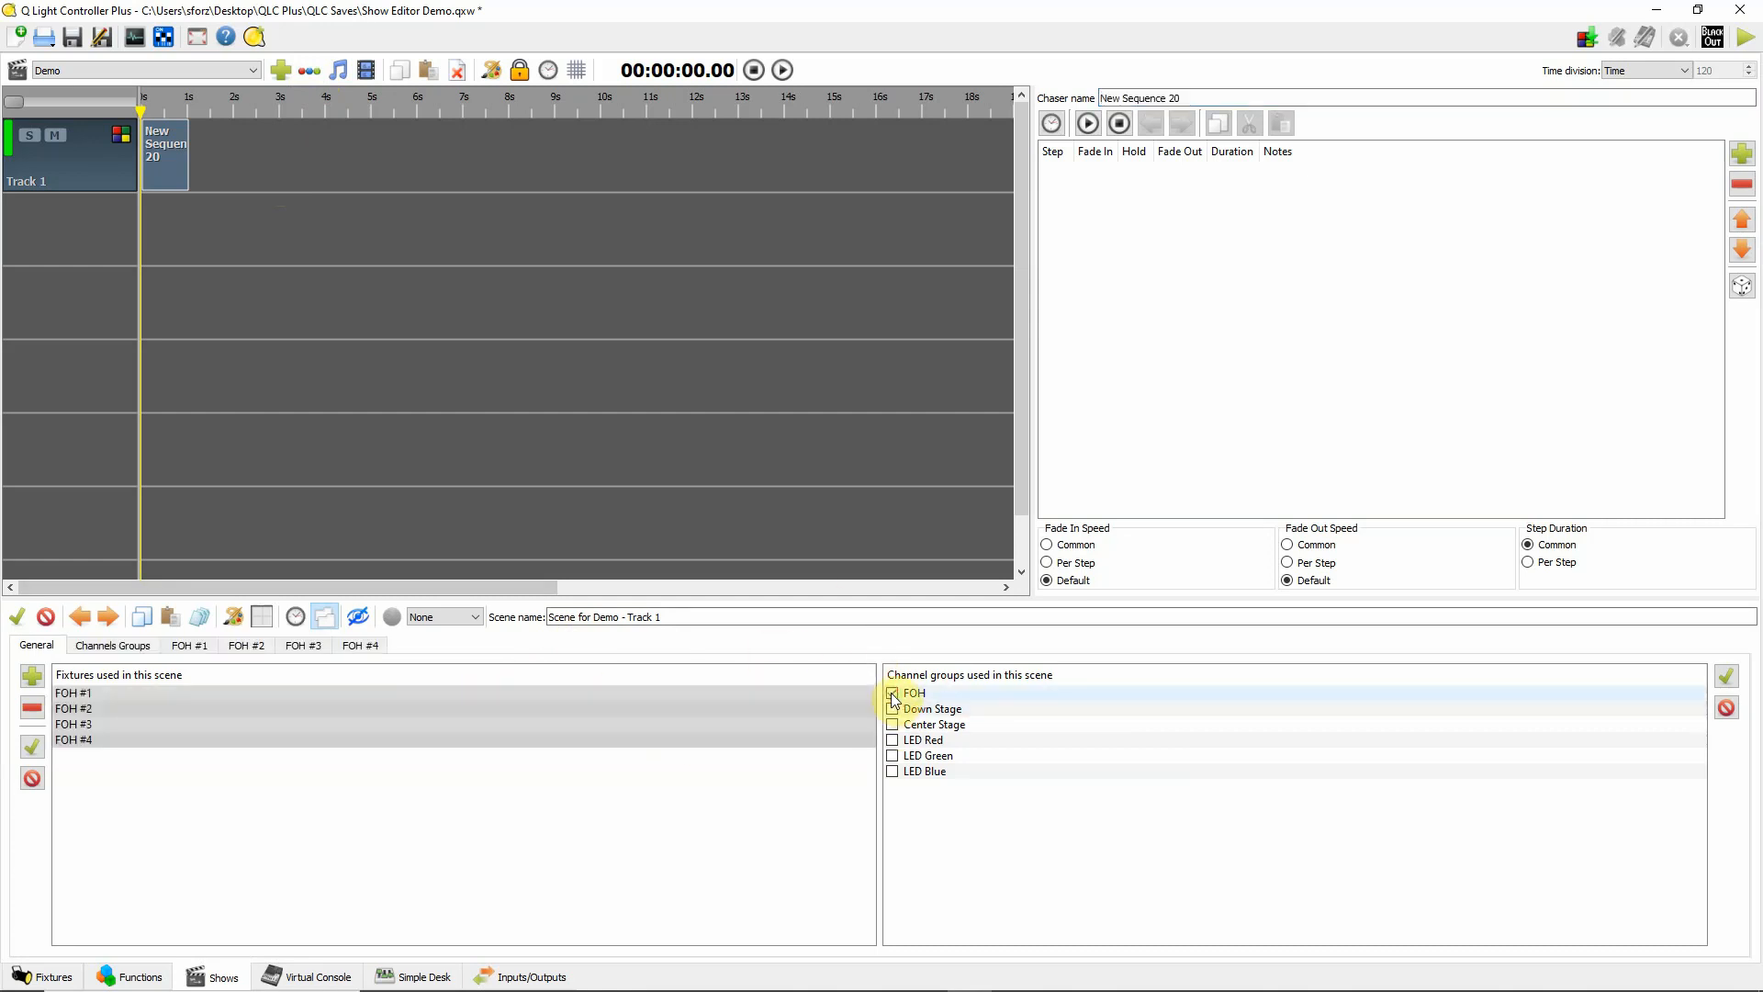
click(893, 693)
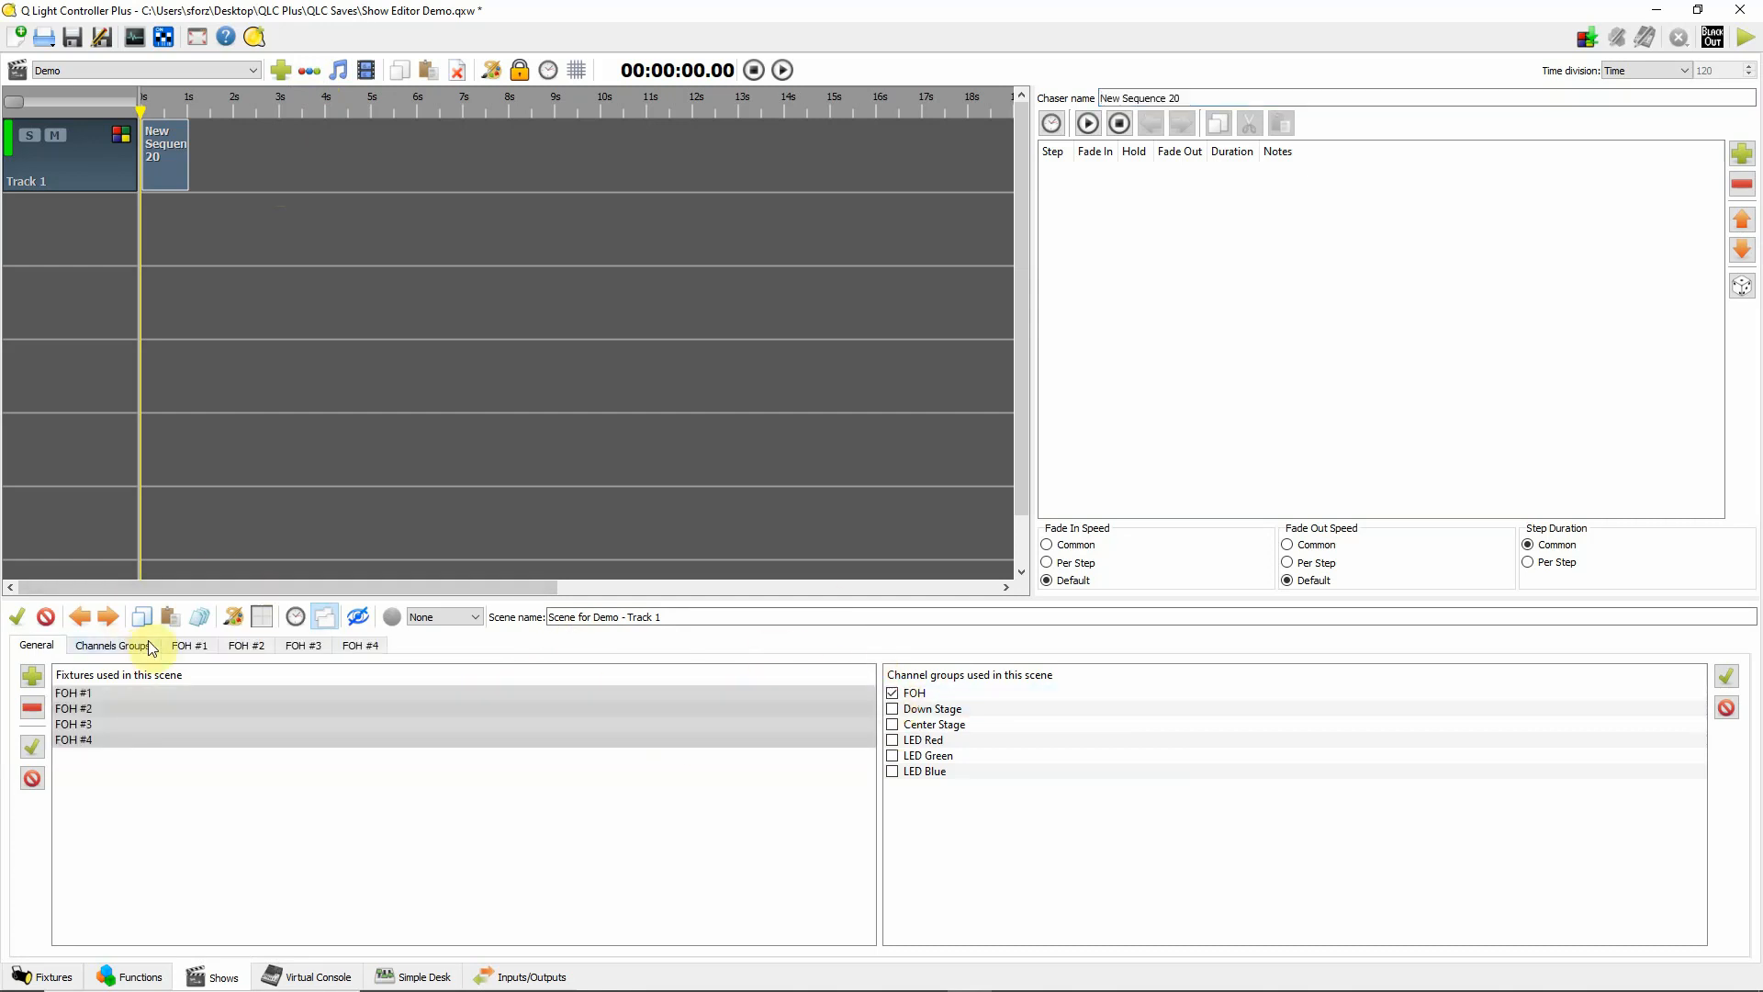
click(193, 645)
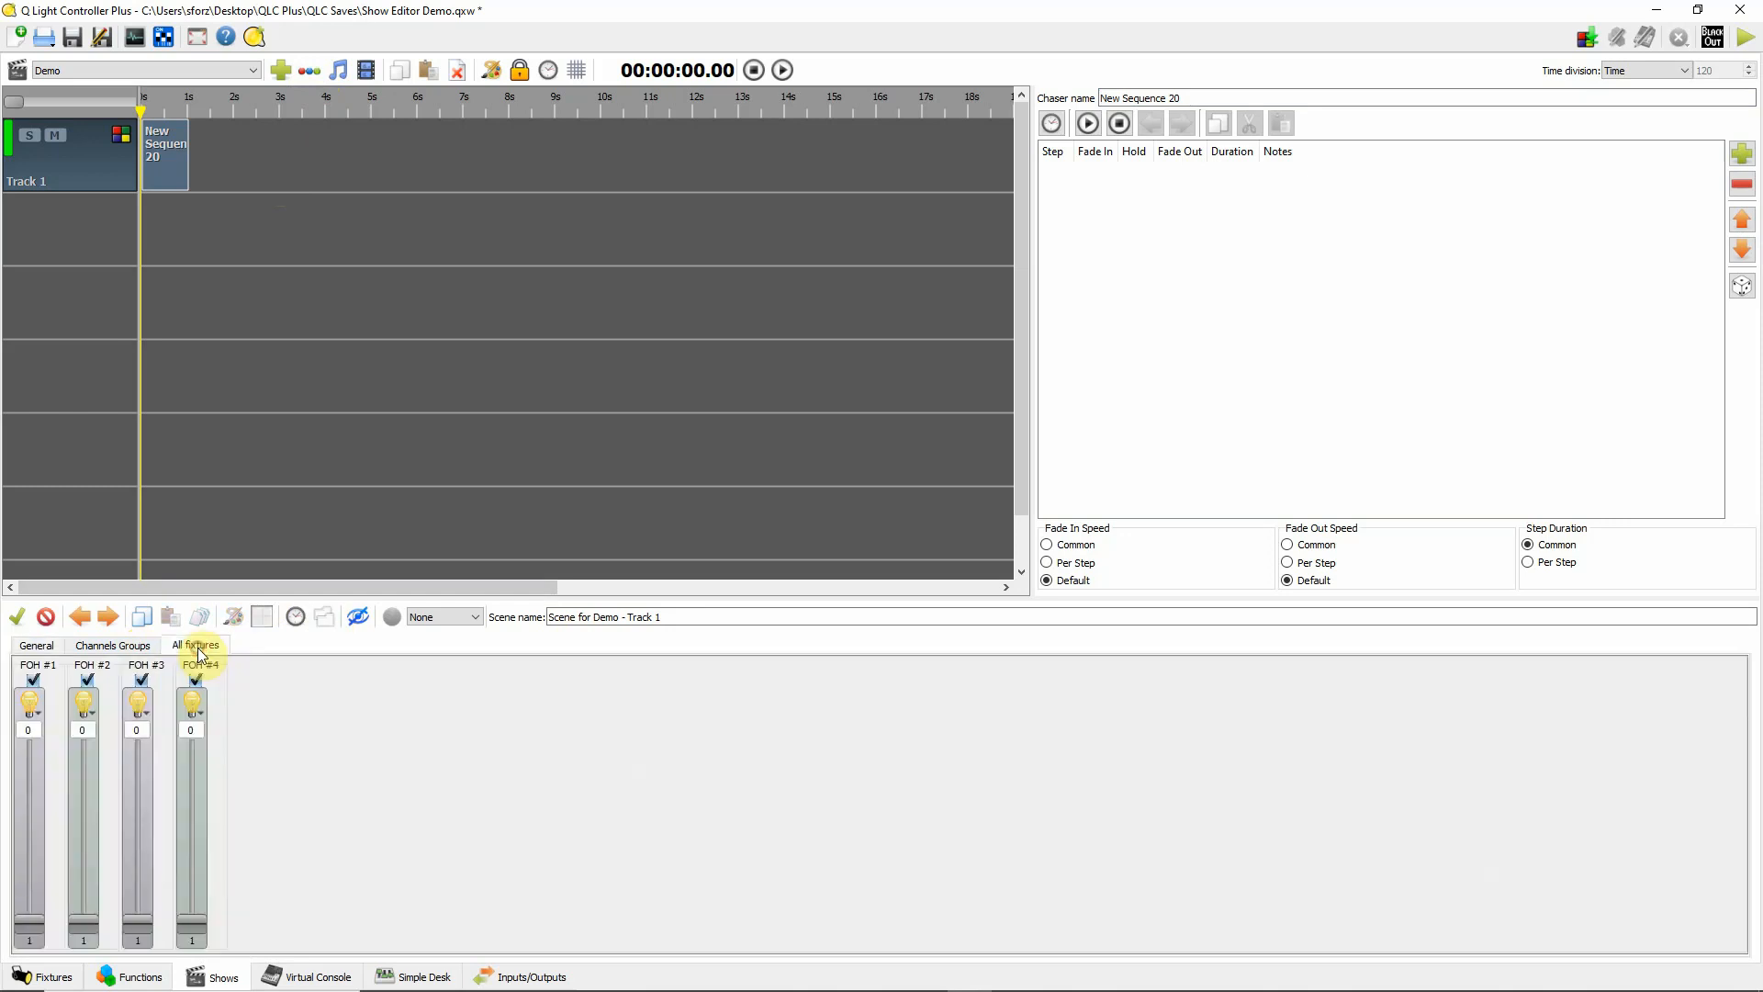
mouse_move(204, 654)
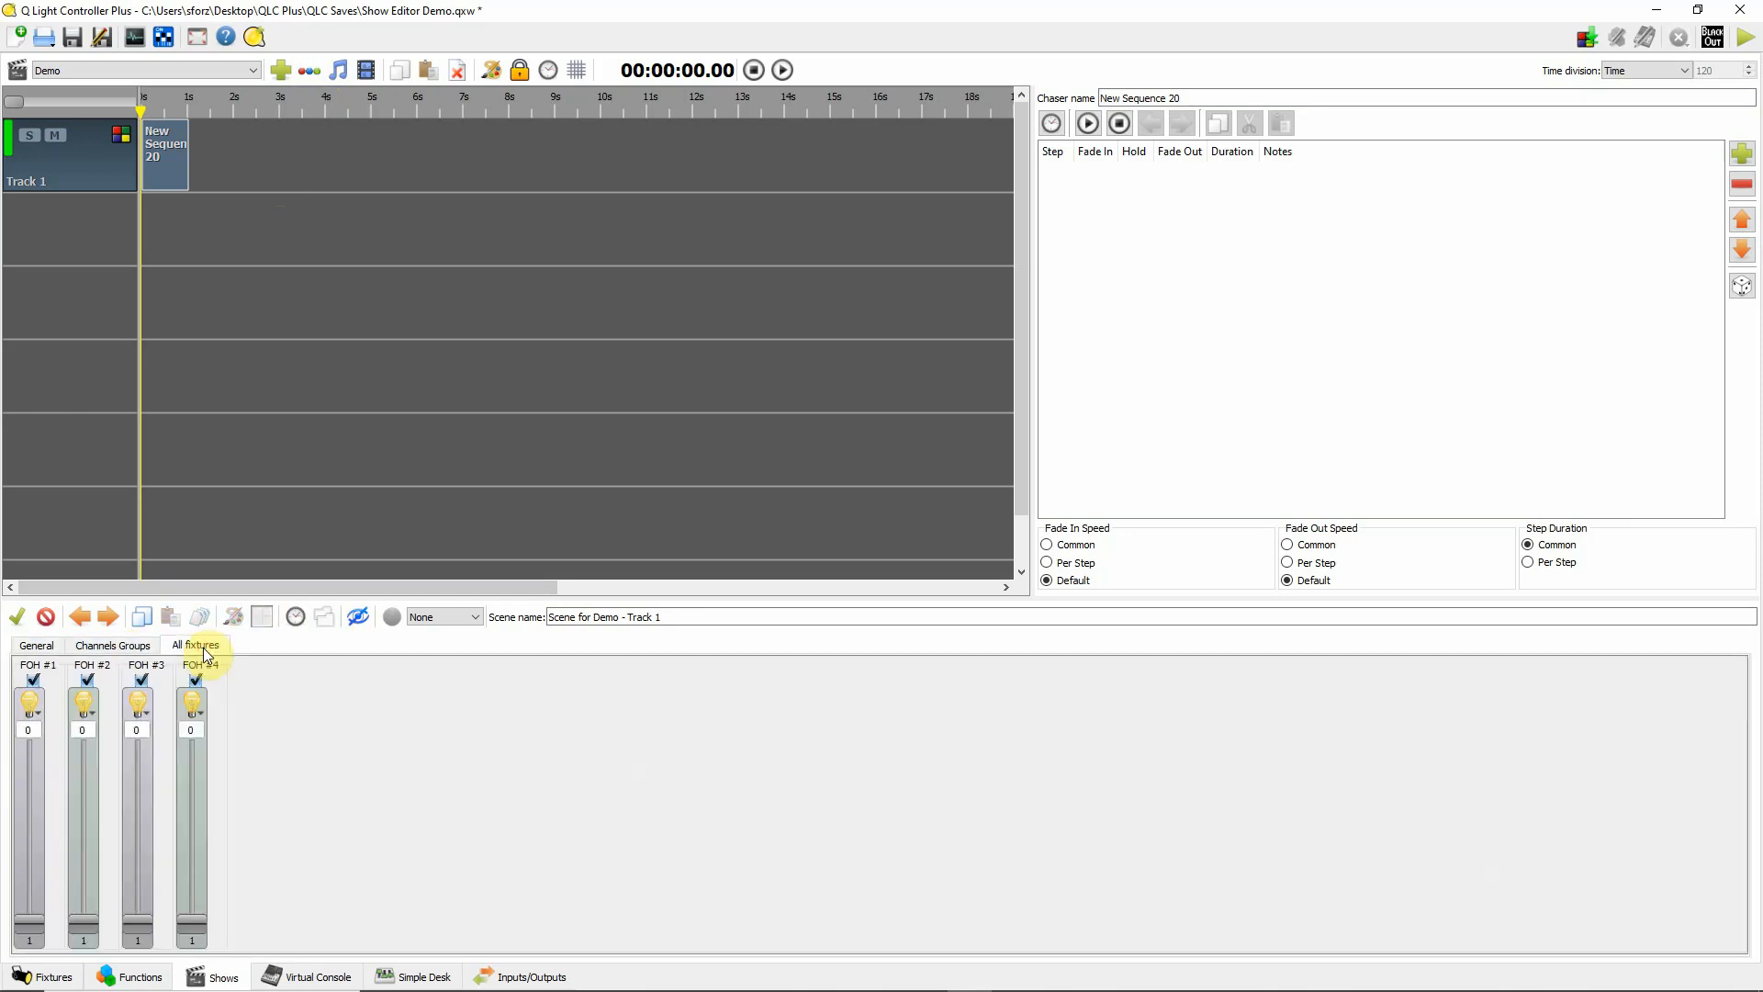
click(112, 645)
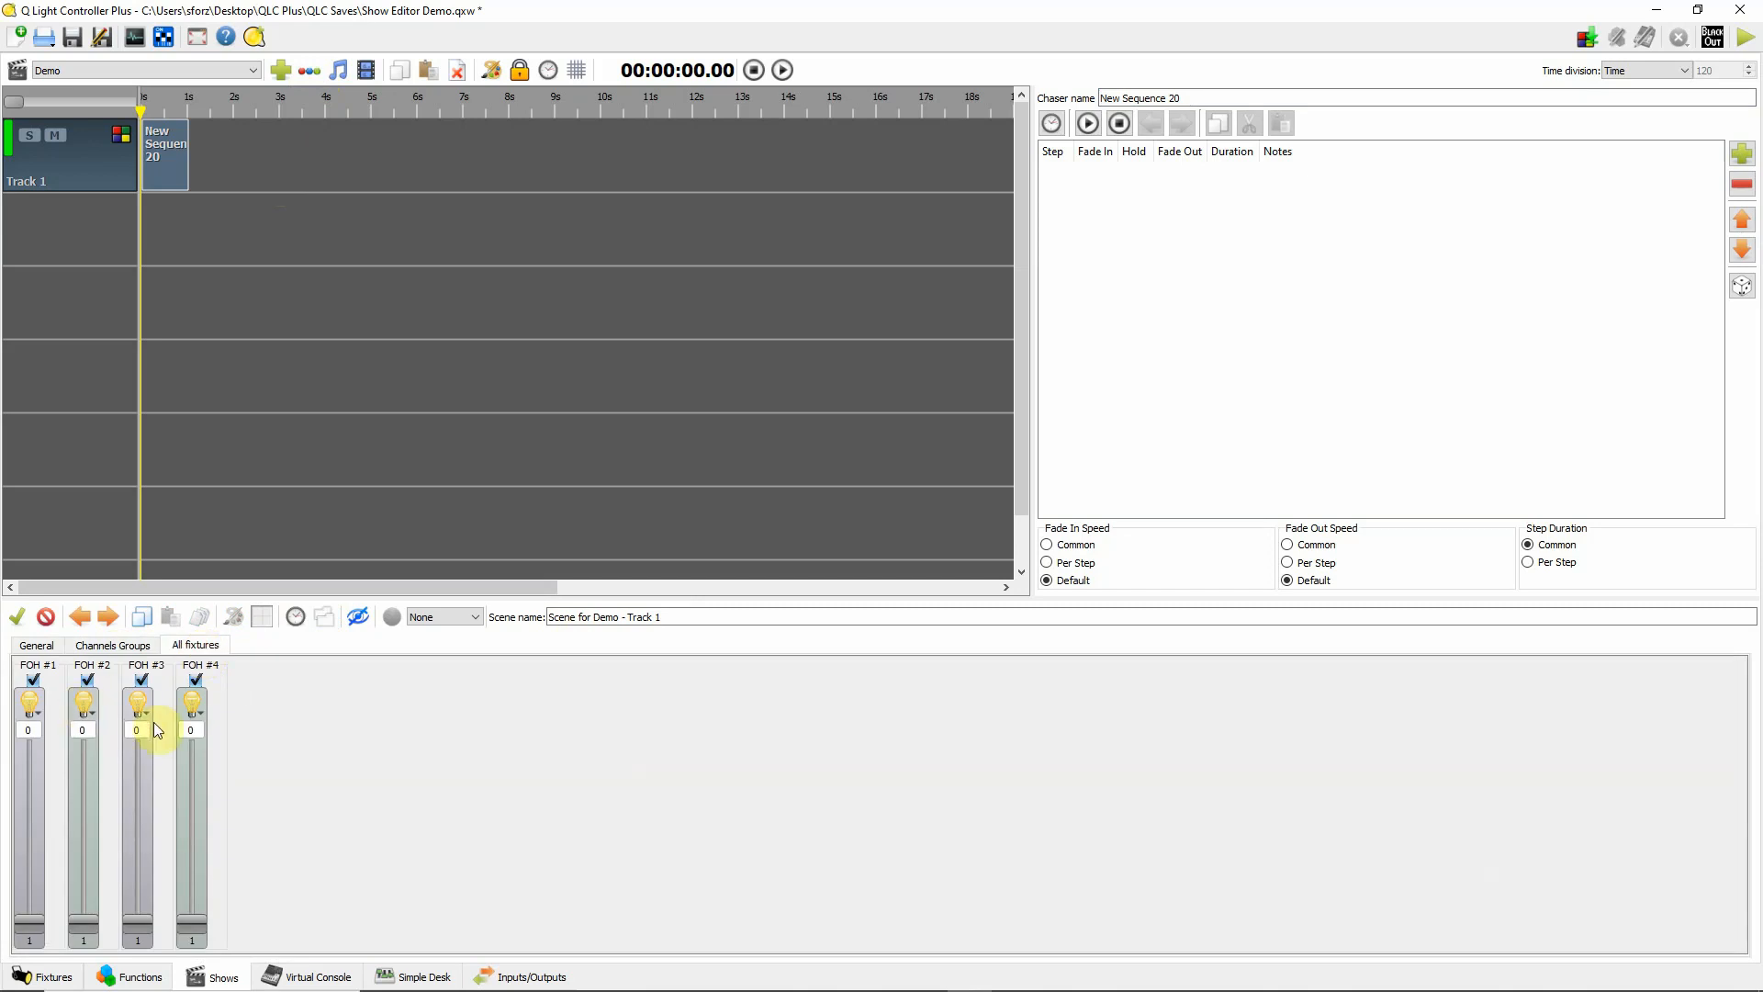
mouse_move(1418, 155)
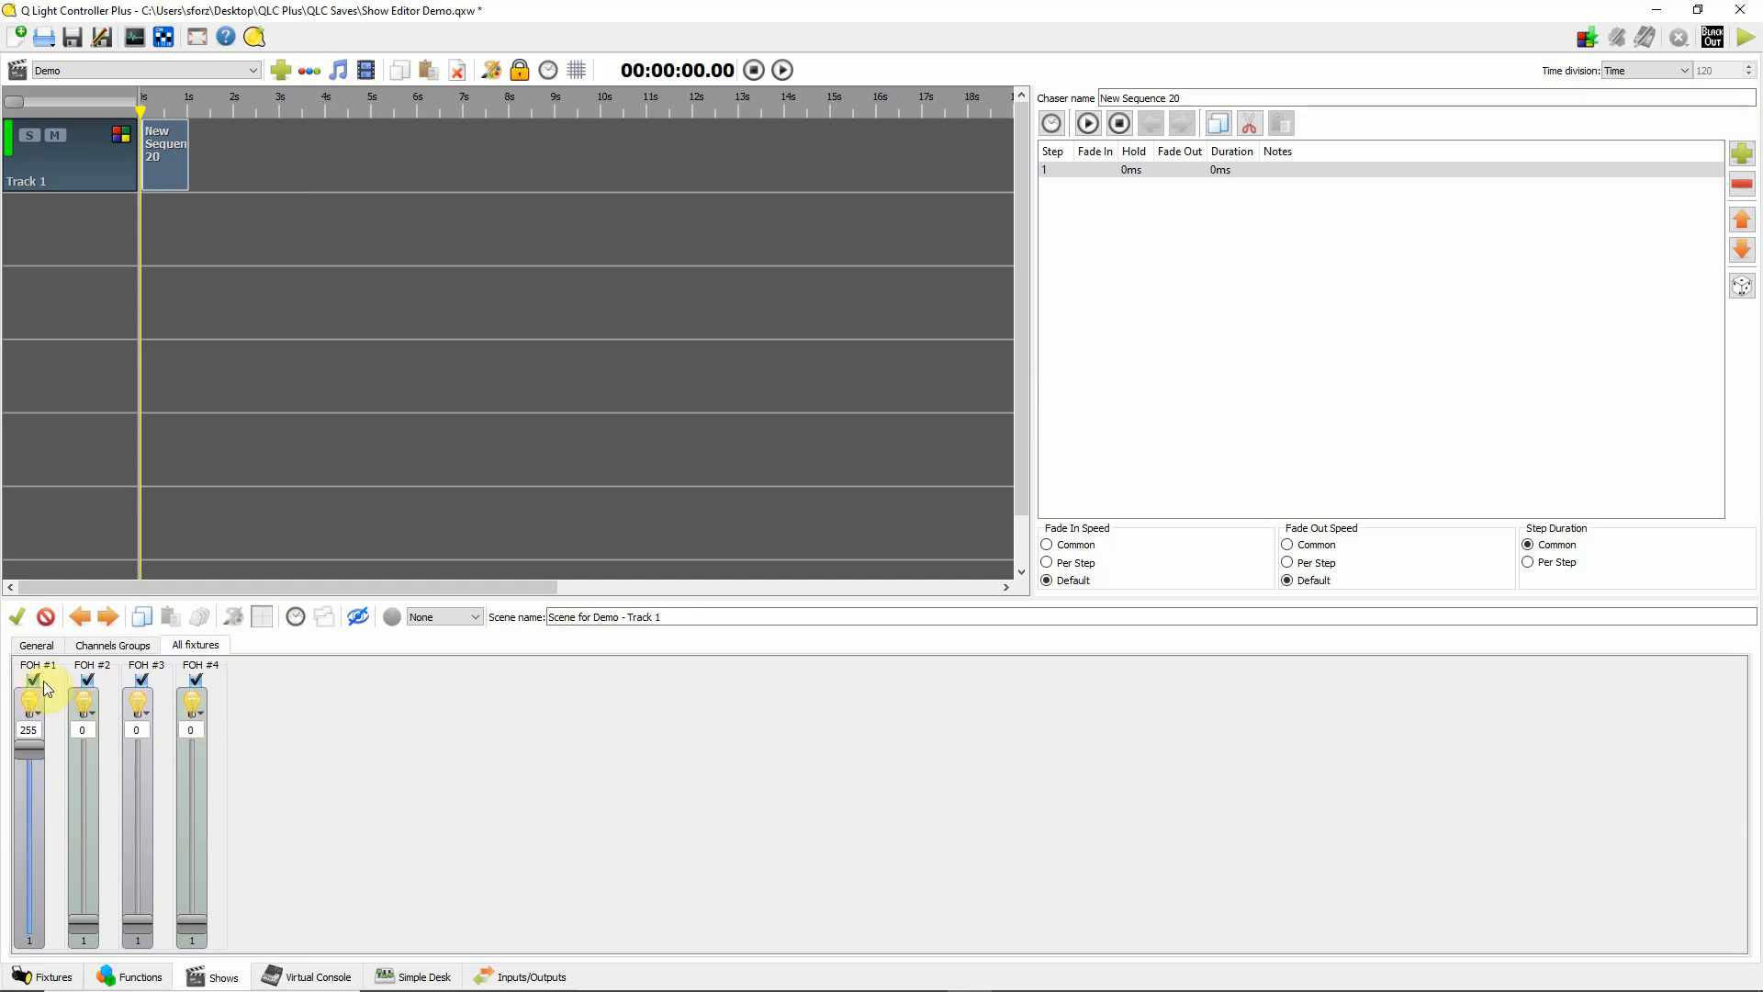
- Build four chaser steps lighting one more FOH fixture each, reviewing their levels
click(1741, 158)
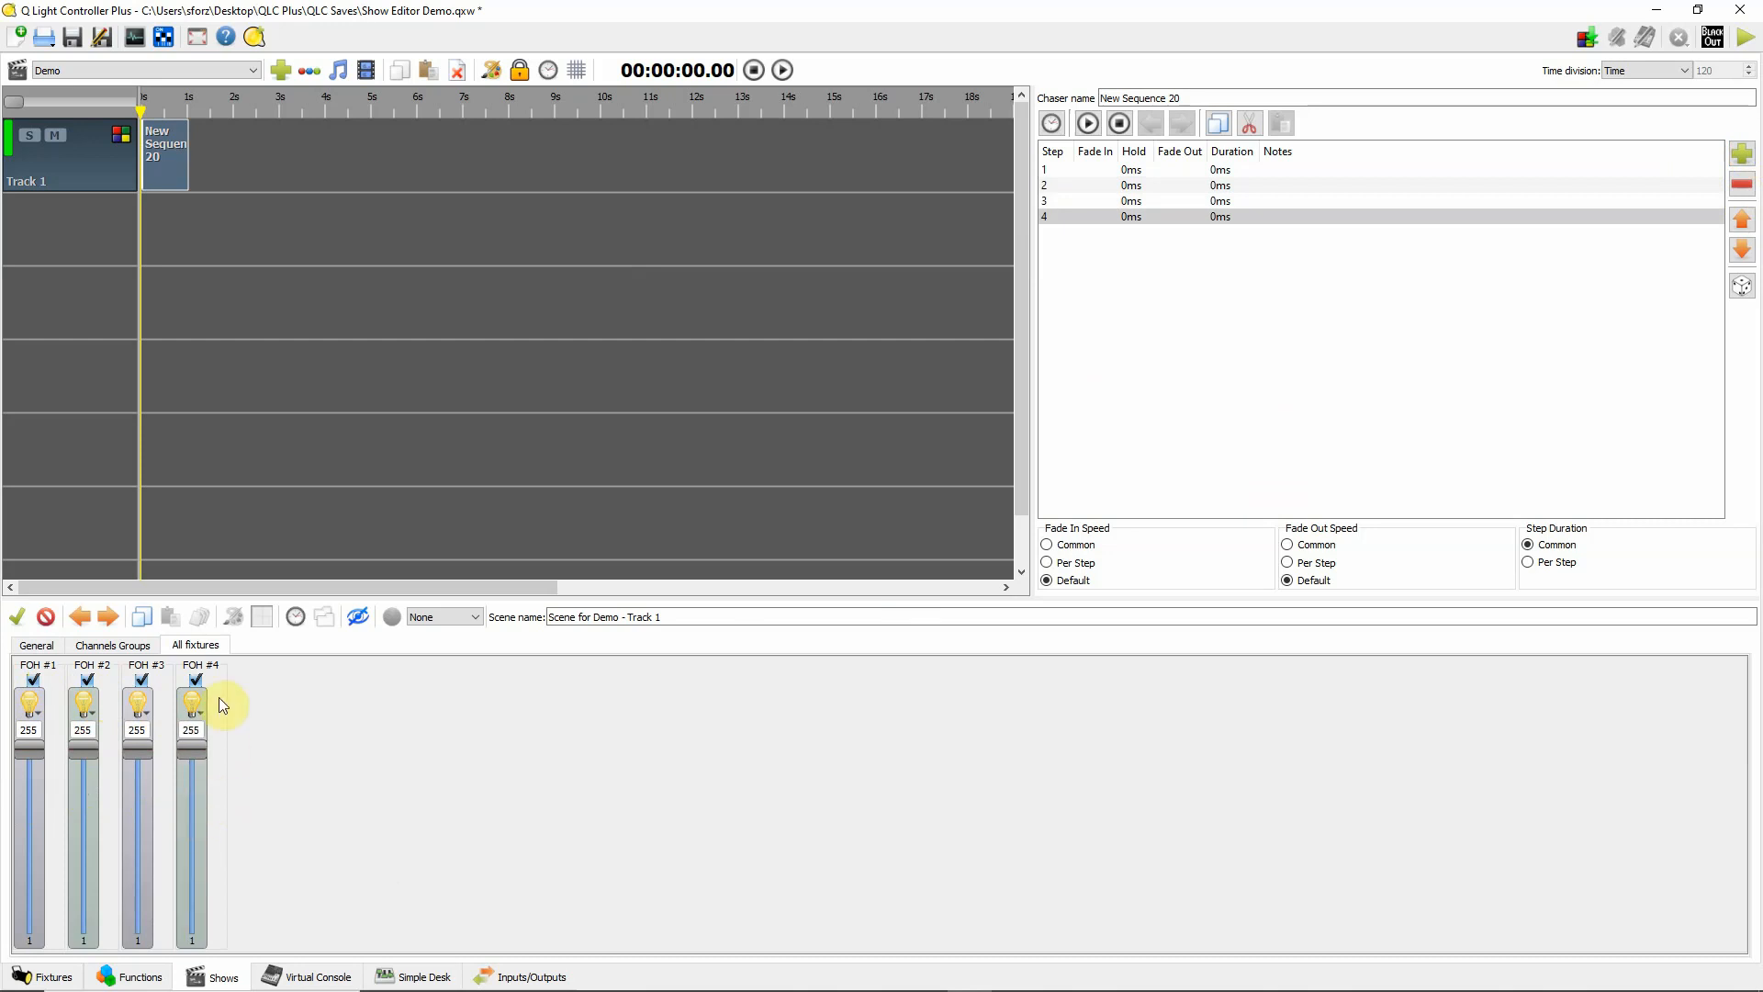
click(1130, 183)
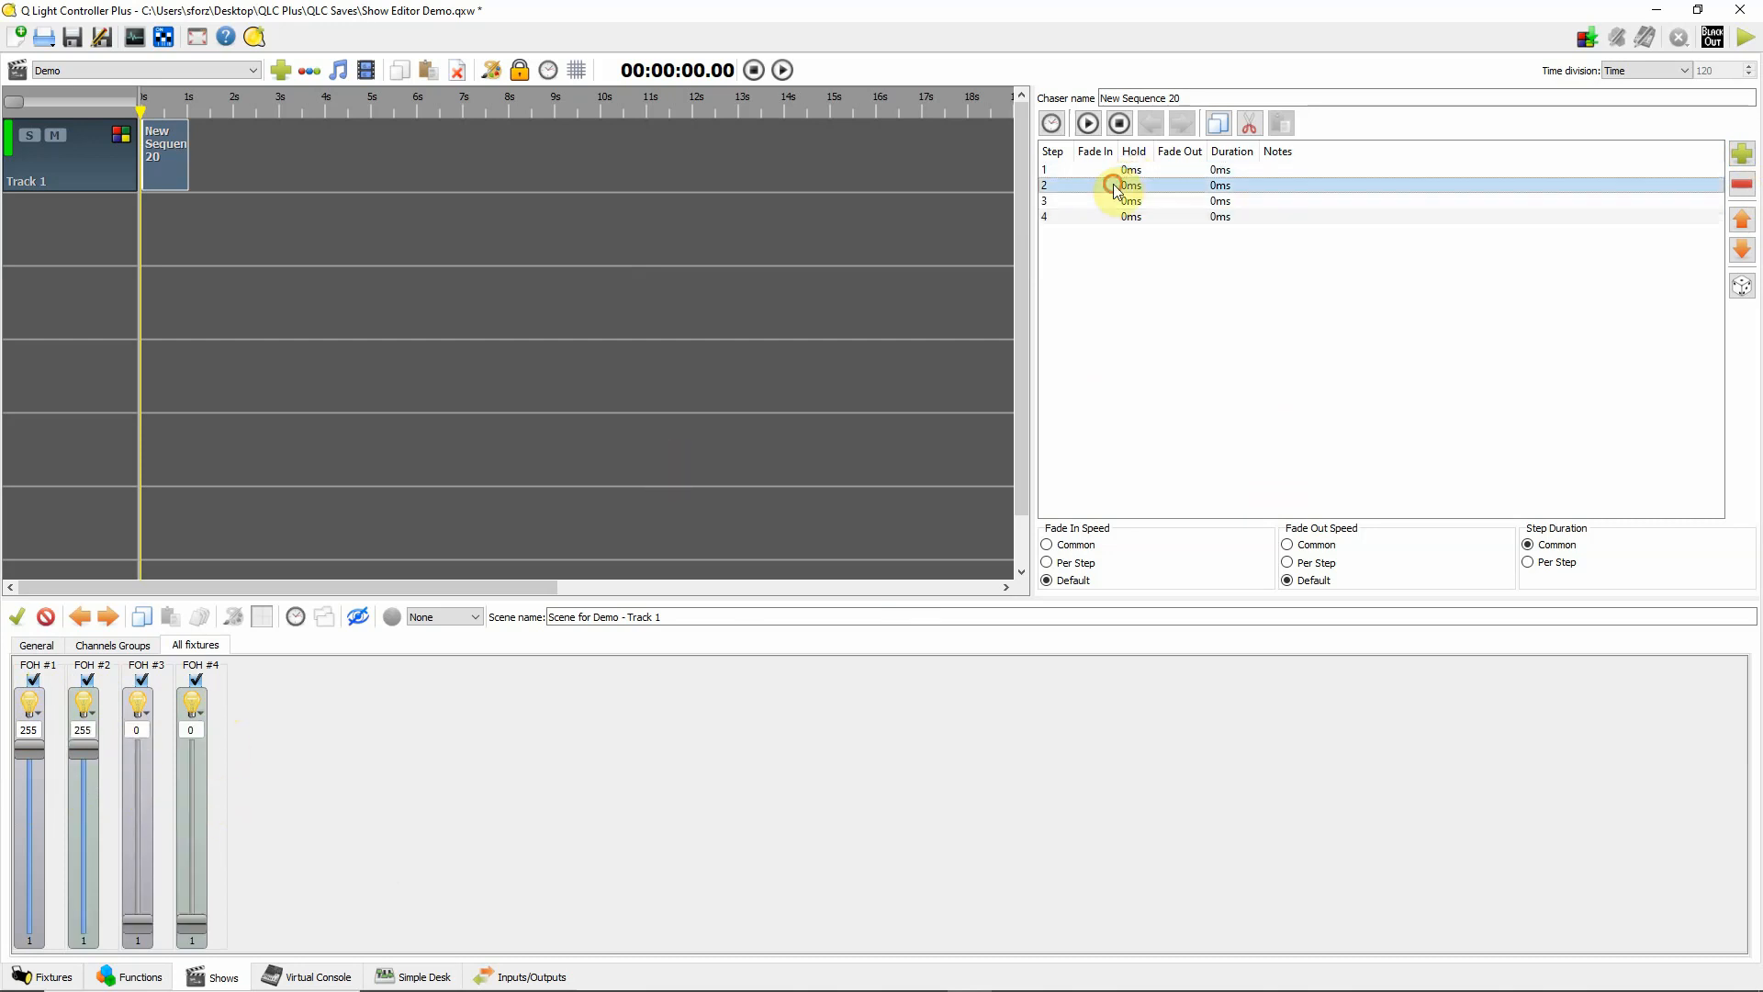
click(1113, 216)
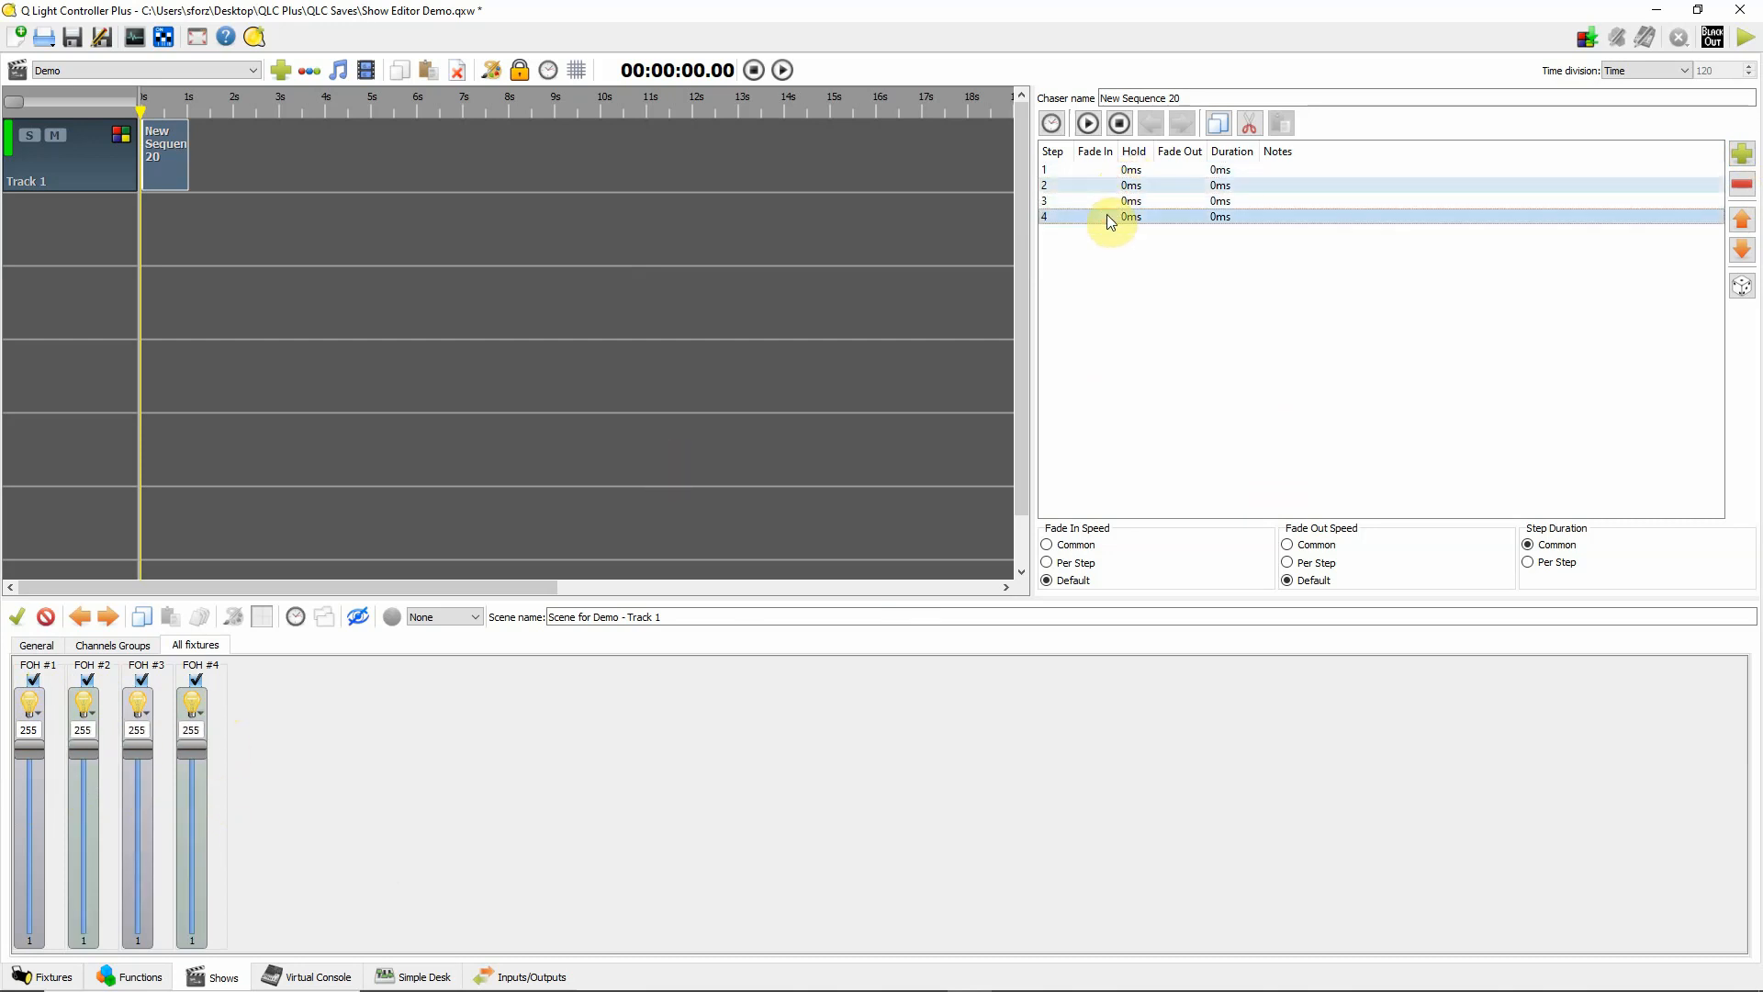
click(1102, 169)
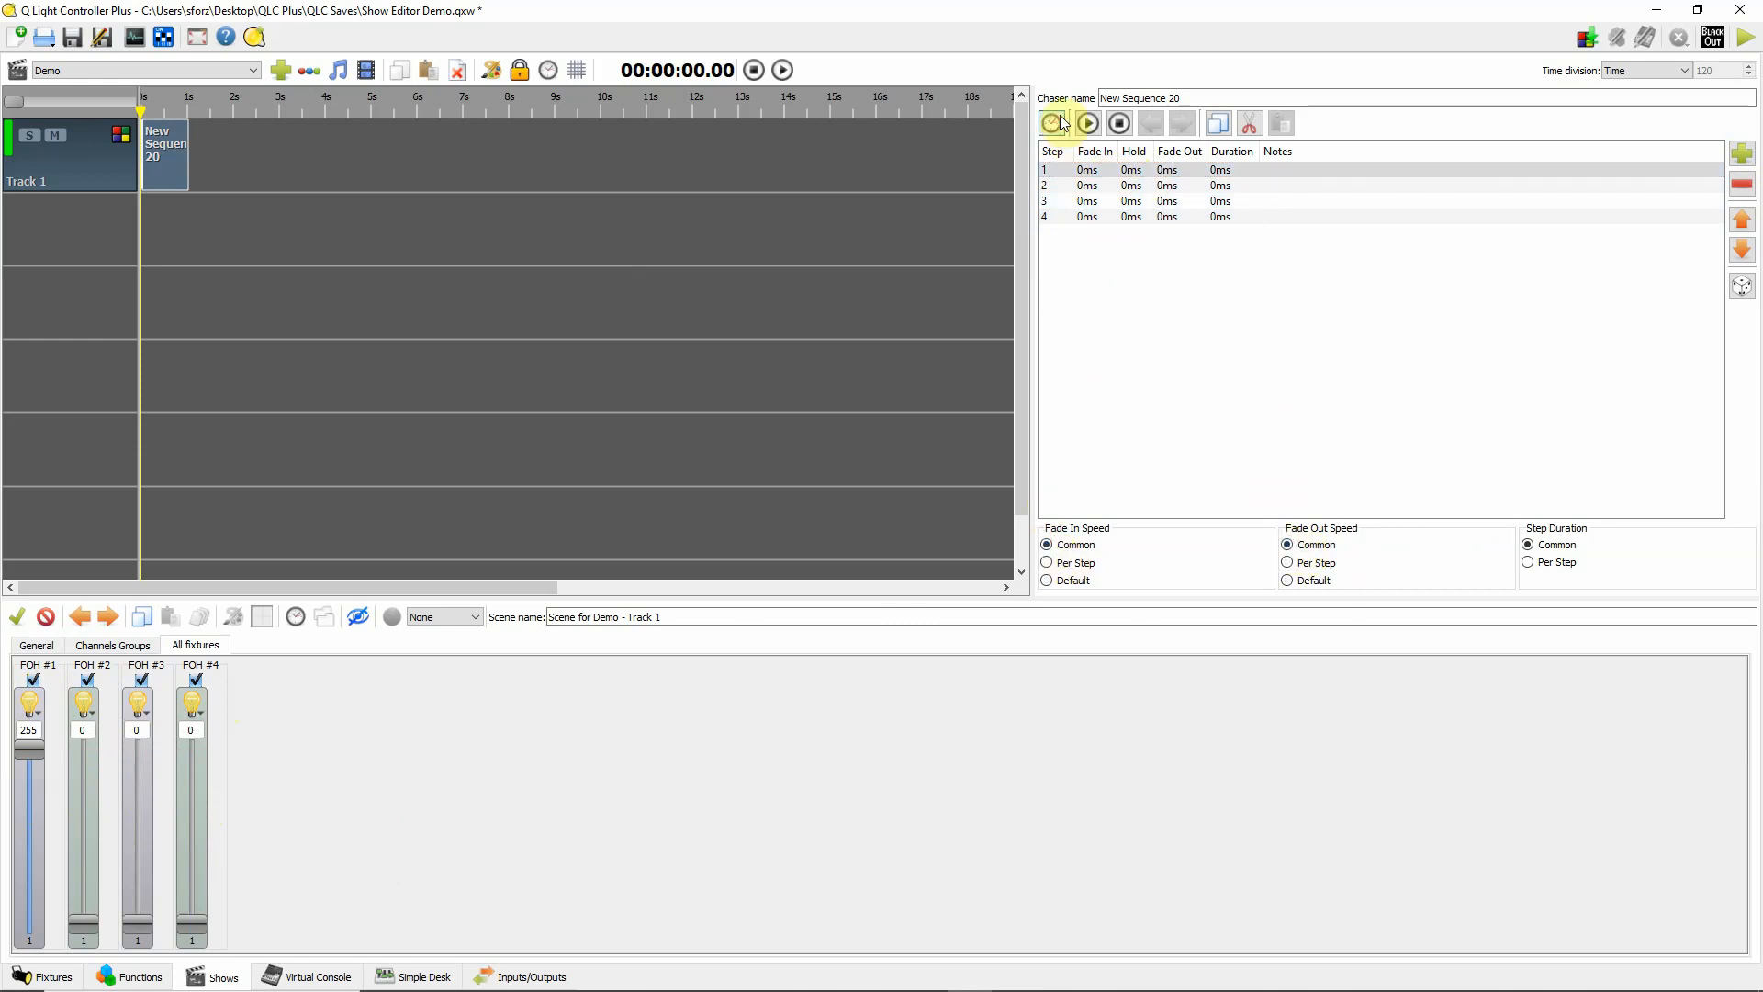
- Set New Sequence 20's common timing so each step holds 1 second
click(1051, 123)
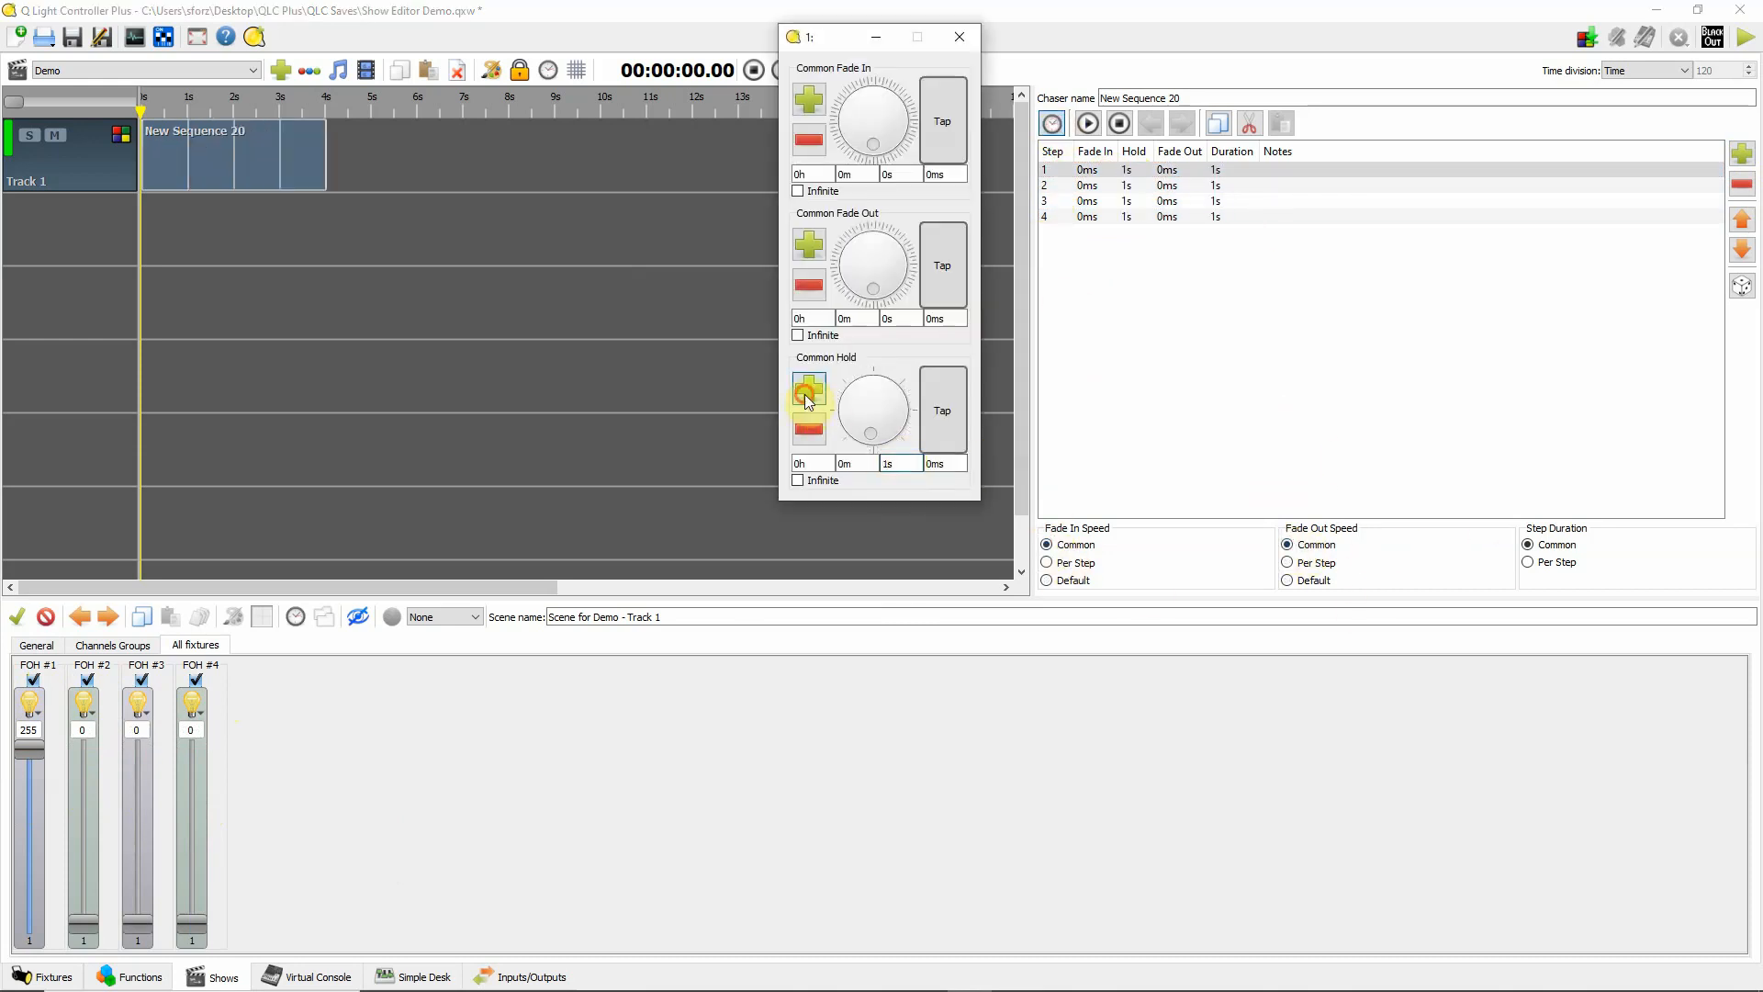
mouse_move(911, 480)
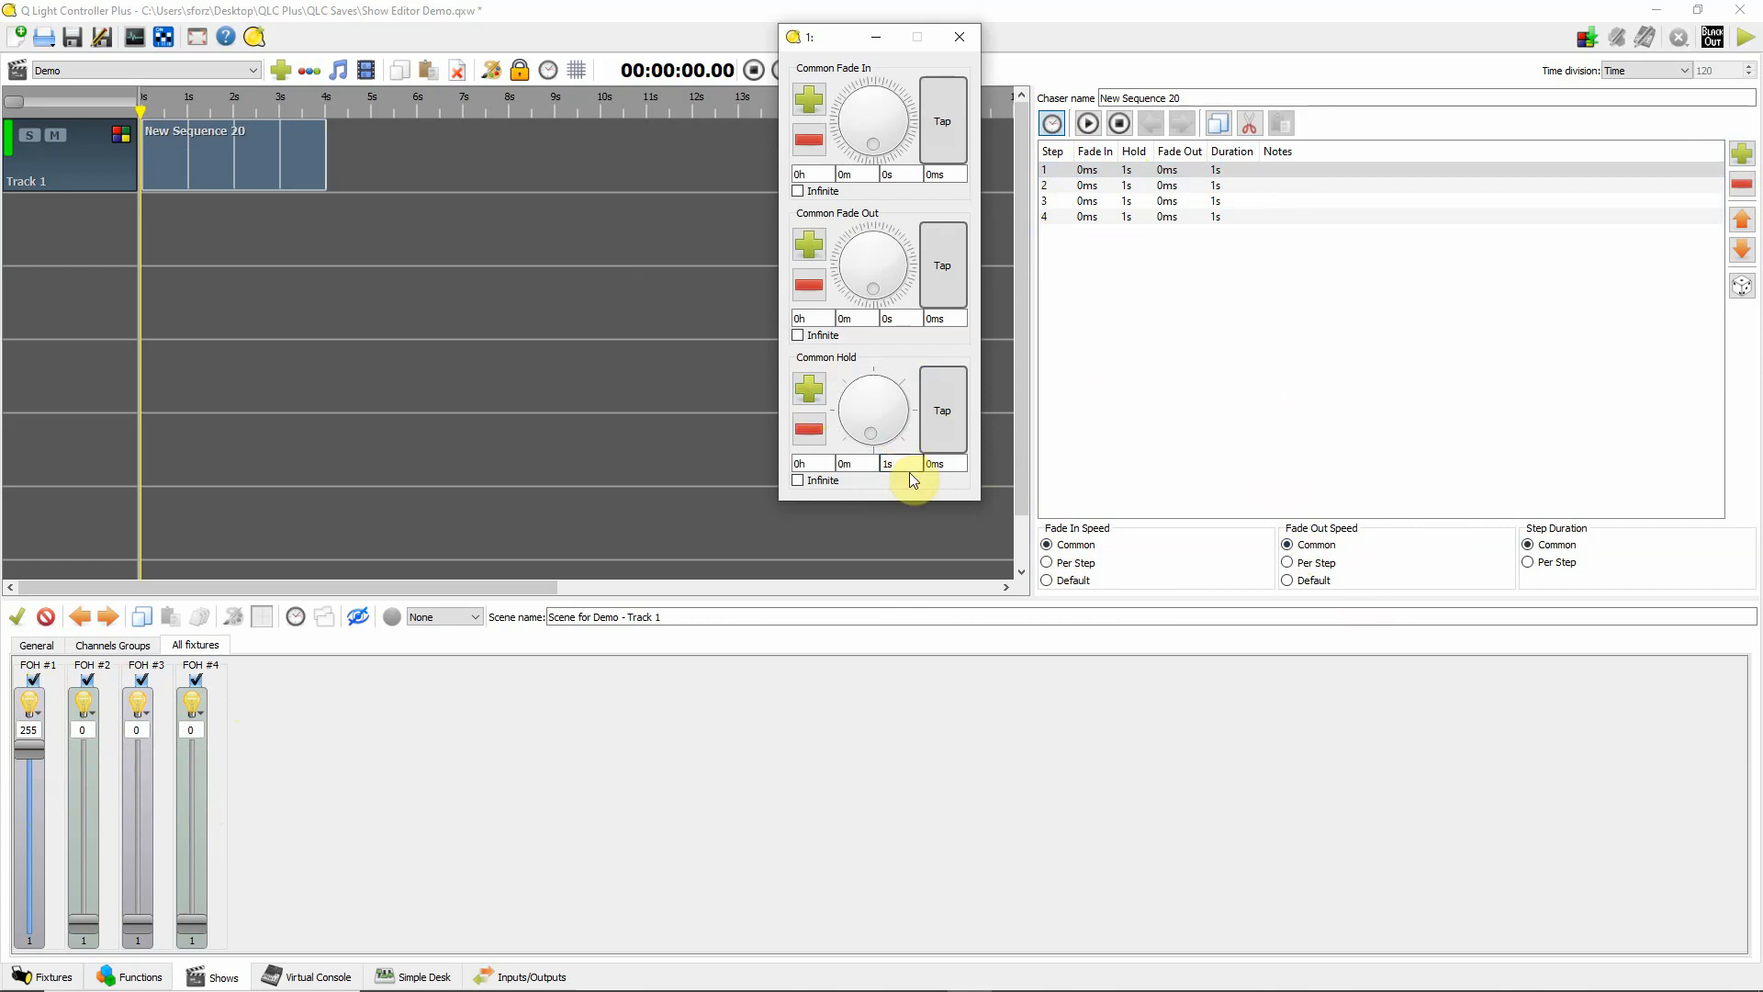
click(942, 408)
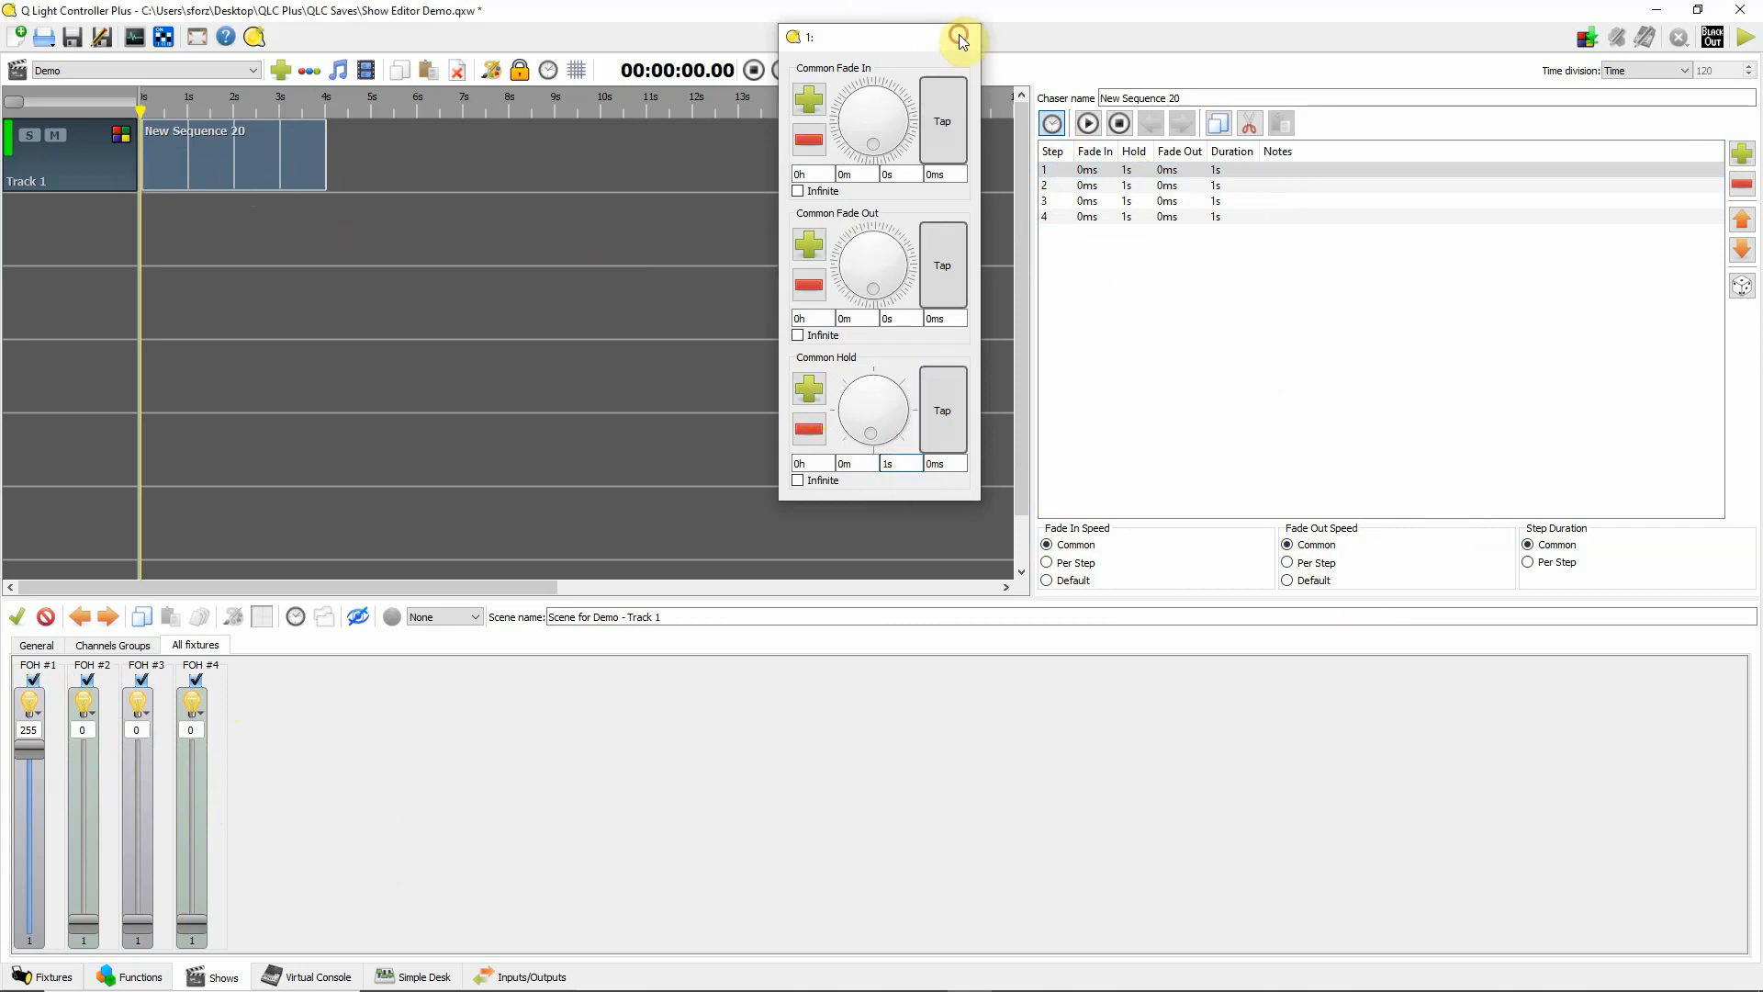
click(959, 37)
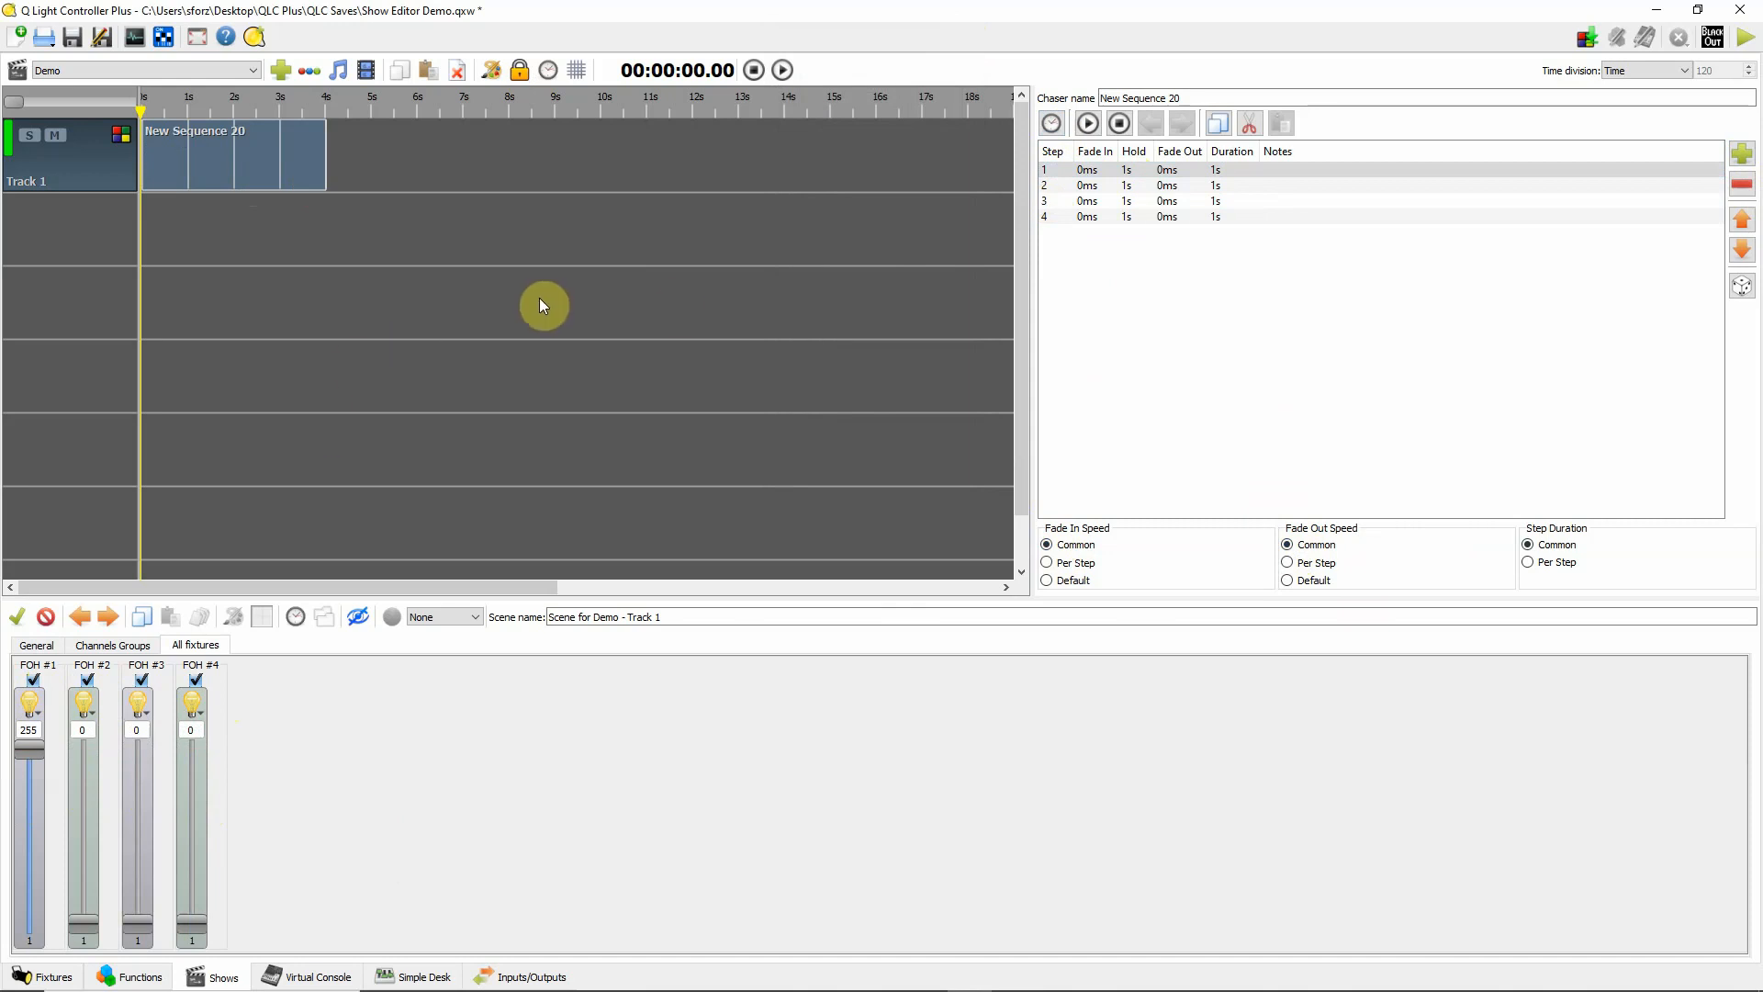
- Preview steps 2 and 4 of New Sequence 20 with the fixture monitor showing the FOH lights
click(1107, 186)
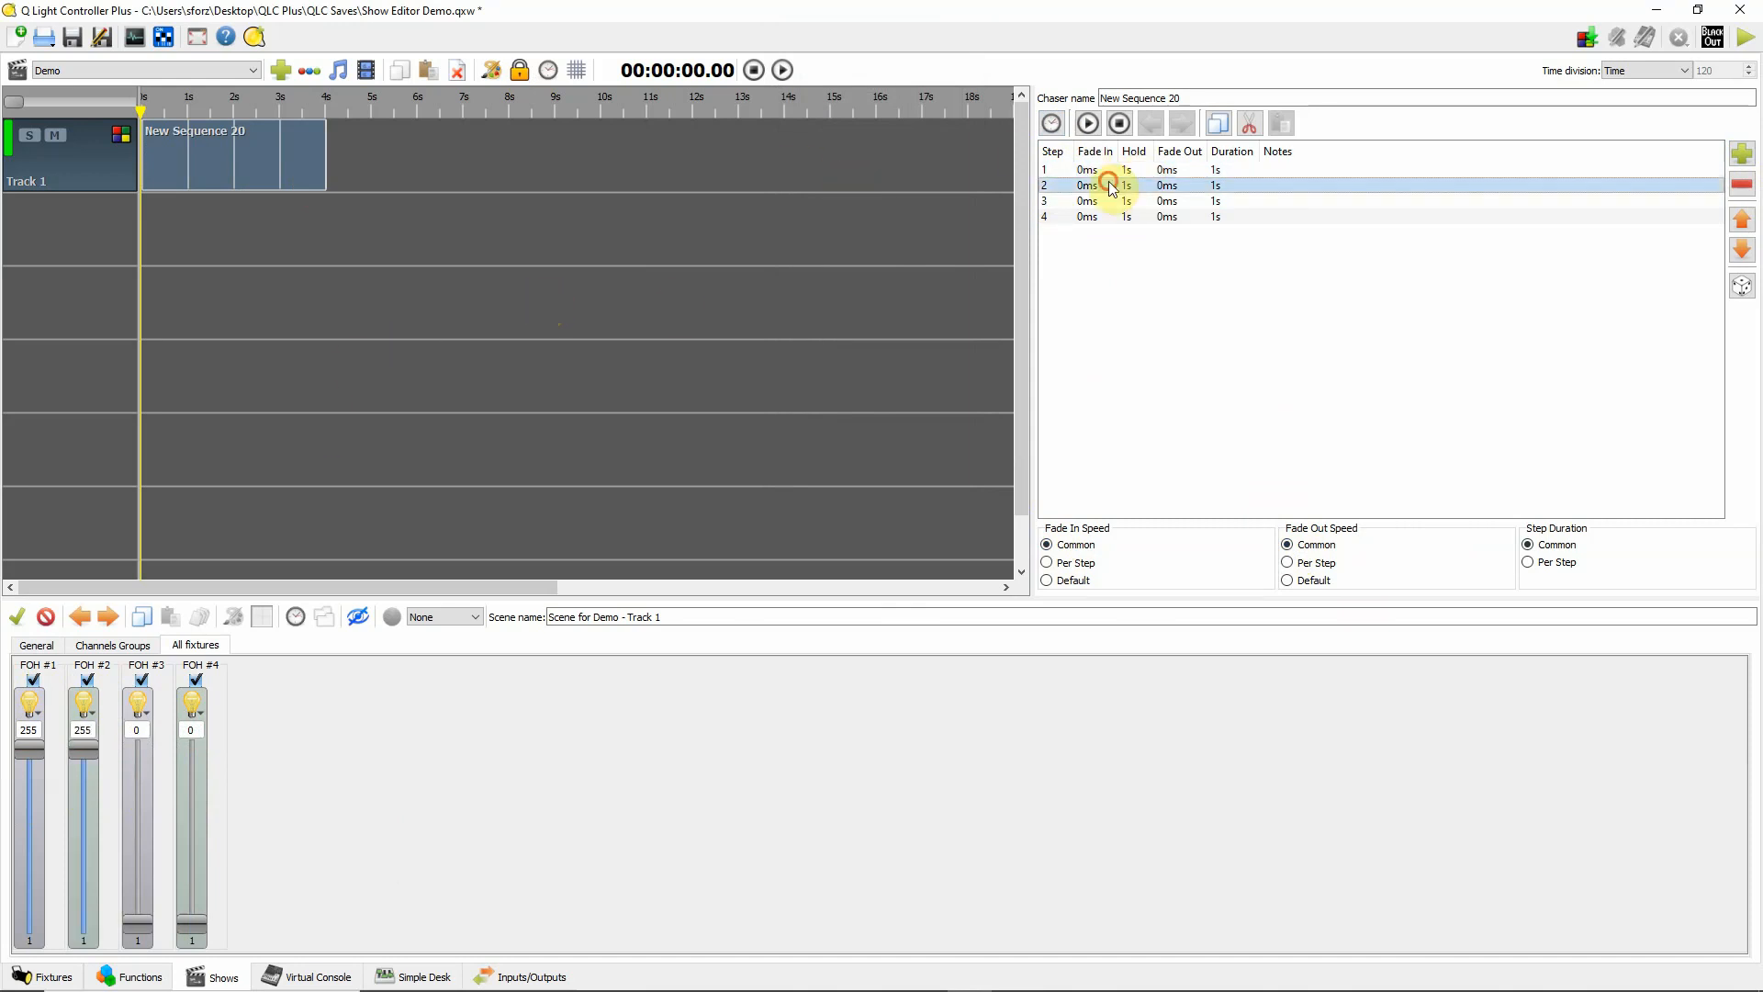
click(1085, 169)
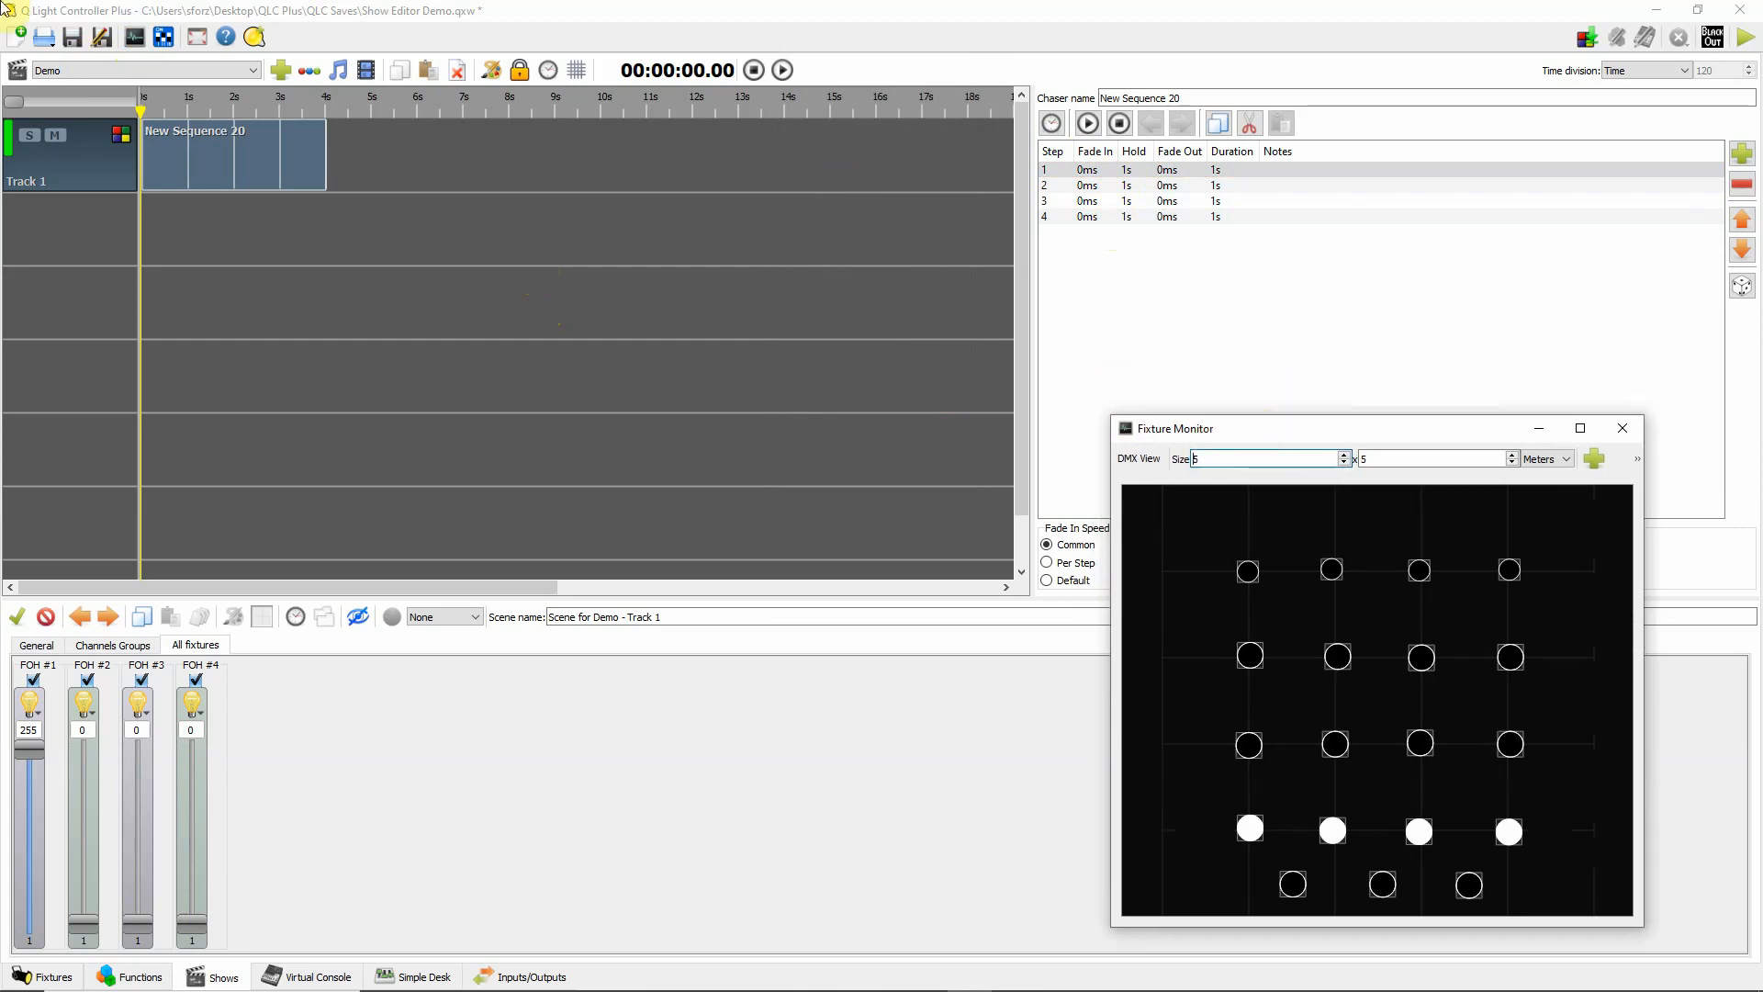
click(1113, 217)
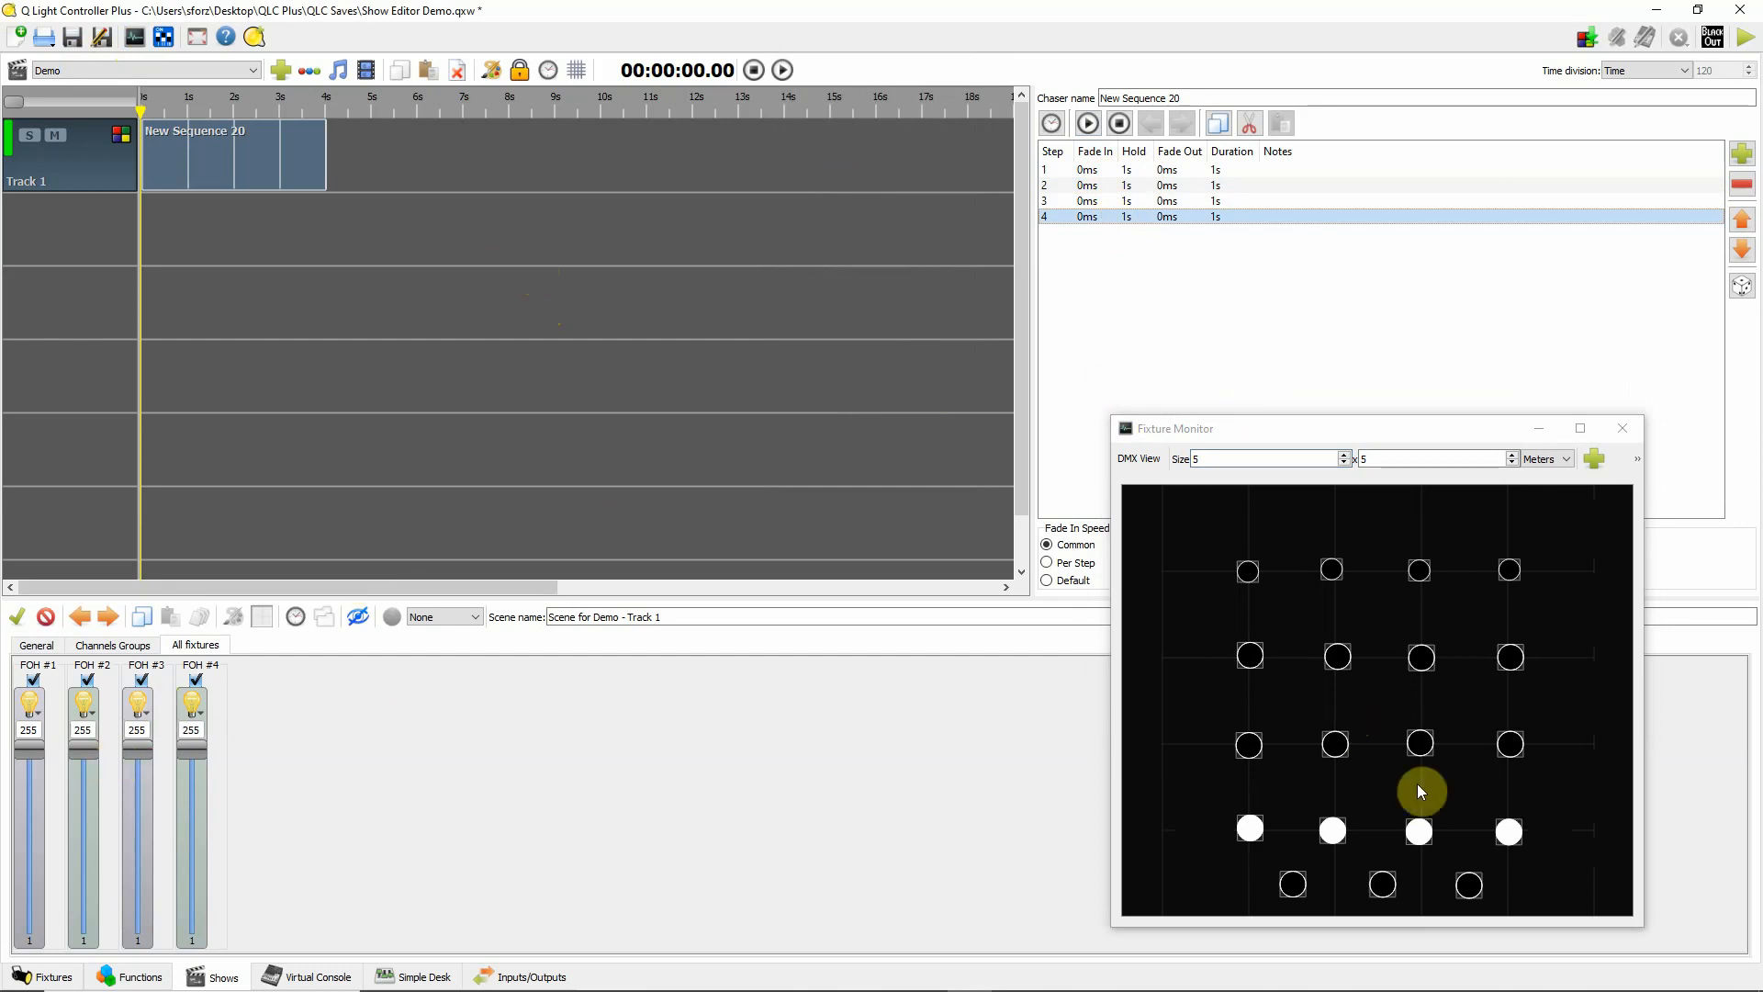
click(1107, 185)
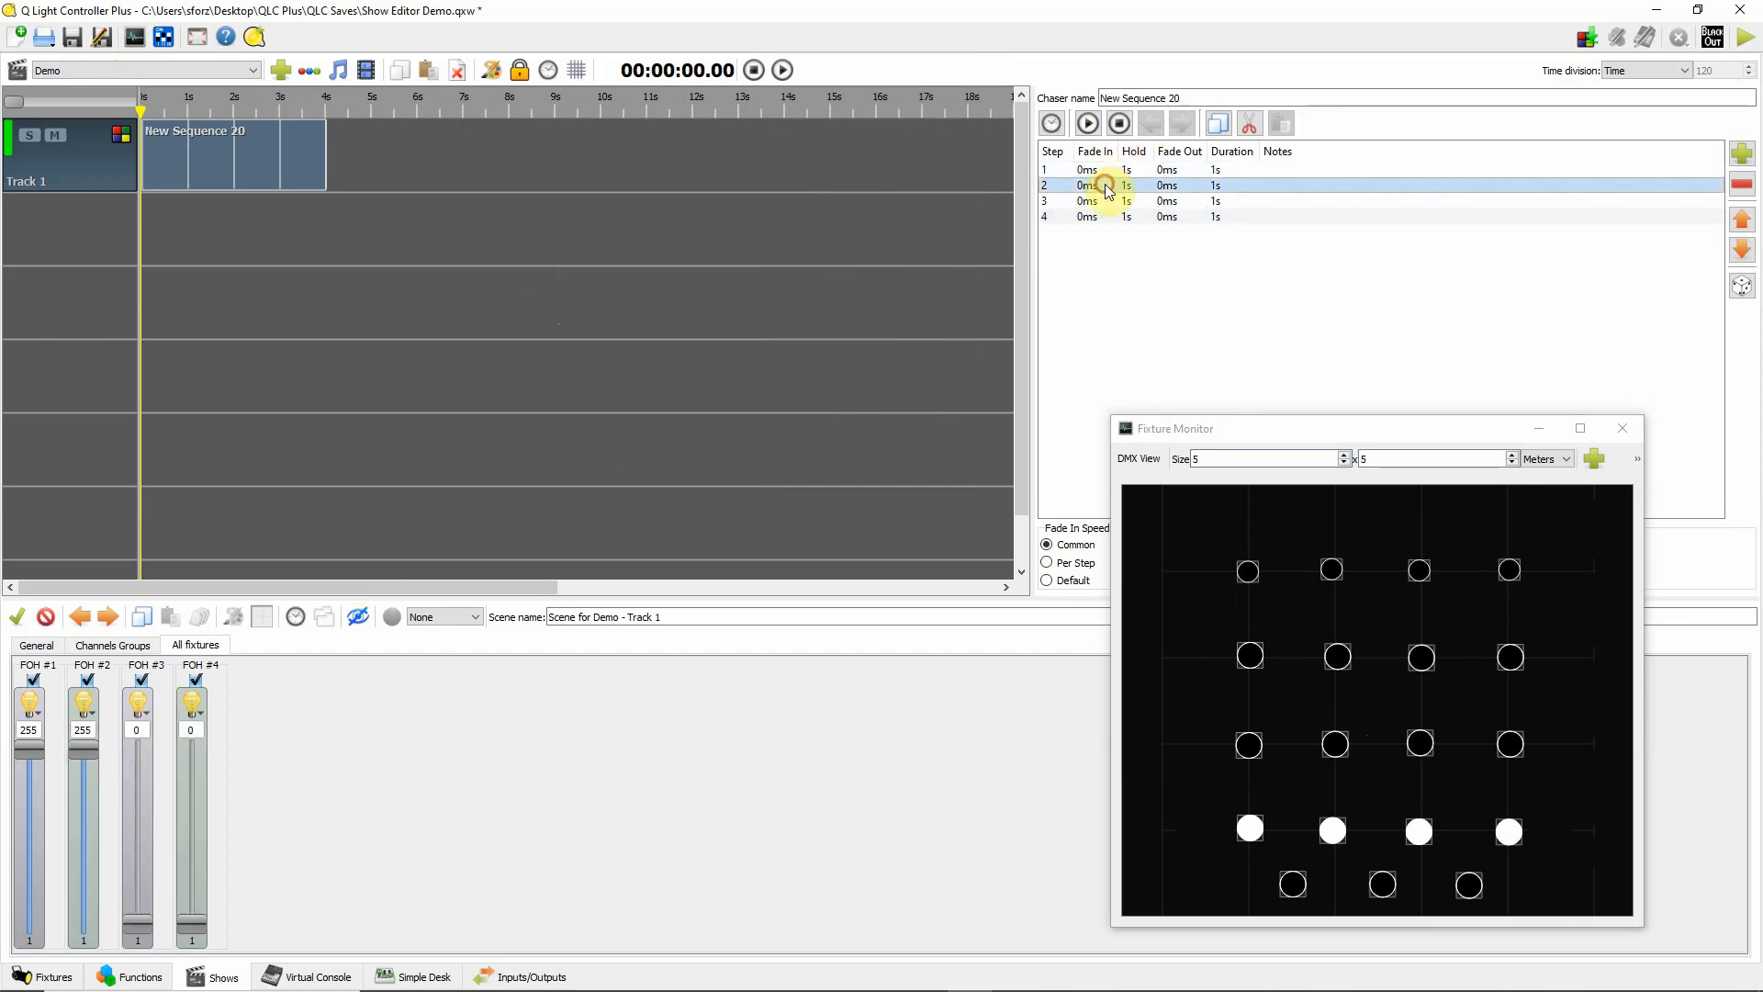
click(1103, 216)
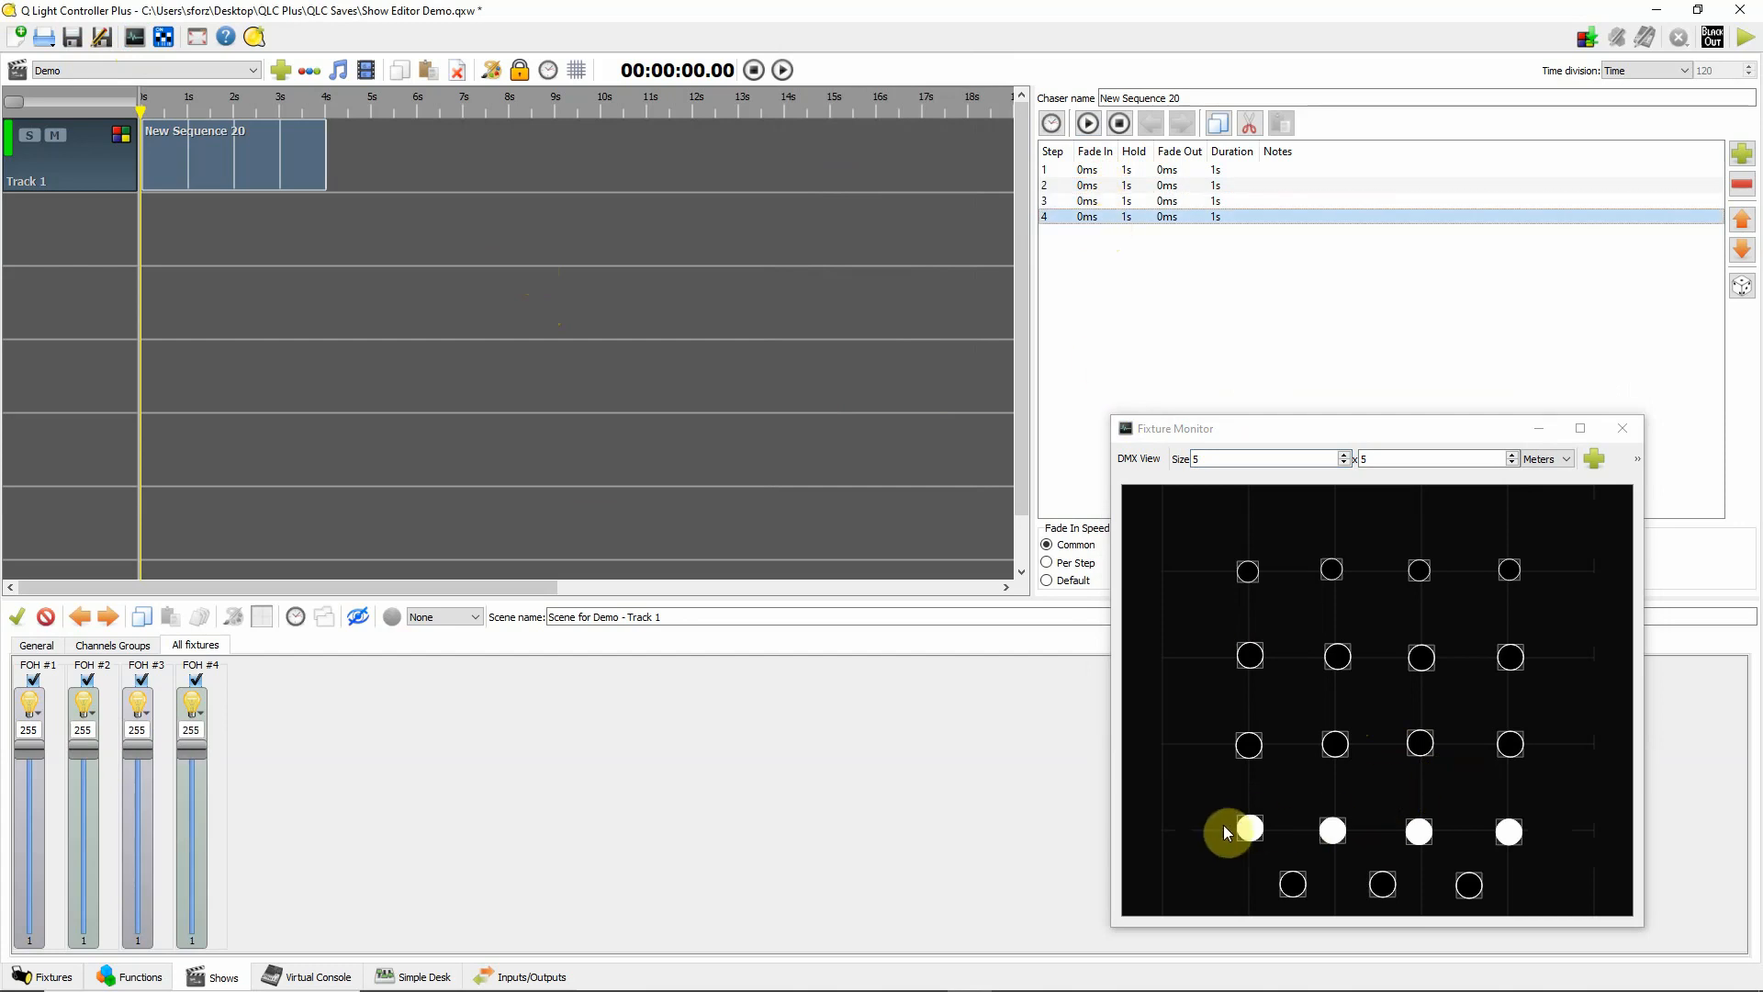
mouse_move(1511, 832)
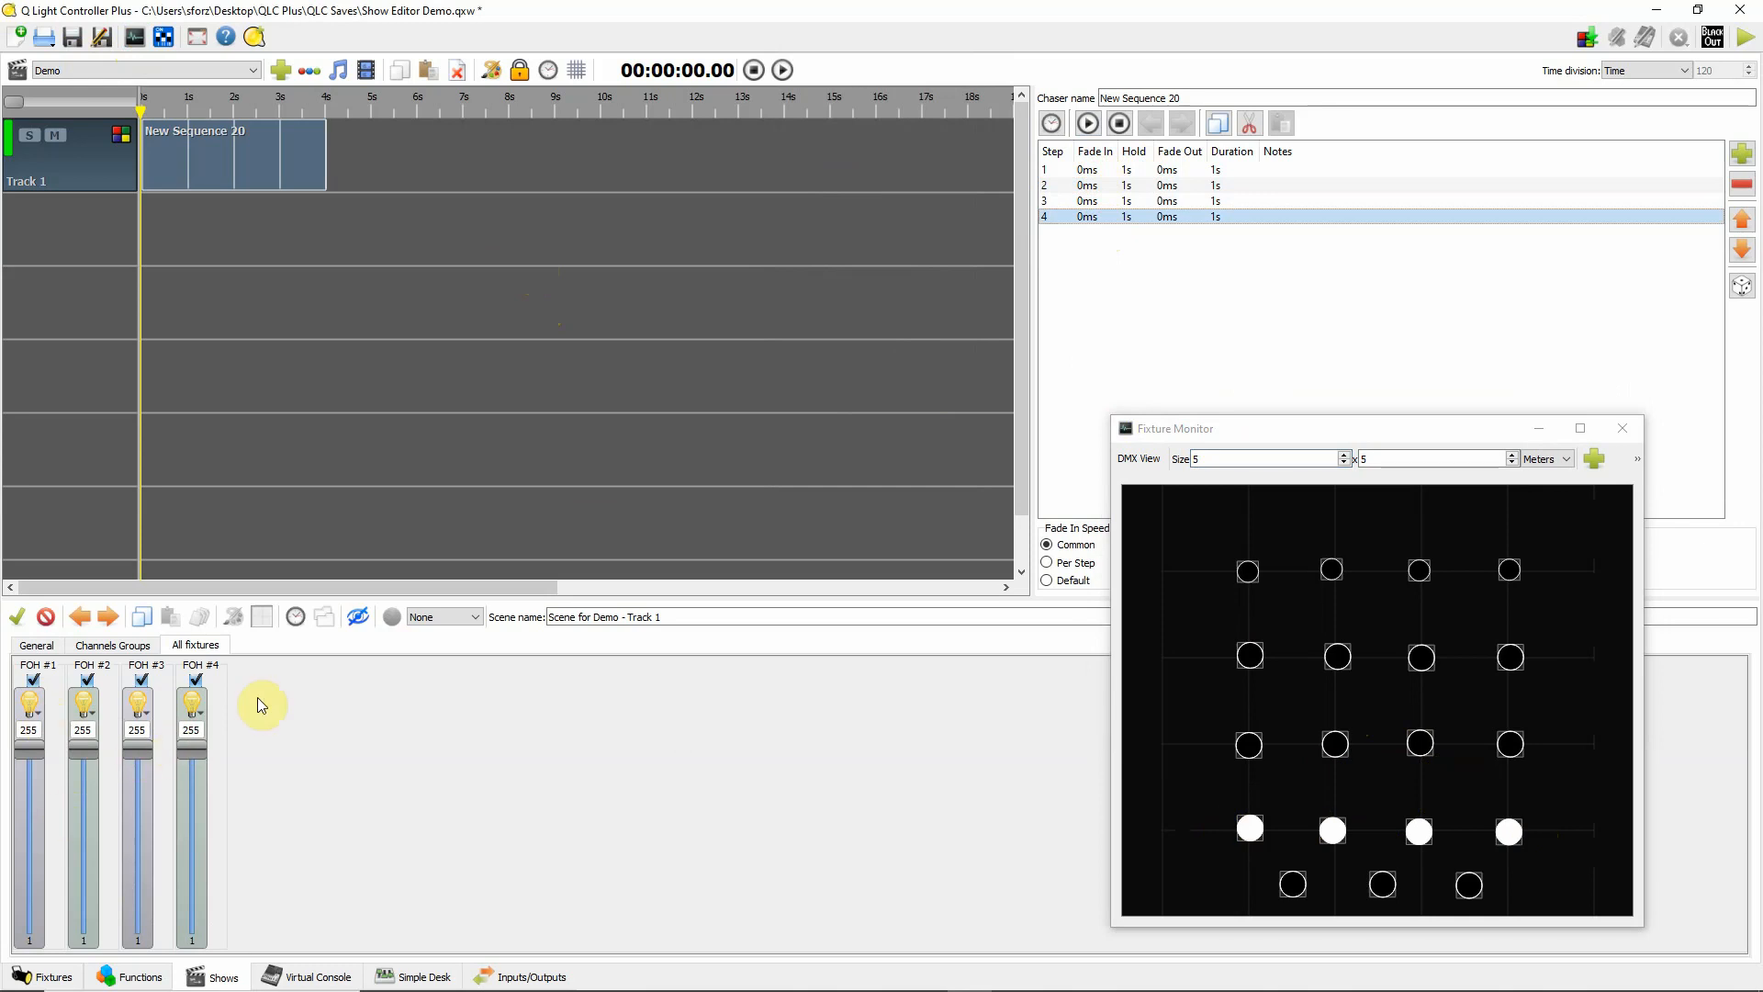
mouse_move(1065, 231)
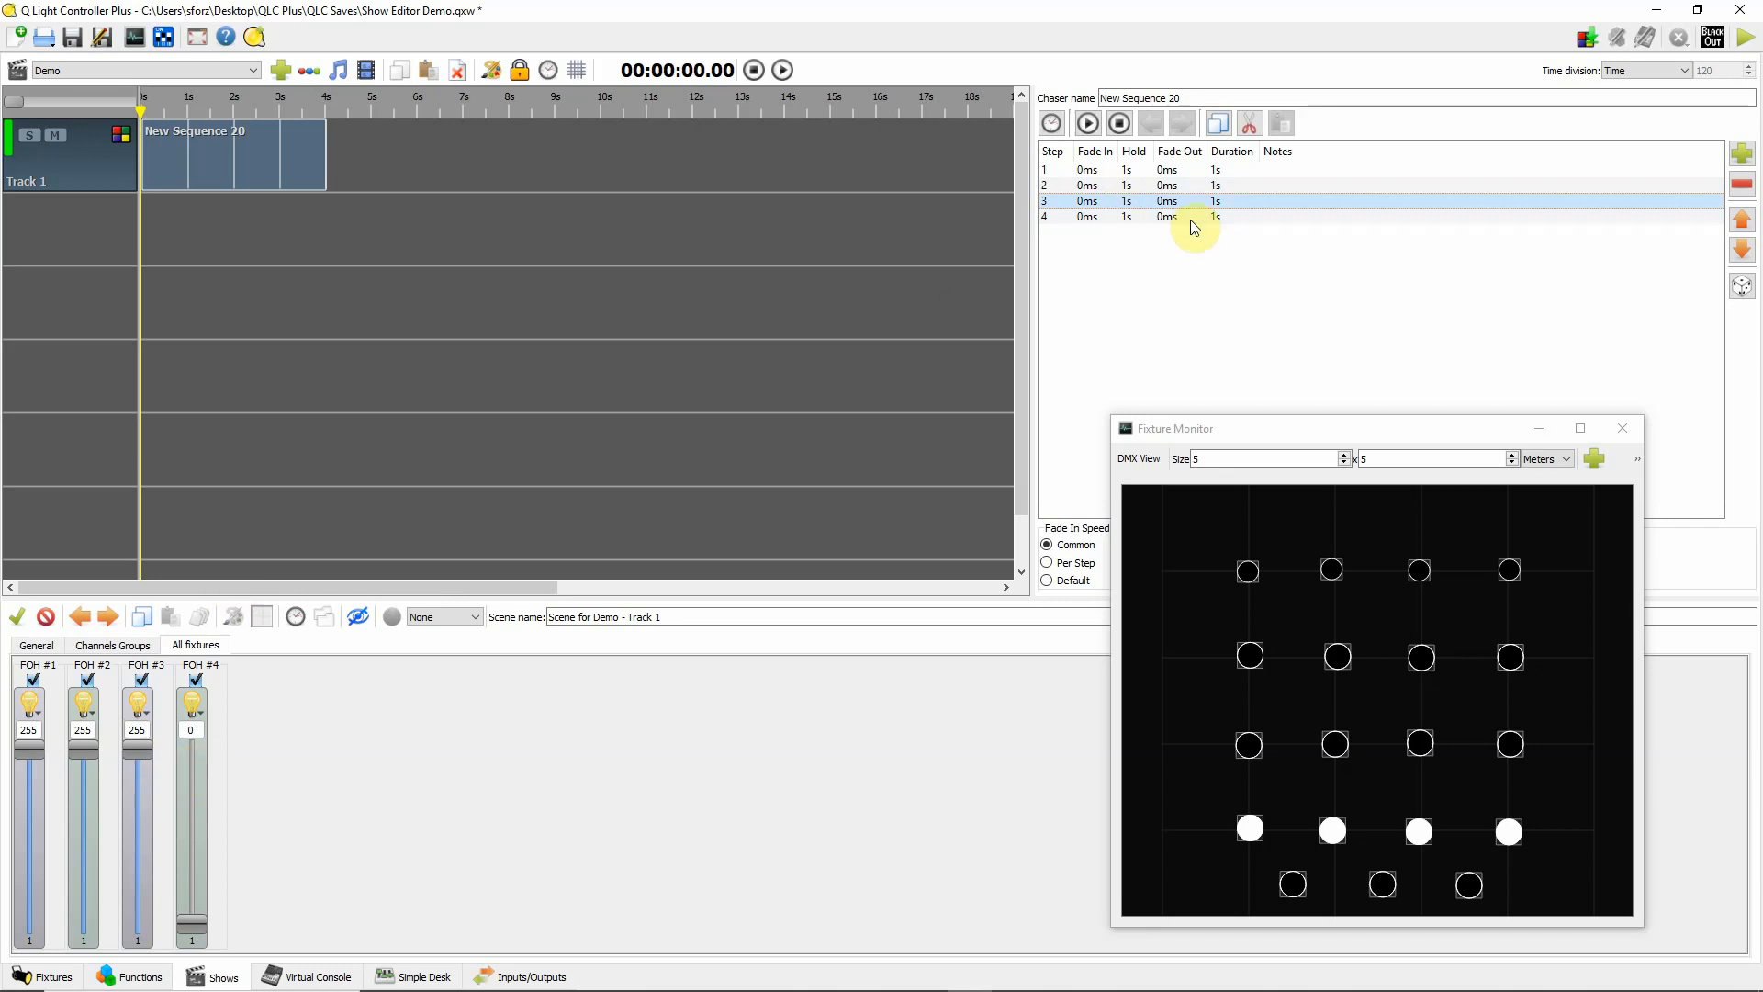
mouse_move(805, 224)
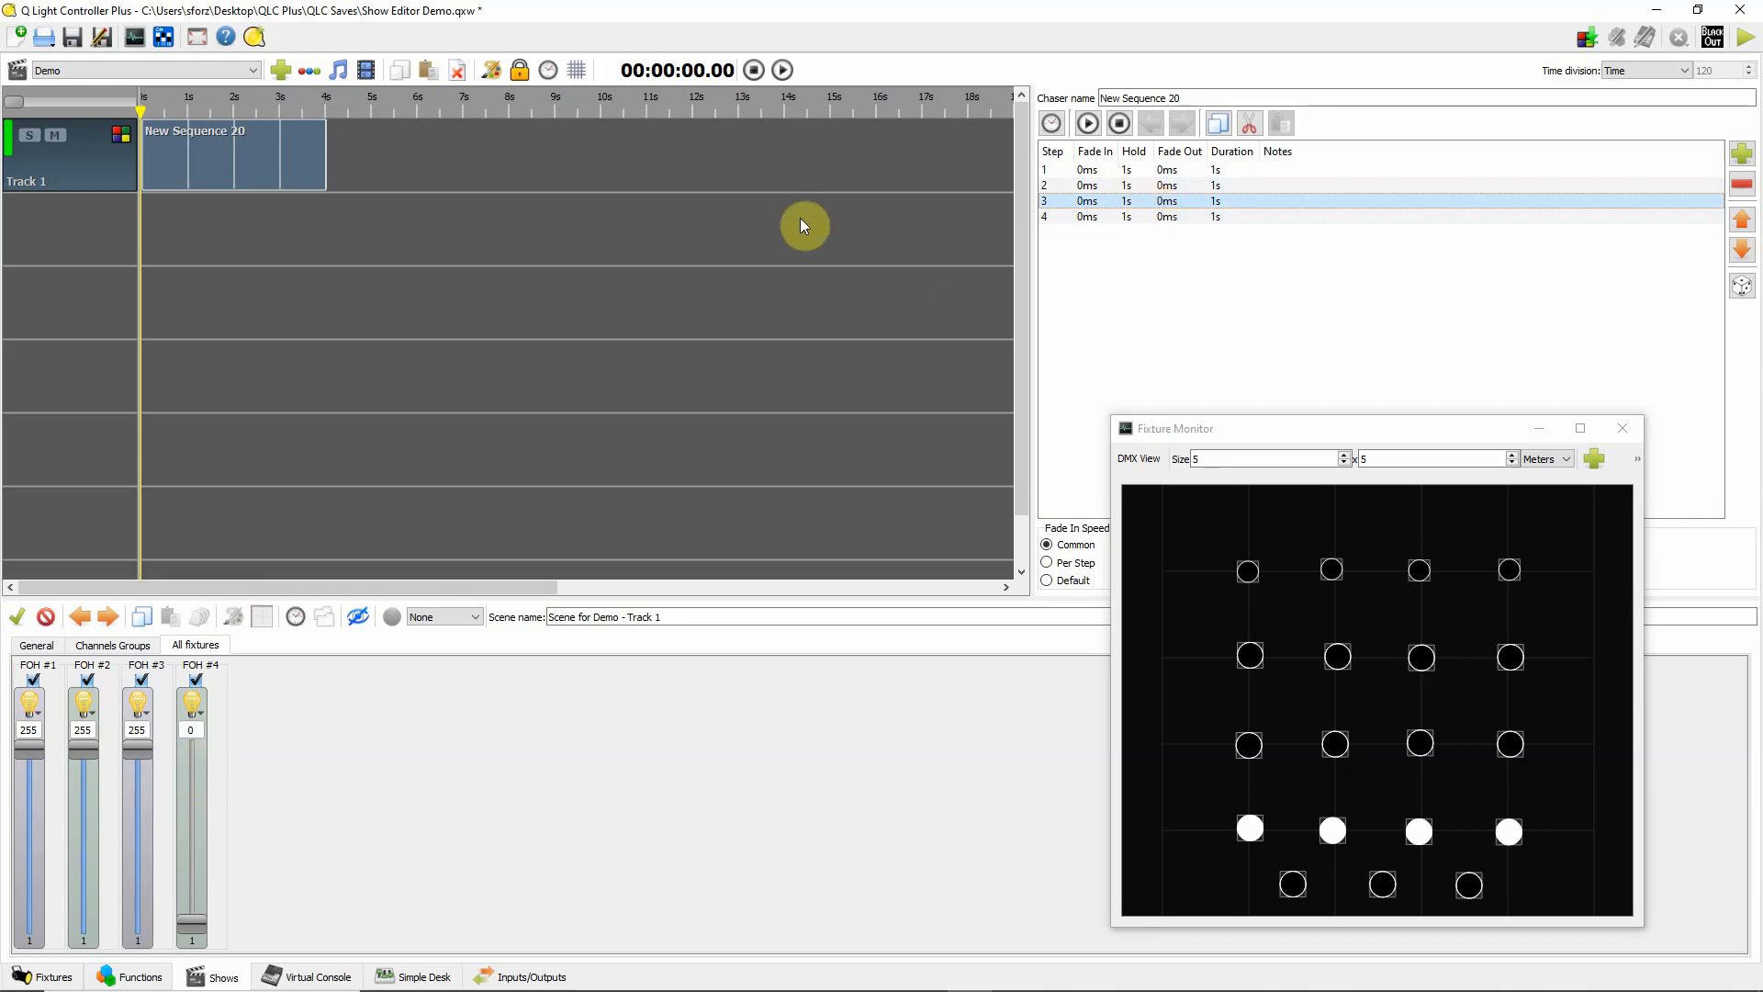
mouse_move(748, 143)
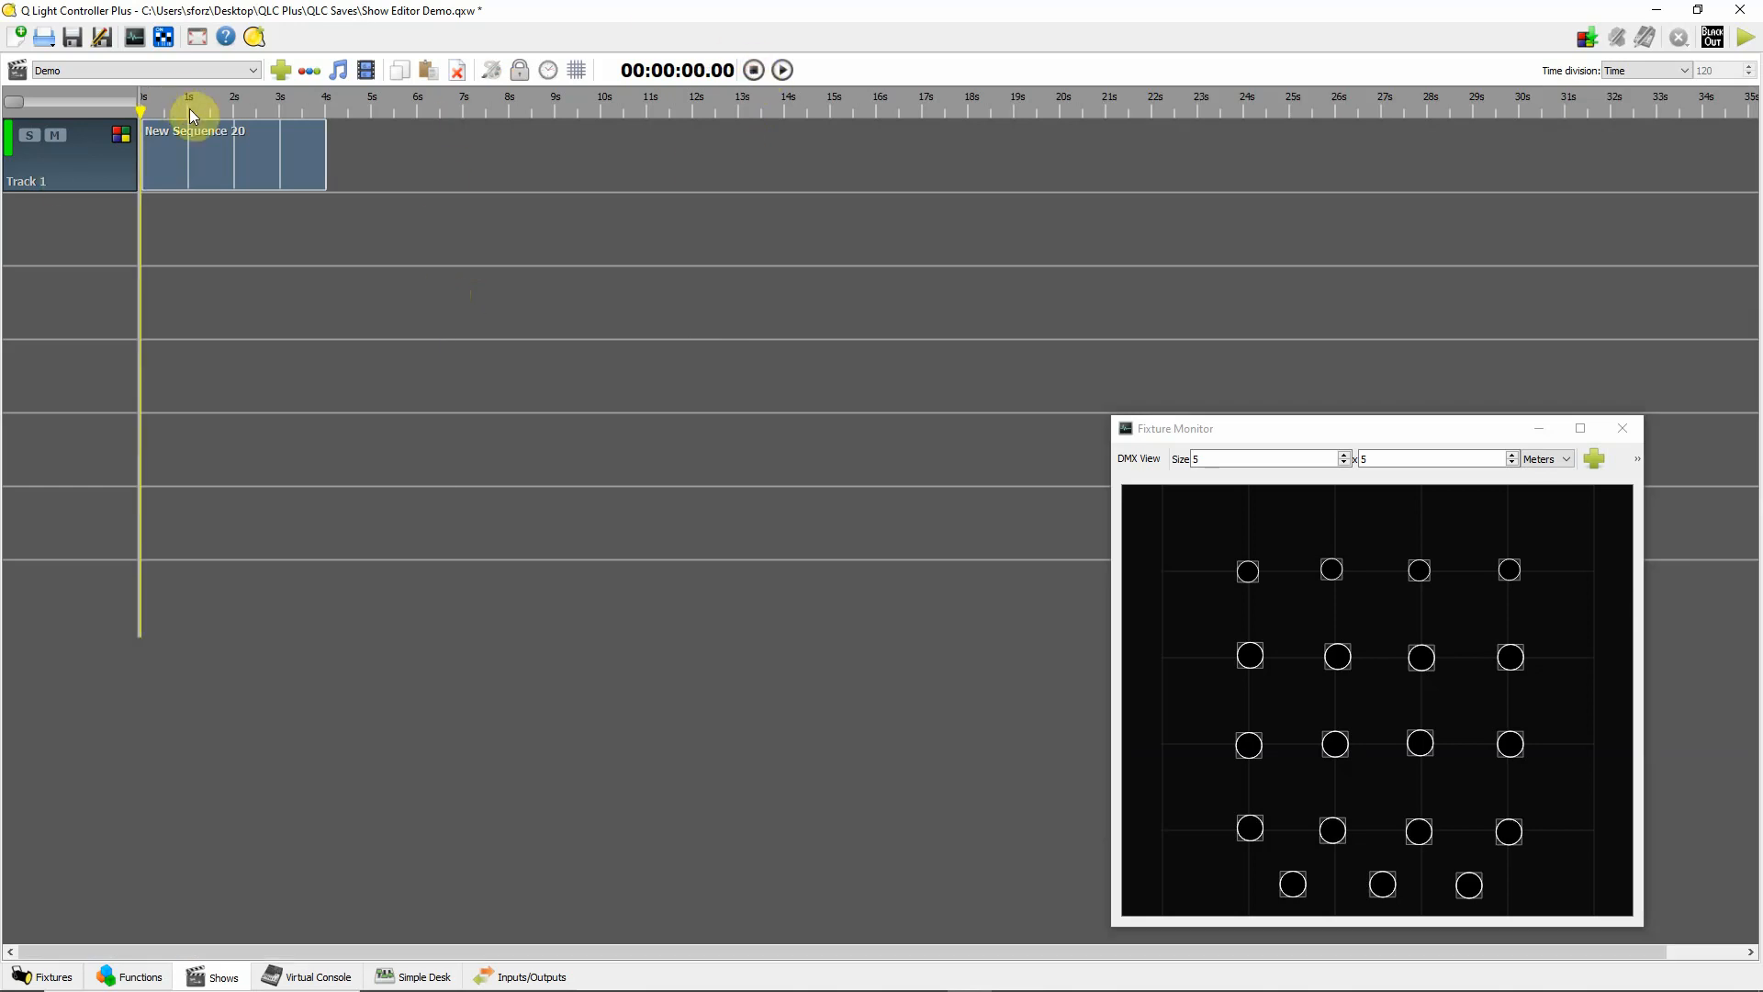
- Play the Demo show through New Sequence 20, then stop it
click(781, 69)
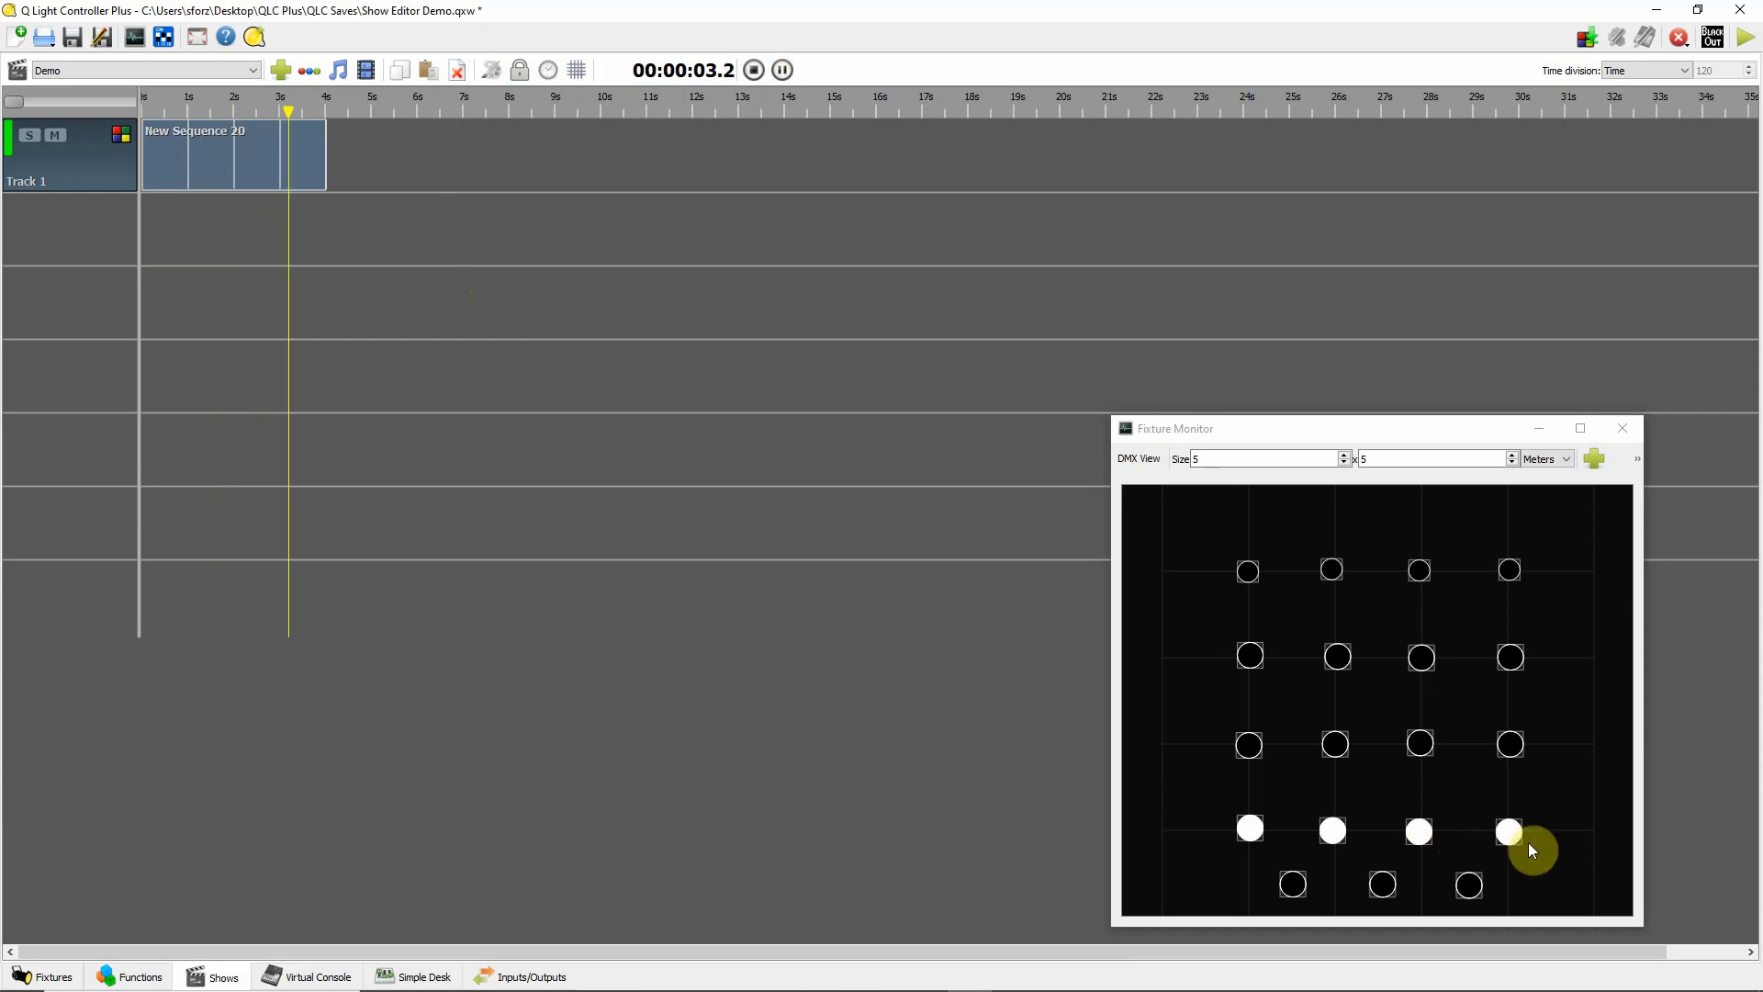
click(753, 70)
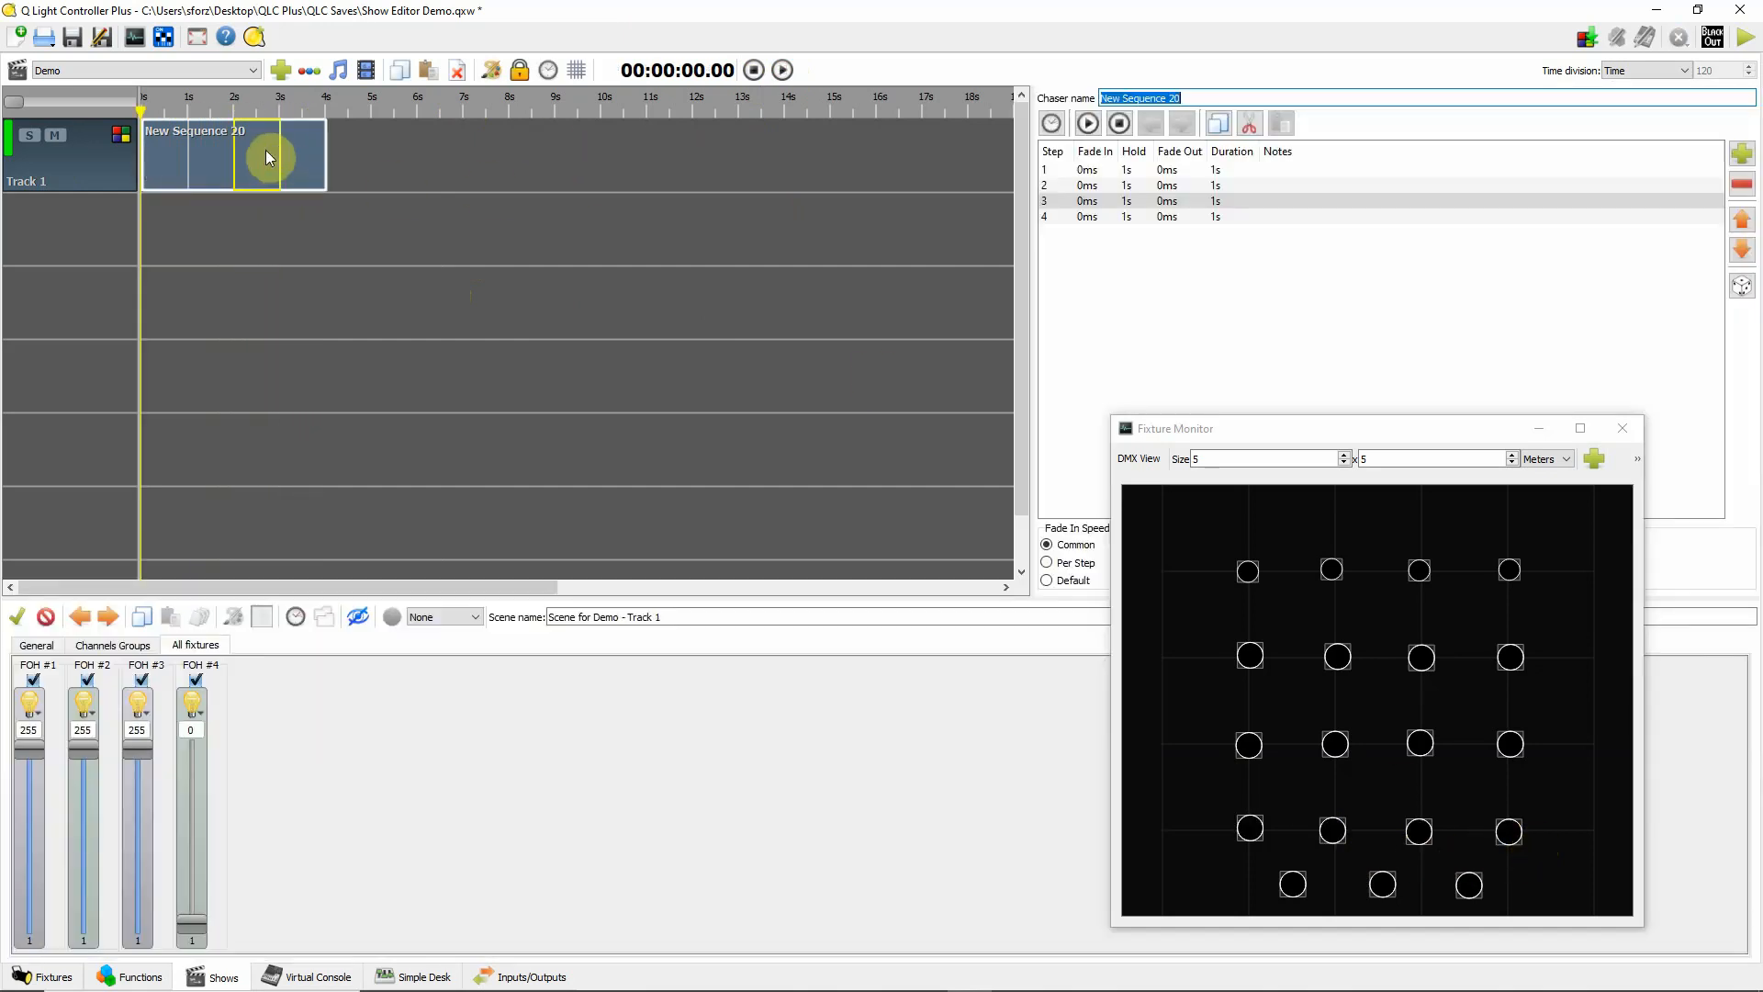
mouse_move(445, 579)
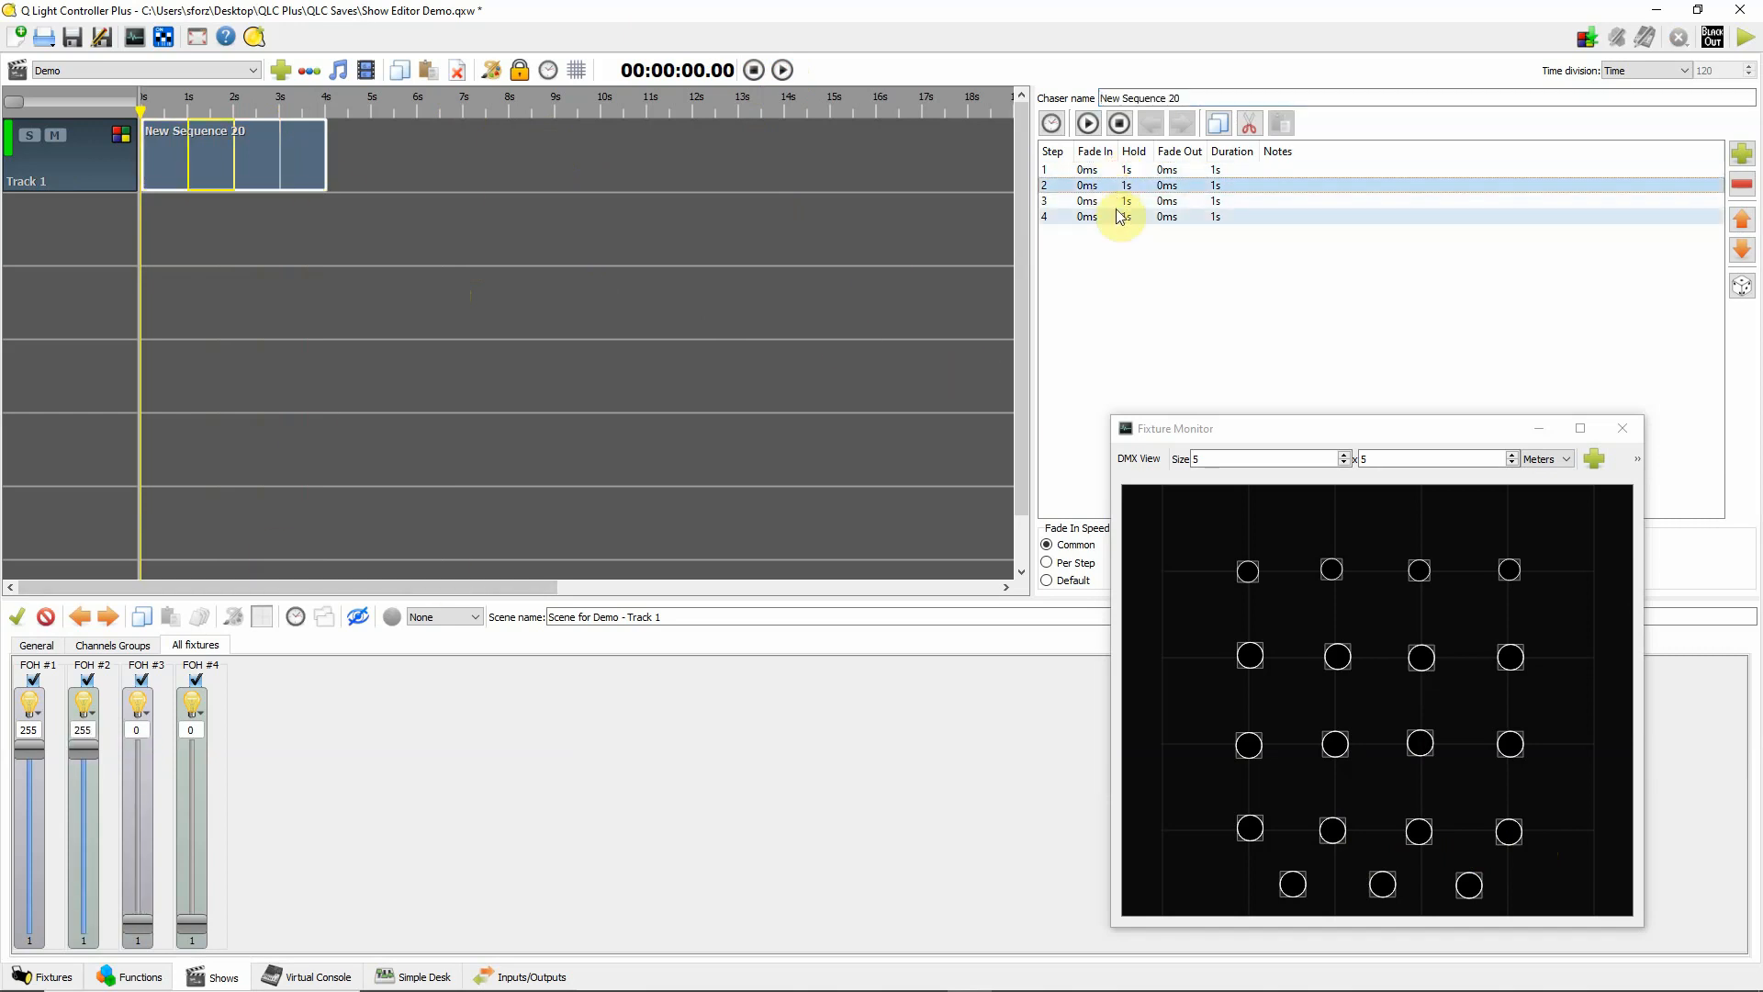
- Preview New Sequence 20's first step with only FOH #1 at full
click(1119, 216)
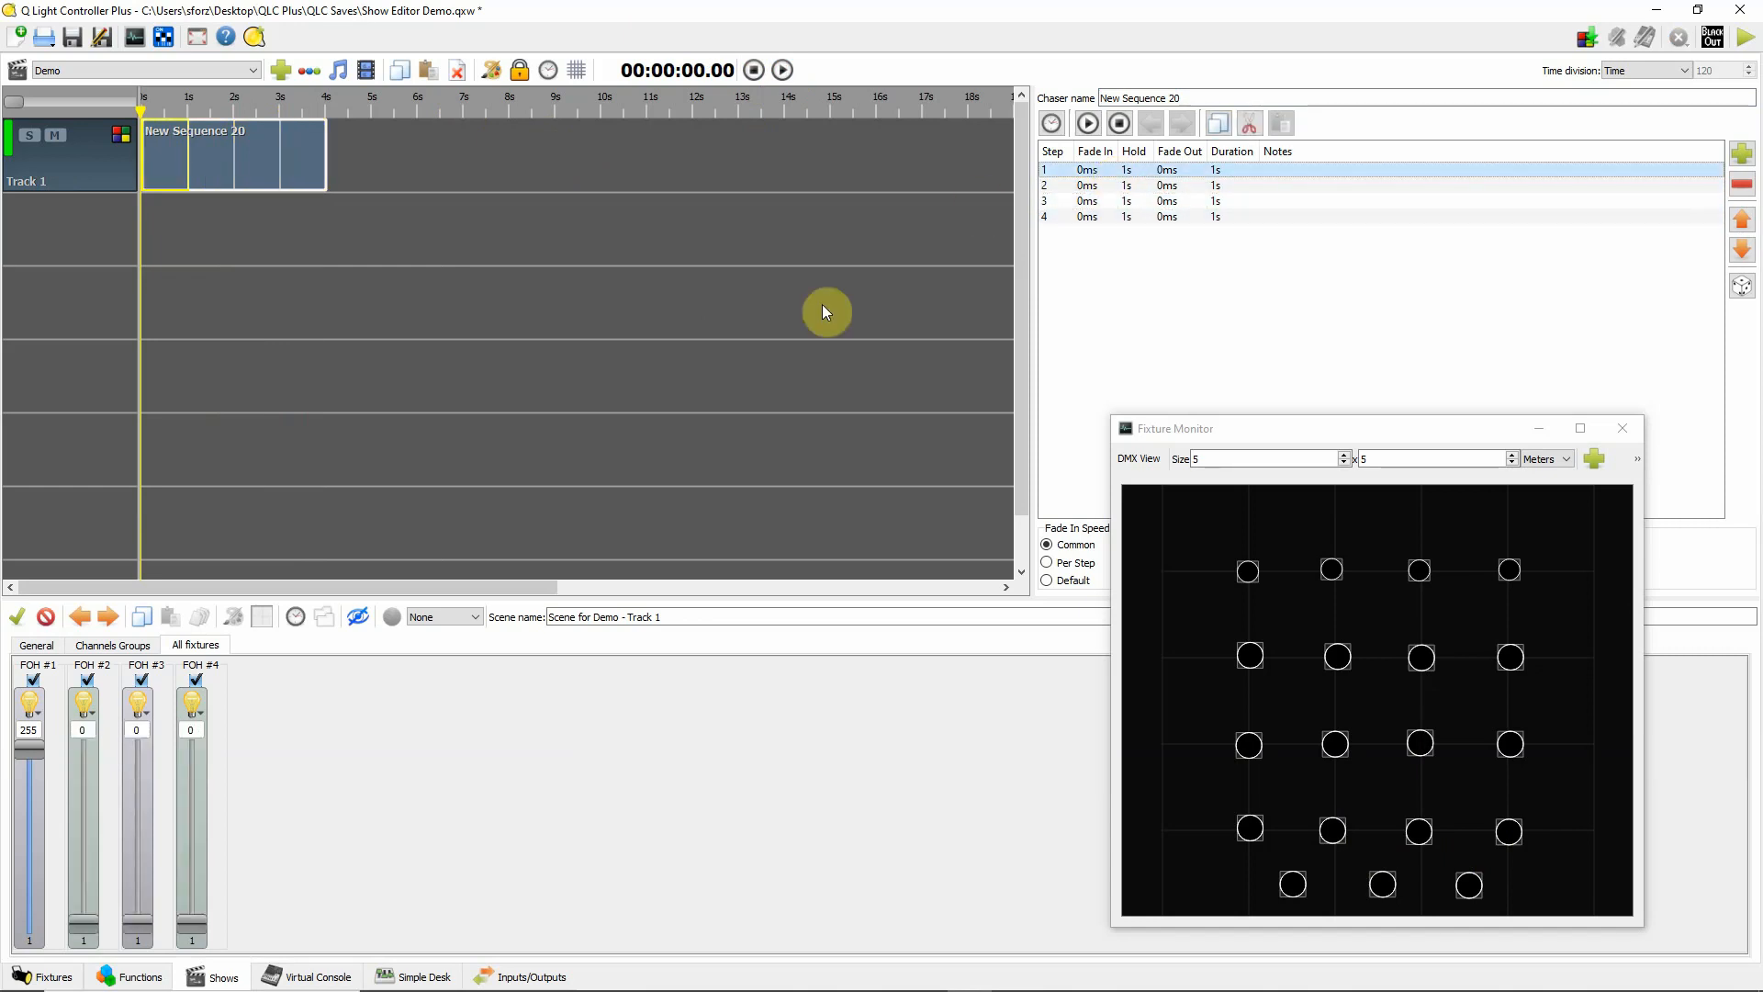
mouse_move(478, 147)
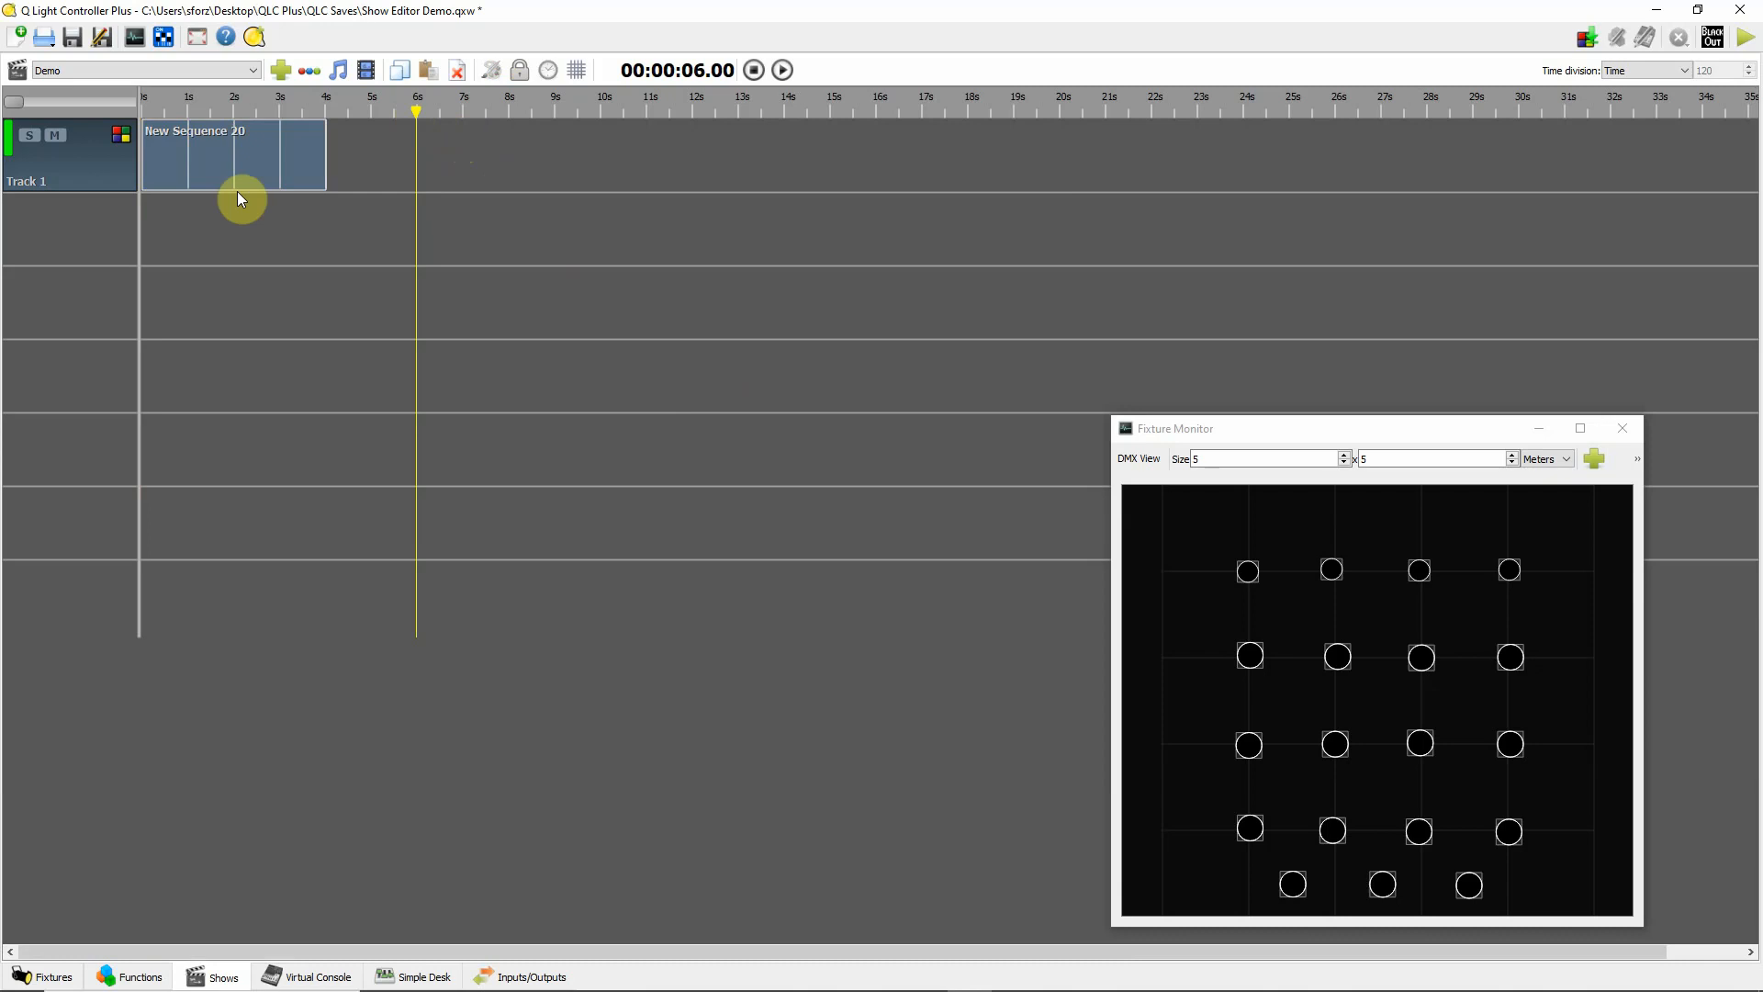
mouse_move(503, 154)
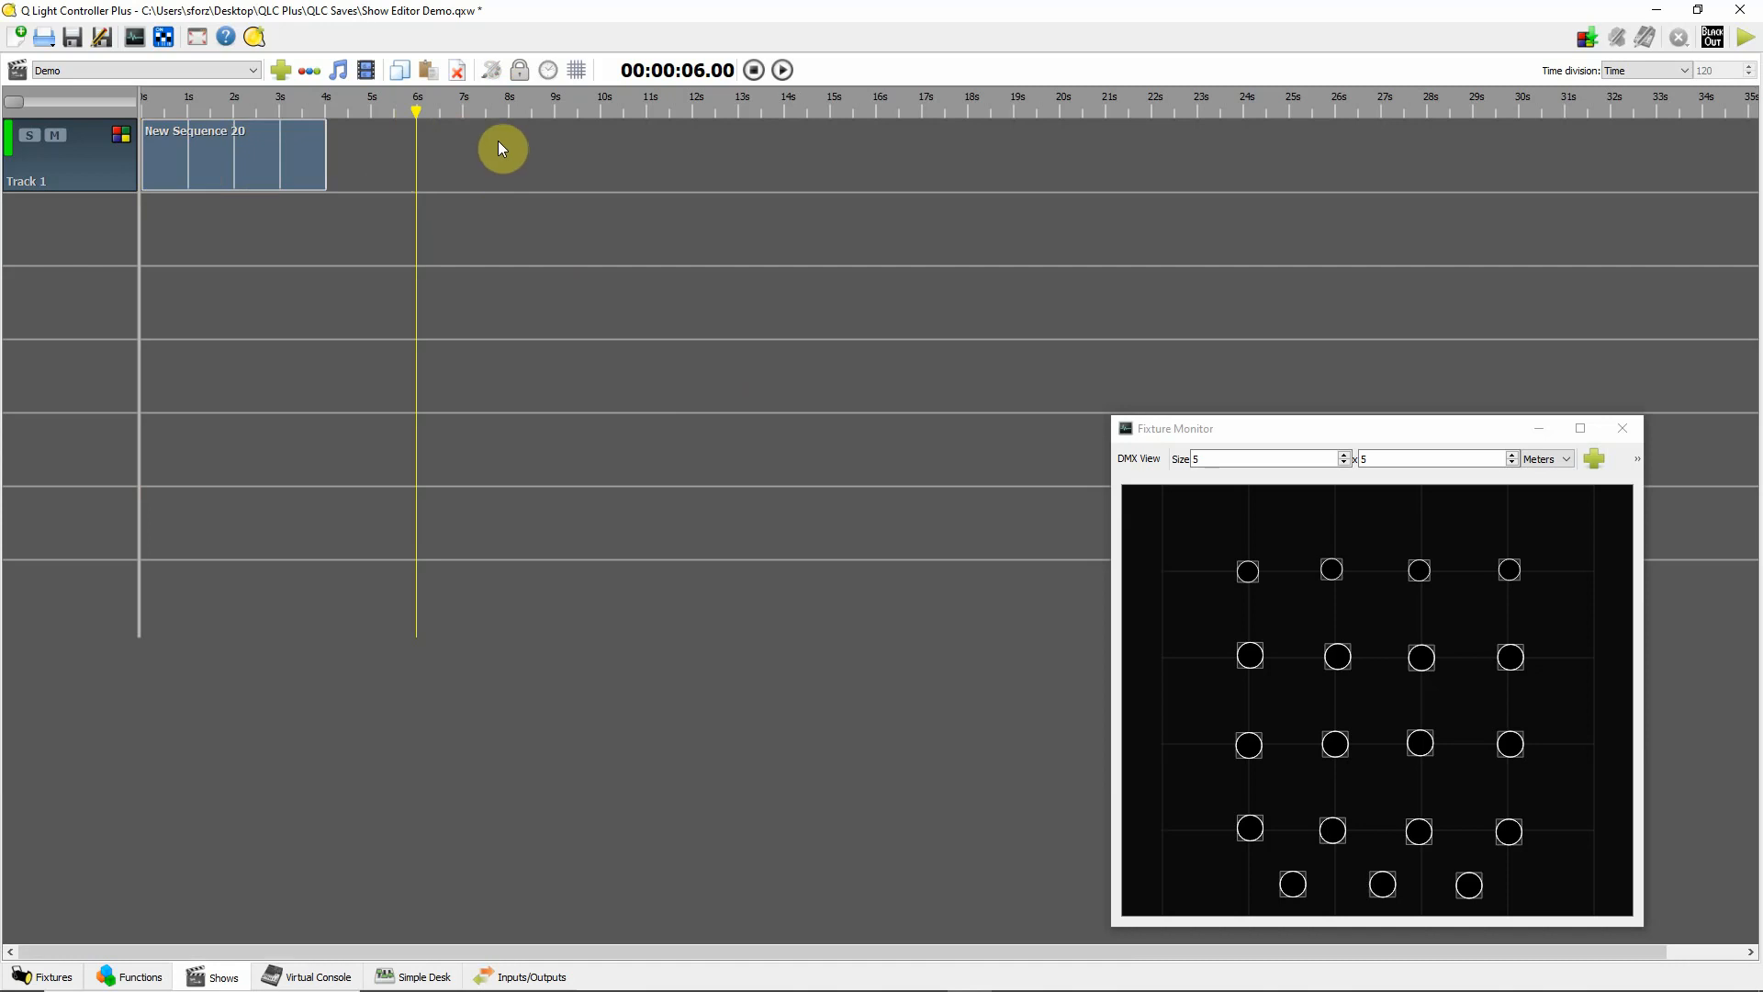
mouse_move(252, 162)
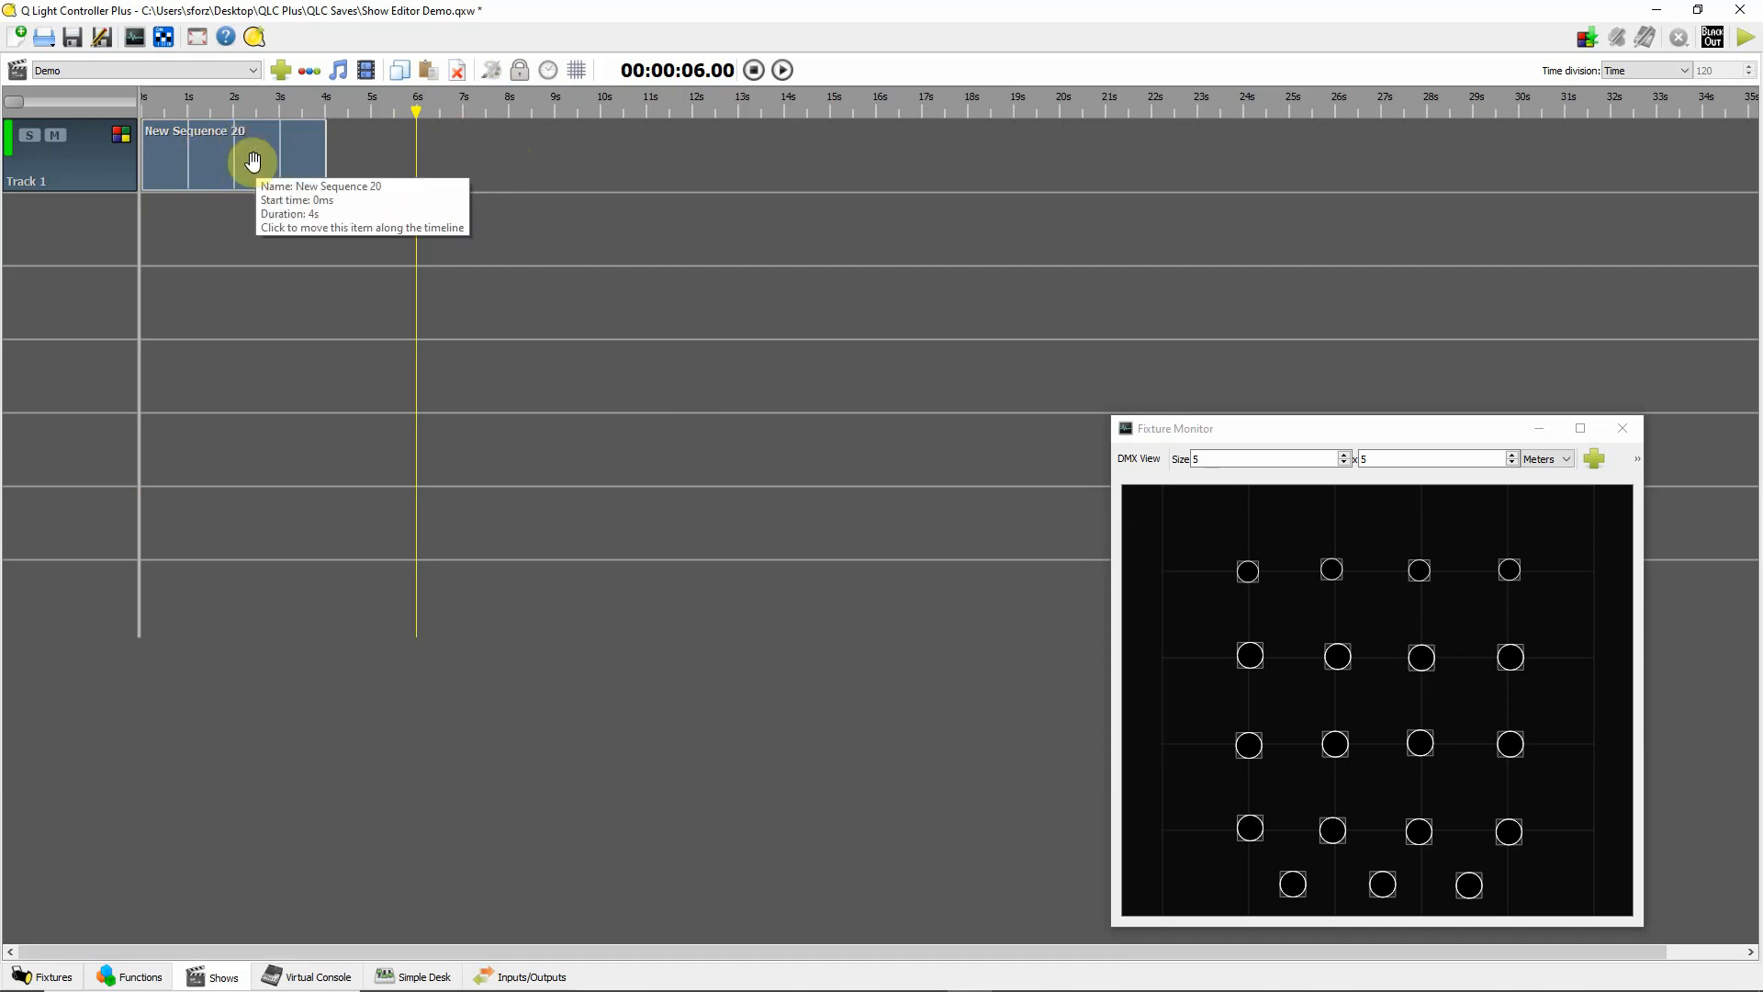
mouse_move(349, 289)
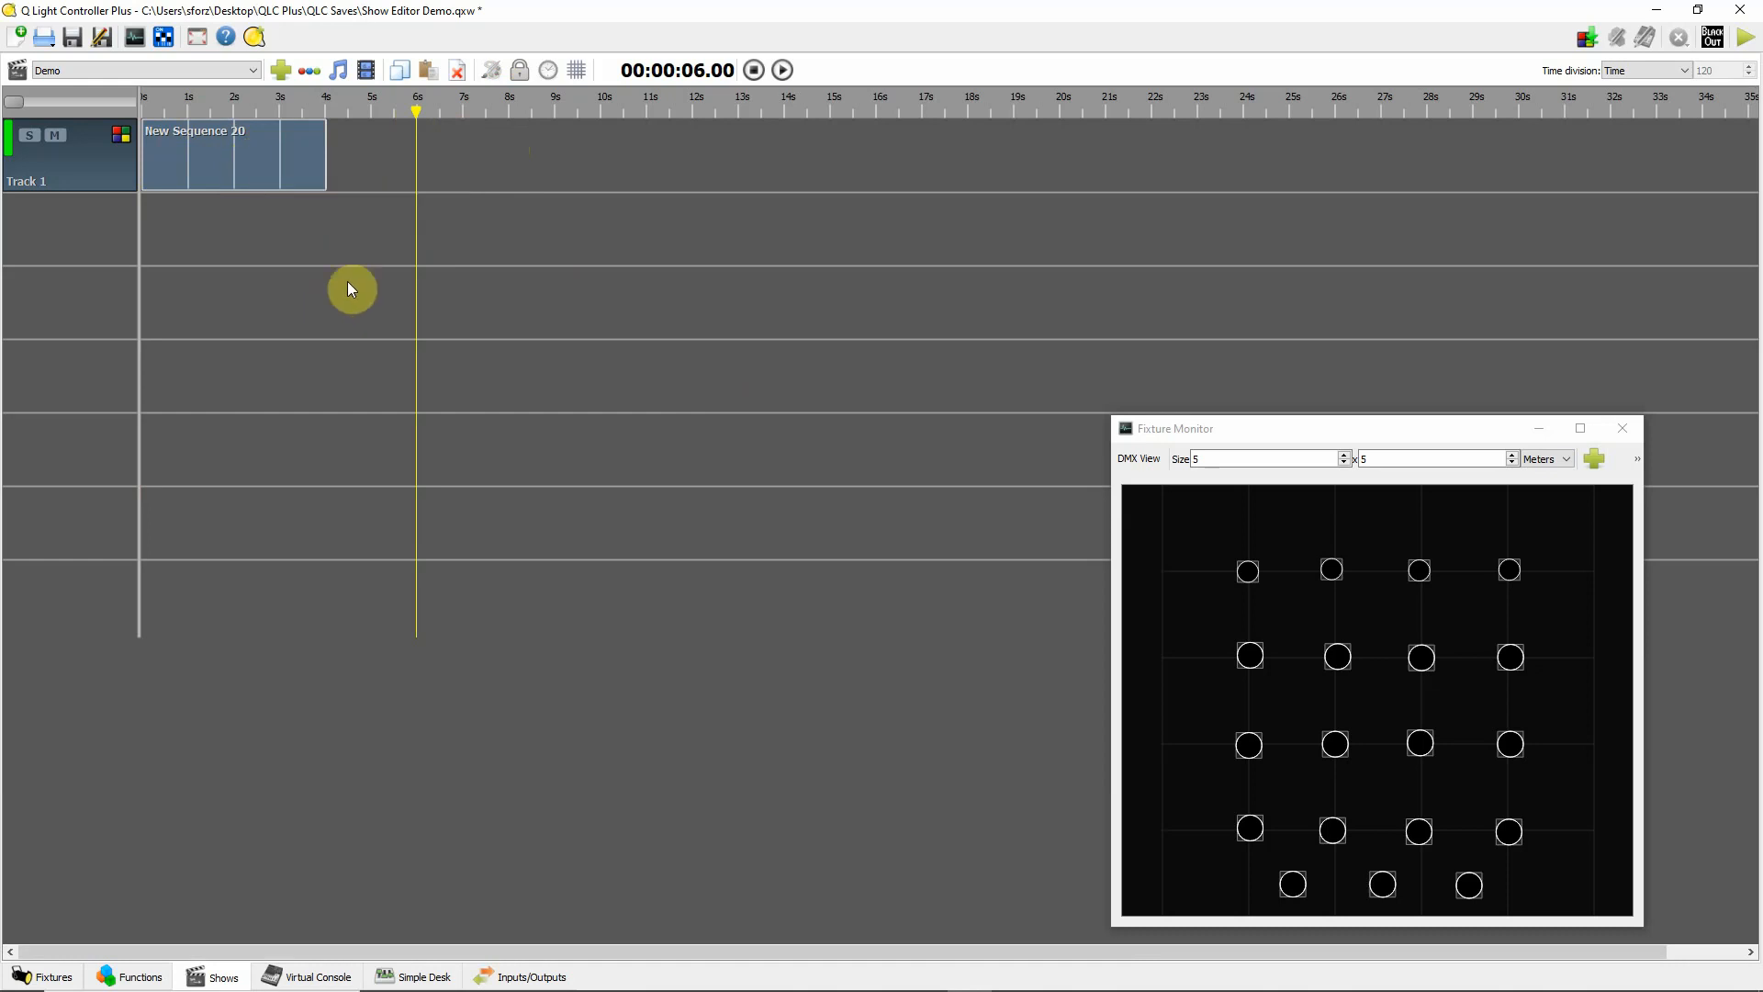
mouse_move(329, 342)
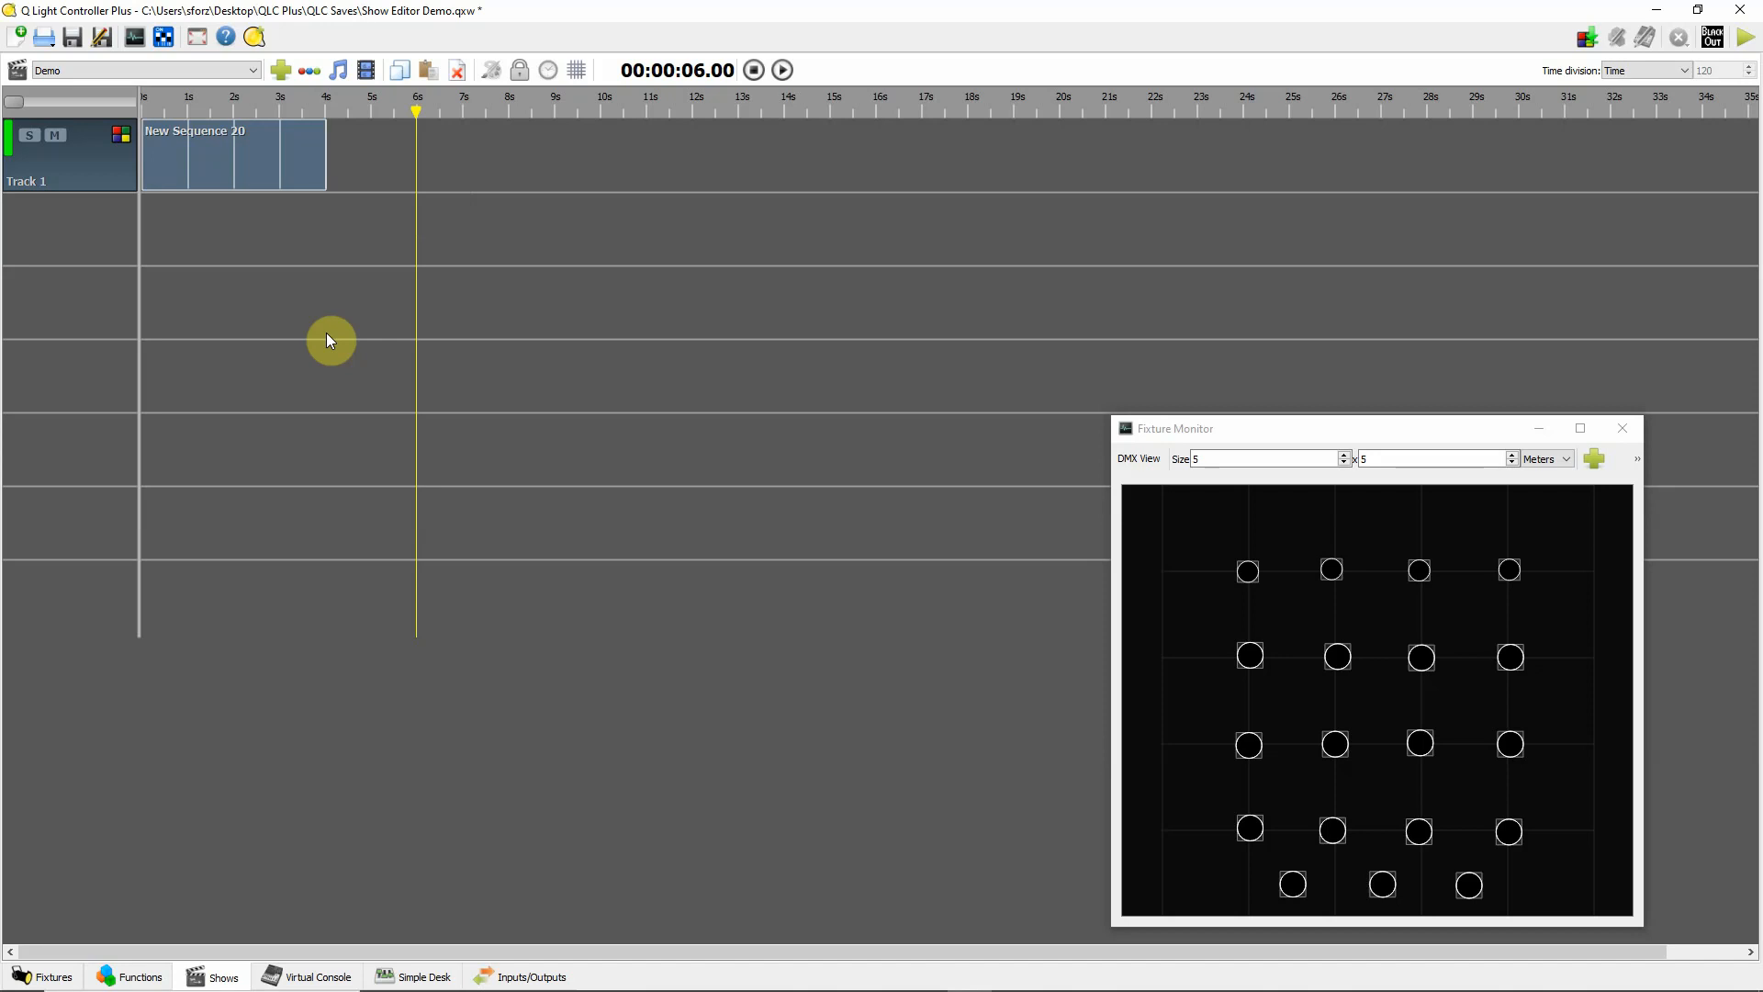
mouse_move(378, 177)
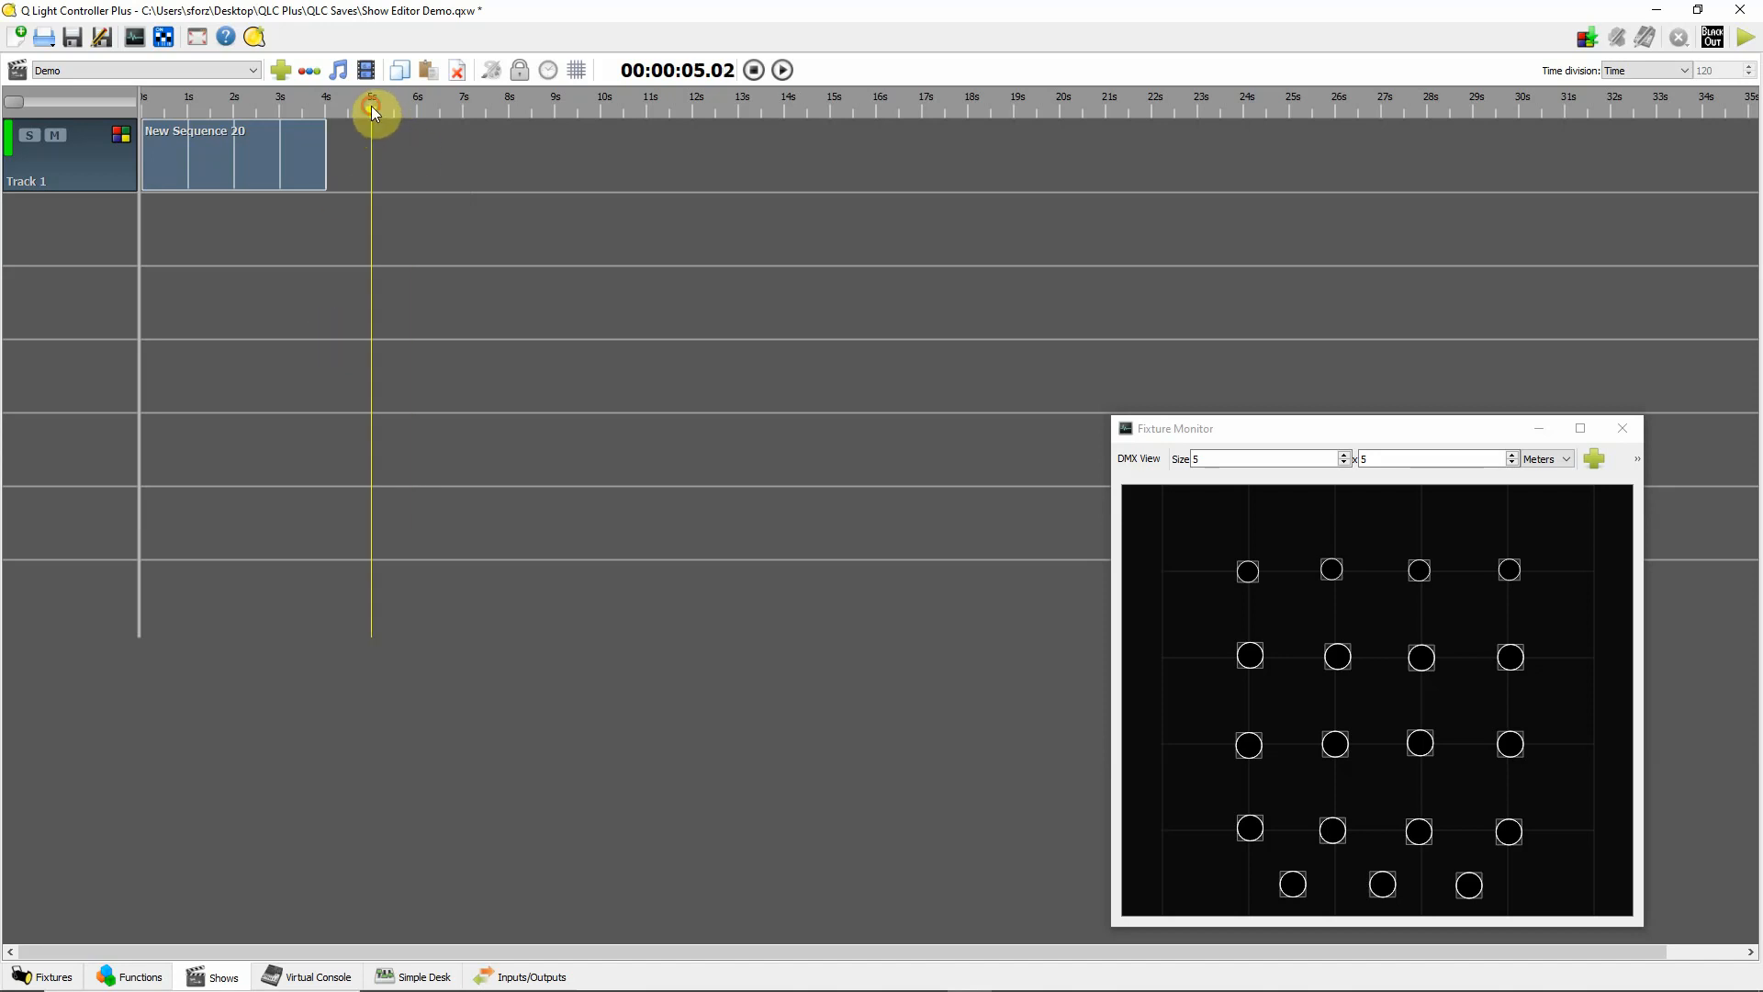
mouse_move(477, 276)
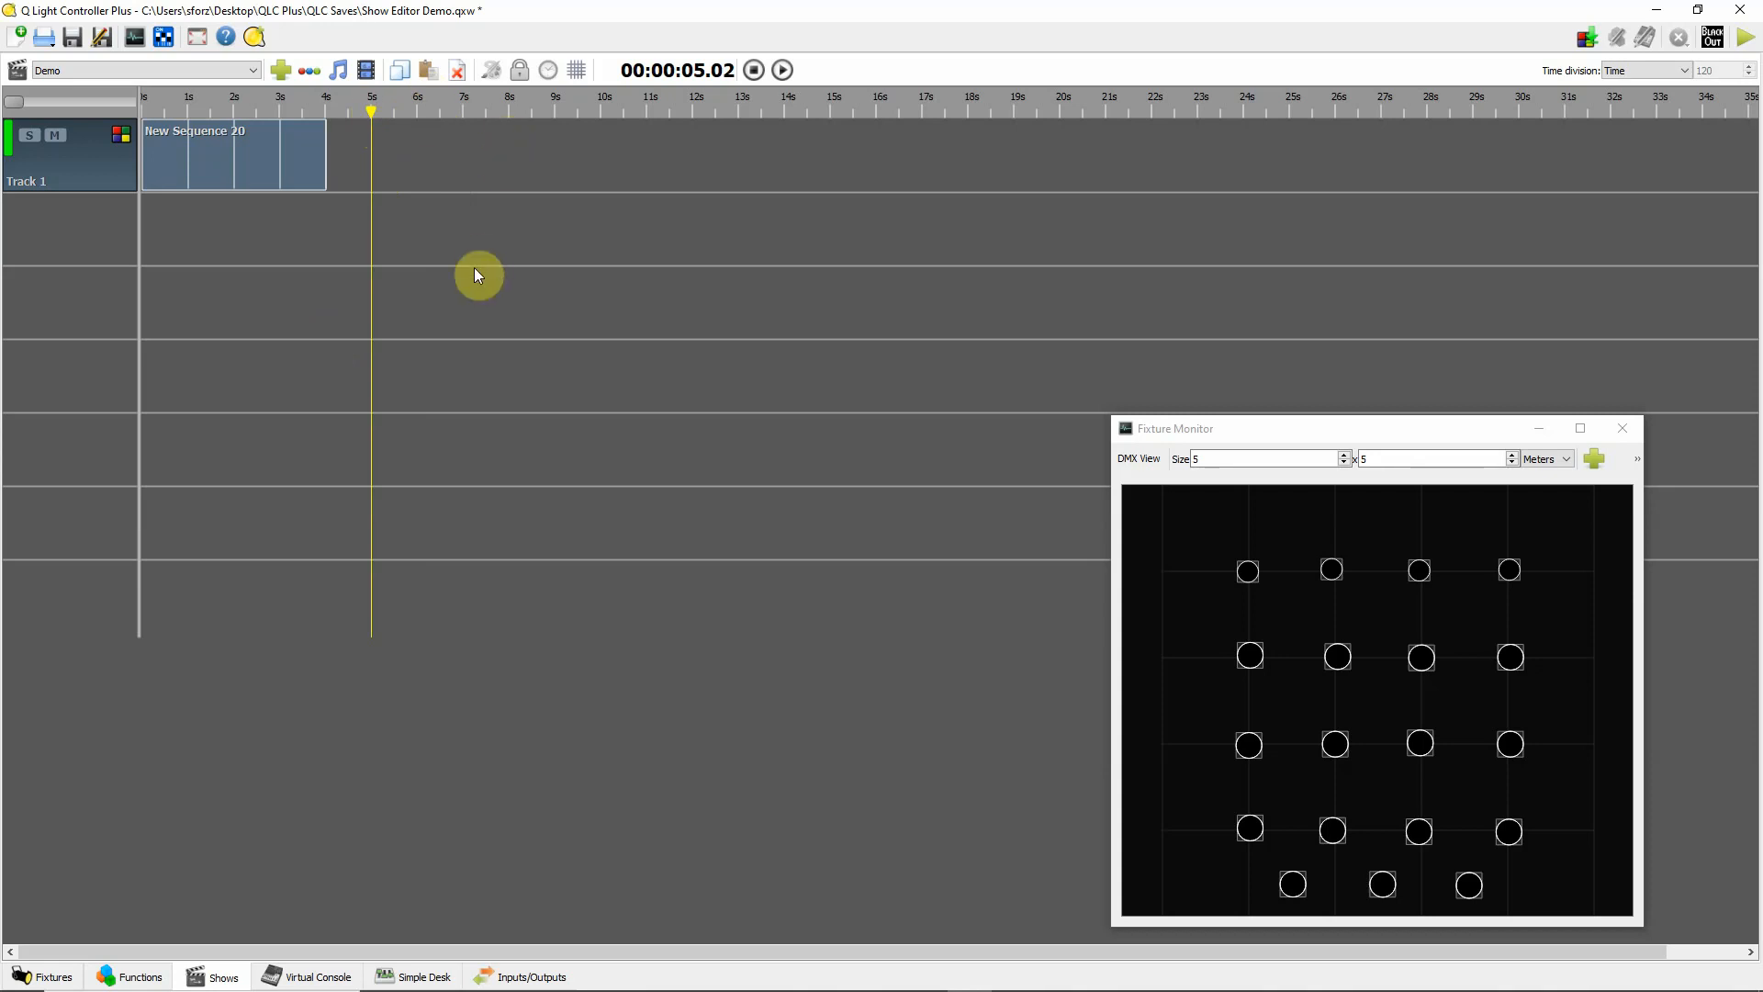
- Add New Sequence 21 at 5 s on Track 1 with four steps lighting progressively more fixtures
click(312, 70)
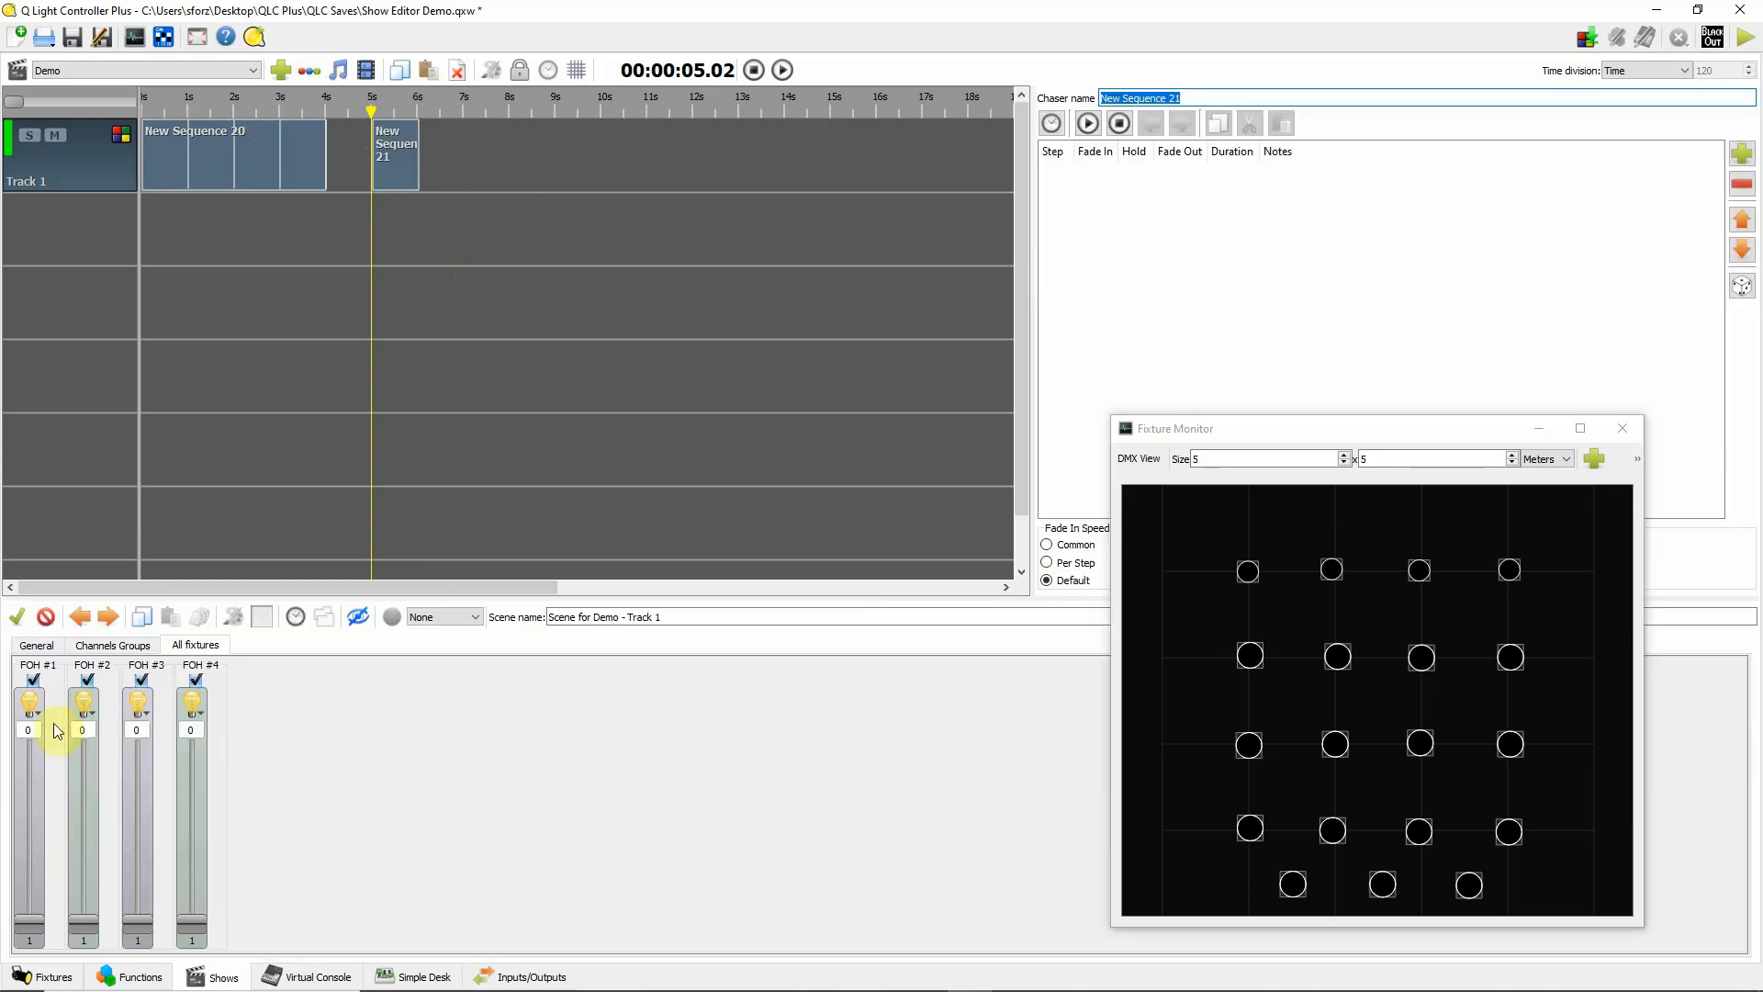
mouse_move(1044, 706)
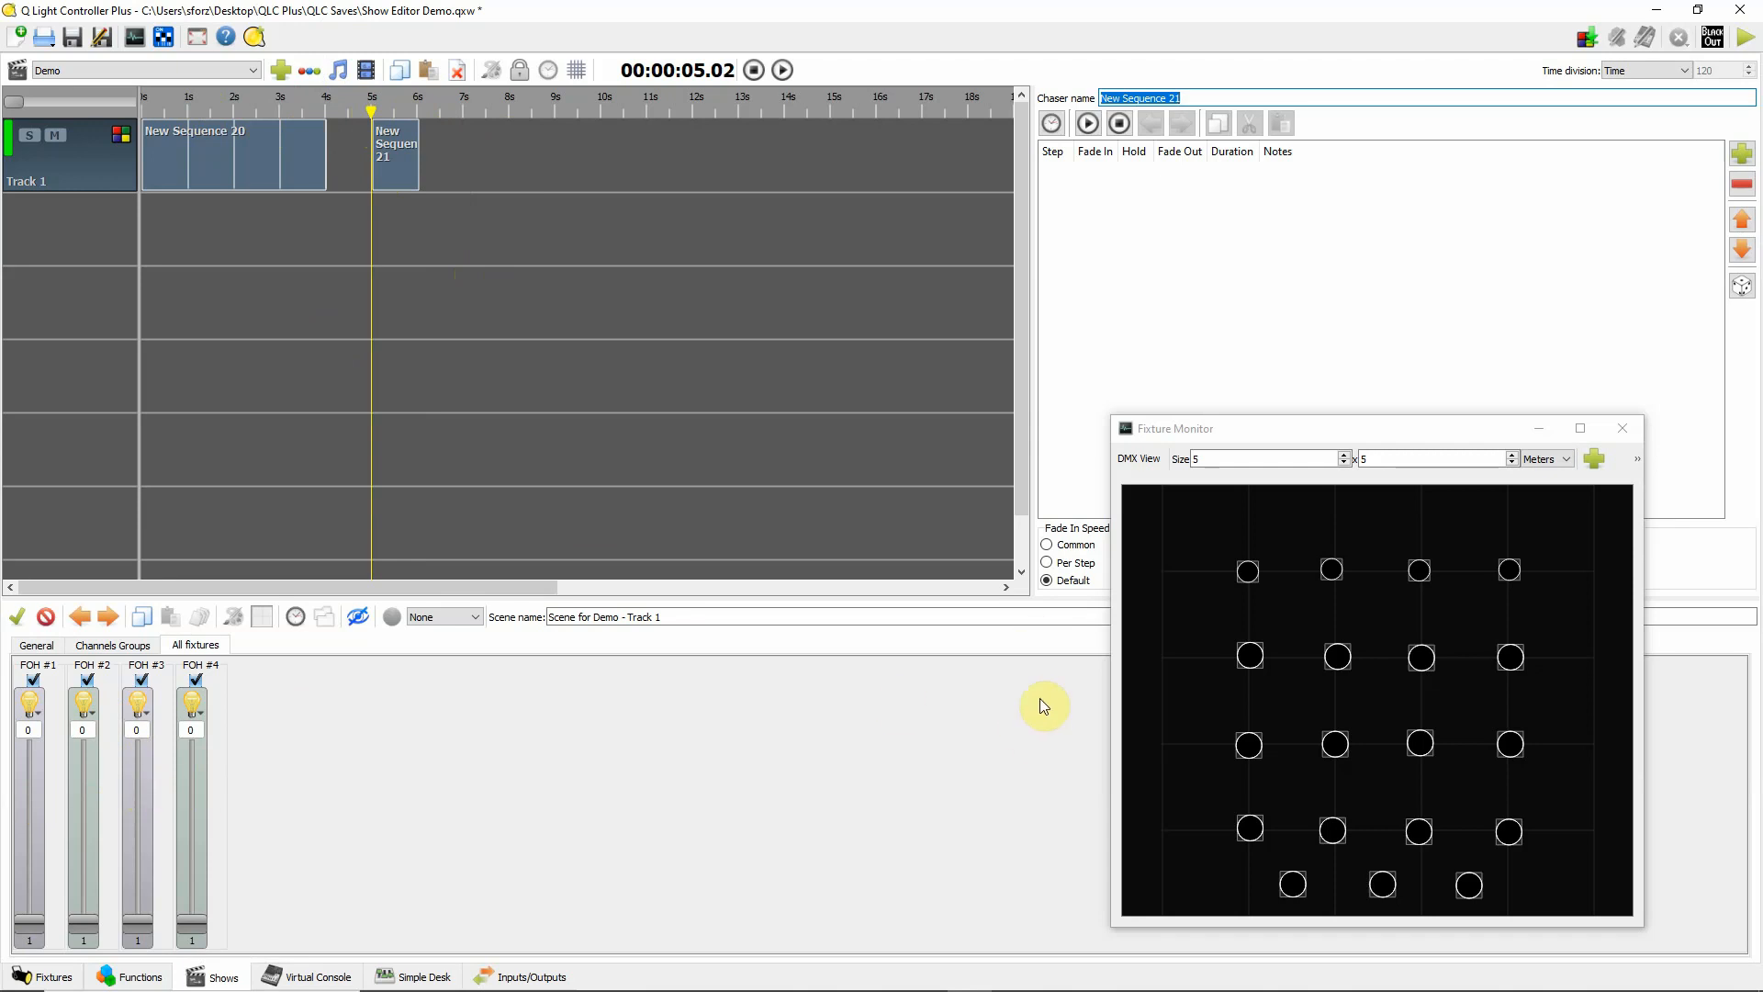
mouse_move(1675, 153)
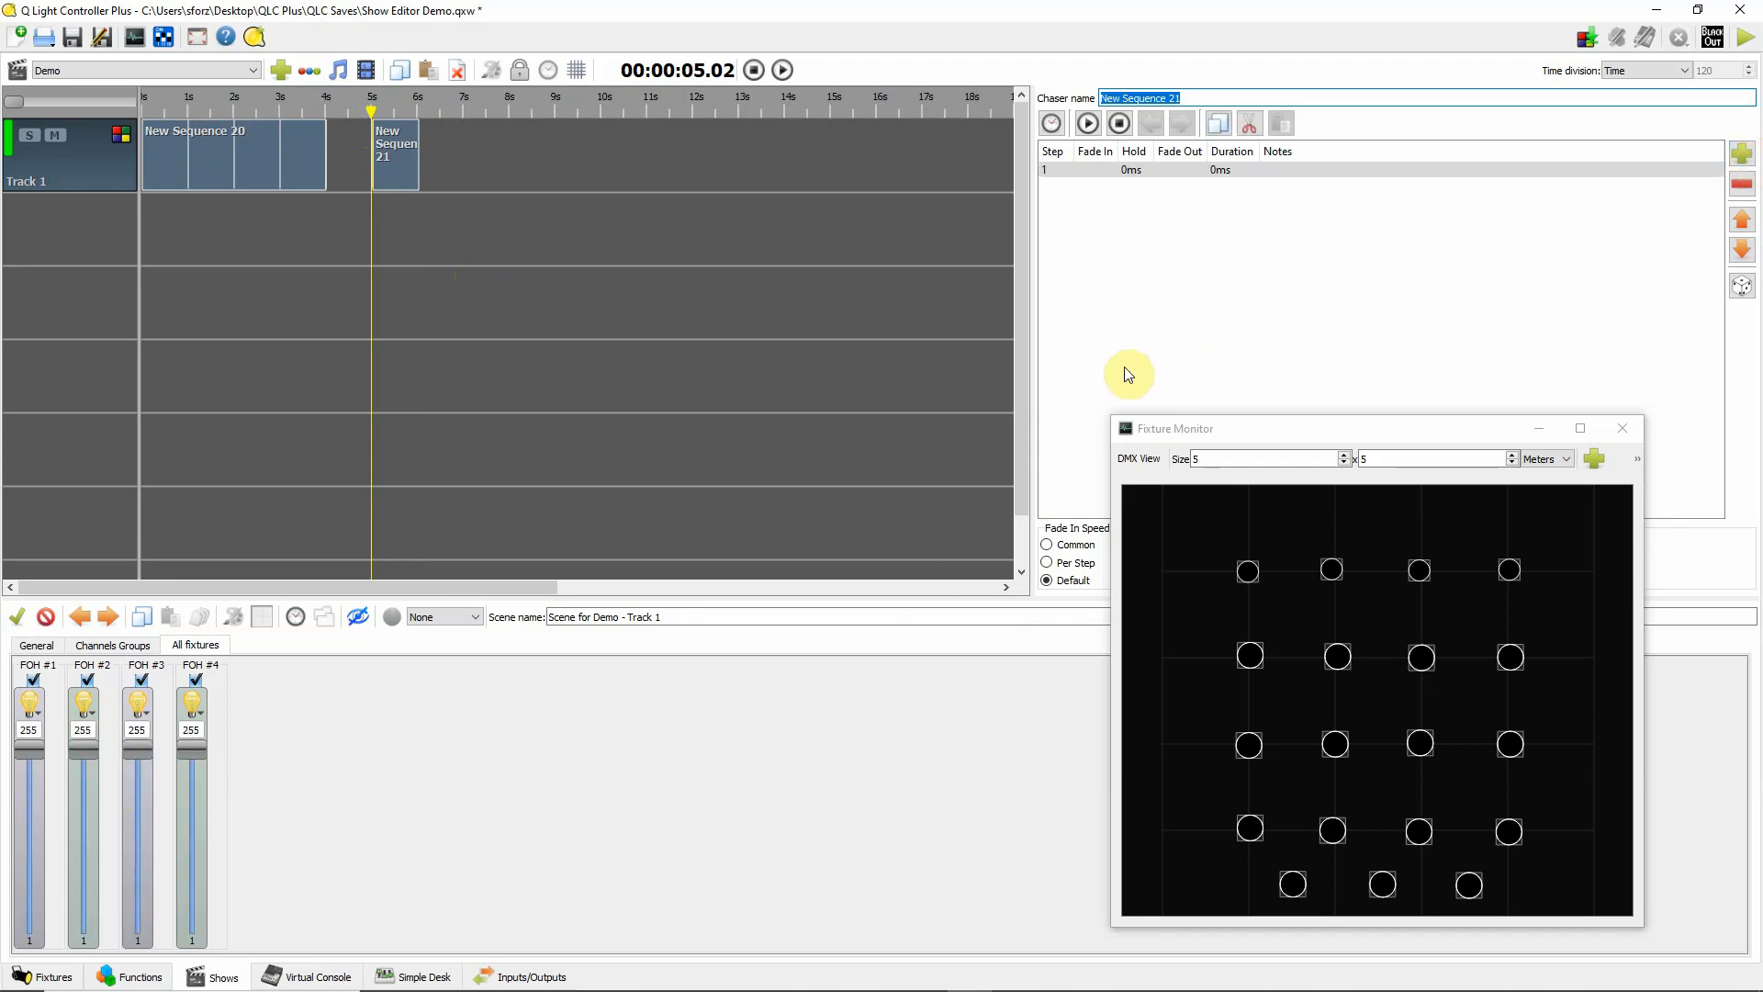
mouse_move(9, 736)
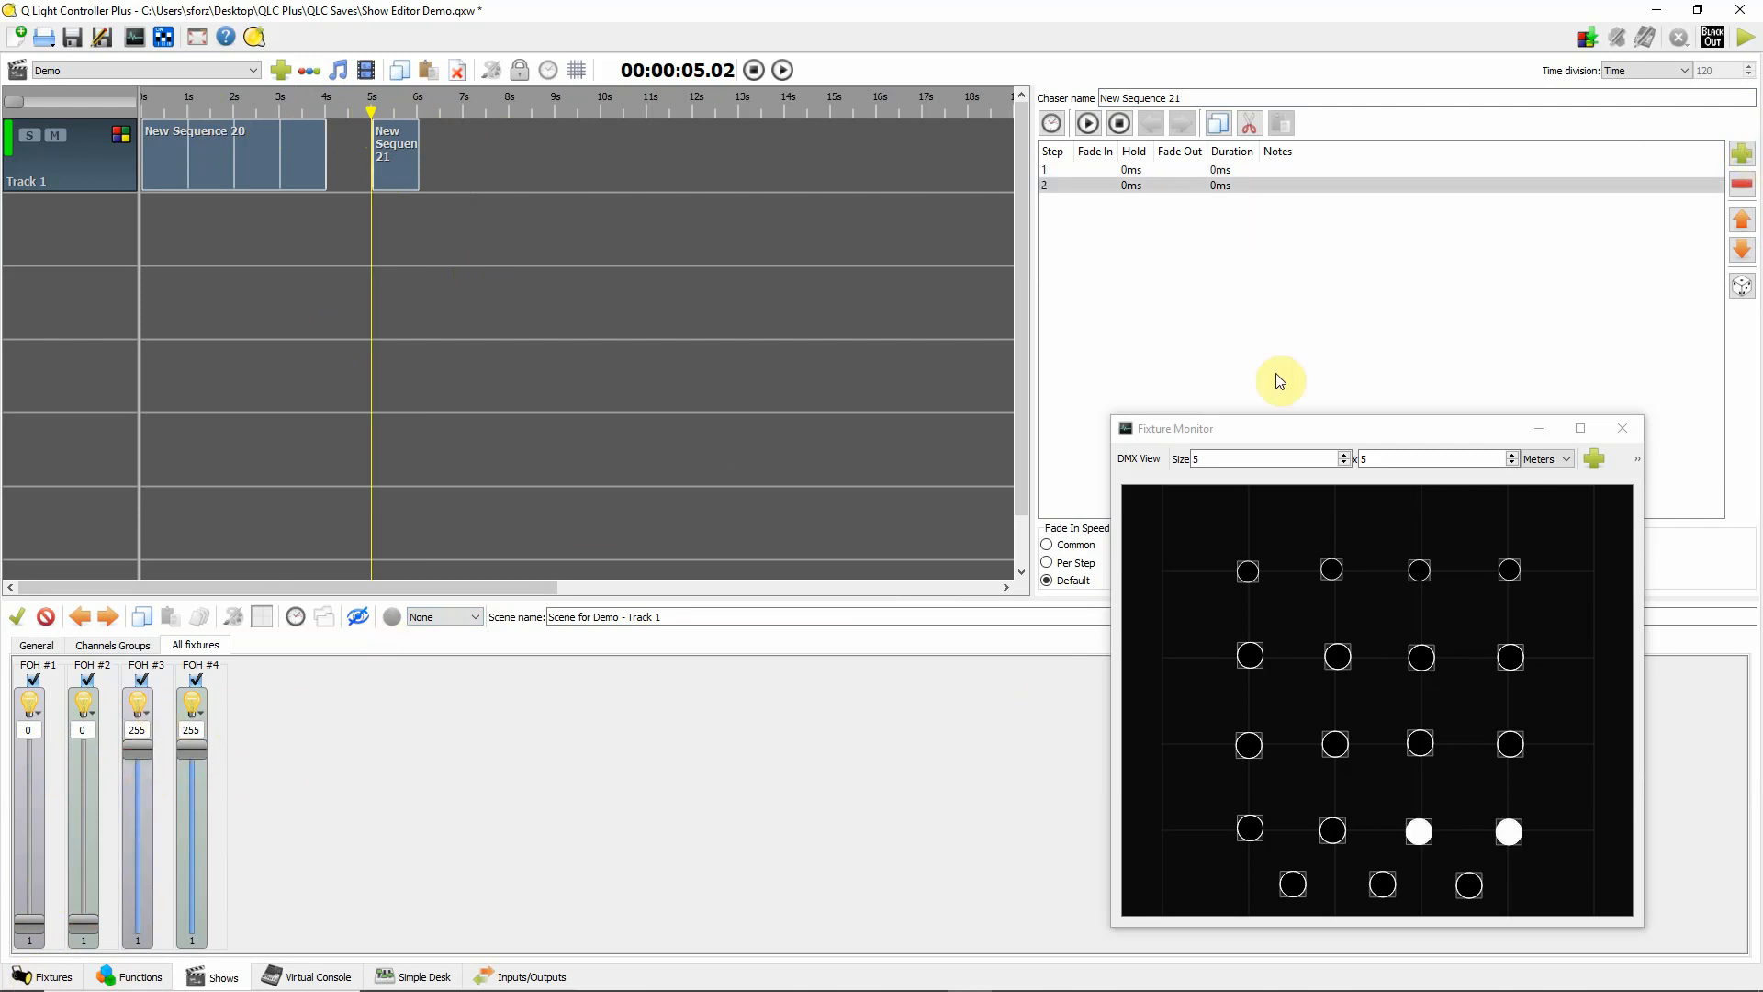
click(1742, 158)
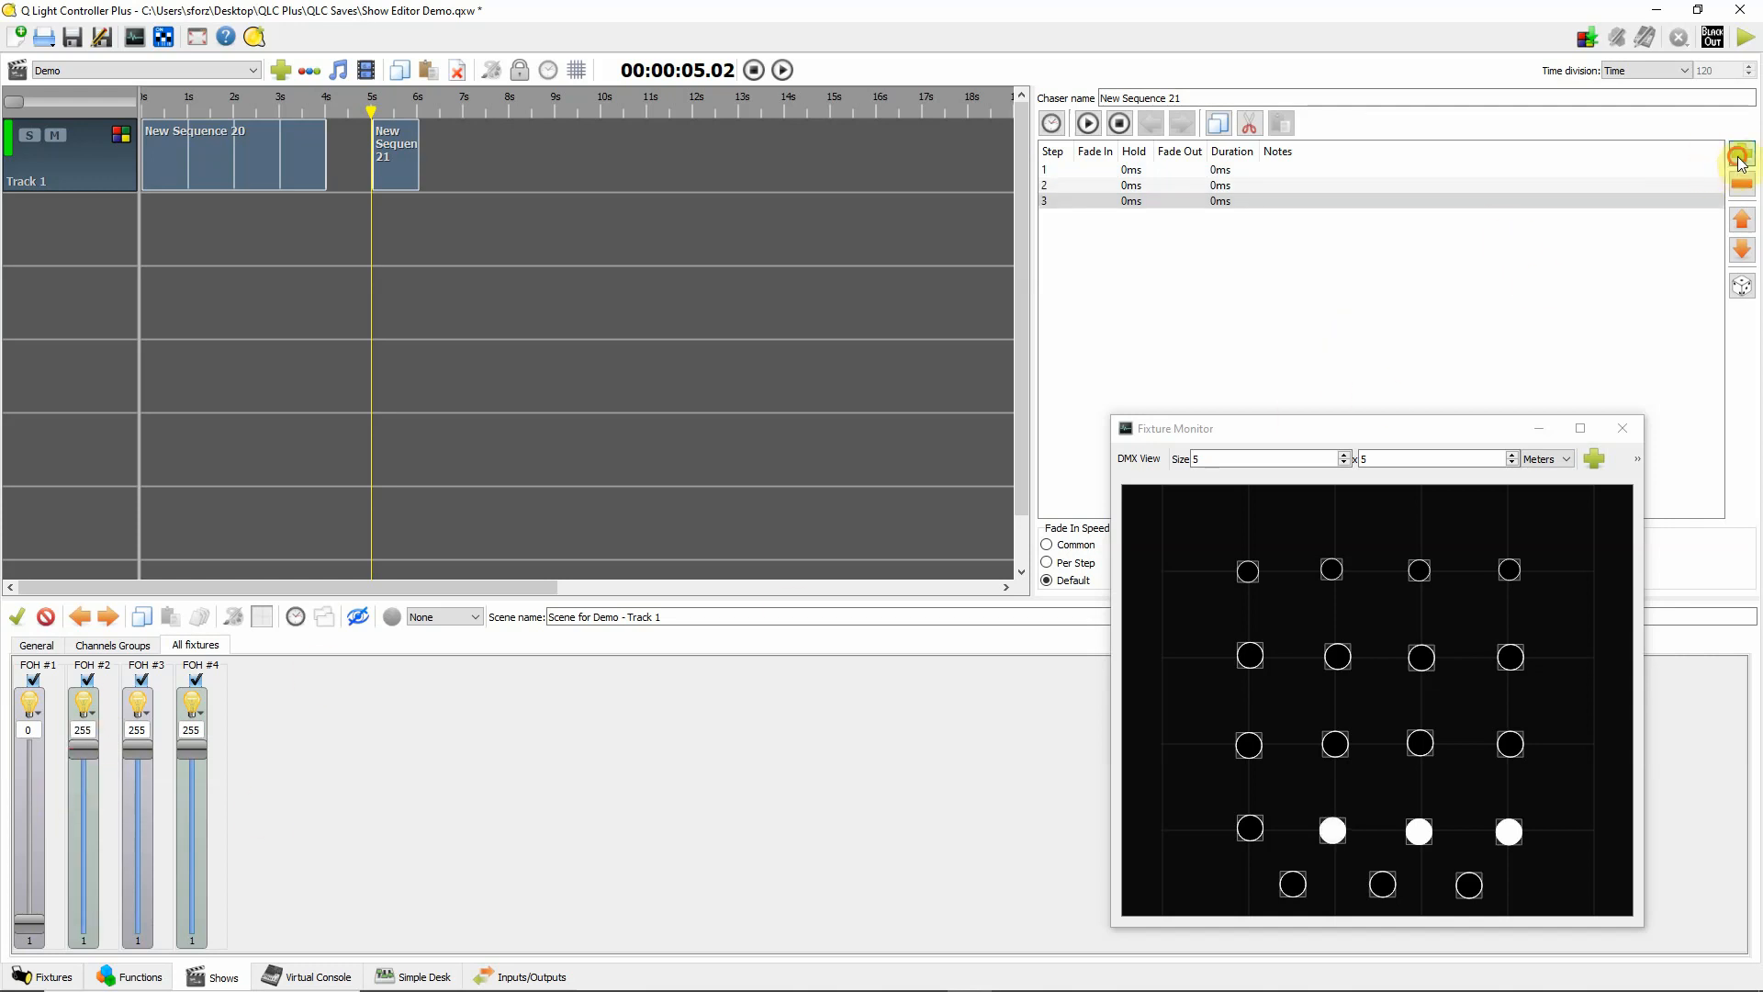
click(1739, 158)
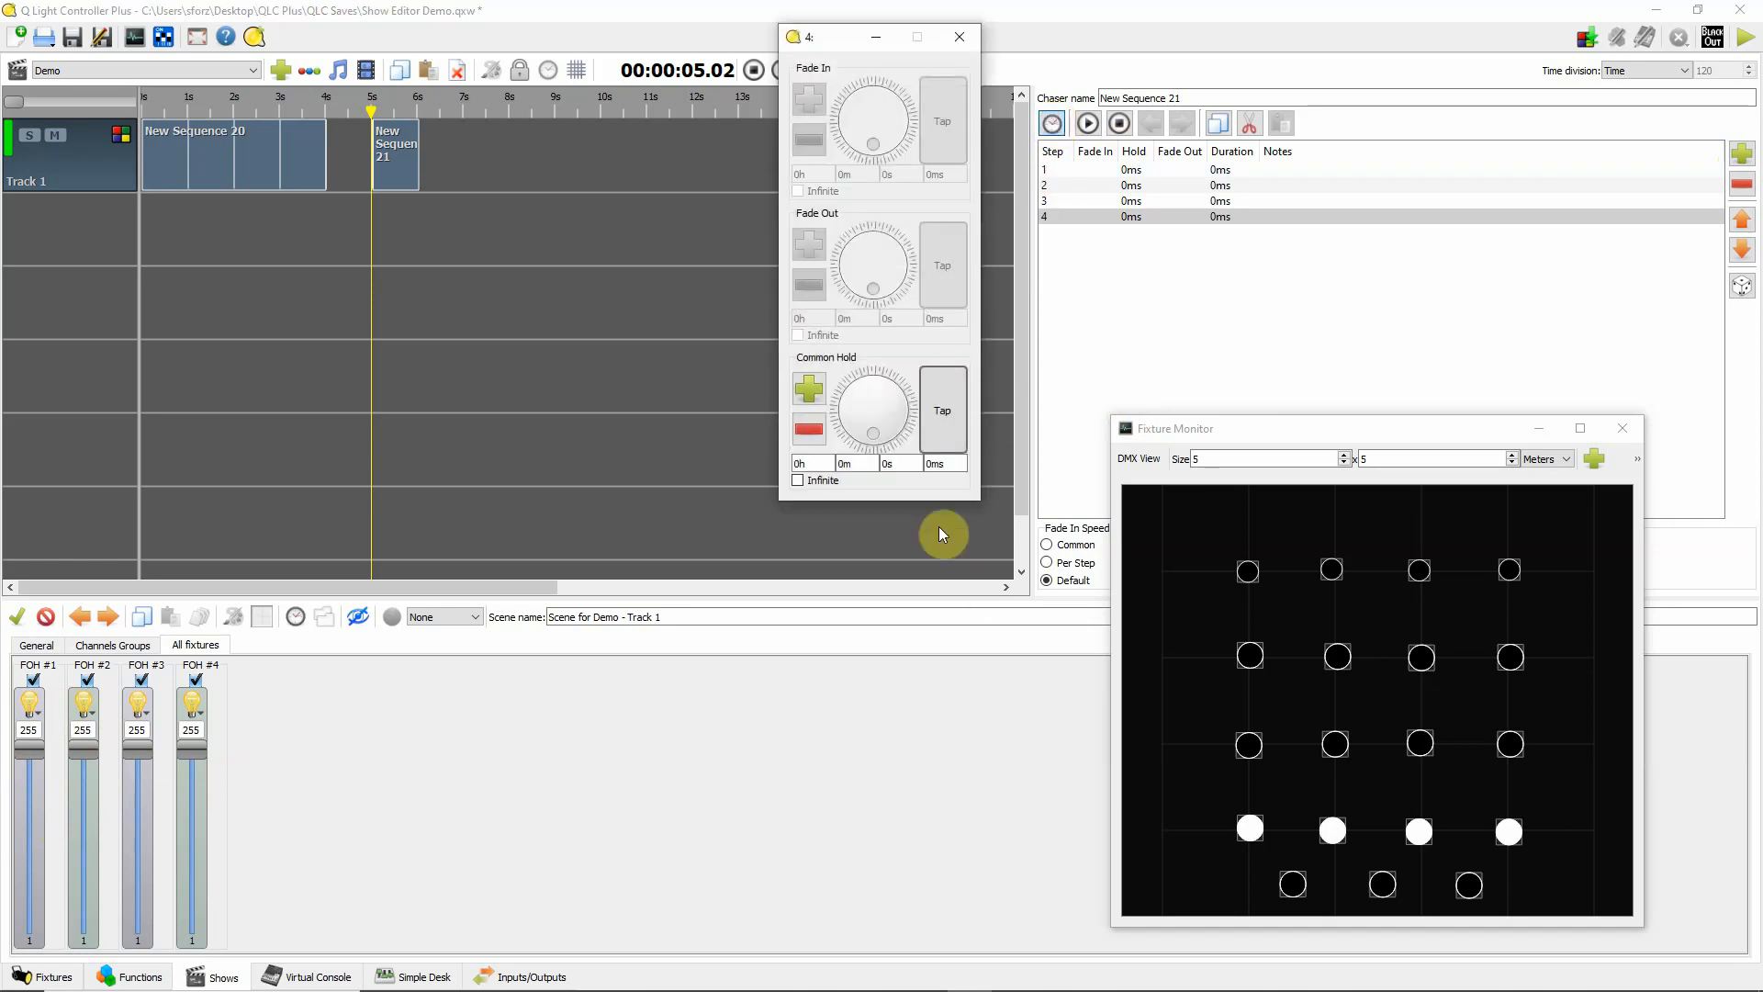
click(809, 389)
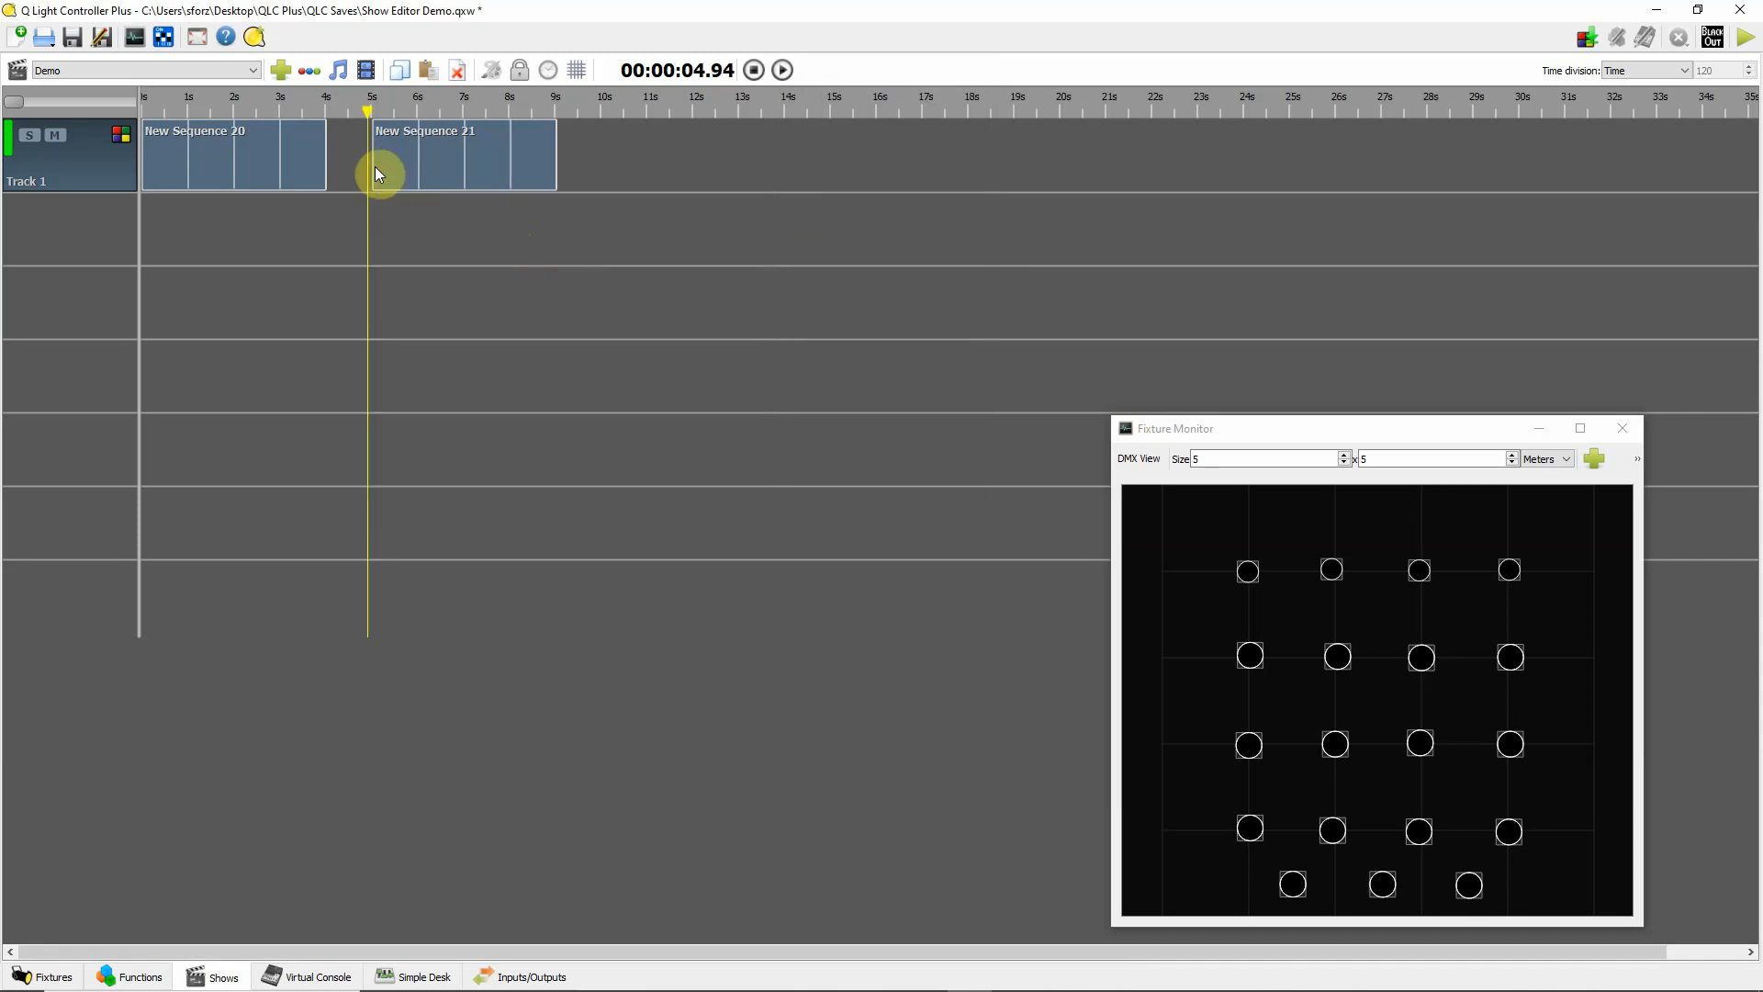
- Pause the show playback and drag New Sequence 21 earlier along Track 1
click(782, 70)
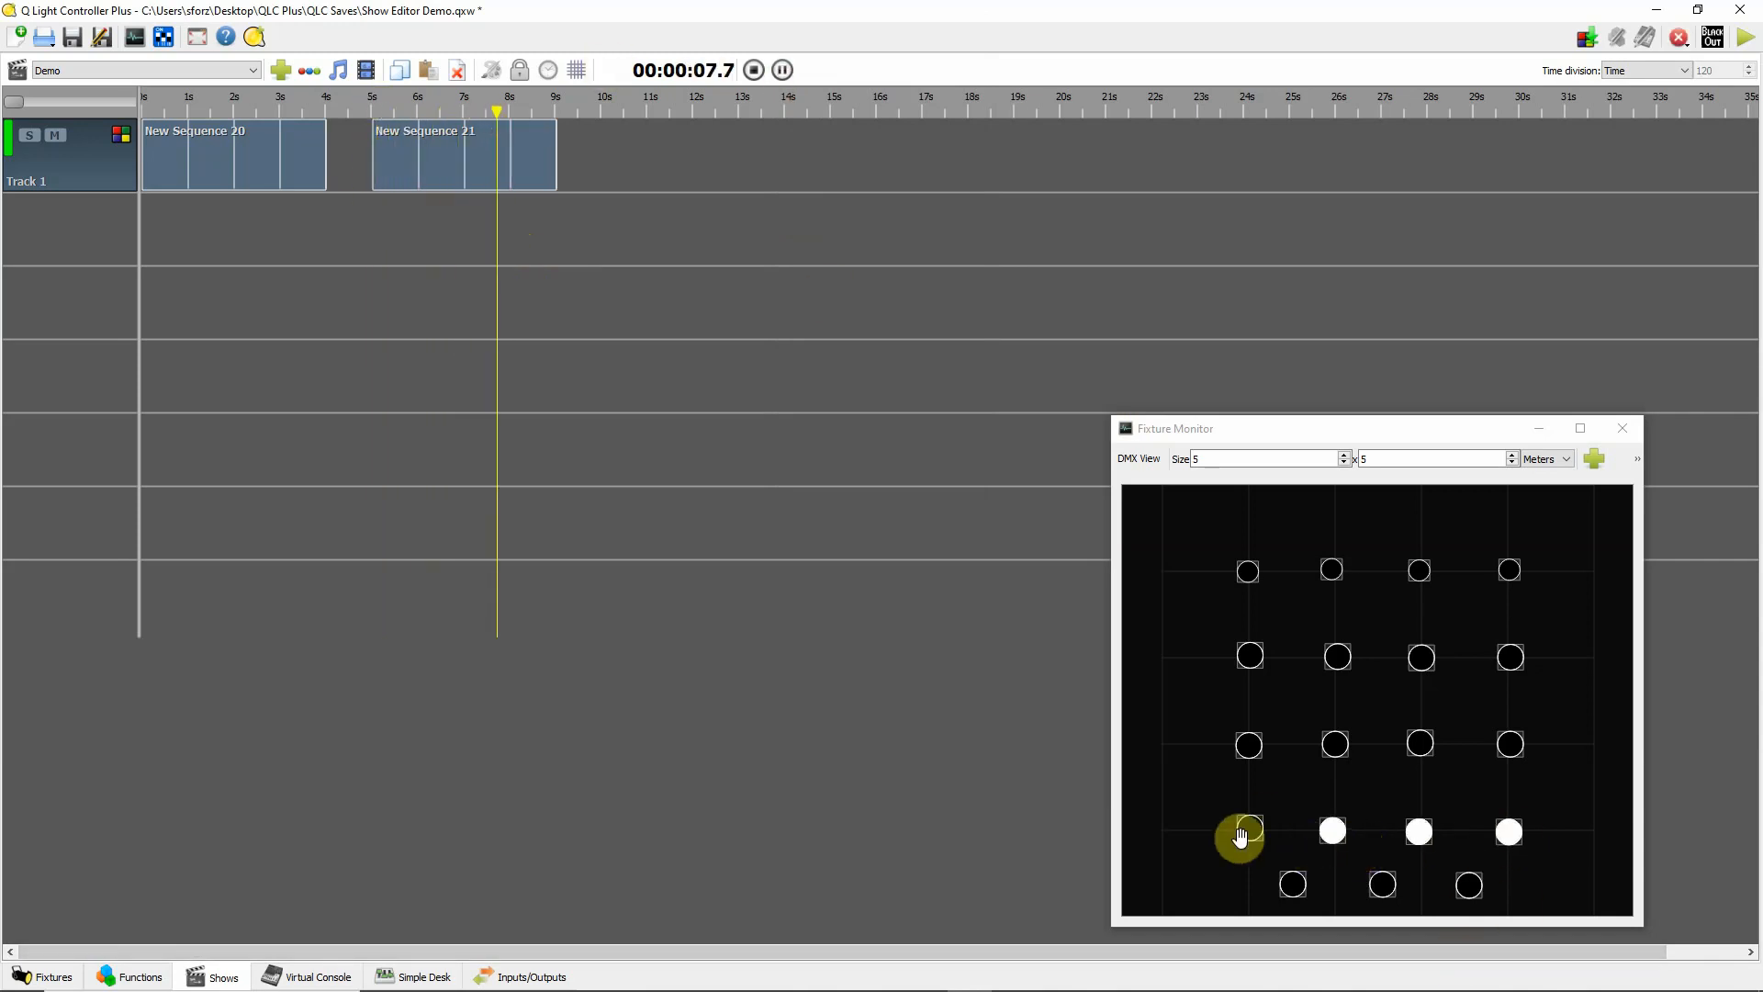
click(780, 70)
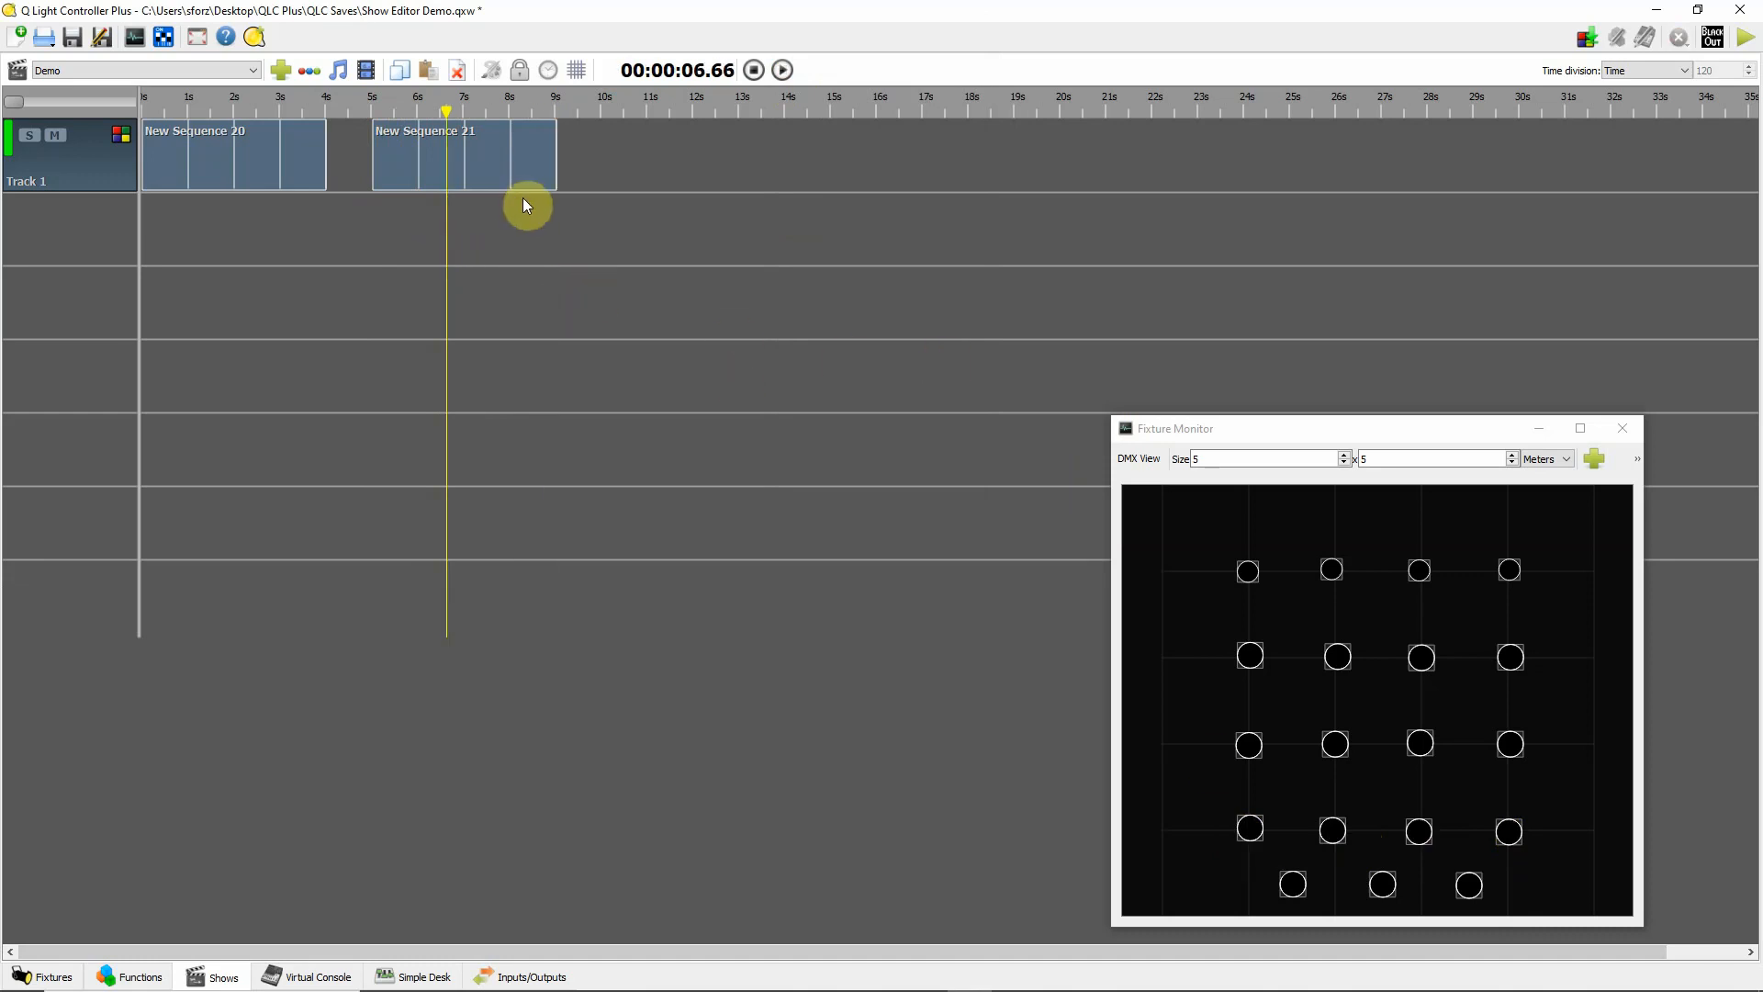
mouse_move(408, 167)
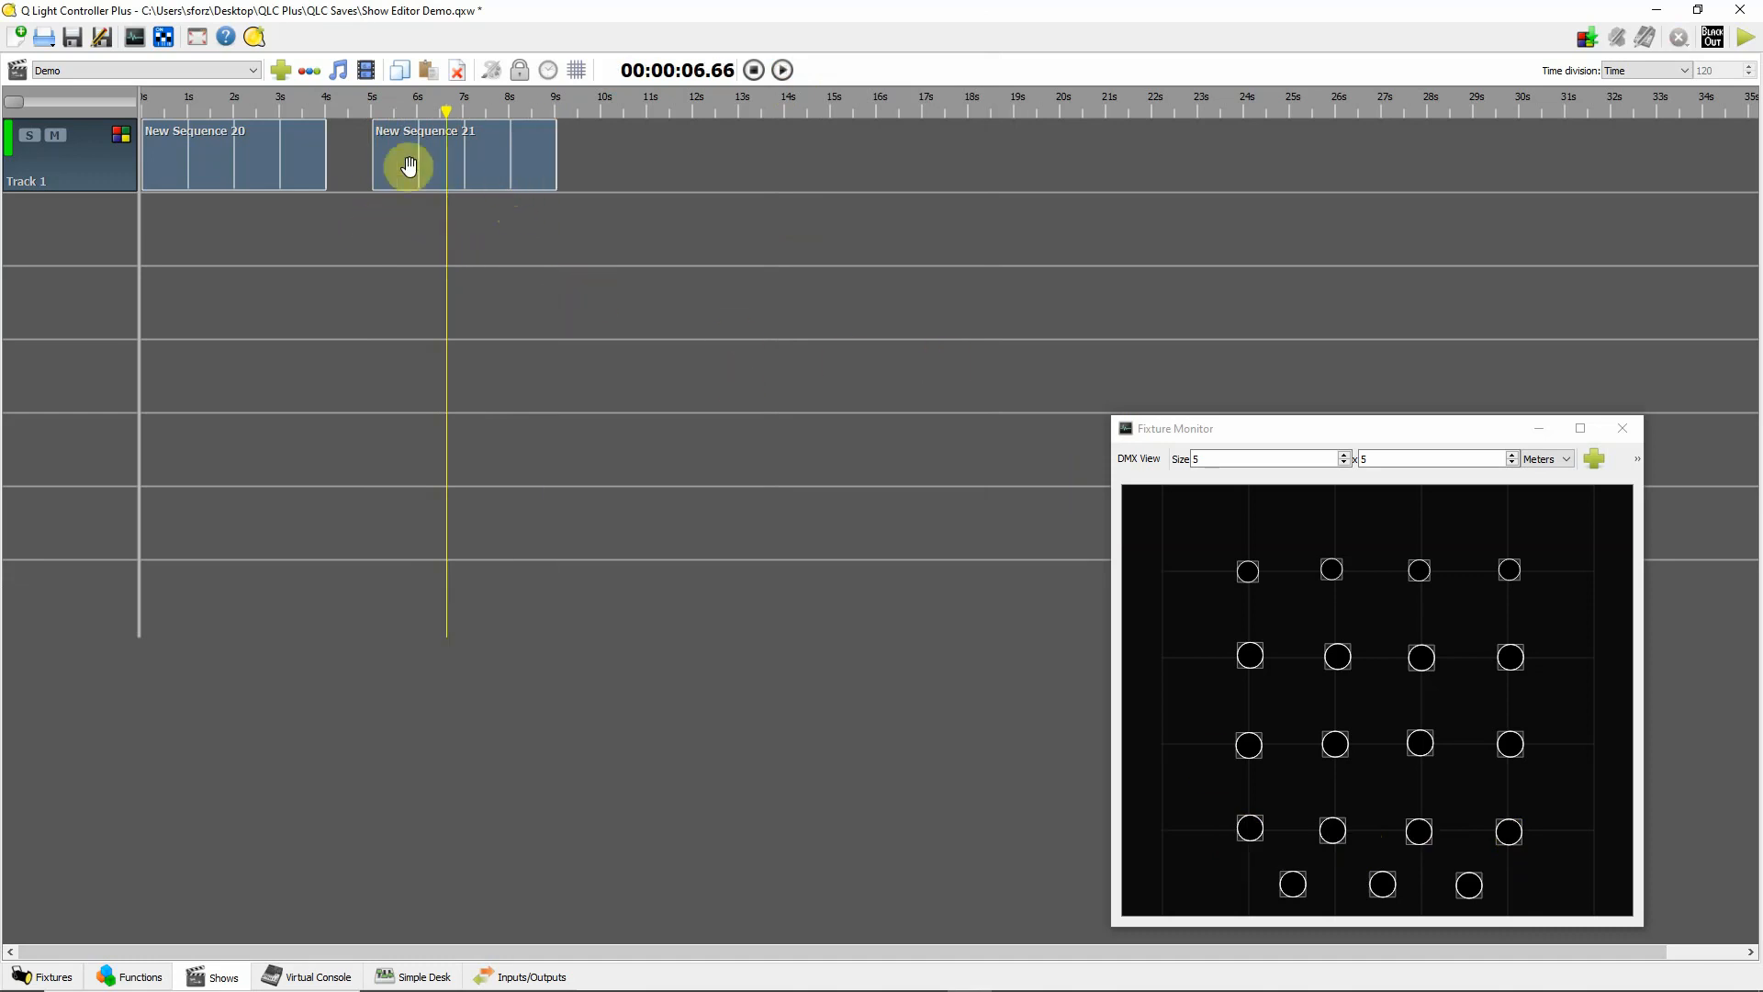
mouse_move(492, 156)
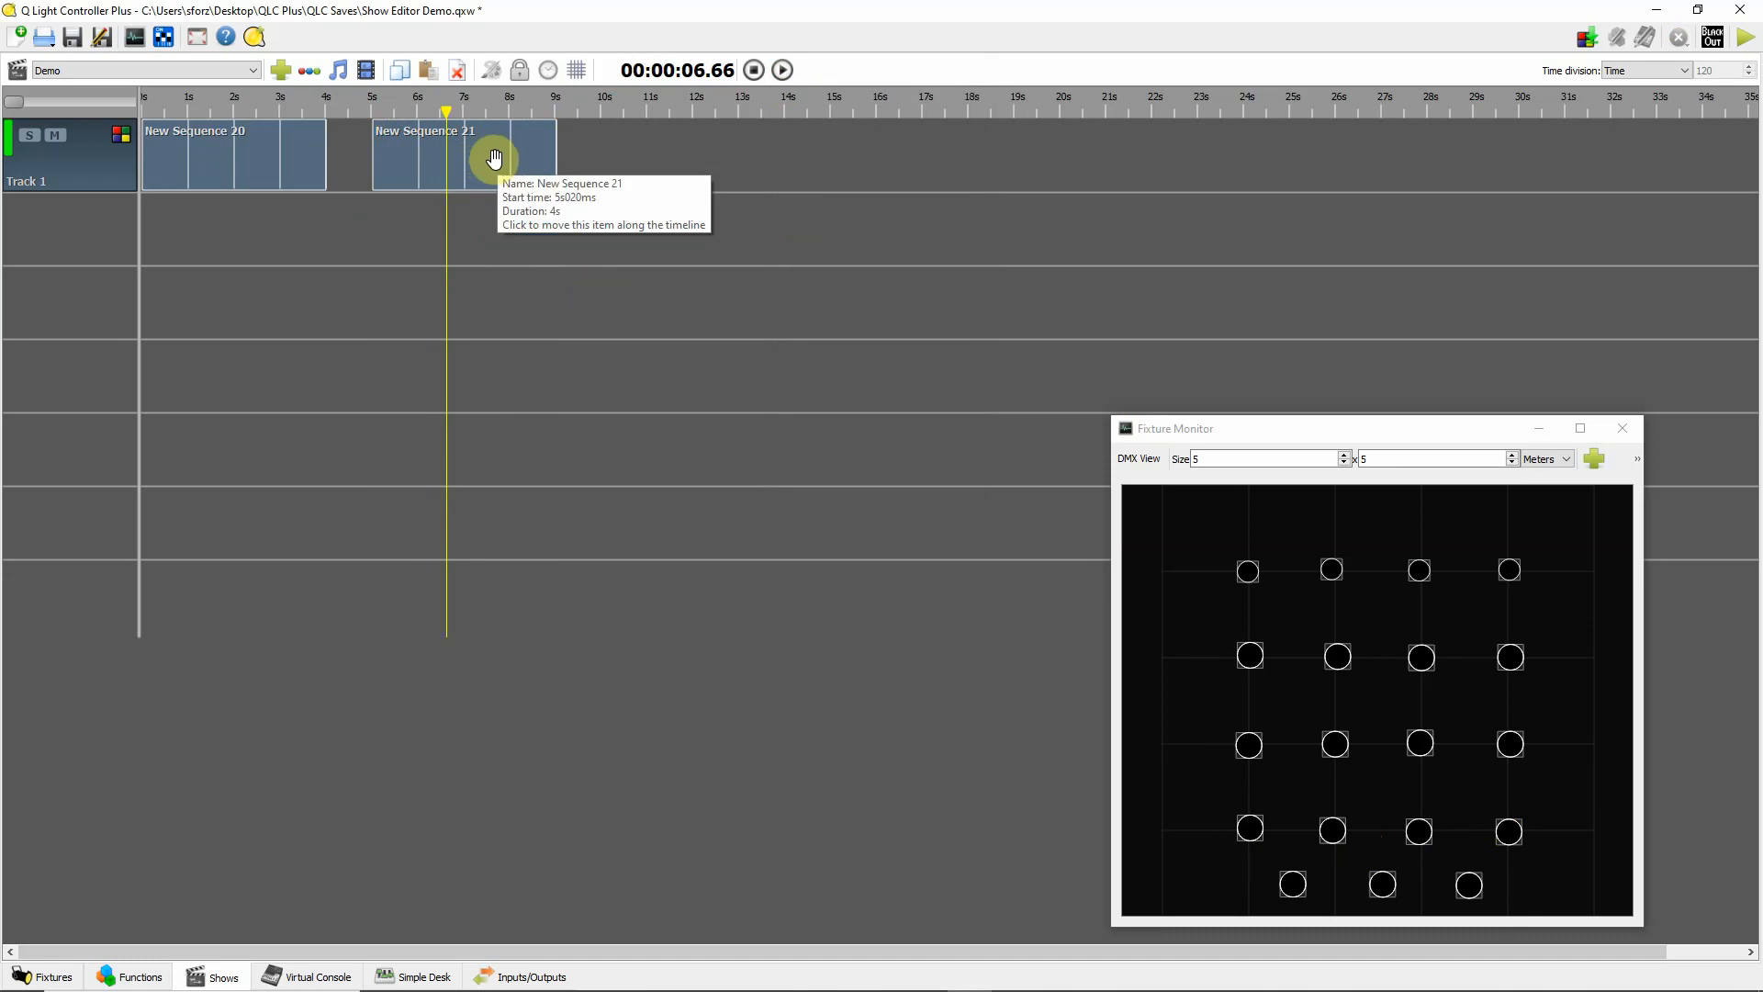
mouse_move(433, 164)
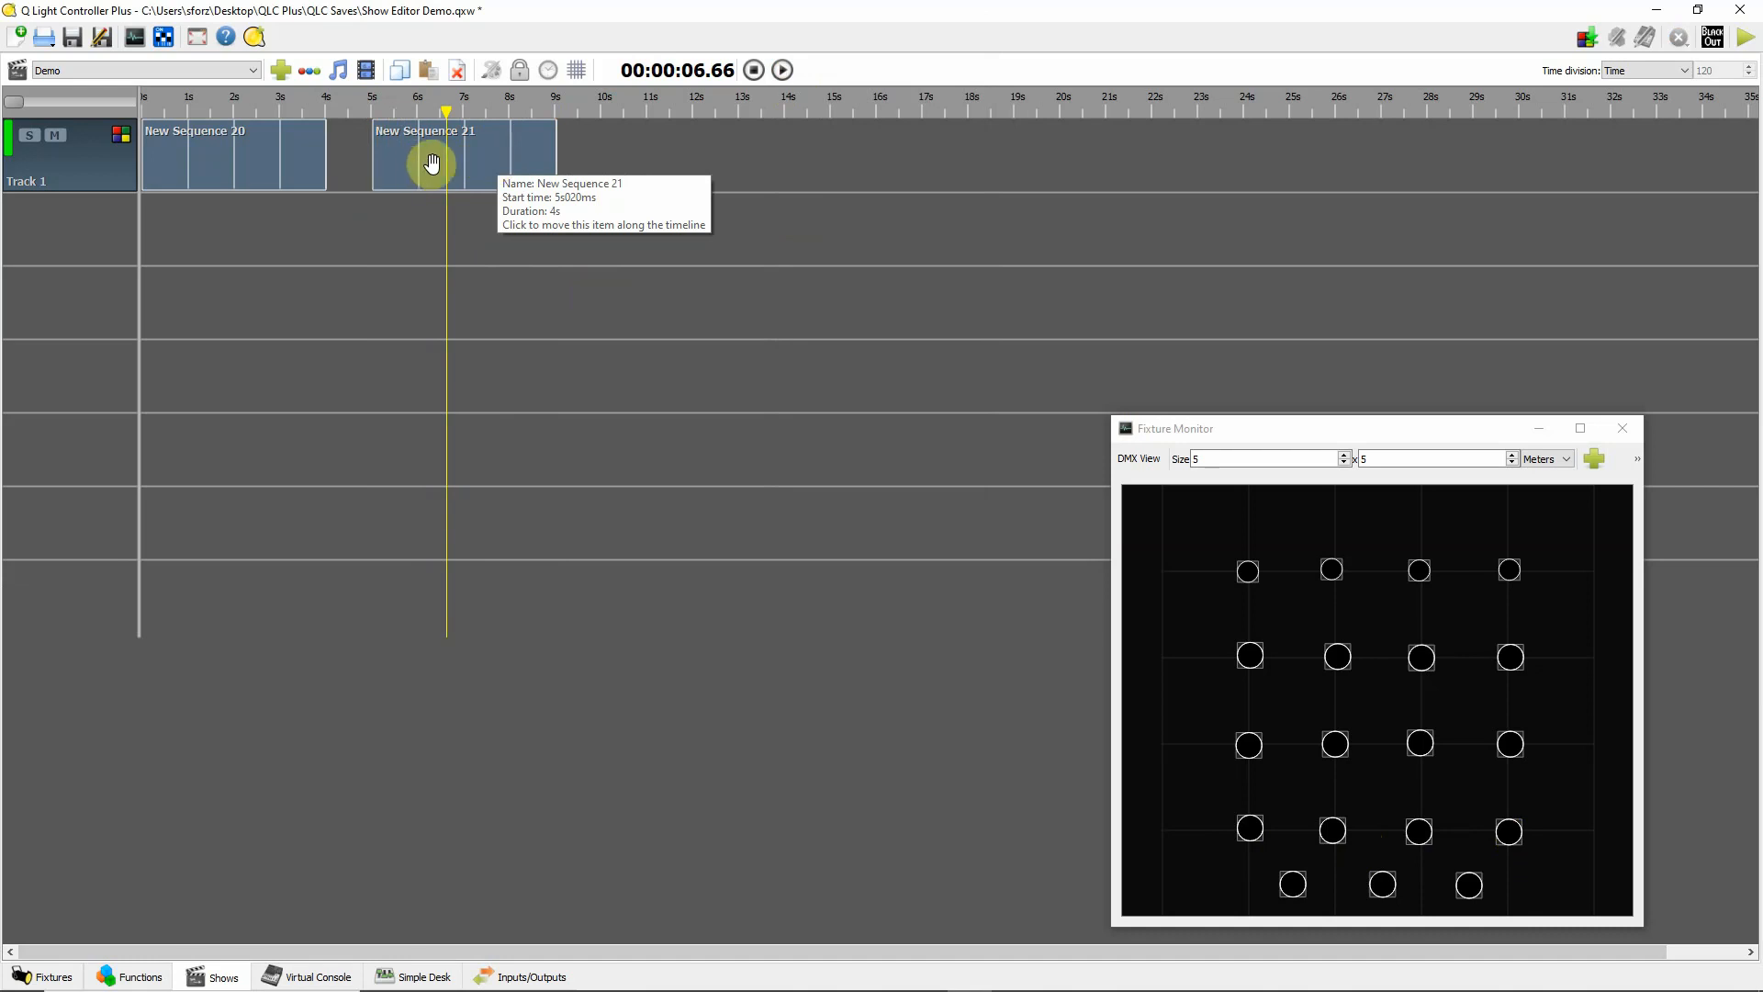
drag(434, 163, 381, 162)
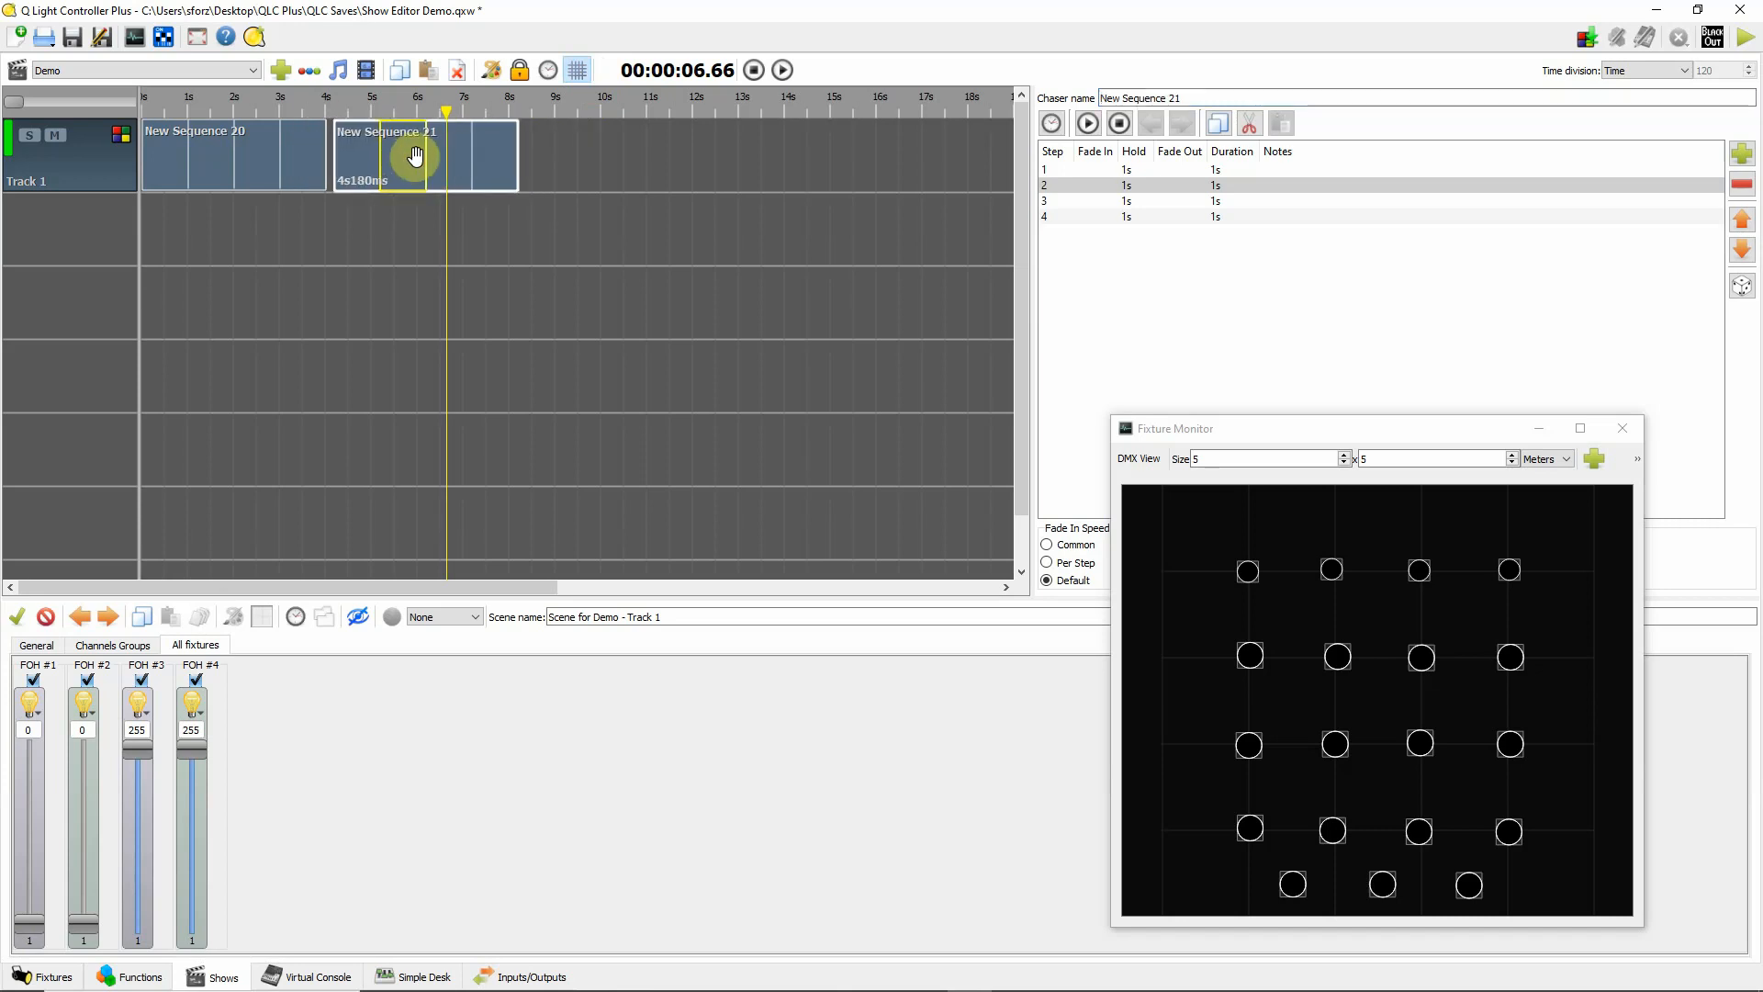
mouse_move(343, 110)
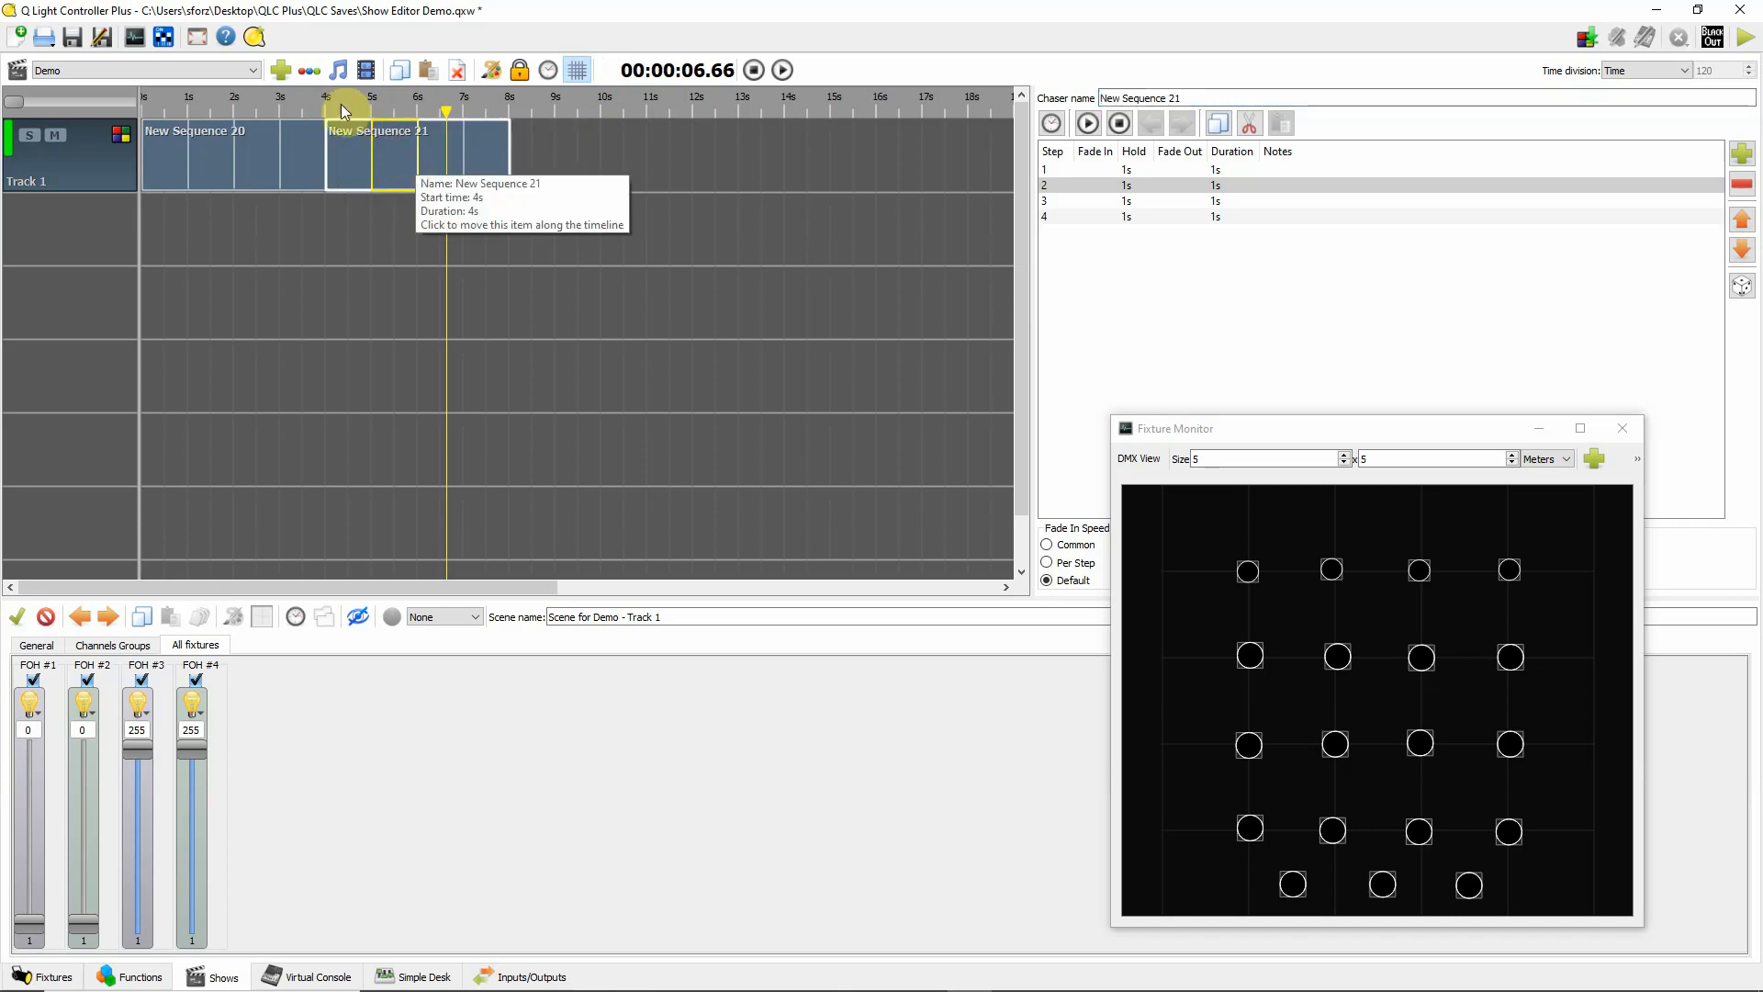
- Replay the Demo show from the start with New Sequence 21 at 4 s, then pause
click(783, 70)
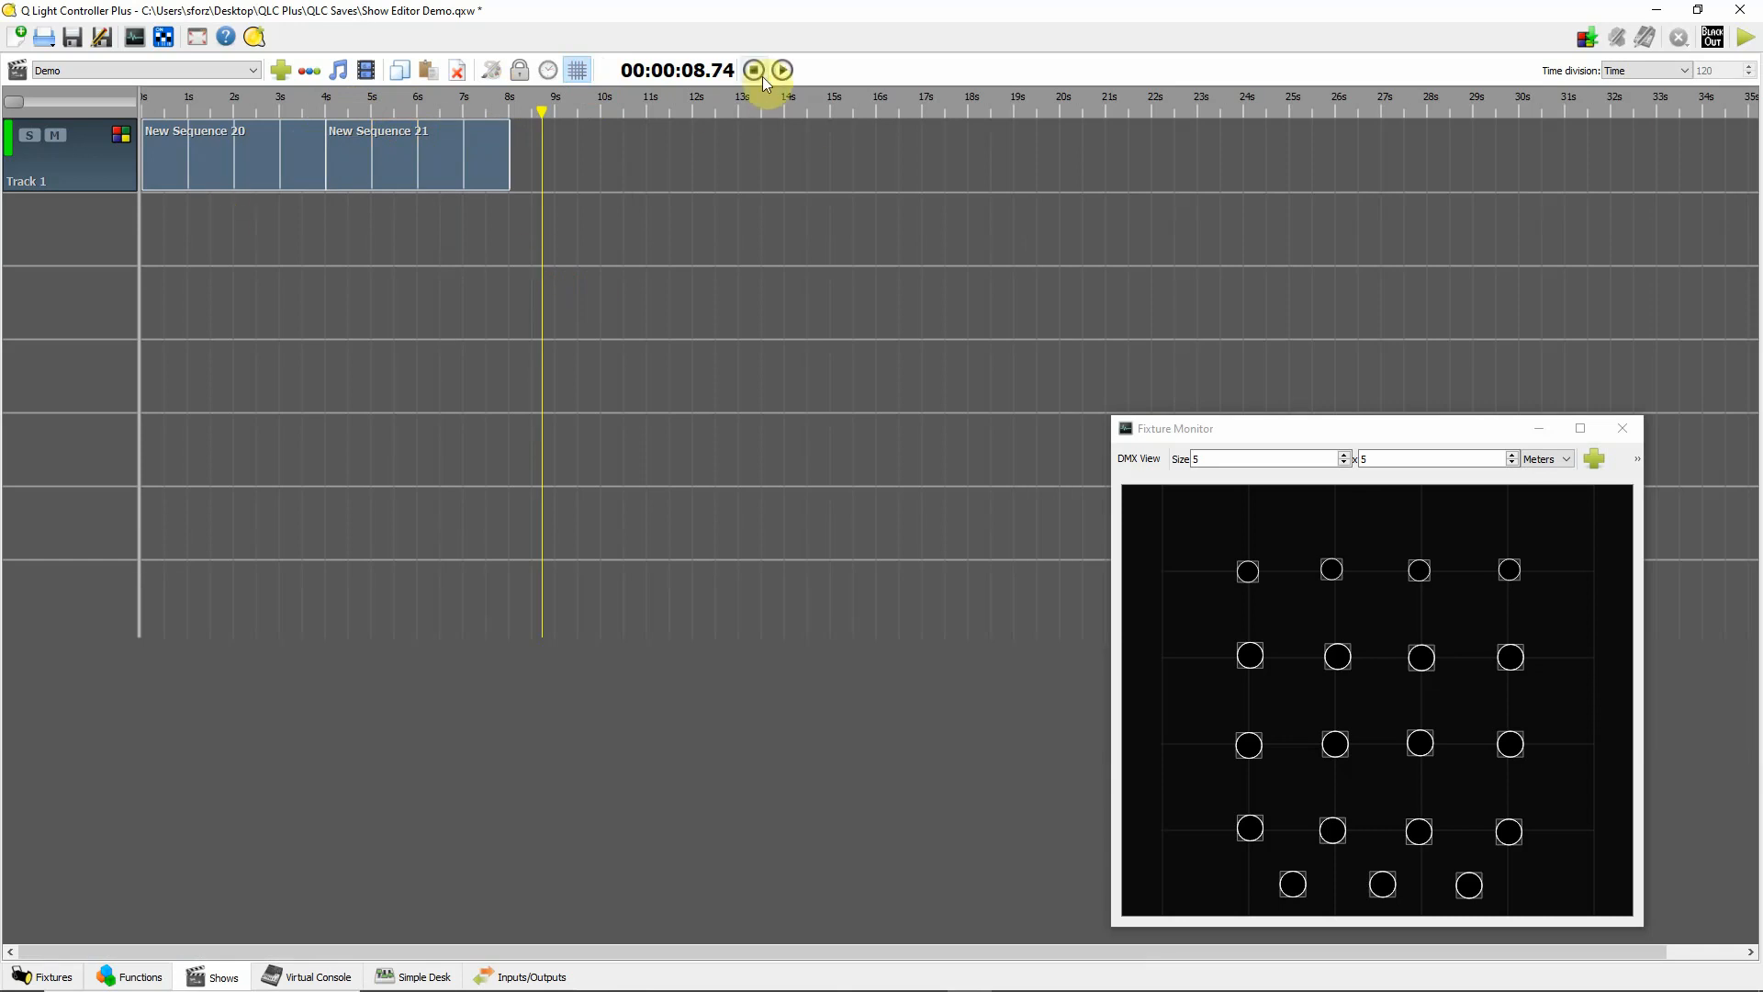
click(755, 70)
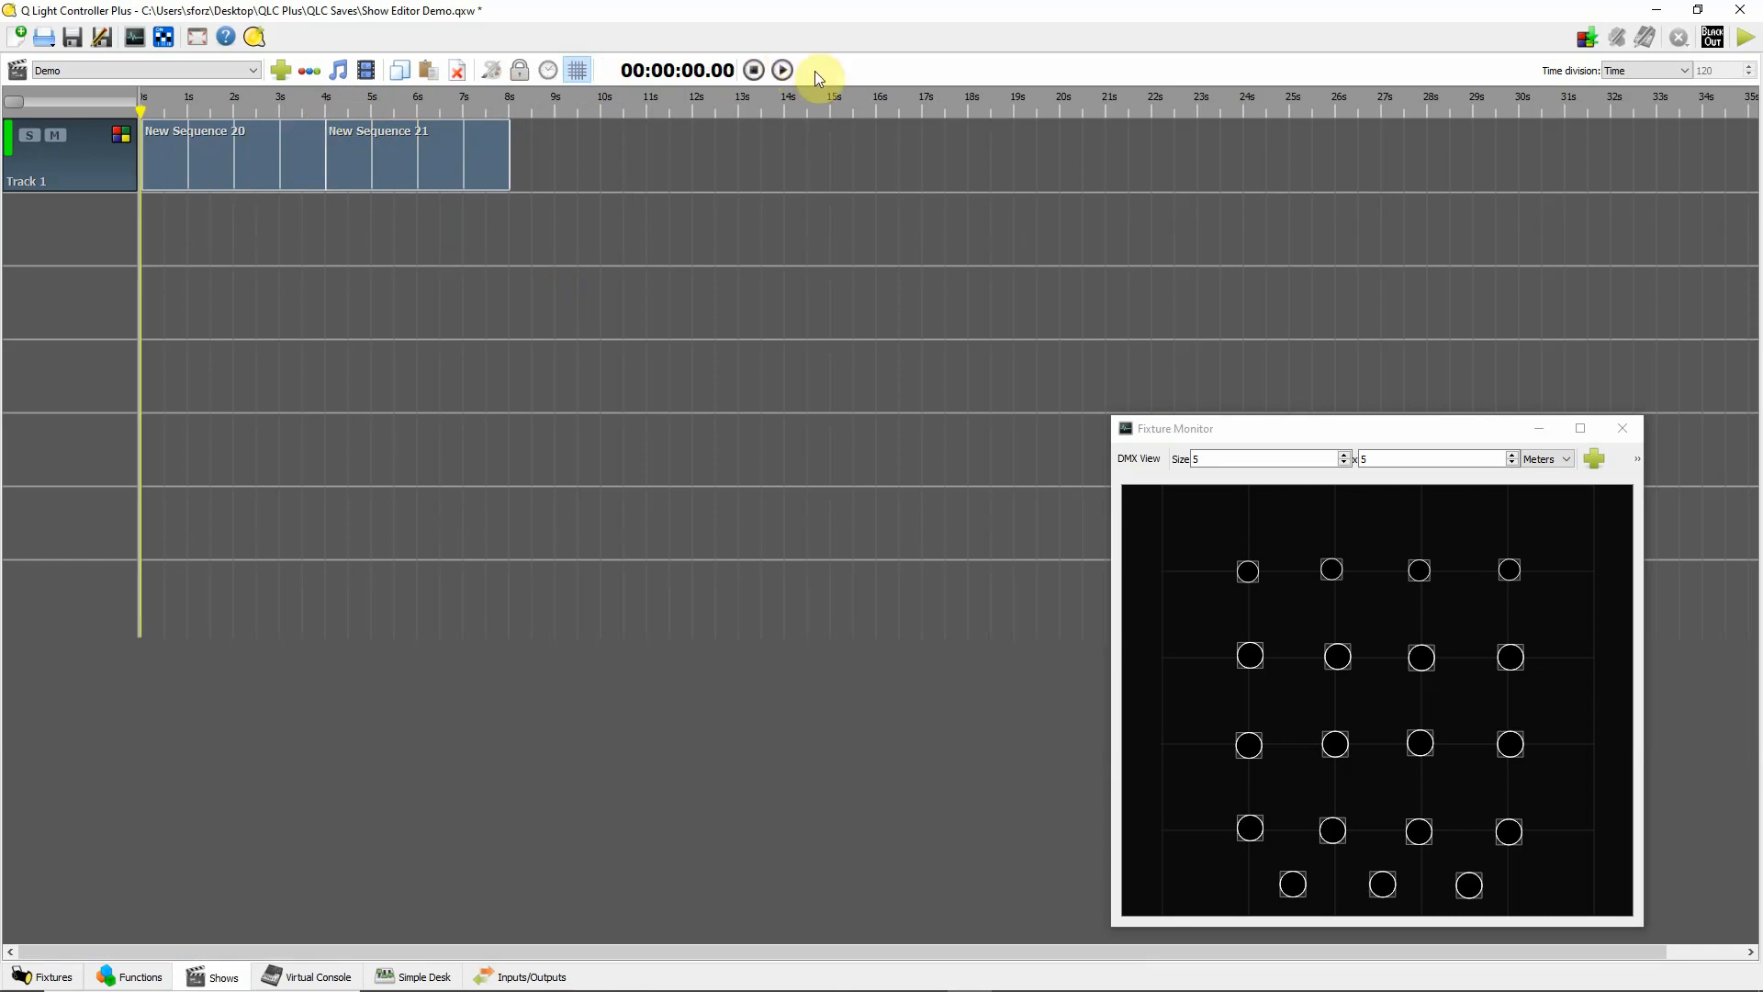
click(783, 70)
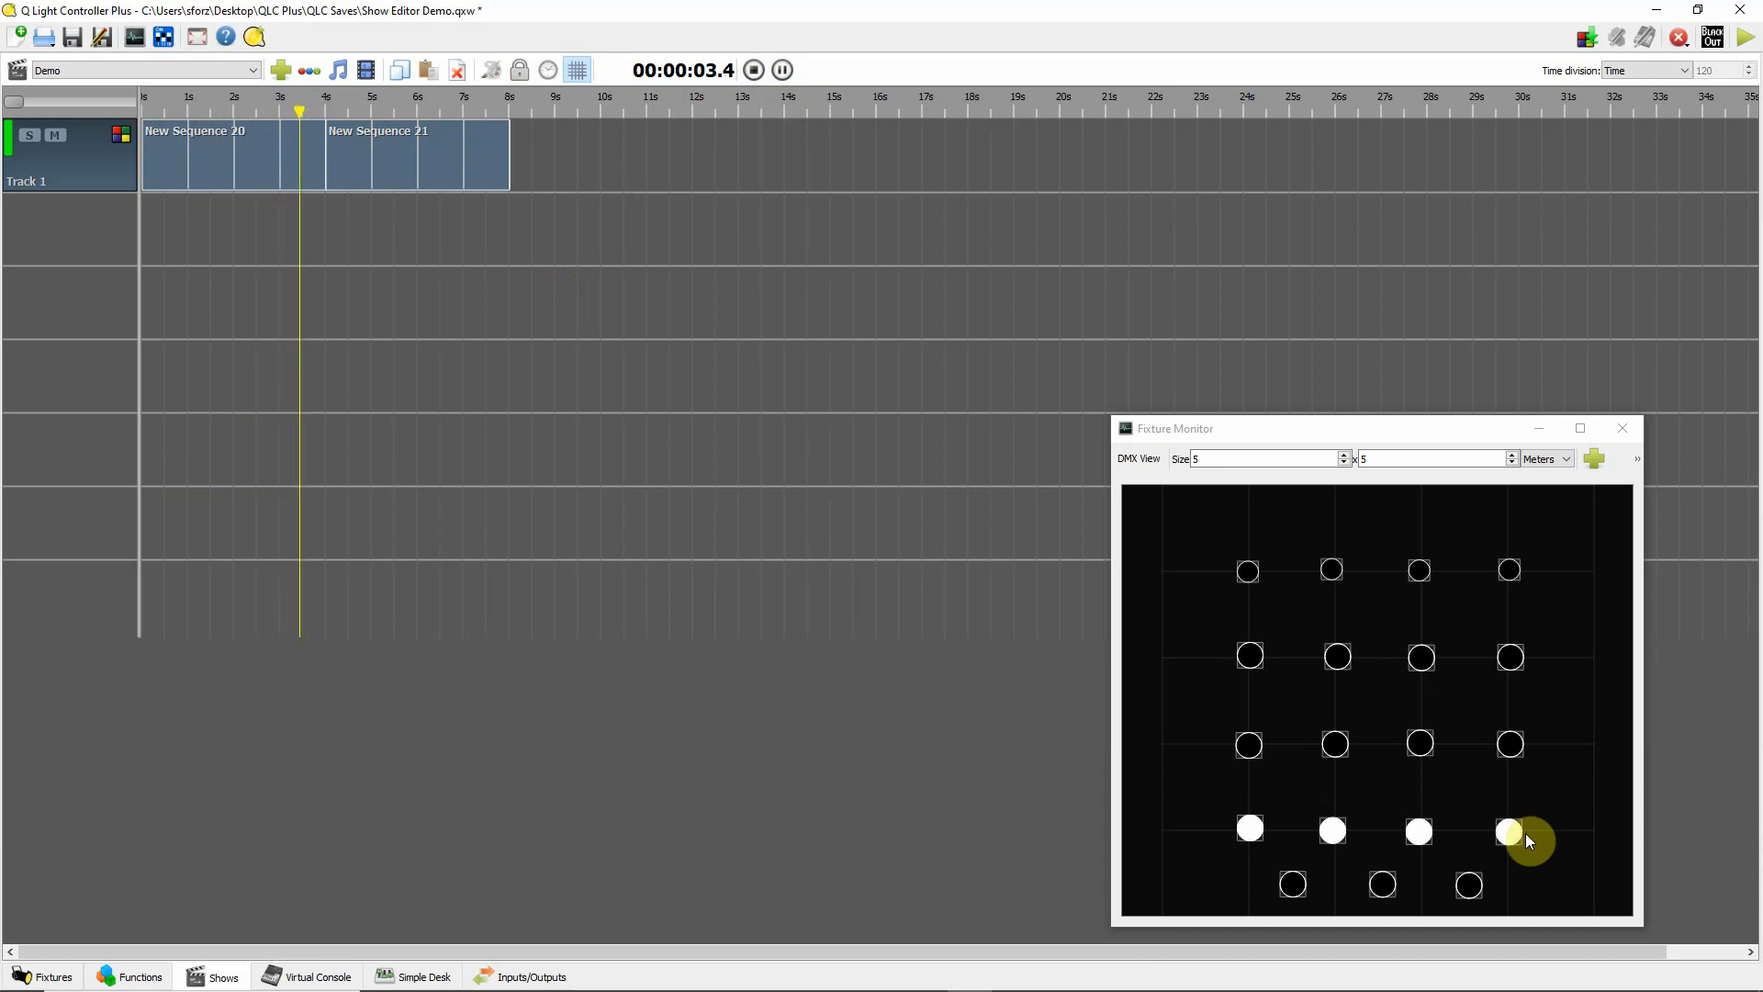
mouse_move(1087, 762)
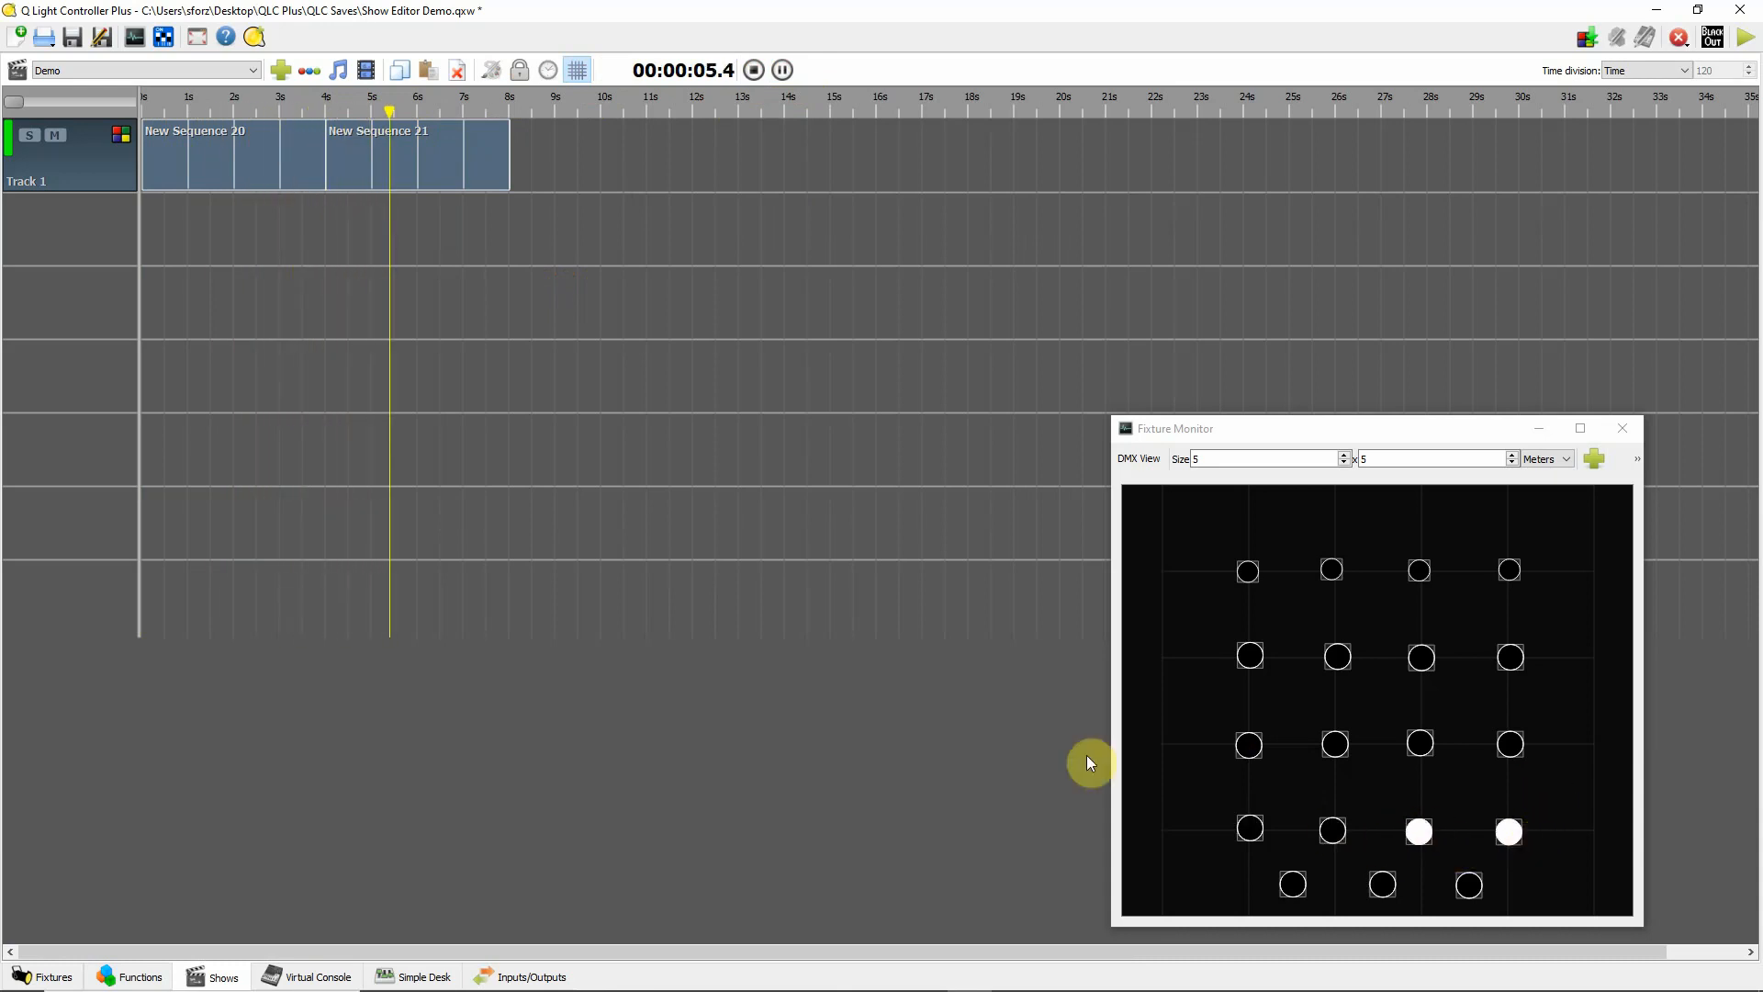
click(782, 70)
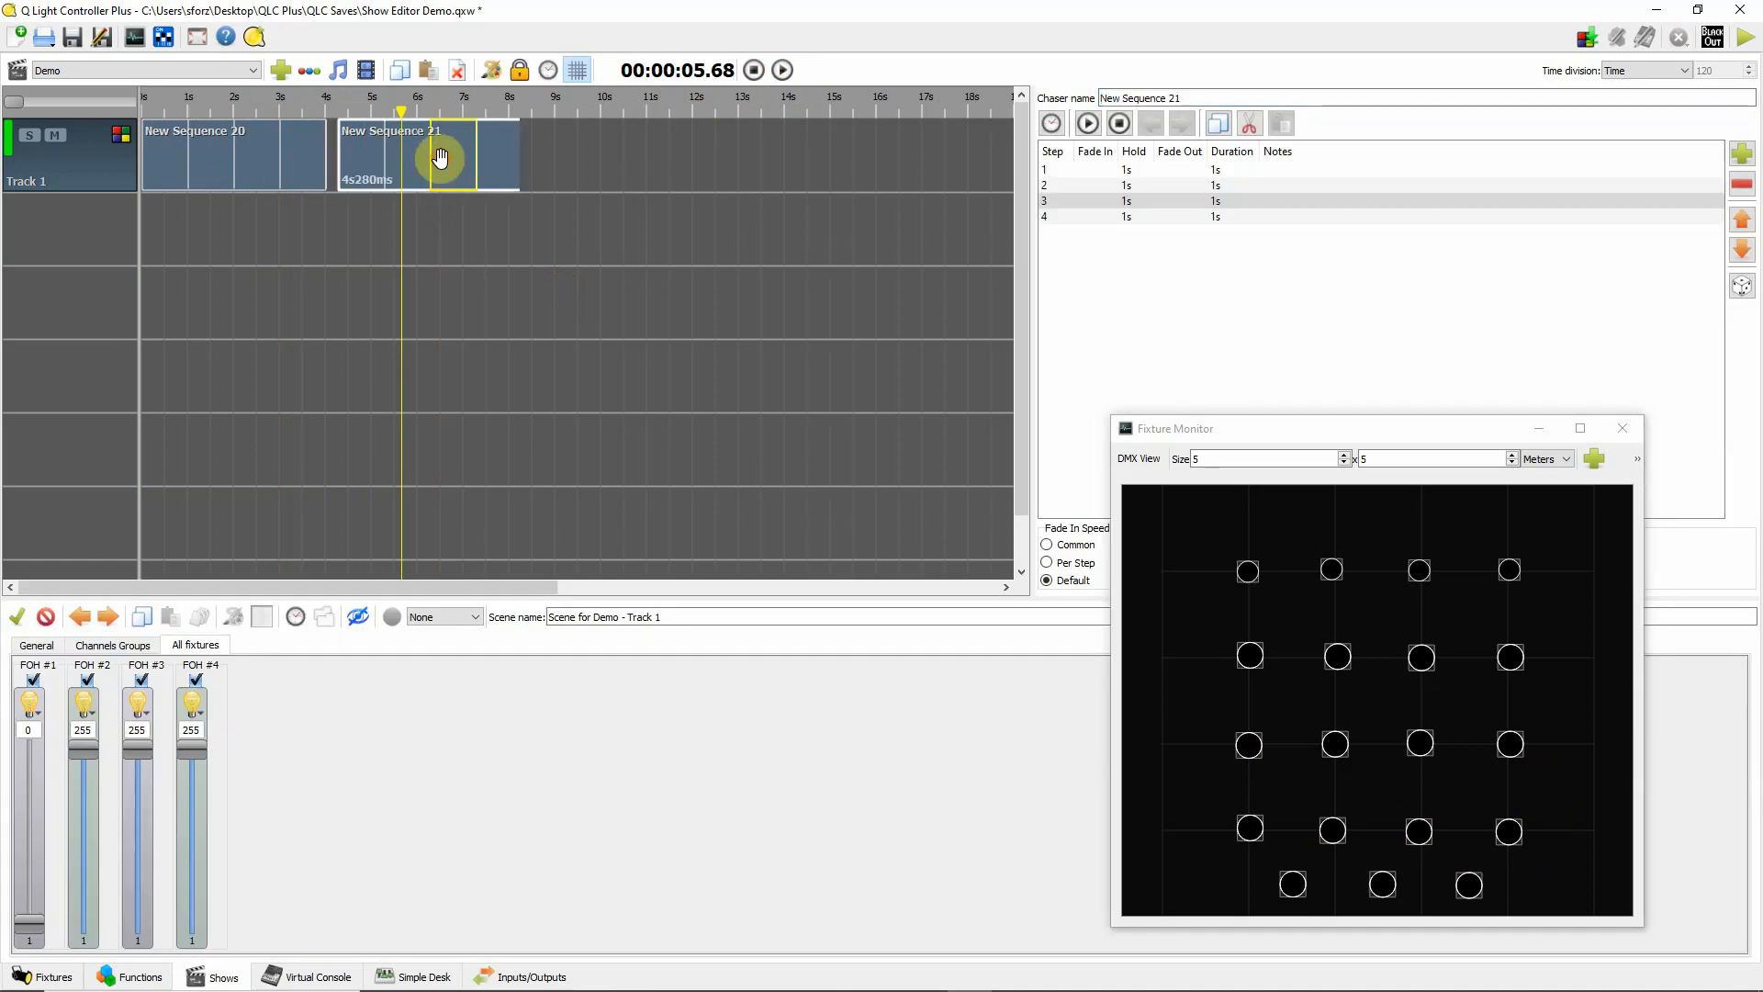
- Move New Sequence 21 later and set New Sequence 20's duration to 4 s 700 ms
drag(439, 155, 577, 154)
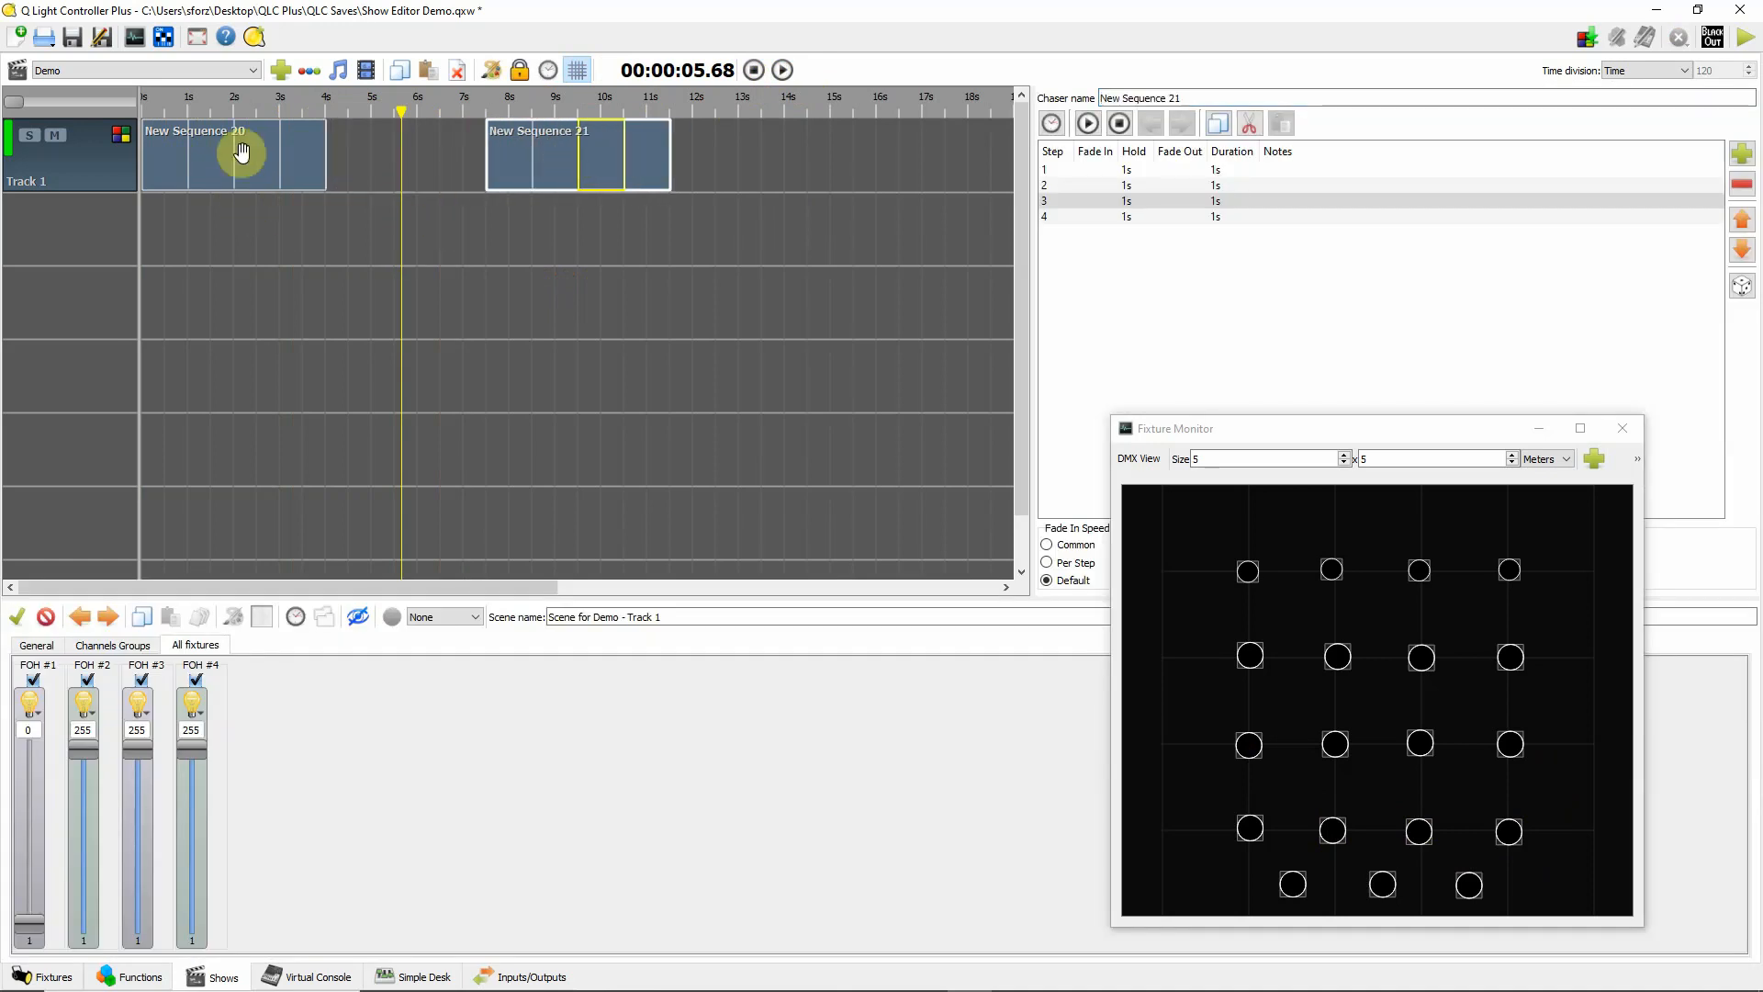
click(234, 154)
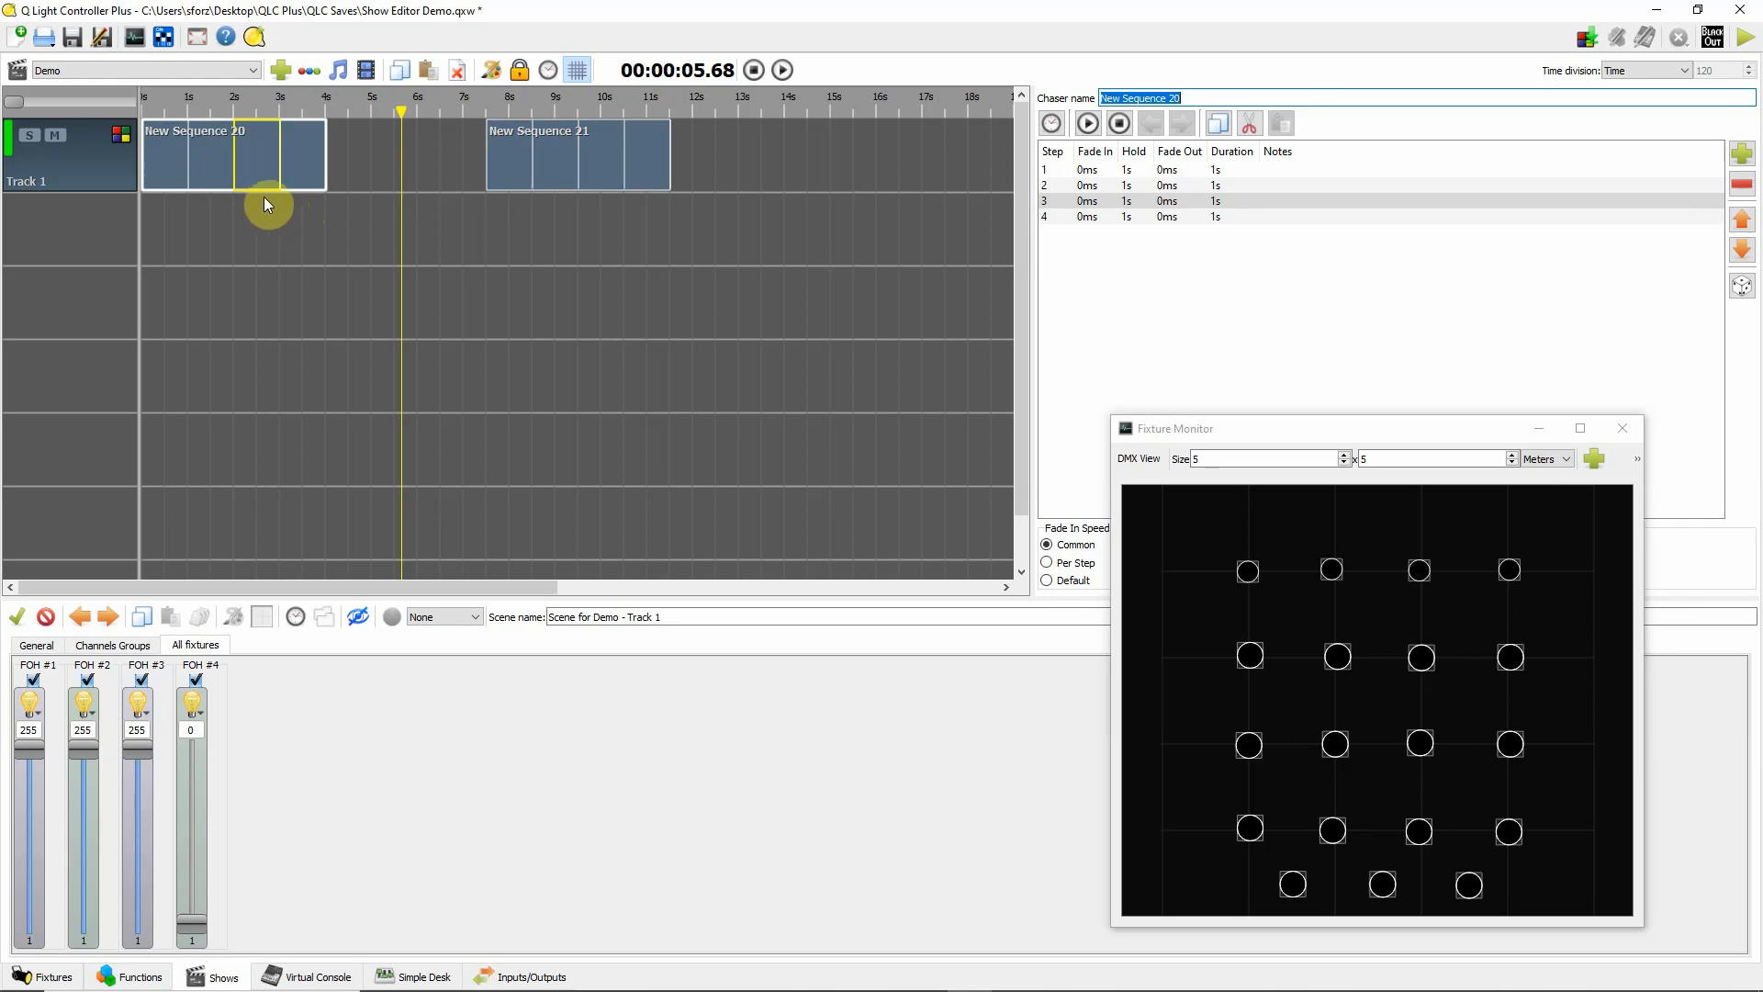
mouse_move(285, 208)
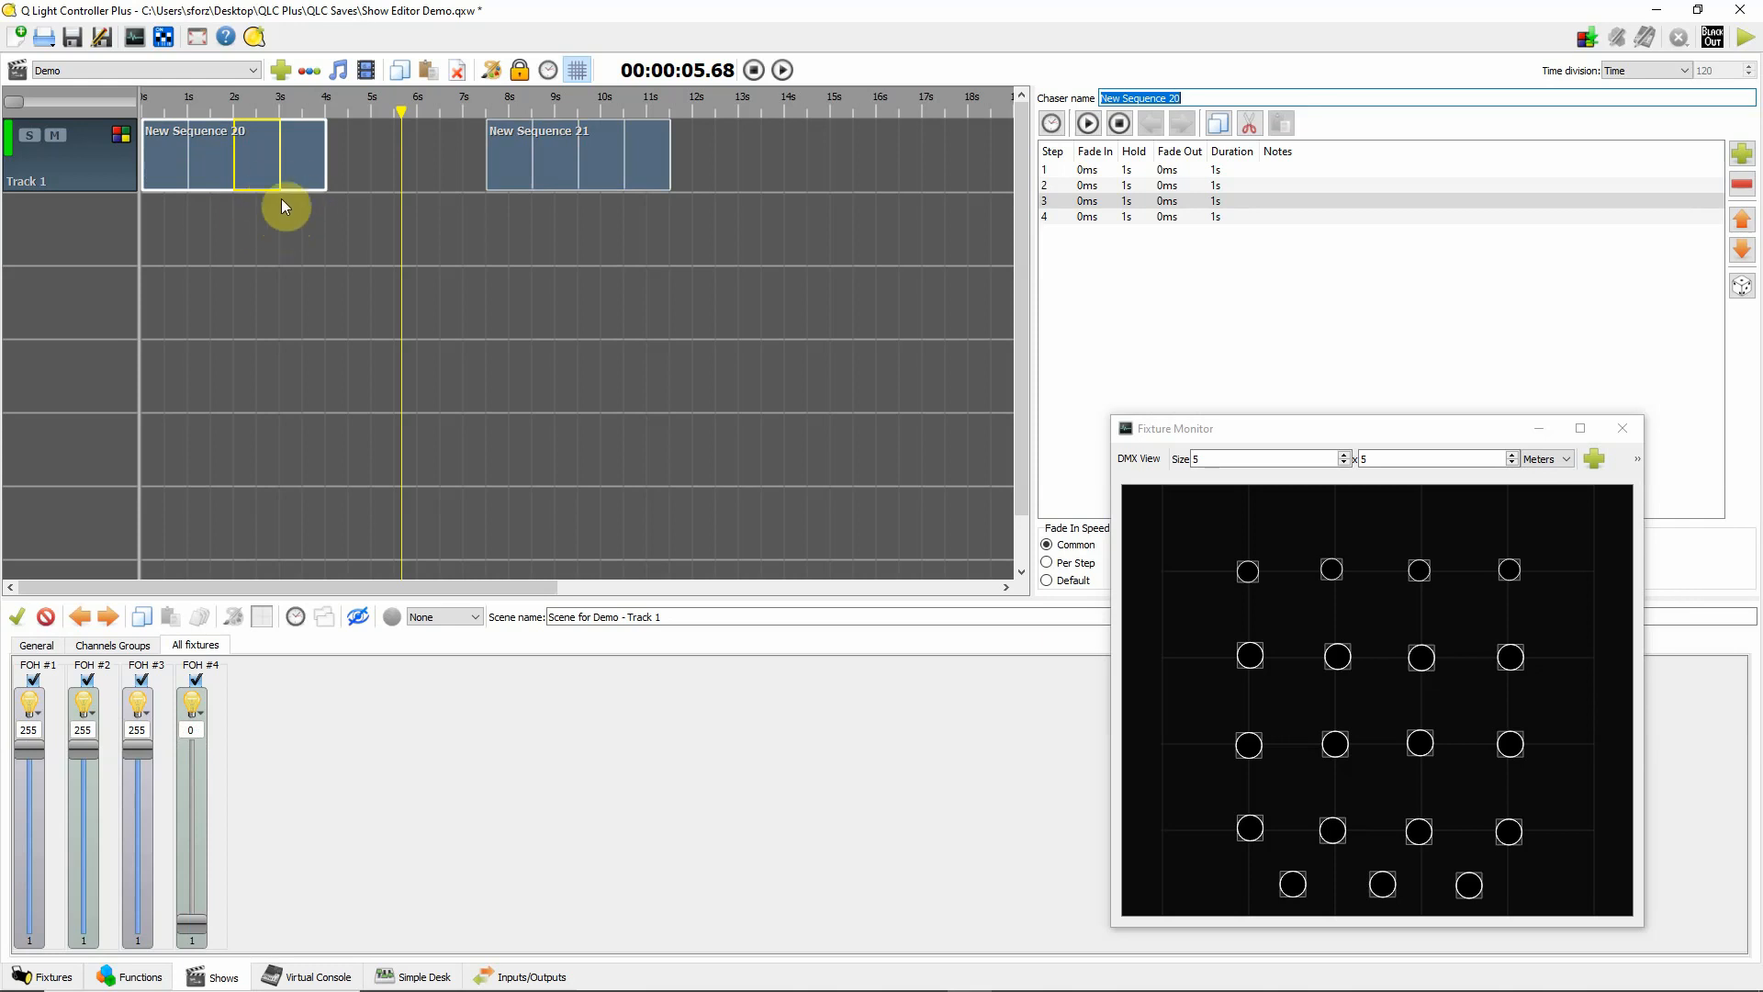
mouse_move(278, 224)
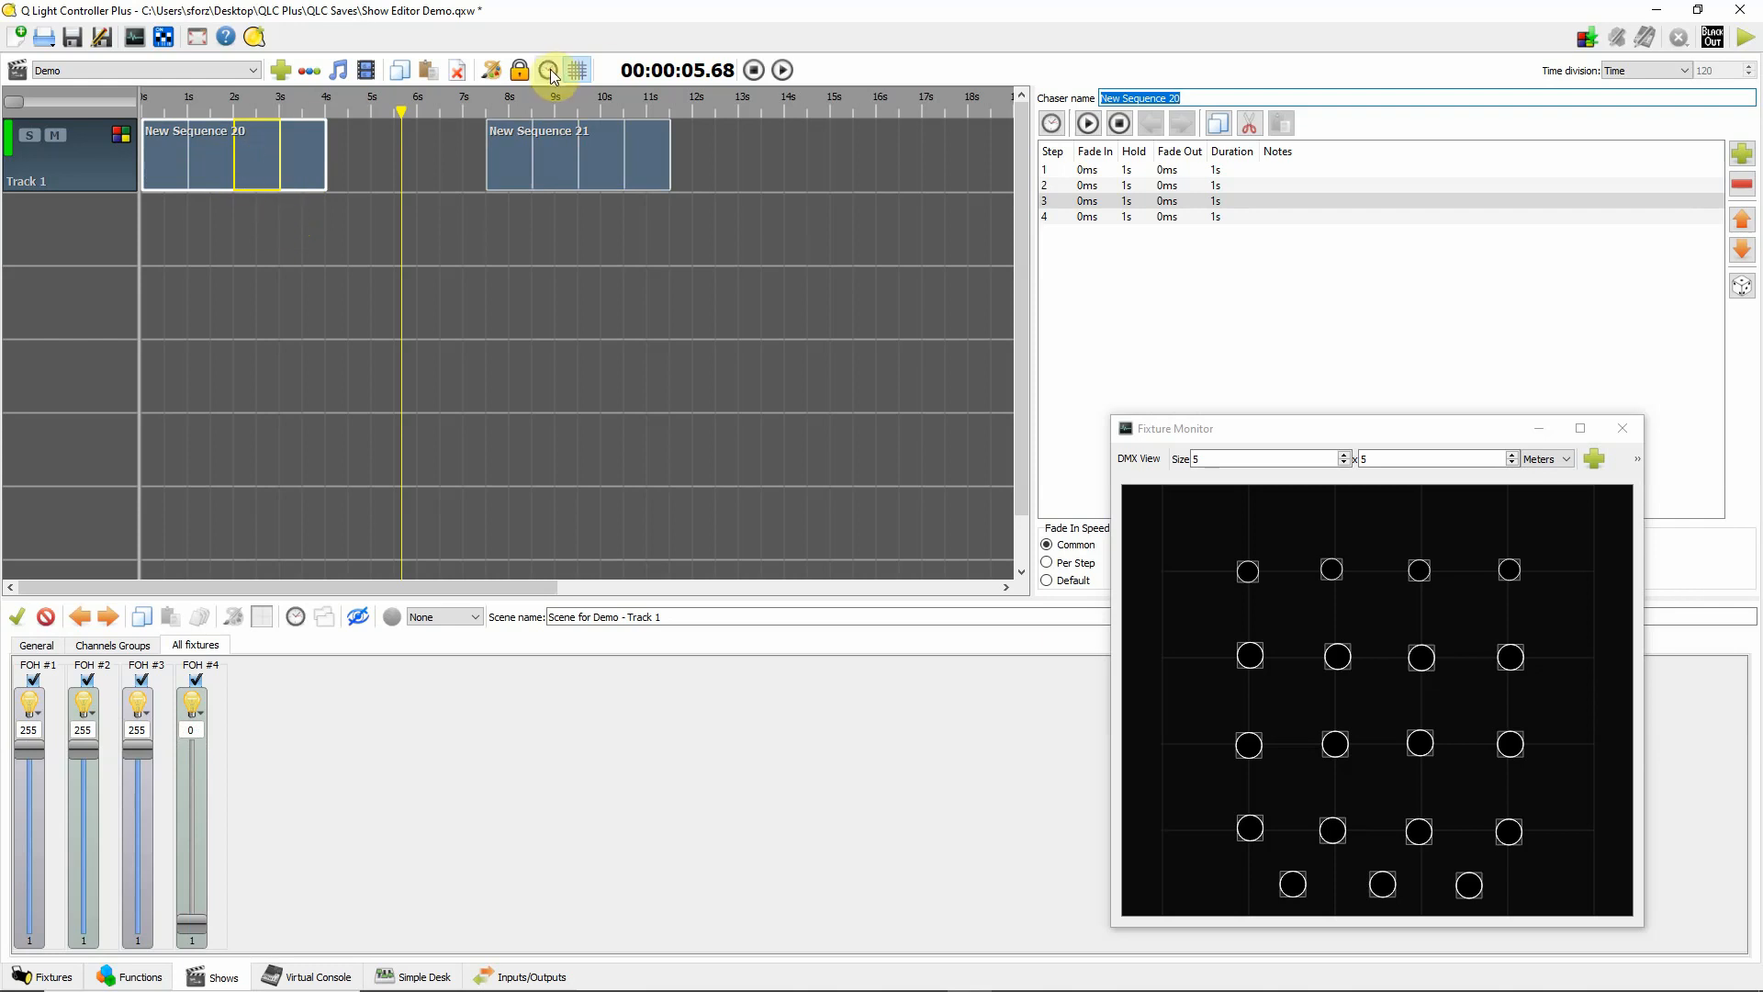
click(549, 69)
text(700)
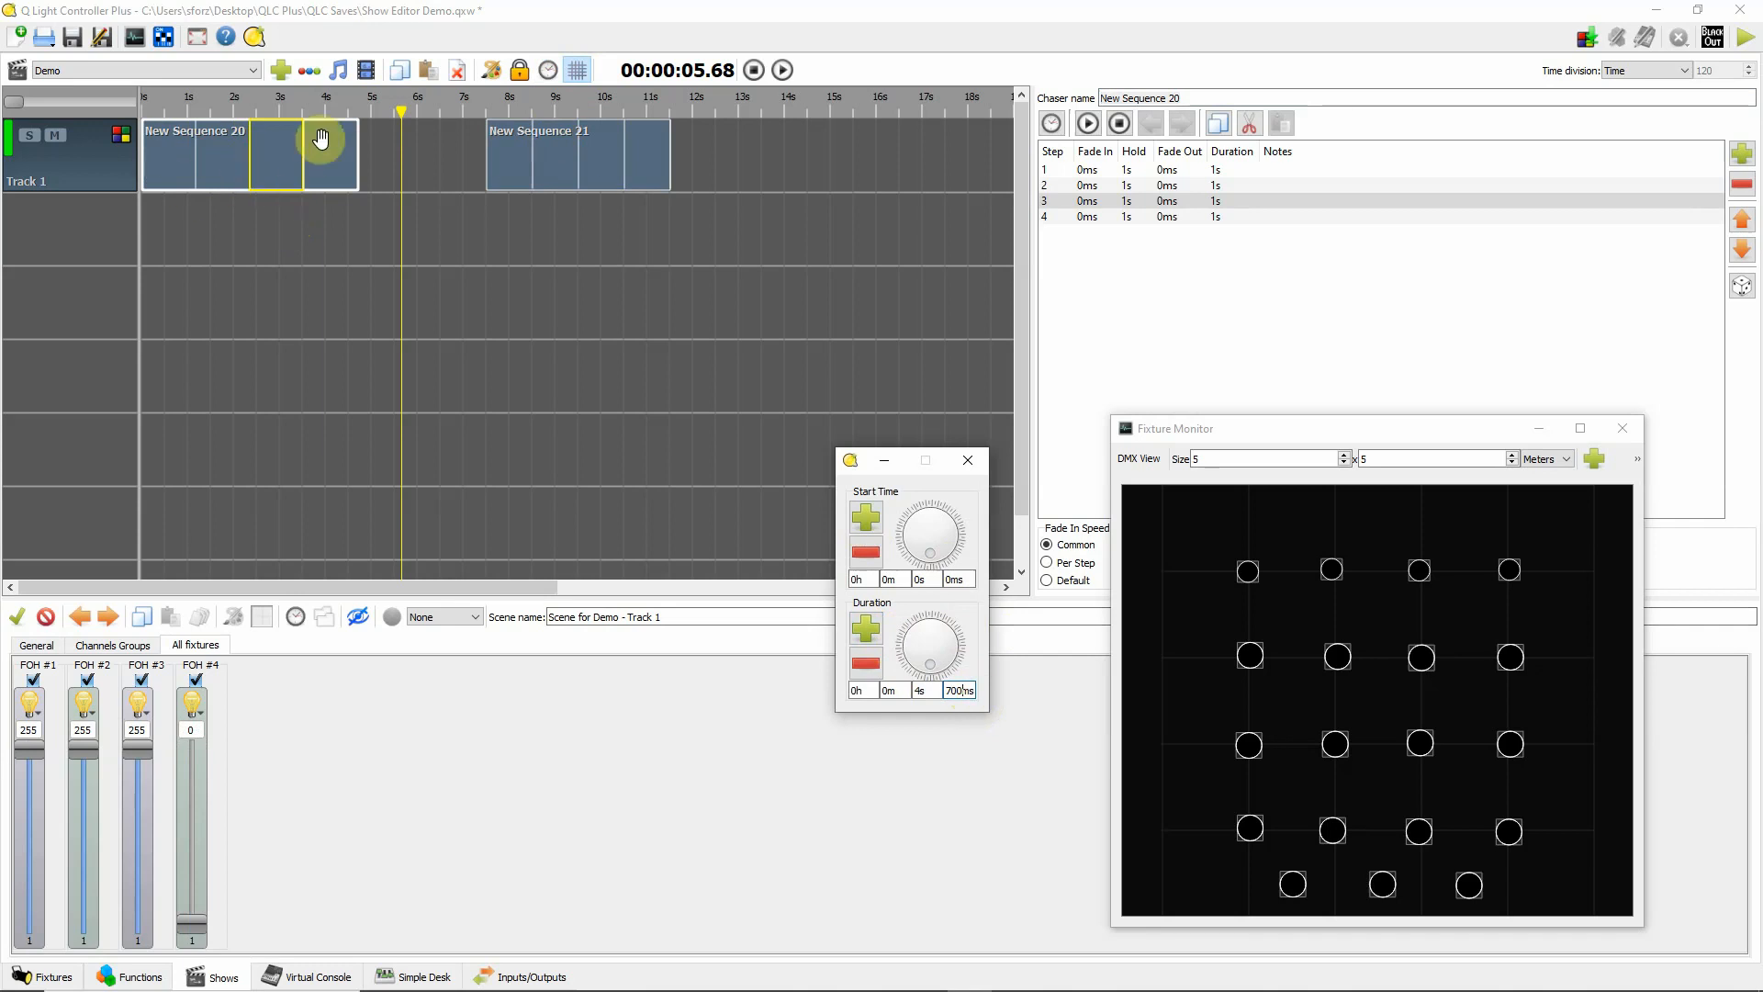
mouse_move(301, 169)
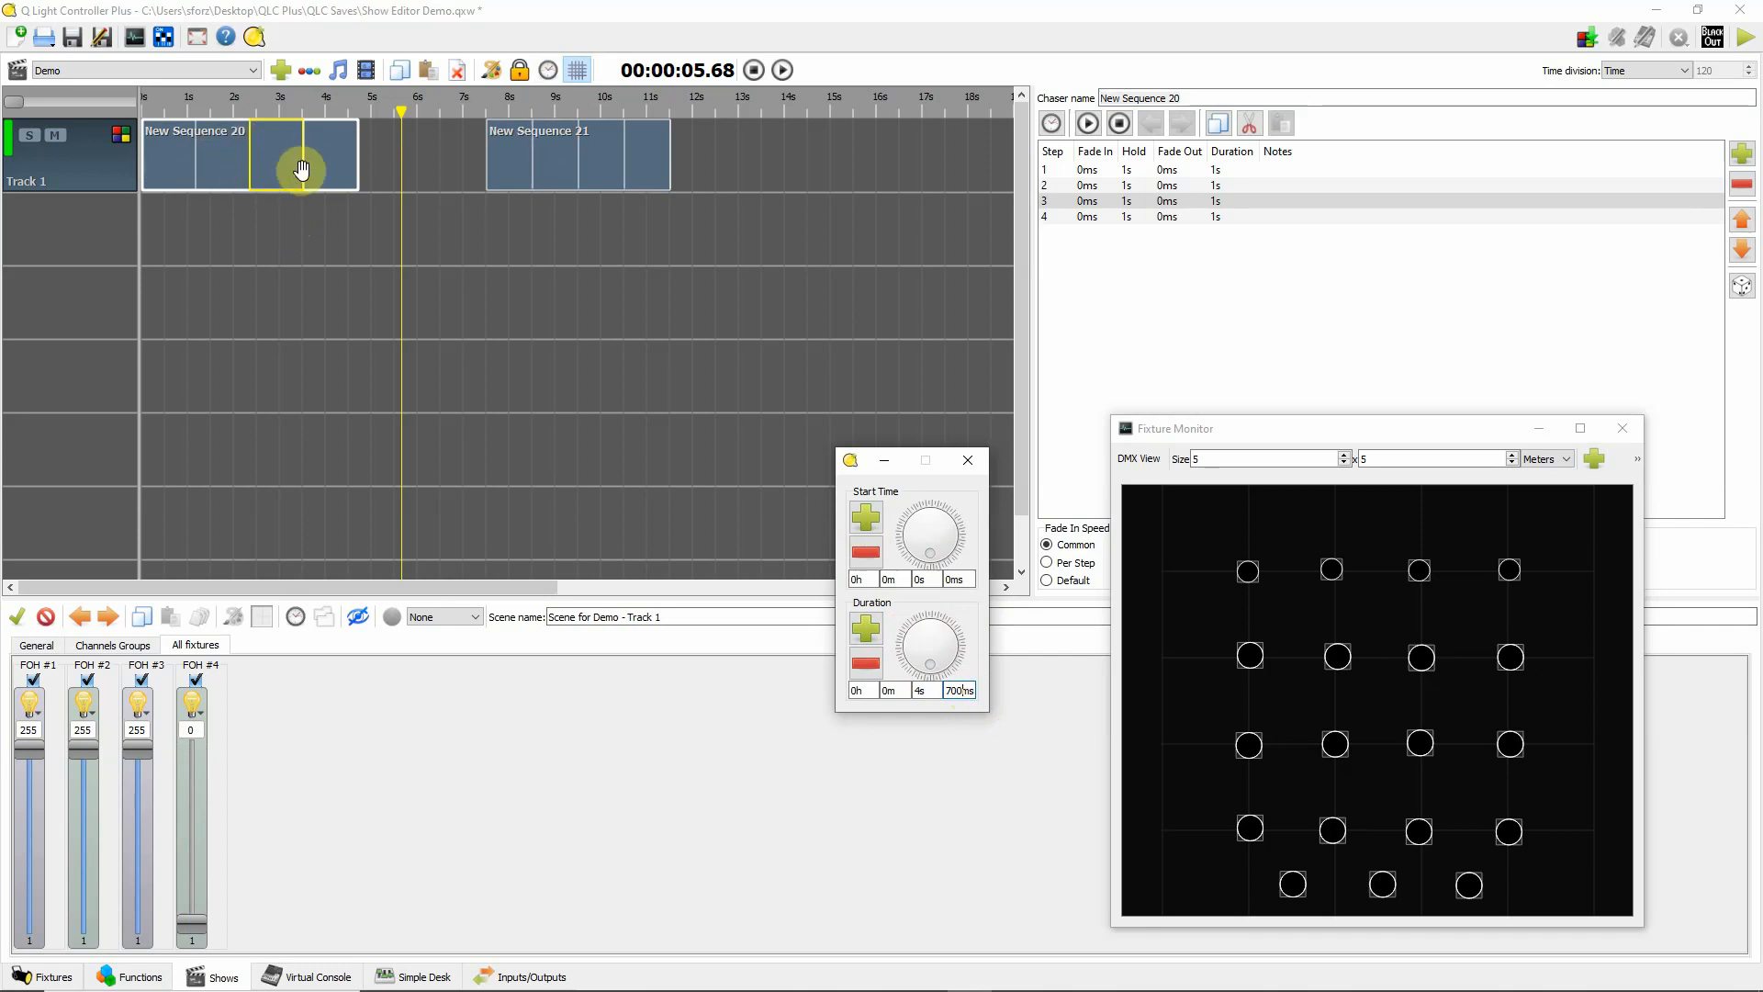
mouse_move(184, 169)
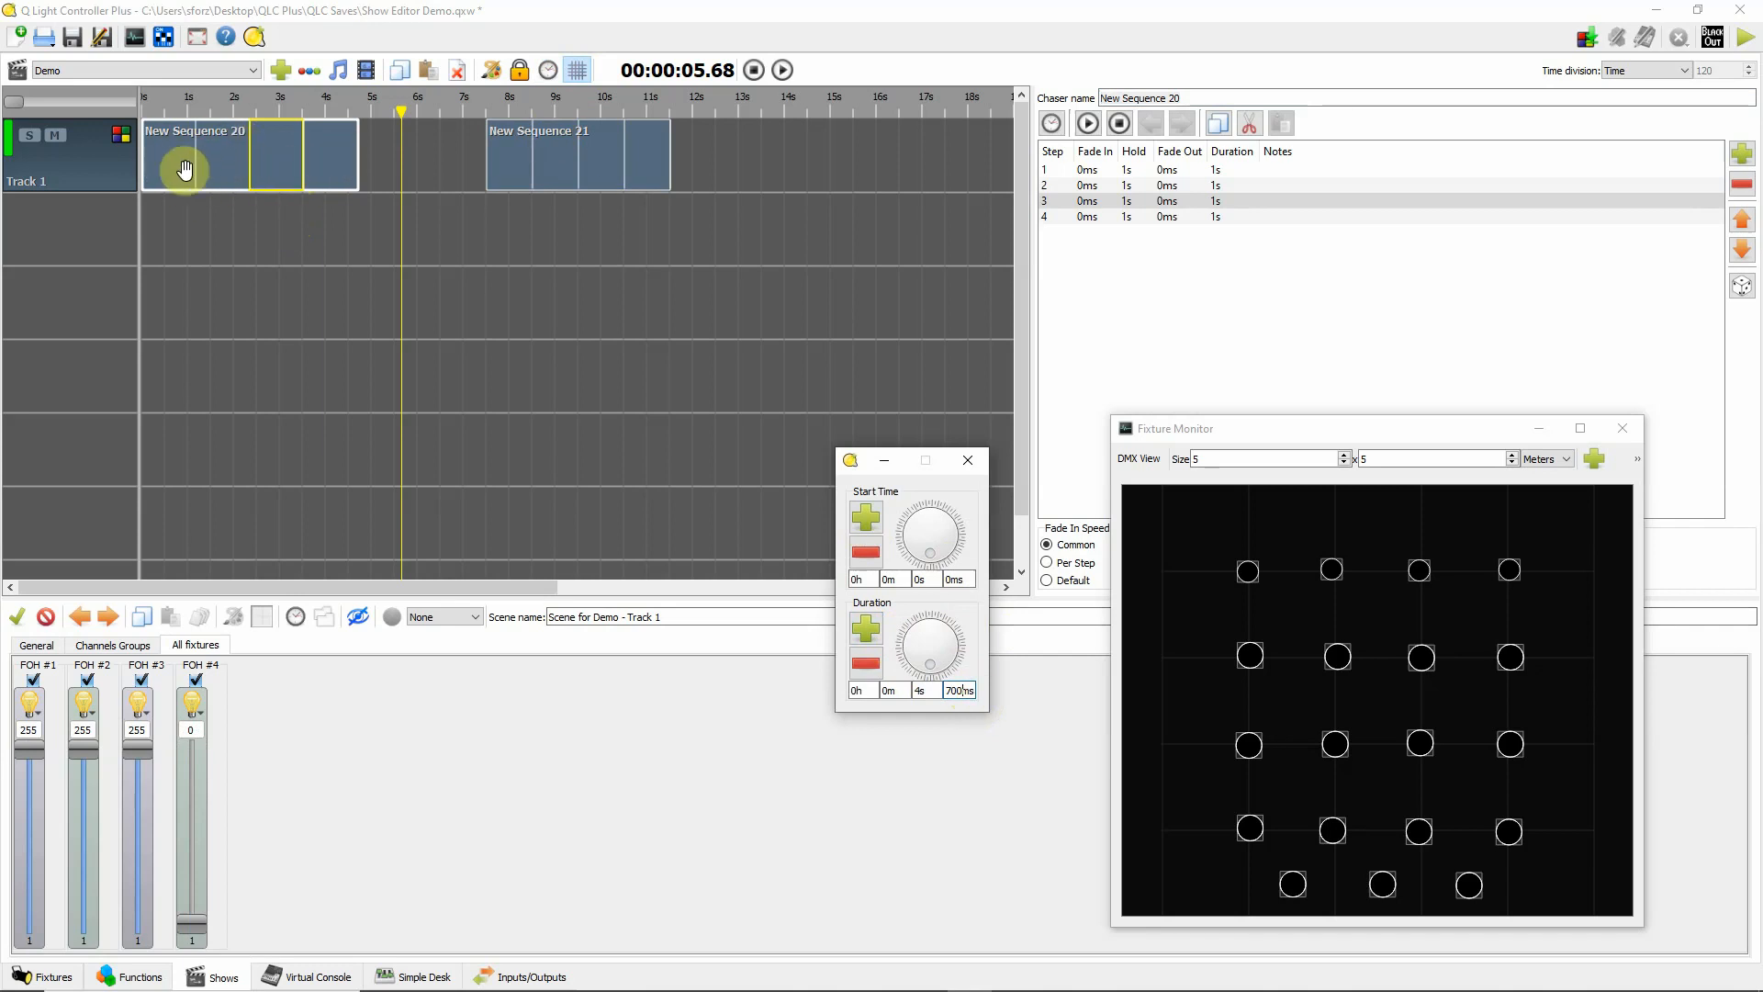
mouse_move(349, 169)
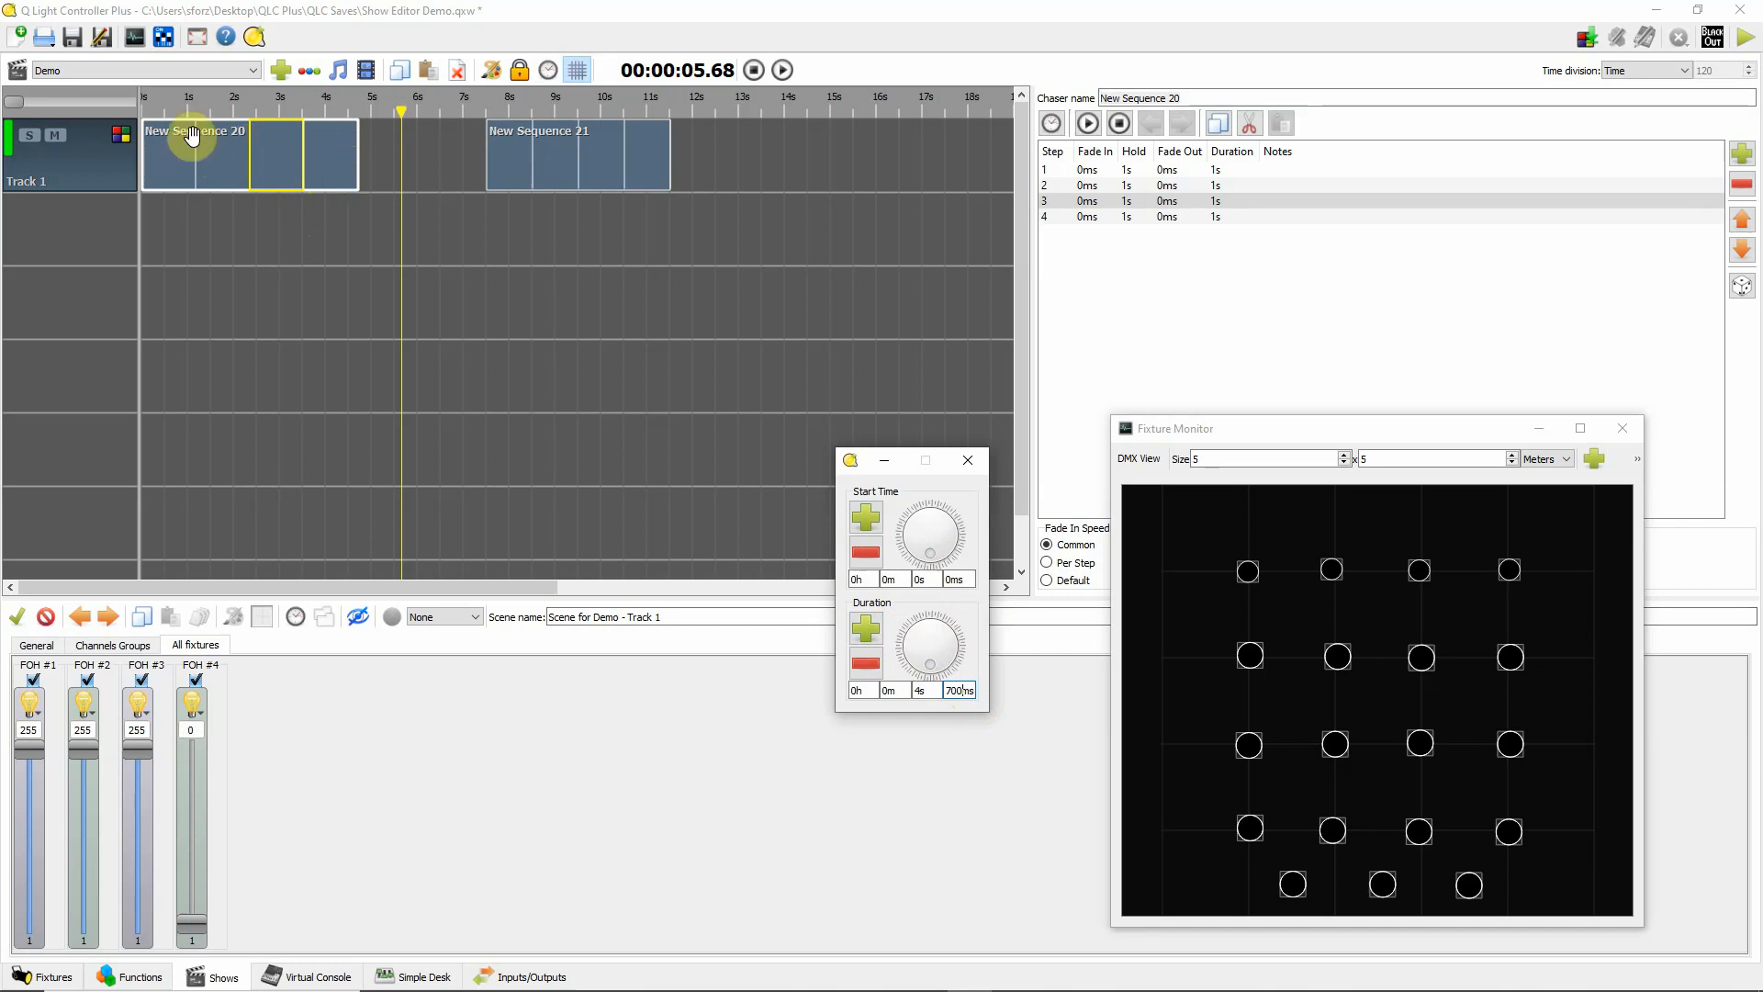
mouse_move(344, 162)
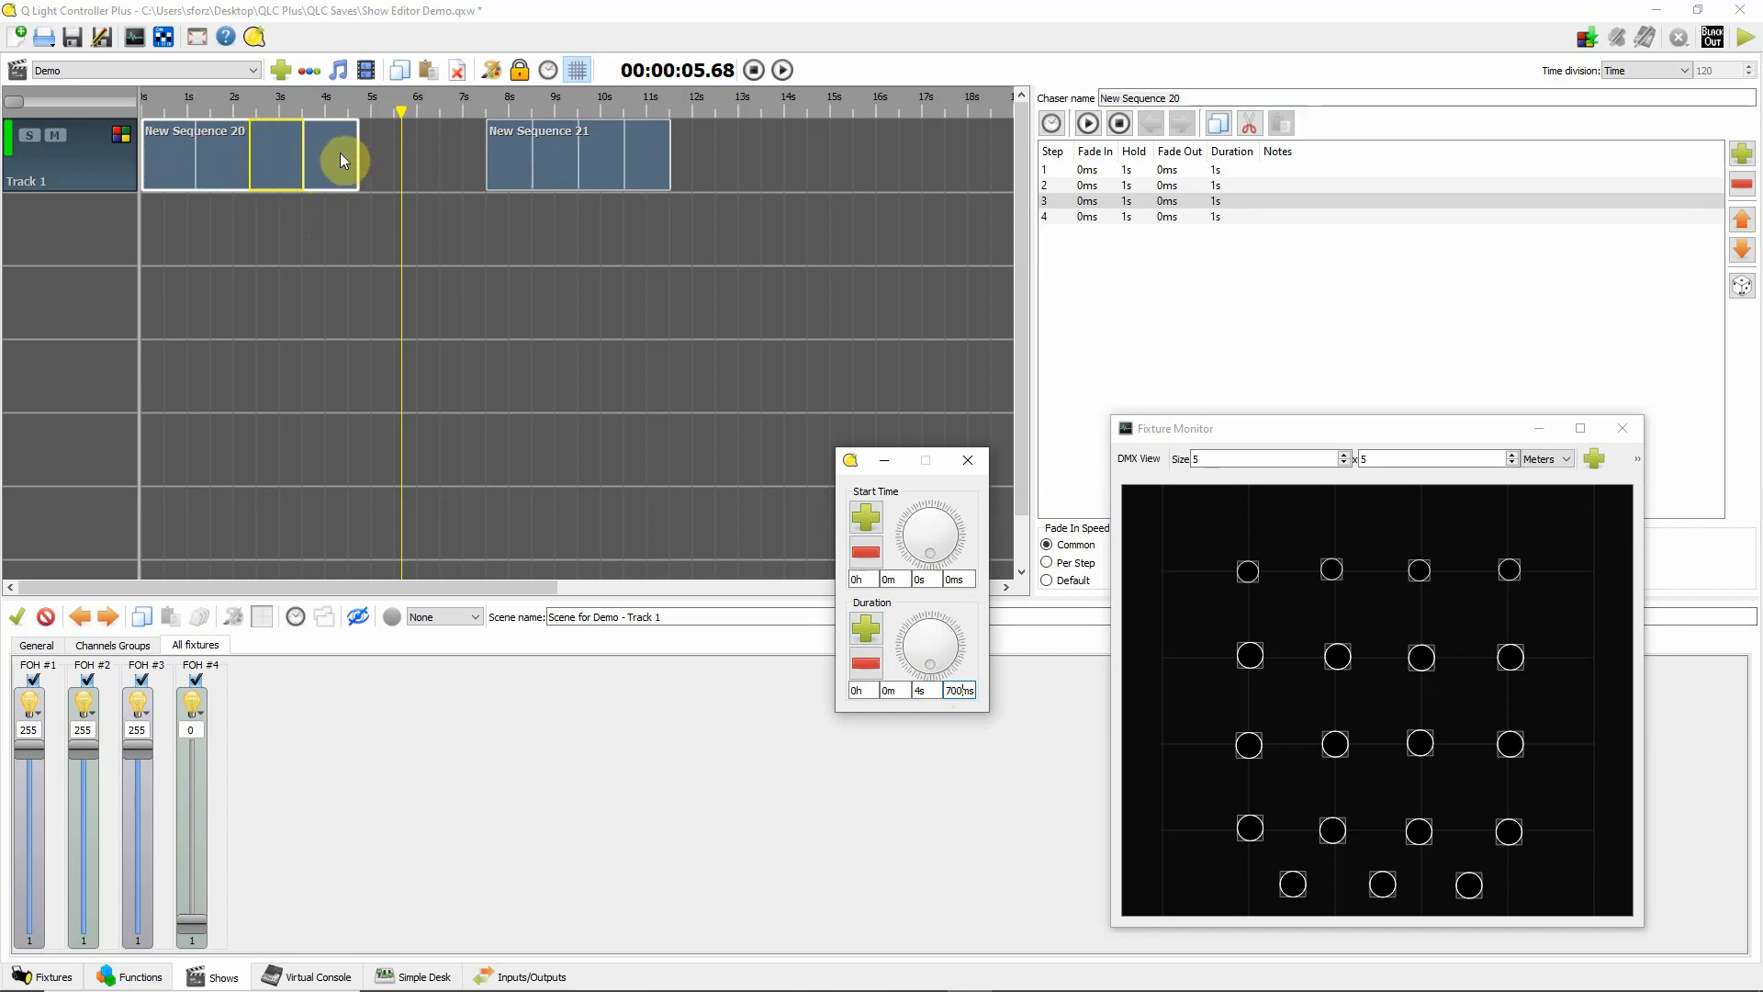
mouse_move(965, 461)
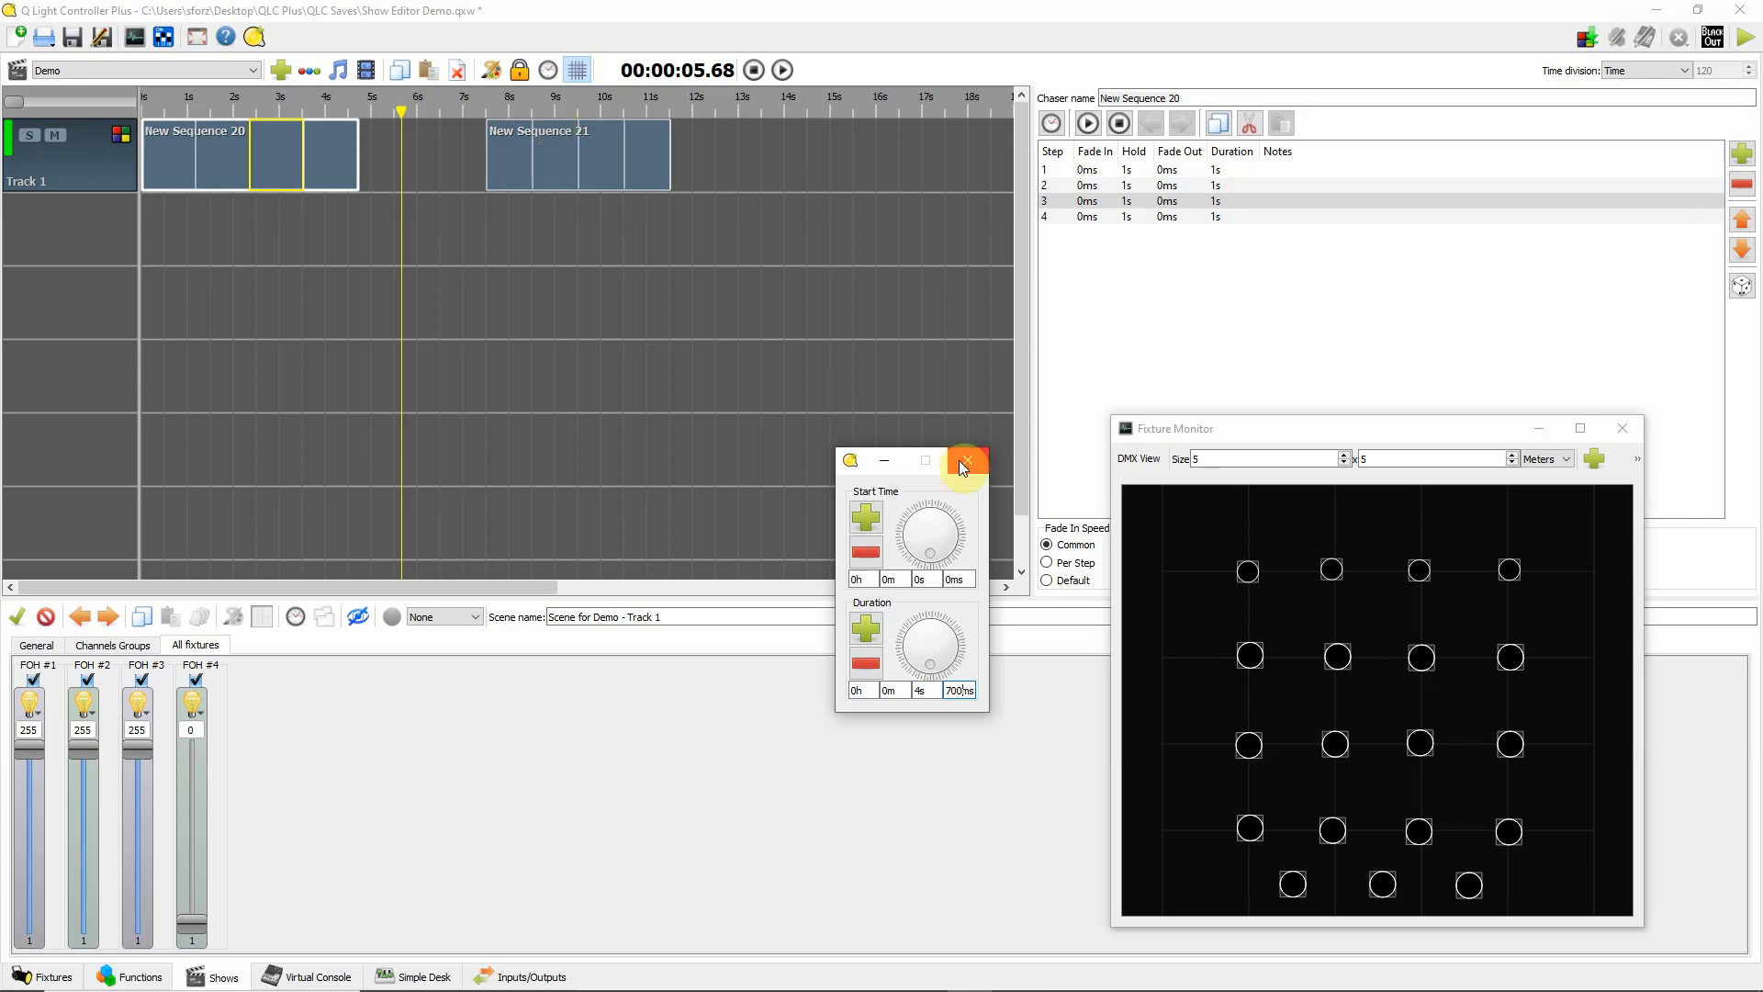
click(964, 461)
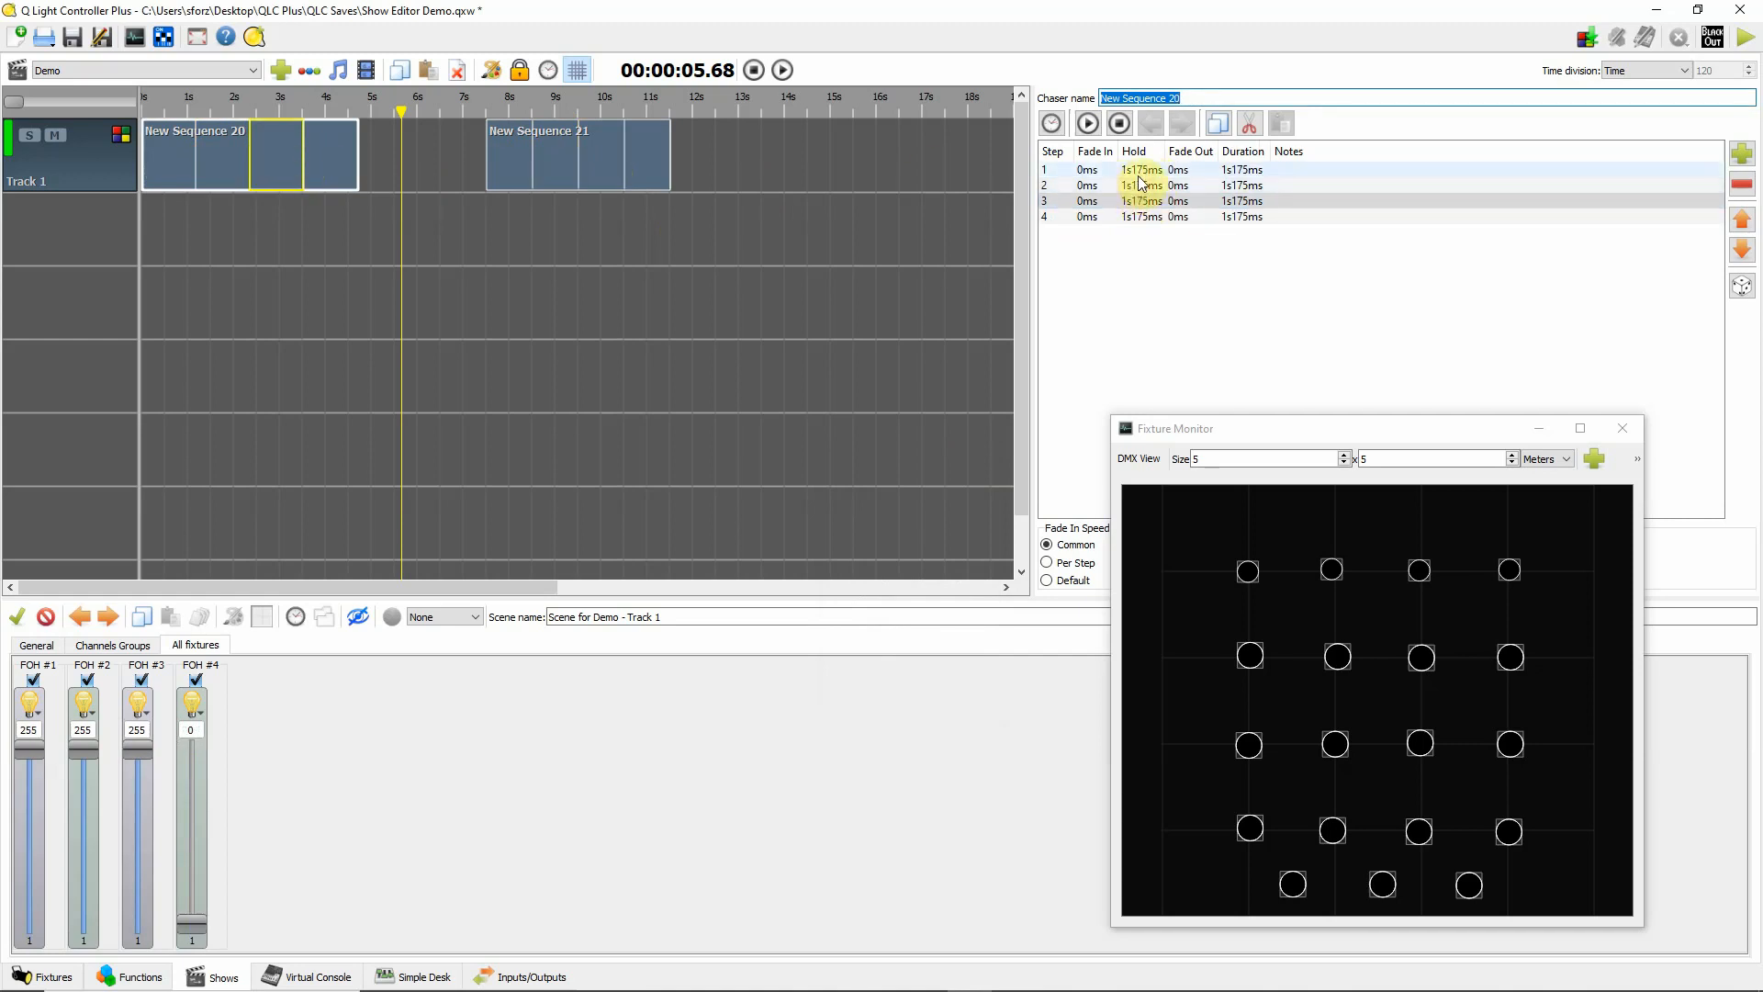
mouse_move(520, 222)
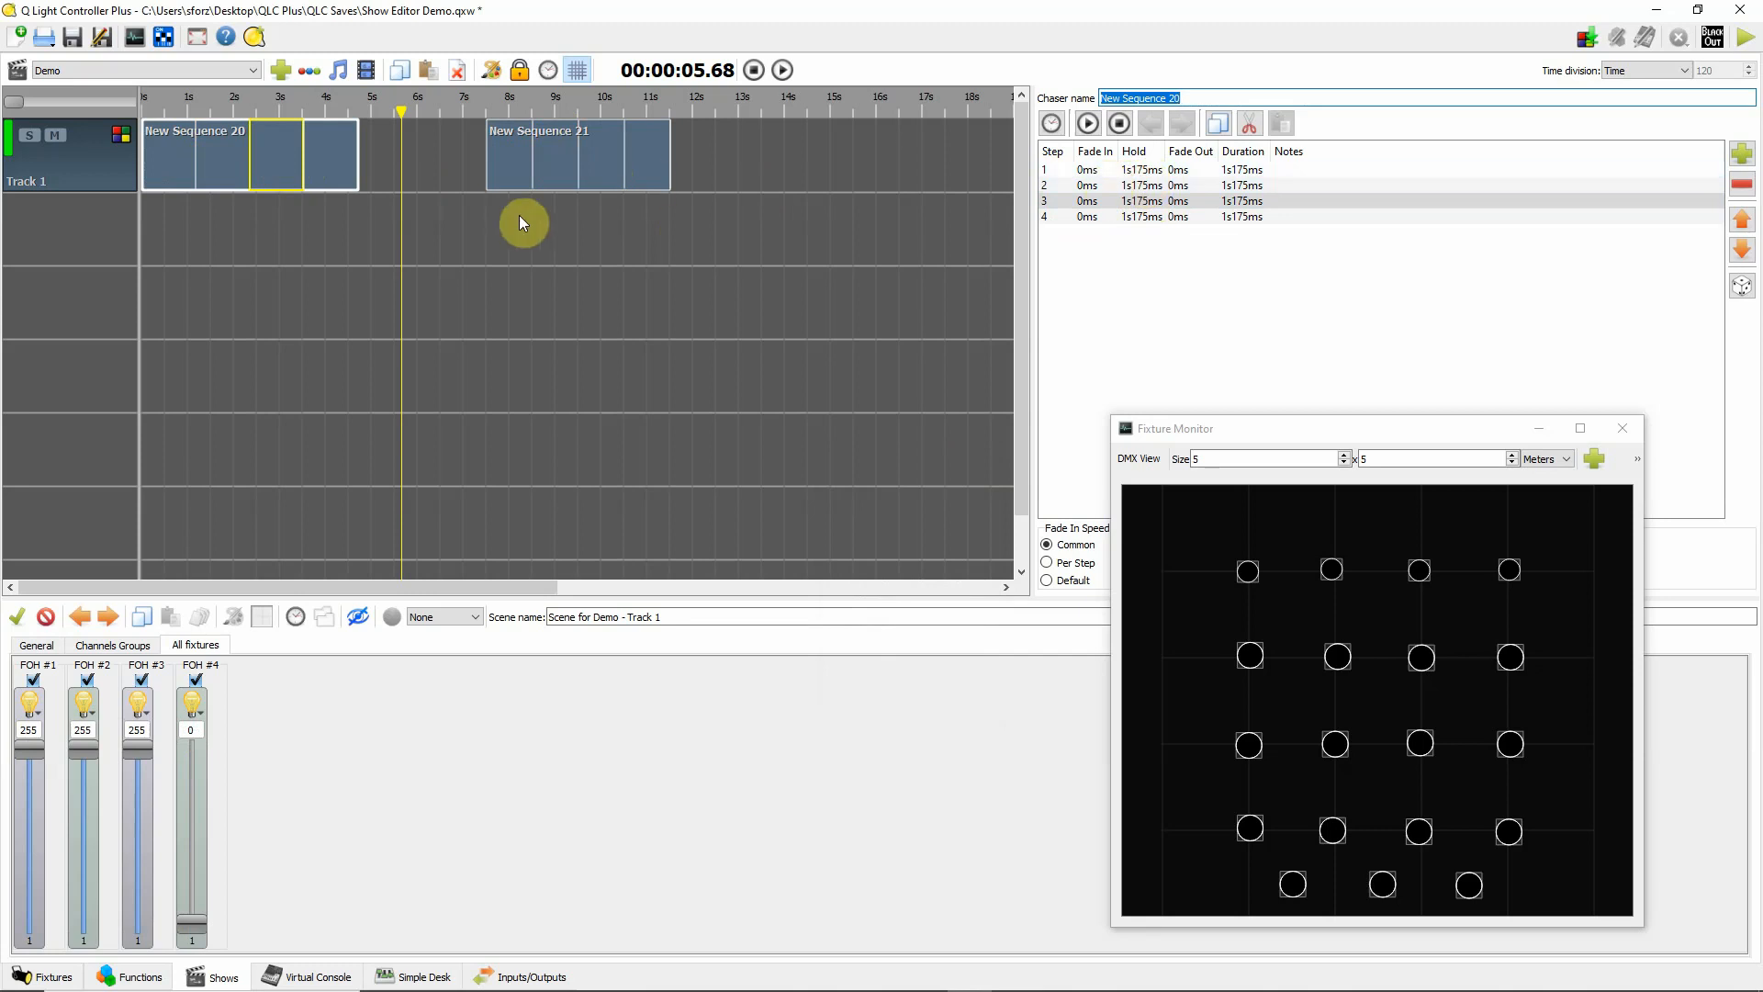
mouse_move(329, 162)
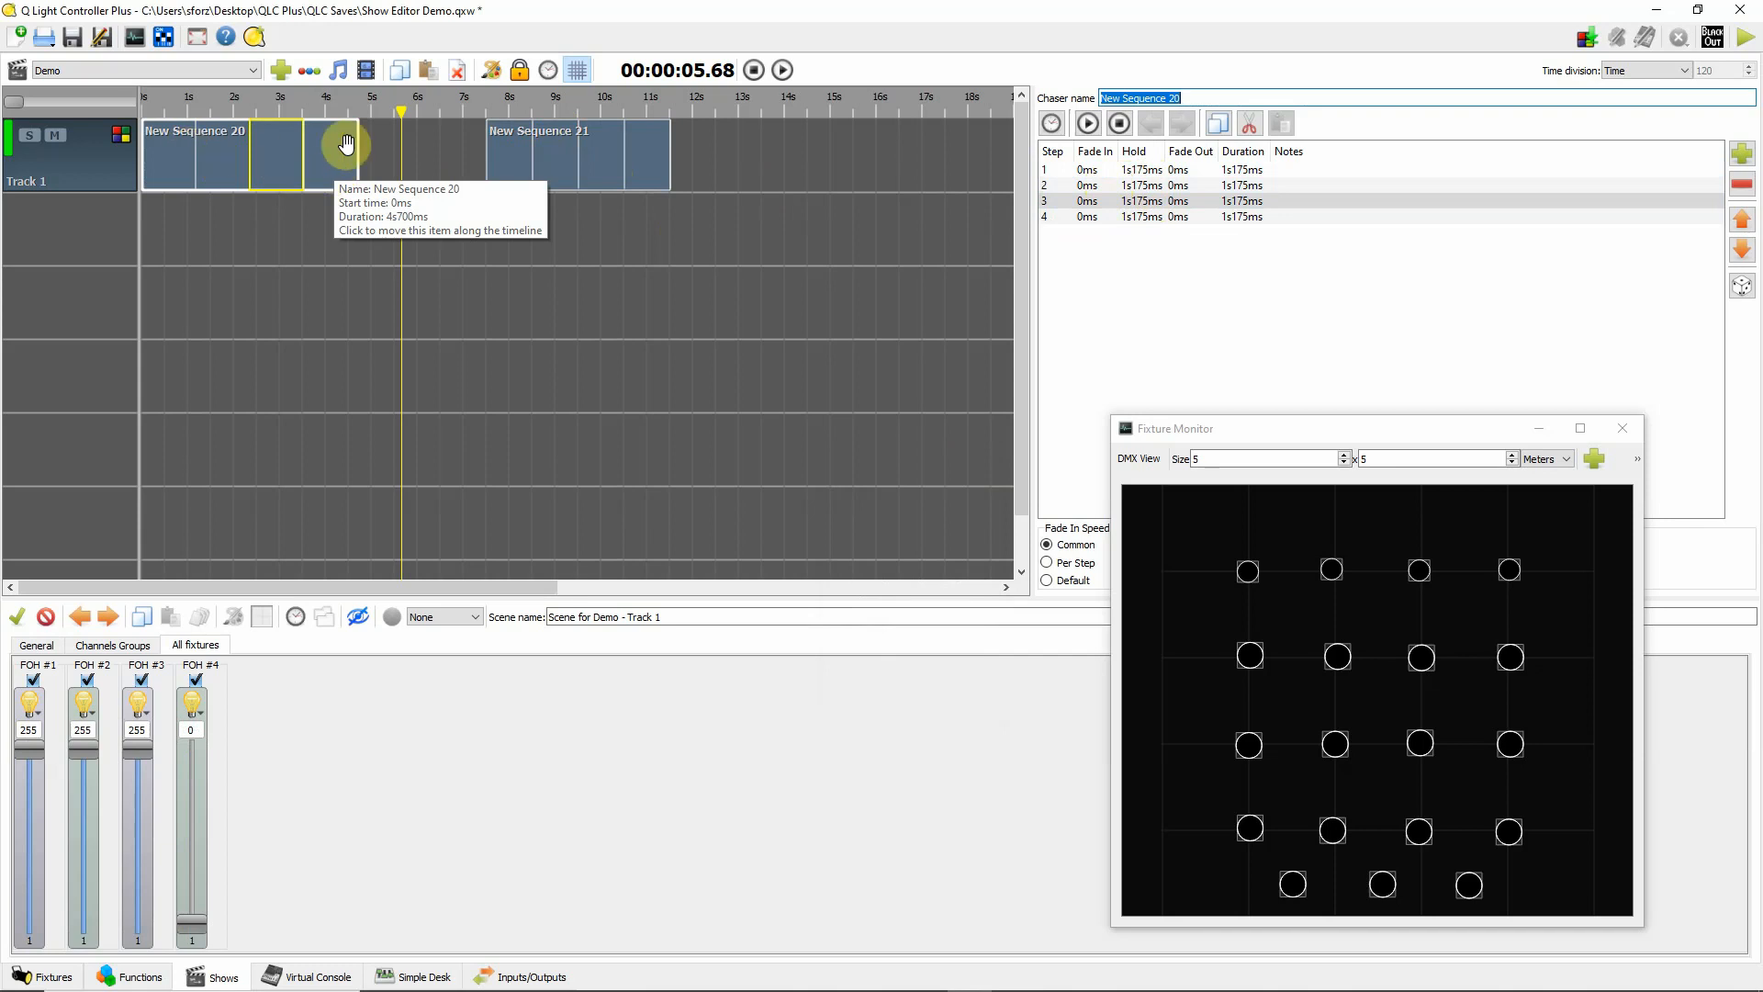
mouse_move(338, 153)
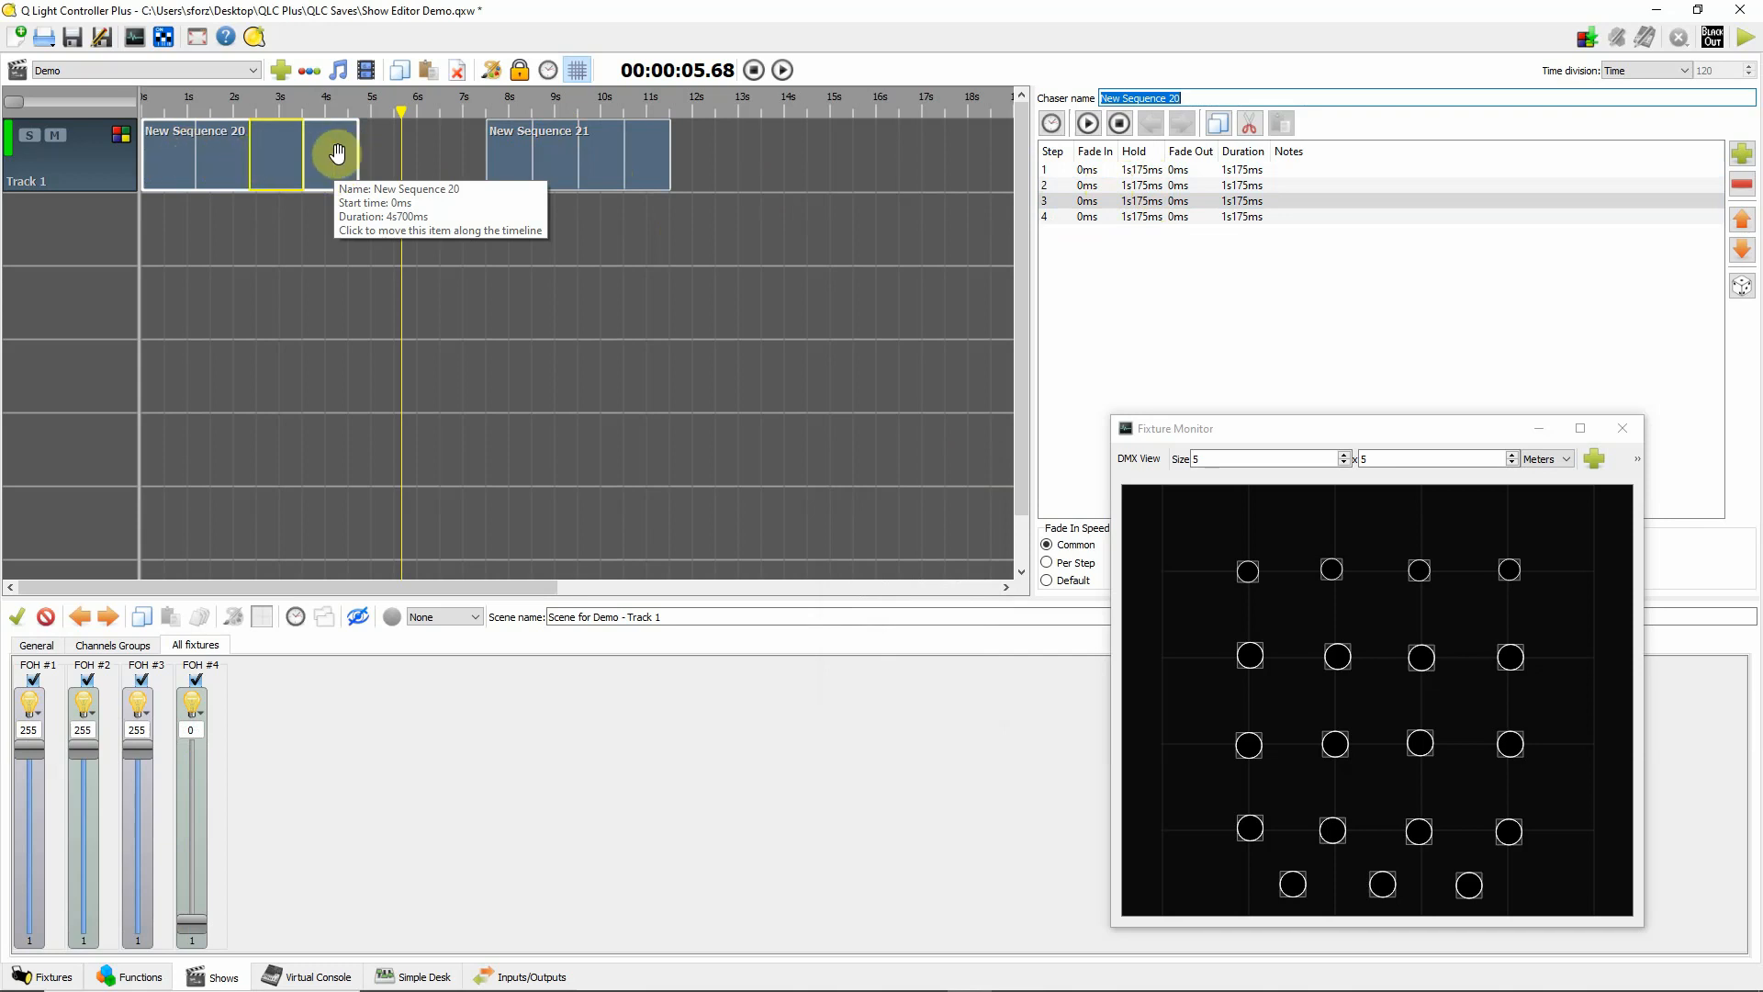
mouse_move(344, 202)
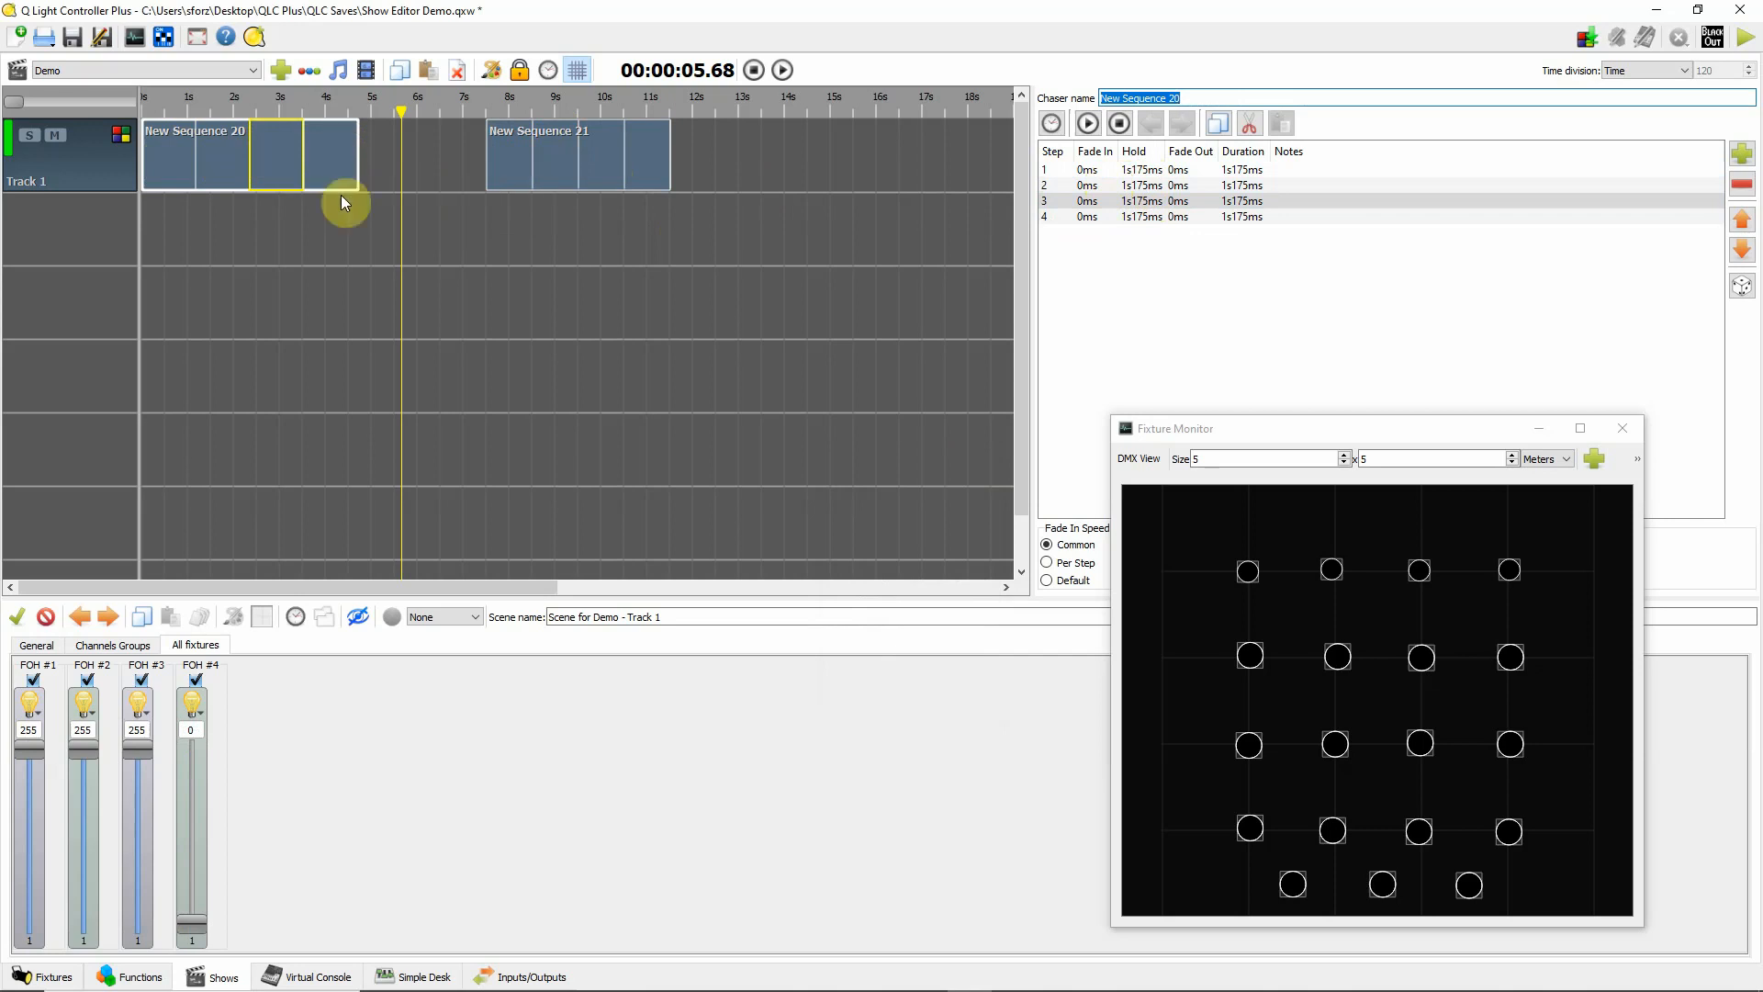
mouse_move(464, 208)
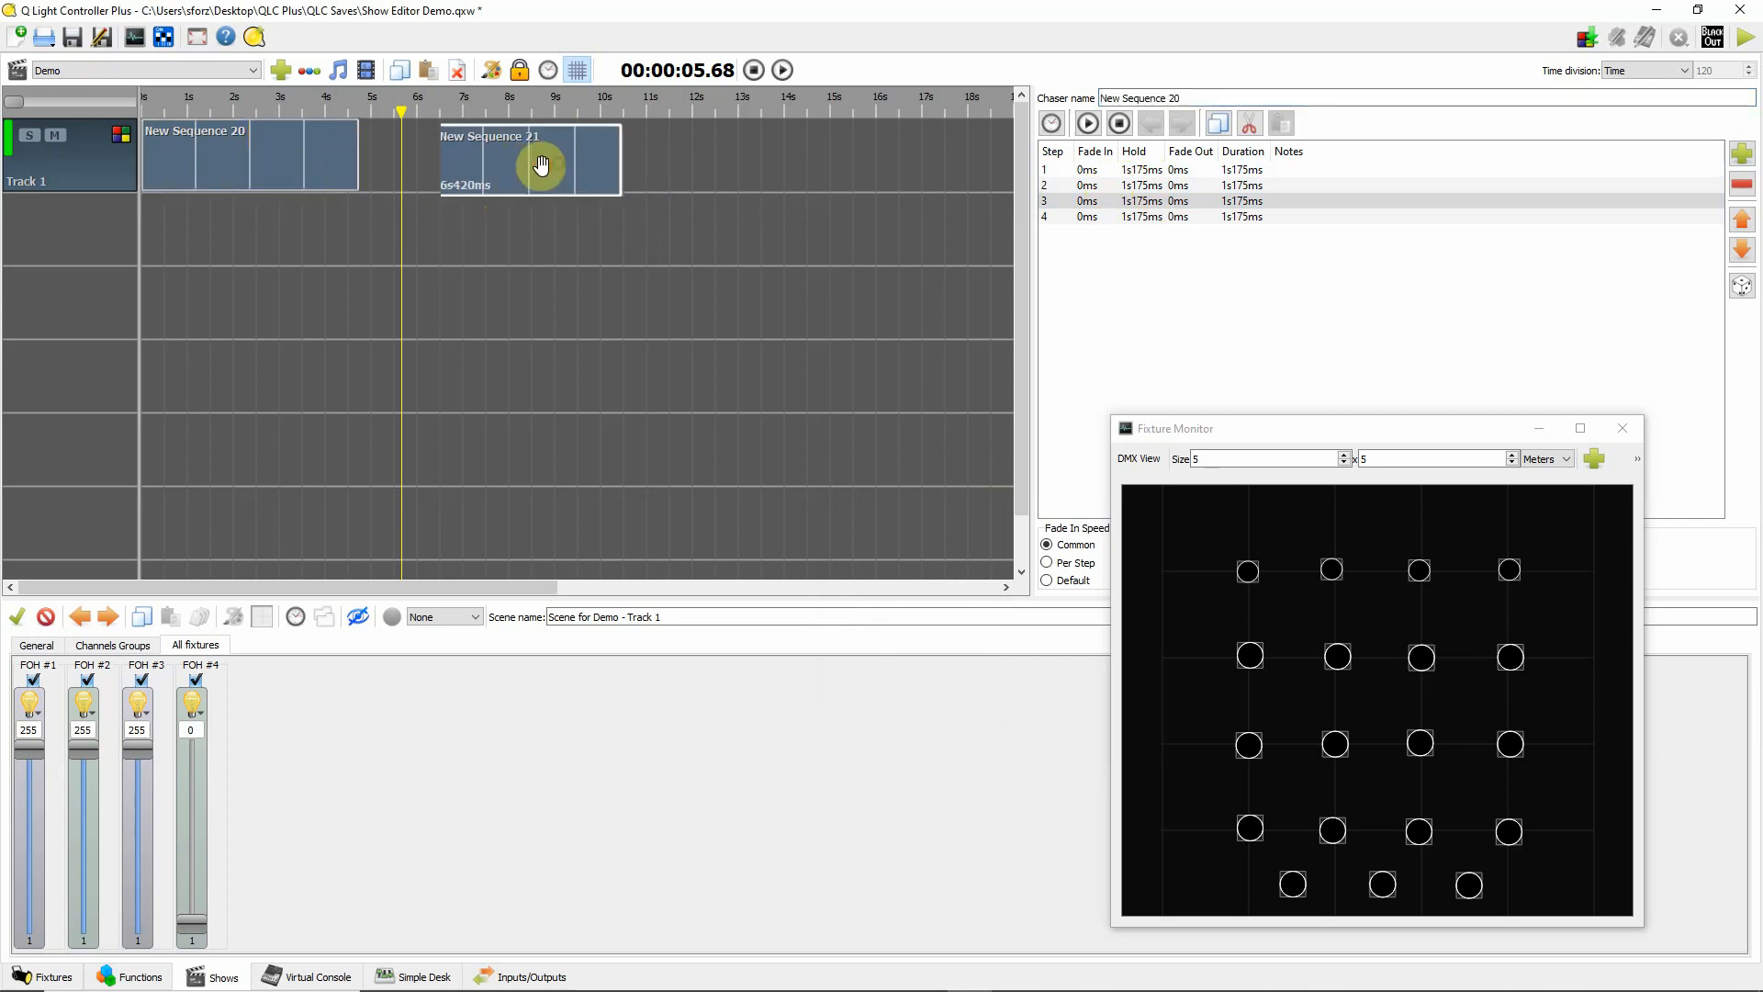
- Drag New Sequence 21 along Track 1 so it starts near 5 s, just after New Sequence 20
drag(544, 162, 438, 162)
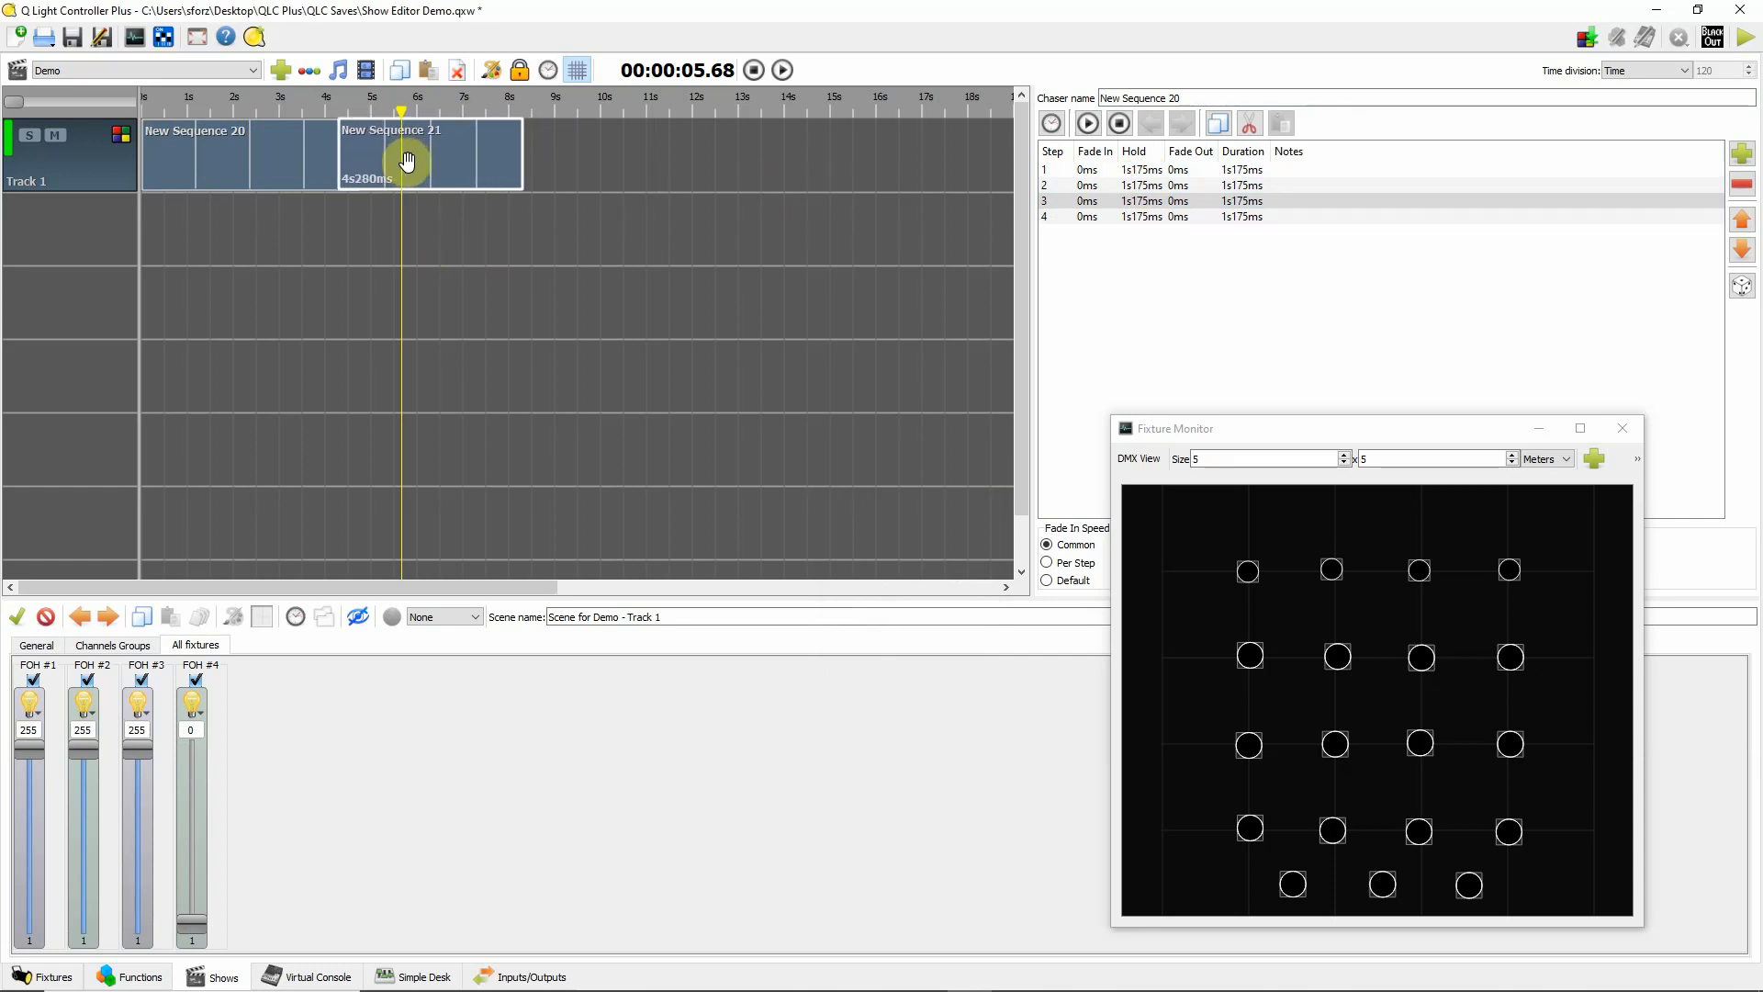
drag(507, 155, 551, 155)
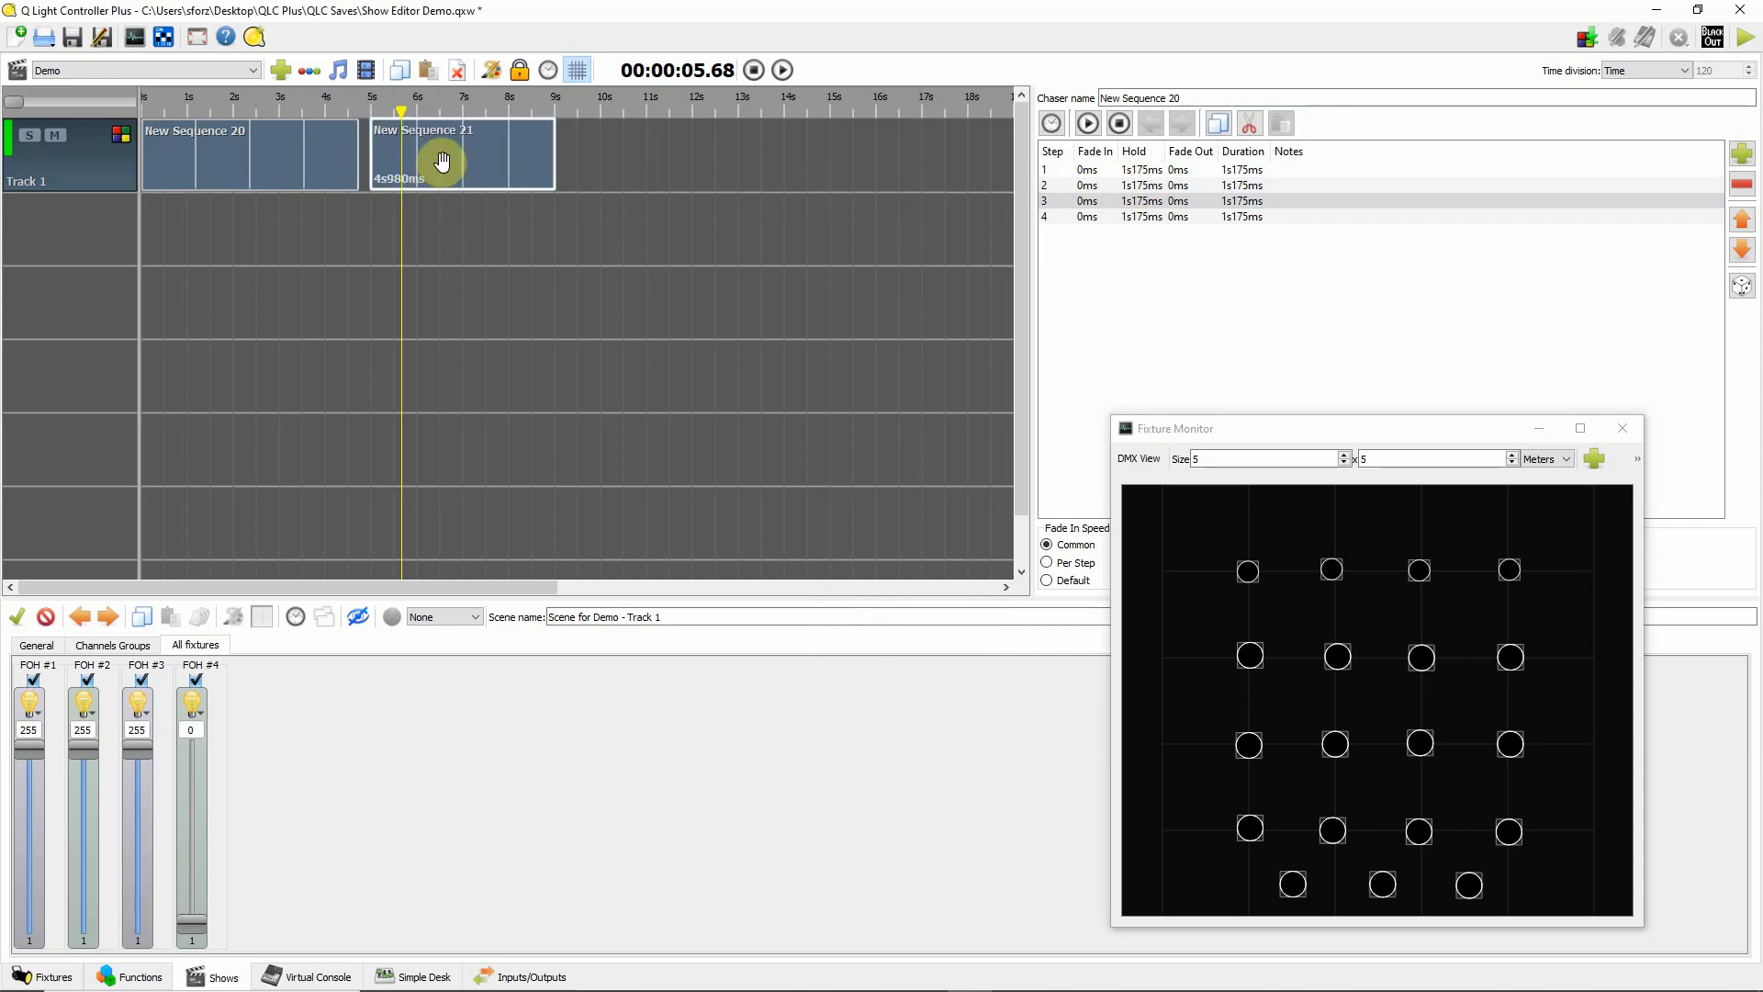
click(445, 158)
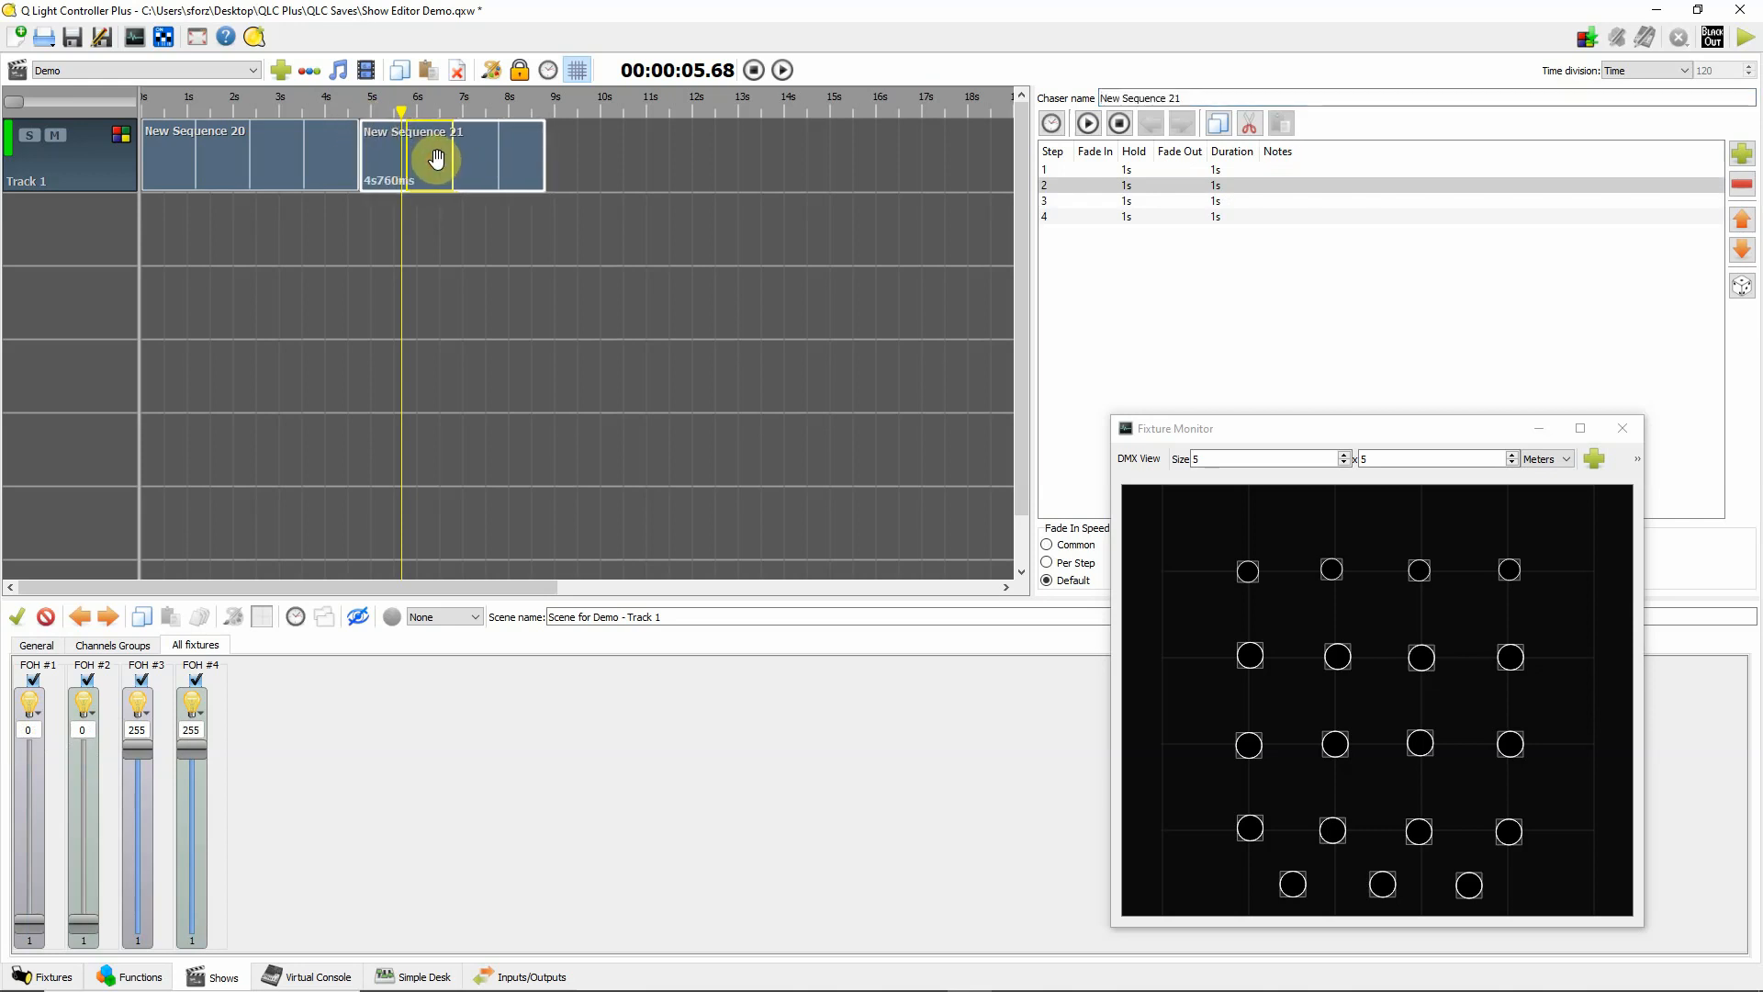
drag(437, 158, 333, 158)
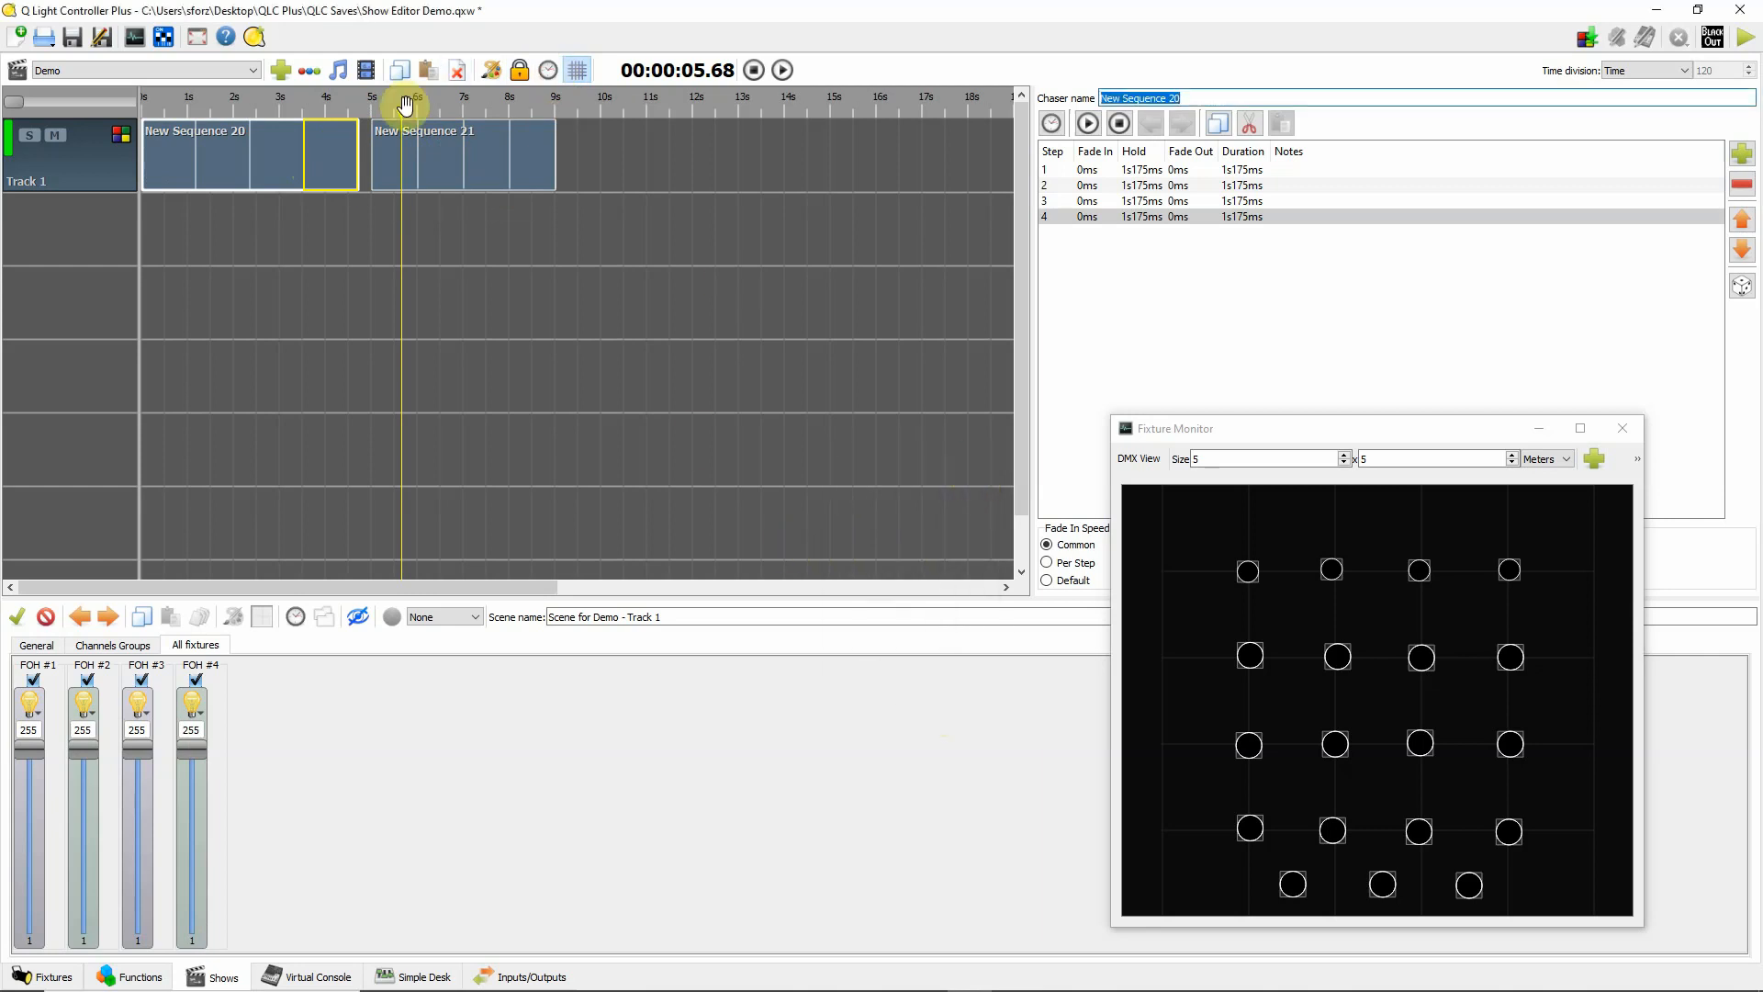
- Set New Sequence 21's start time to 4s701ms and preview the show through both sequences
click(461, 155)
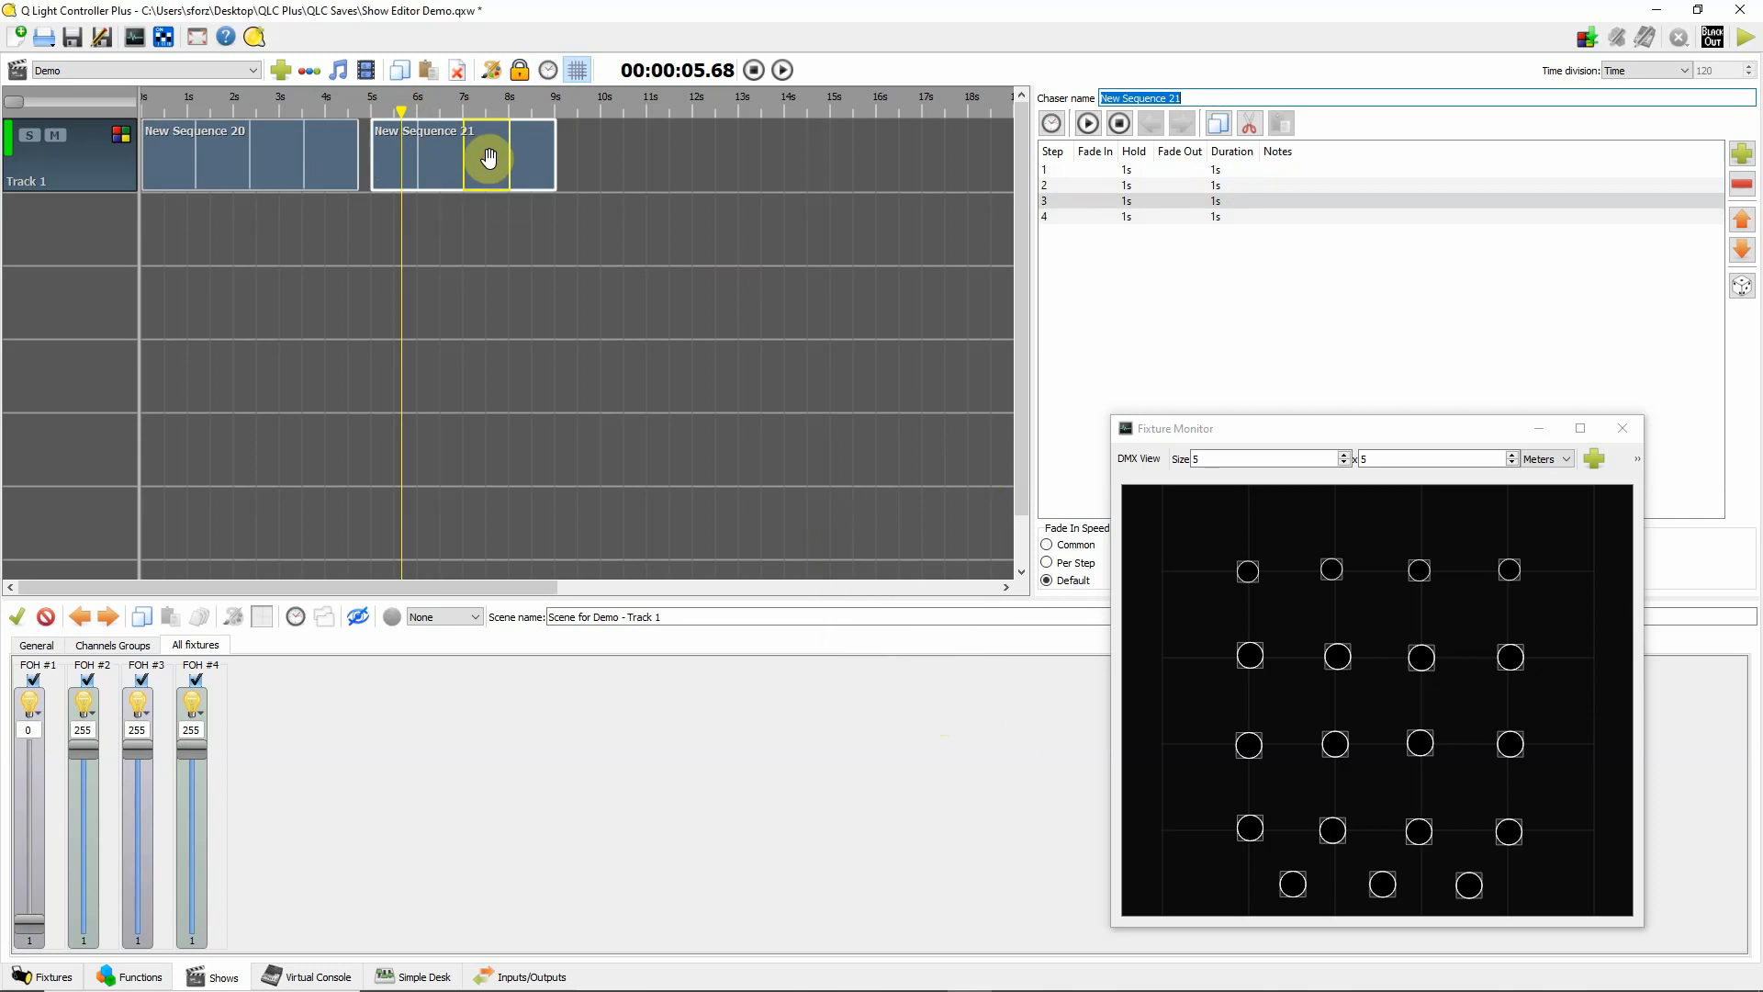
double_click(461, 155)
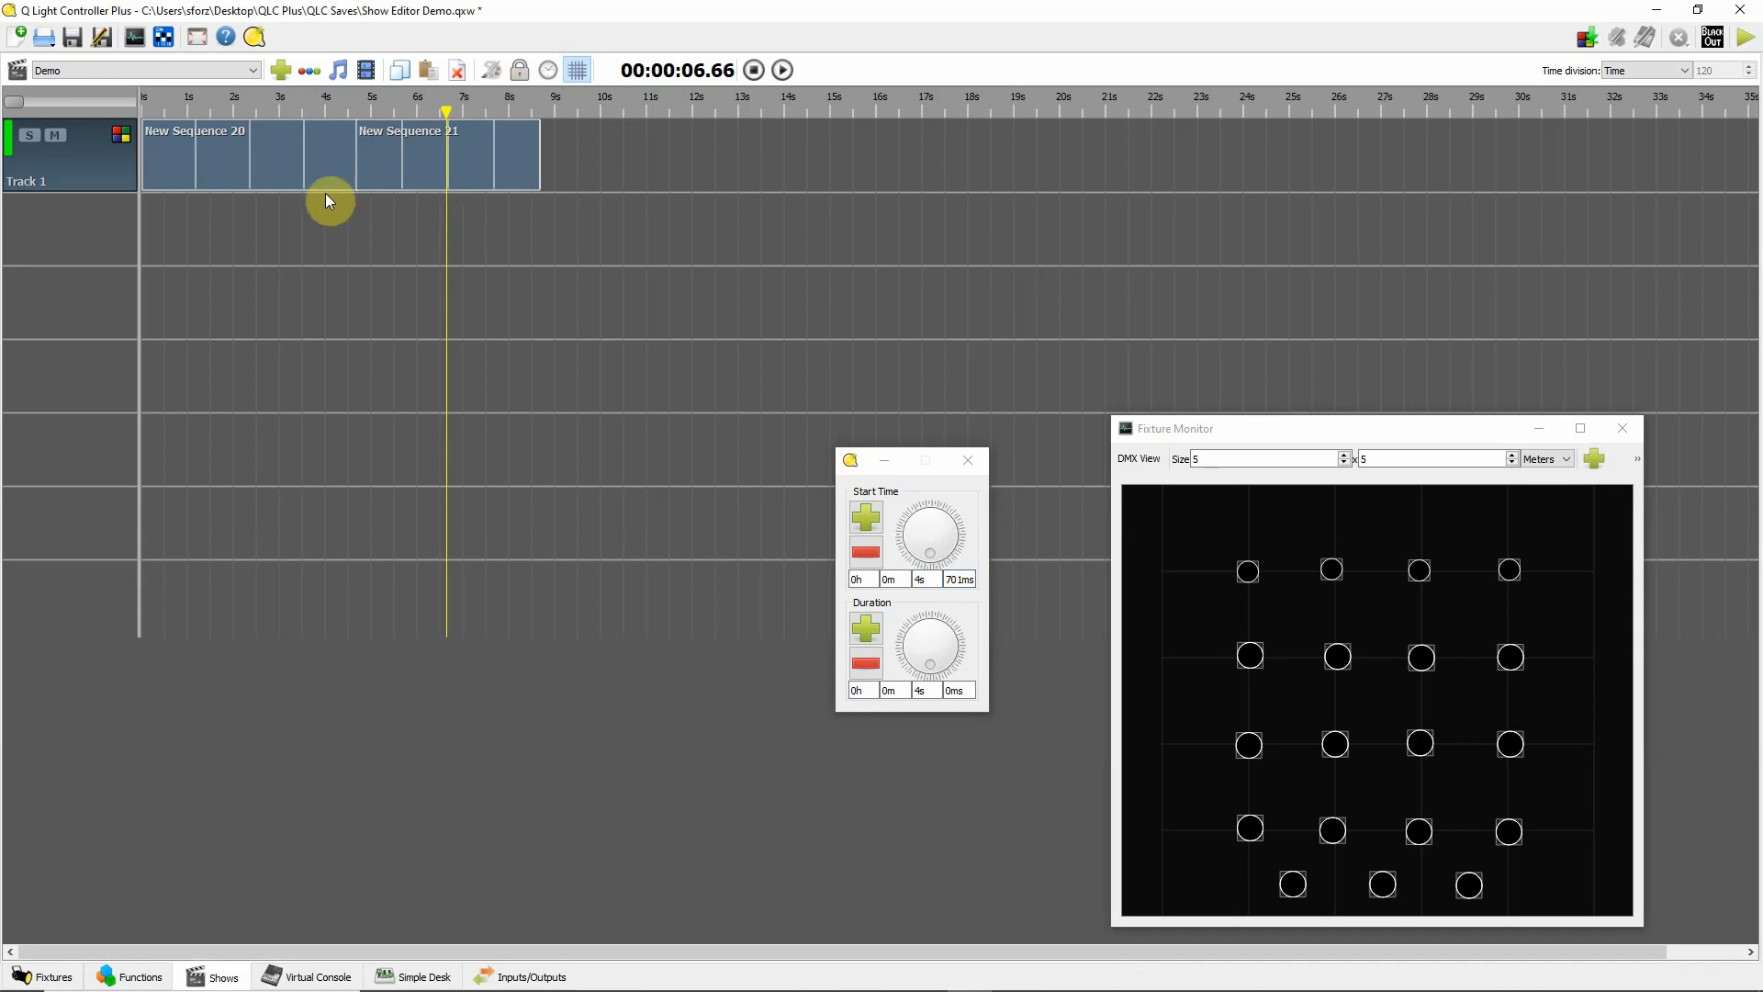
click(782, 70)
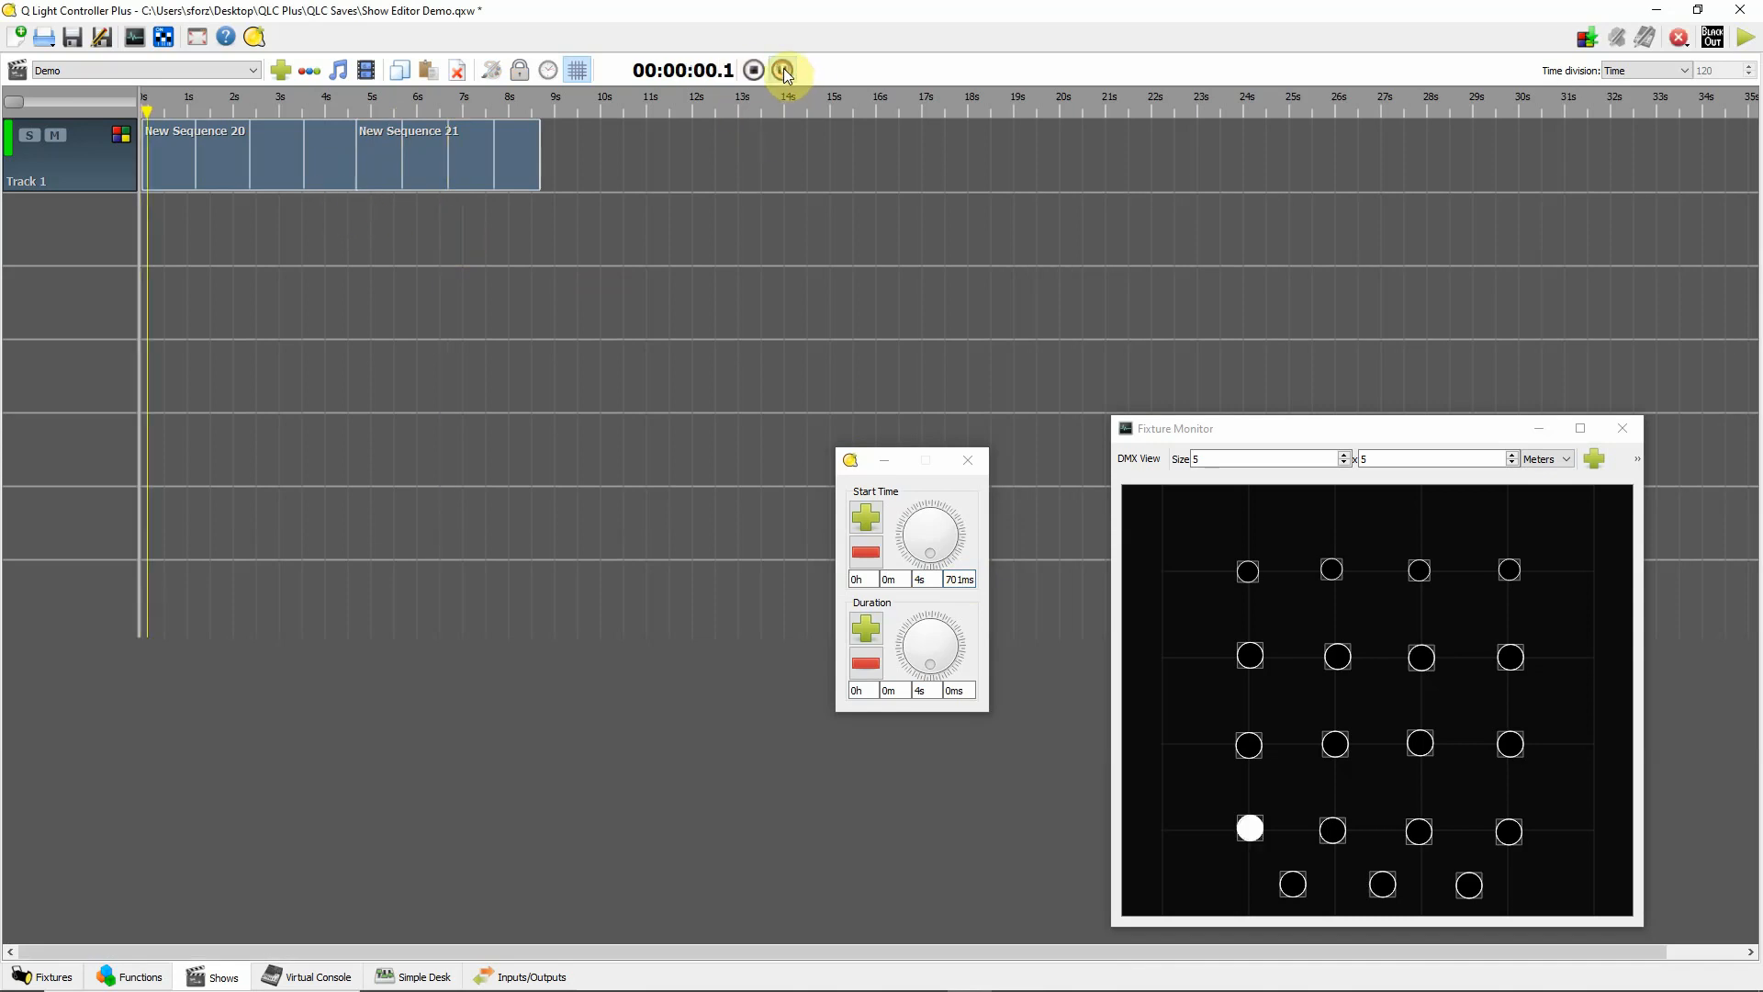
click(784, 70)
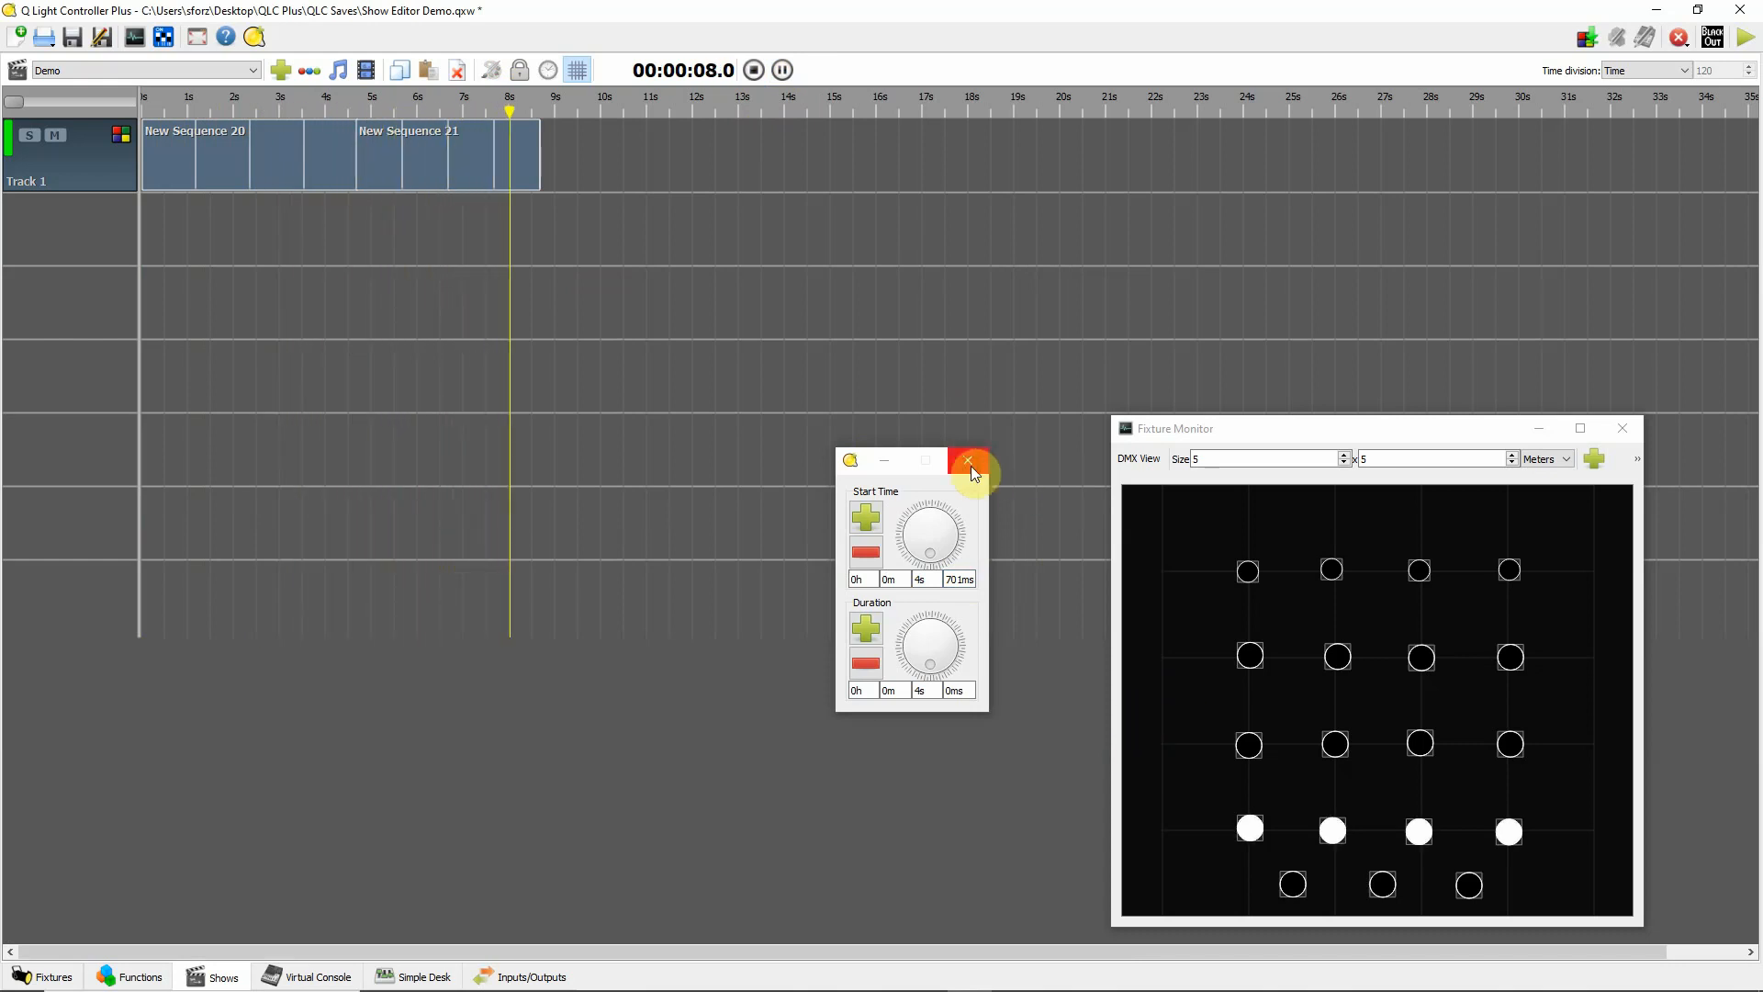
click(968, 461)
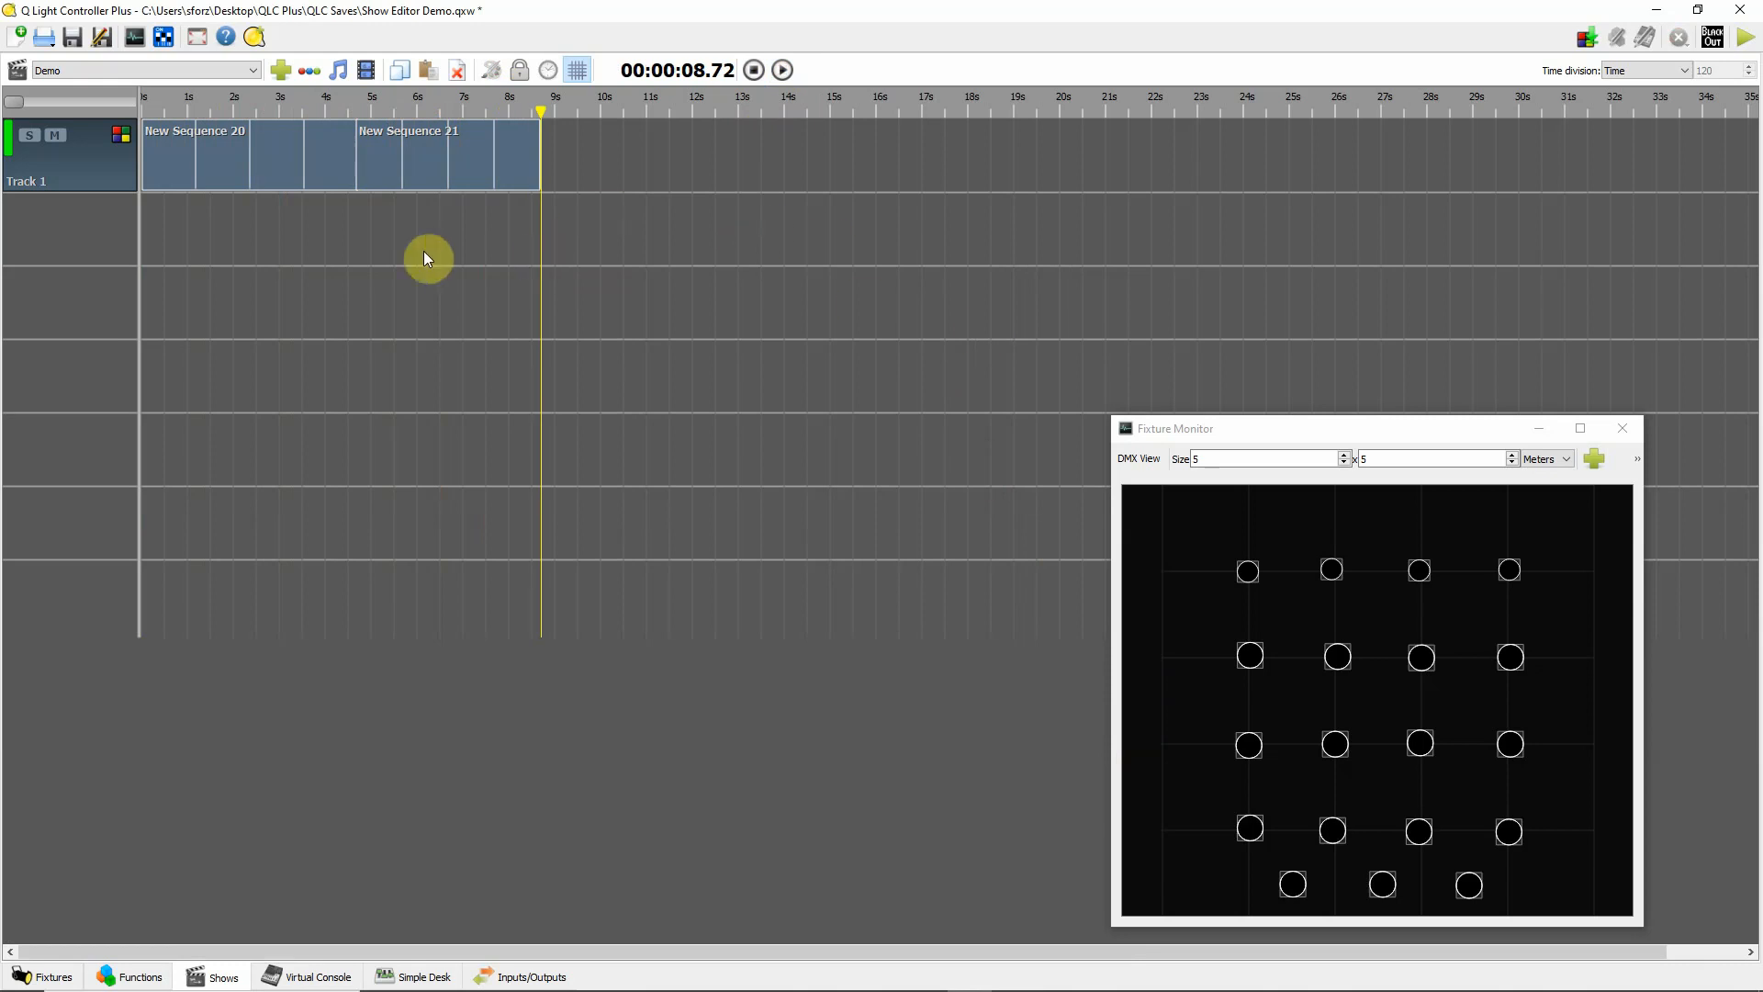
mouse_move(548, 189)
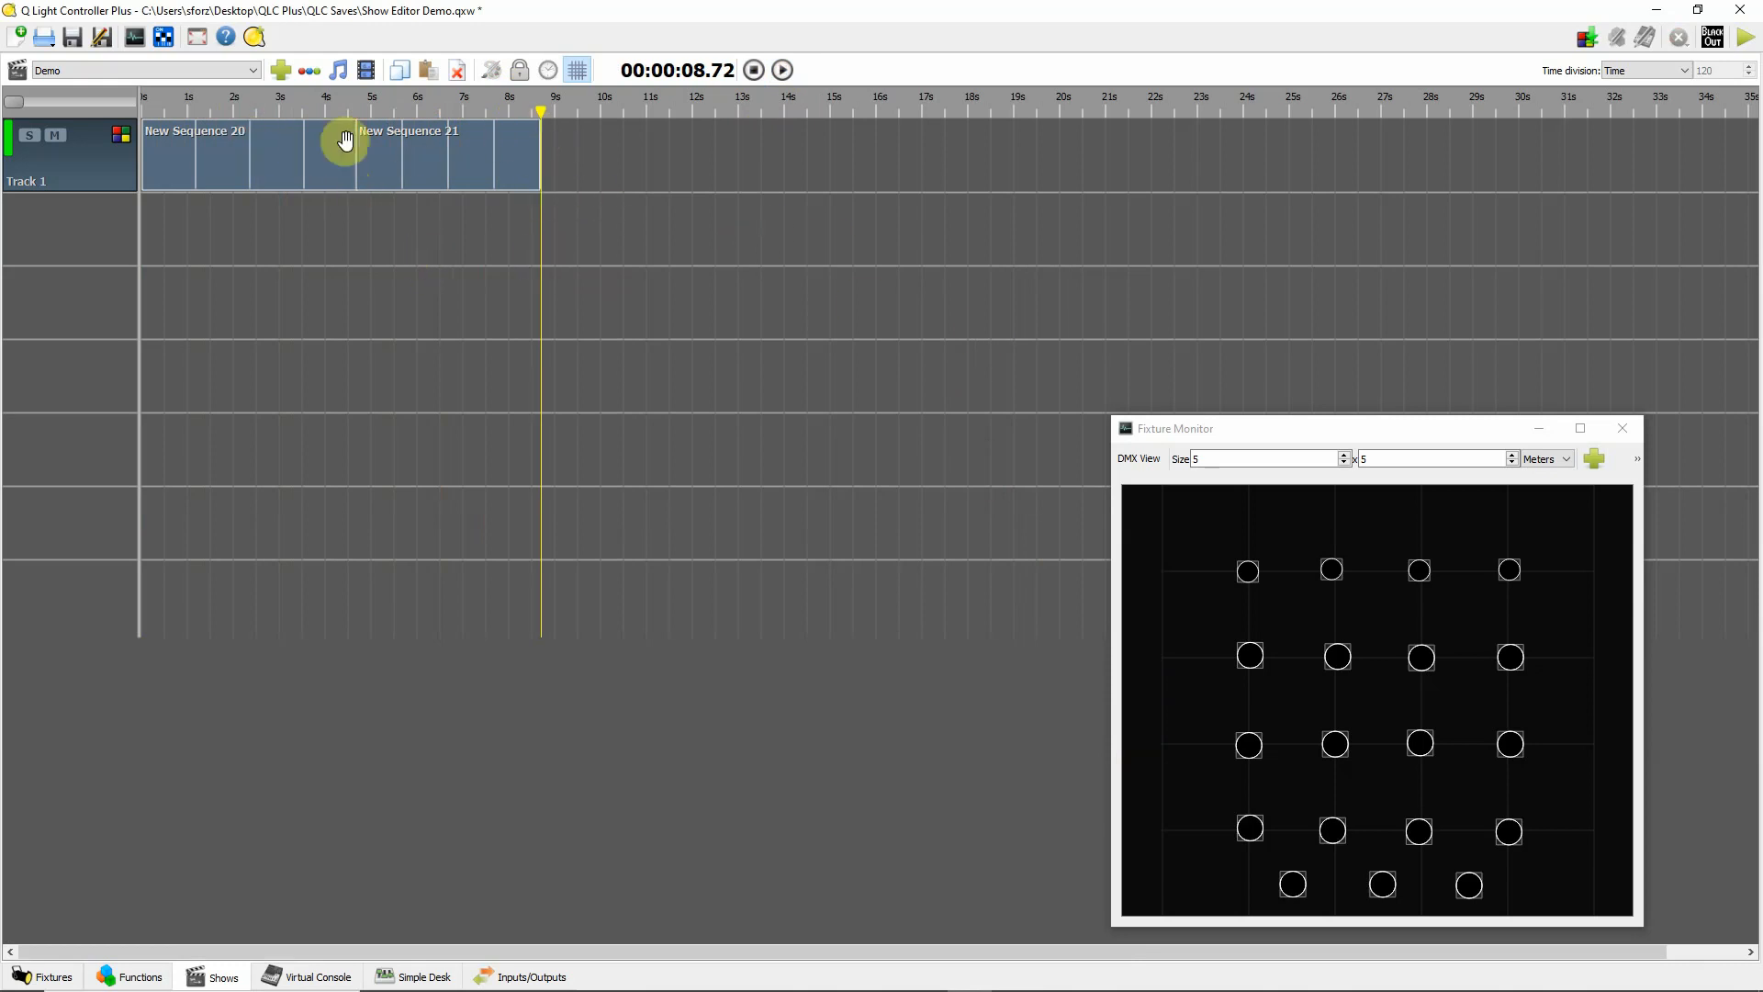
mouse_move(290, 177)
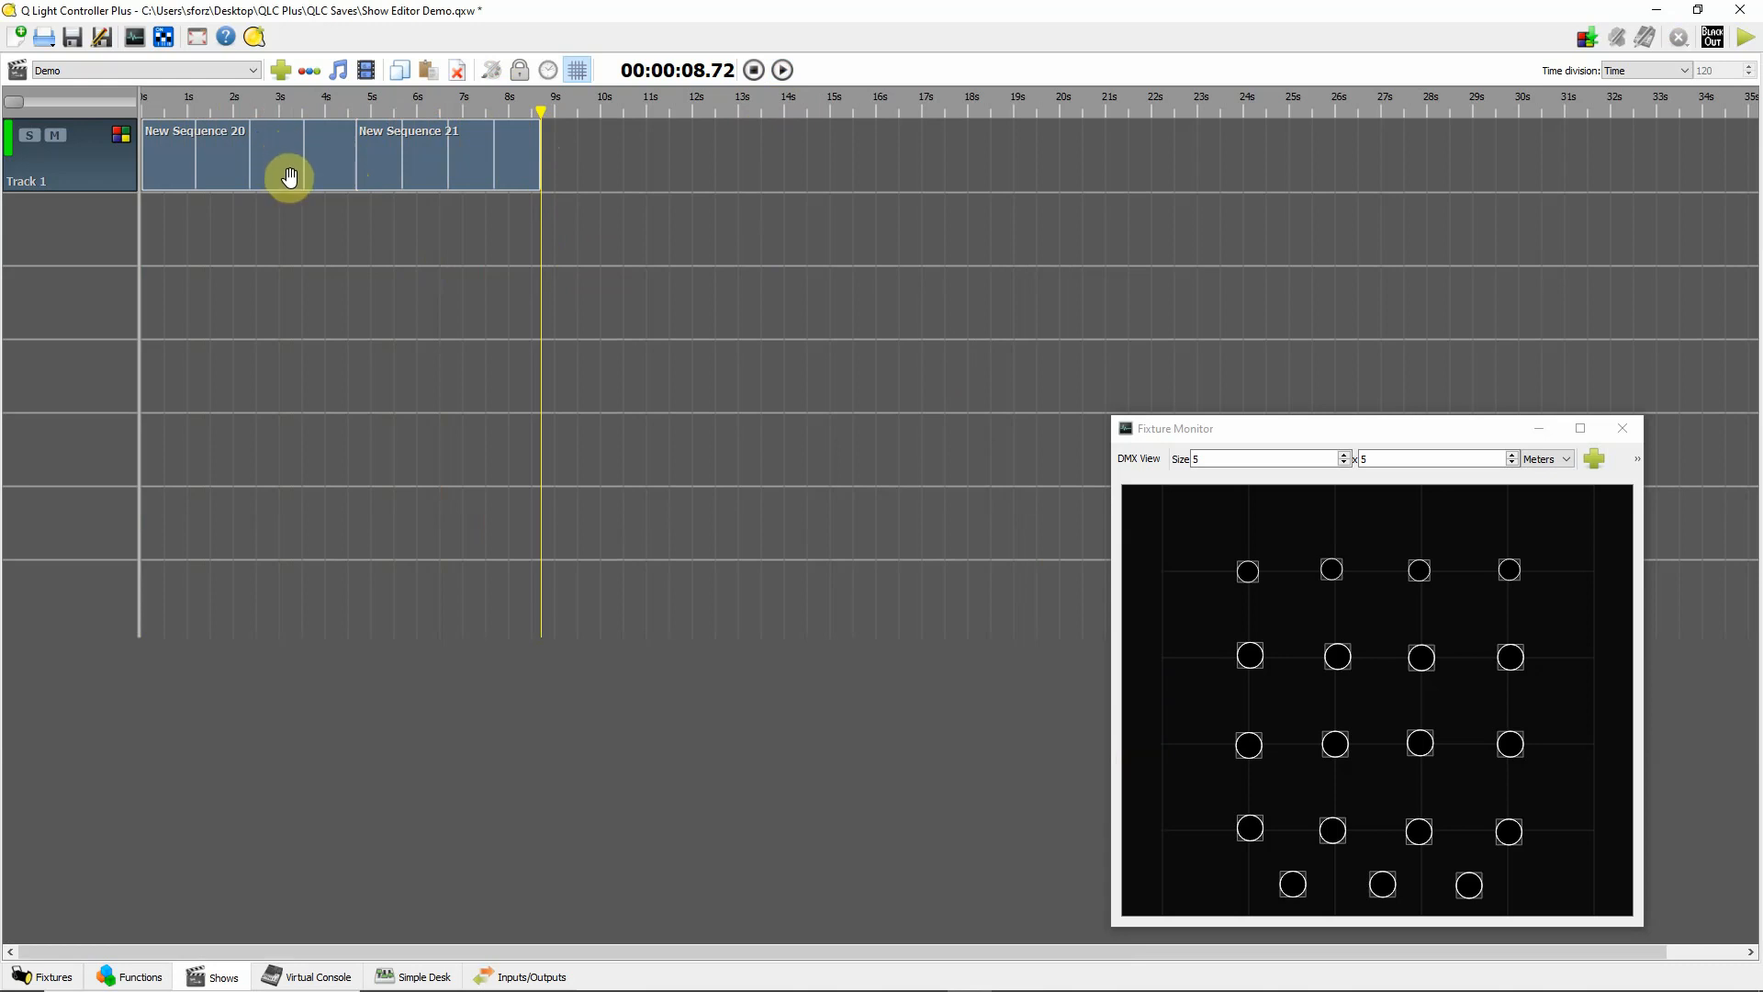
- Check New Sequence 20's 4s700ms duration, then reopen New Sequence 21's timing settings
click(270, 155)
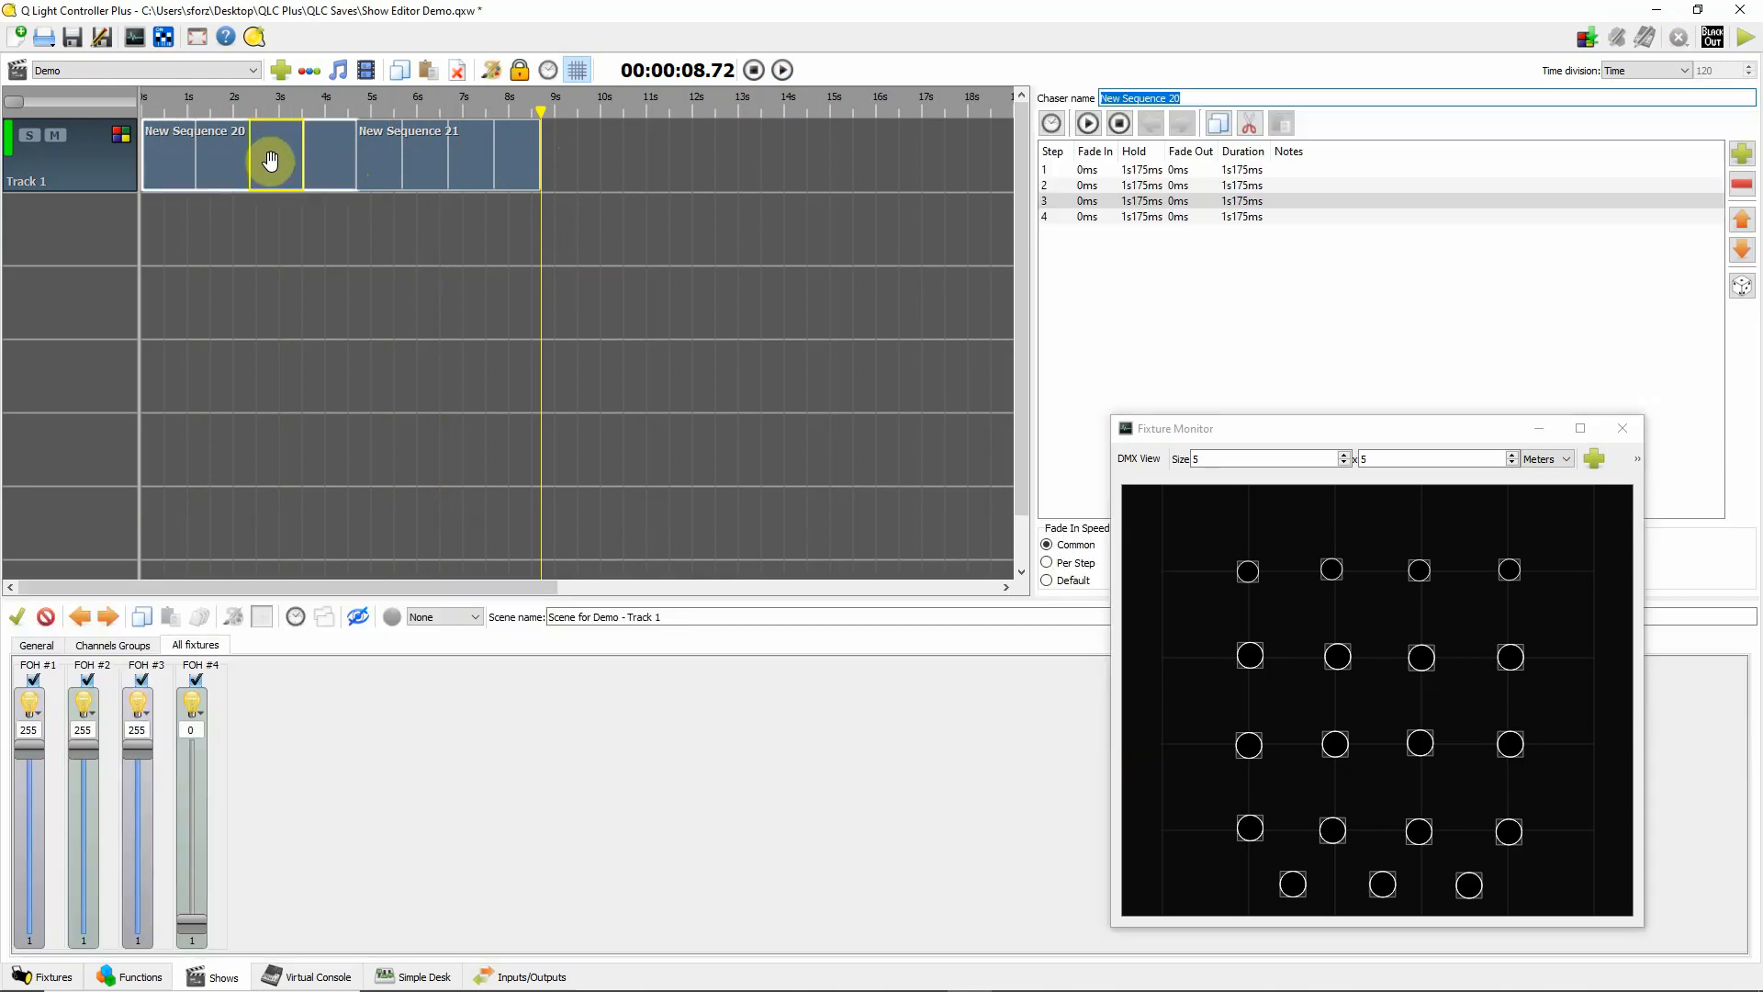
mouse_move(270, 158)
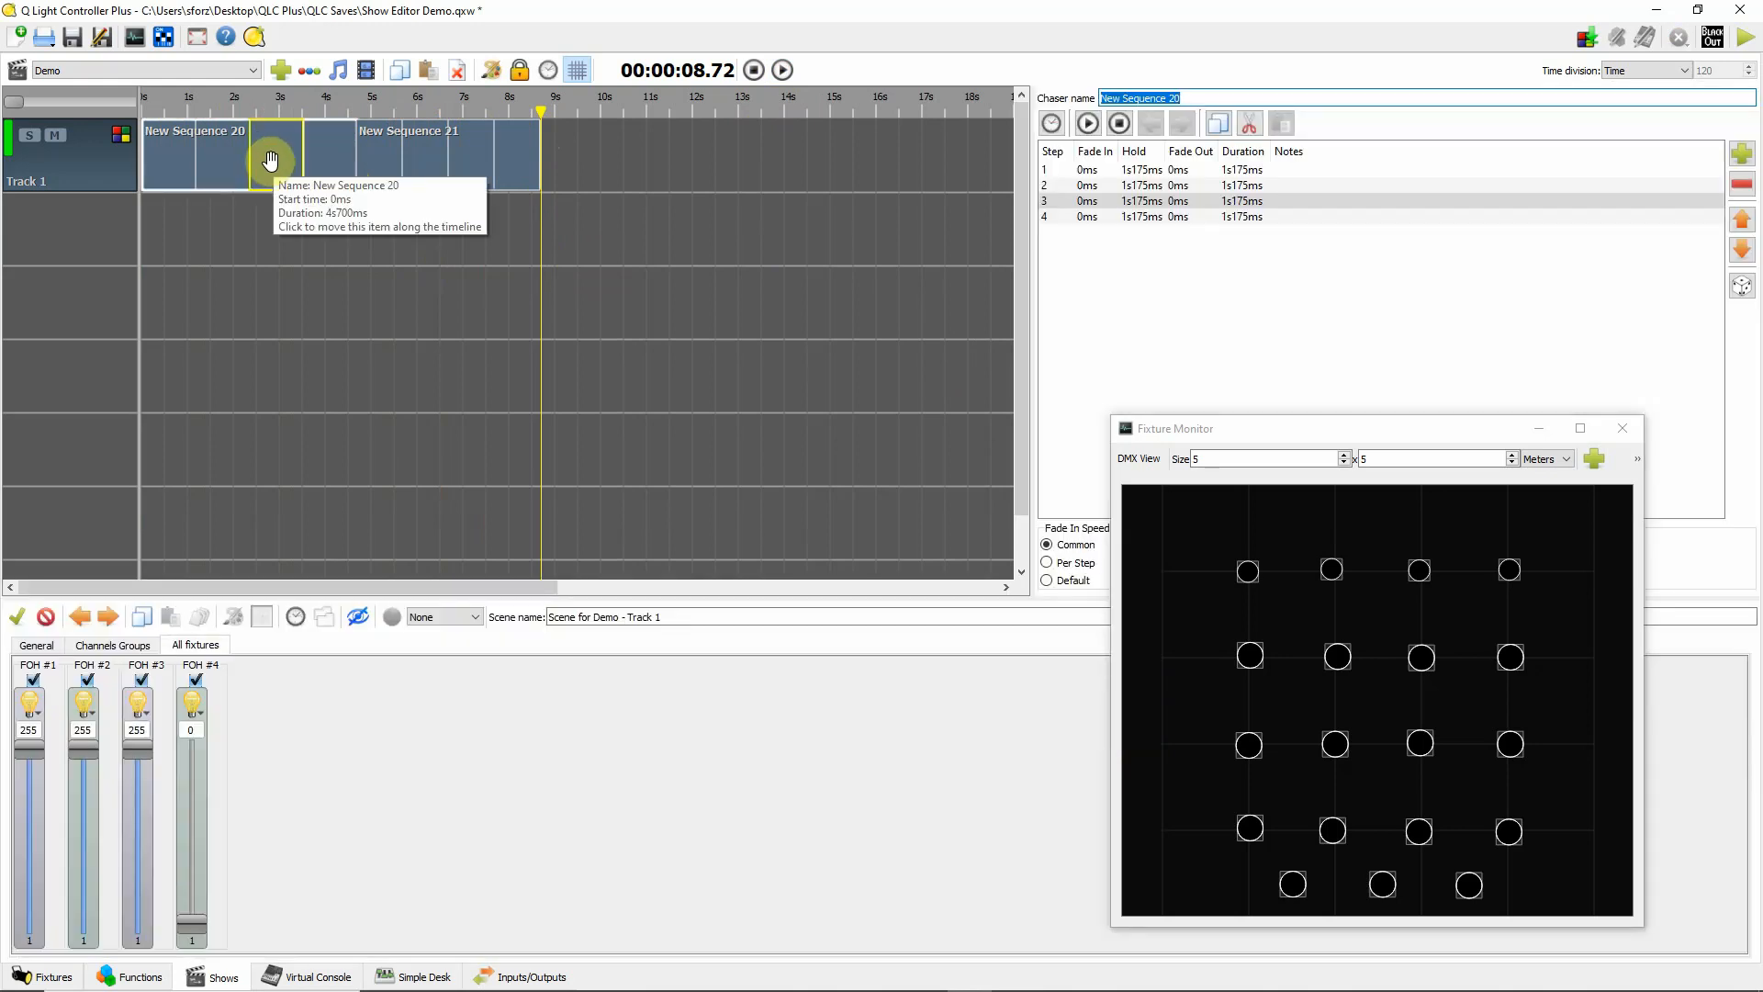
click(470, 158)
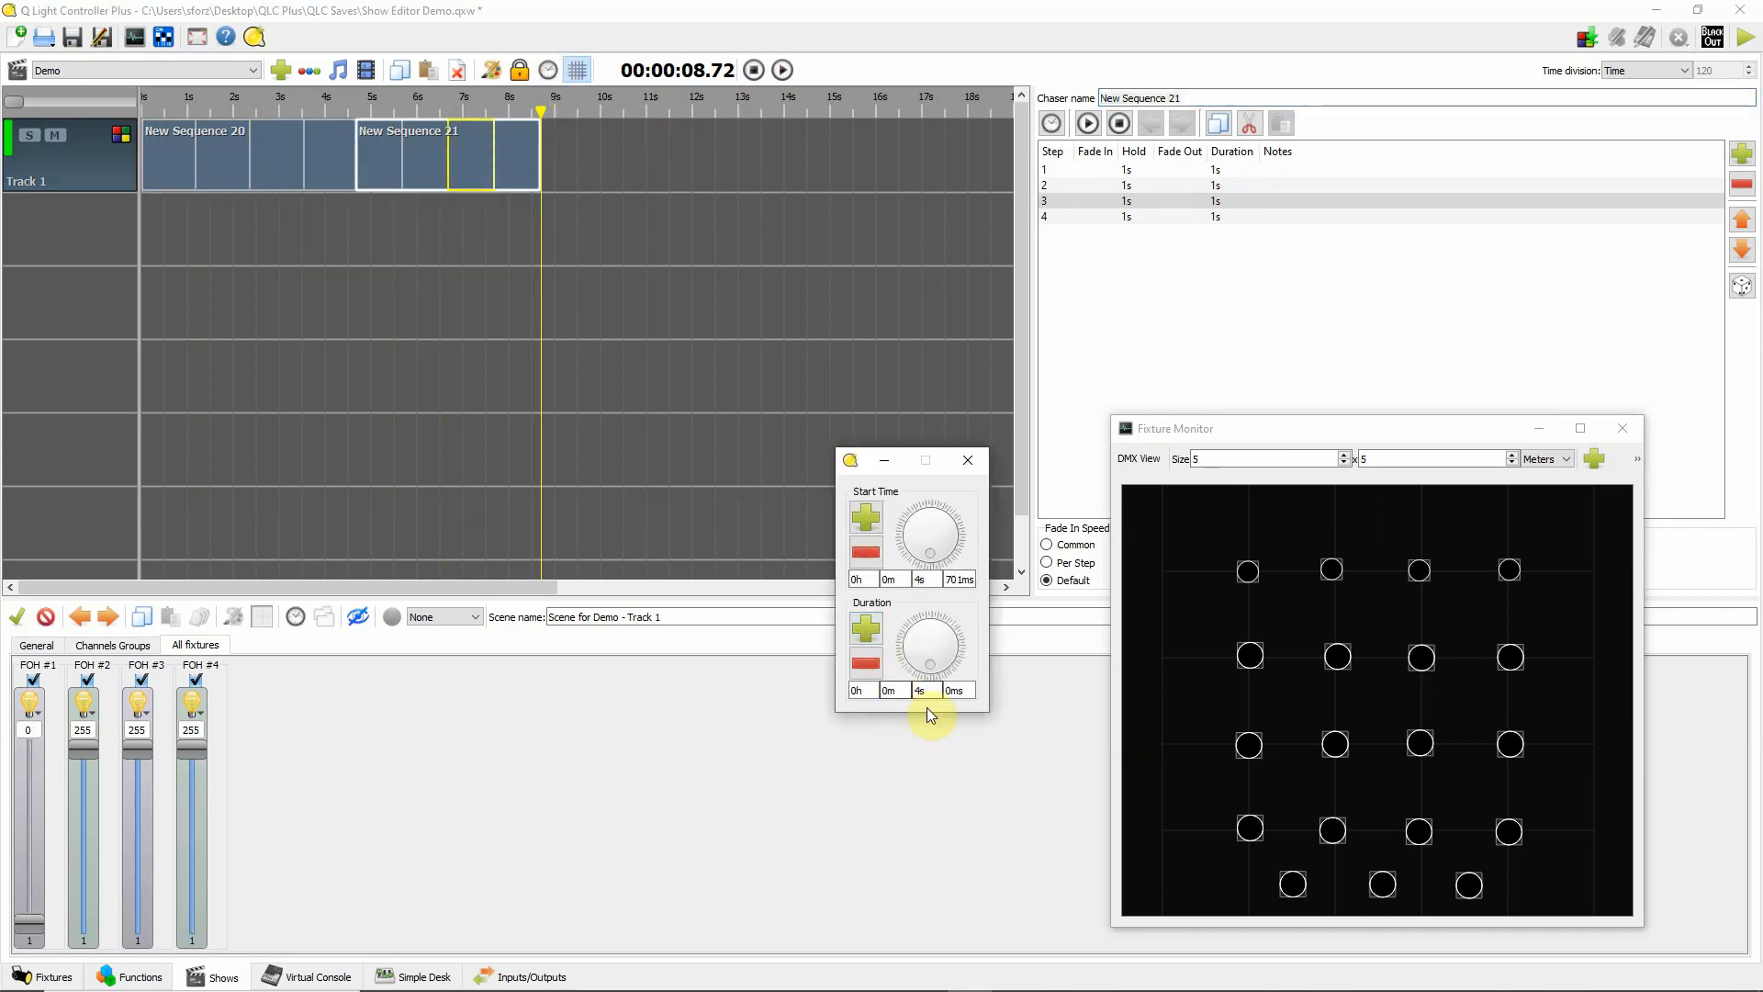
mouse_move(604, 103)
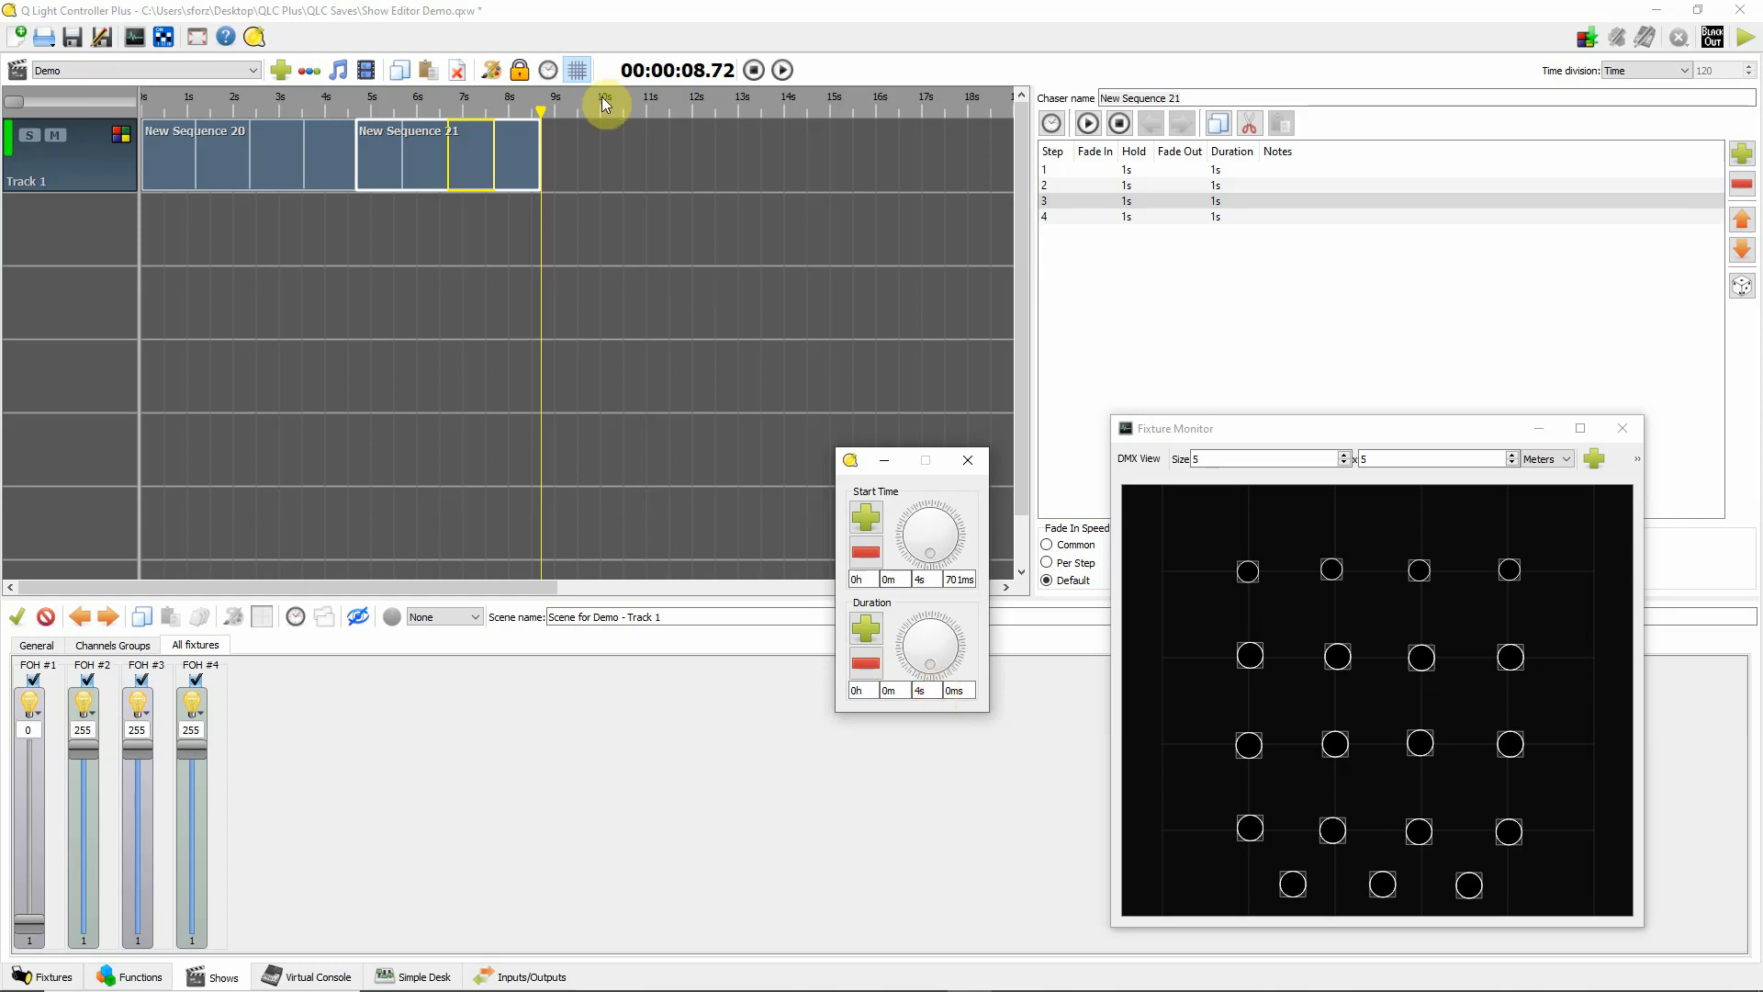
mouse_move(562, 160)
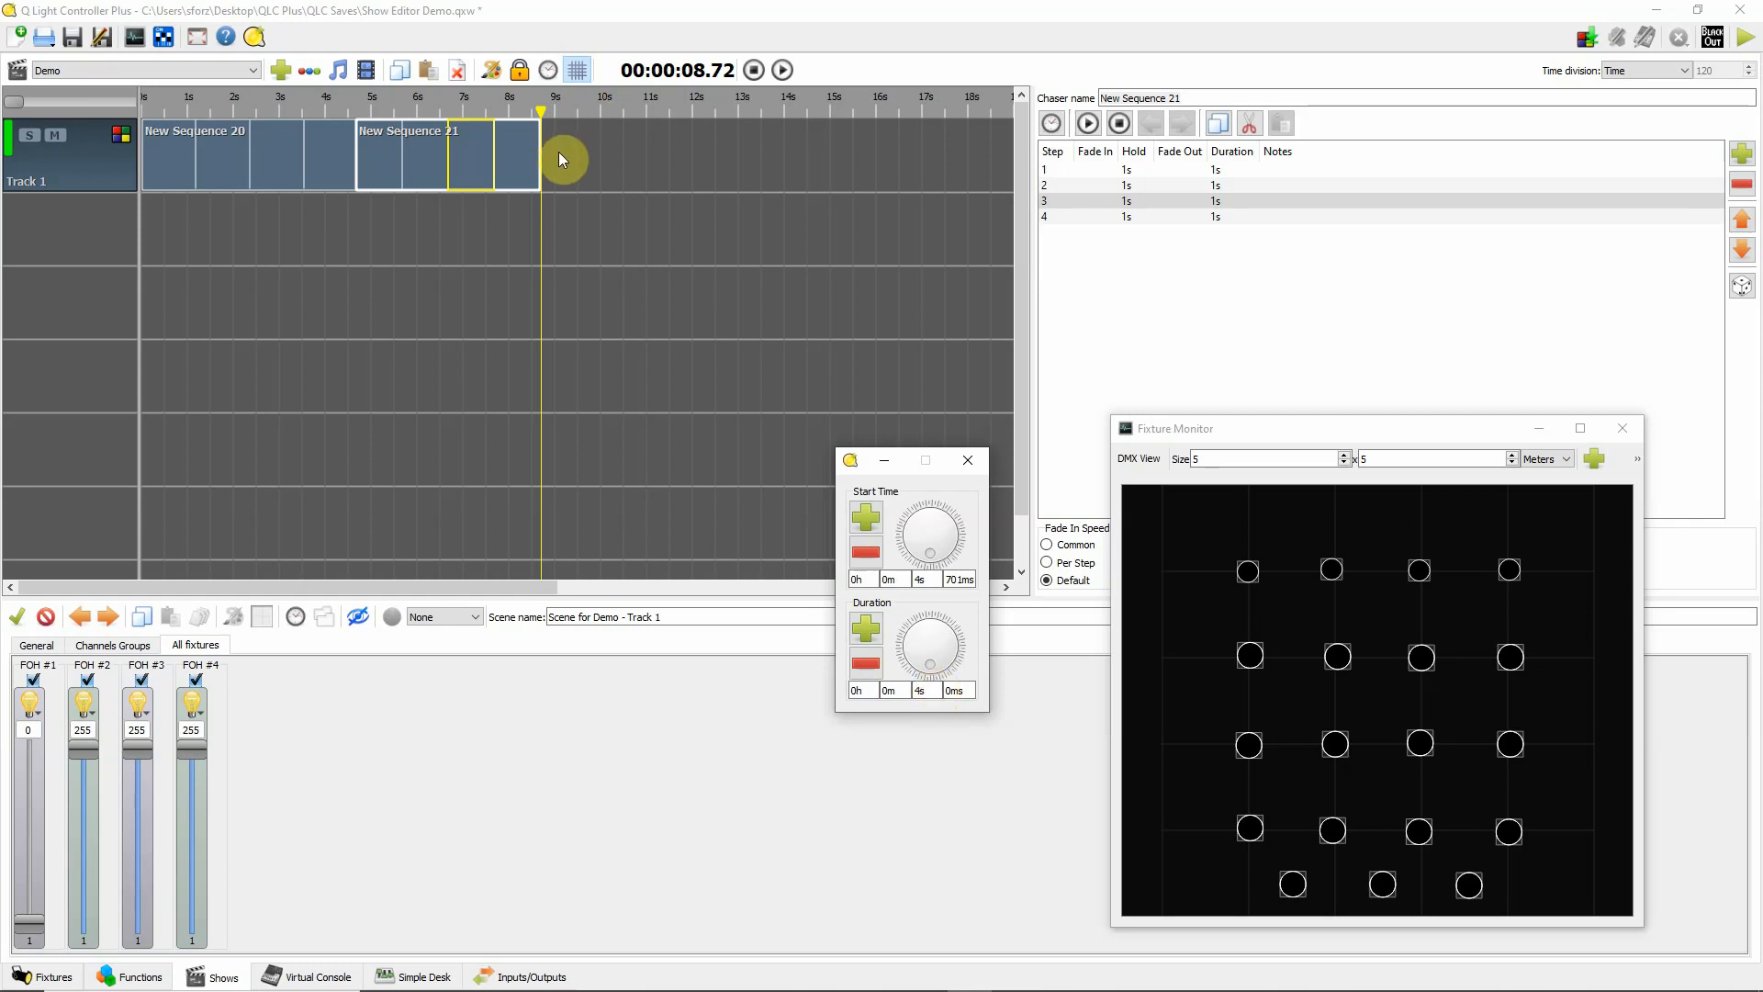
mouse_move(562, 153)
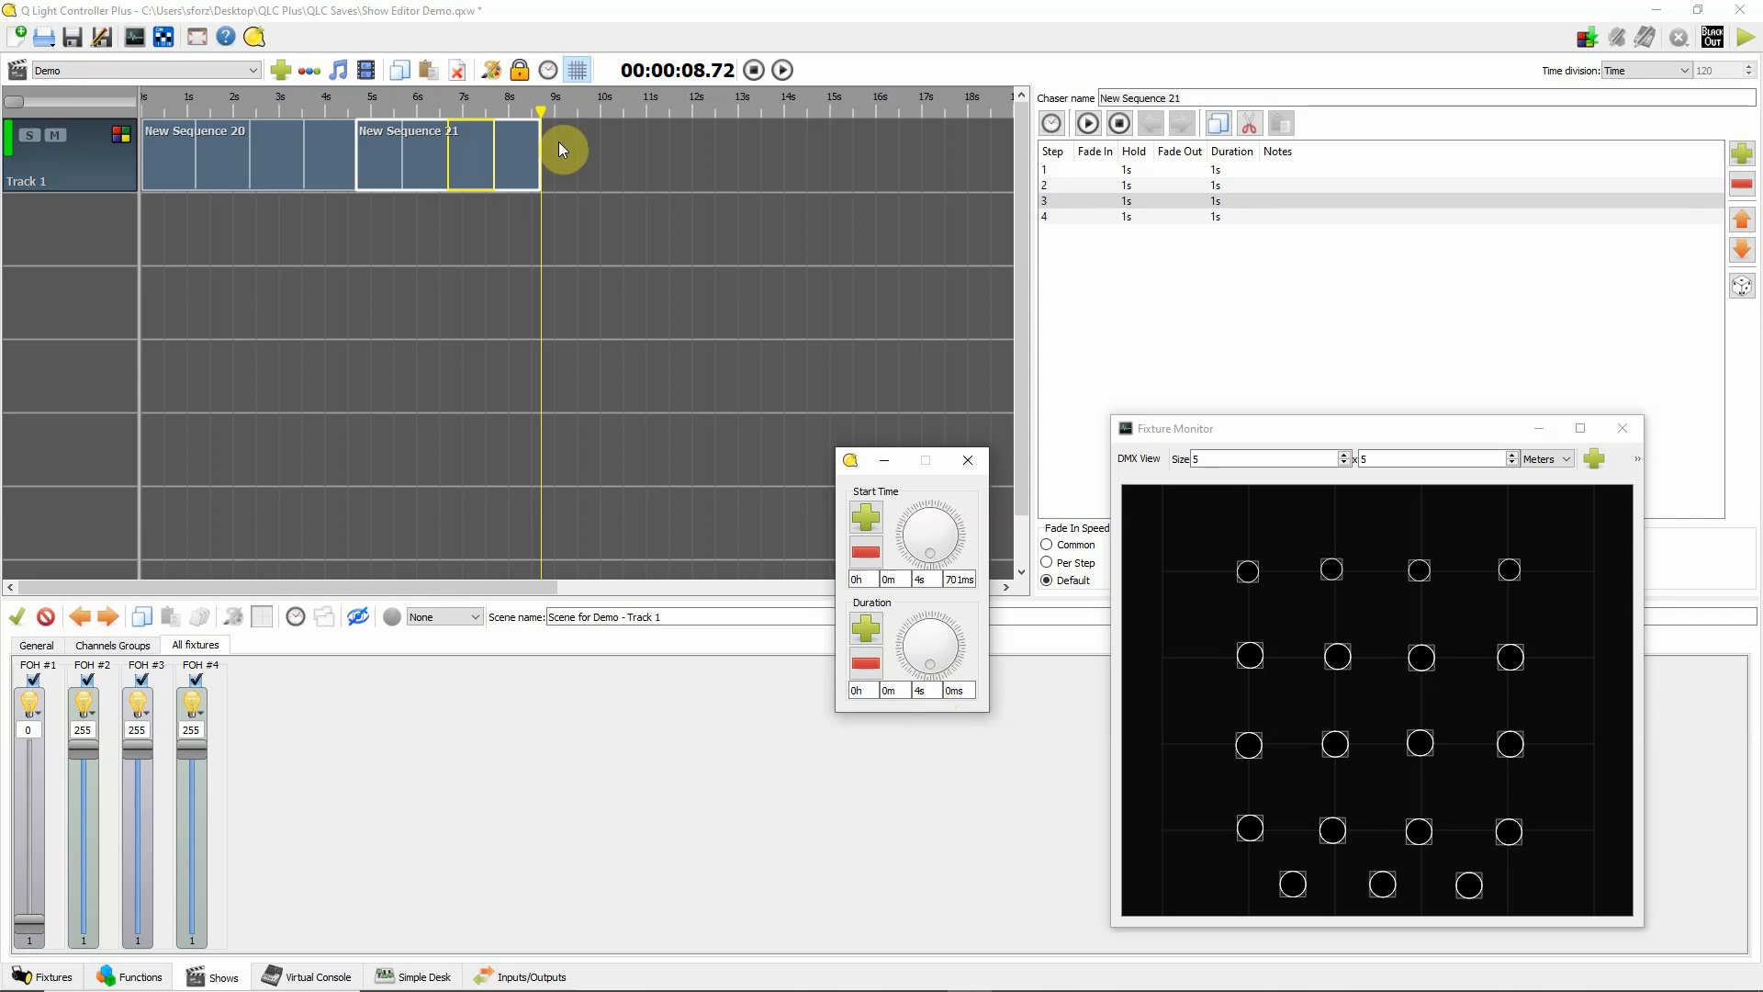
mouse_move(437, 251)
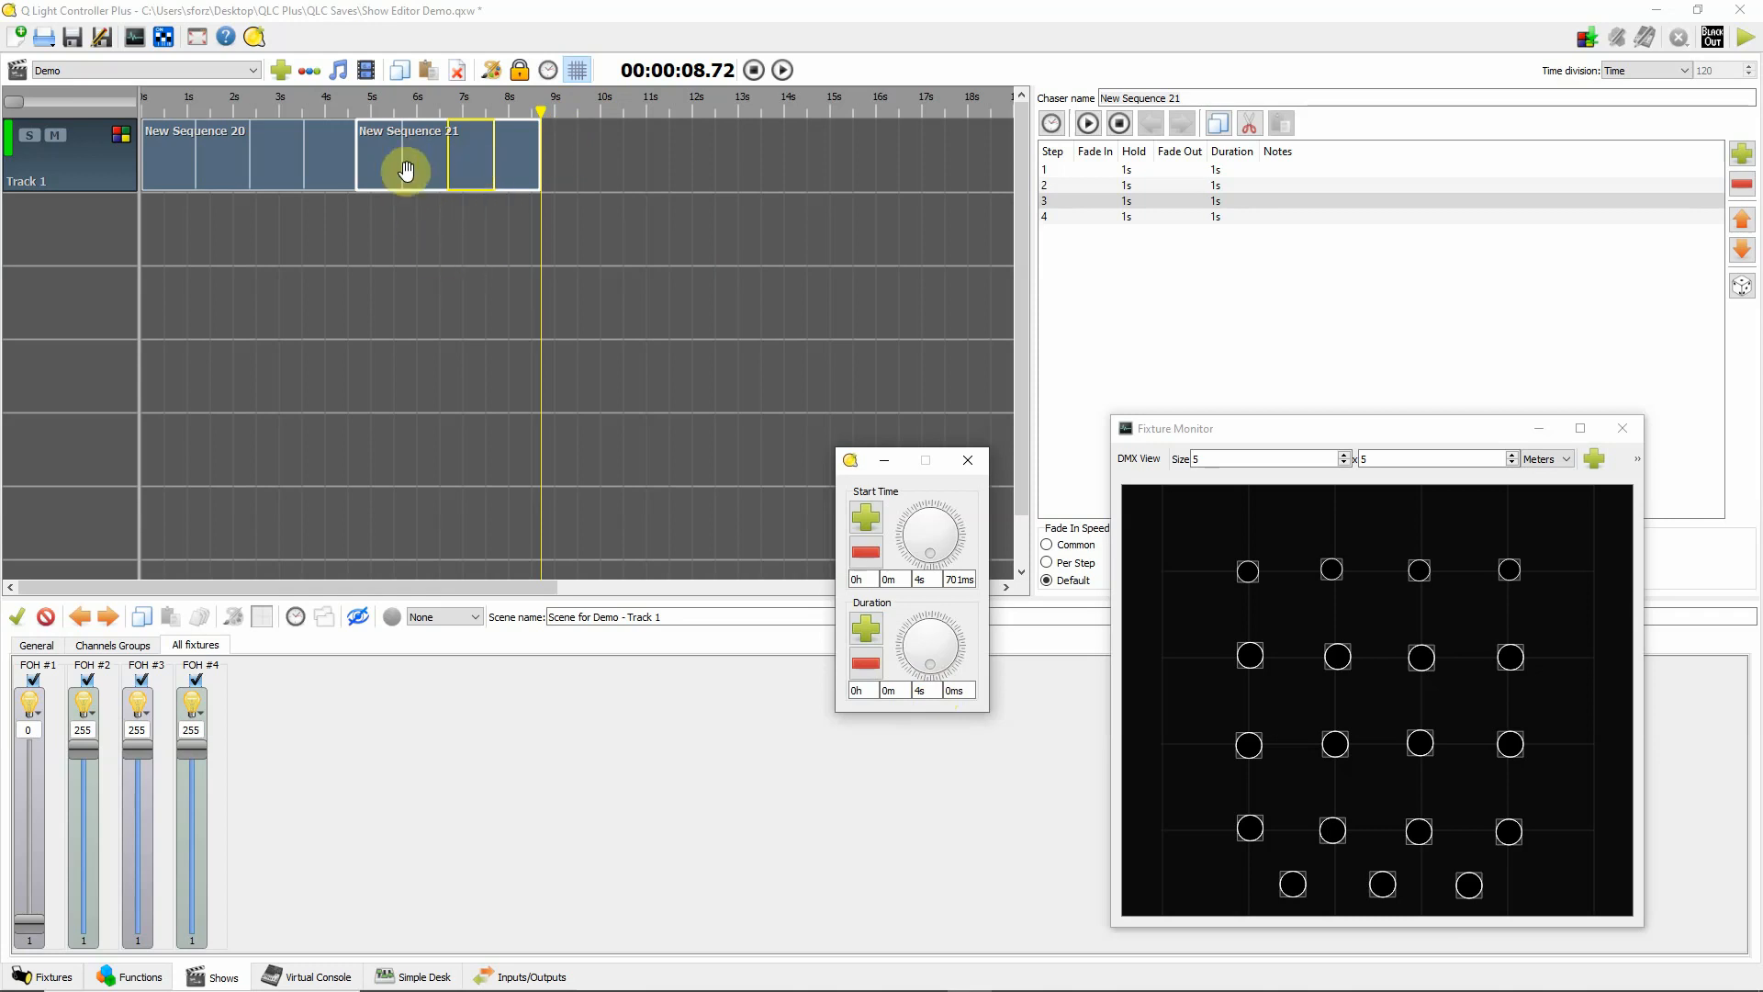
mouse_move(335, 181)
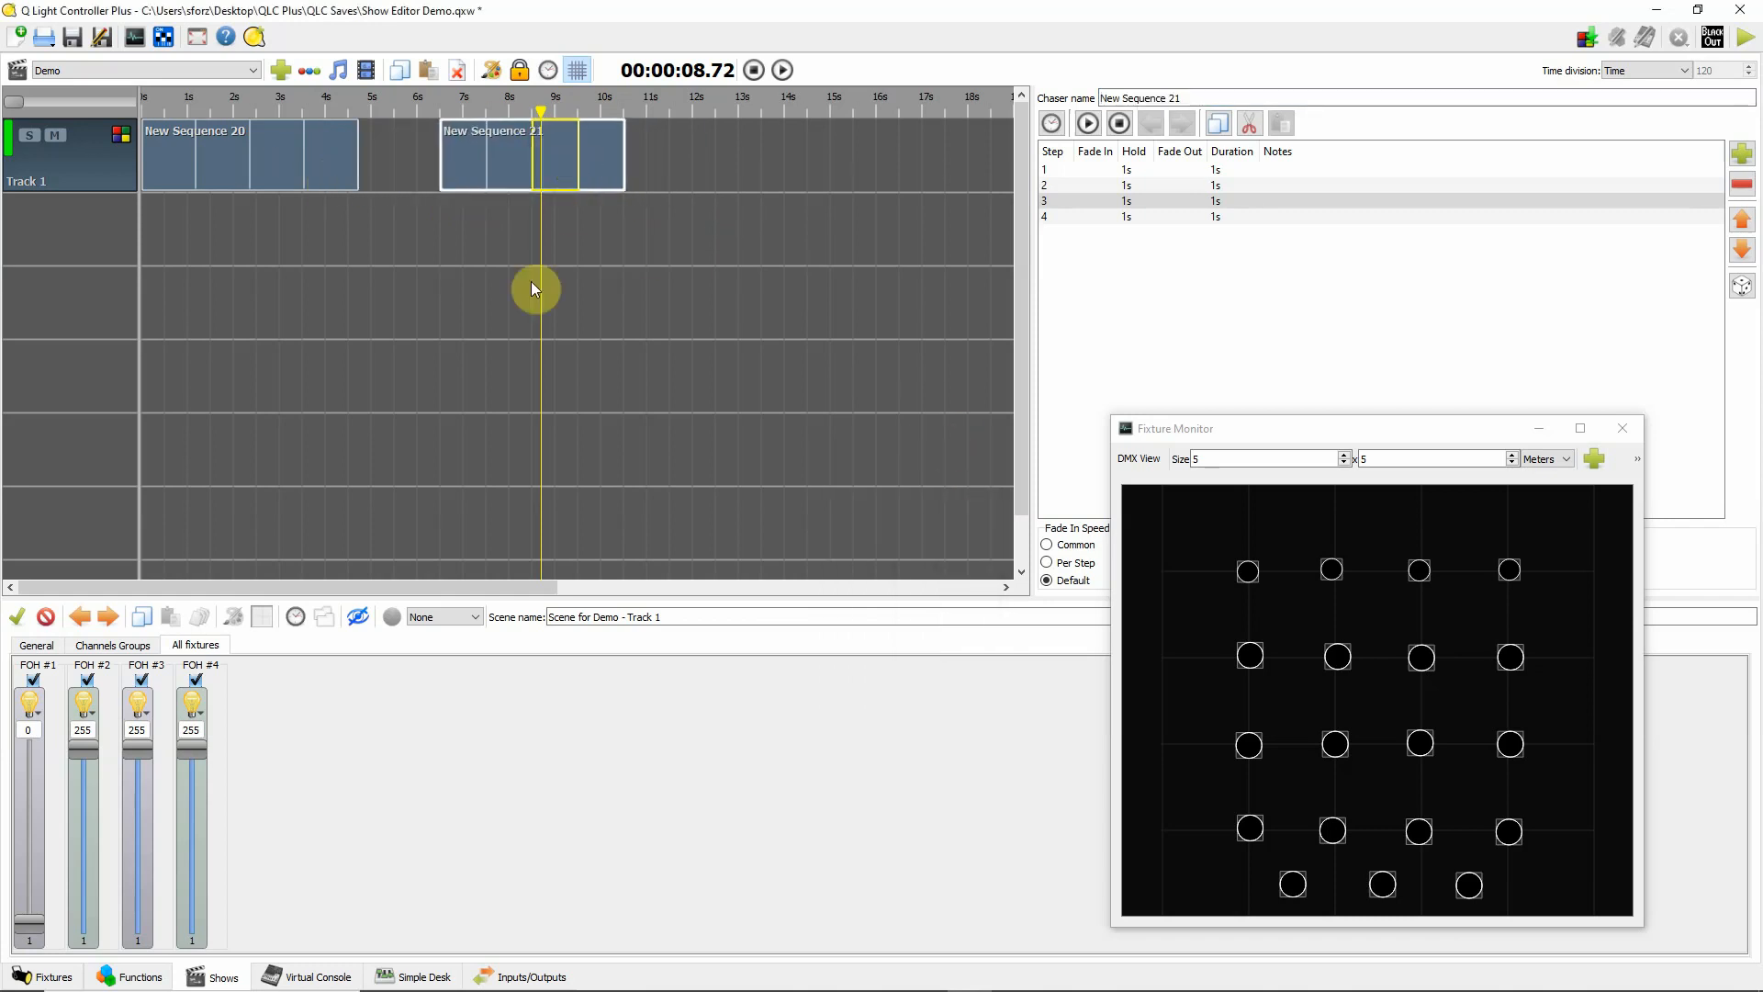
mouse_move(493, 152)
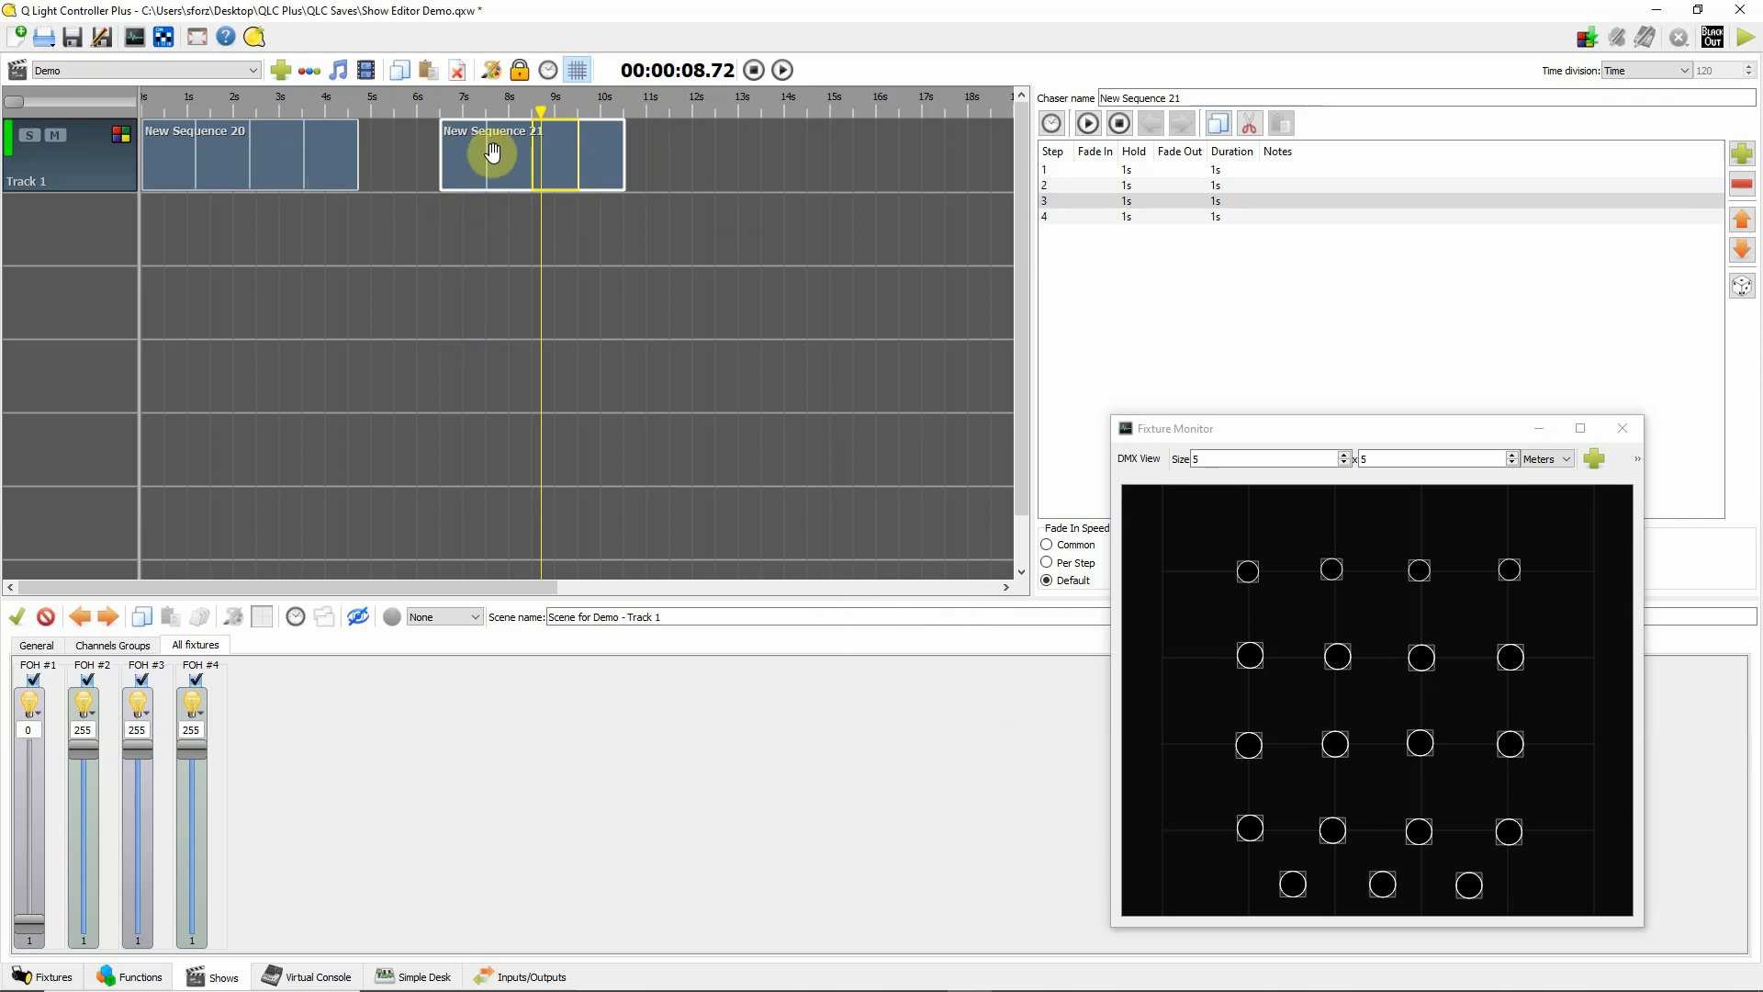
- Review New Sequence 20's timing and leave New Sequence 21 starting at 6.5 s with a gap
click(295, 154)
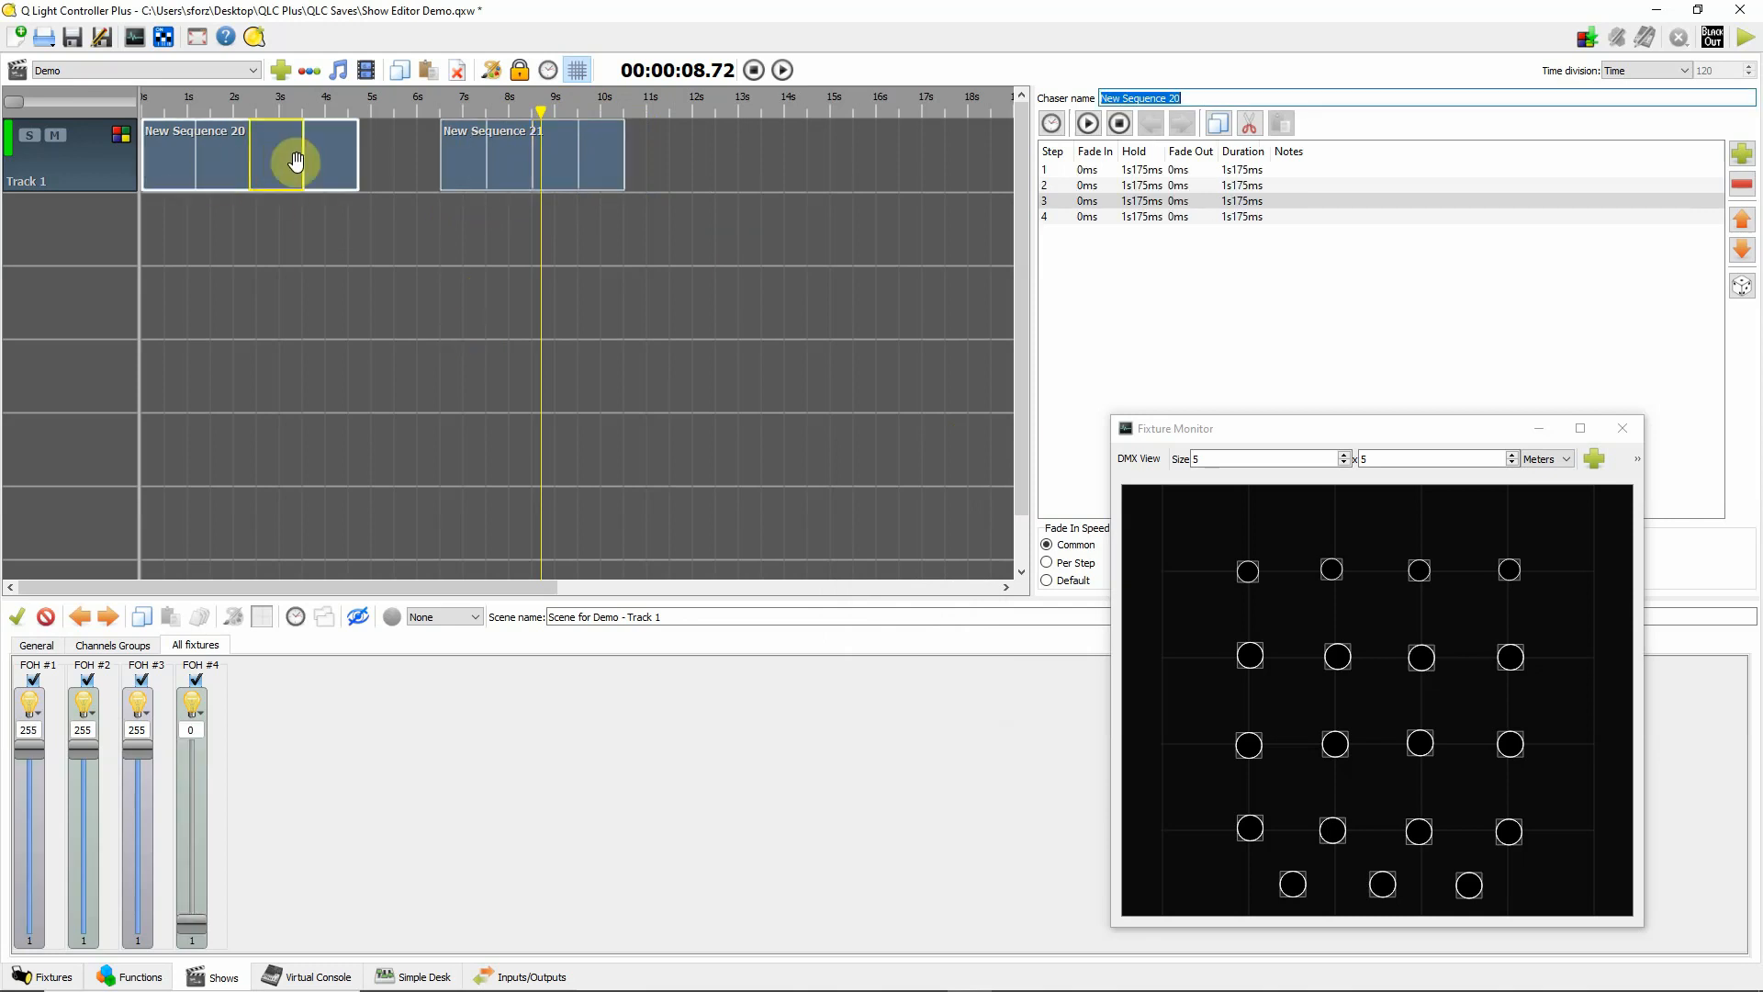
double_click(295, 158)
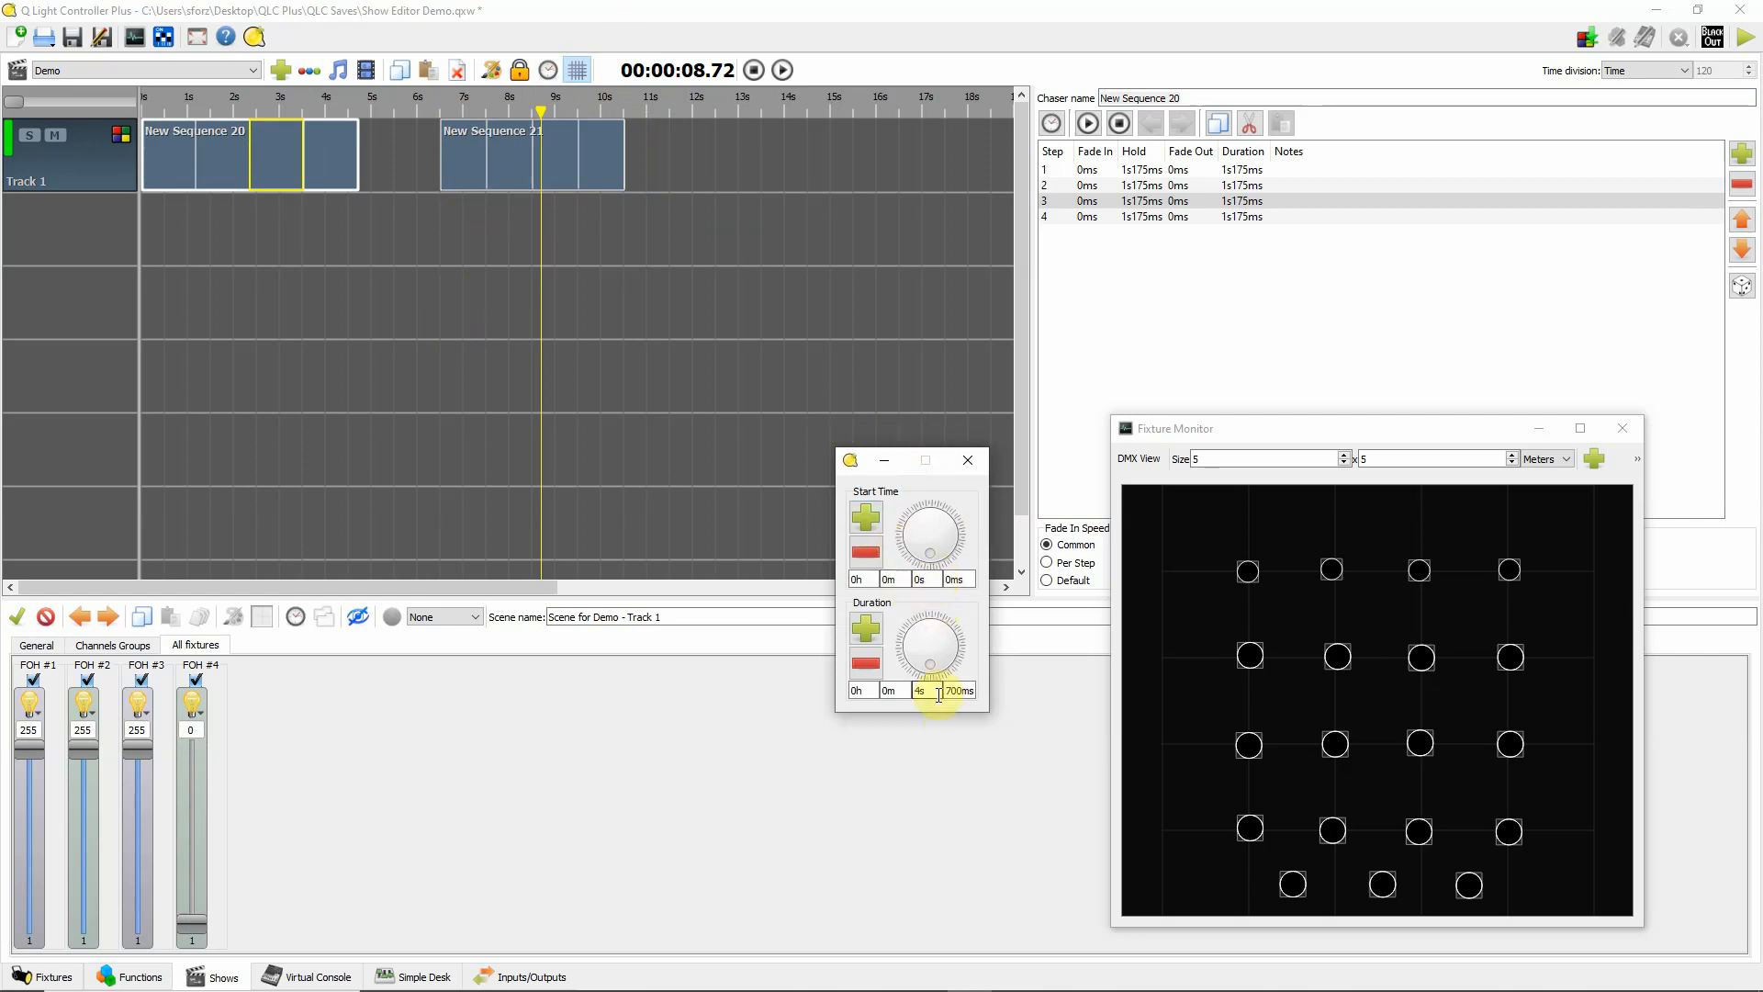
mouse_move(959, 690)
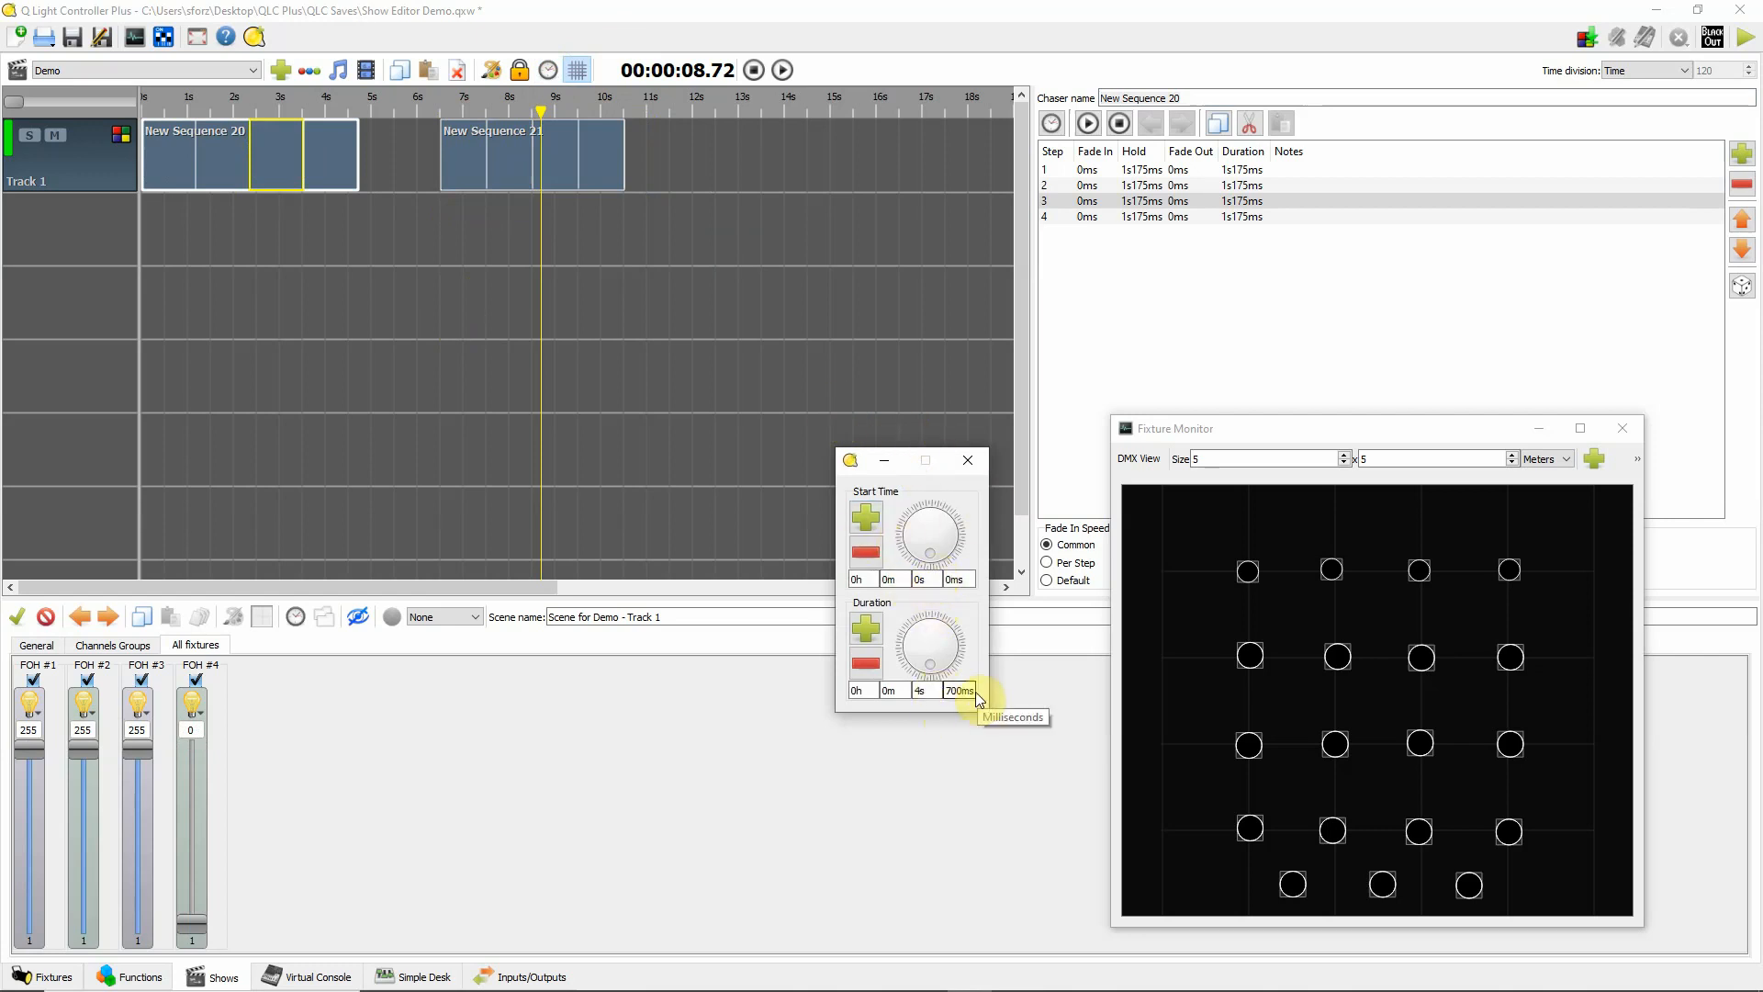
mouse_move(512, 167)
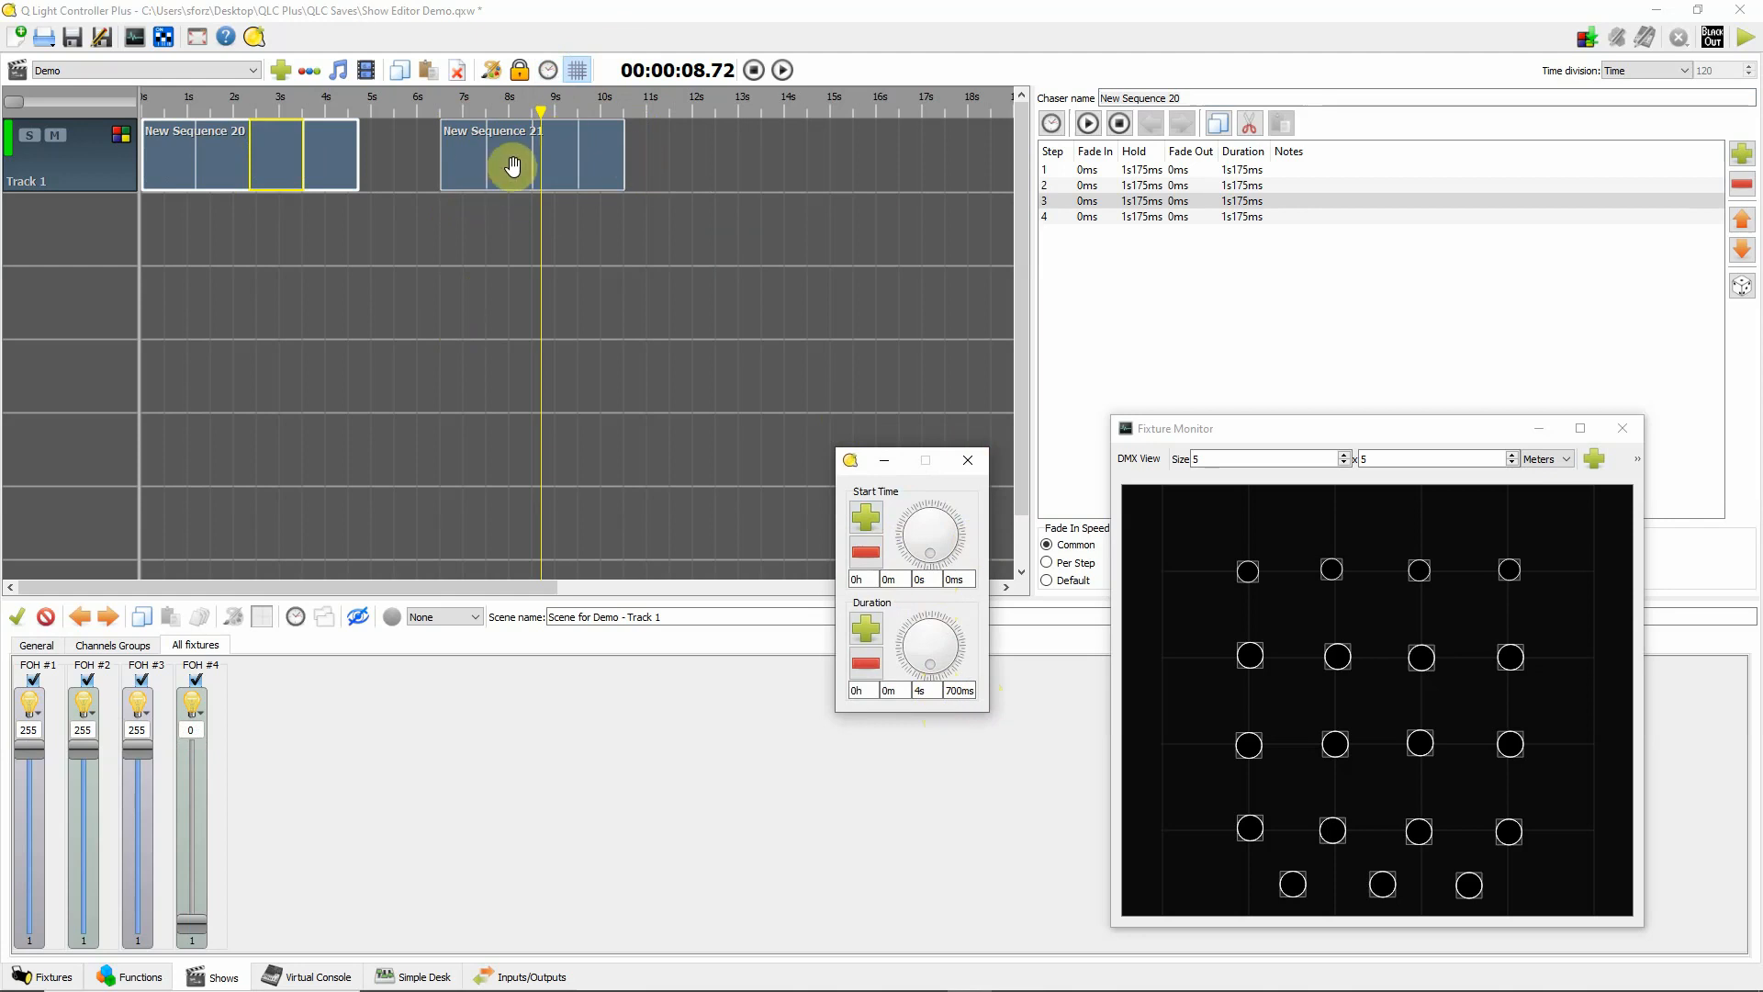
click(503, 155)
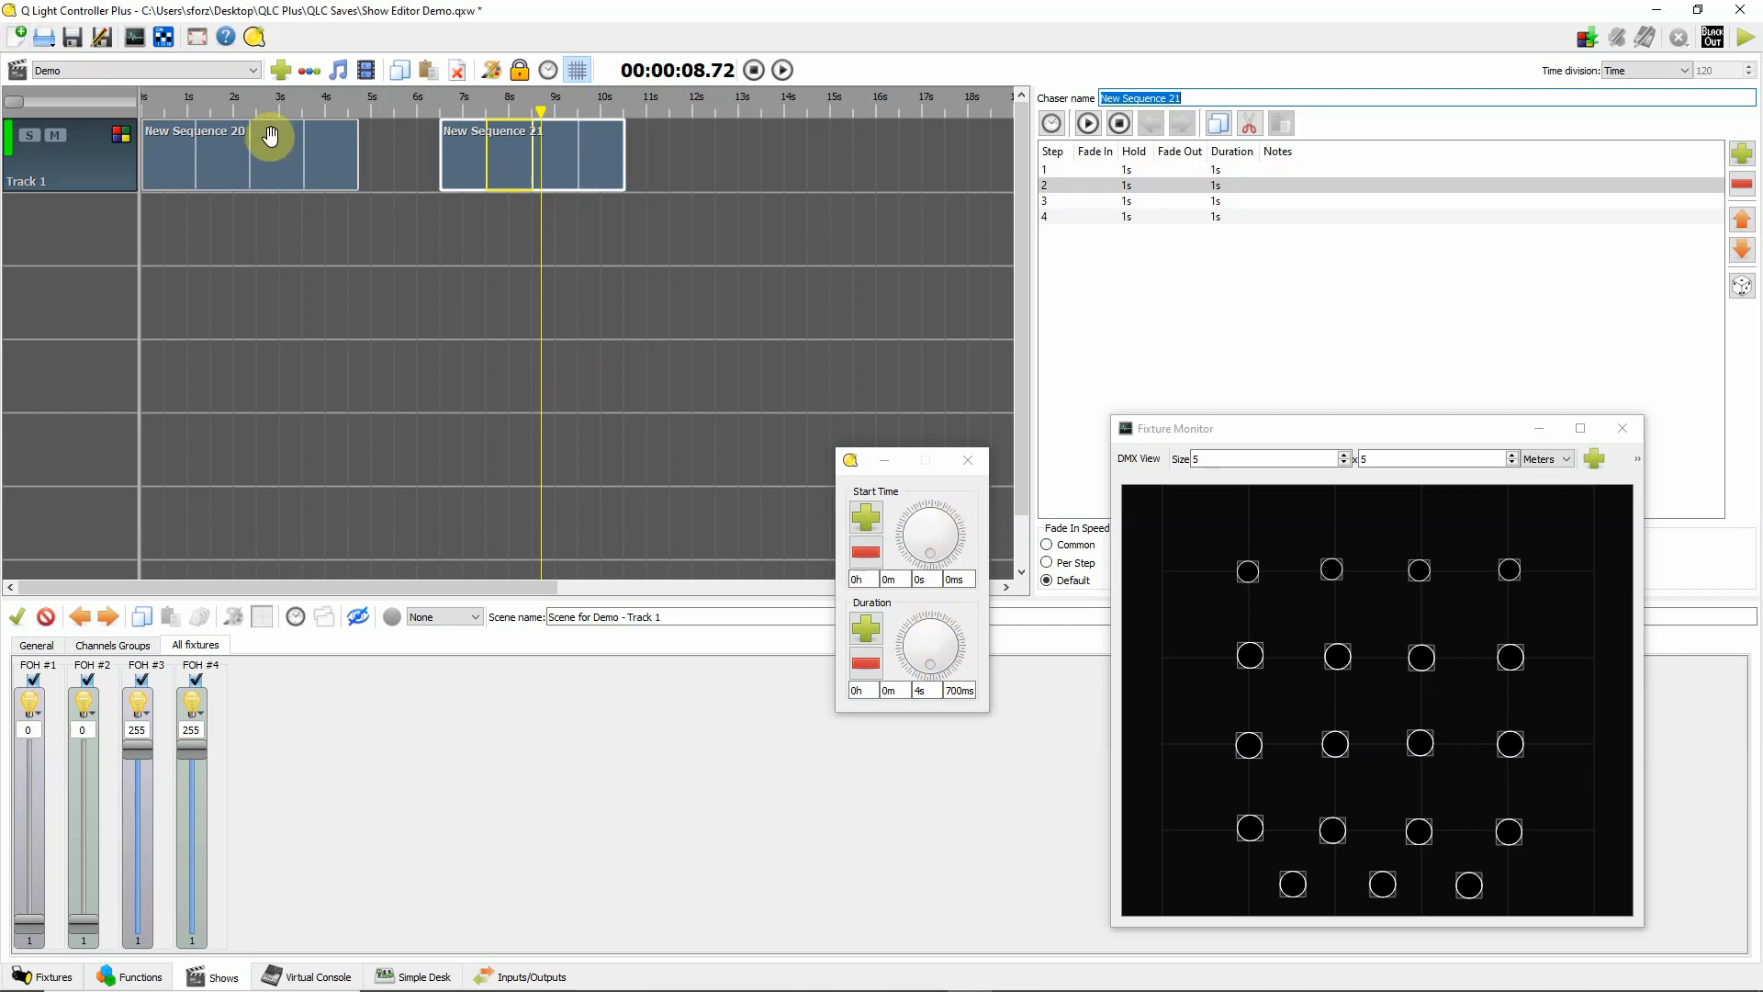
mouse_move(1144, 515)
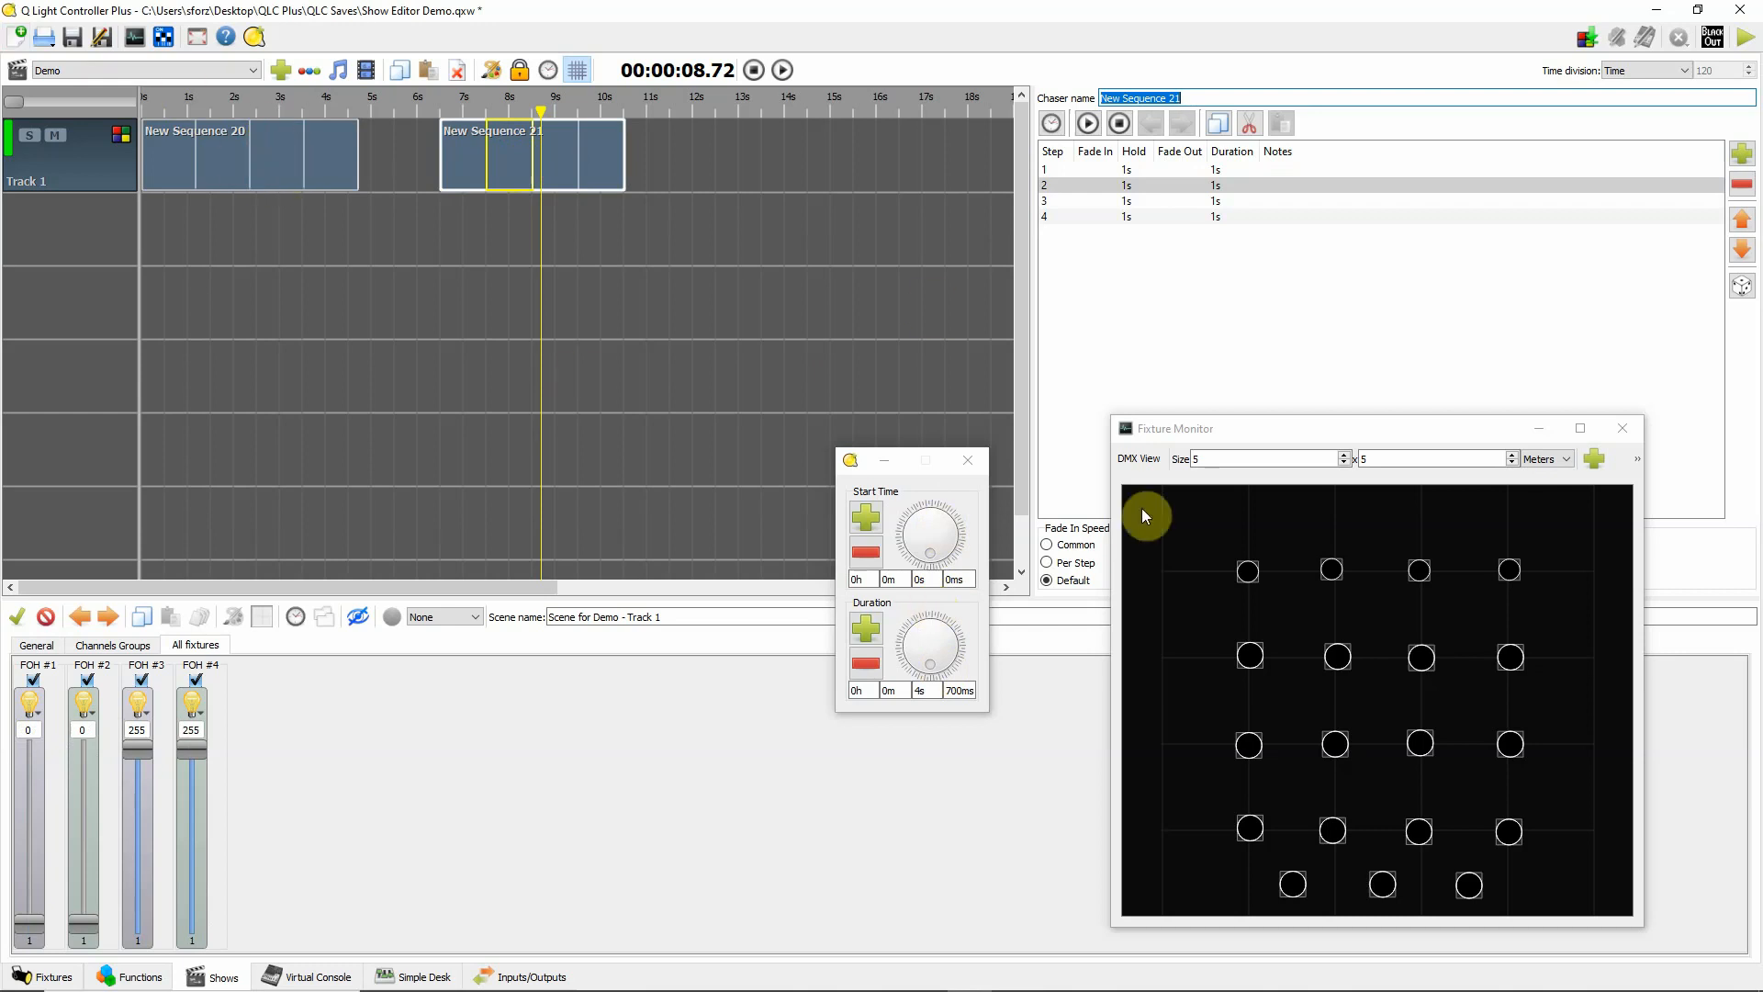
click(966, 459)
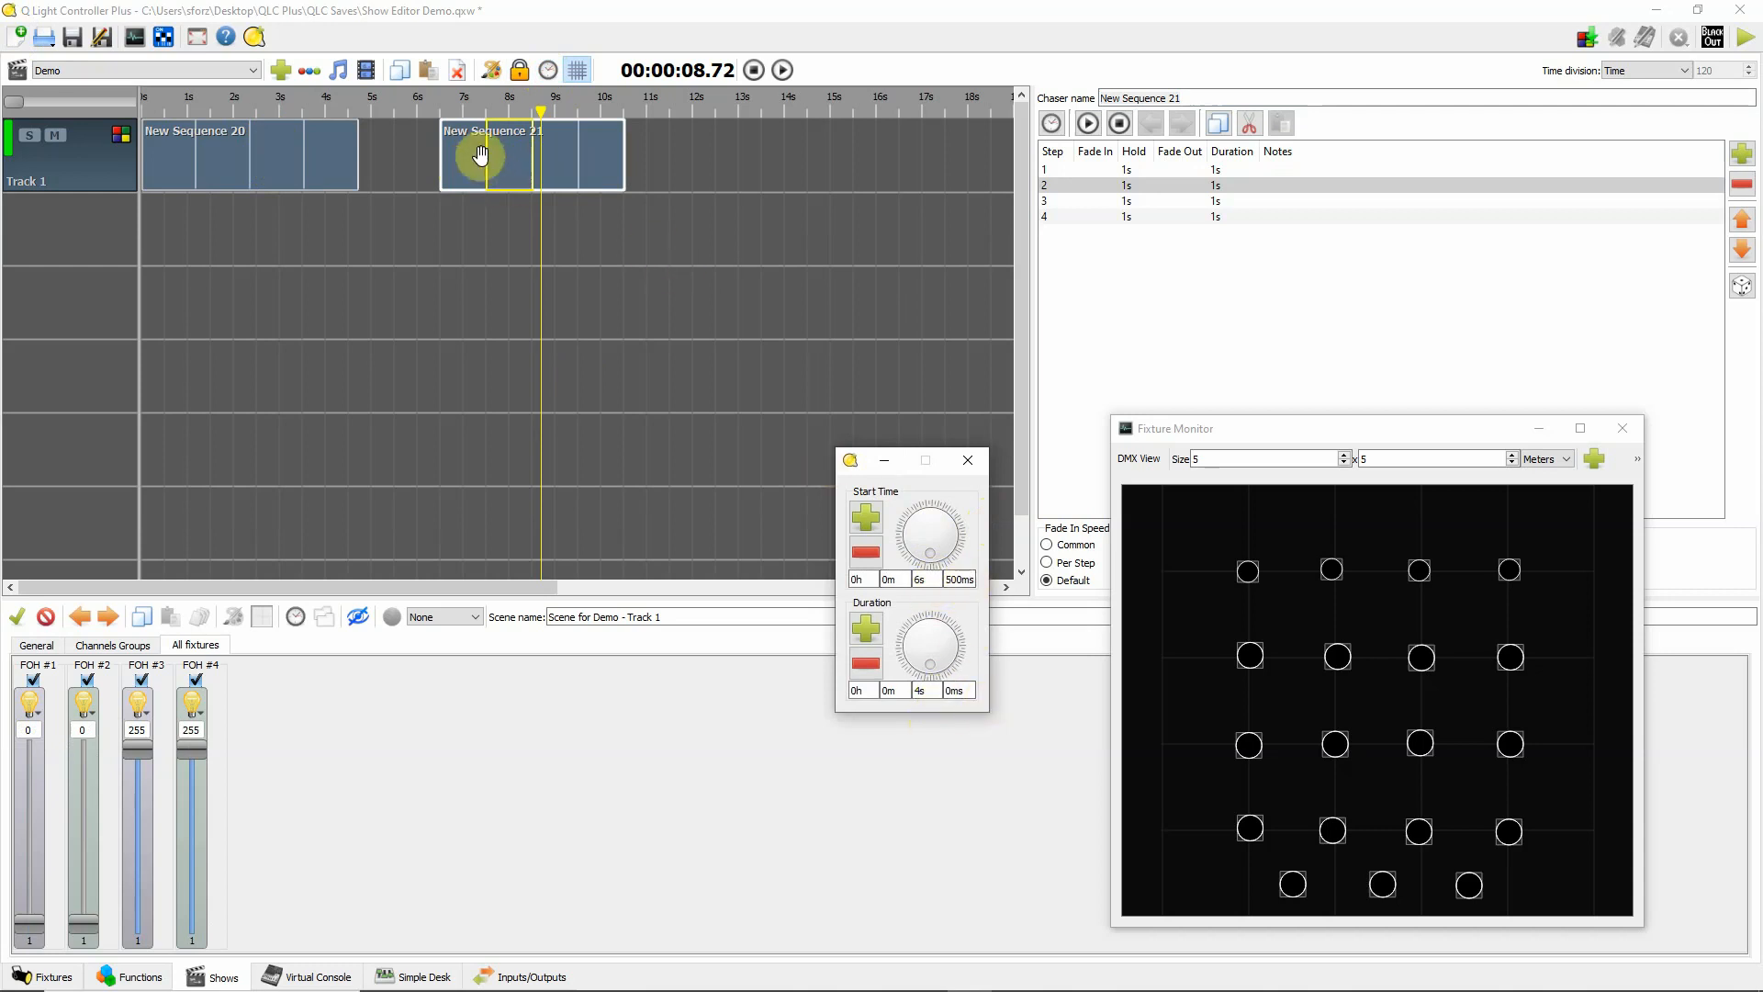
mouse_move(451, 259)
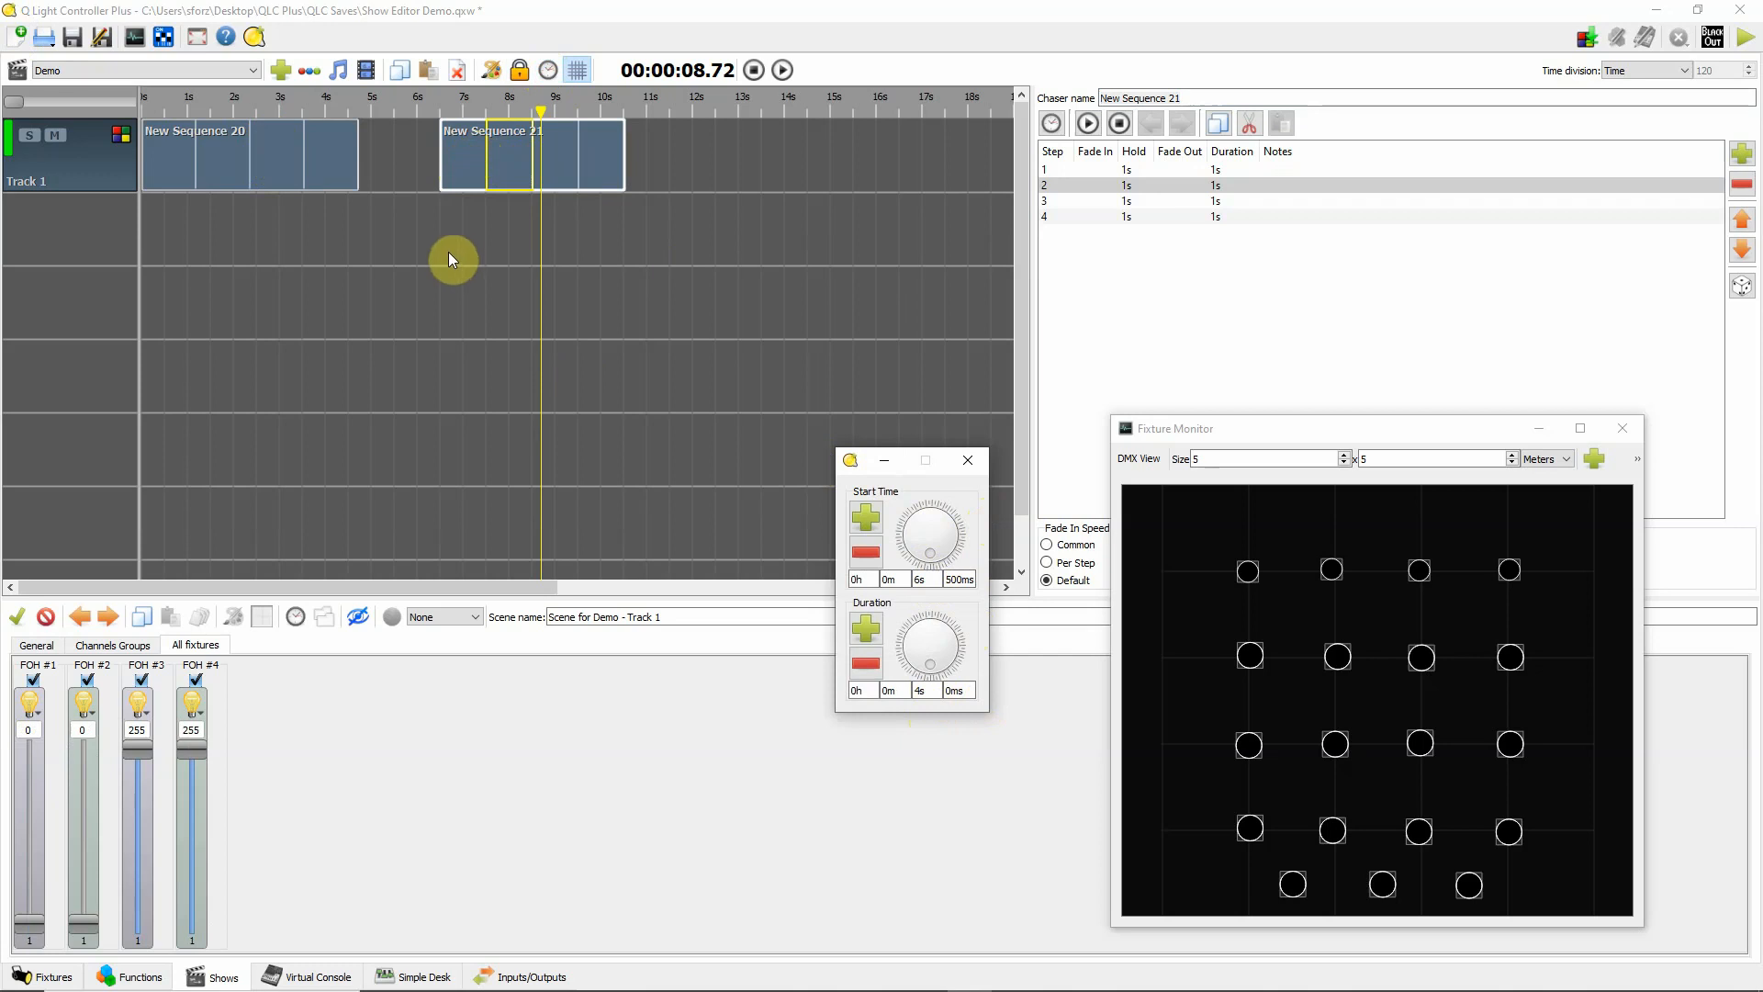
click(276, 155)
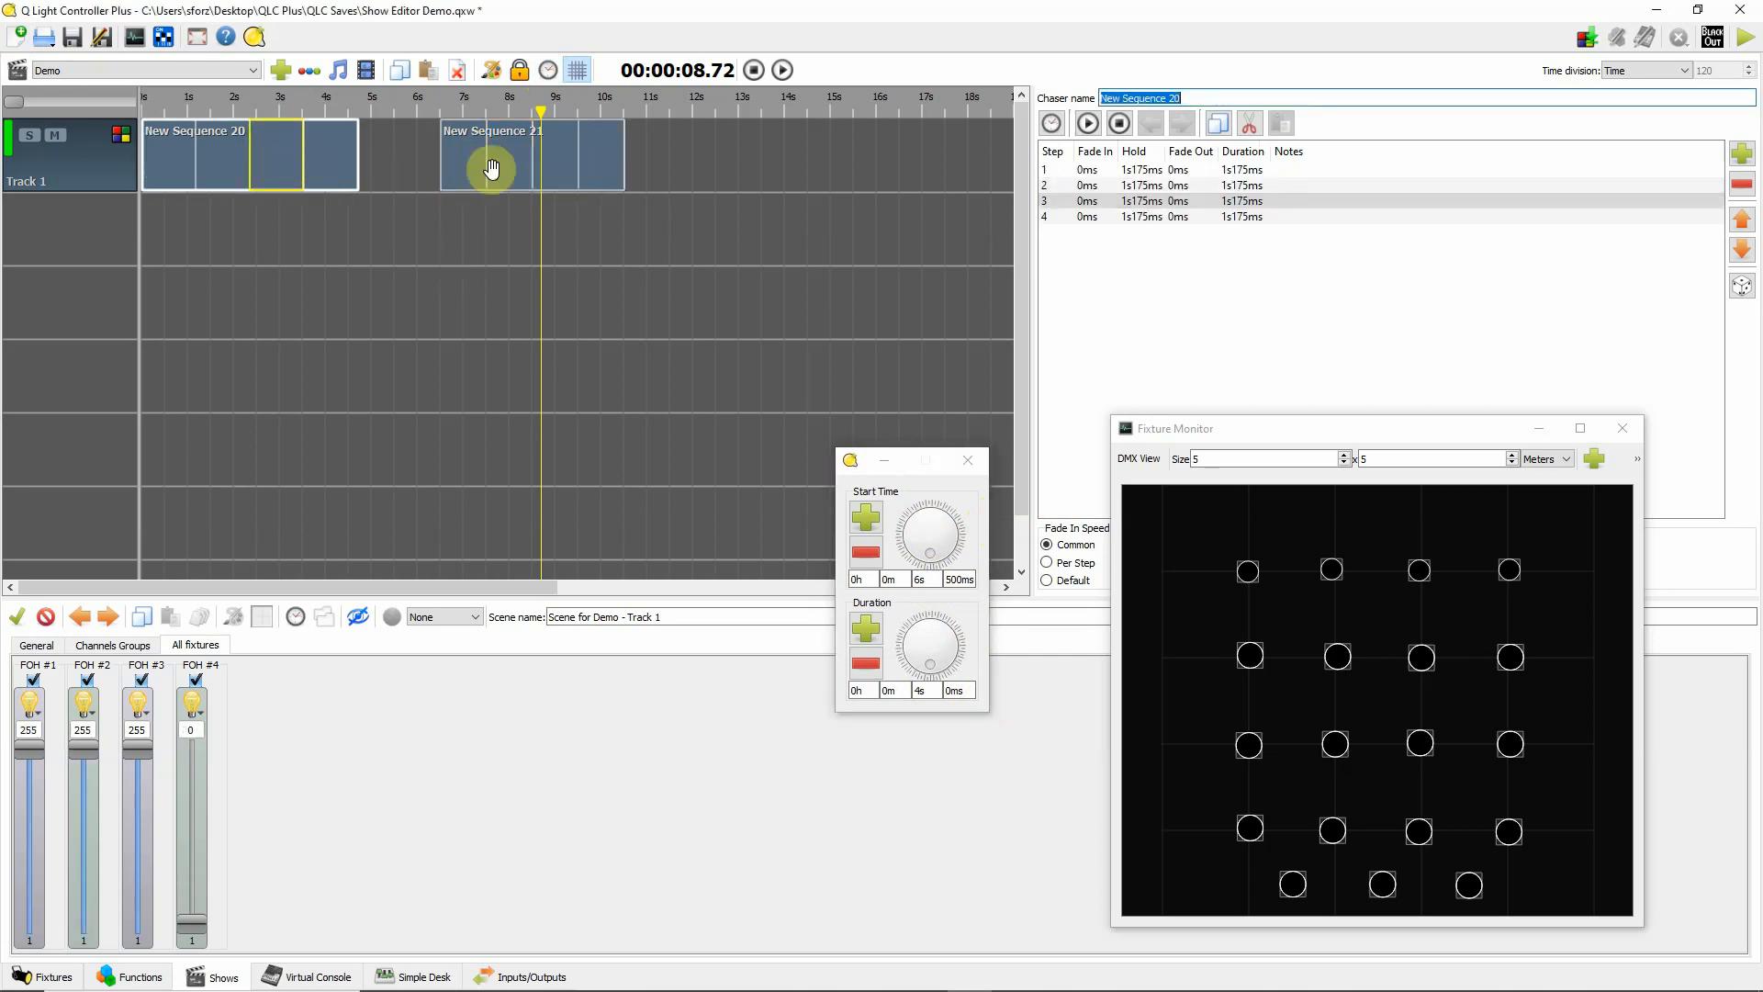
click(492, 167)
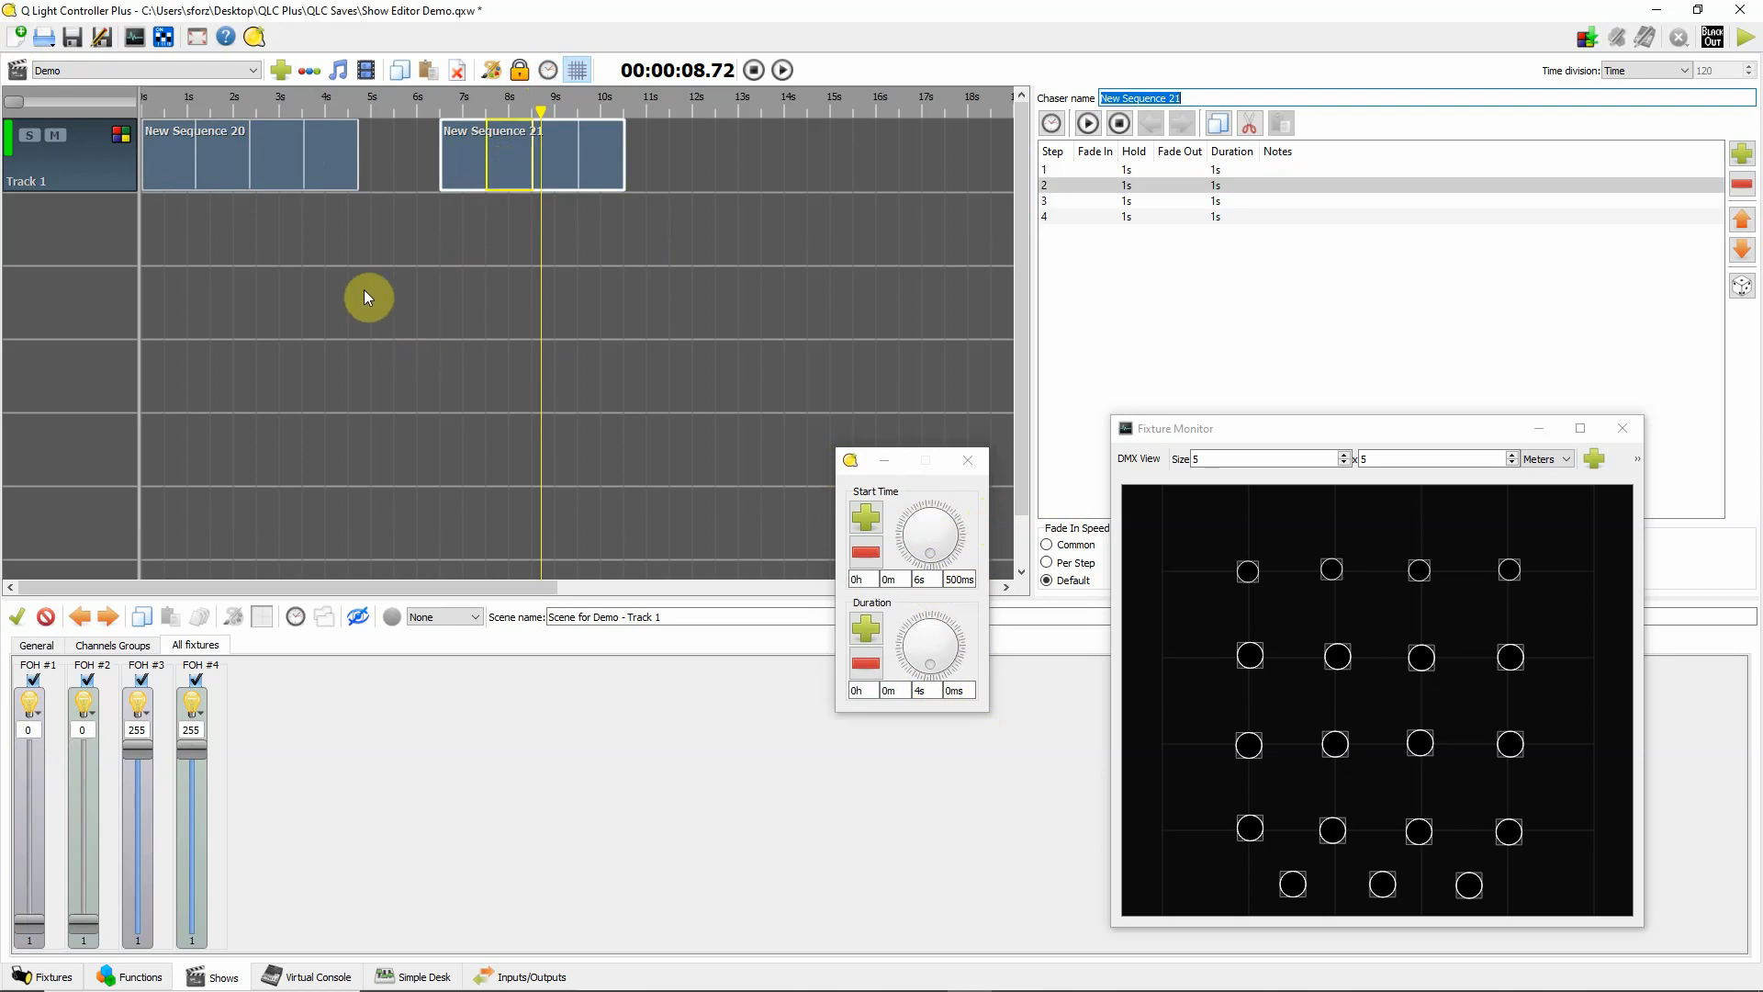
mouse_move(918, 464)
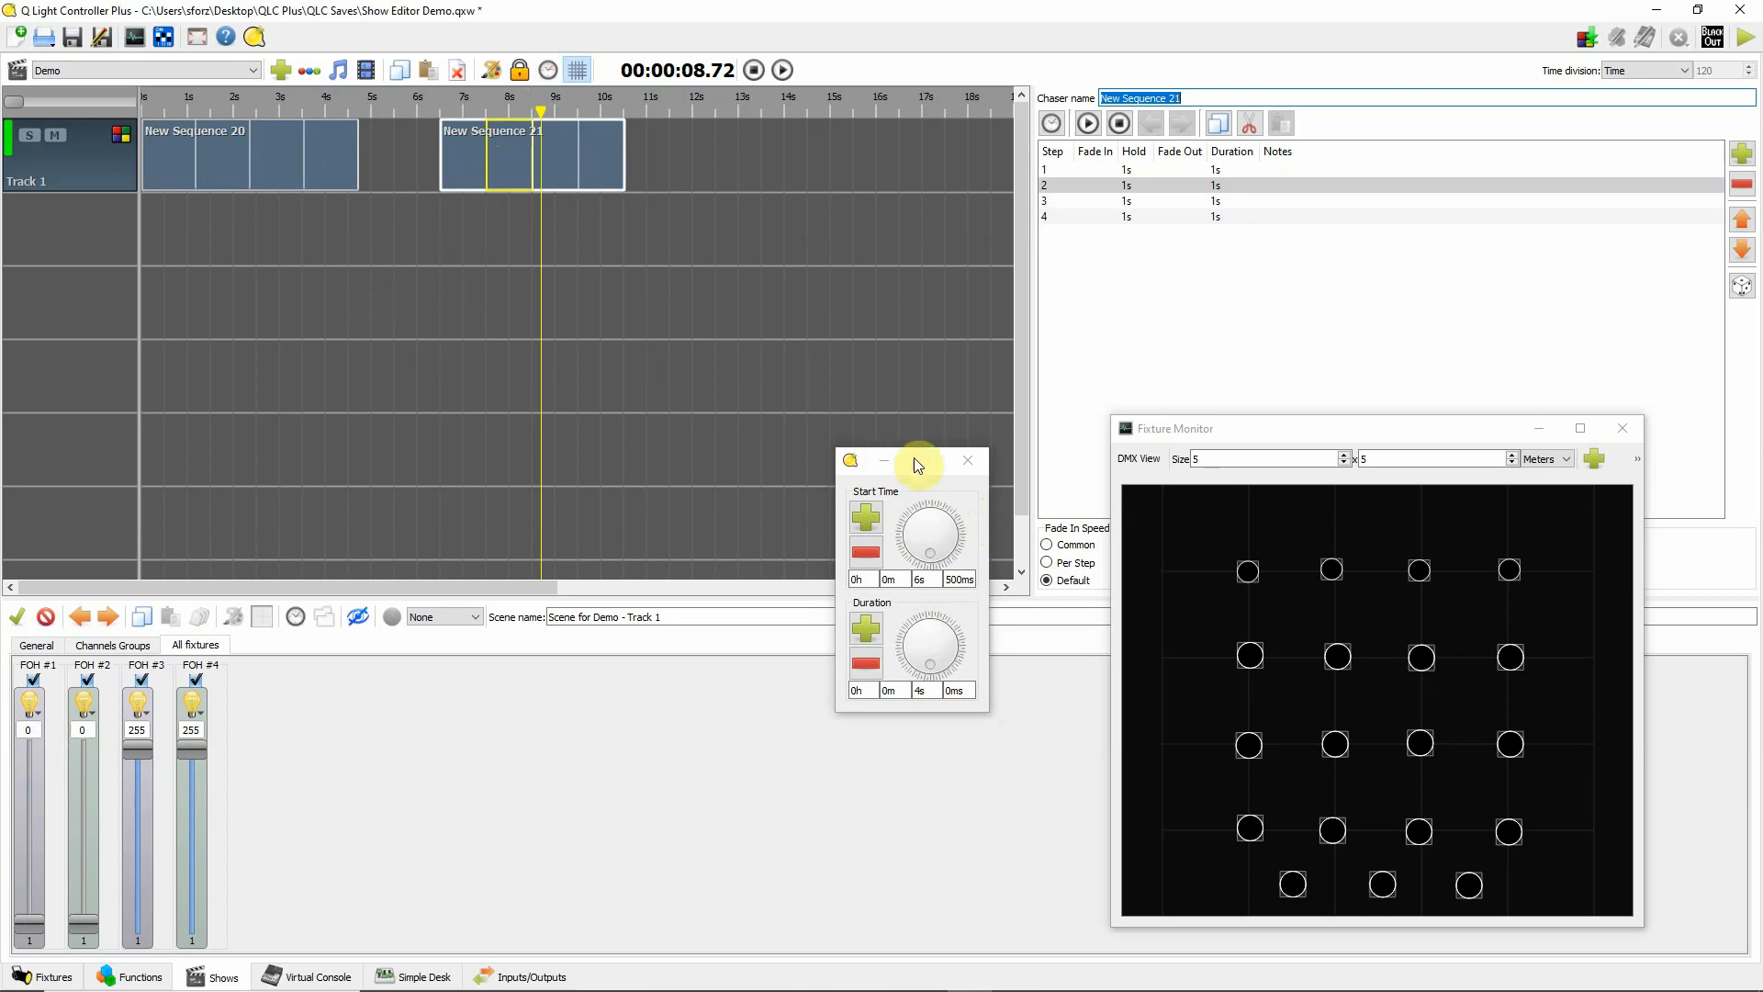
- Add a new Track 2 to the Demo show
click(964, 461)
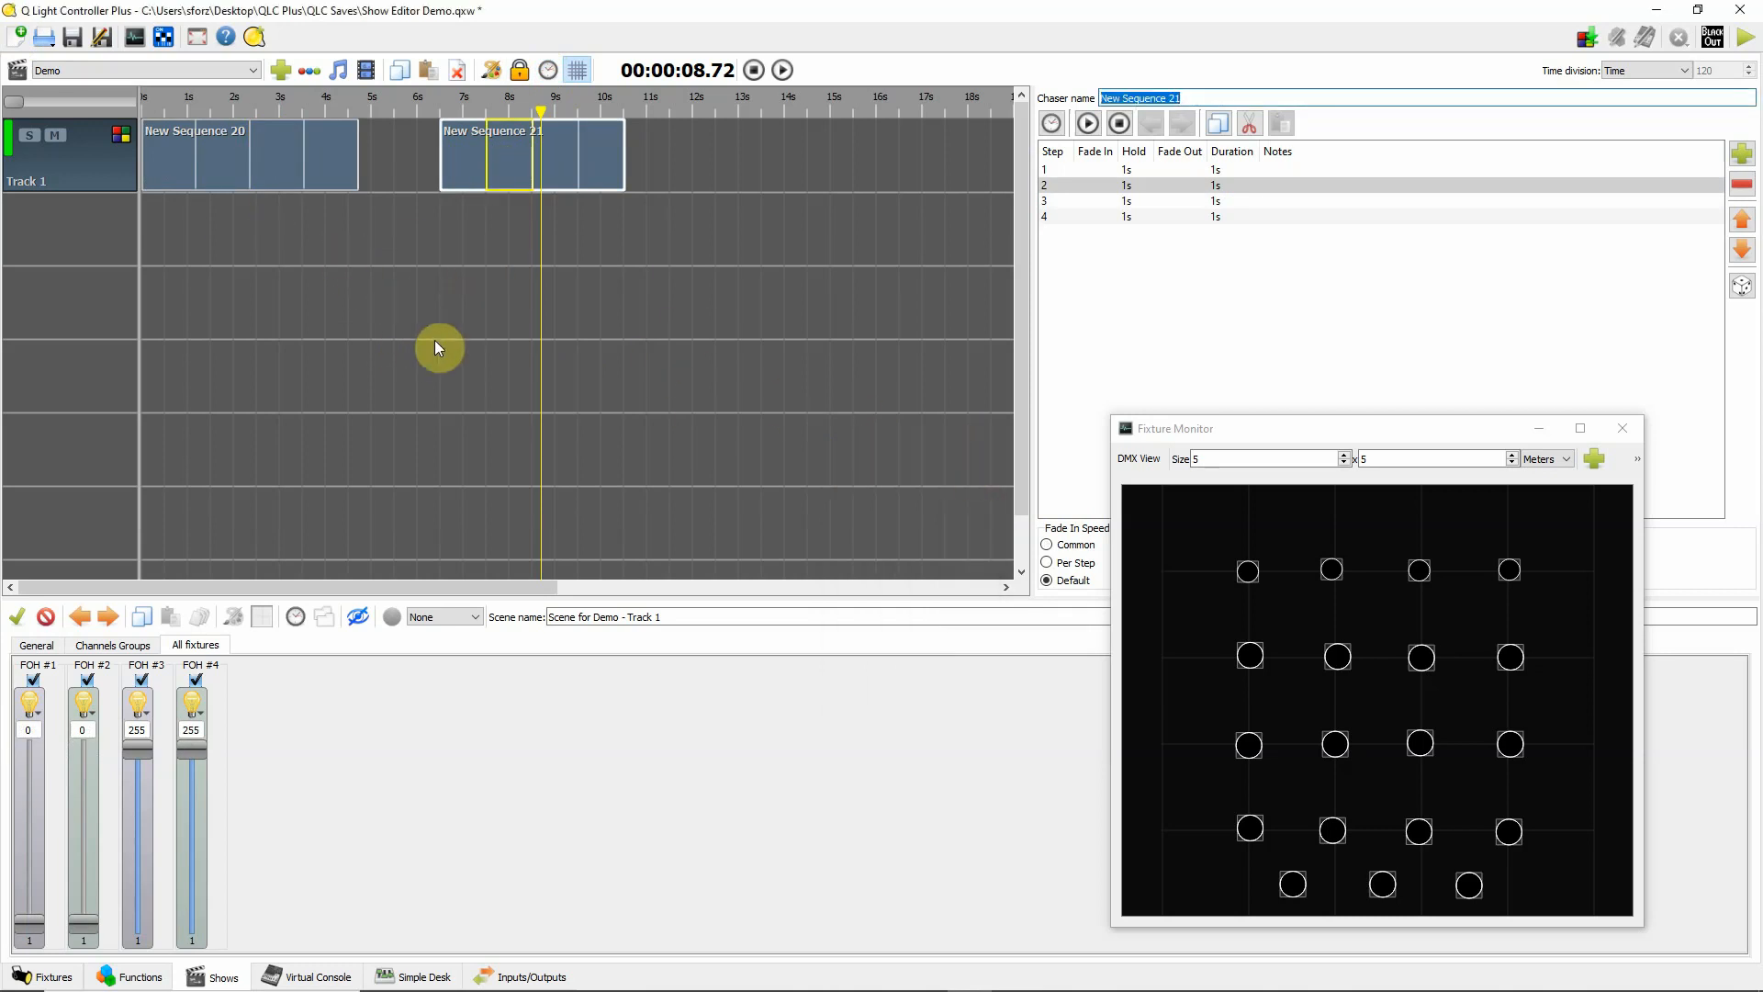
mouse_move(62, 228)
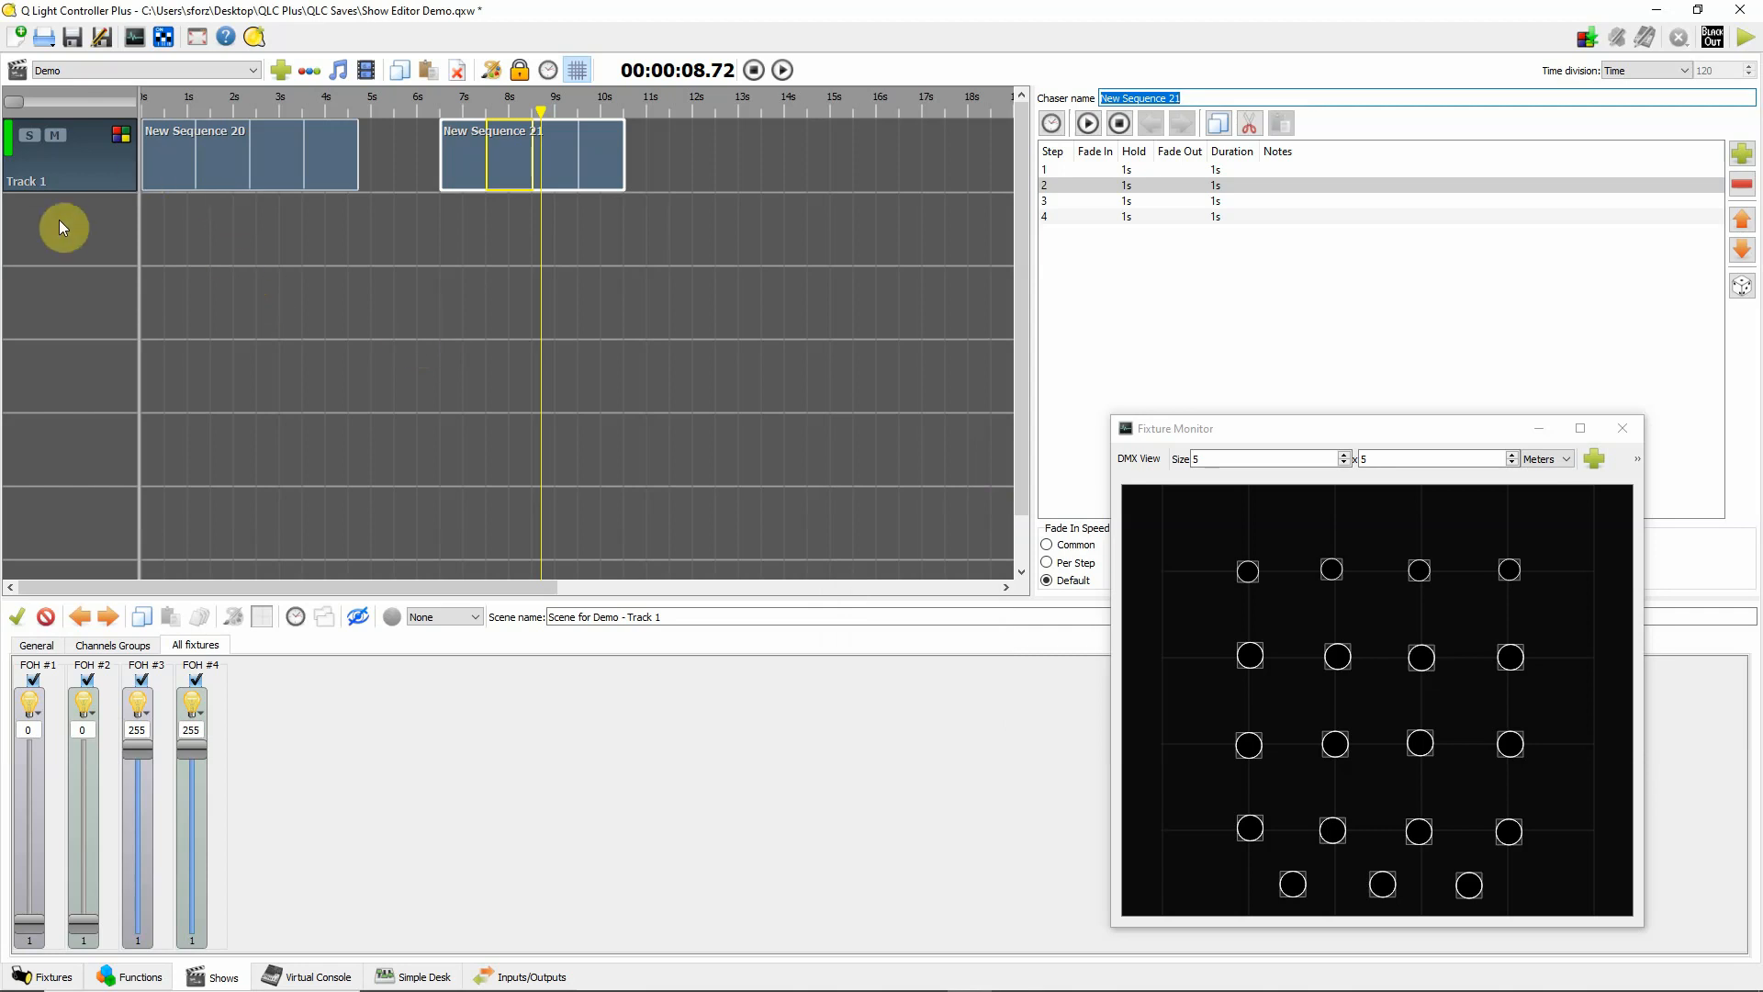
mouse_move(299, 199)
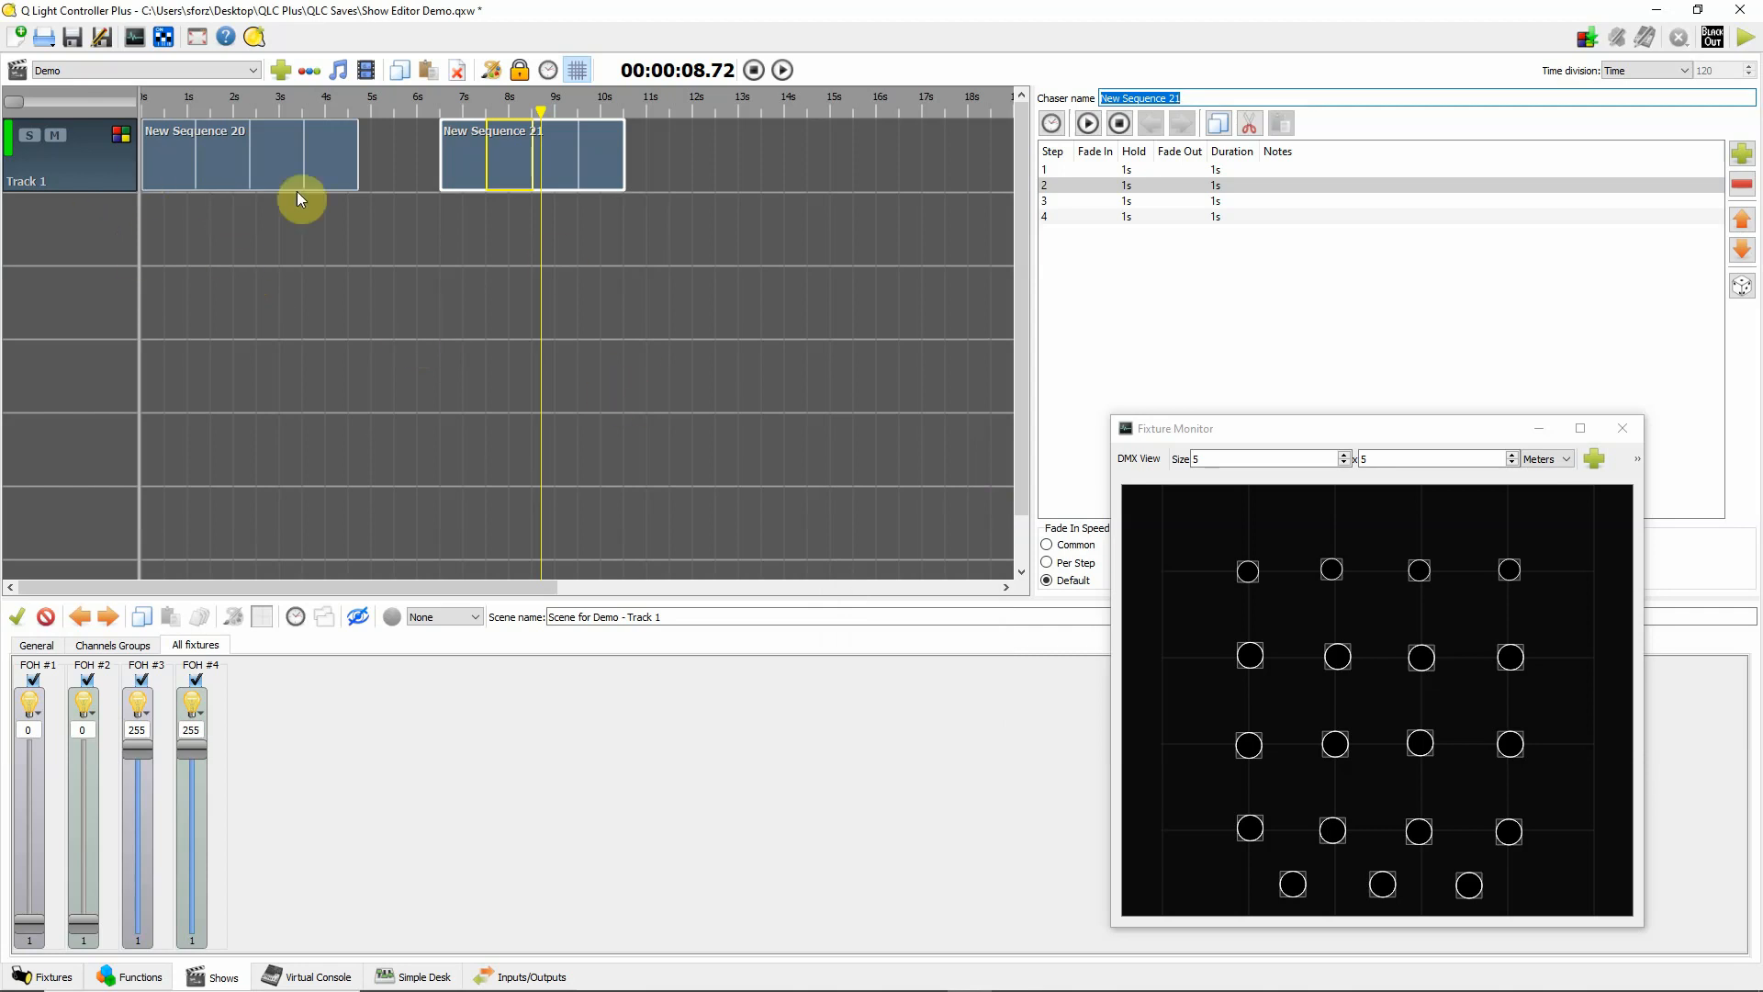
mouse_move(94, 296)
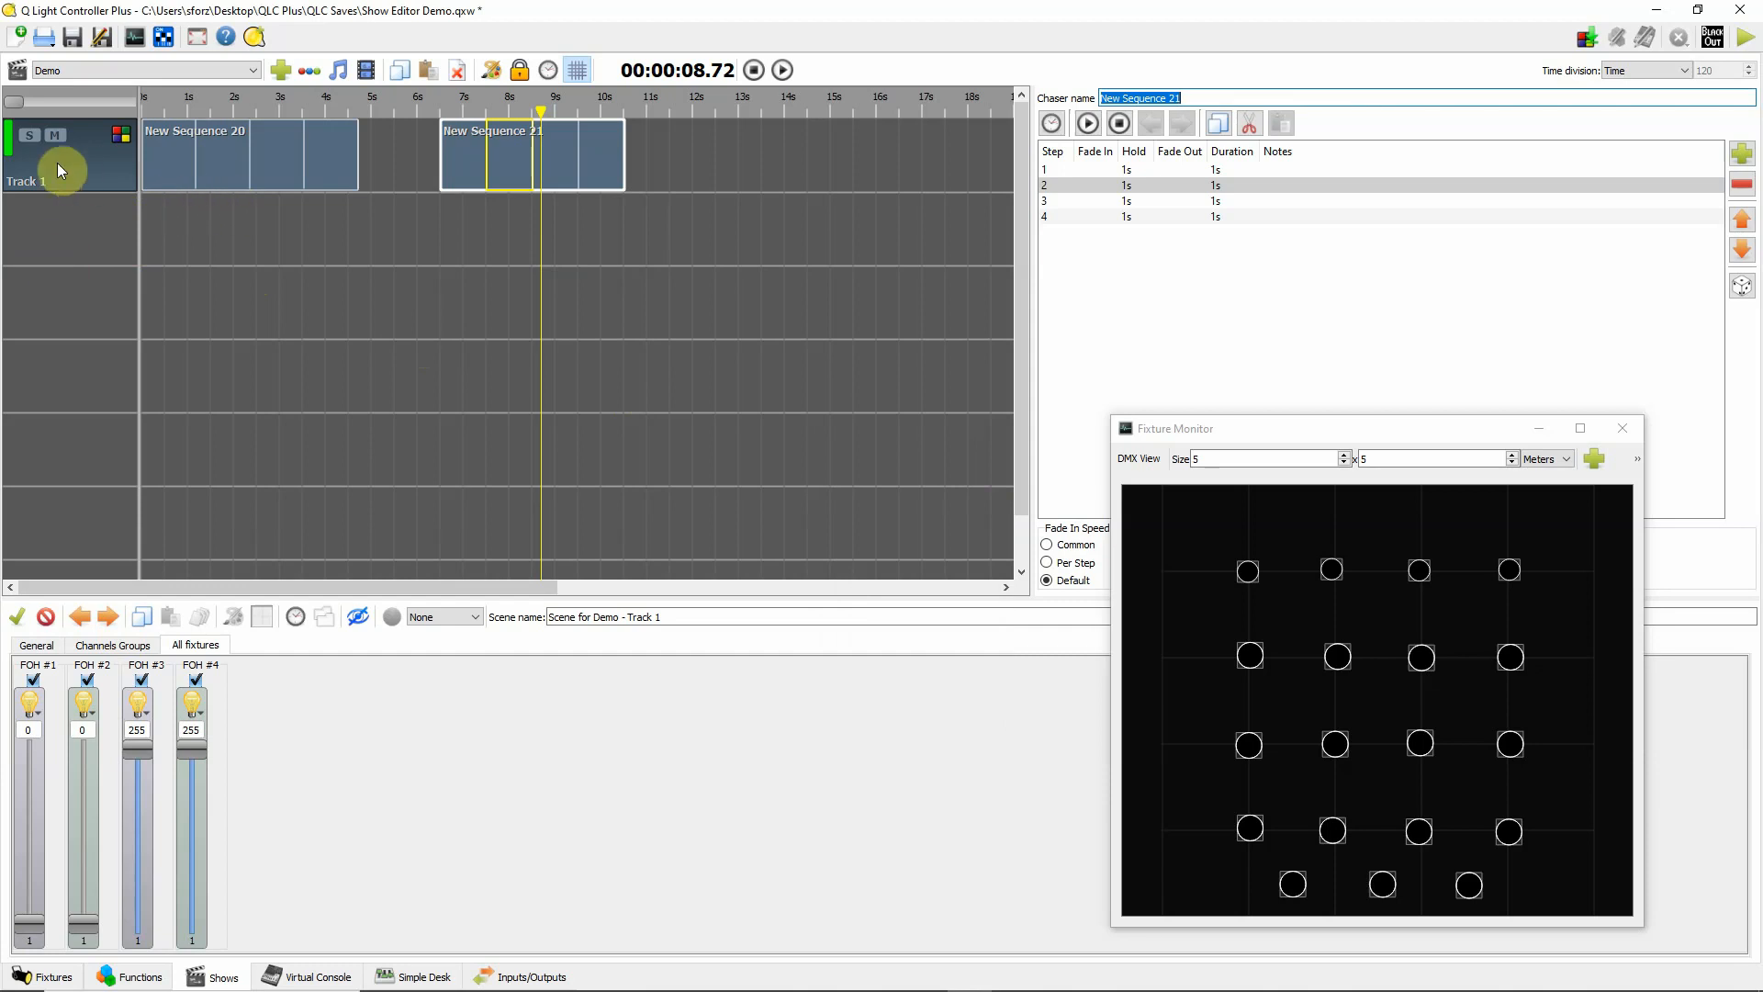
mouse_move(90, 257)
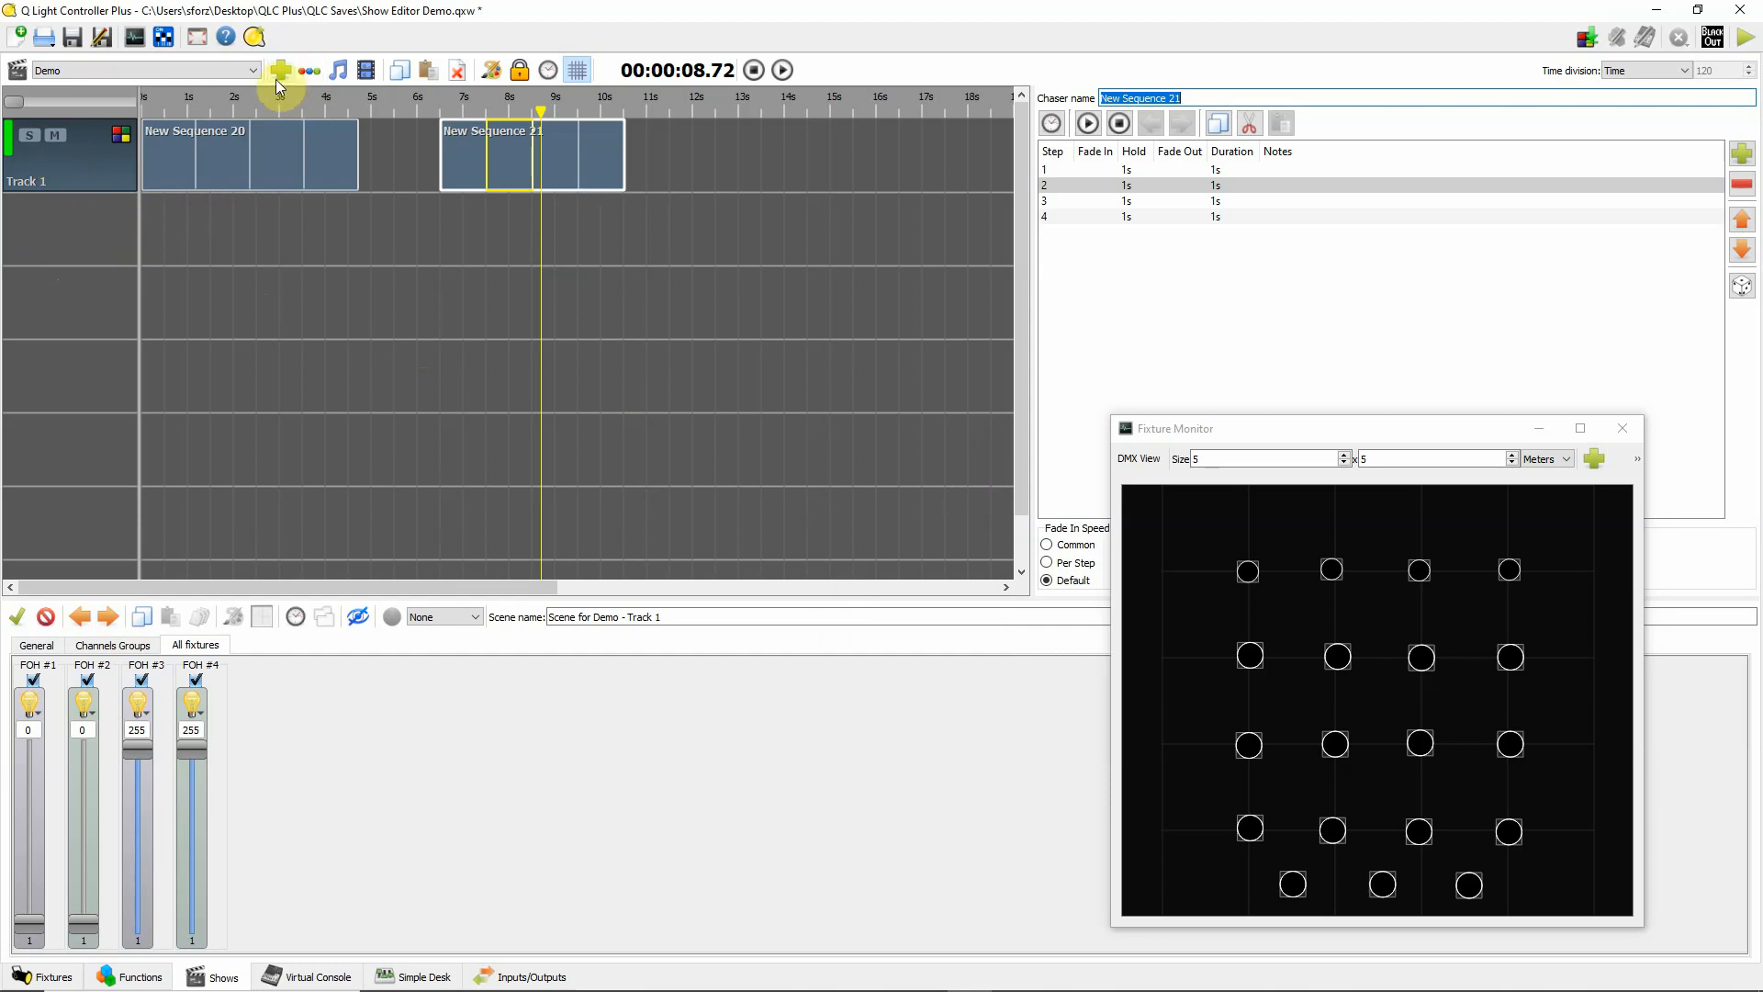
click(338, 70)
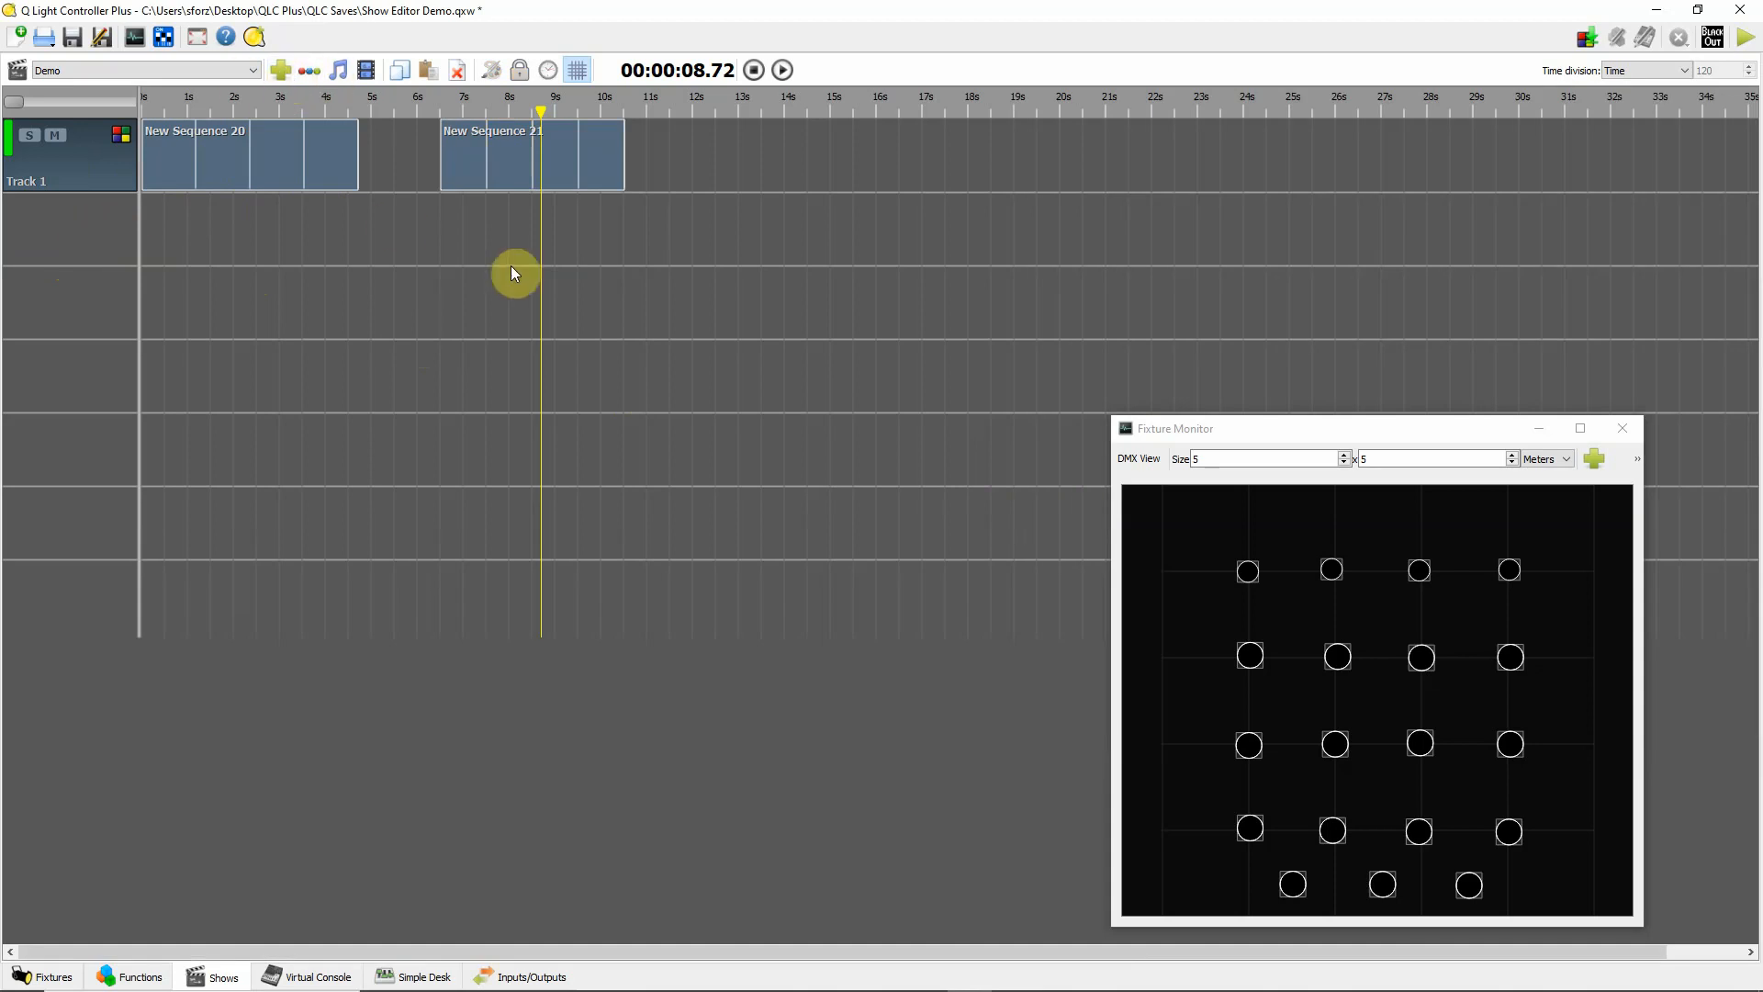
mouse_move(281, 70)
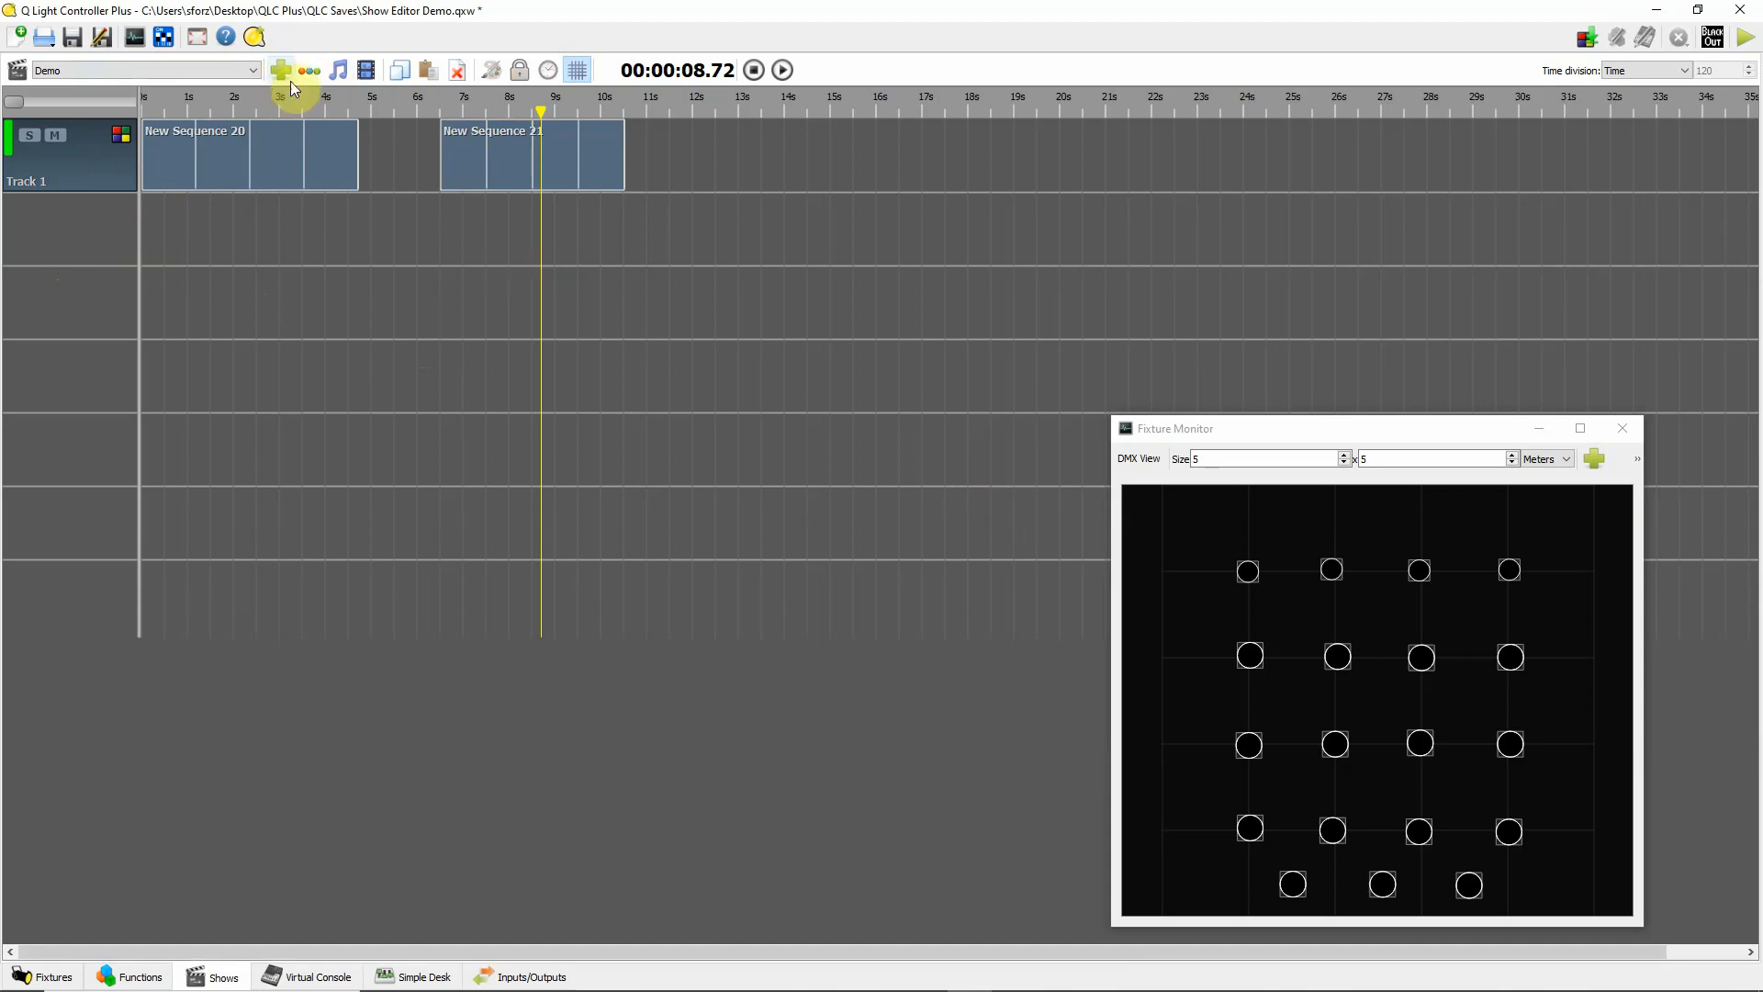
click(280, 70)
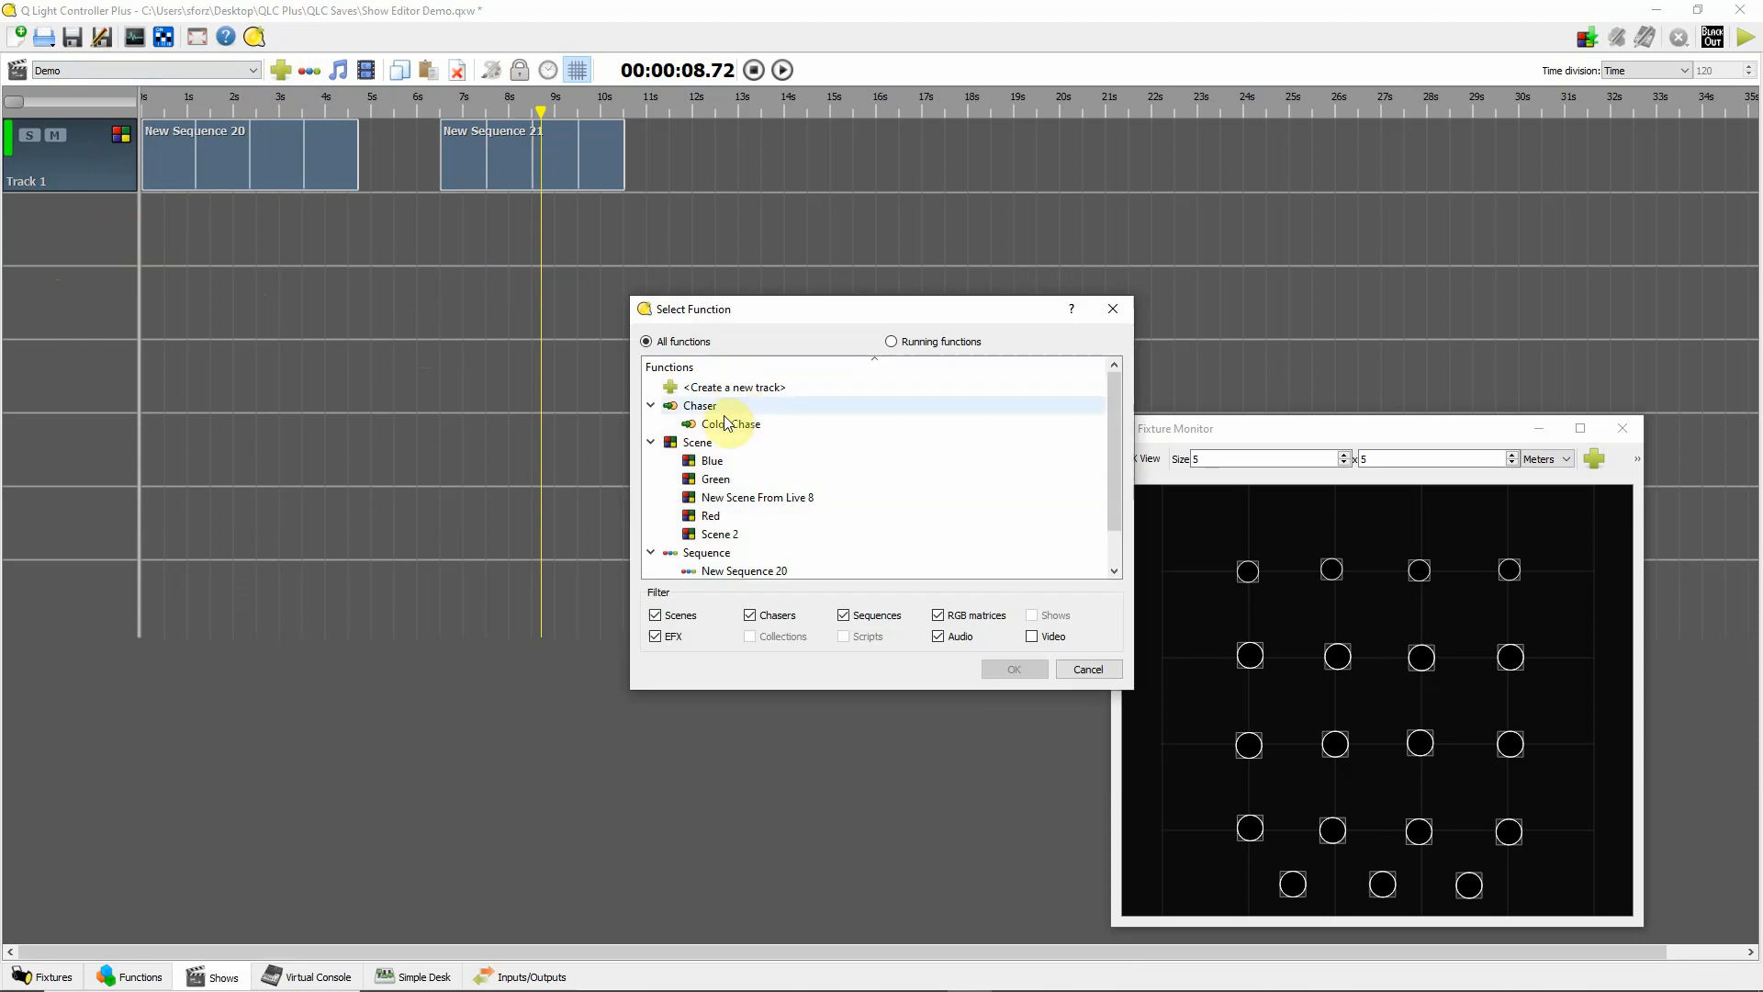
click(734, 387)
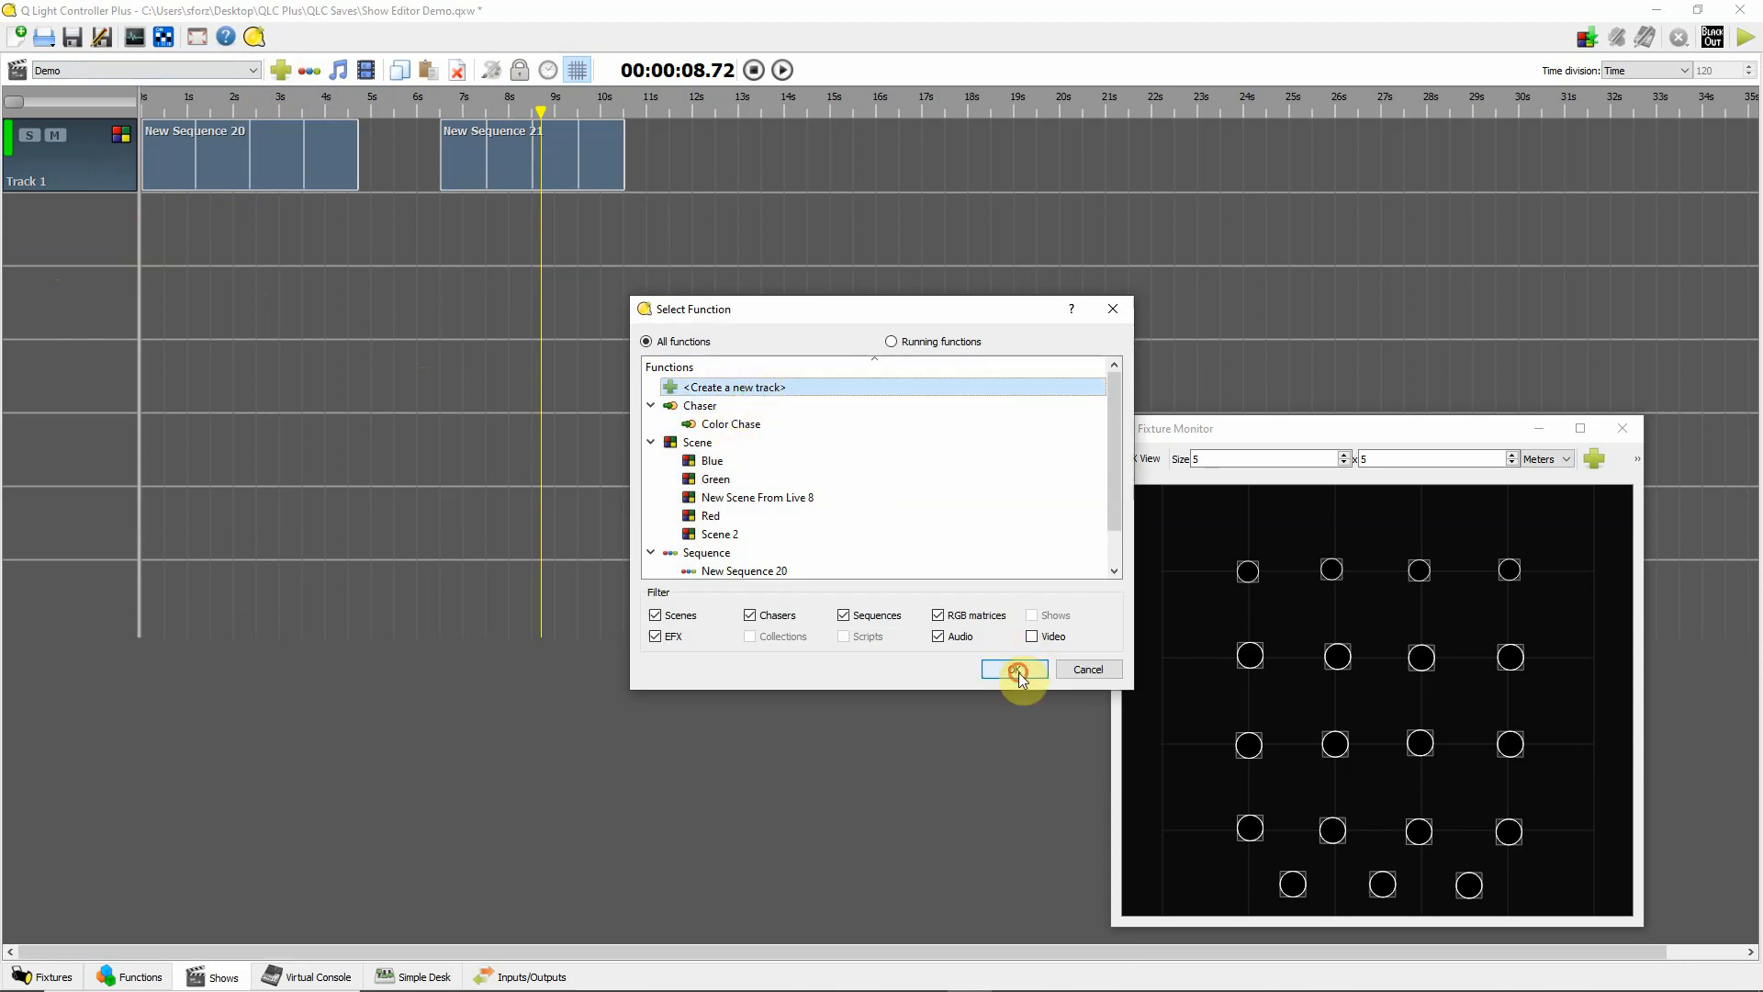
click(1014, 668)
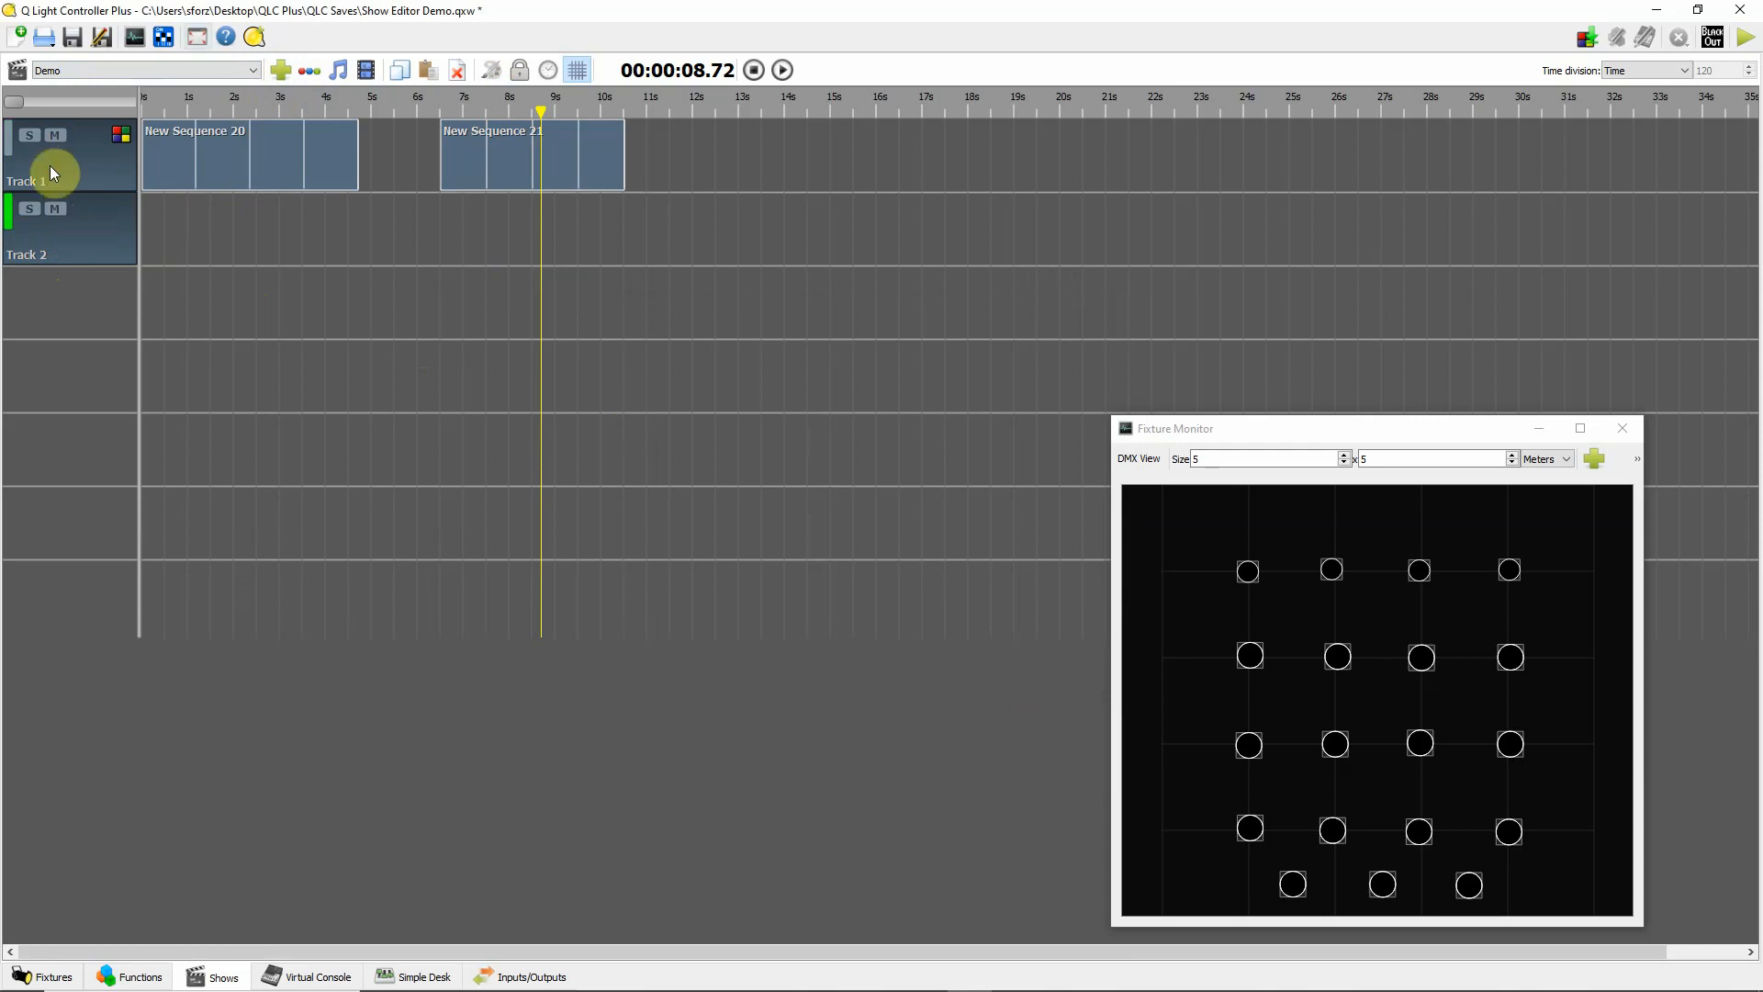
- Add the Color Chase chaser to Track 2 and place it at about 2 seconds
click(281, 69)
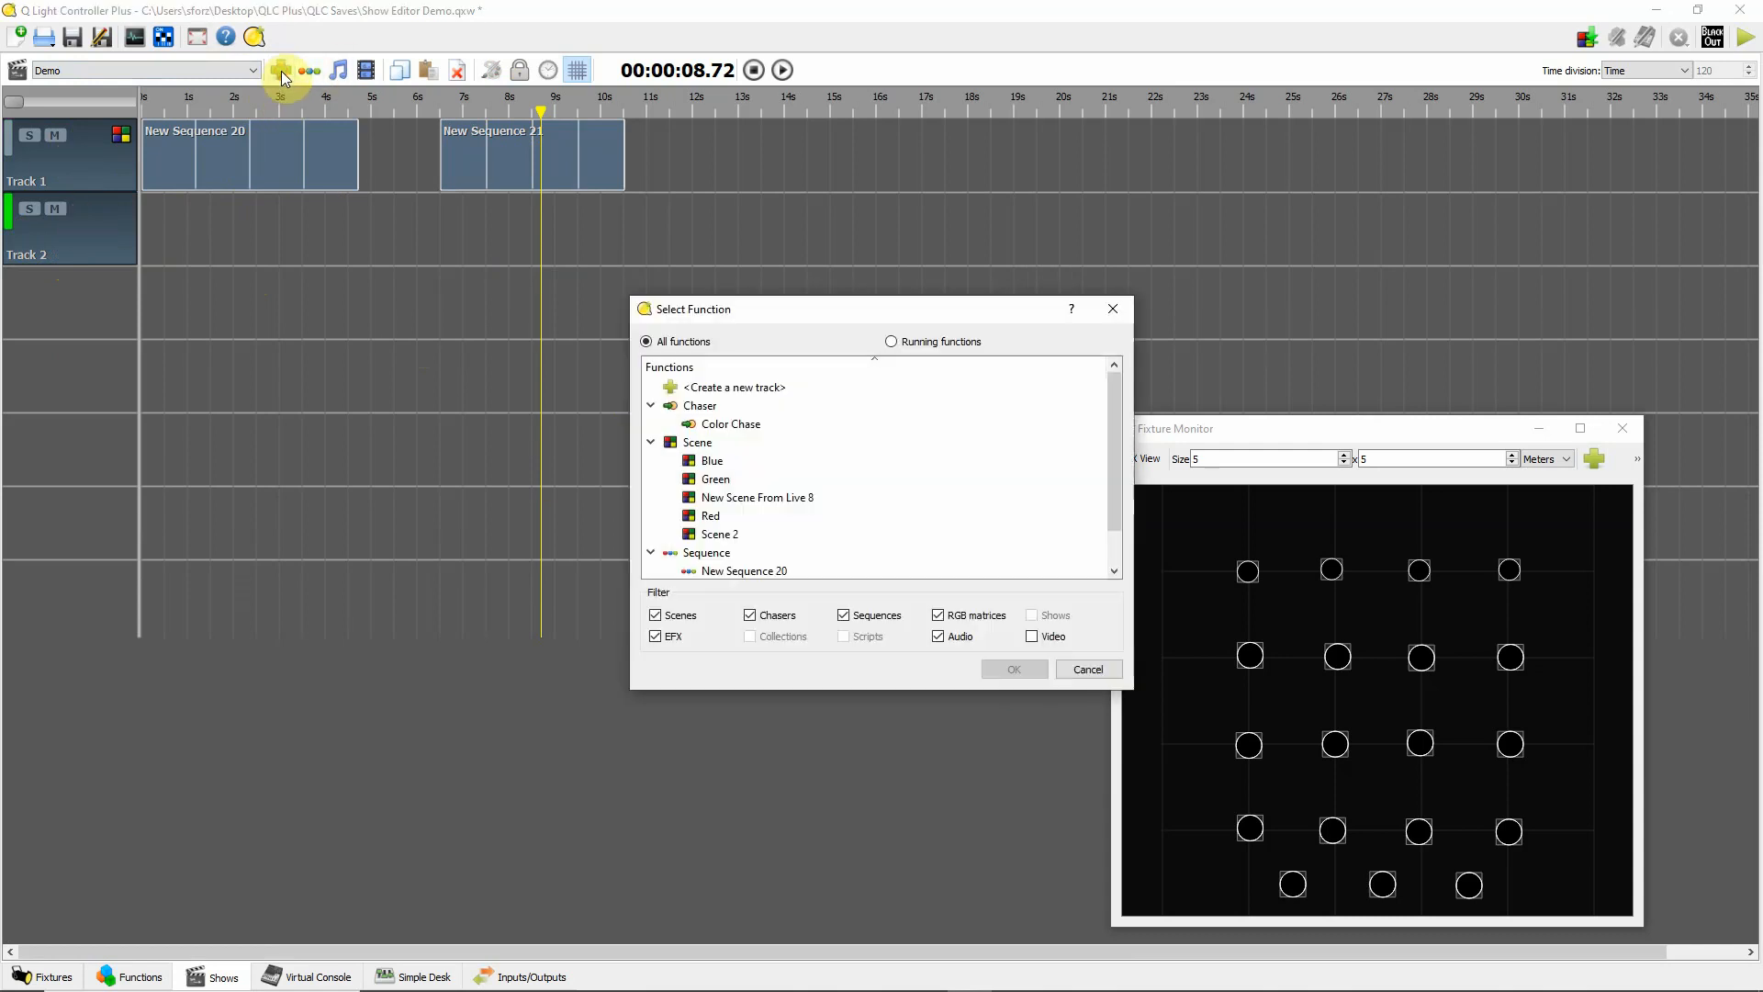
click(728, 424)
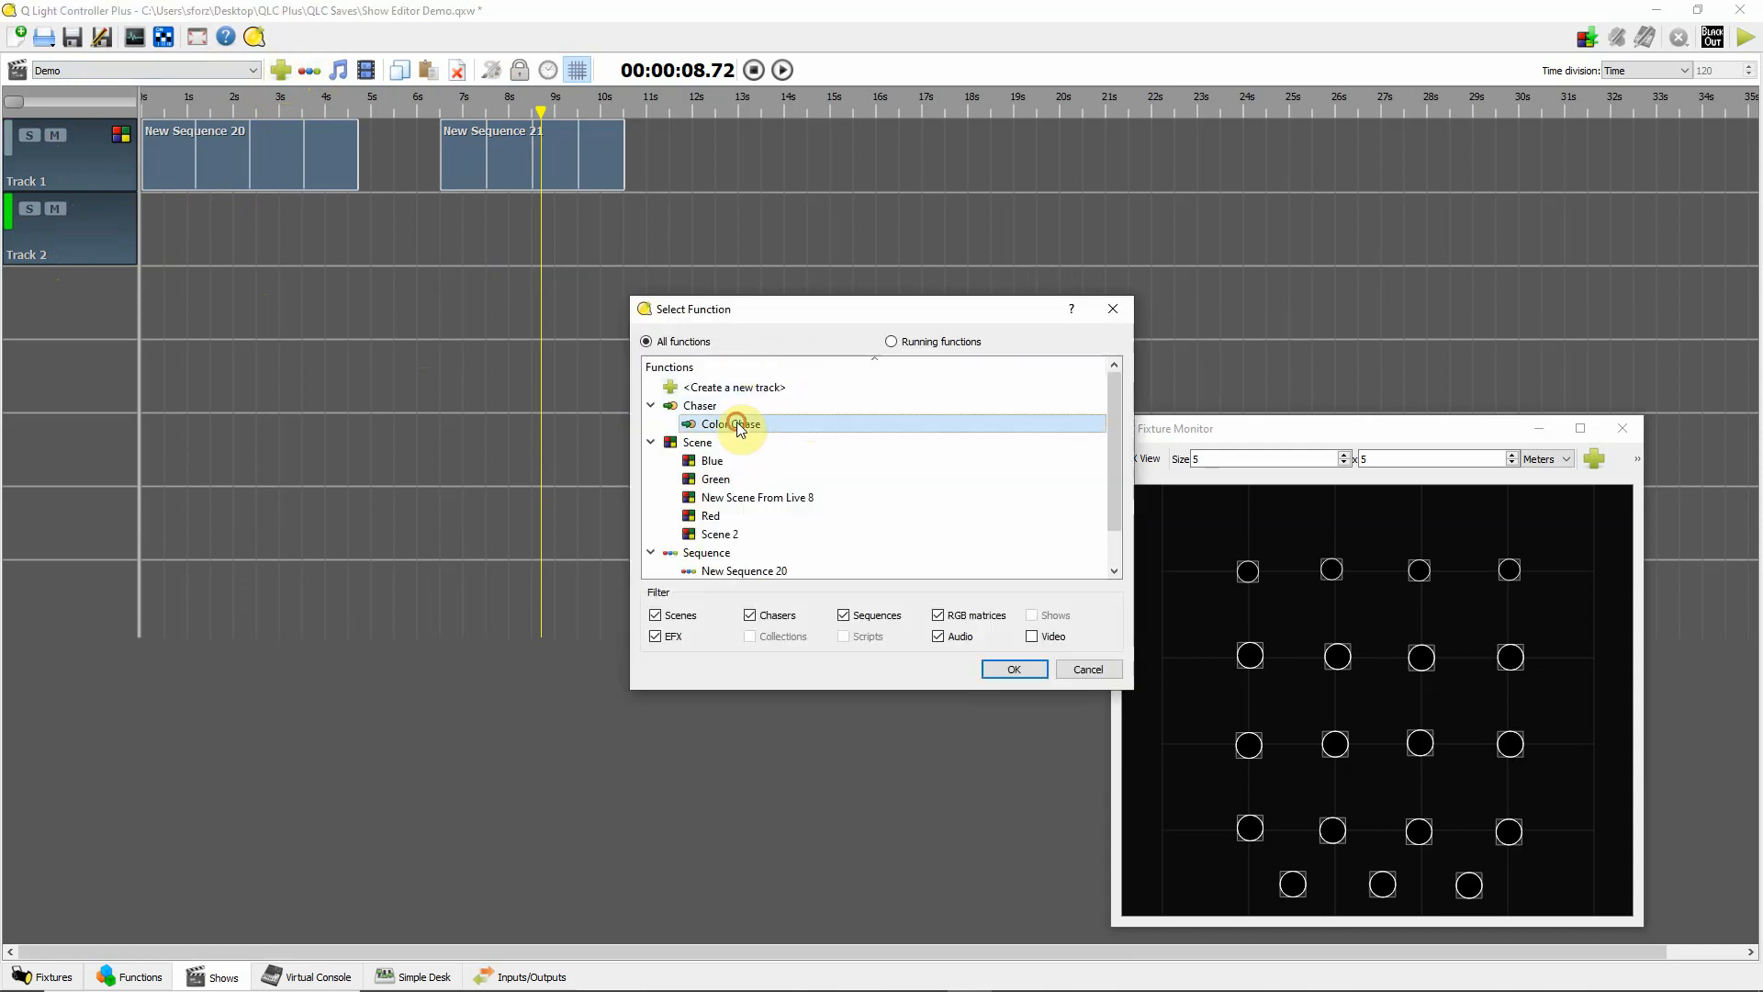
click(1010, 669)
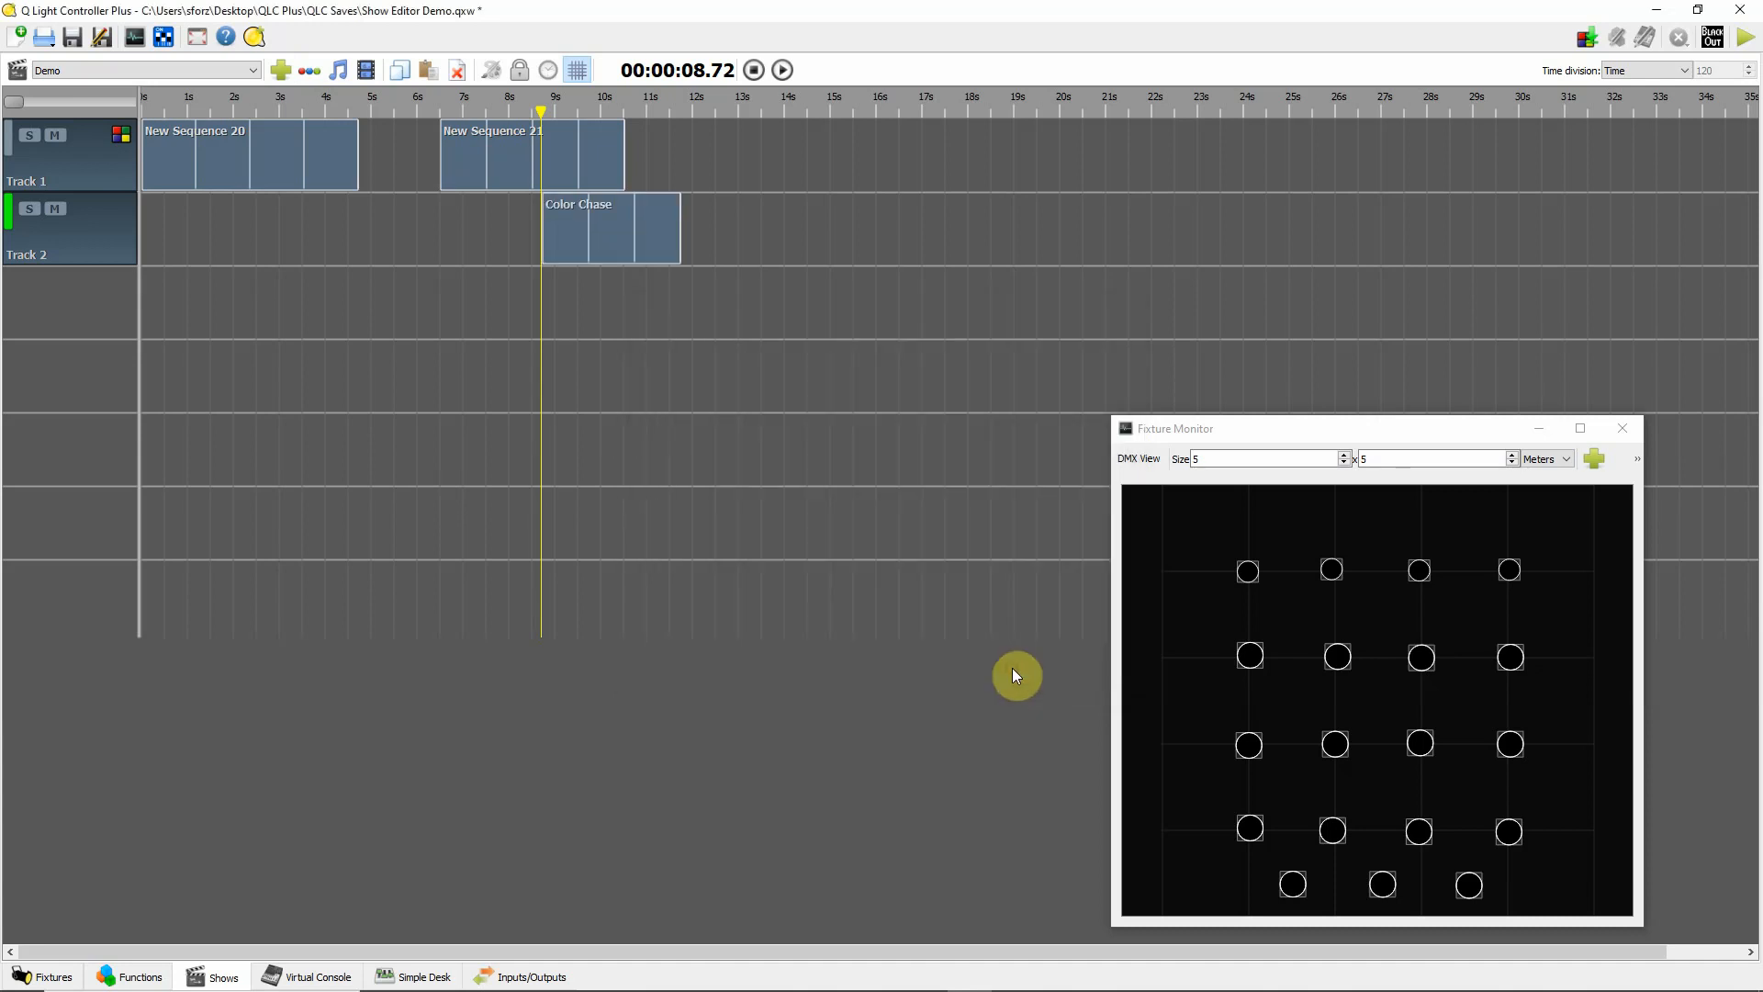
drag(610, 228, 307, 237)
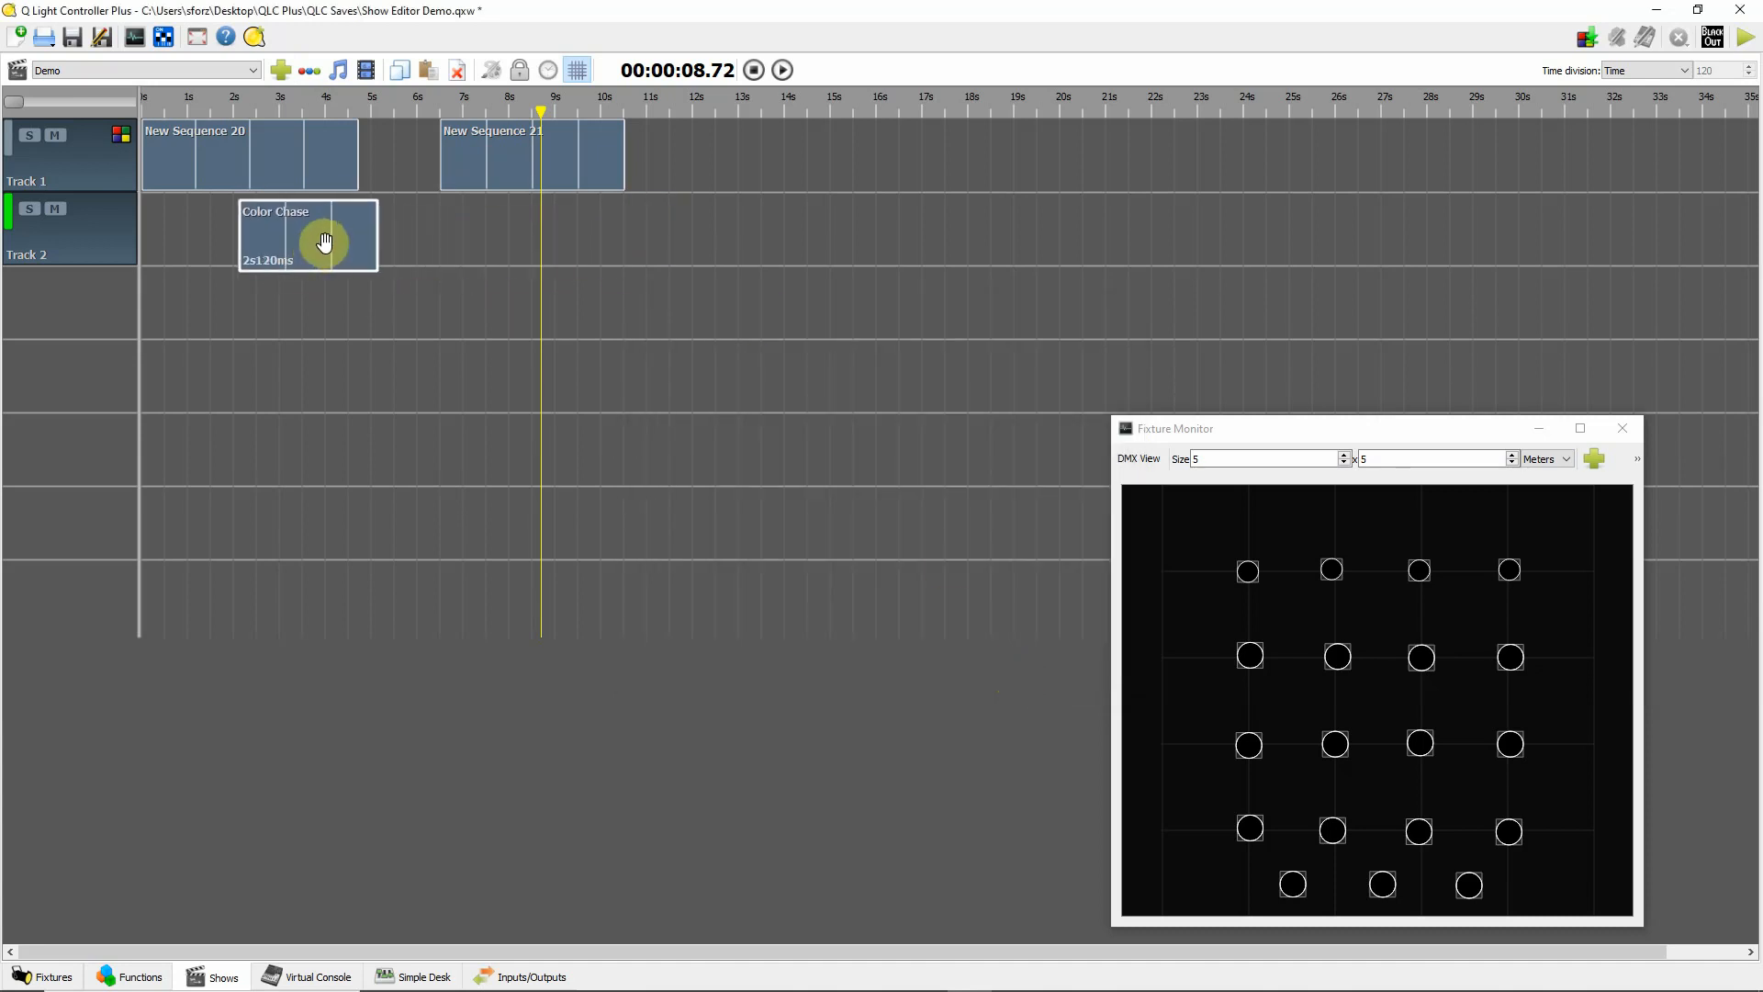
double_click(307, 237)
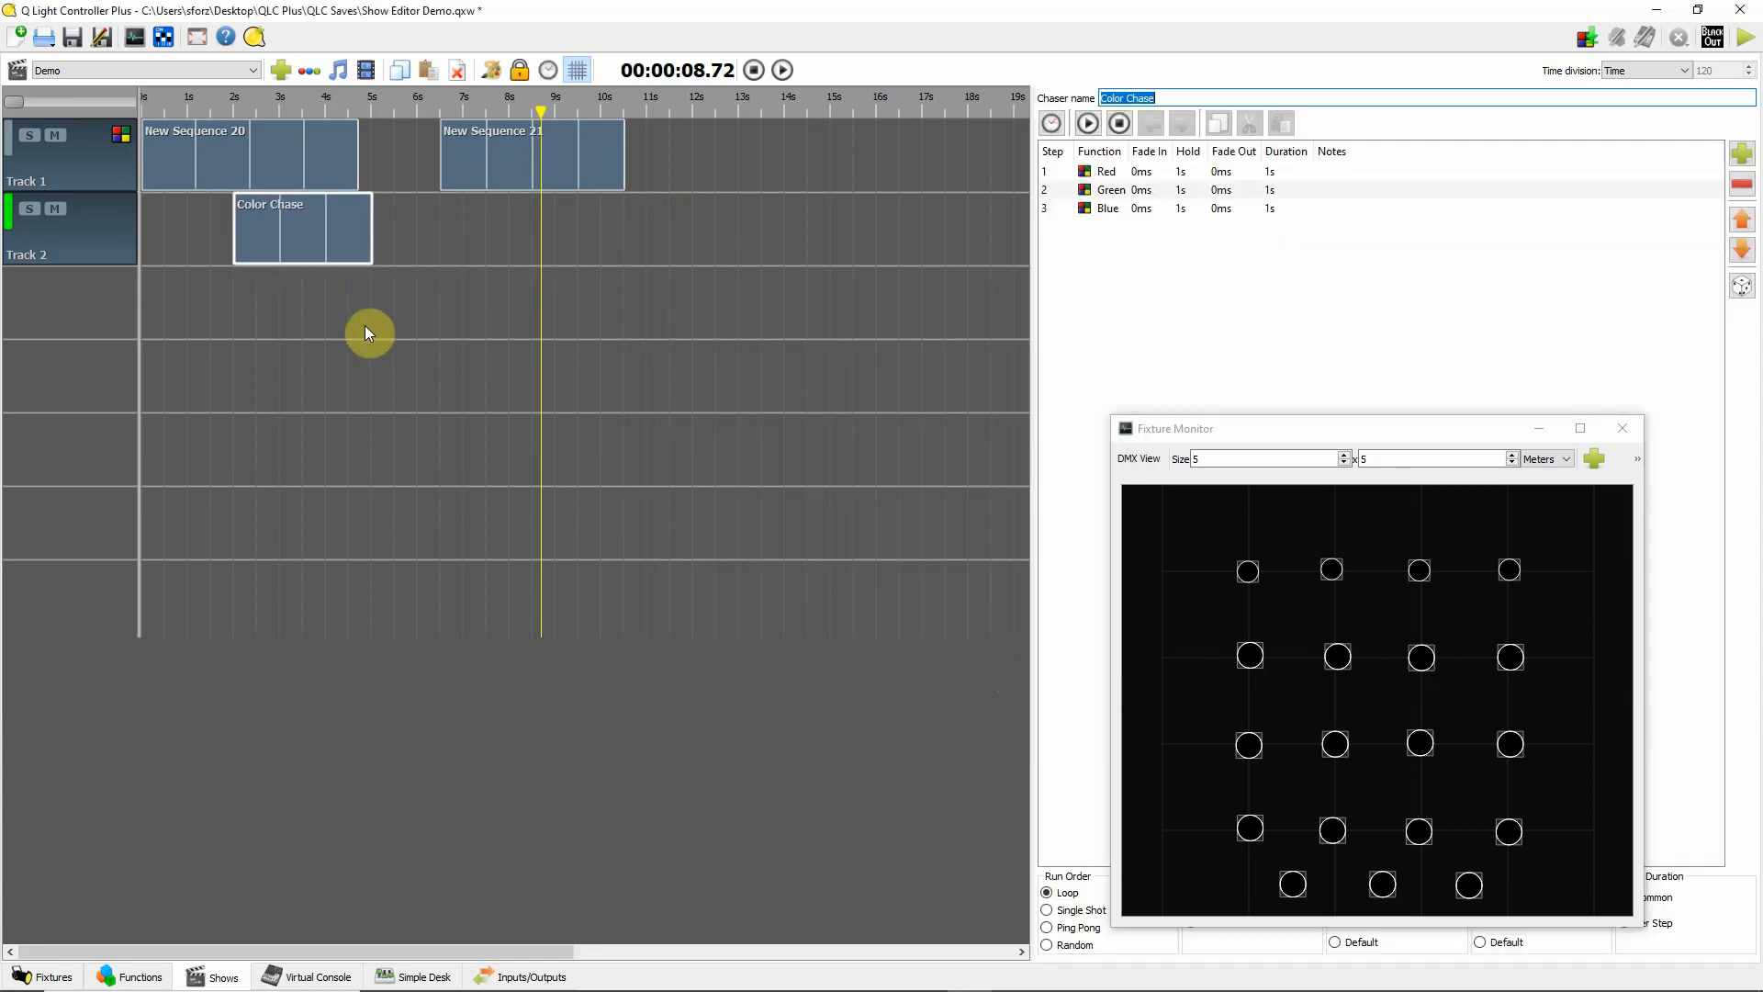
mouse_move(202, 167)
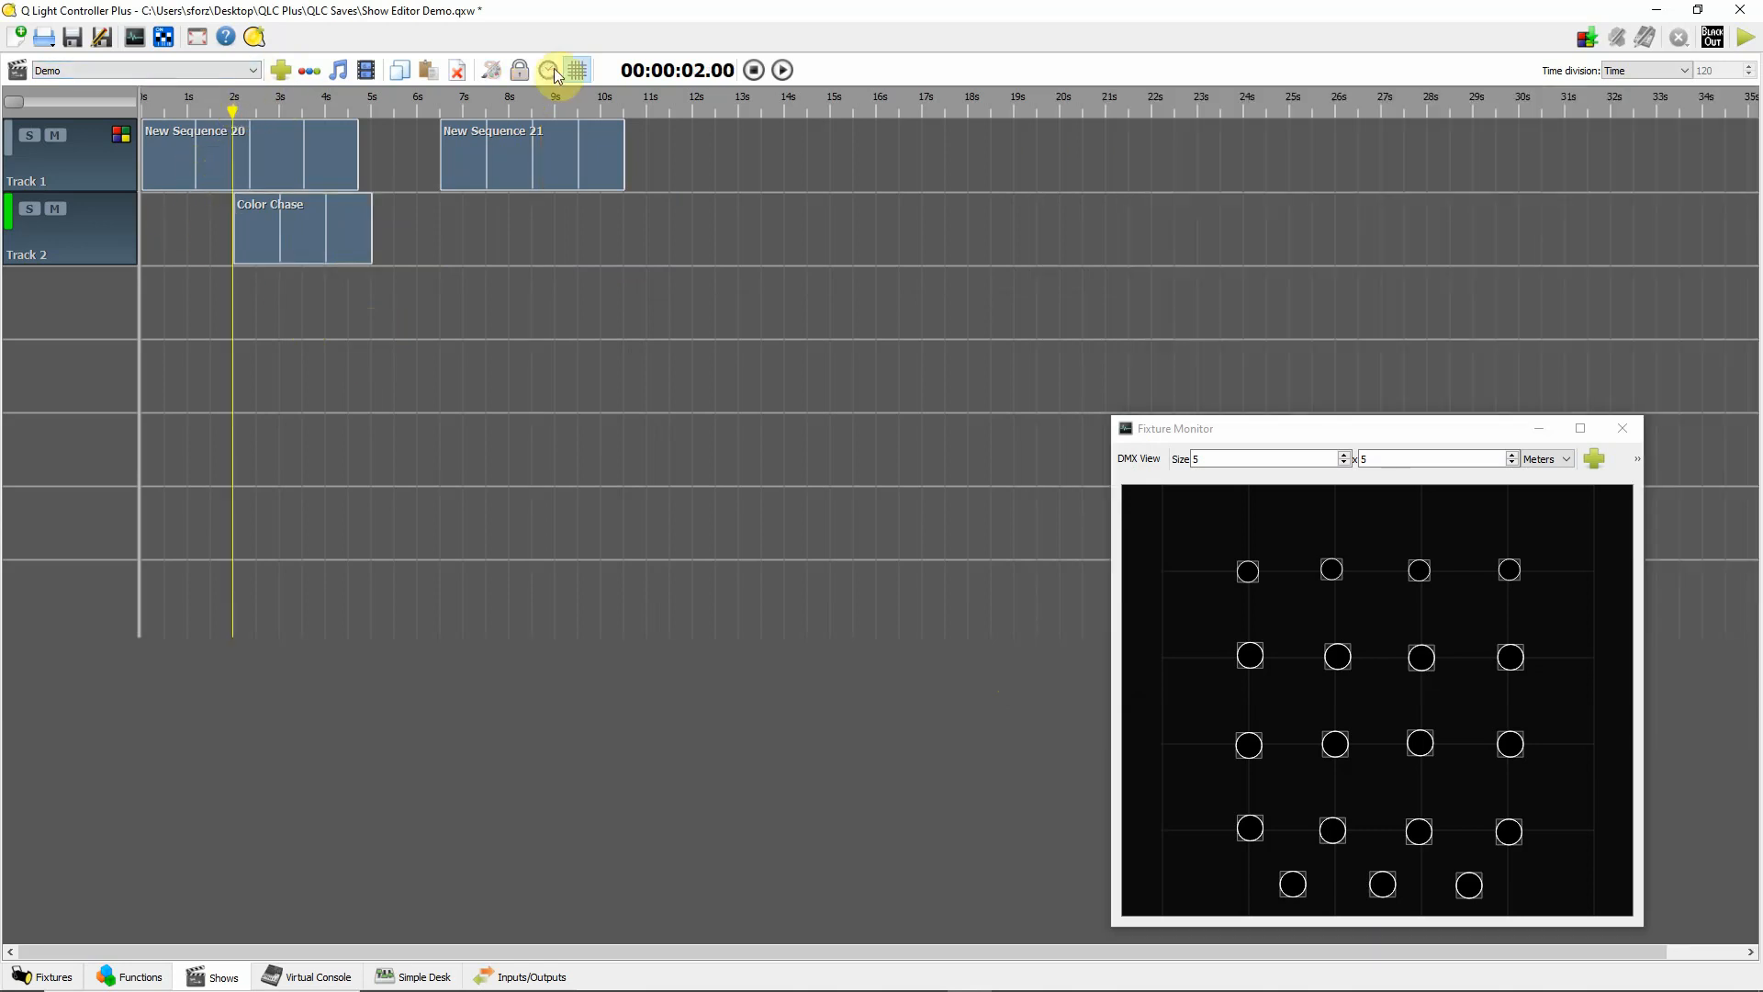
- Mute Track 1 and preview the show from 2 s so only Color Chase plays
click(783, 69)
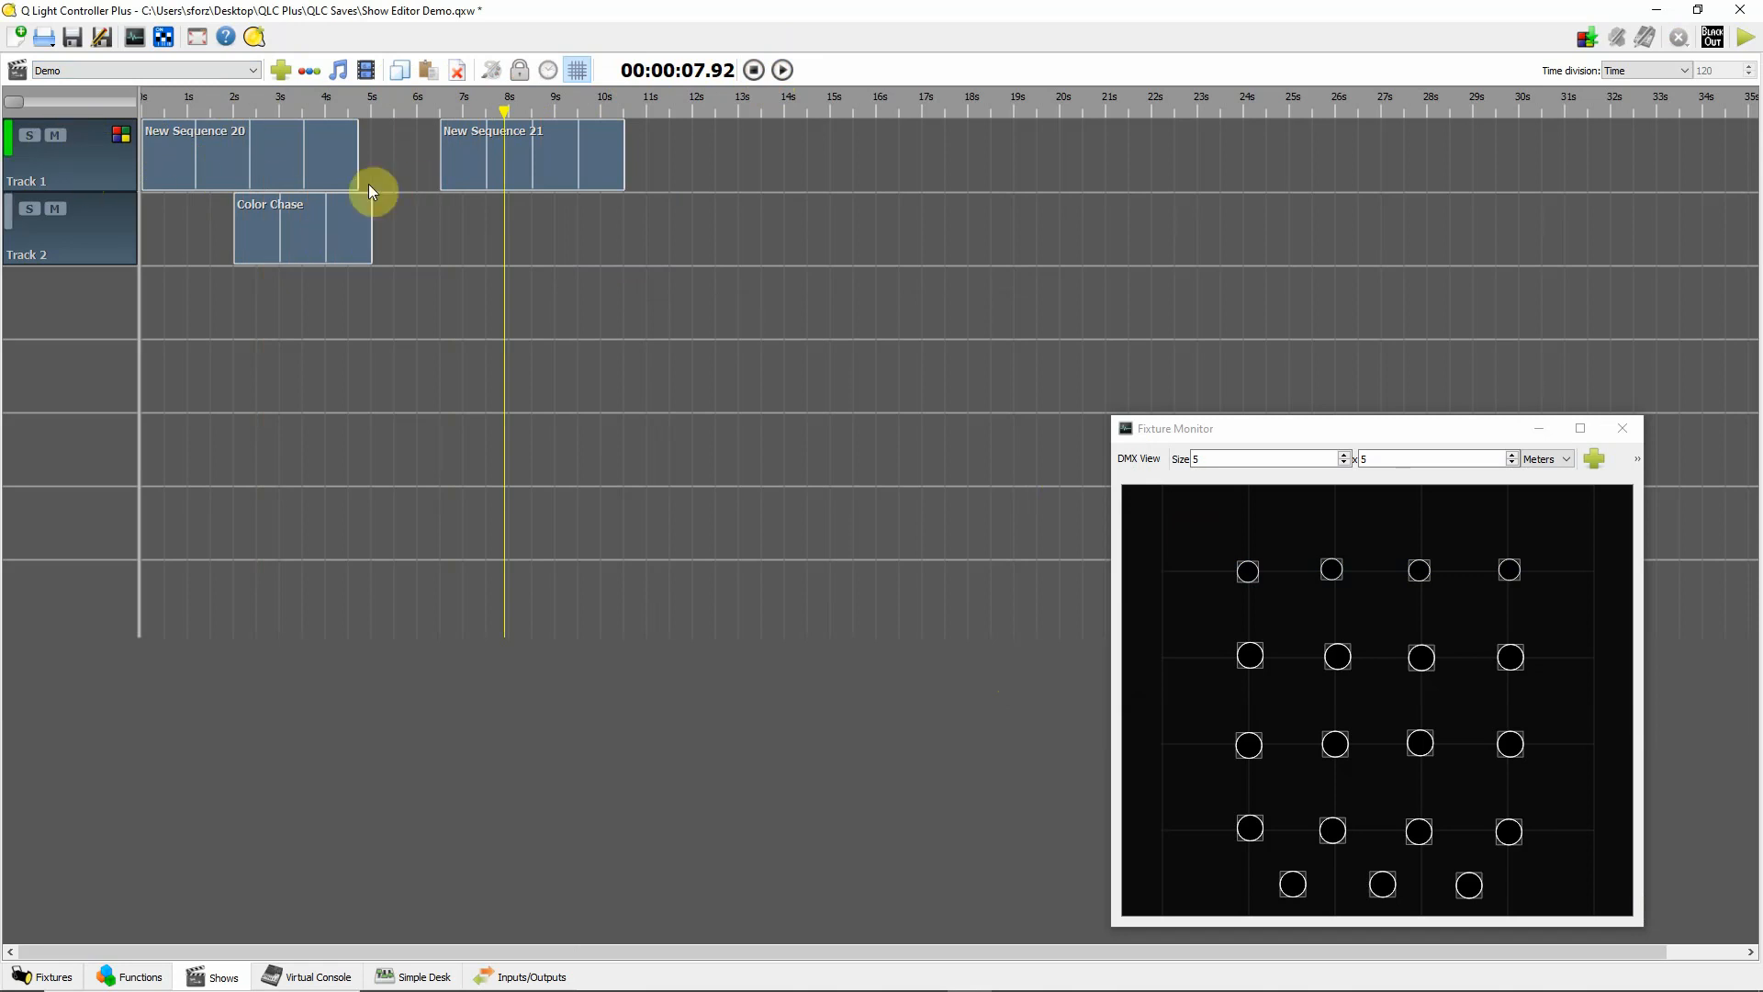
mouse_move(95, 154)
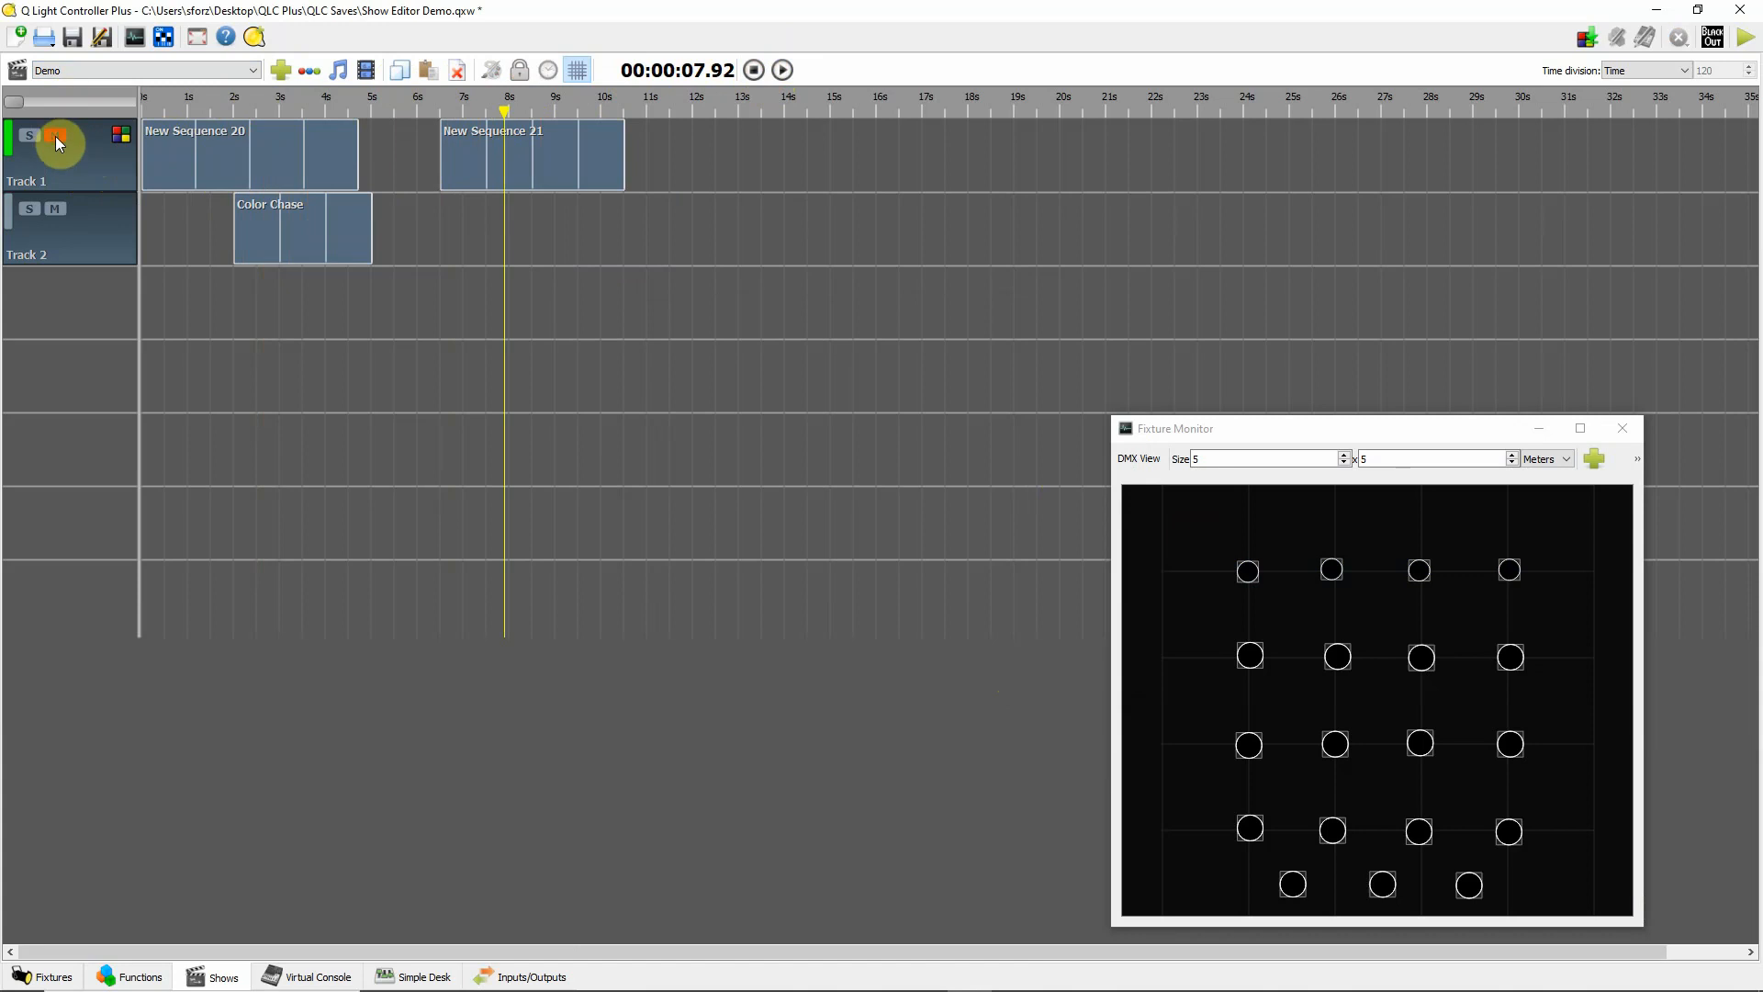
click(53, 134)
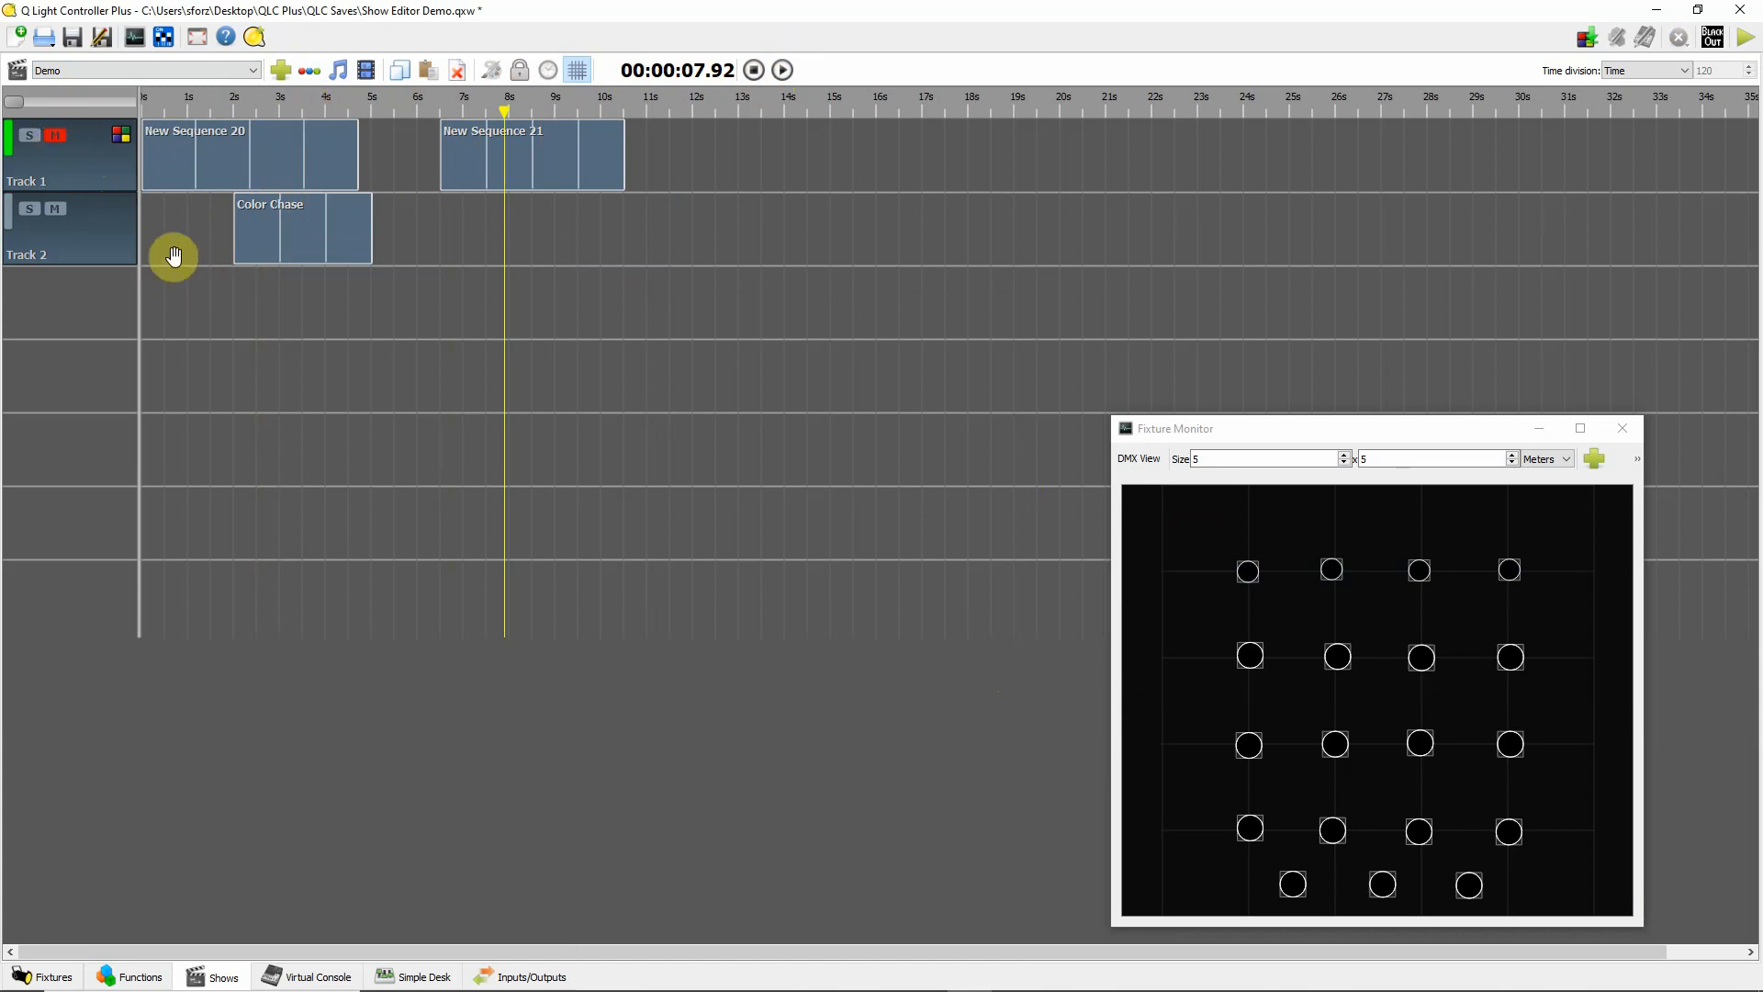
click(237, 107)
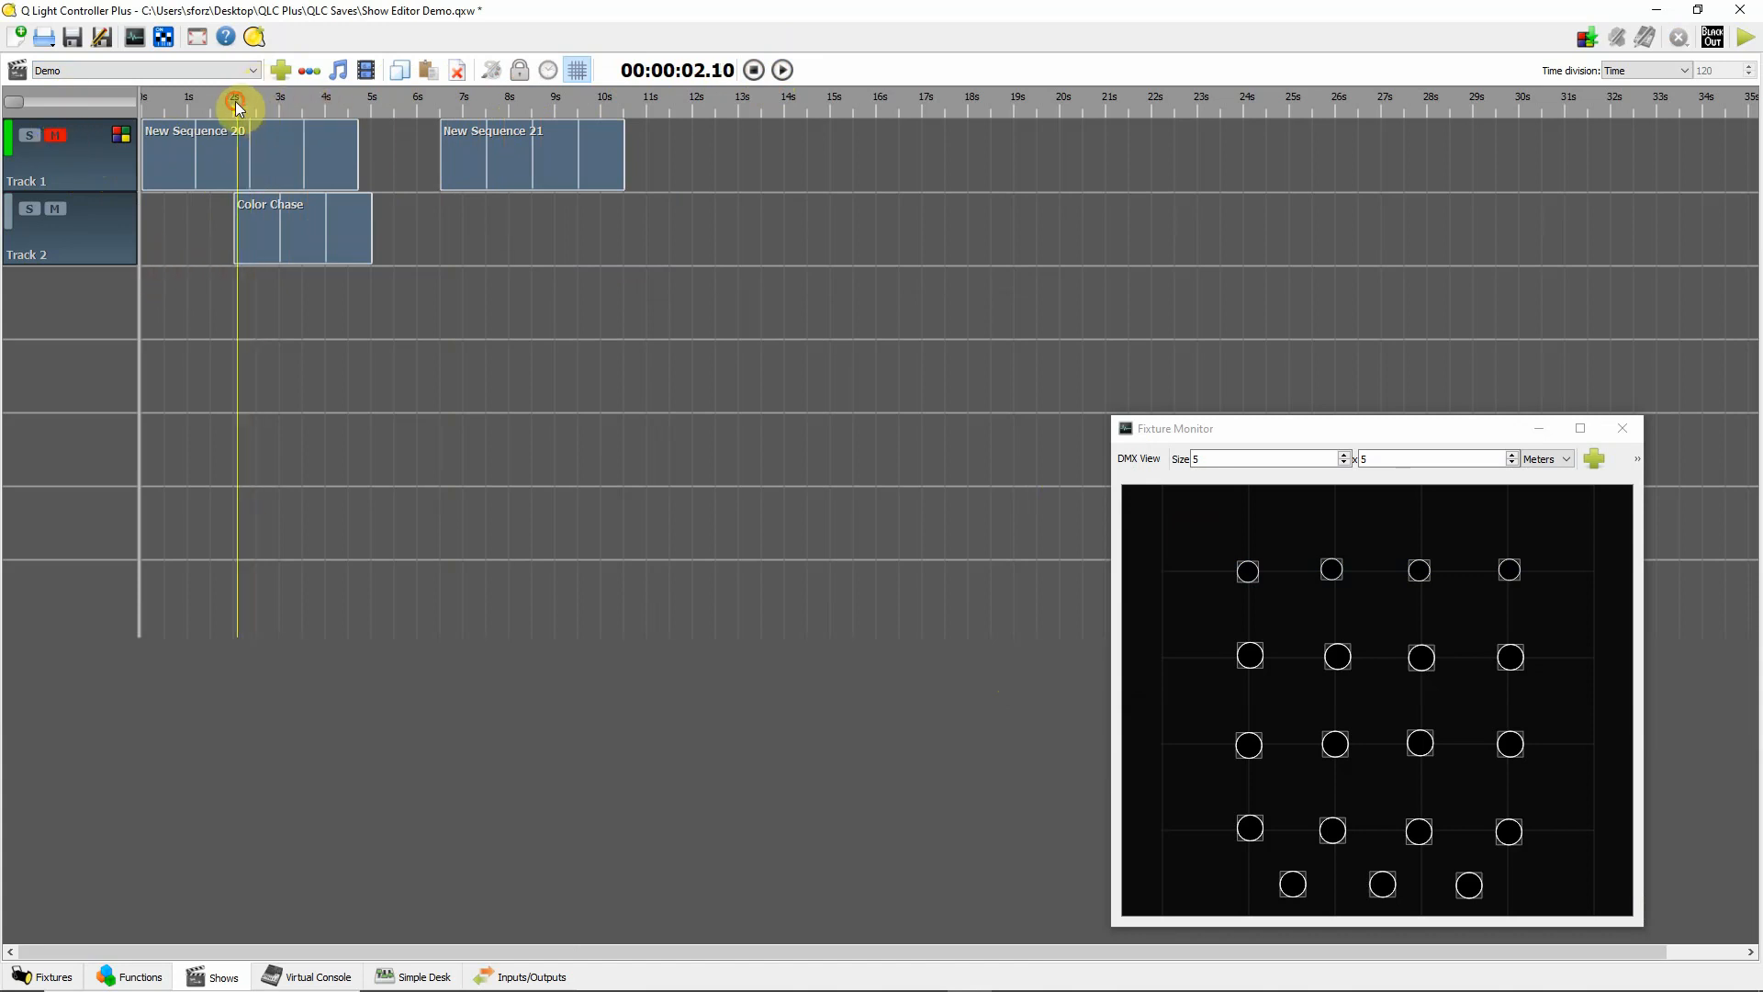
click(783, 69)
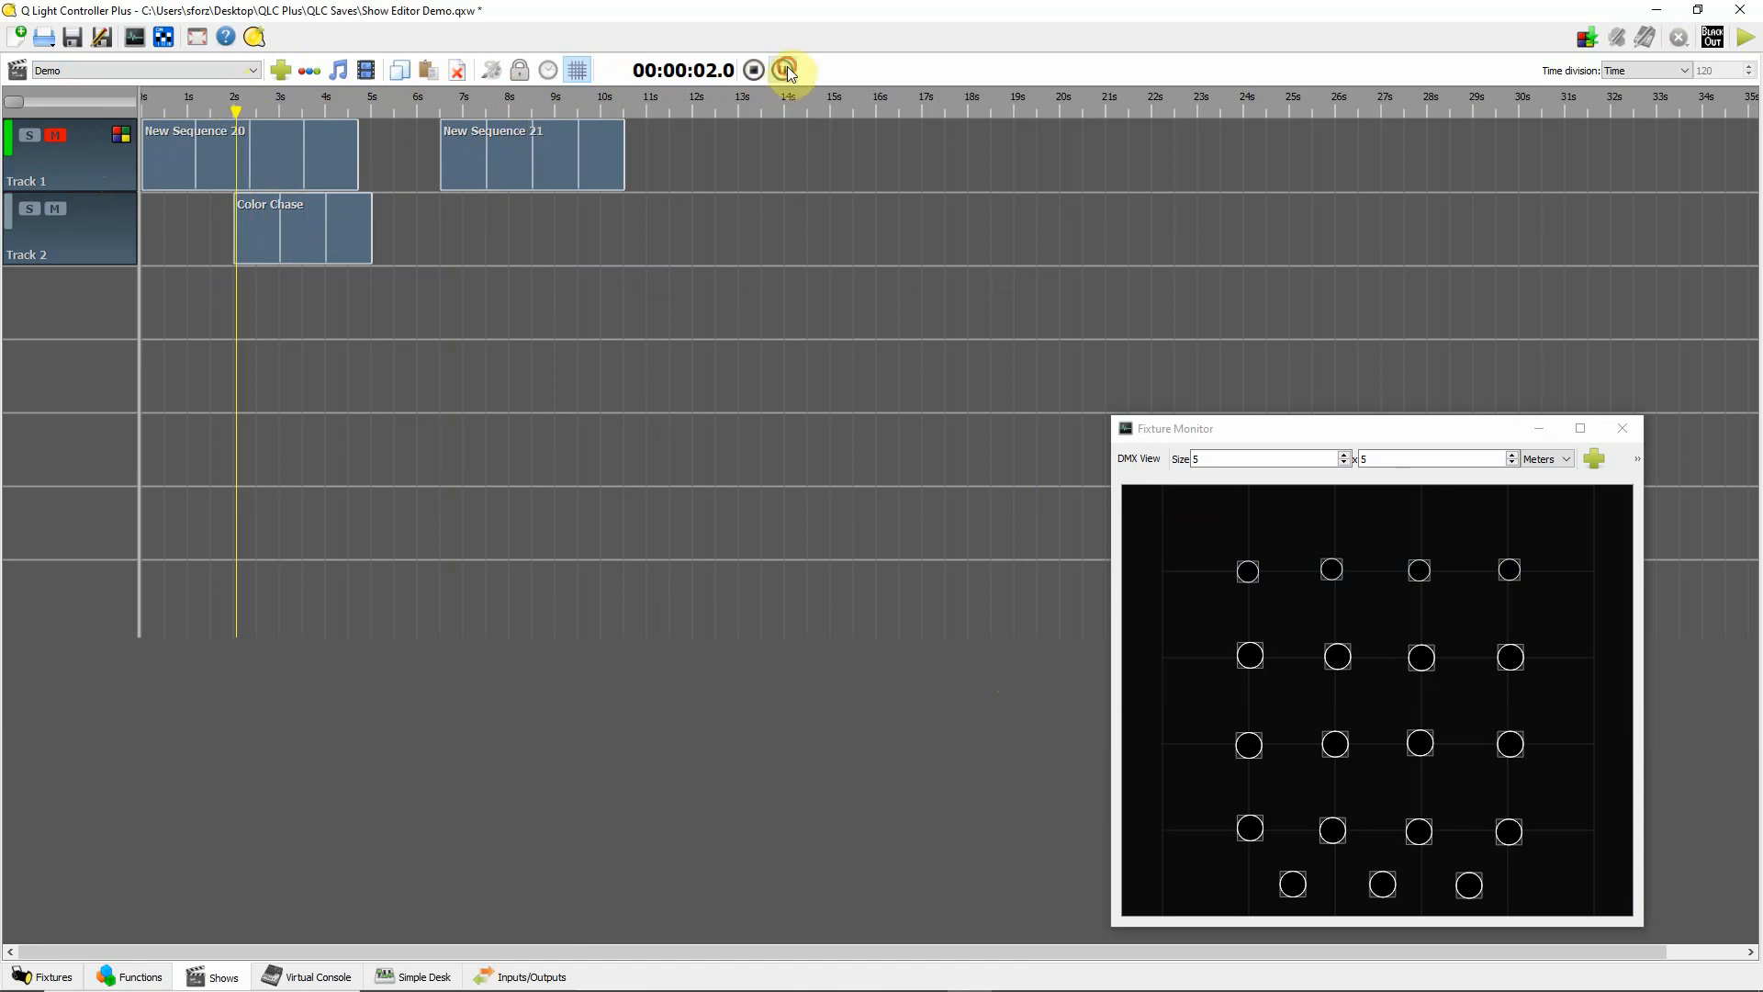
click(788, 70)
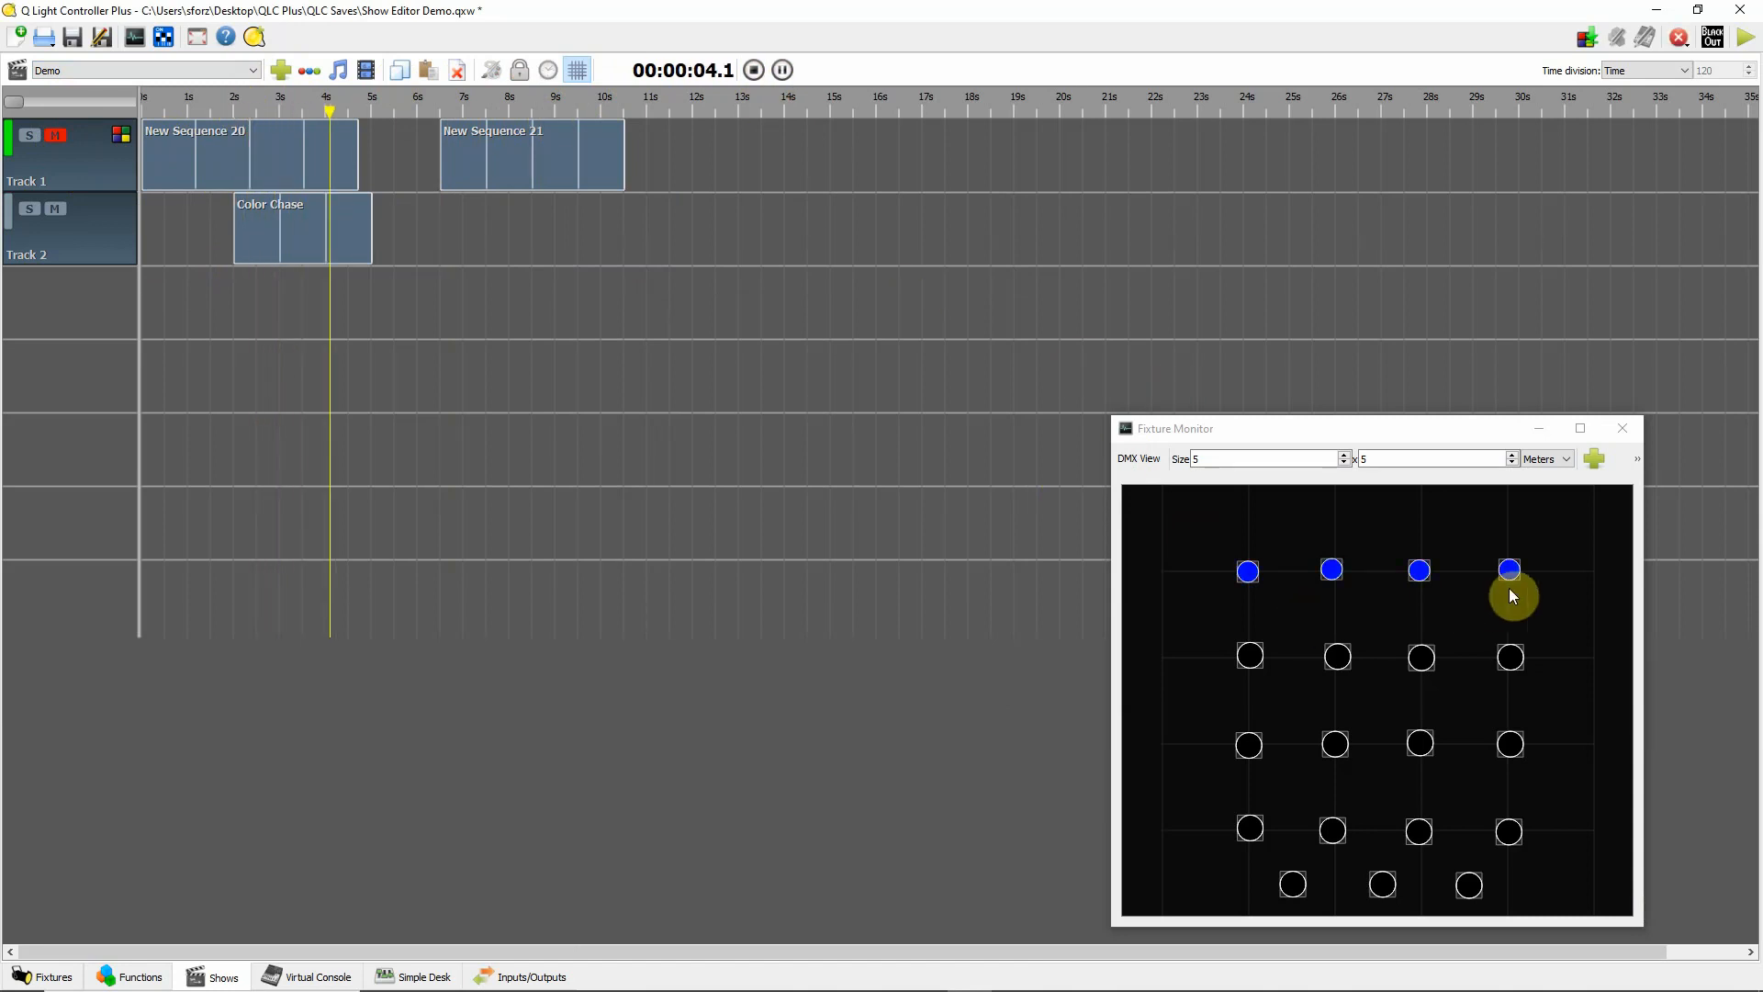
click(753, 70)
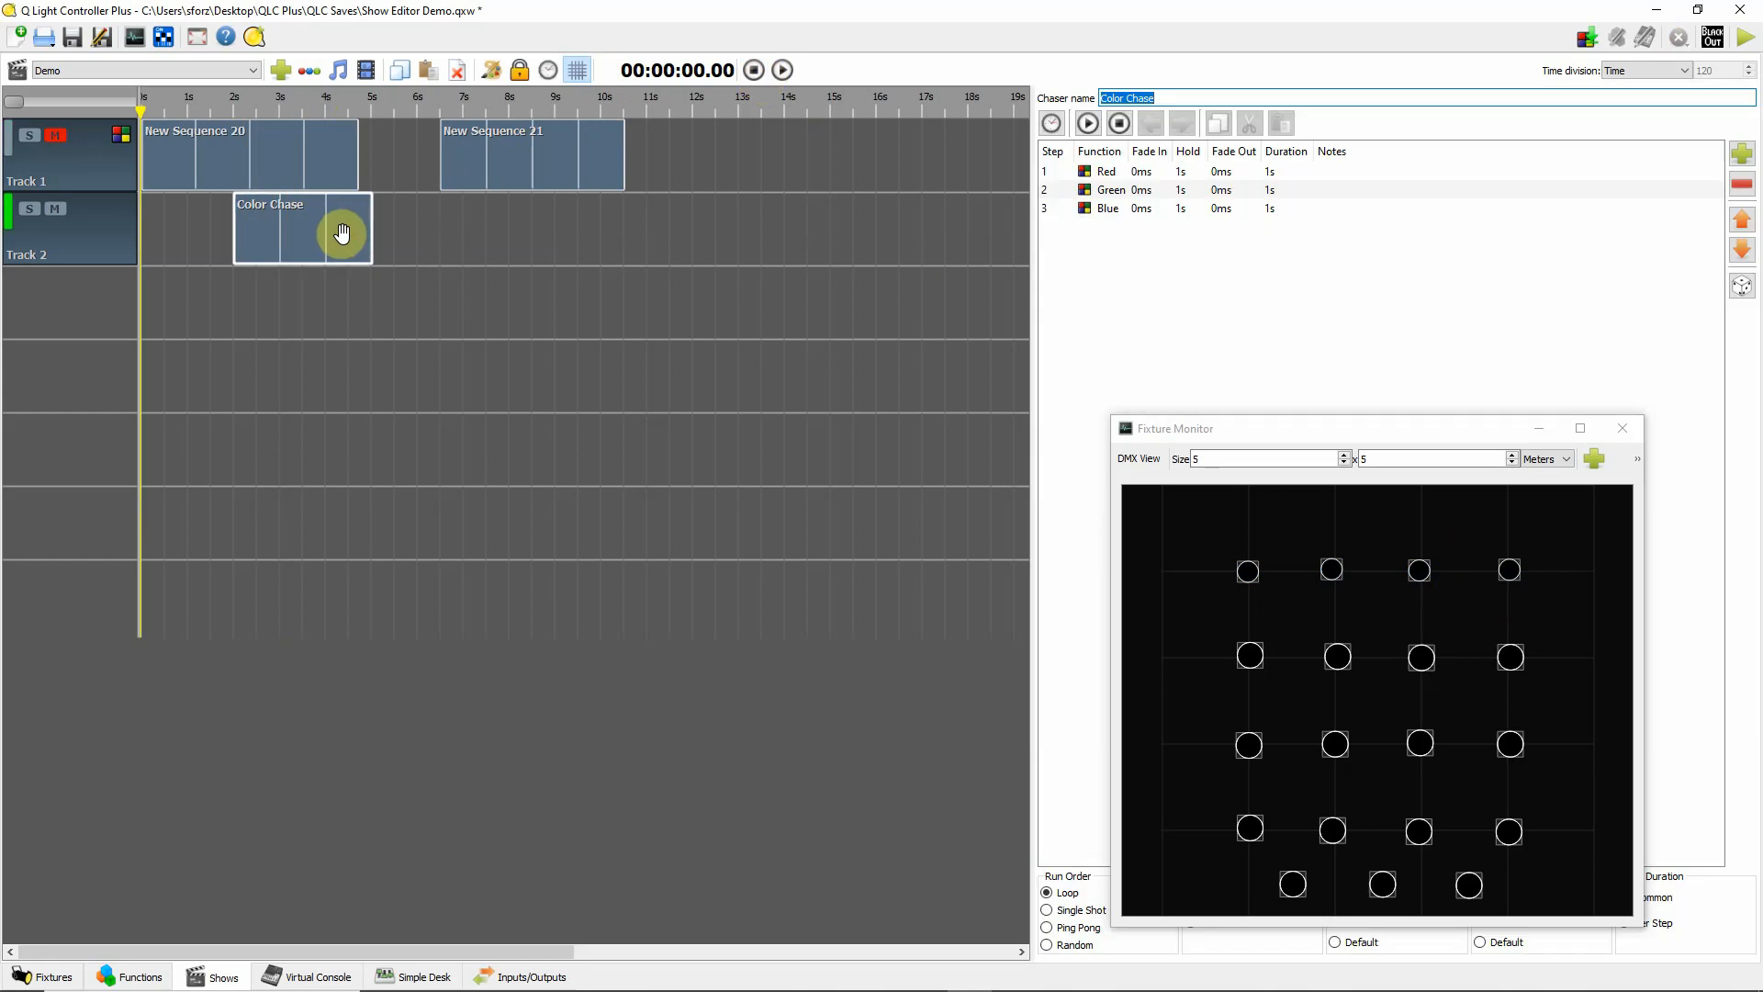
mouse_move(505, 259)
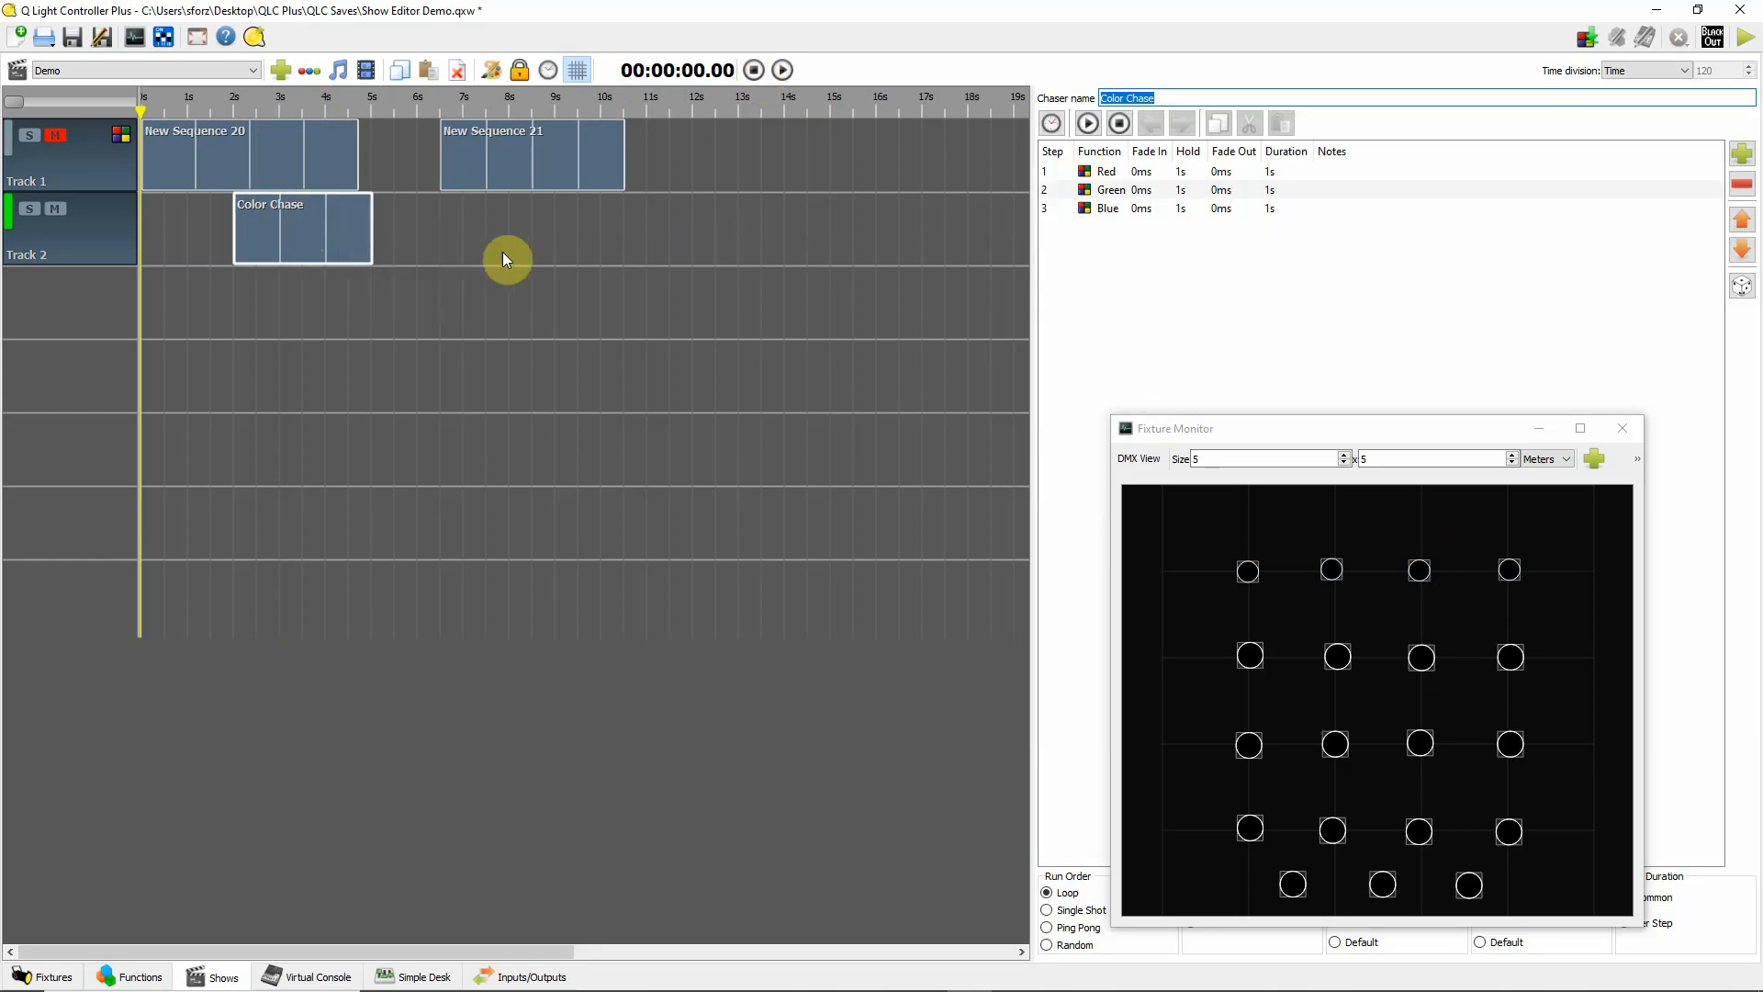
mouse_move(408, 222)
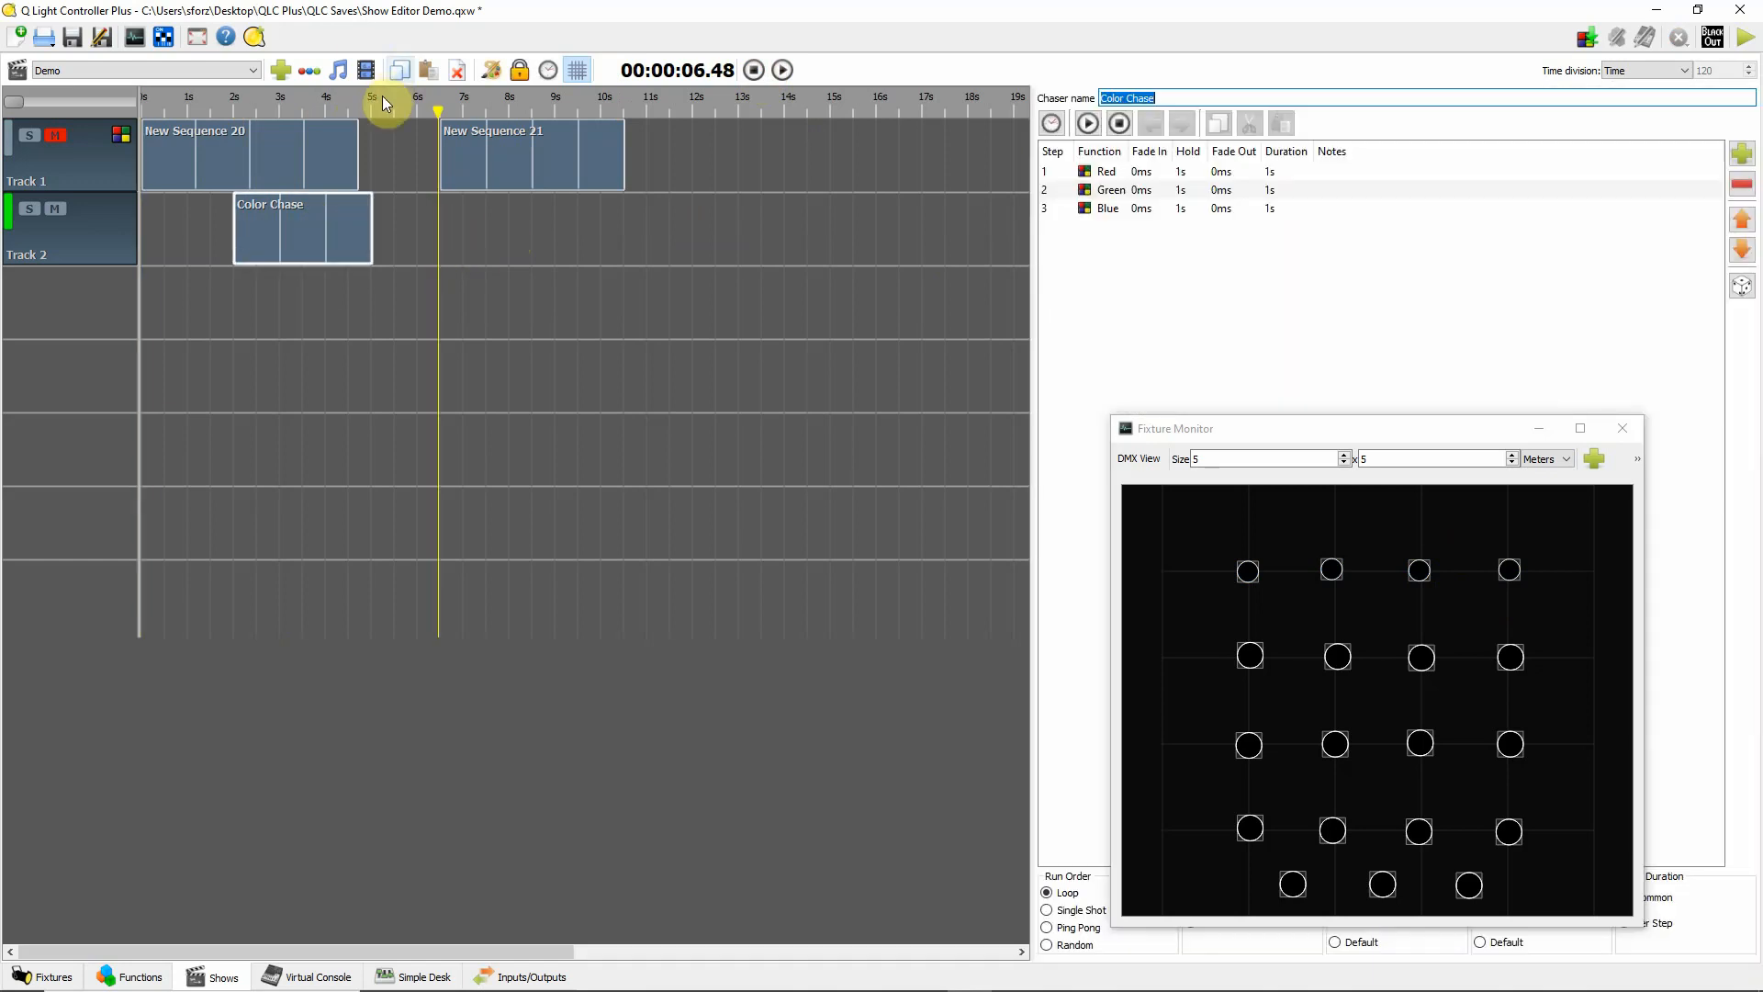
mouse_move(468, 247)
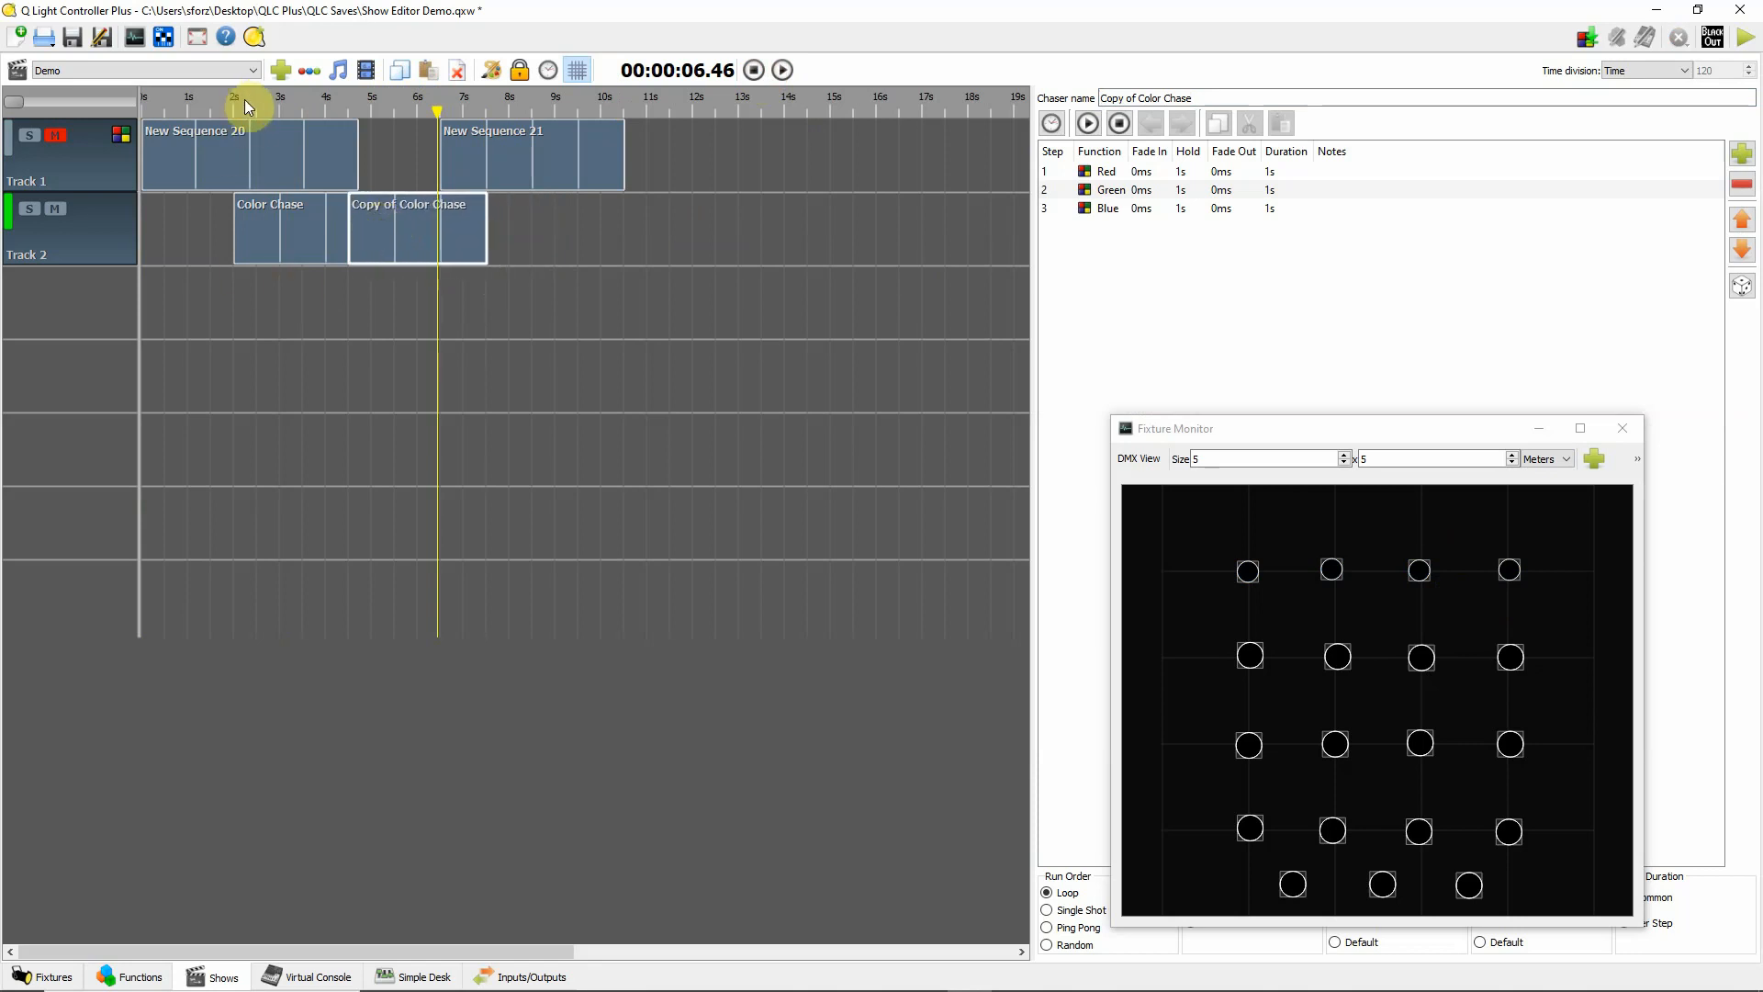
- Move the playback cursor to 2 s, deselecting the chaser on Track 2
click(233, 102)
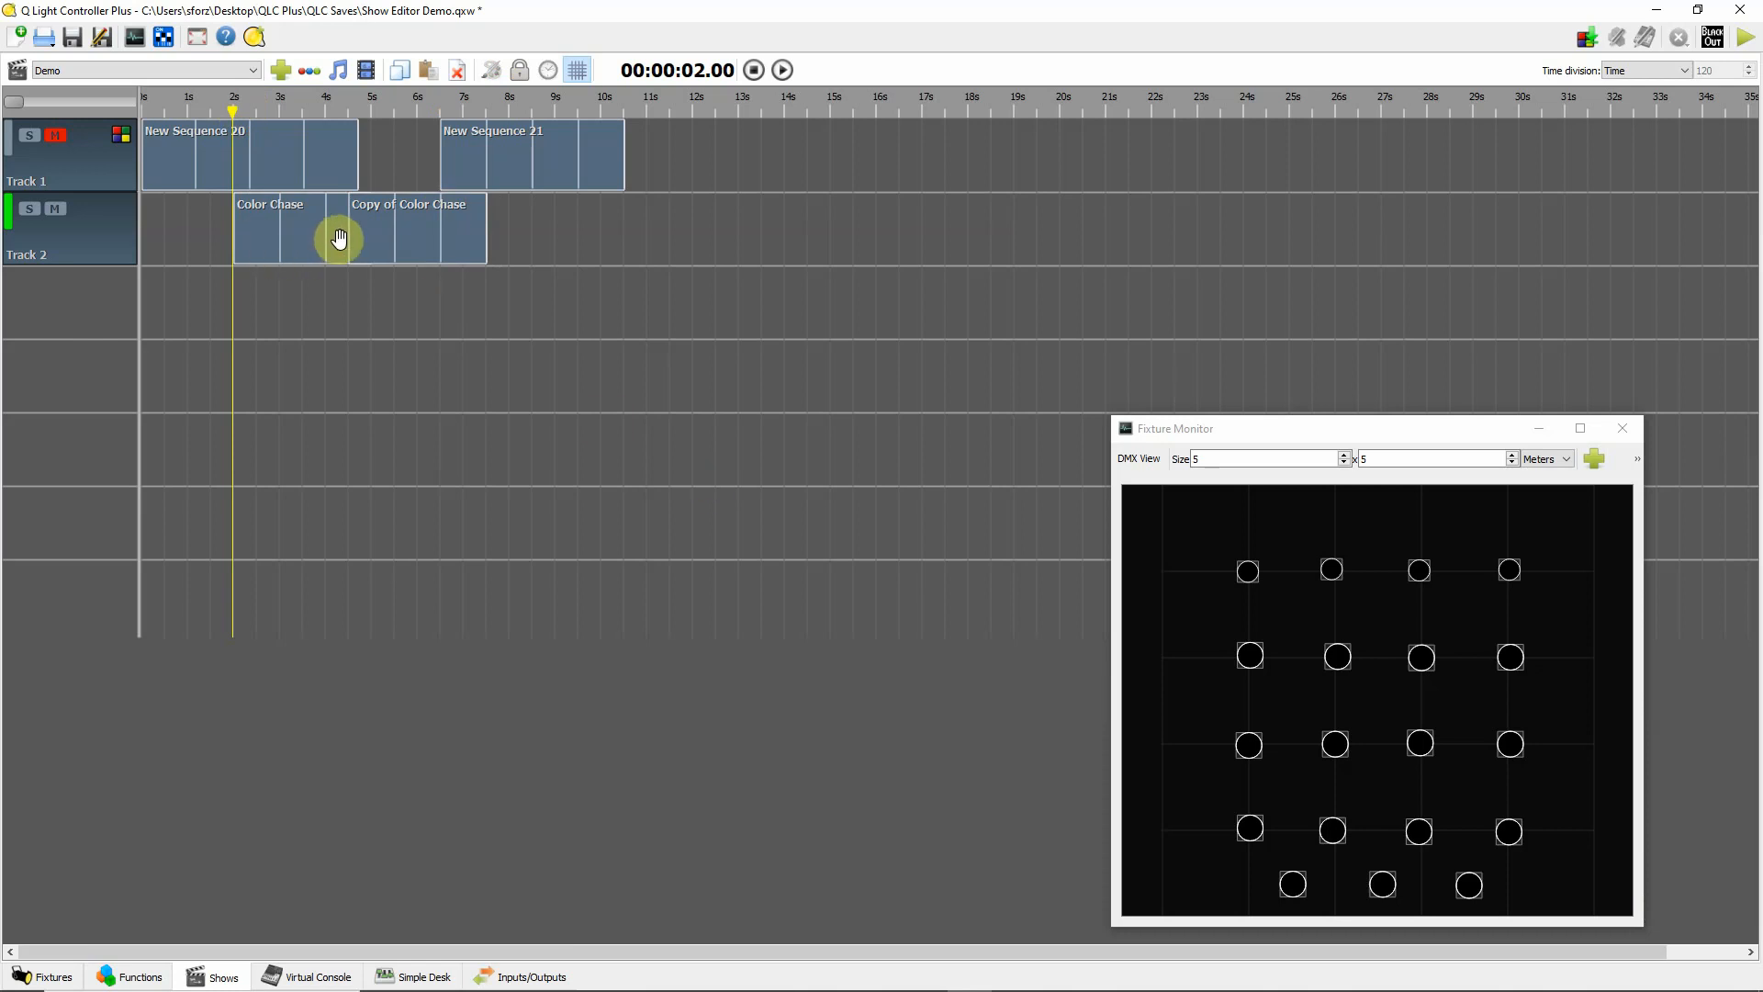
mouse_move(385, 232)
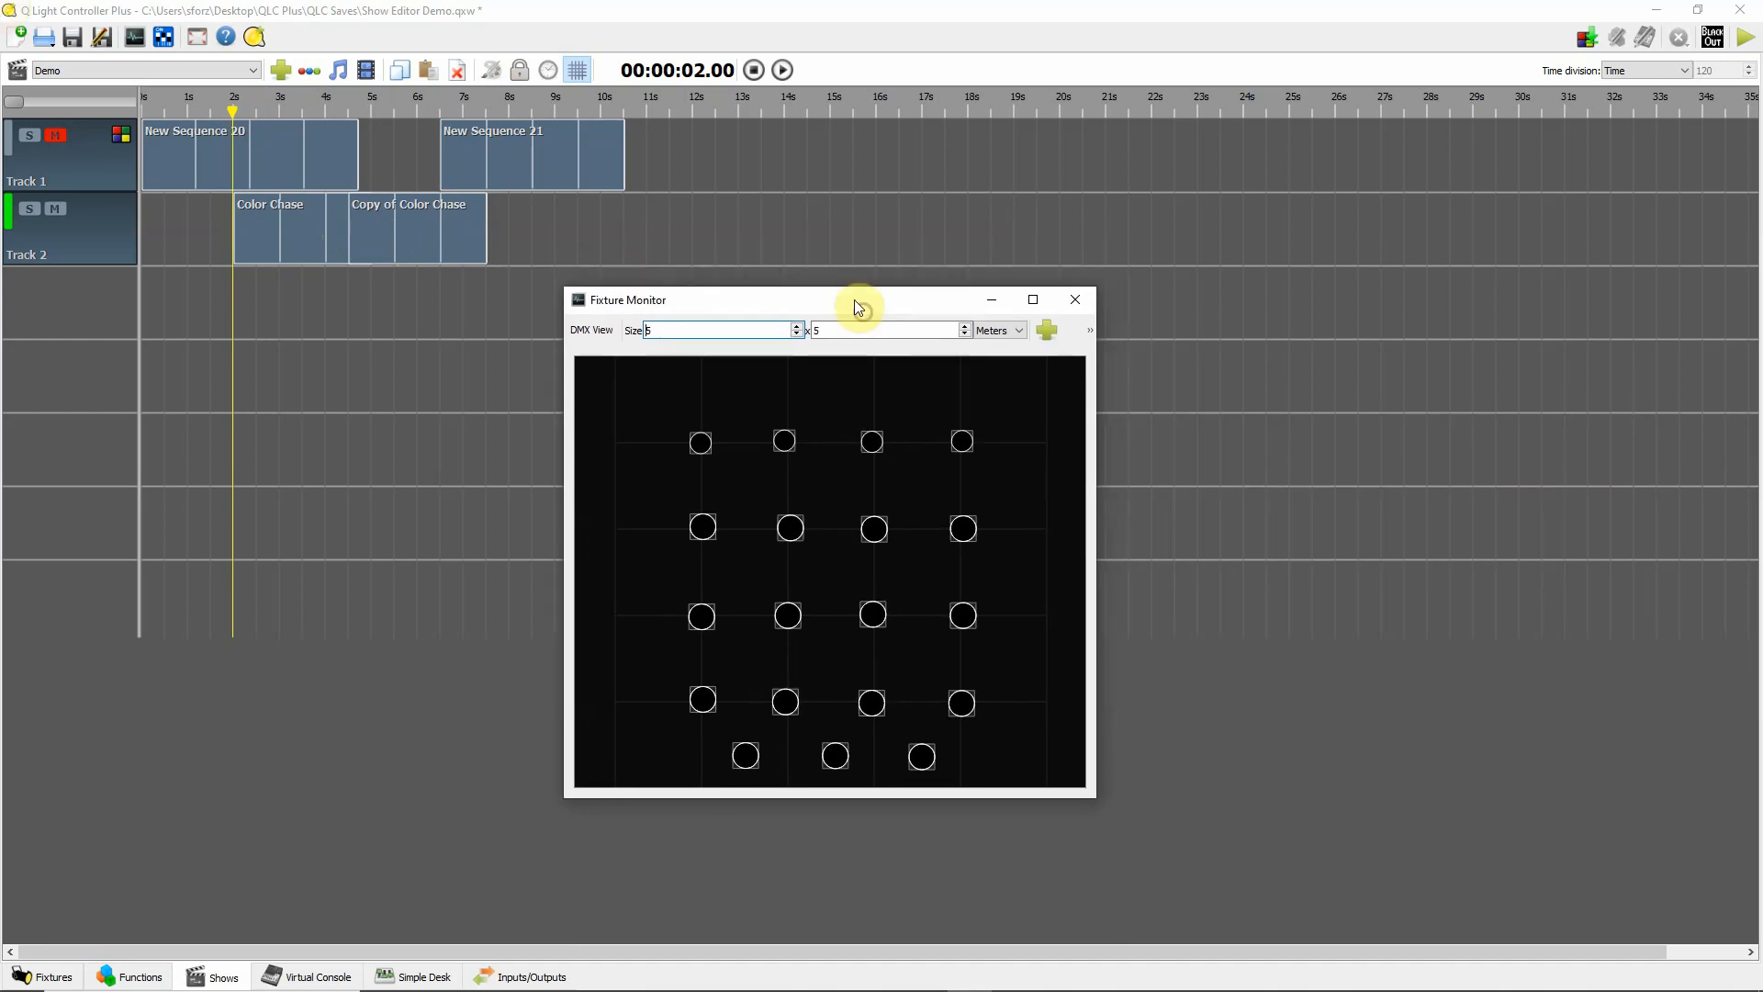
- Shift Copy of Color Chase to about 6.5 s under New Sequence 21 and play the show from the start
click(782, 70)
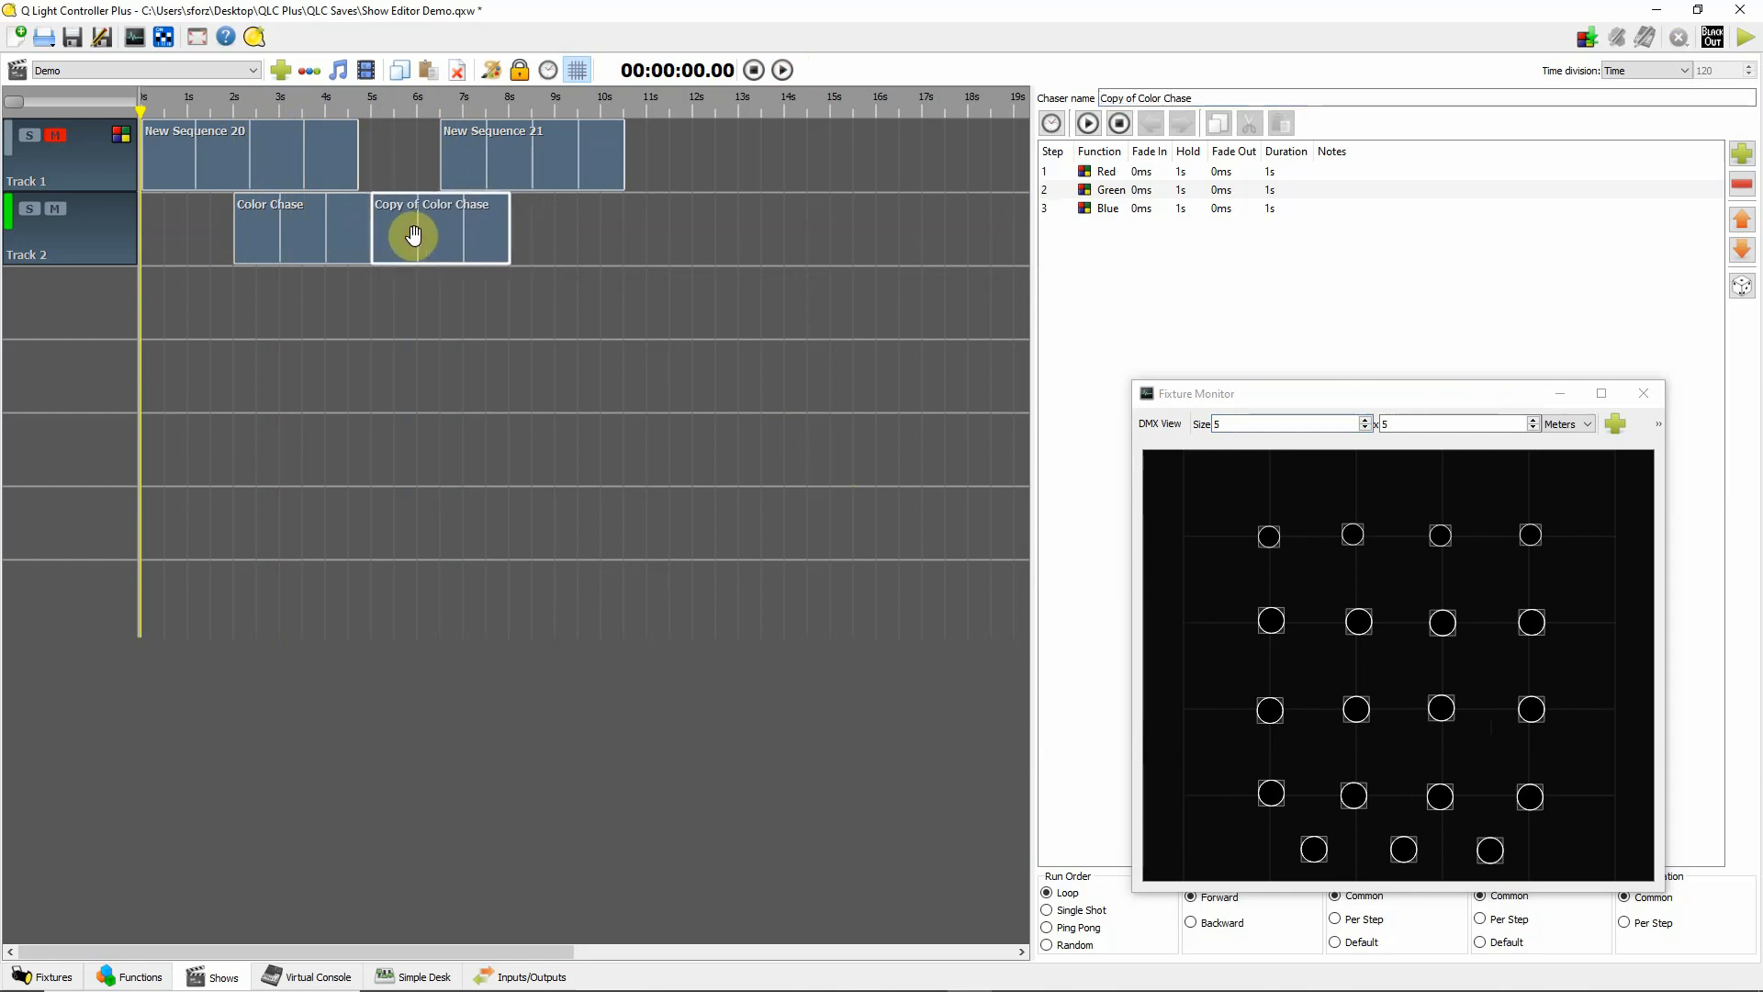
mouse_move(399, 254)
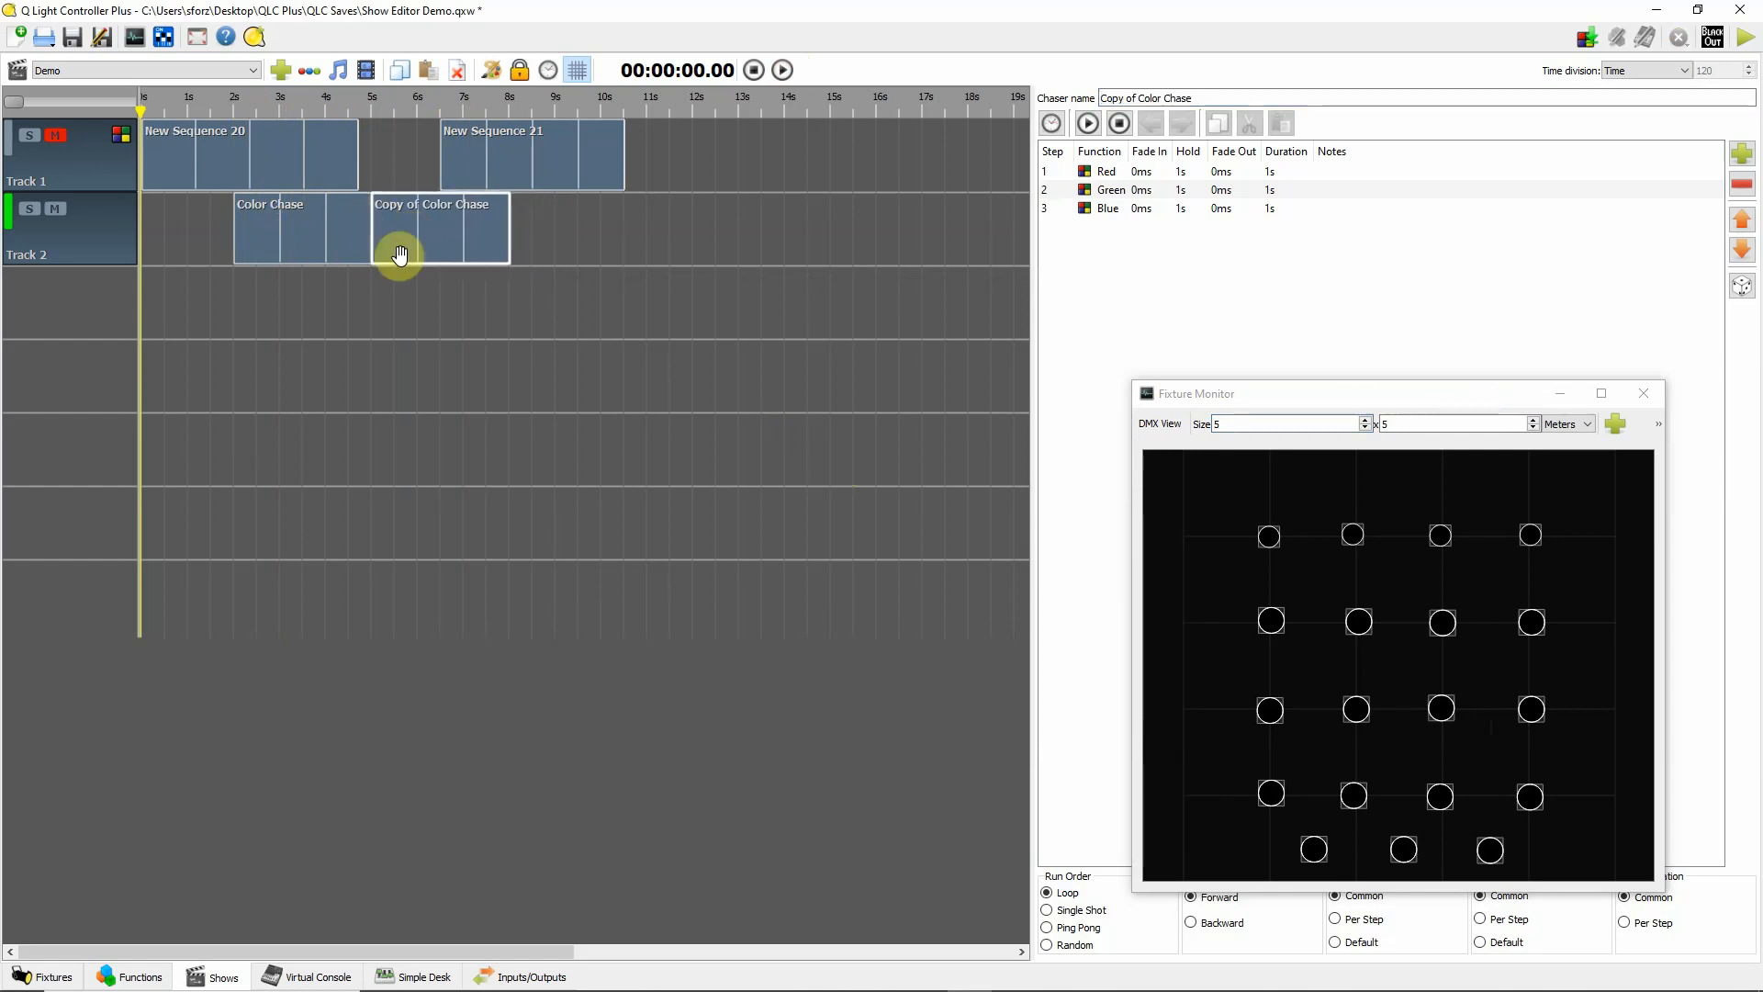
mouse_move(432, 300)
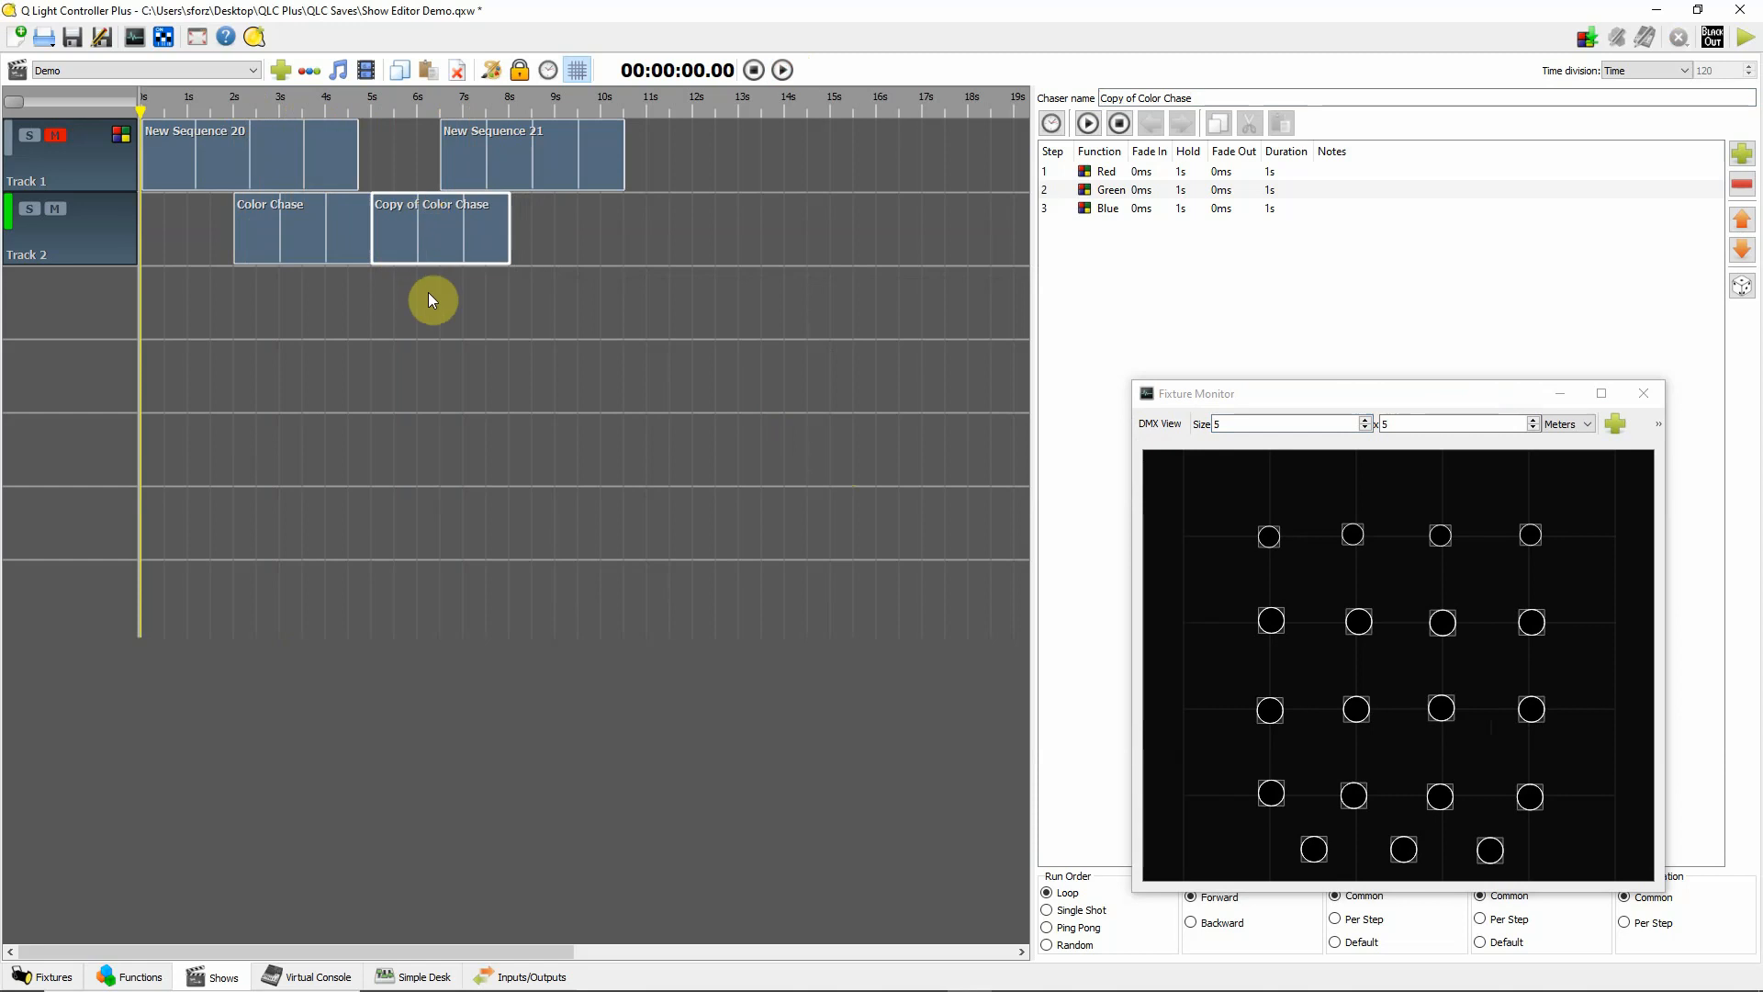
drag(432, 228, 529, 237)
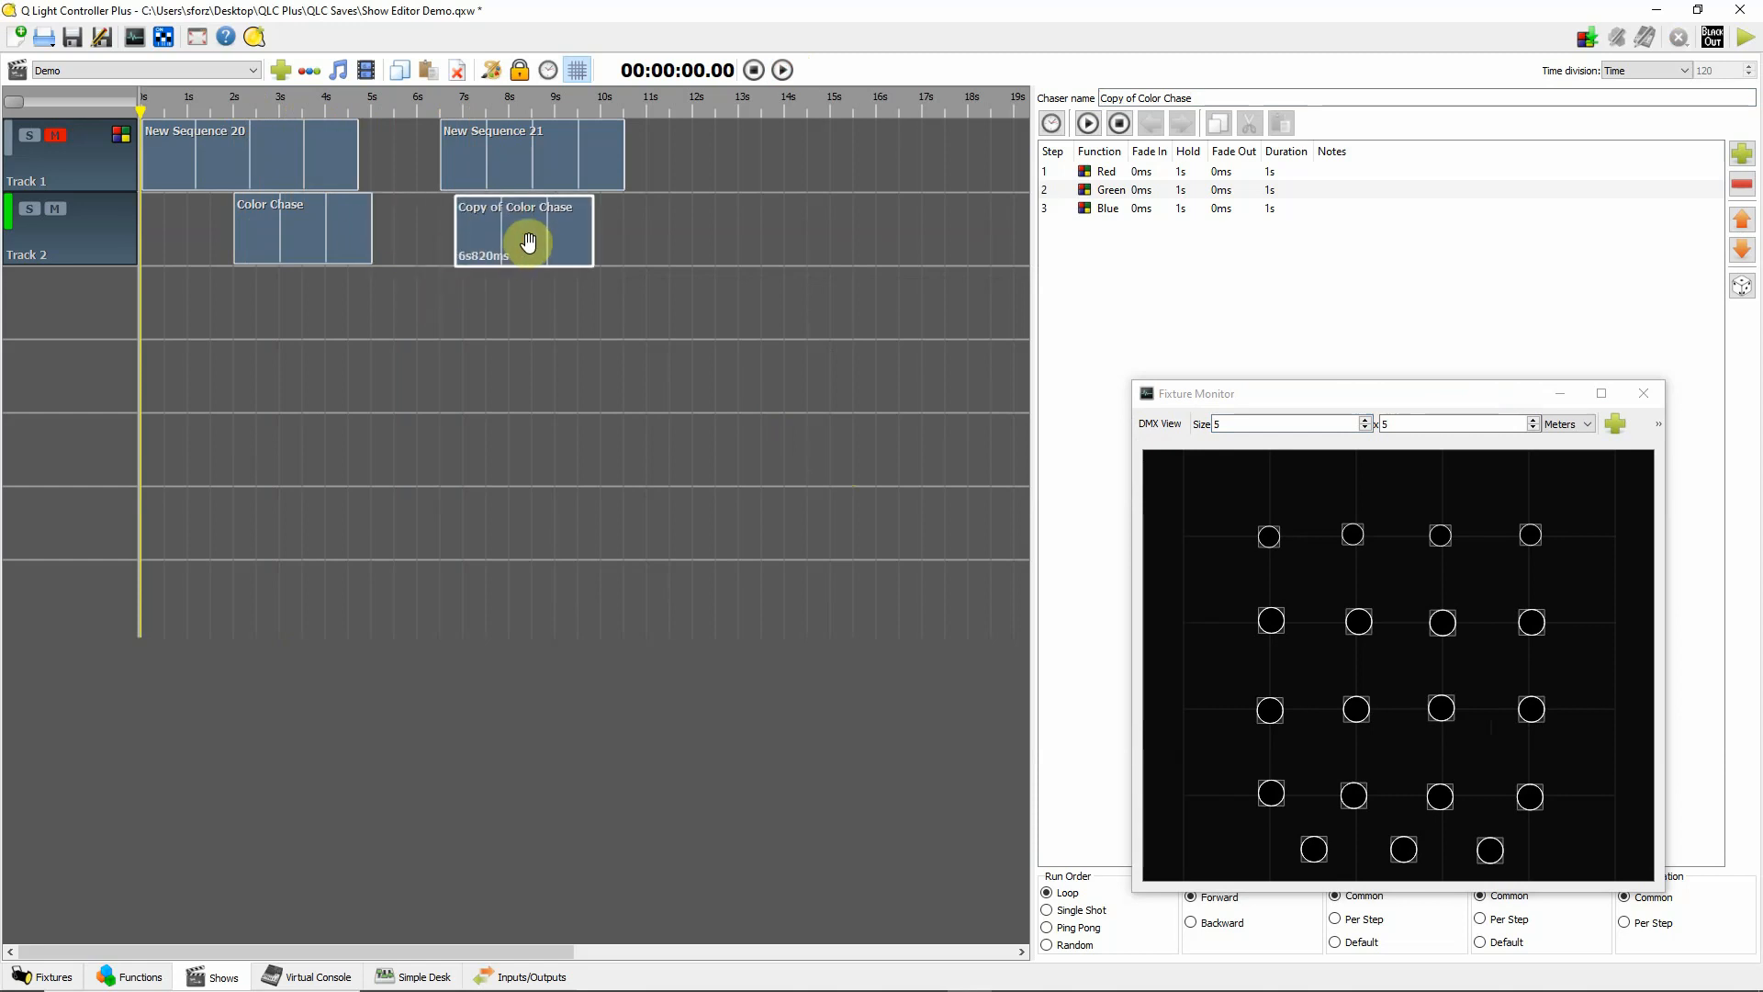
click(753, 69)
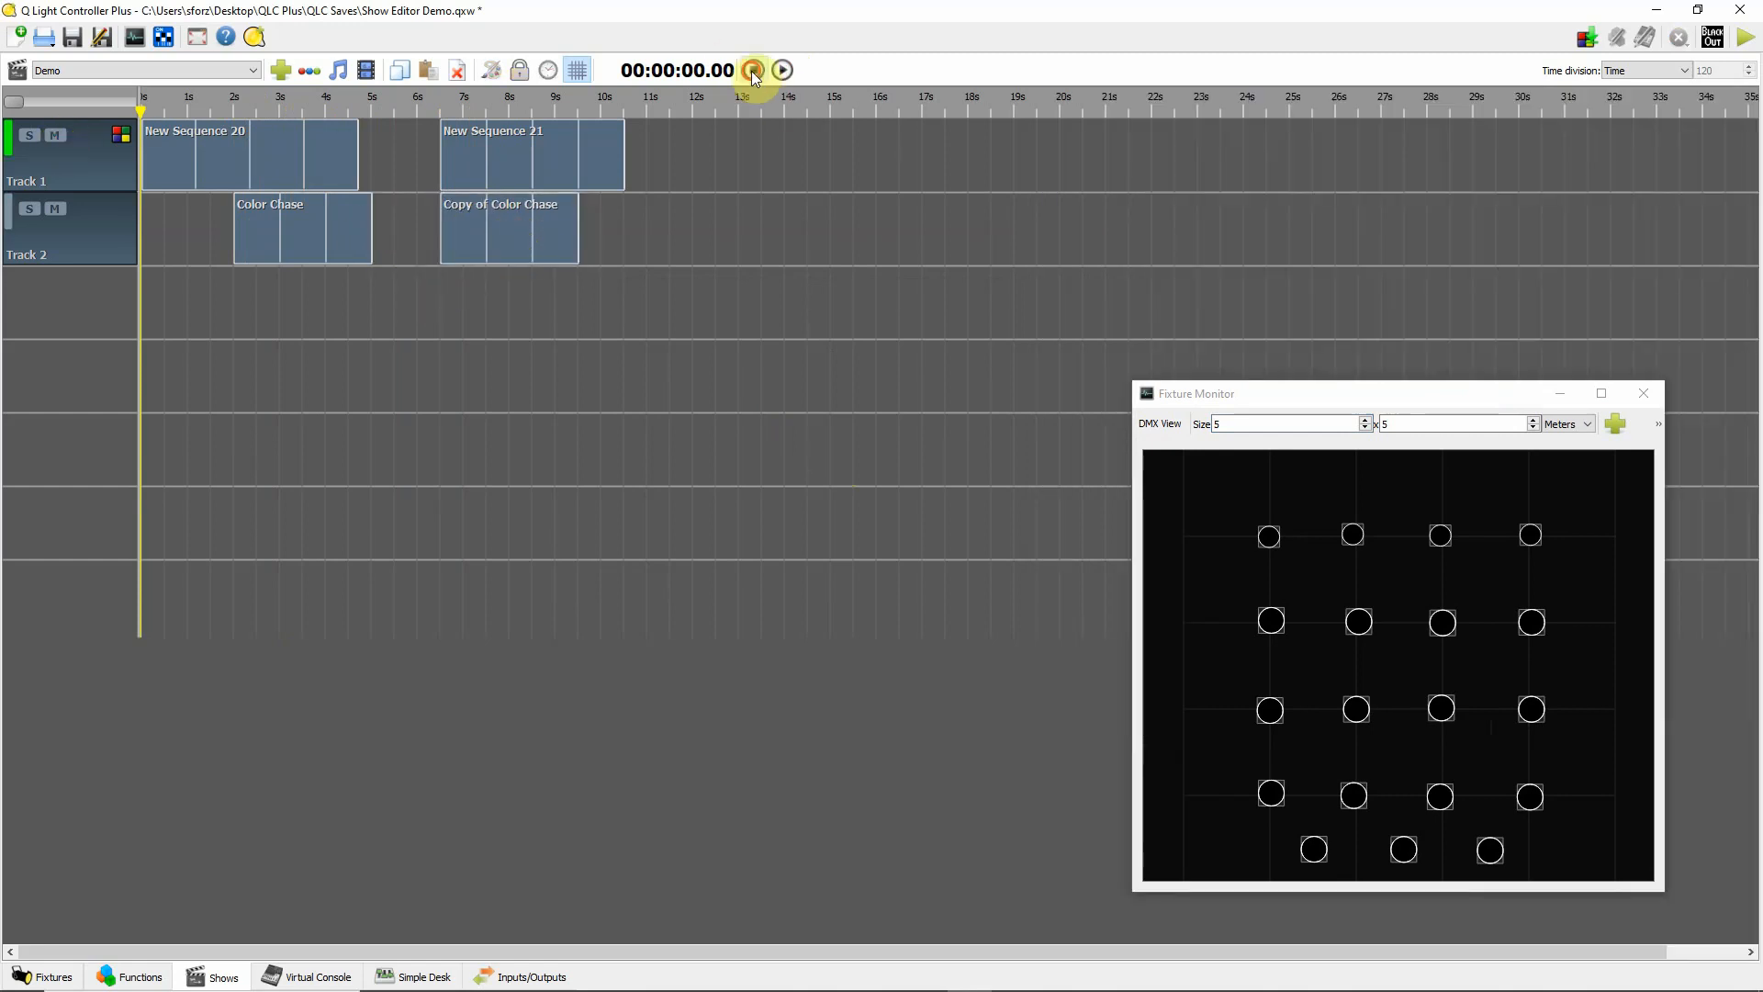
click(780, 70)
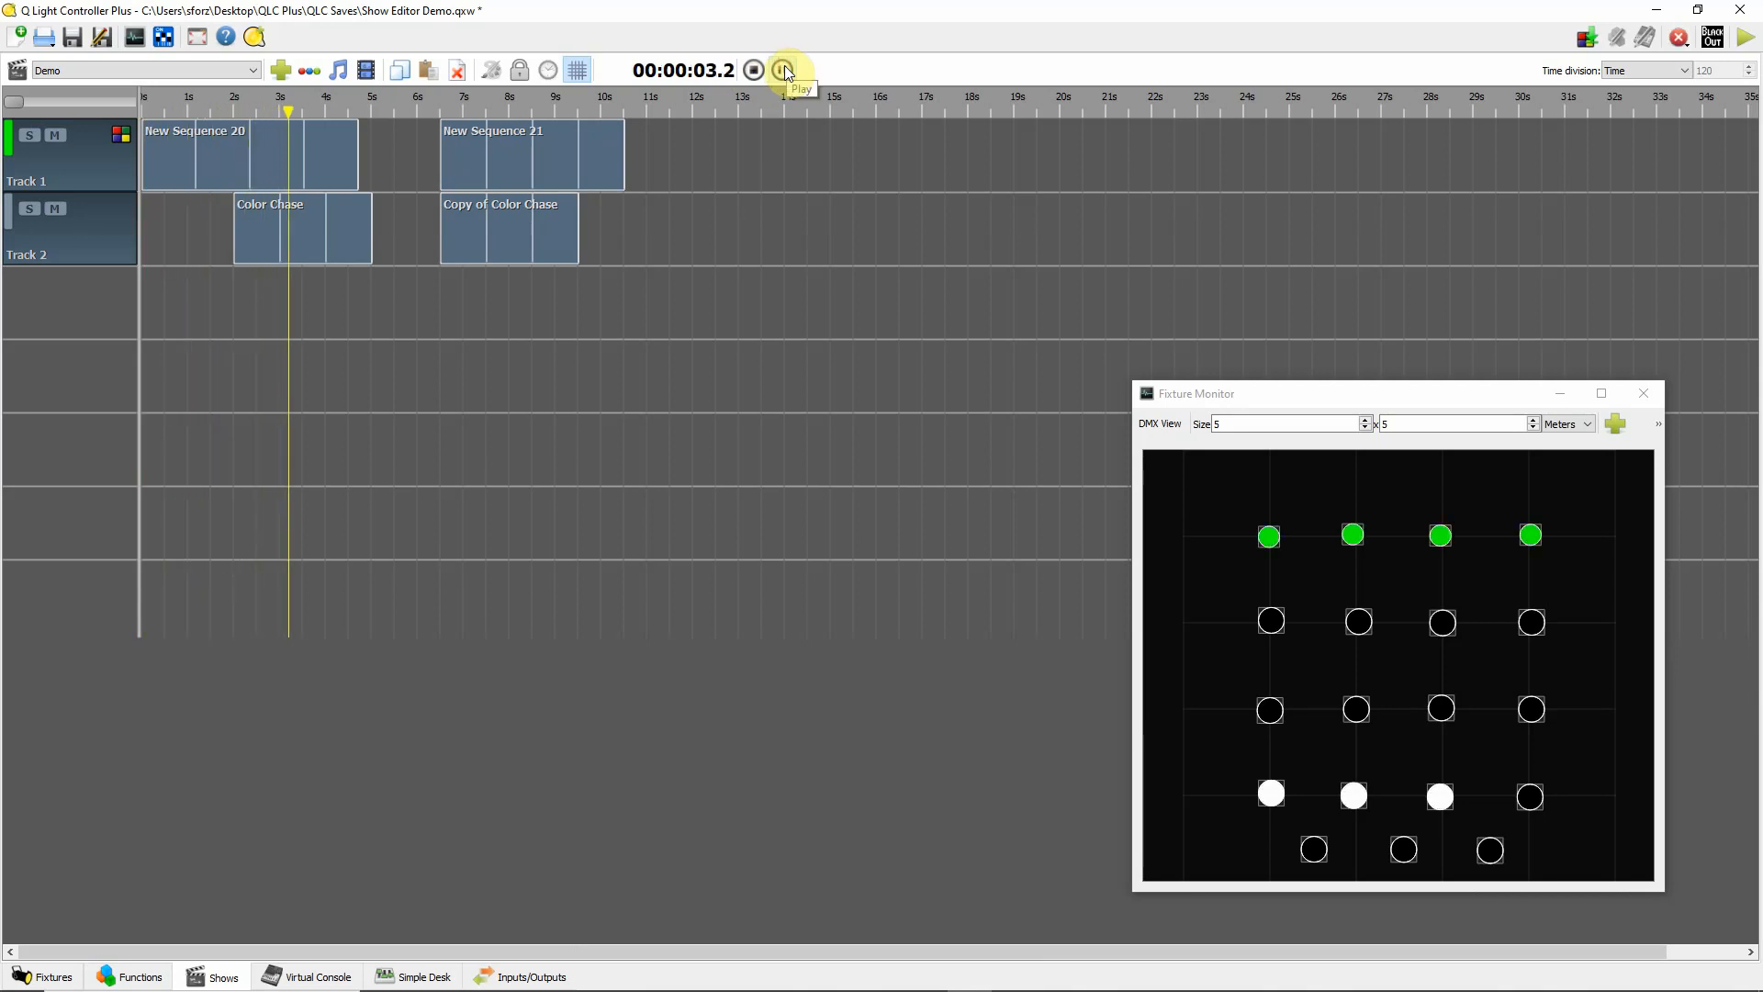
click(782, 70)
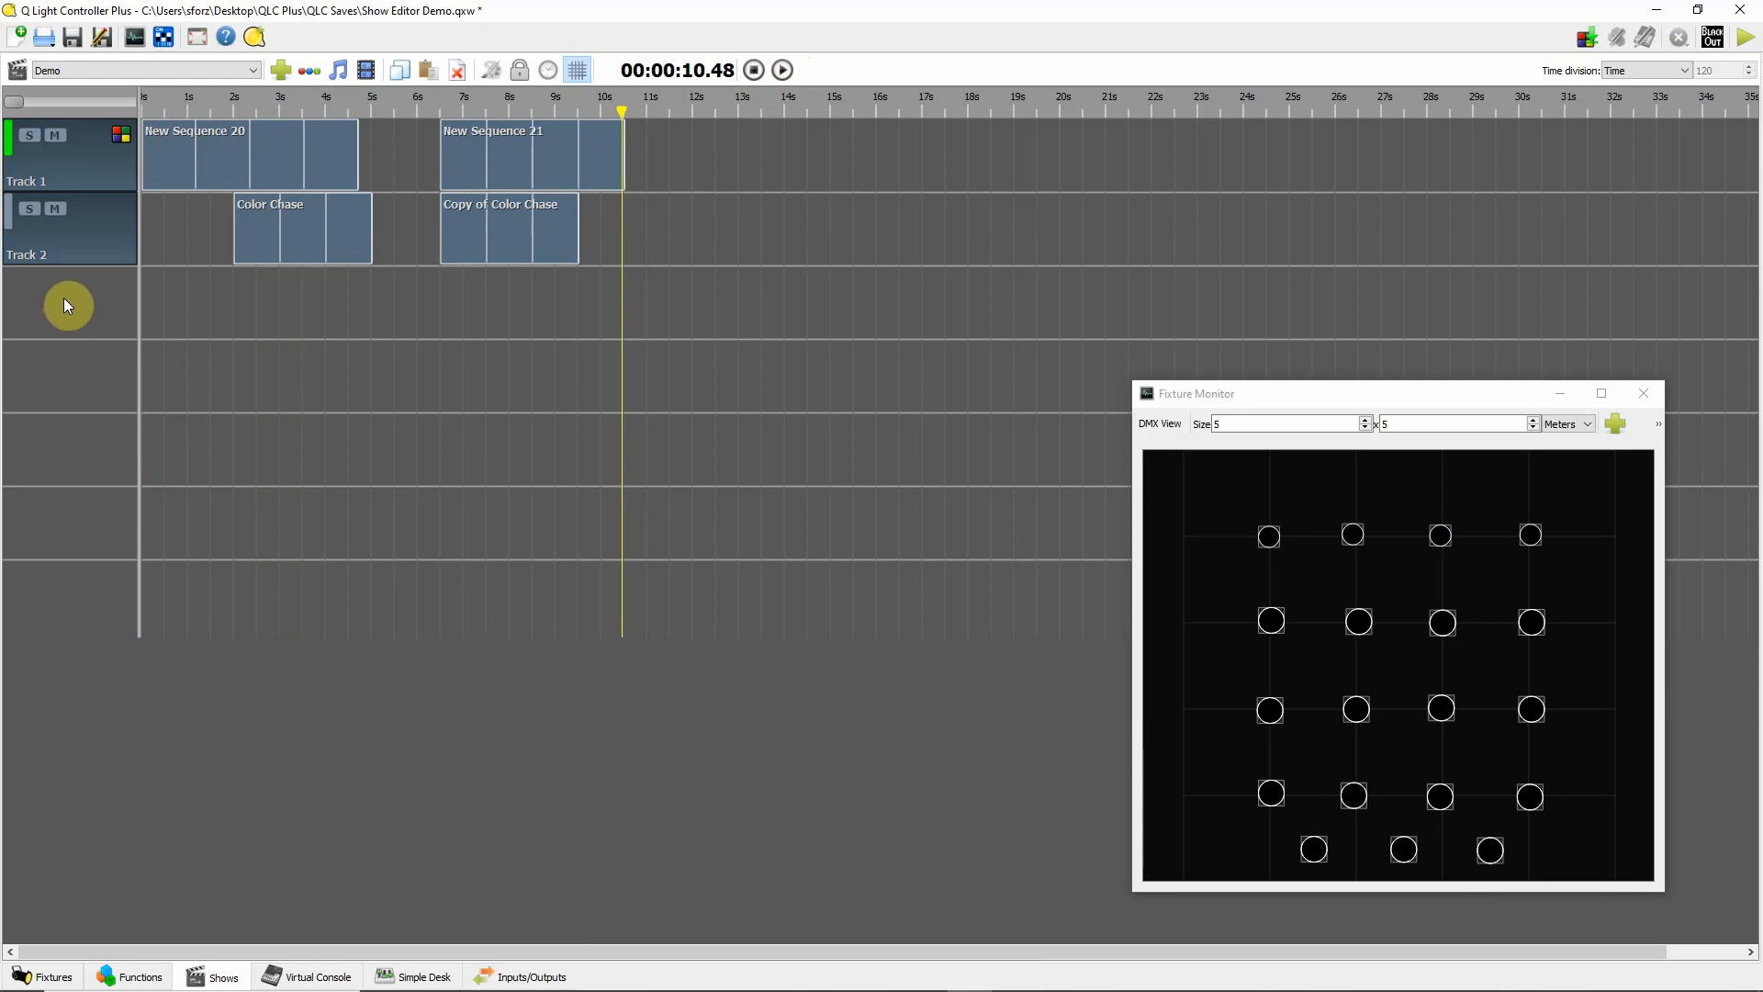
mouse_move(200, 723)
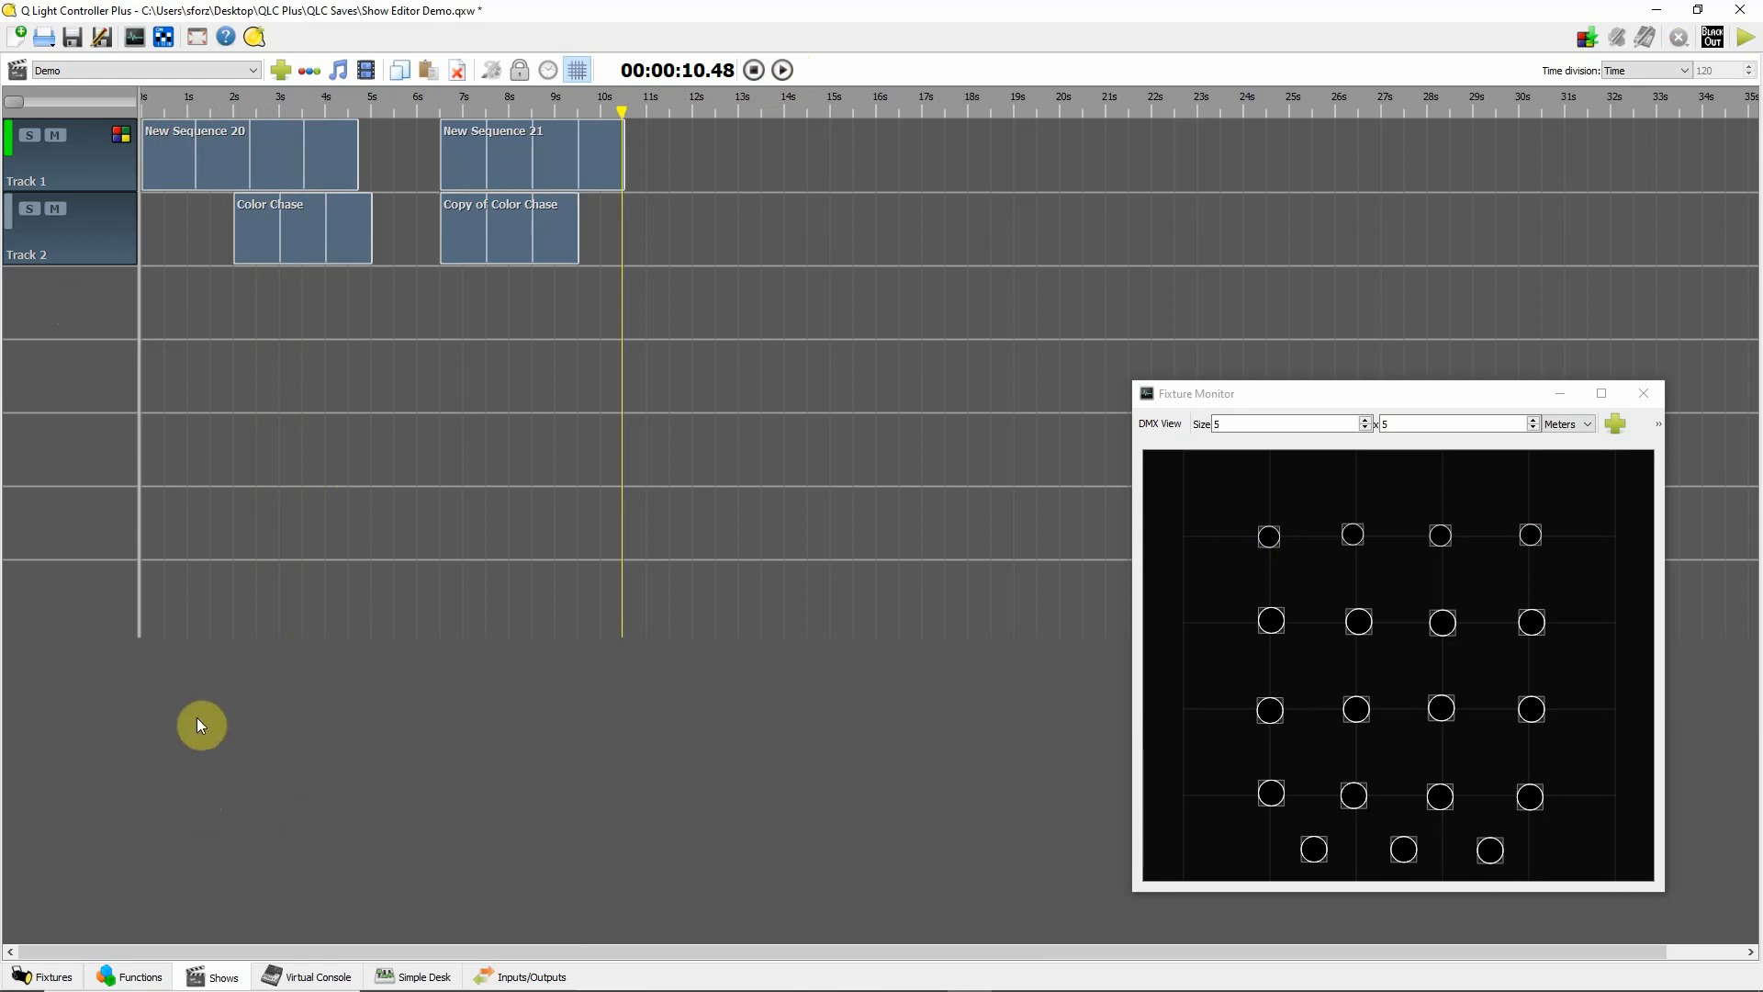
mouse_move(303, 452)
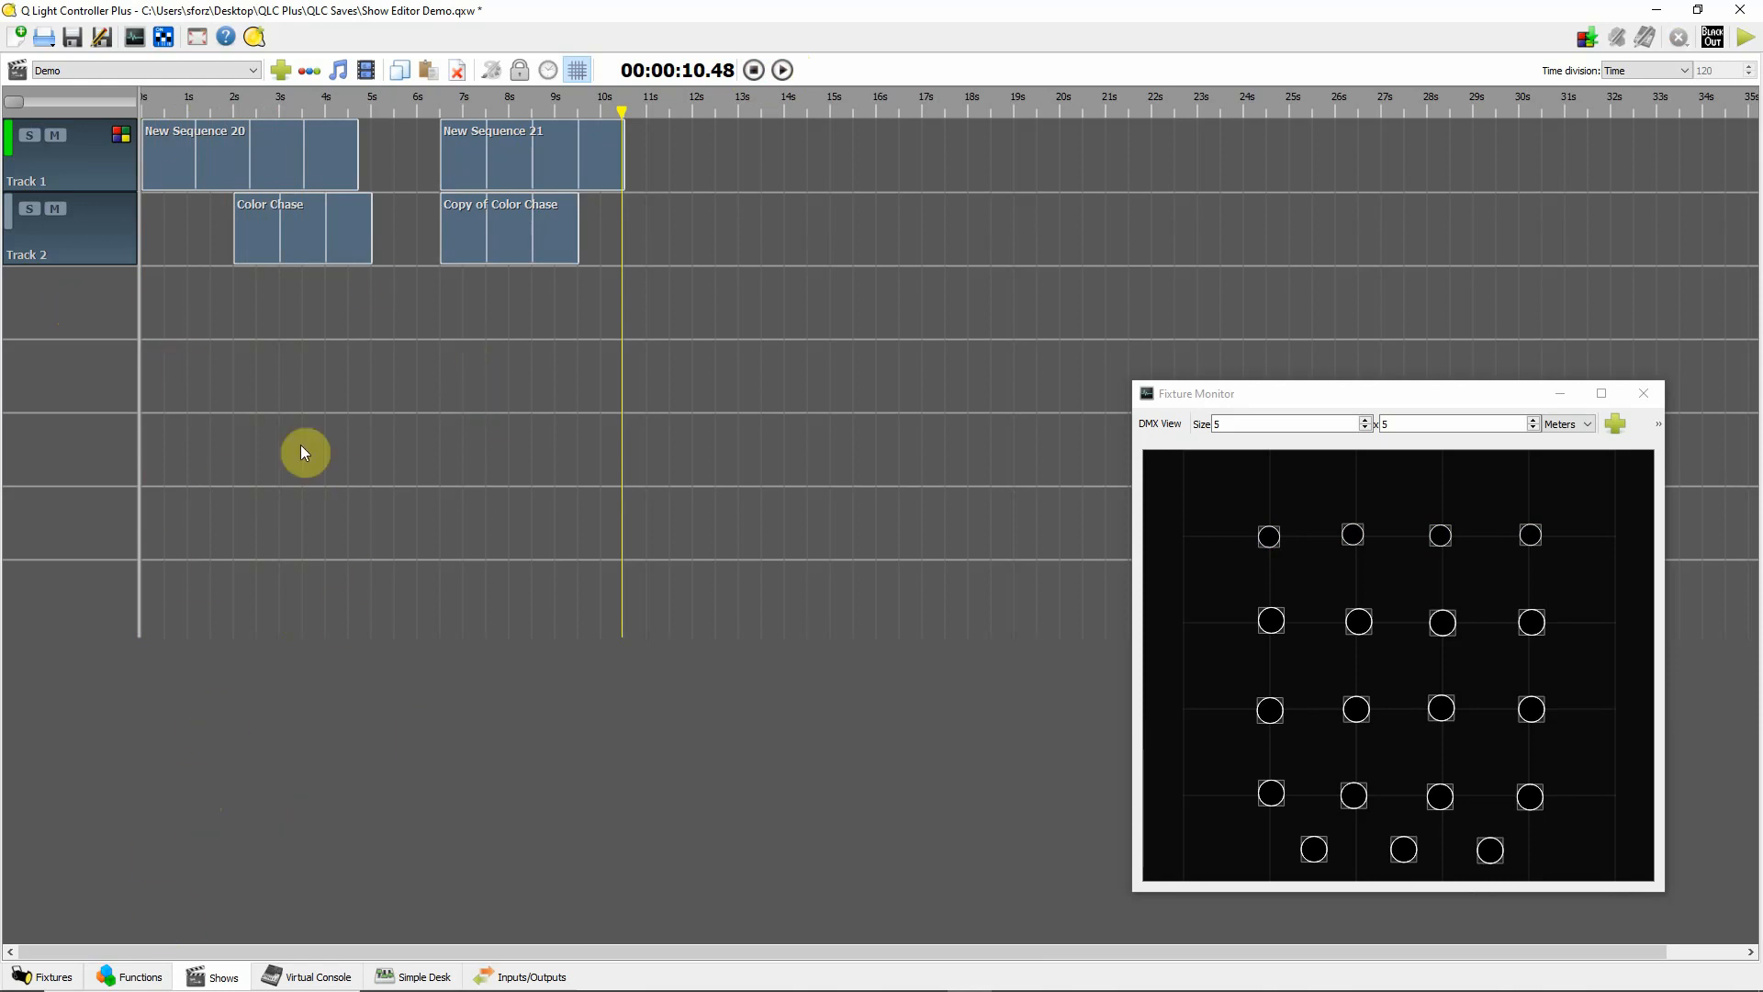
mouse_move(225, 310)
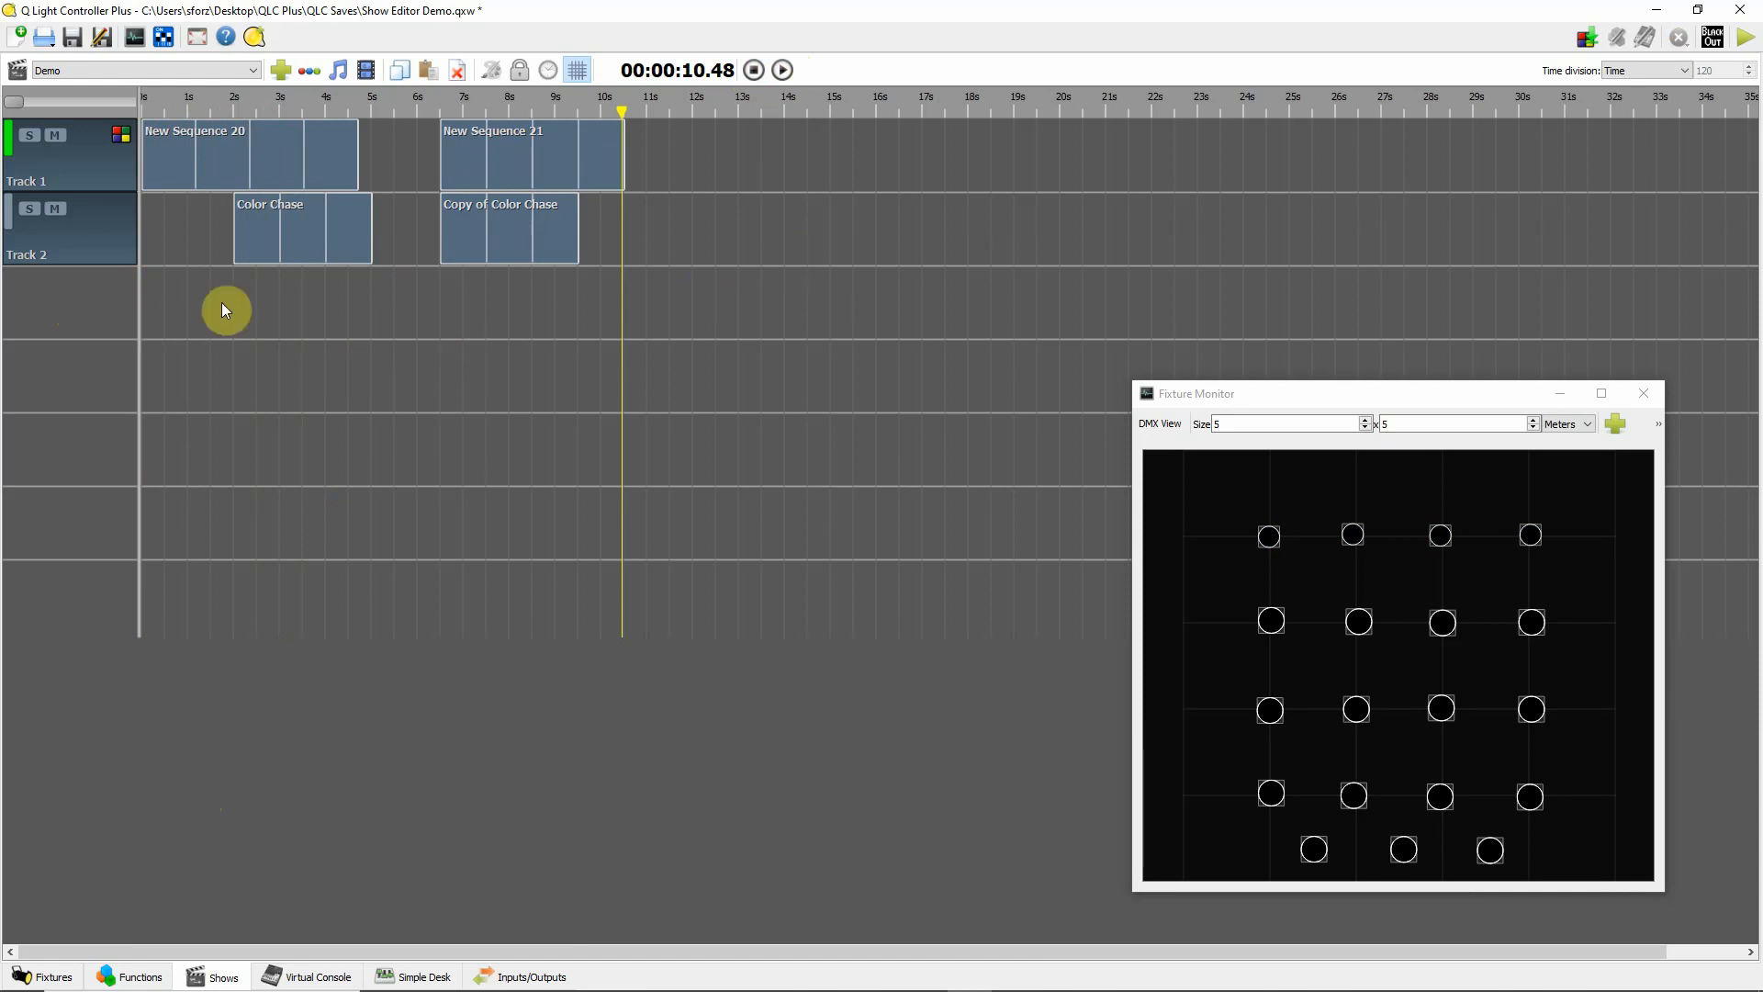
mouse_move(290, 601)
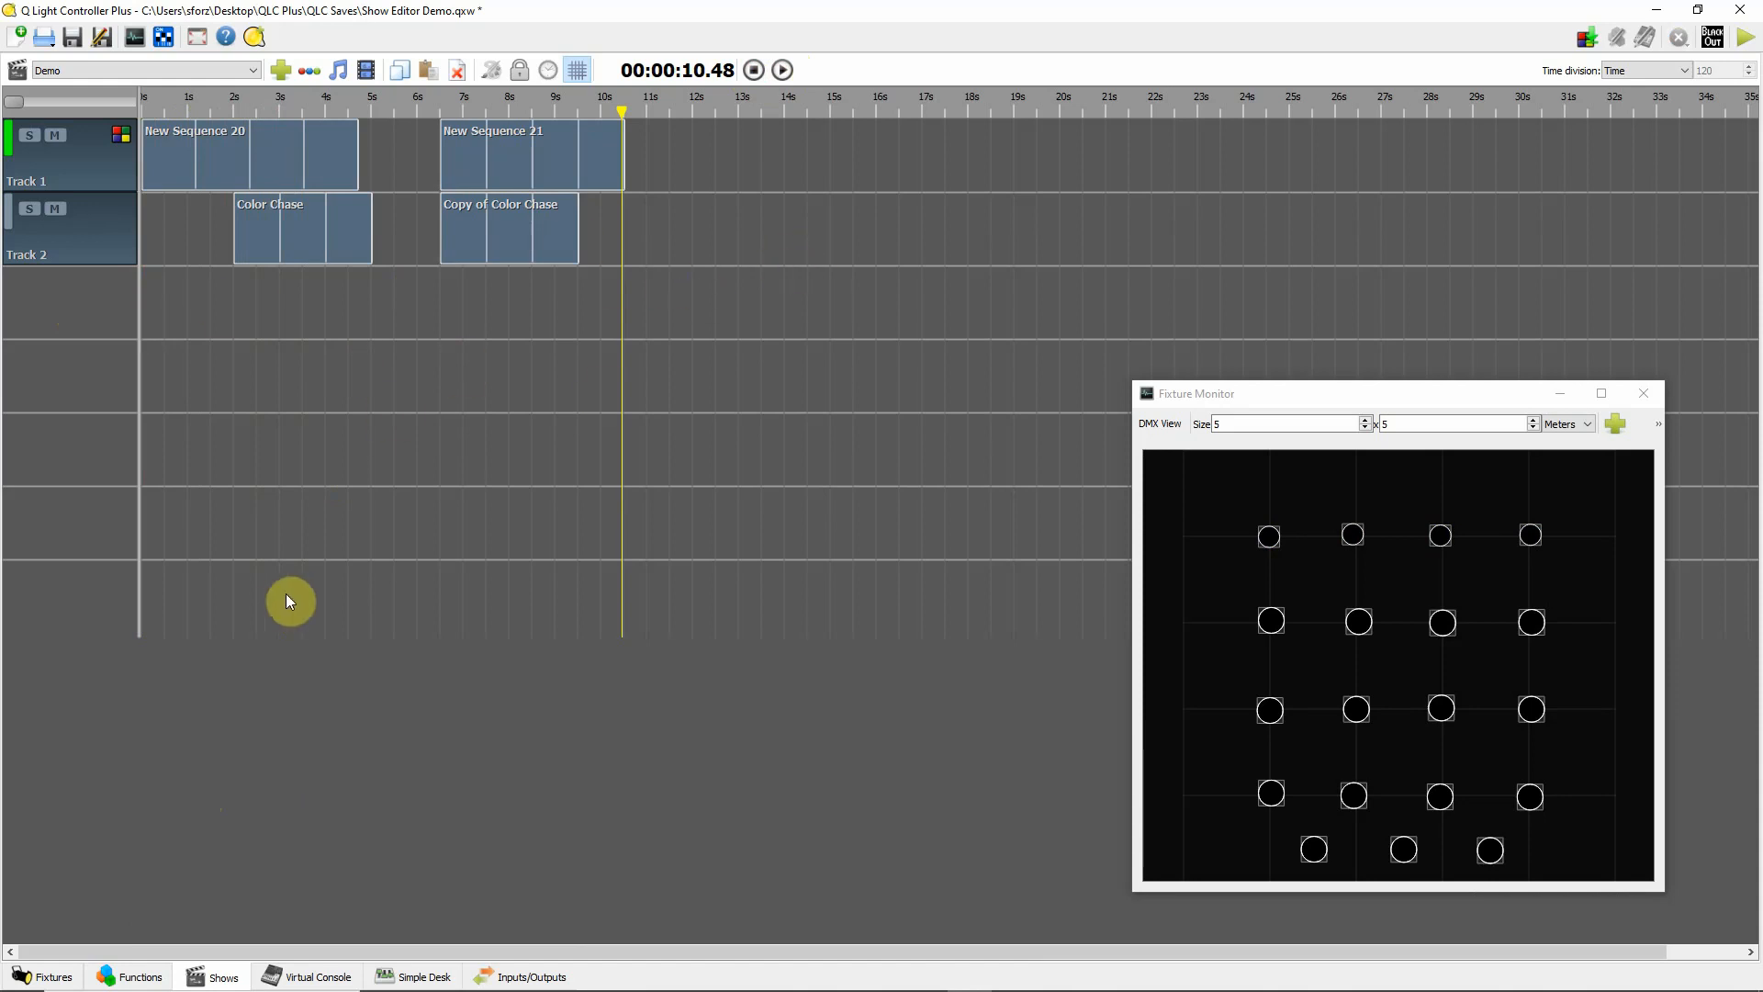
- Show the Functions list with the Sequence group expanded to New Sequence 20 and 21
click(139, 976)
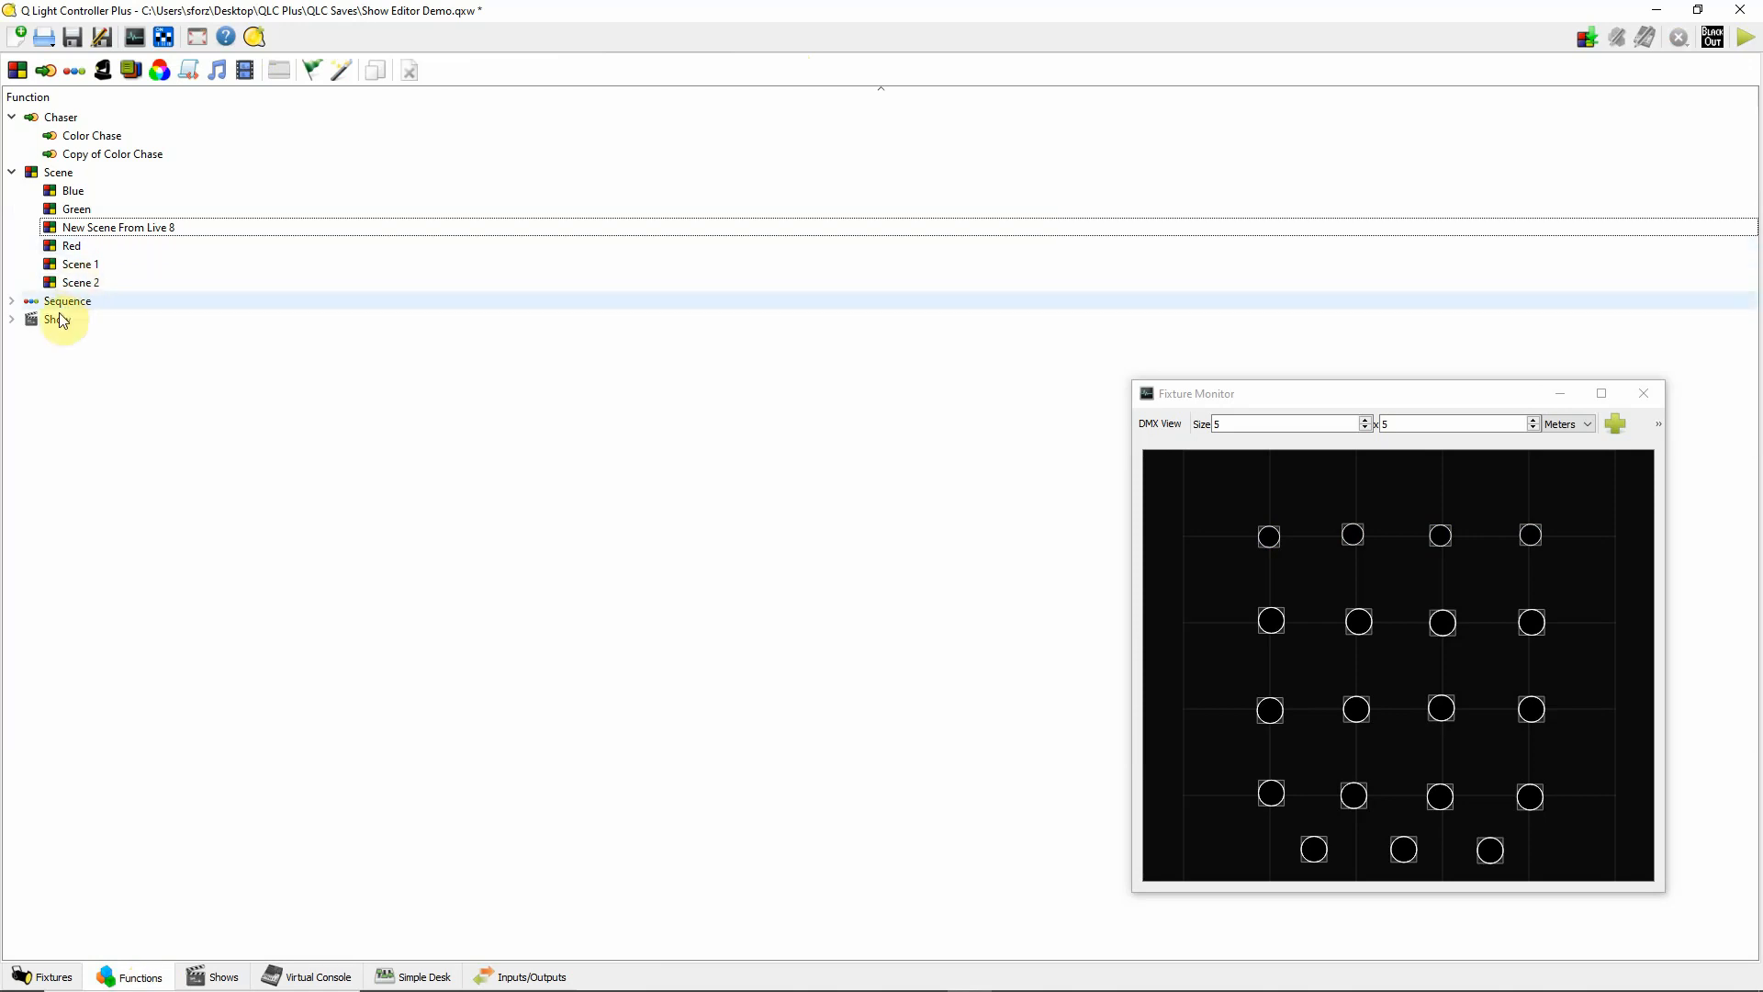
click(11, 299)
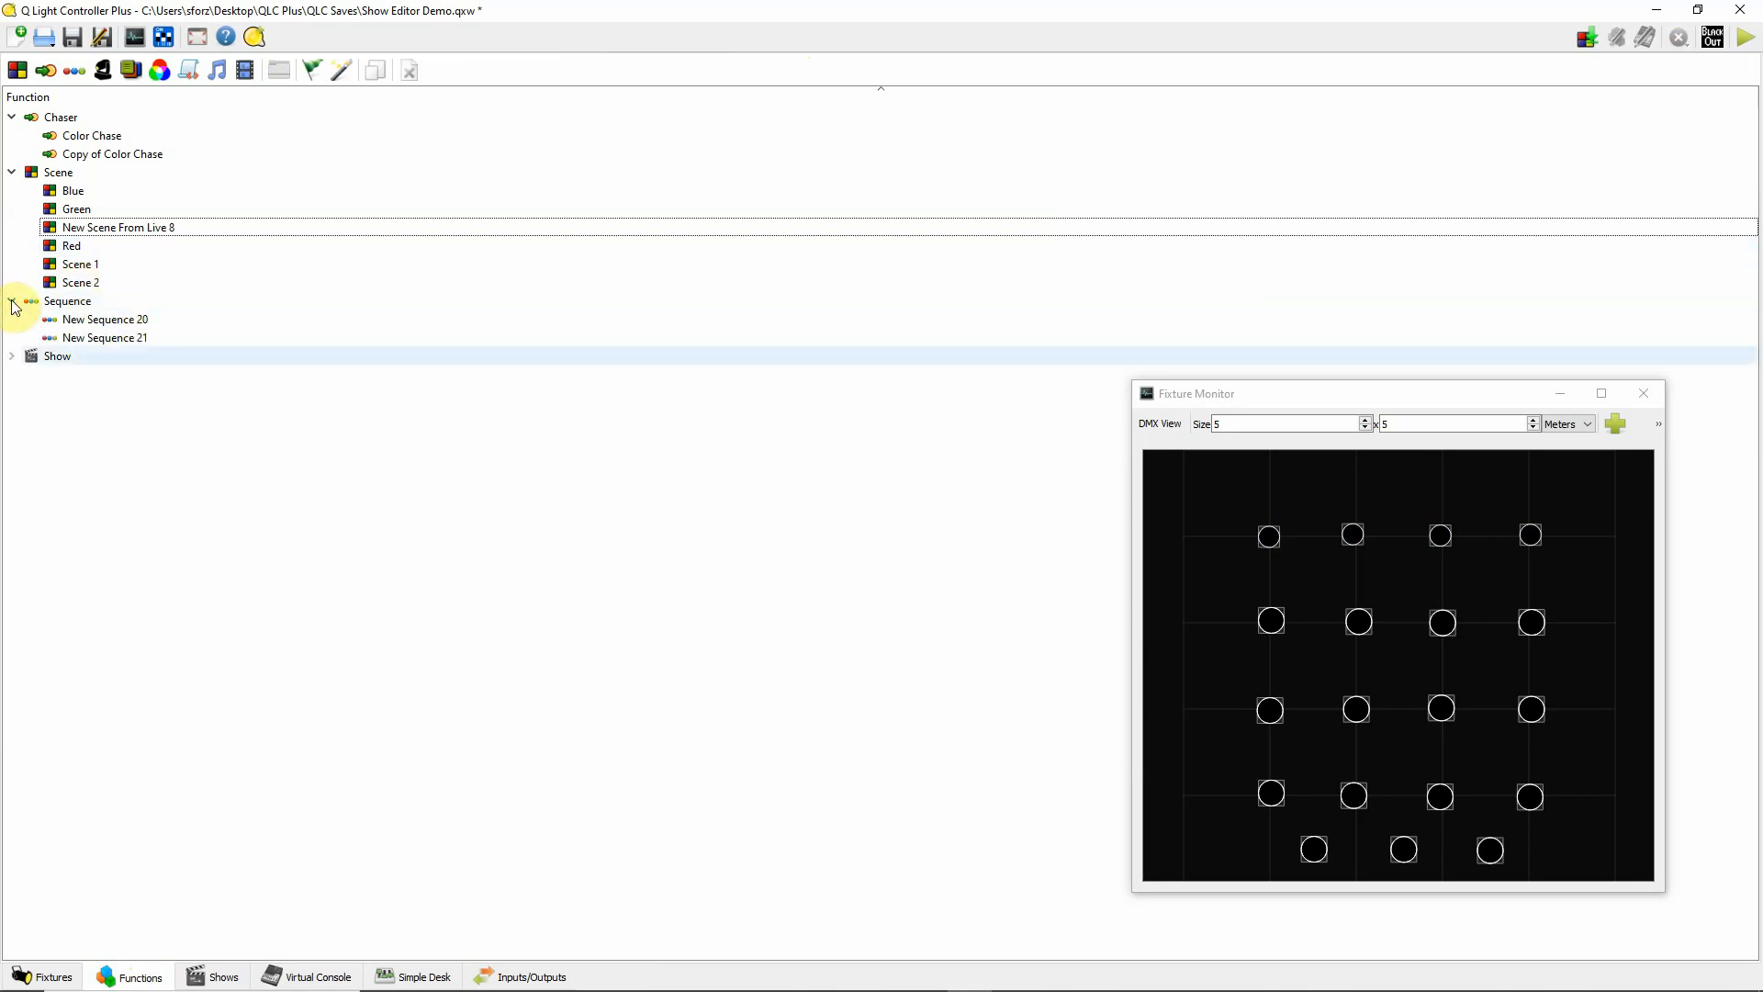
mouse_move(131, 345)
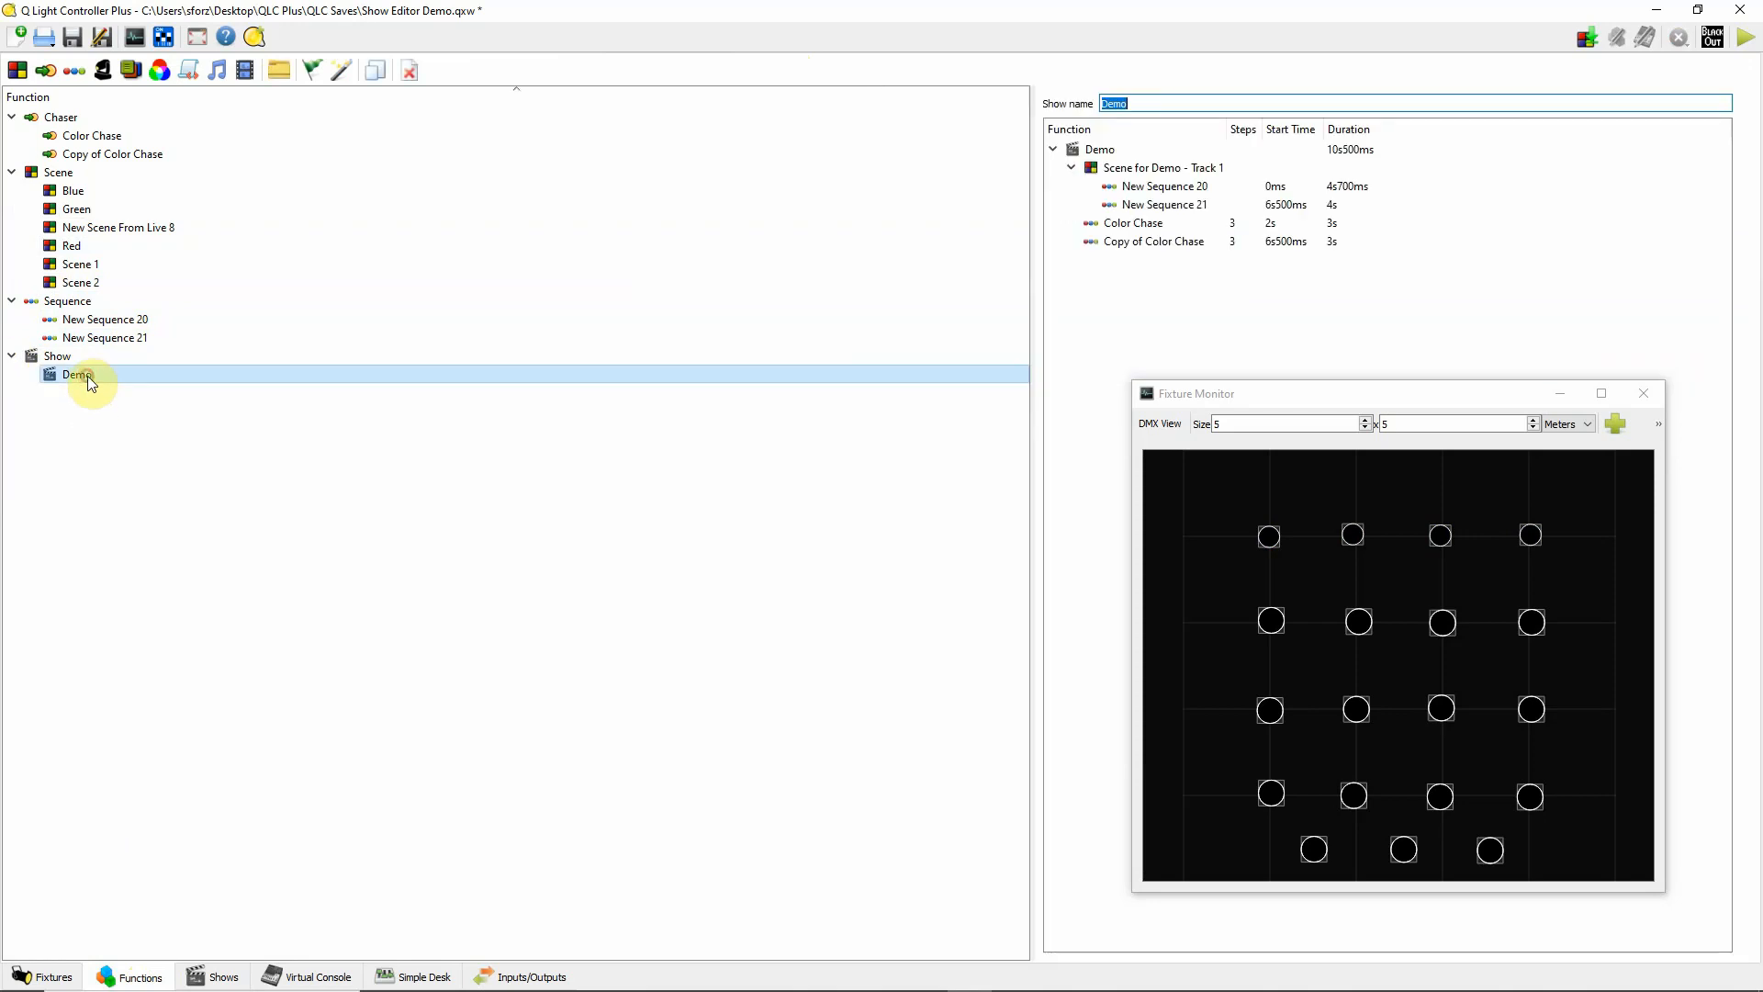
mouse_move(142, 380)
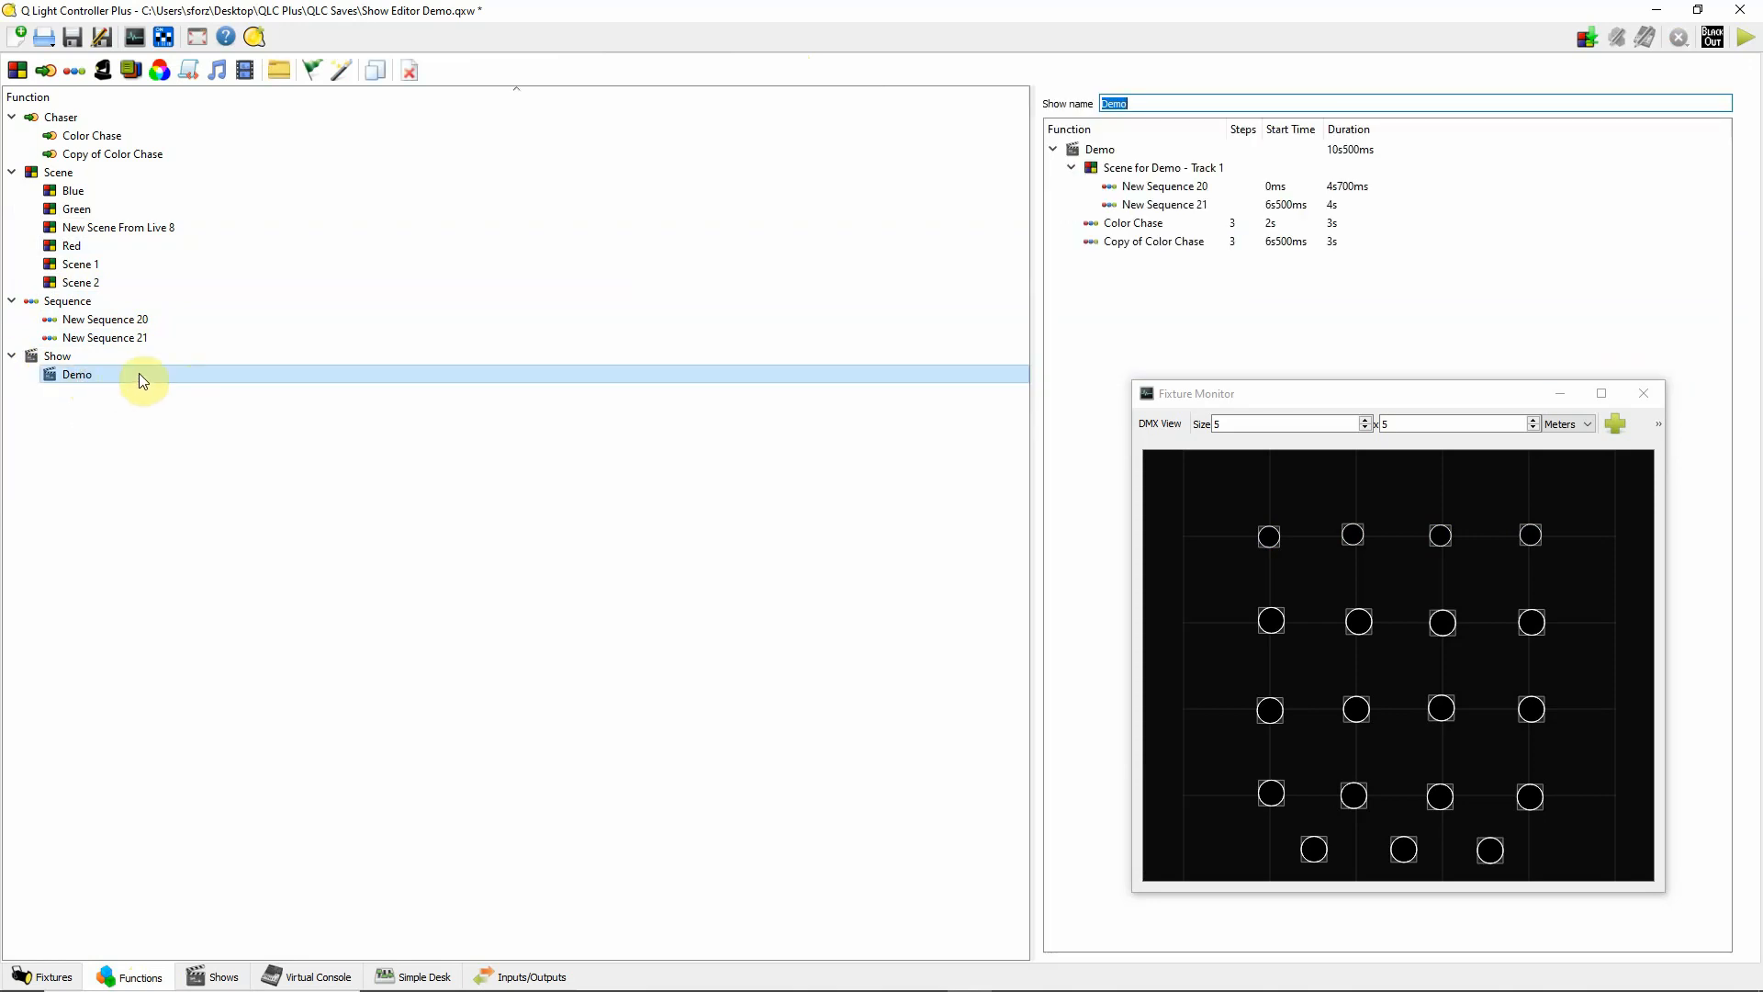
mouse_move(154, 379)
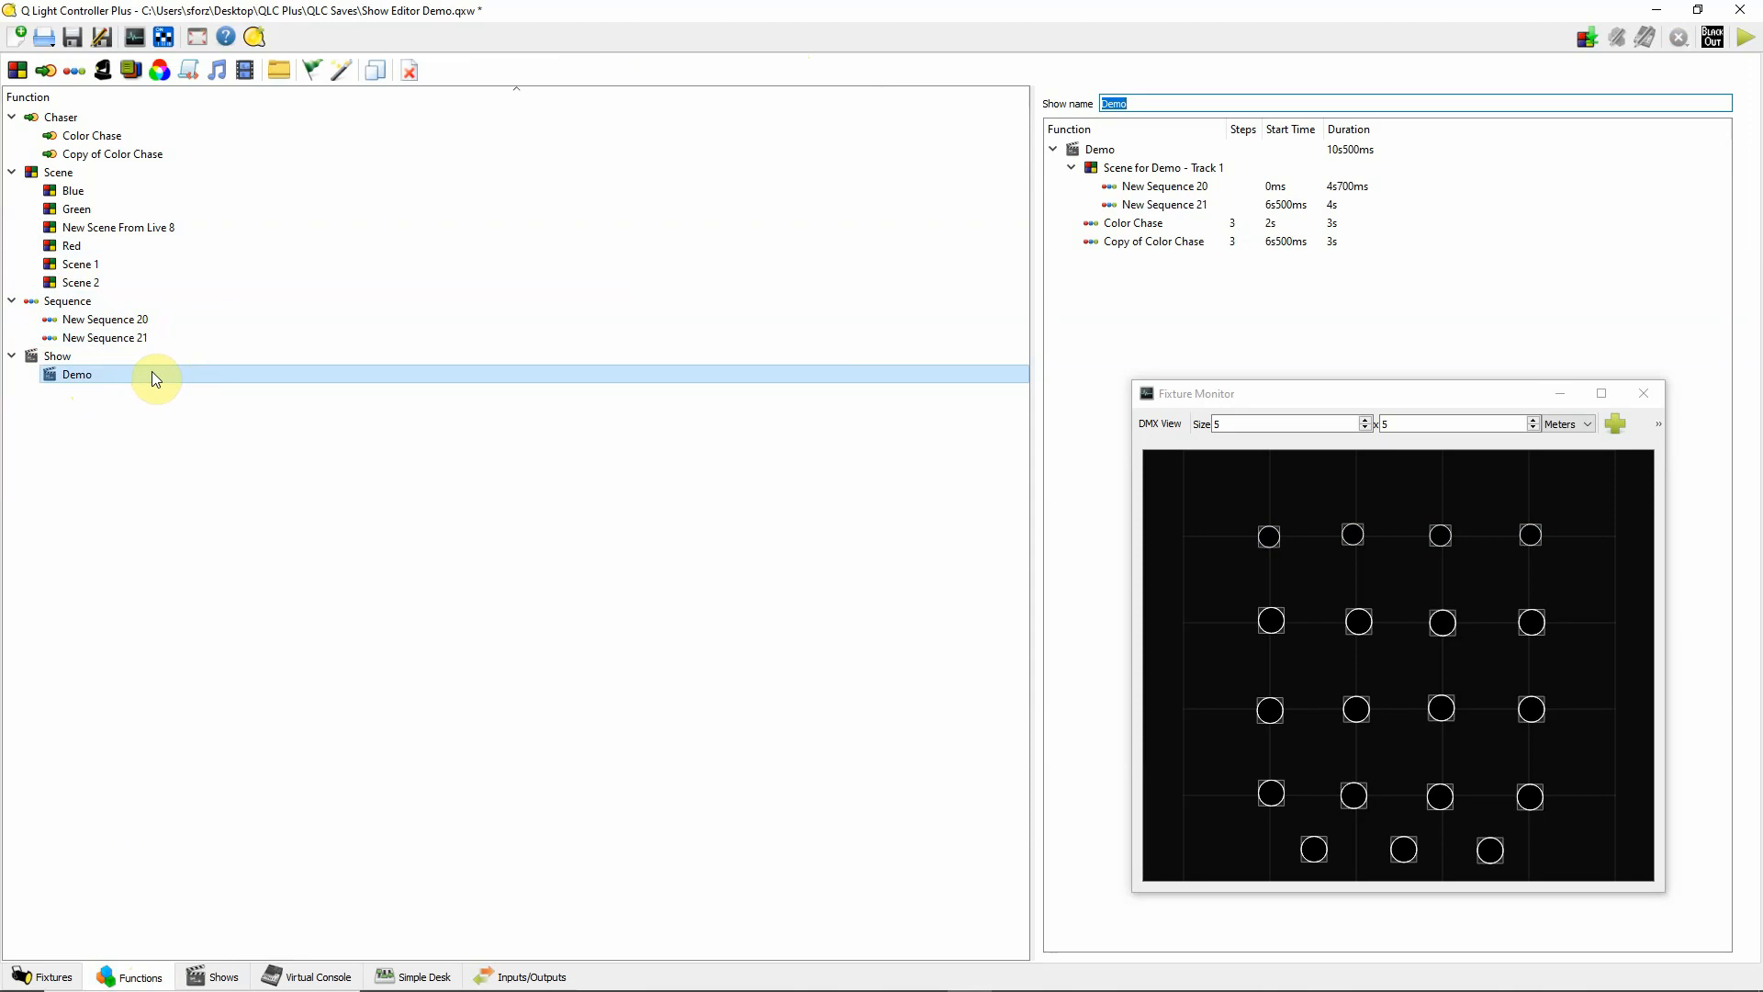
mouse_move(255, 765)
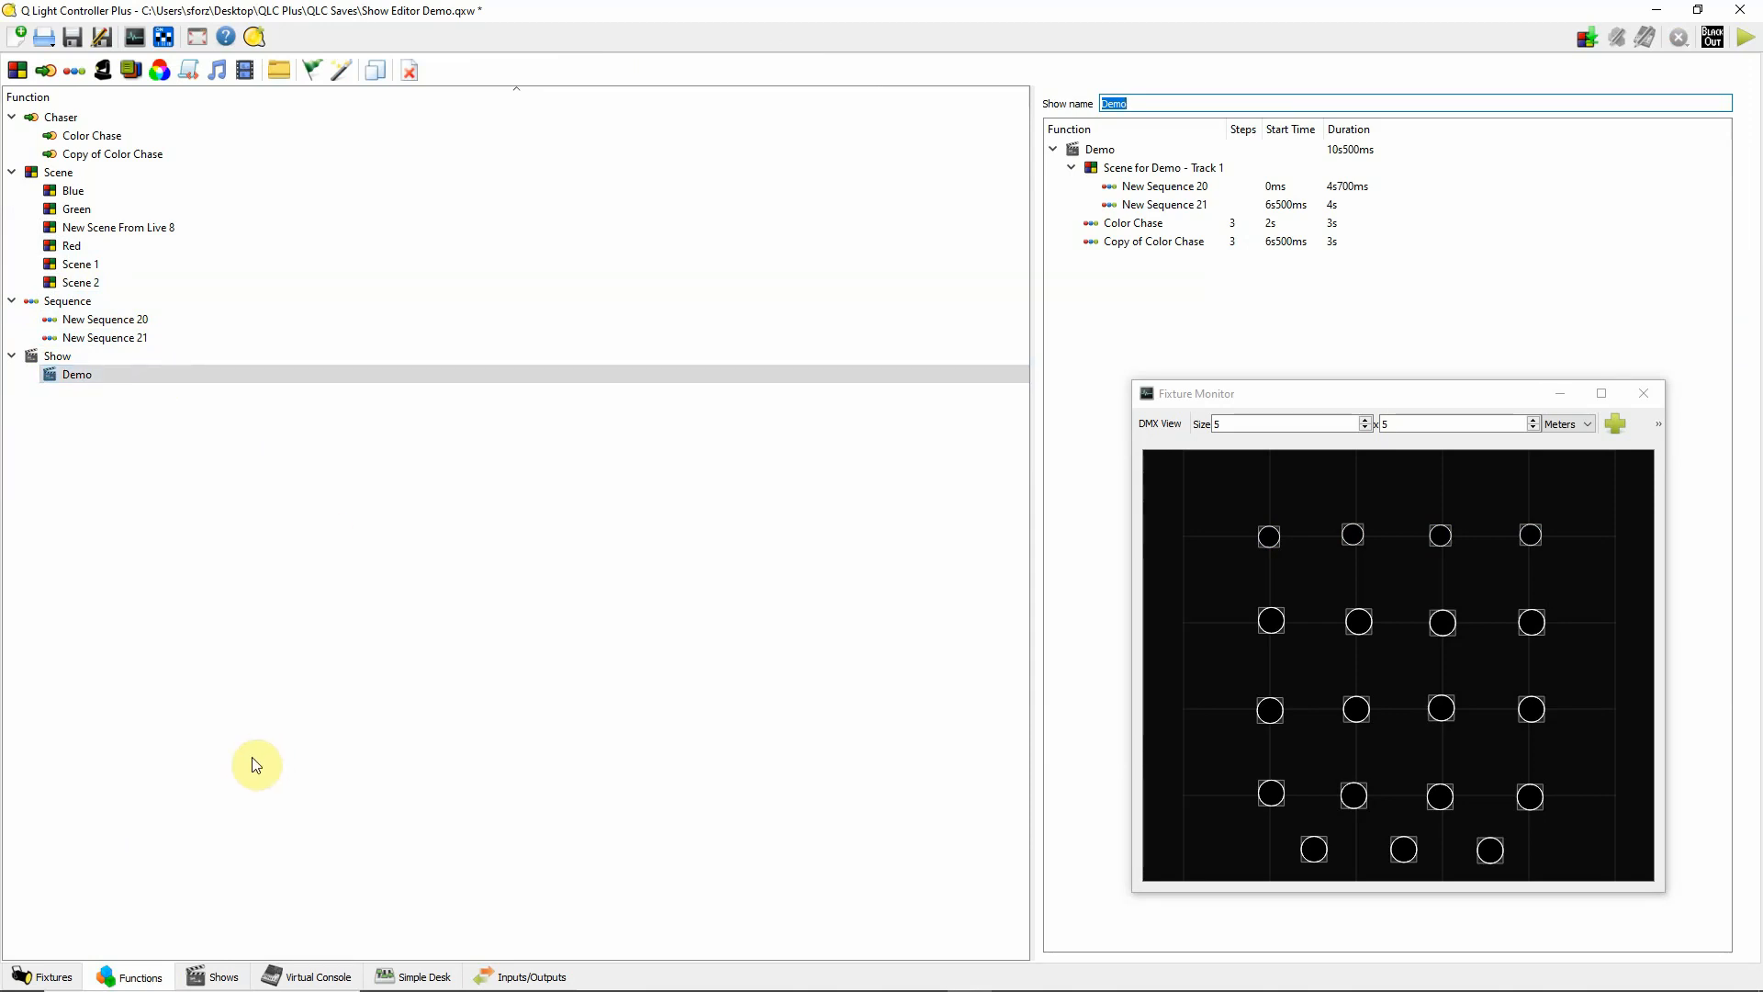
mouse_move(338, 689)
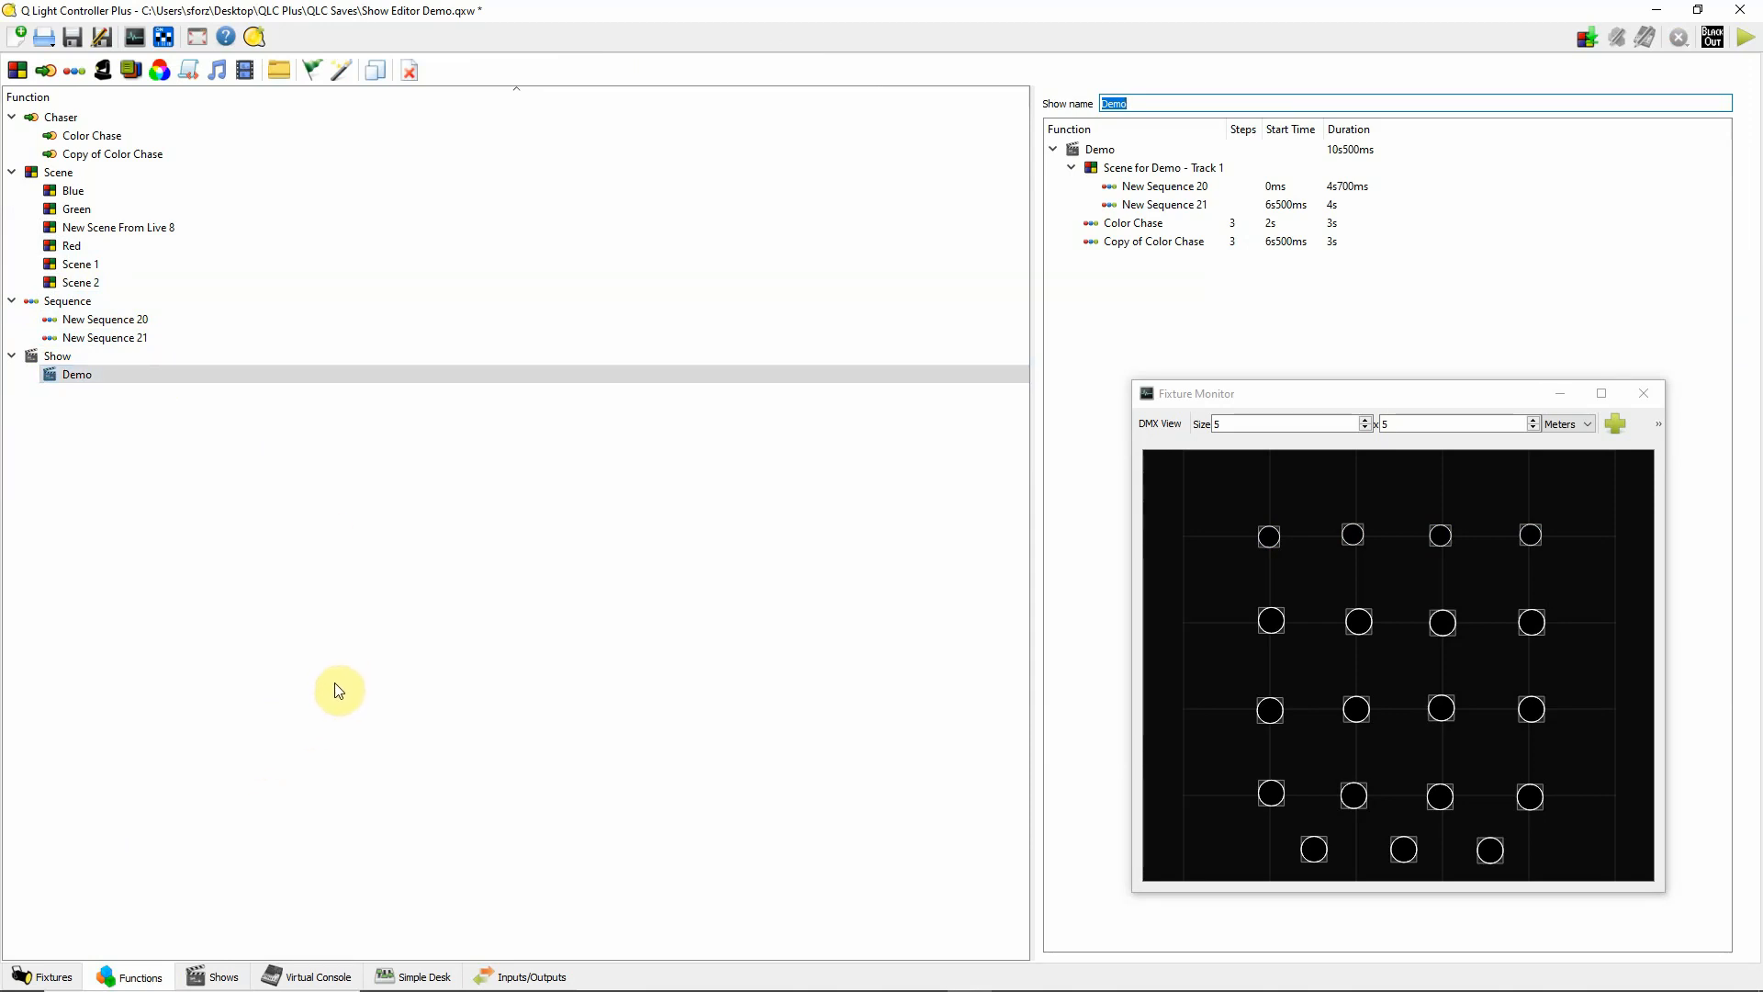
- Glance at the Virtual Console and Functions list, then return to the Demo show timeline
click(307, 975)
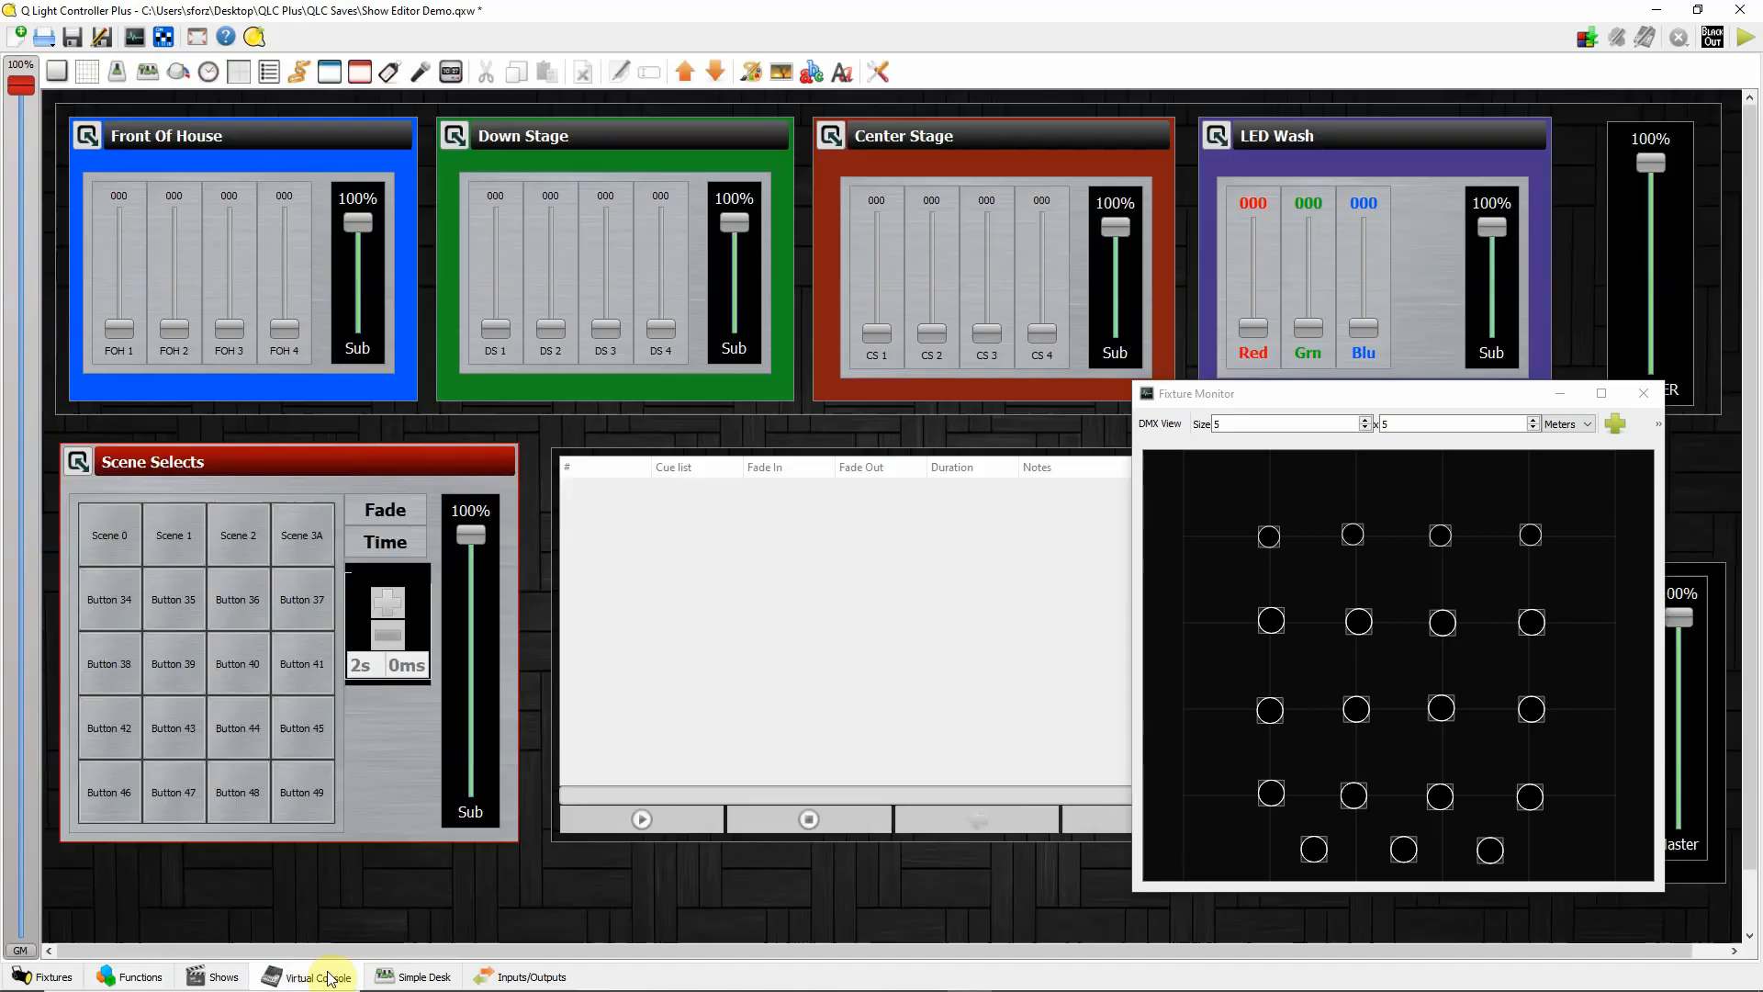
mouse_move(183, 893)
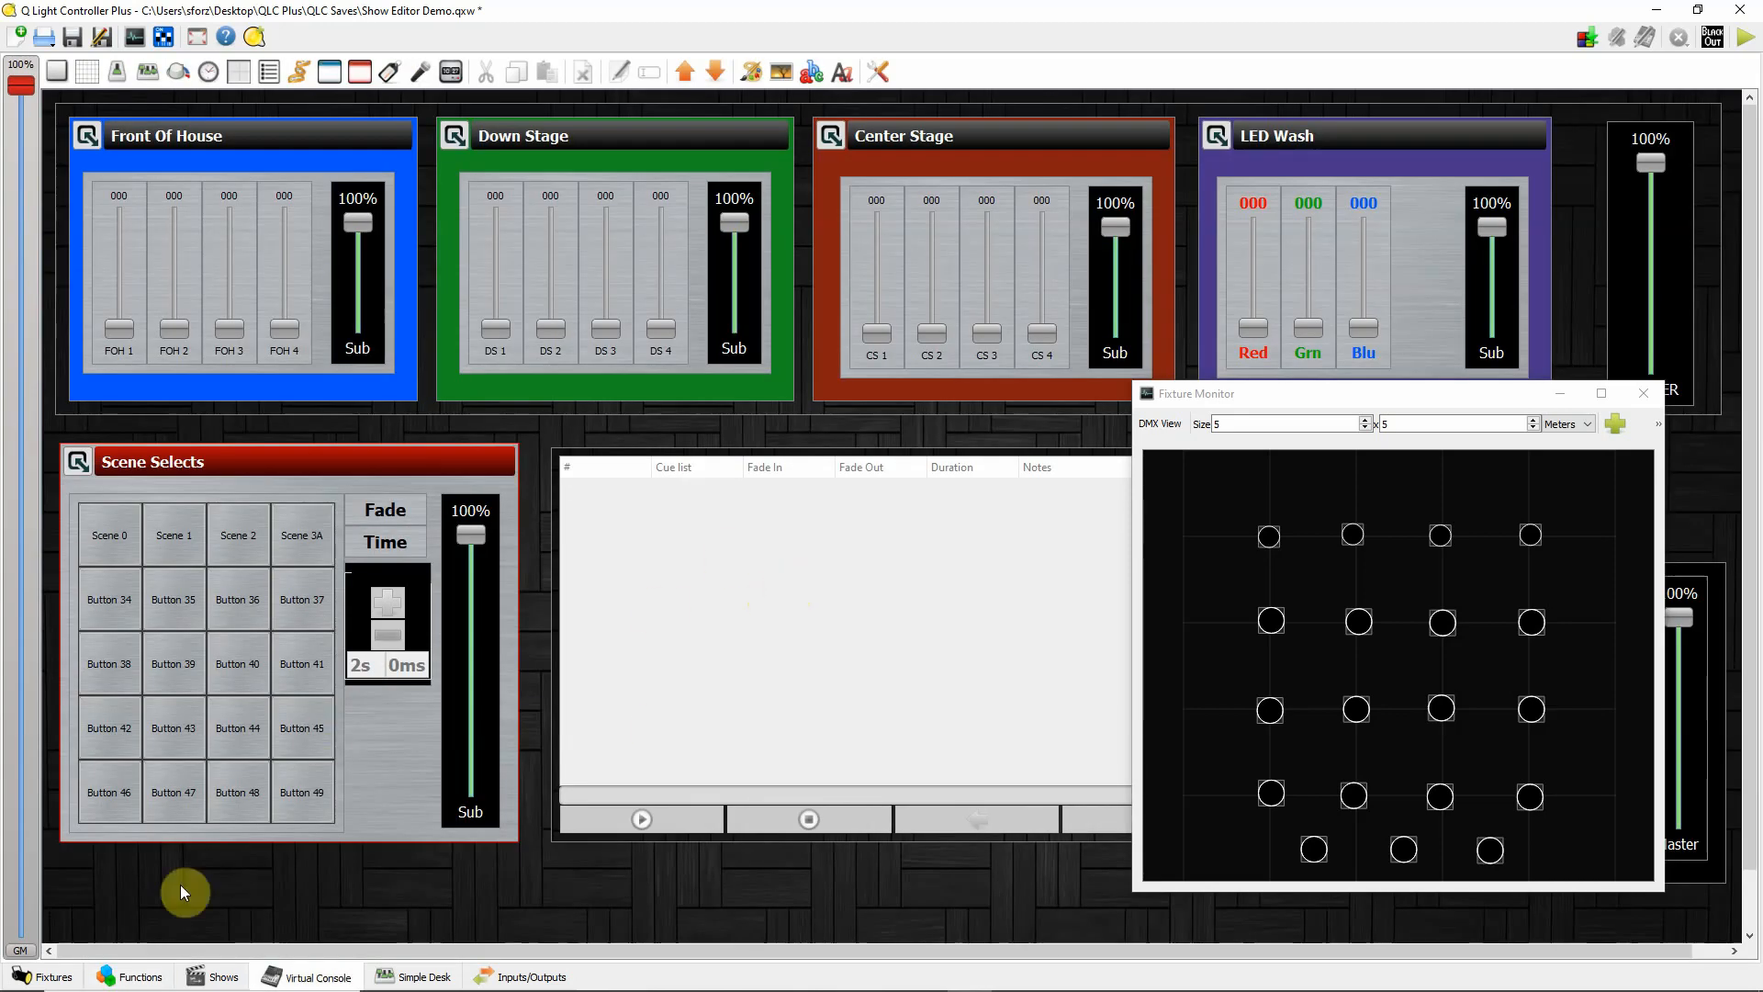
click(142, 975)
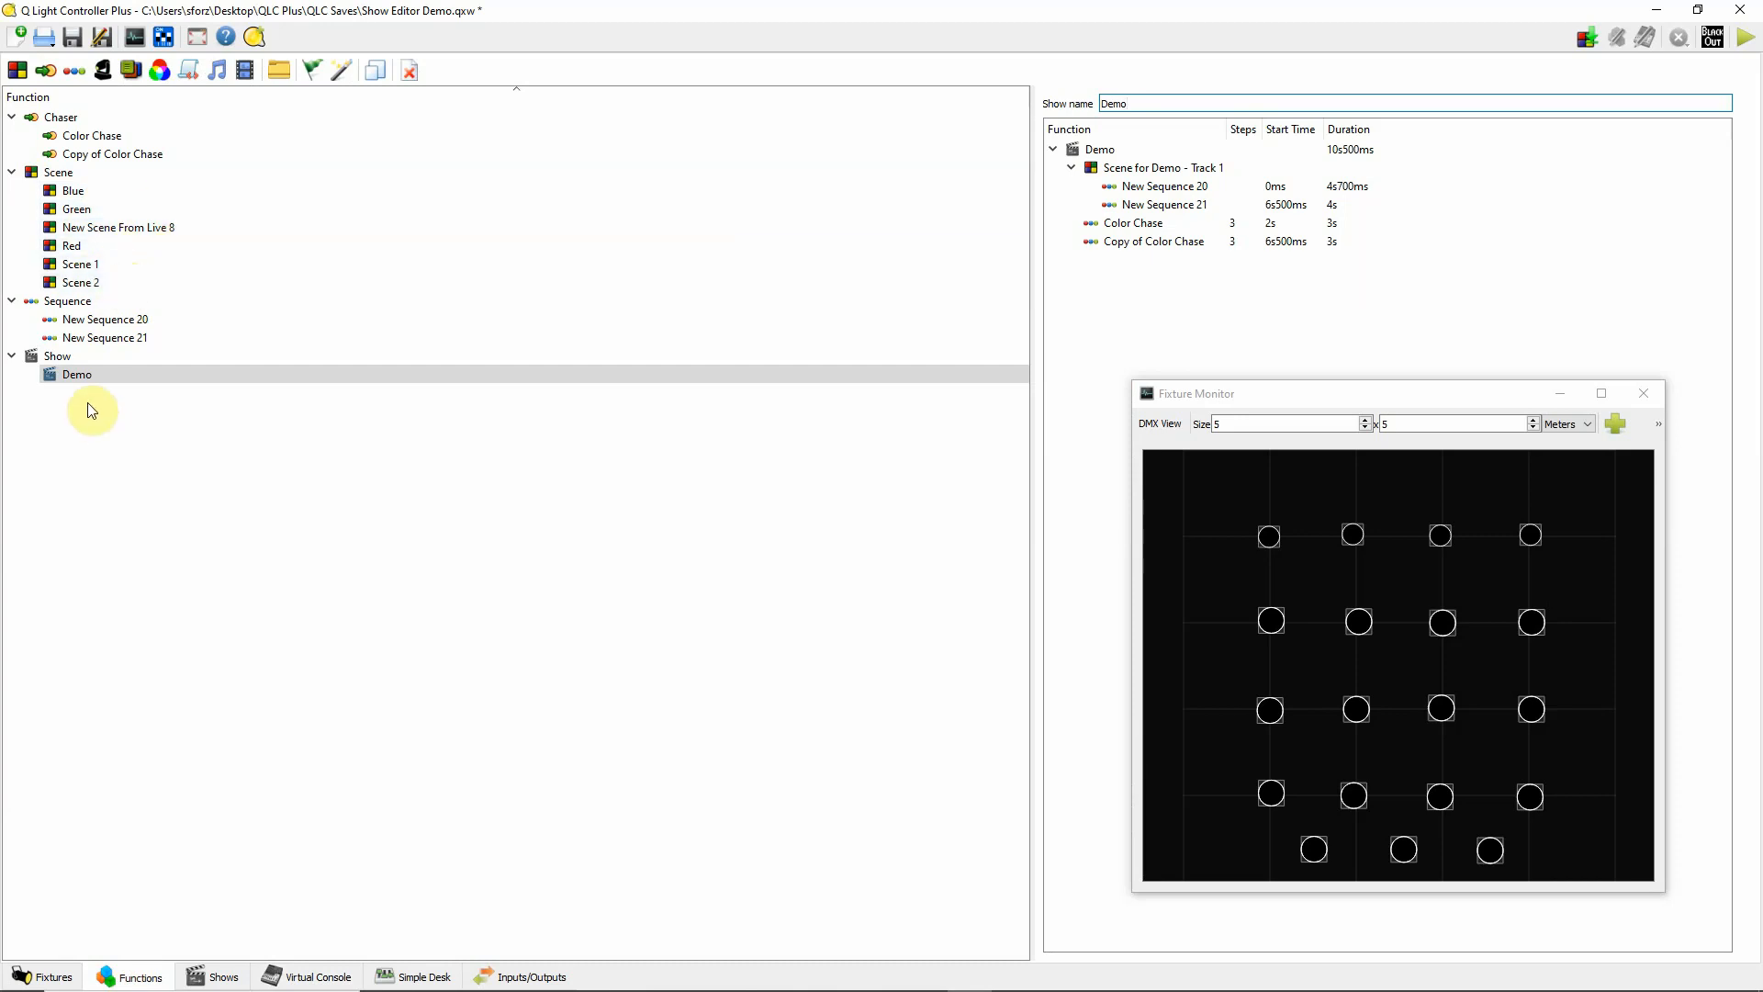
click(77, 373)
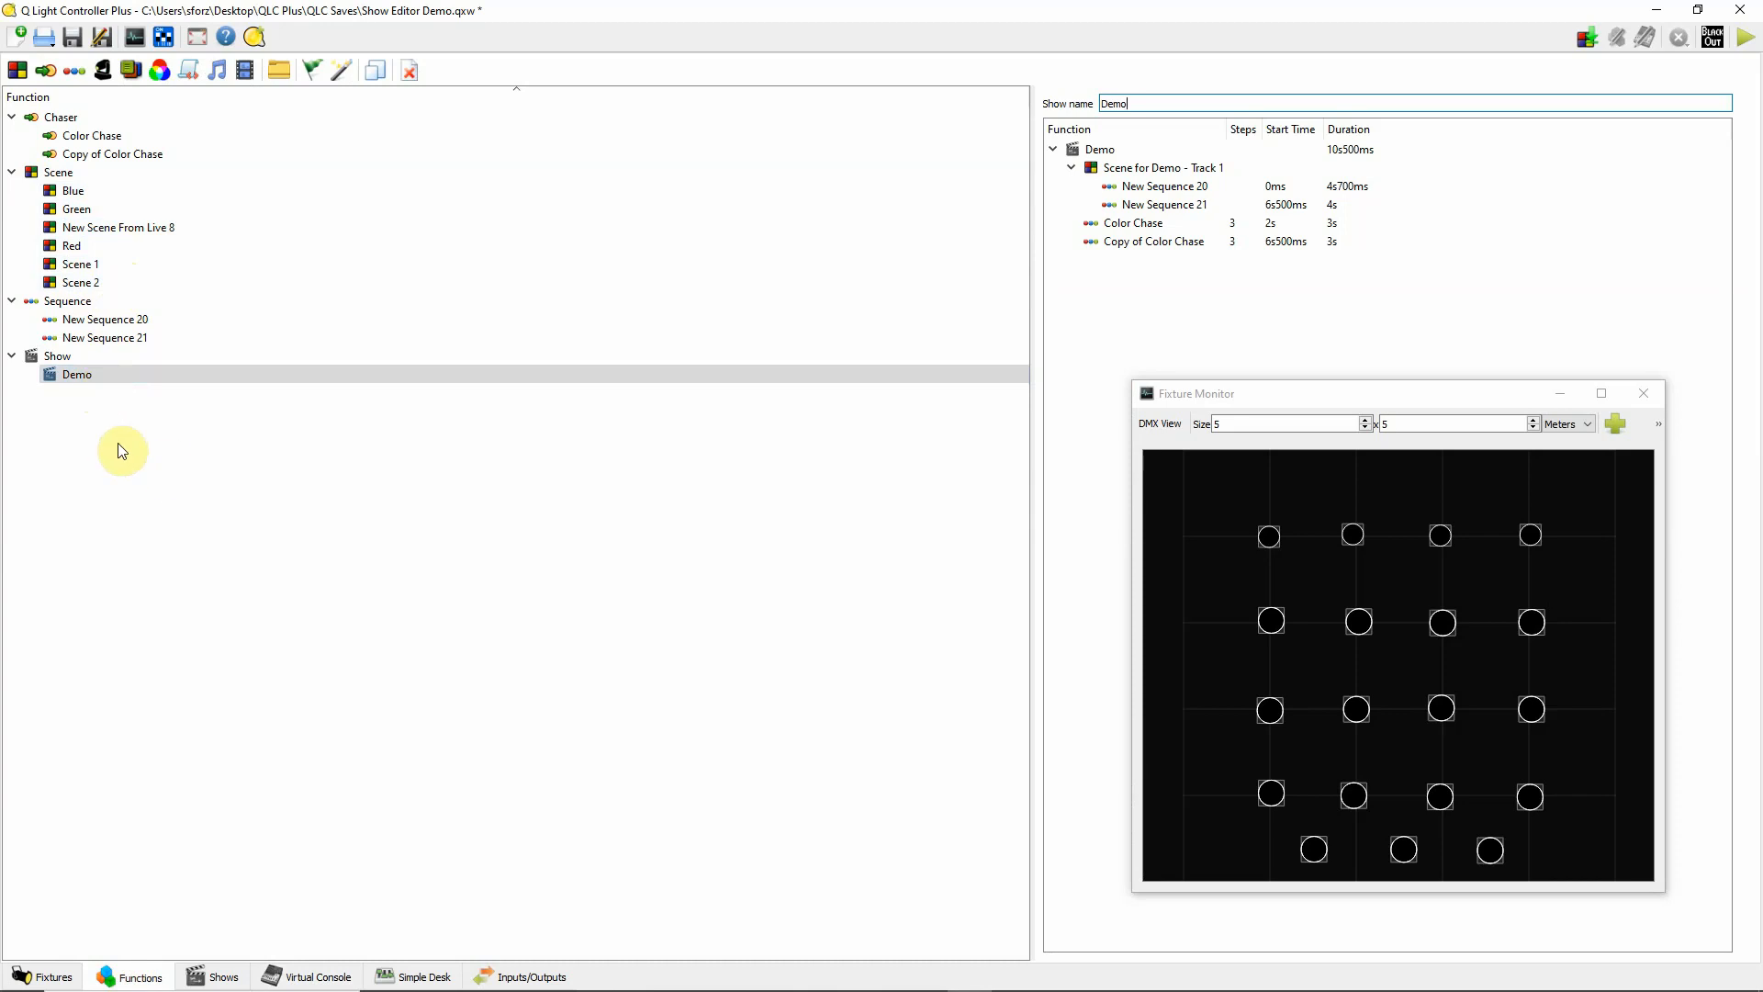
mouse_move(262, 875)
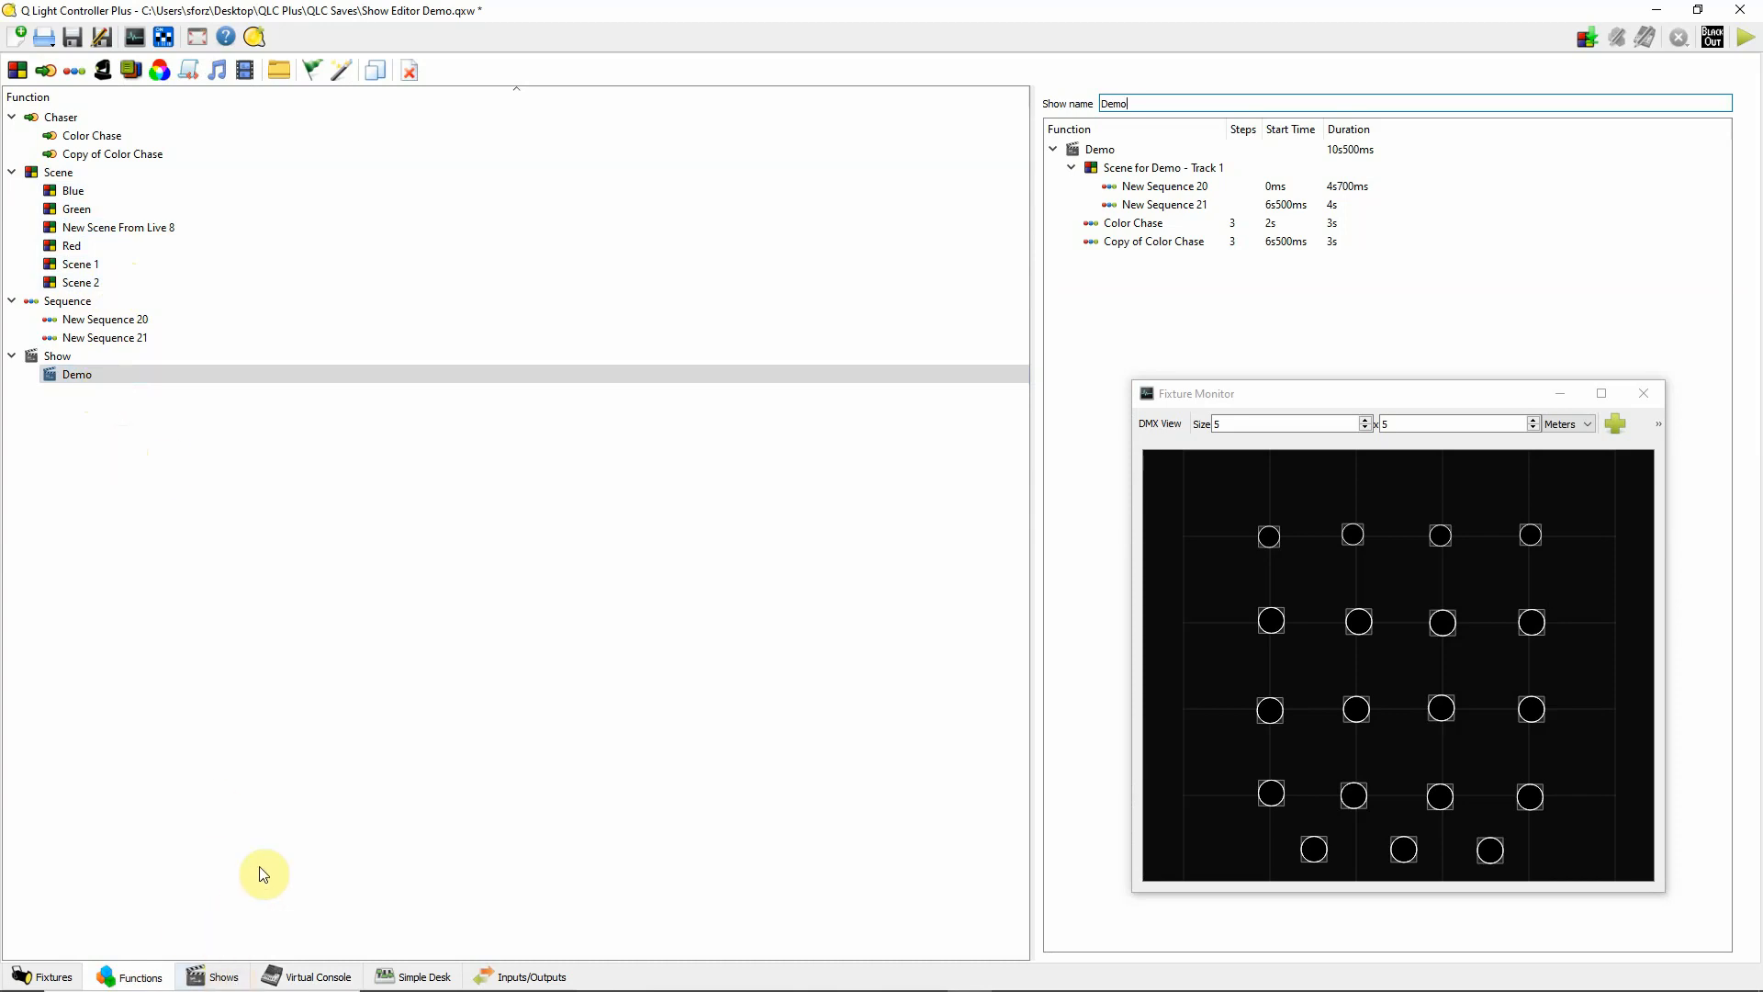
click(222, 975)
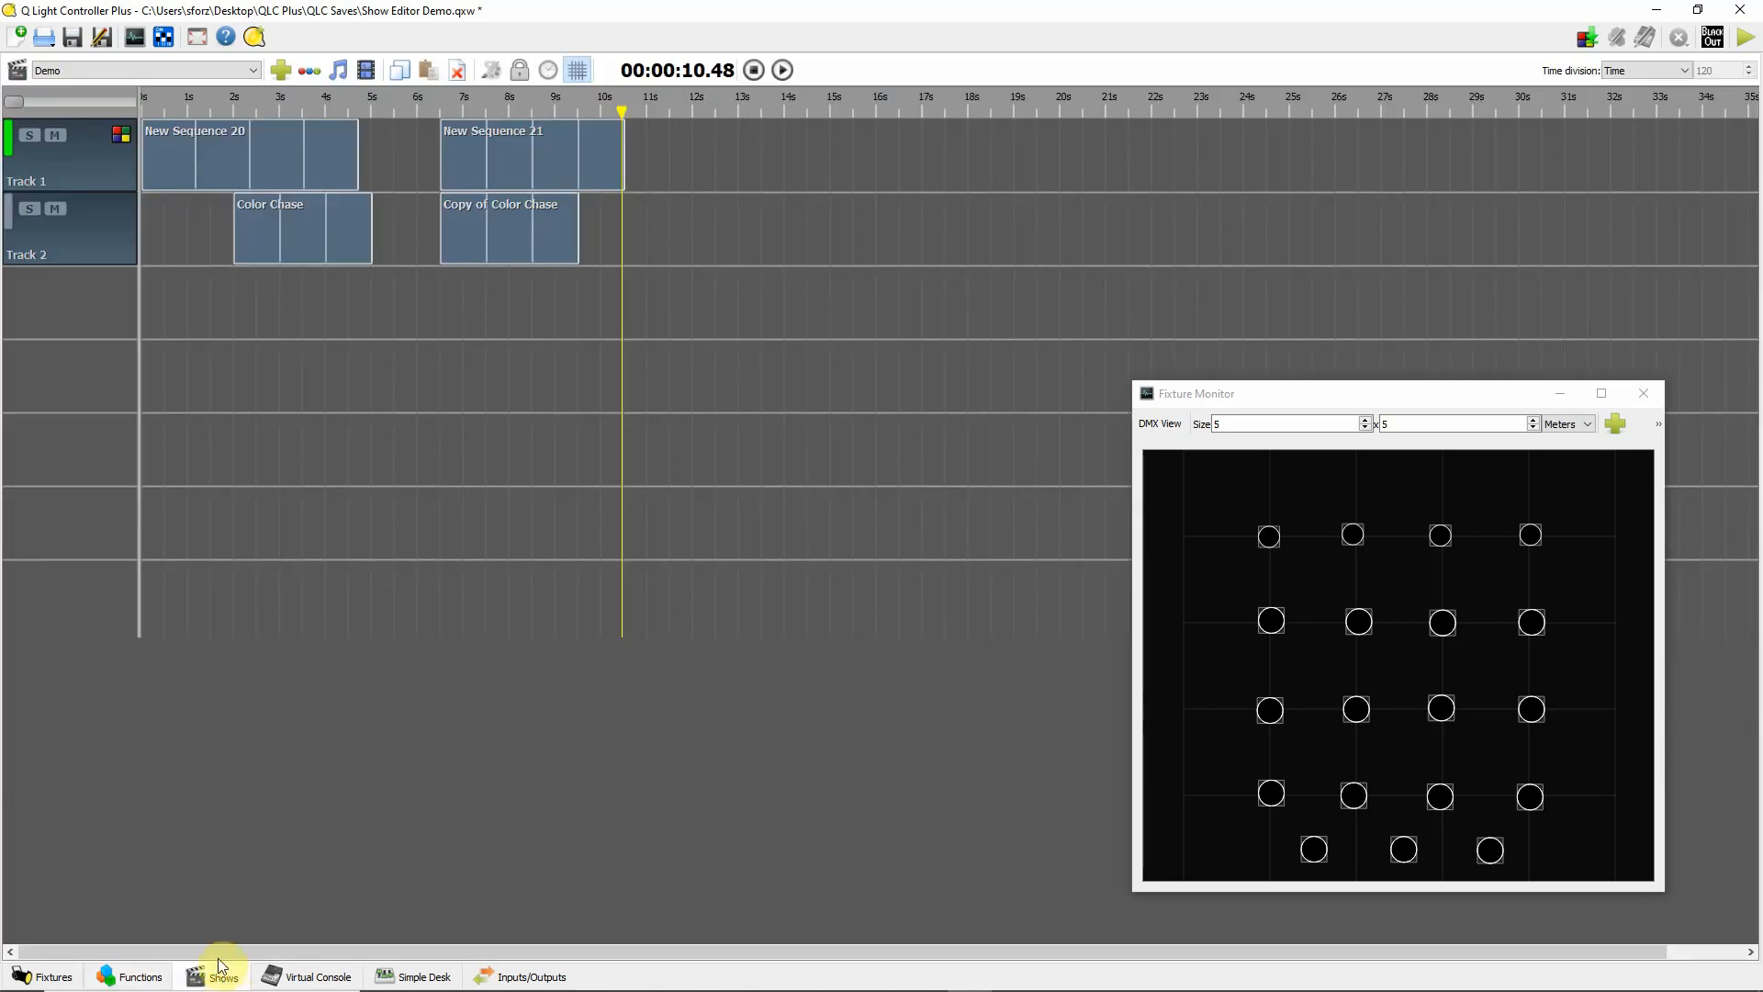